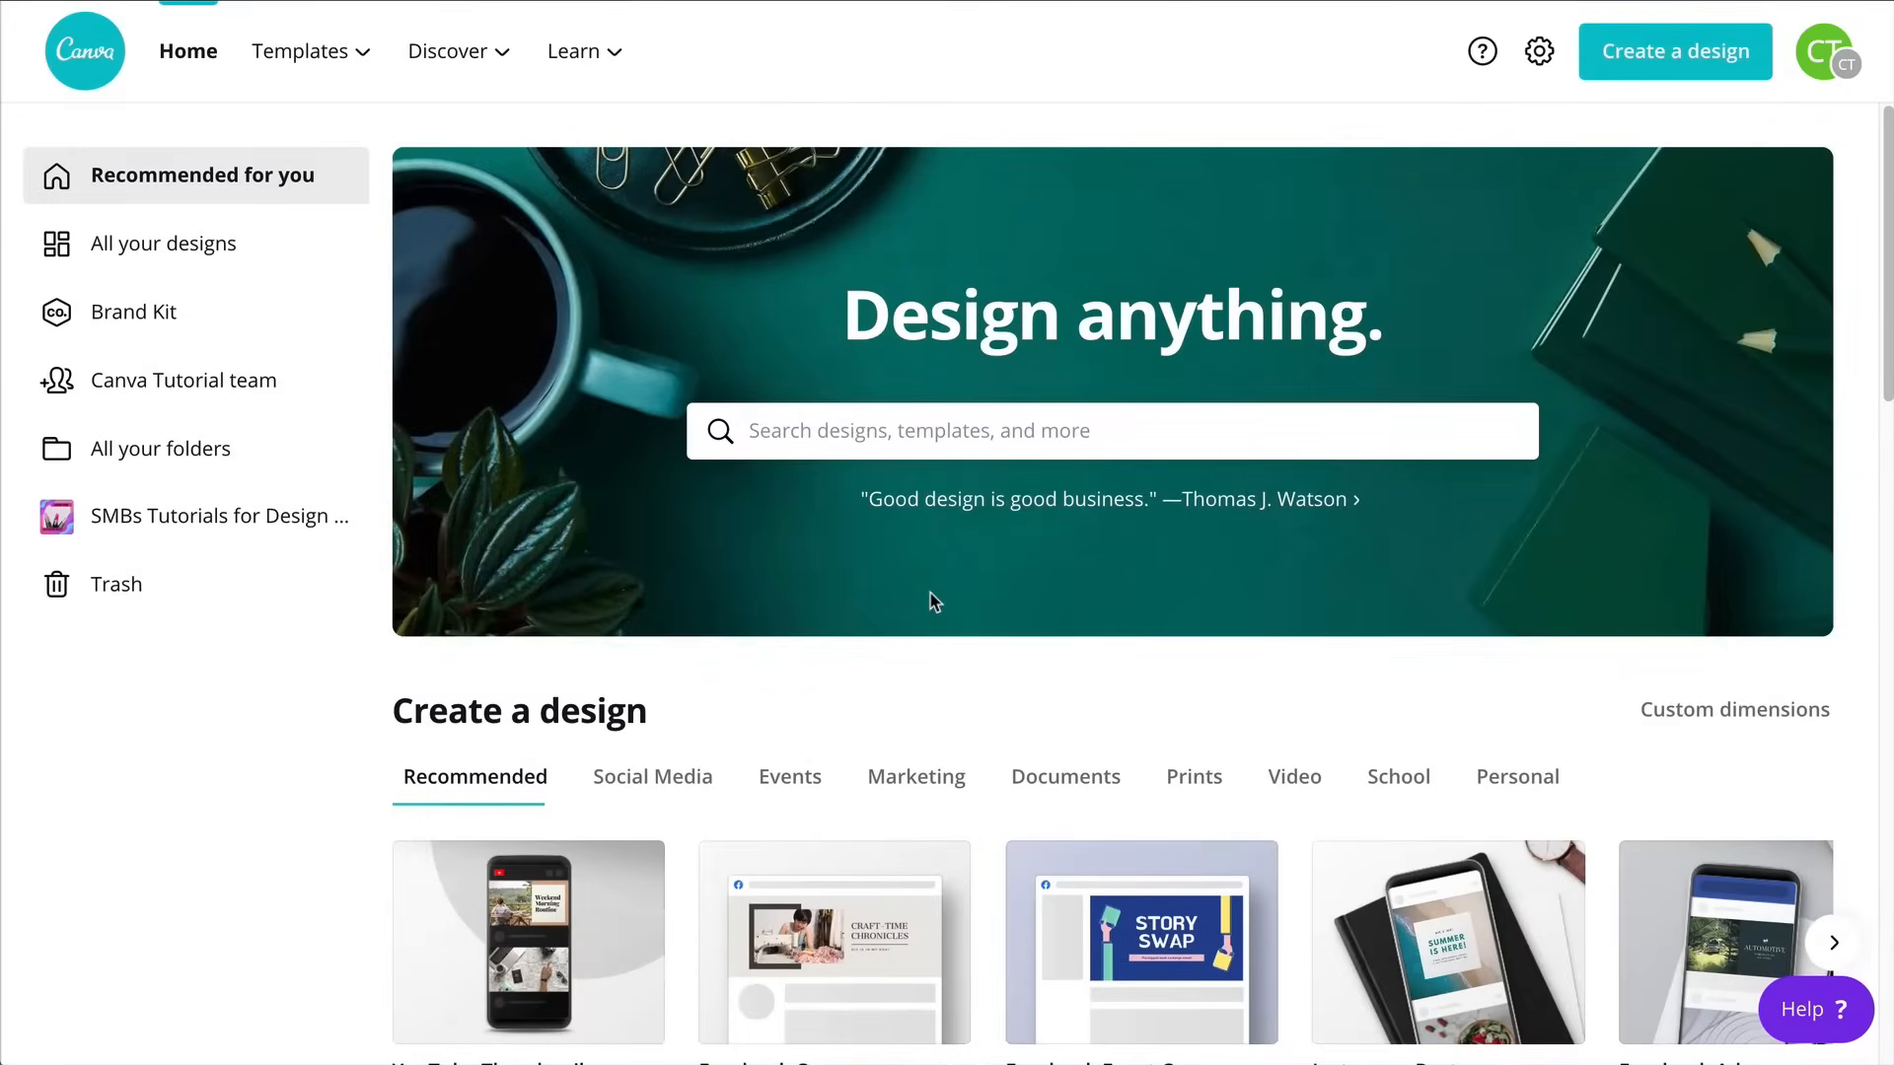
Search Canva's home page for 'logo' to list suggestions like Logo and Logo T-Shirt
scroll(down, 3)
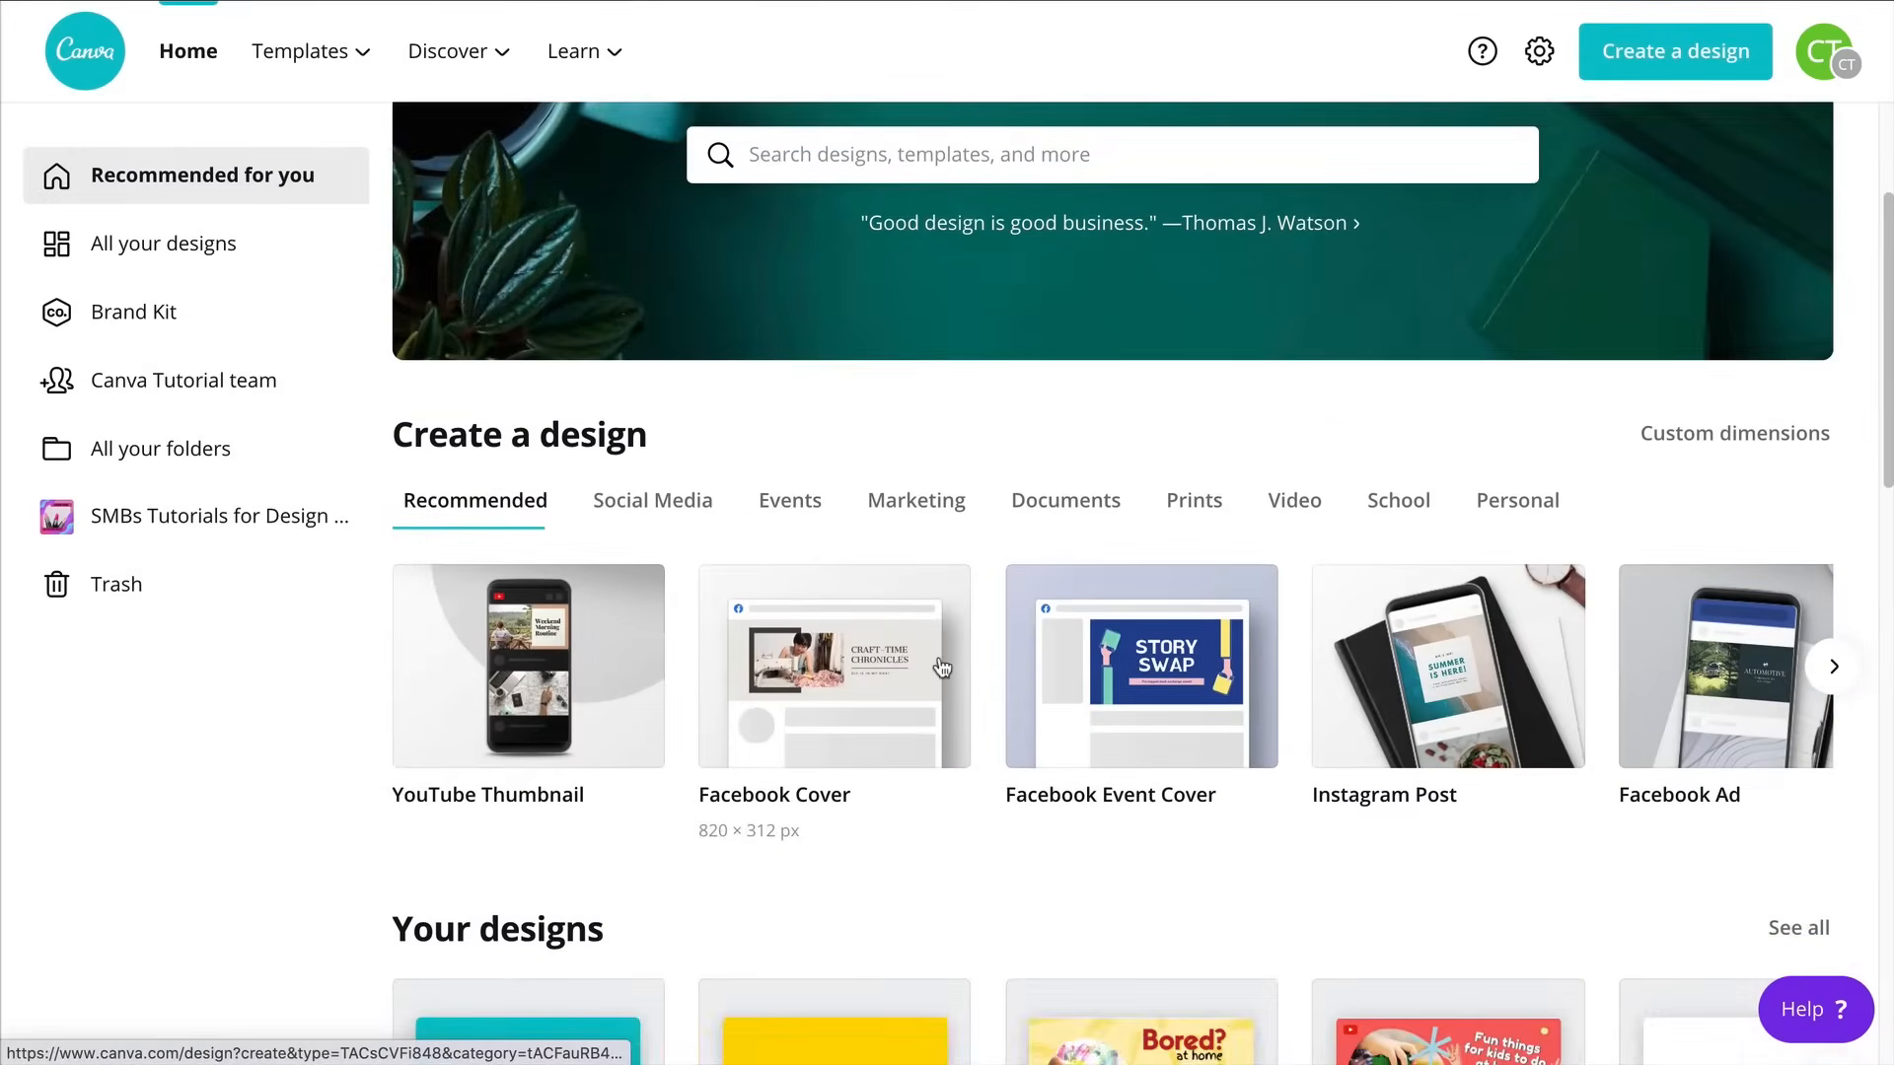
scroll(down, 3)
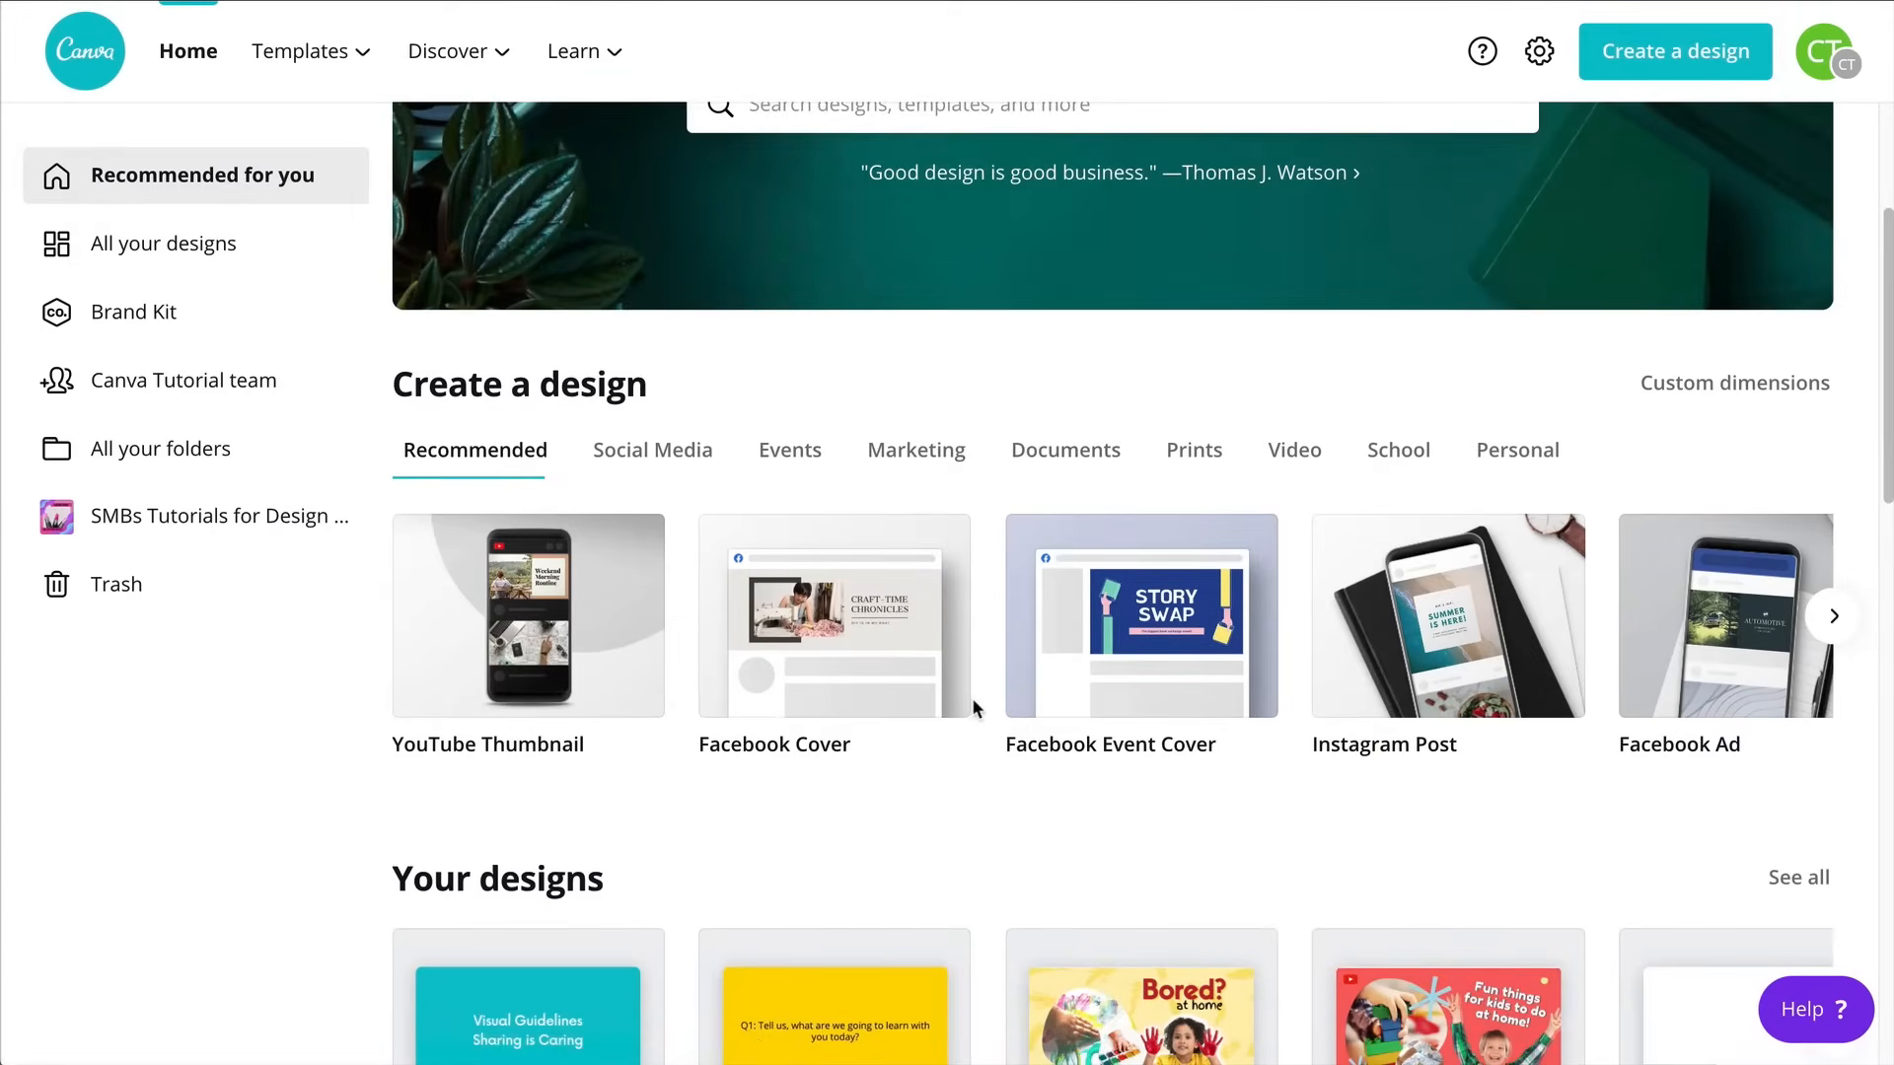
mouse_move(973, 695)
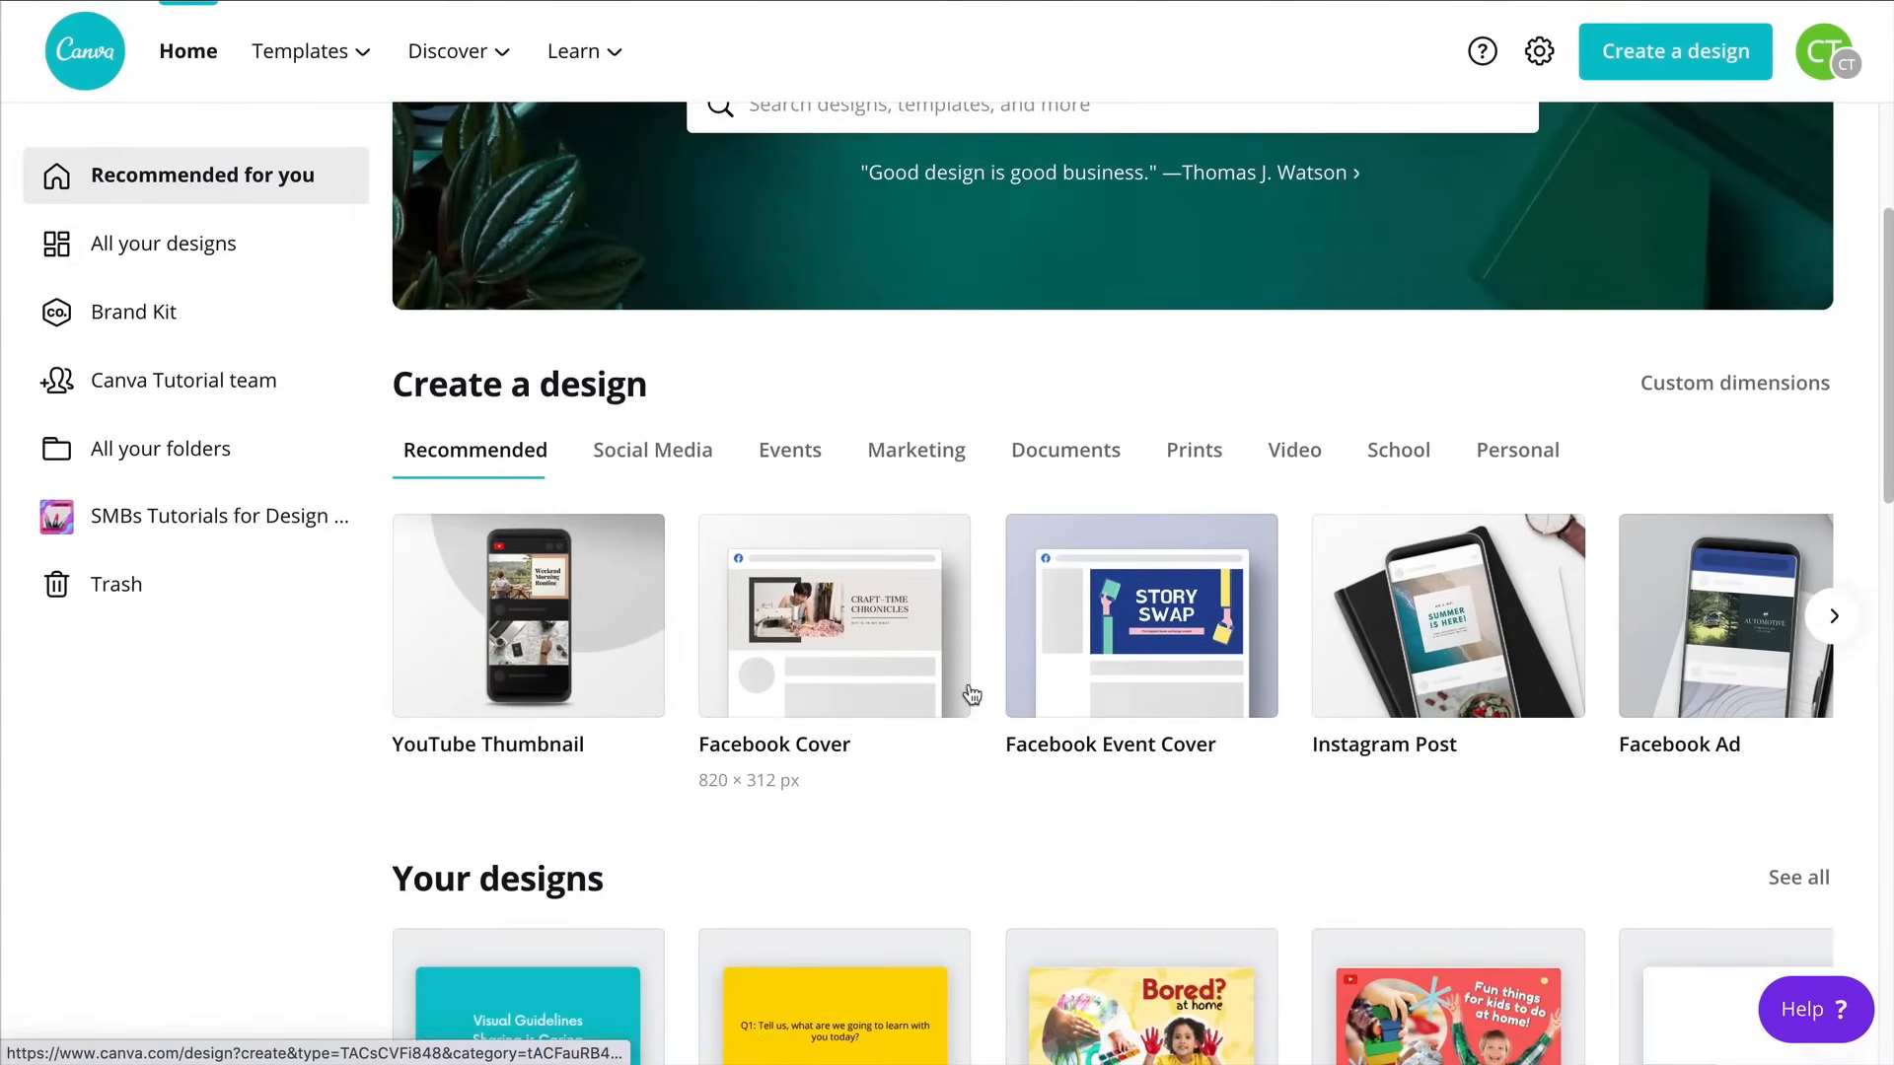
scroll(down, 3)
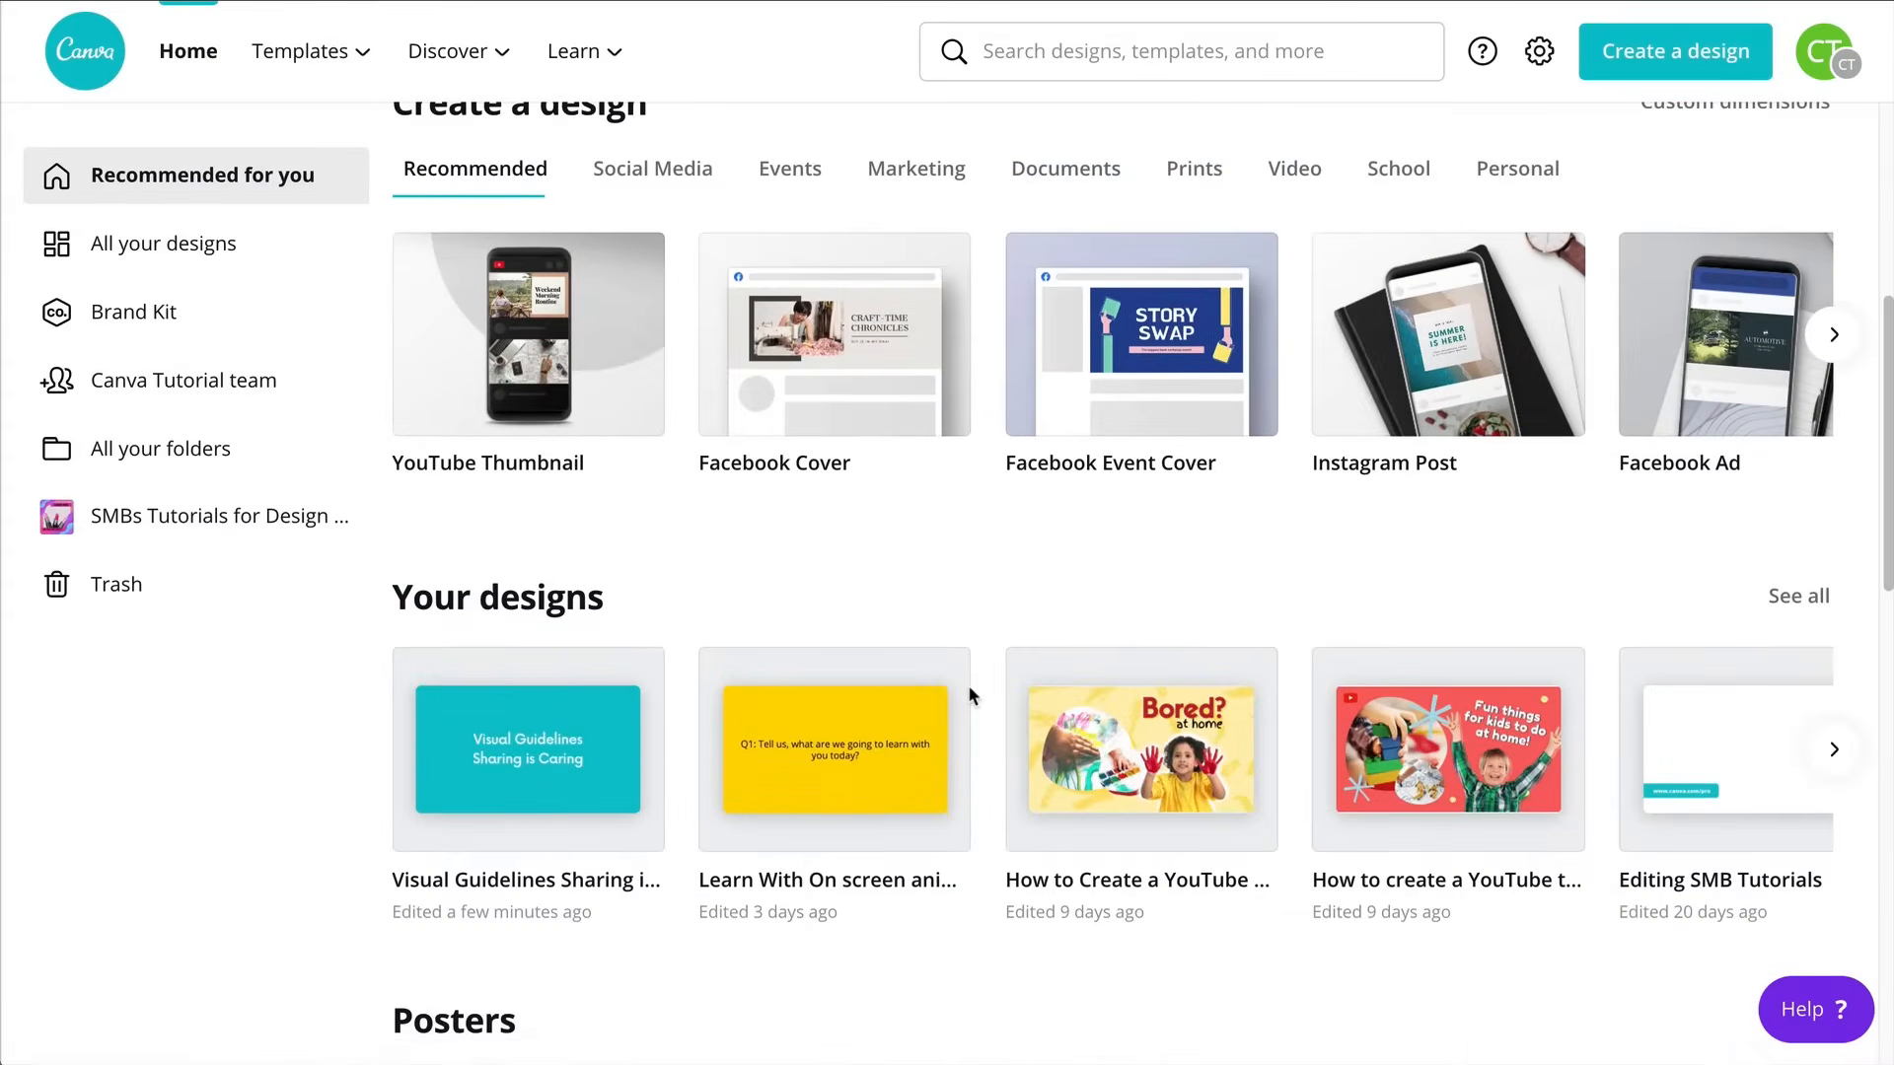
click(1180, 51)
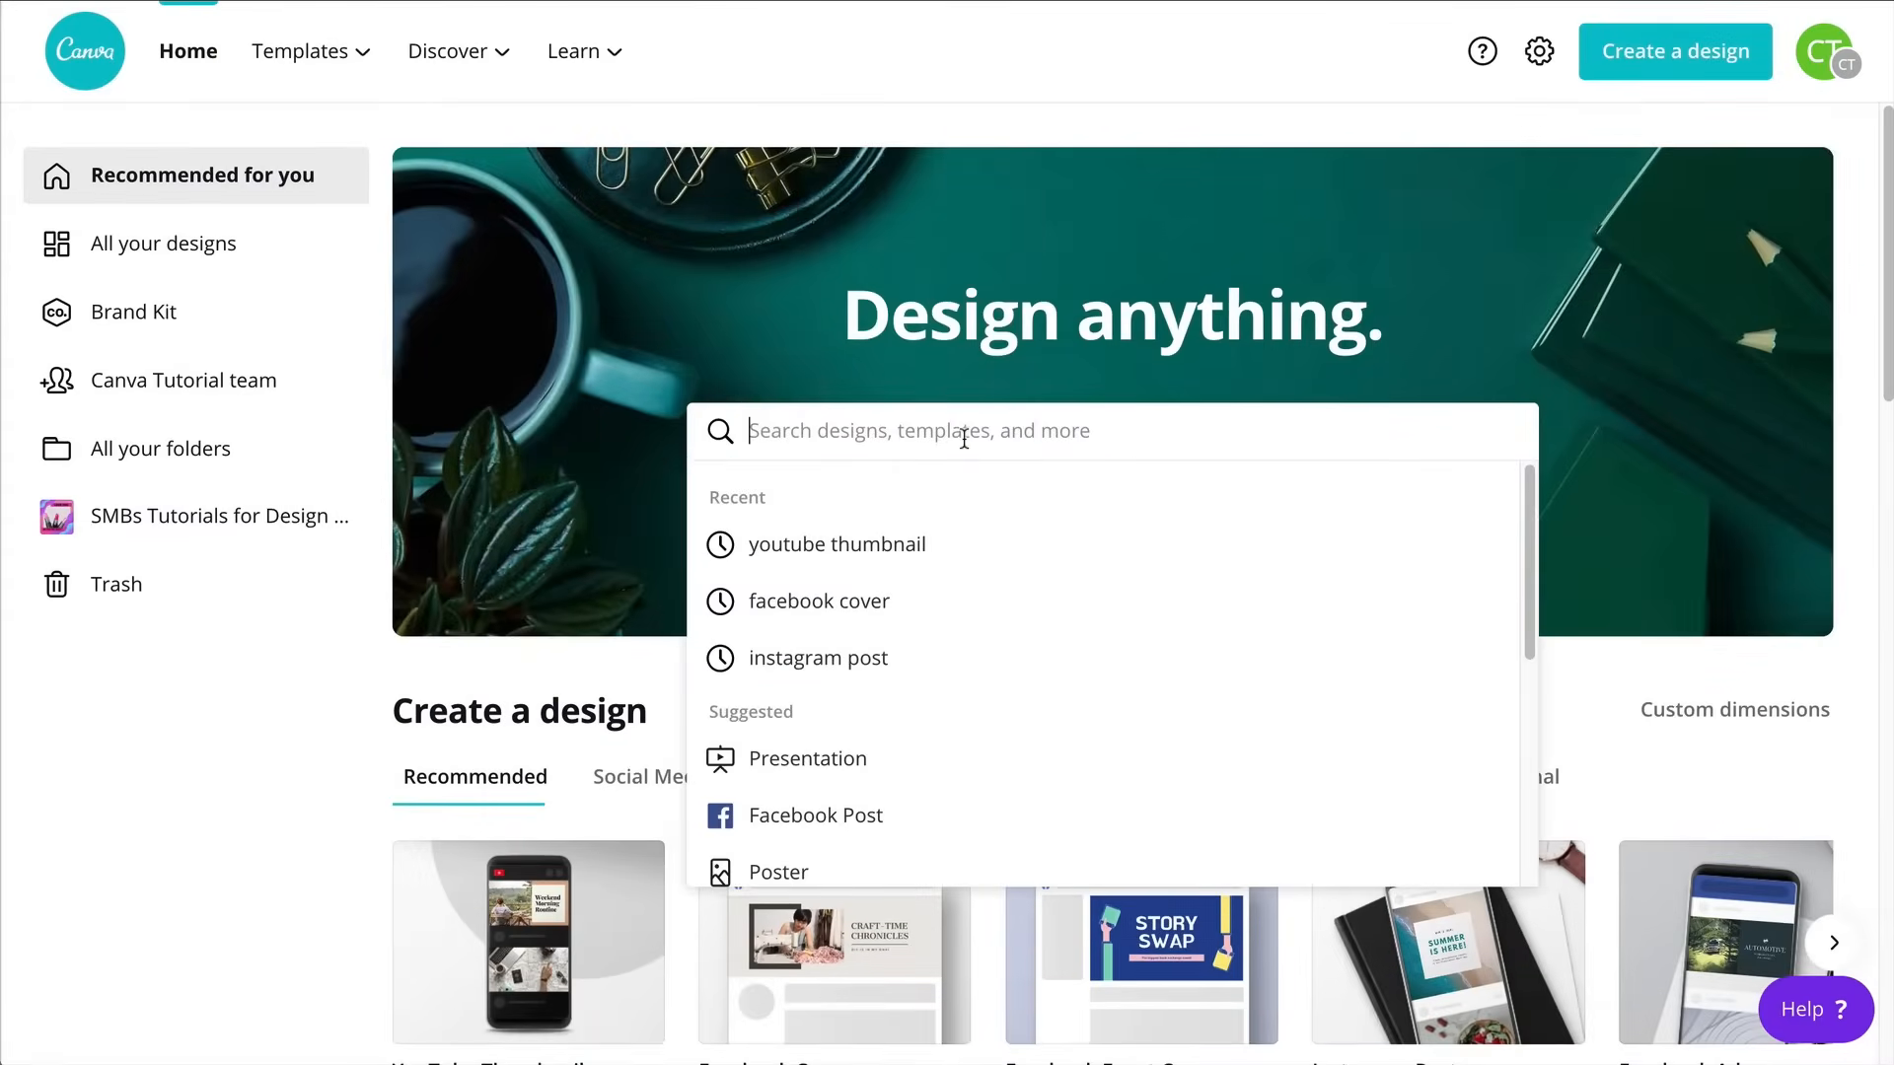
text(logo)
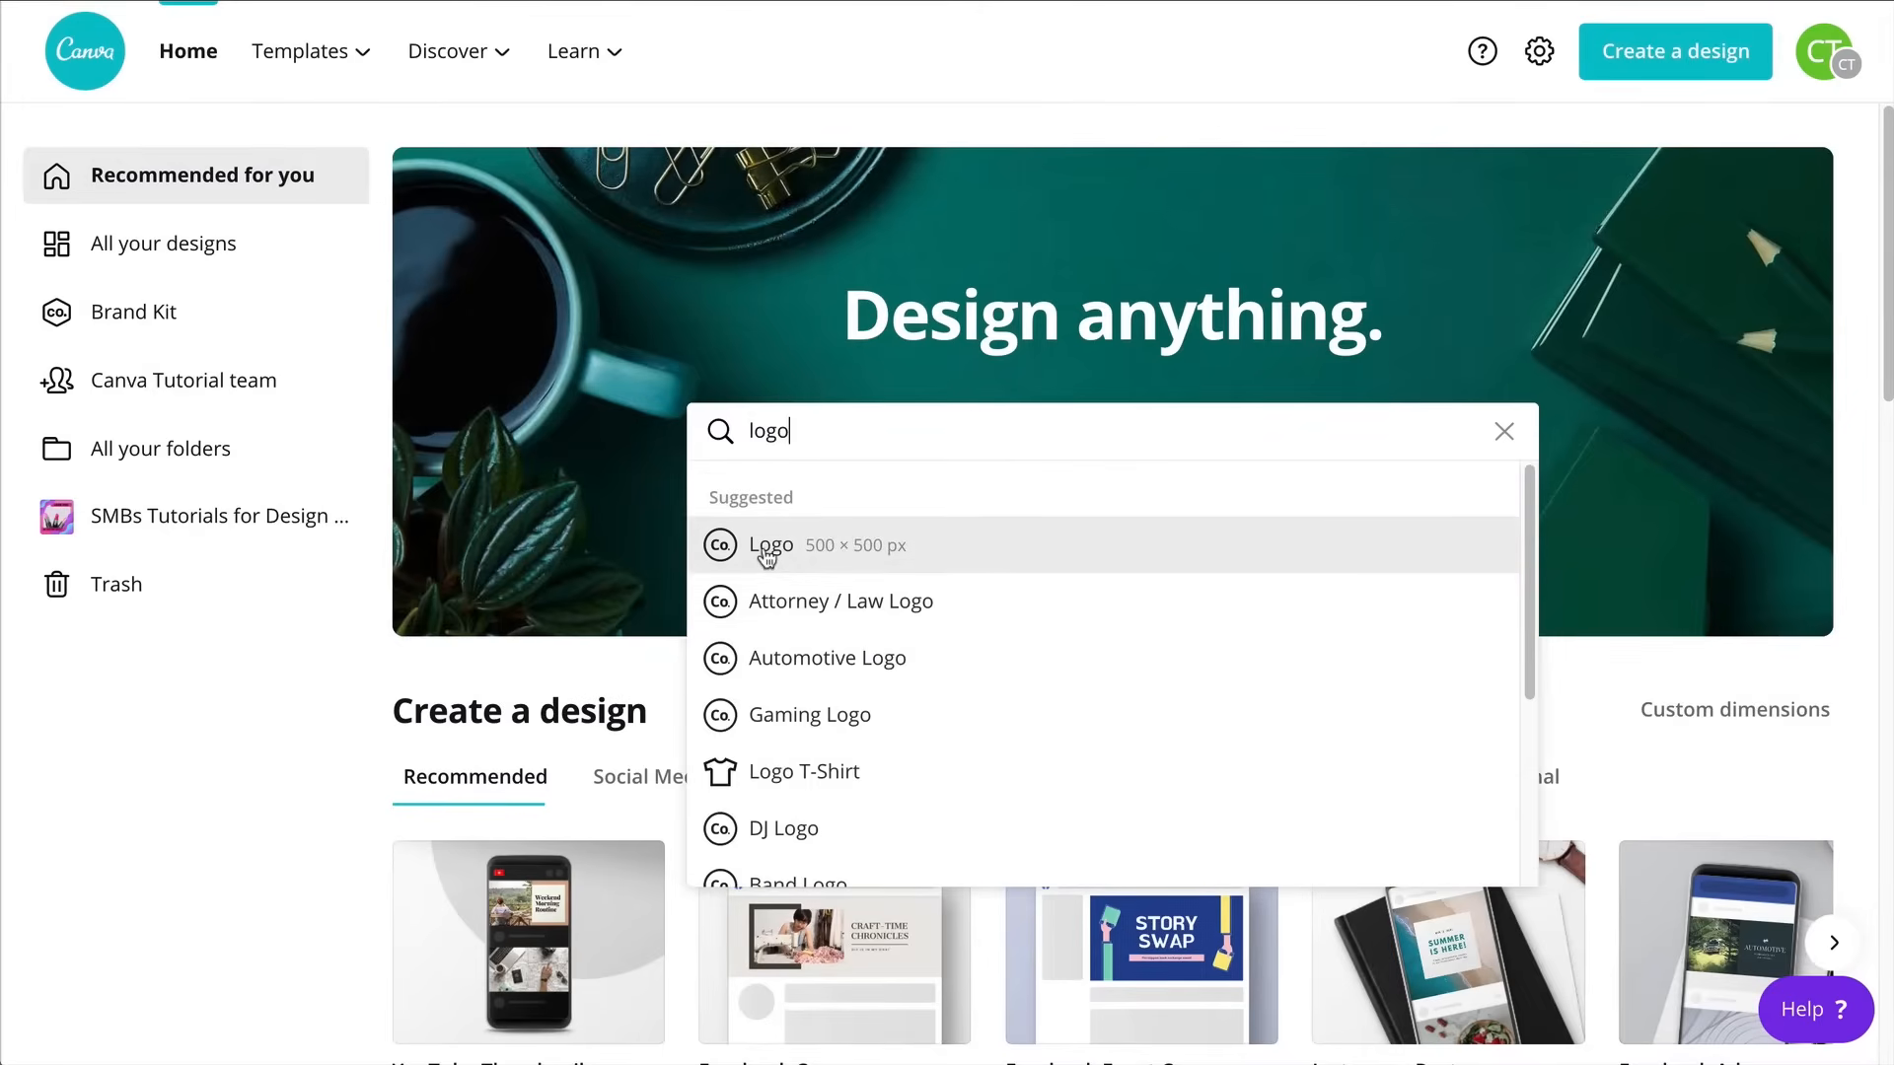
mouse_move(769, 544)
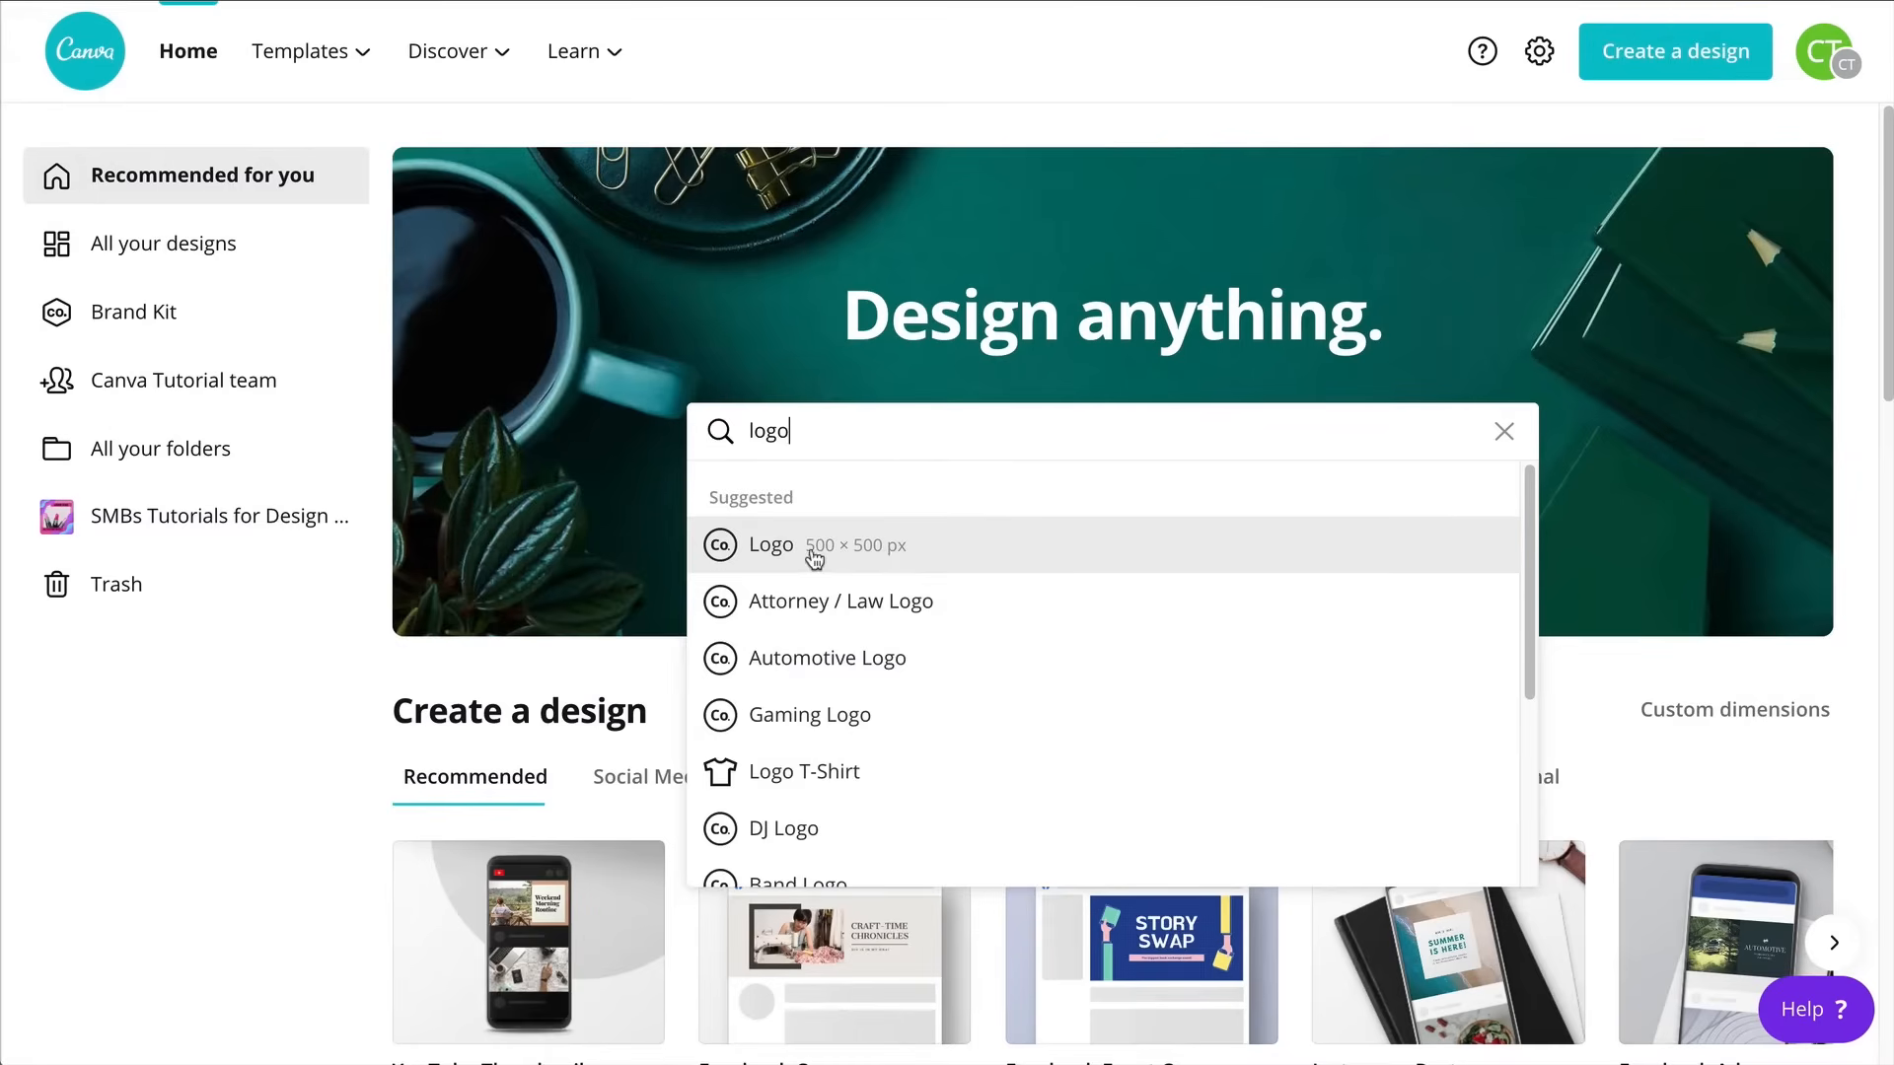
mouse_move(897, 563)
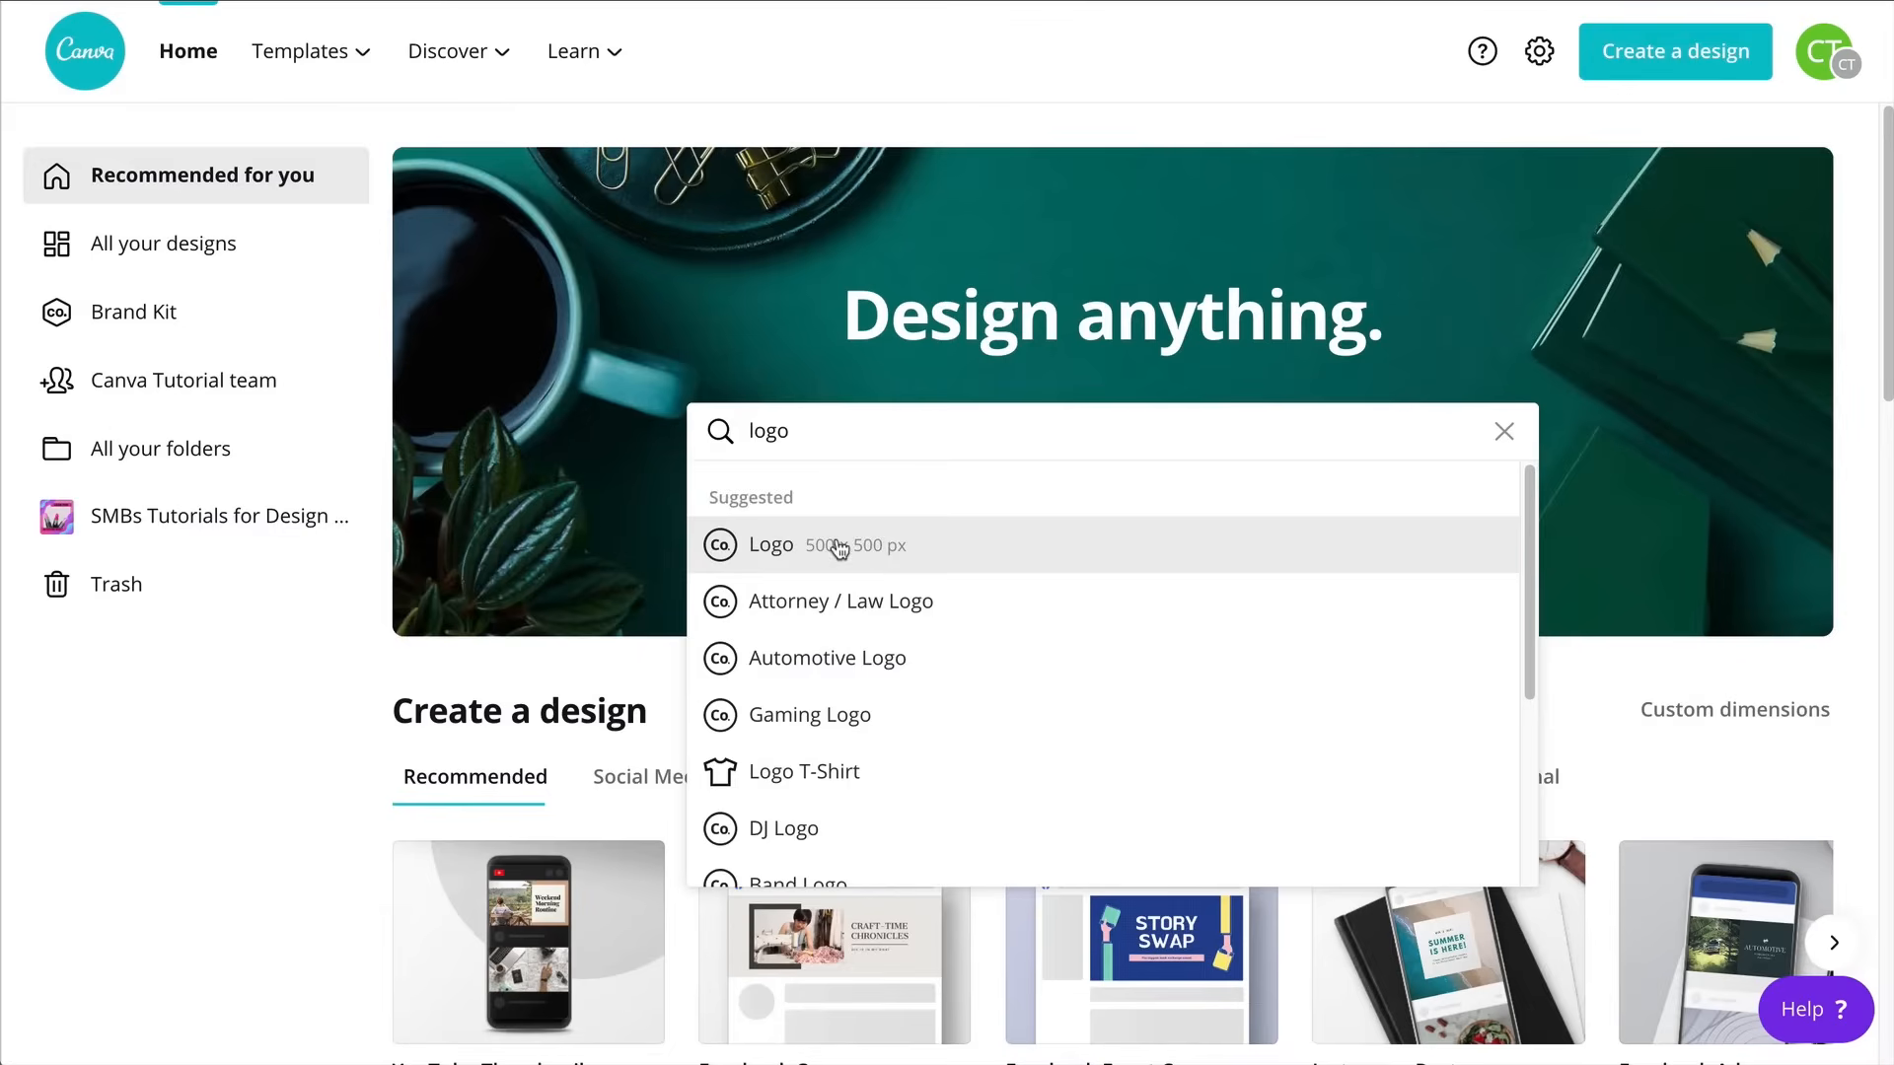
mouse_move(835, 549)
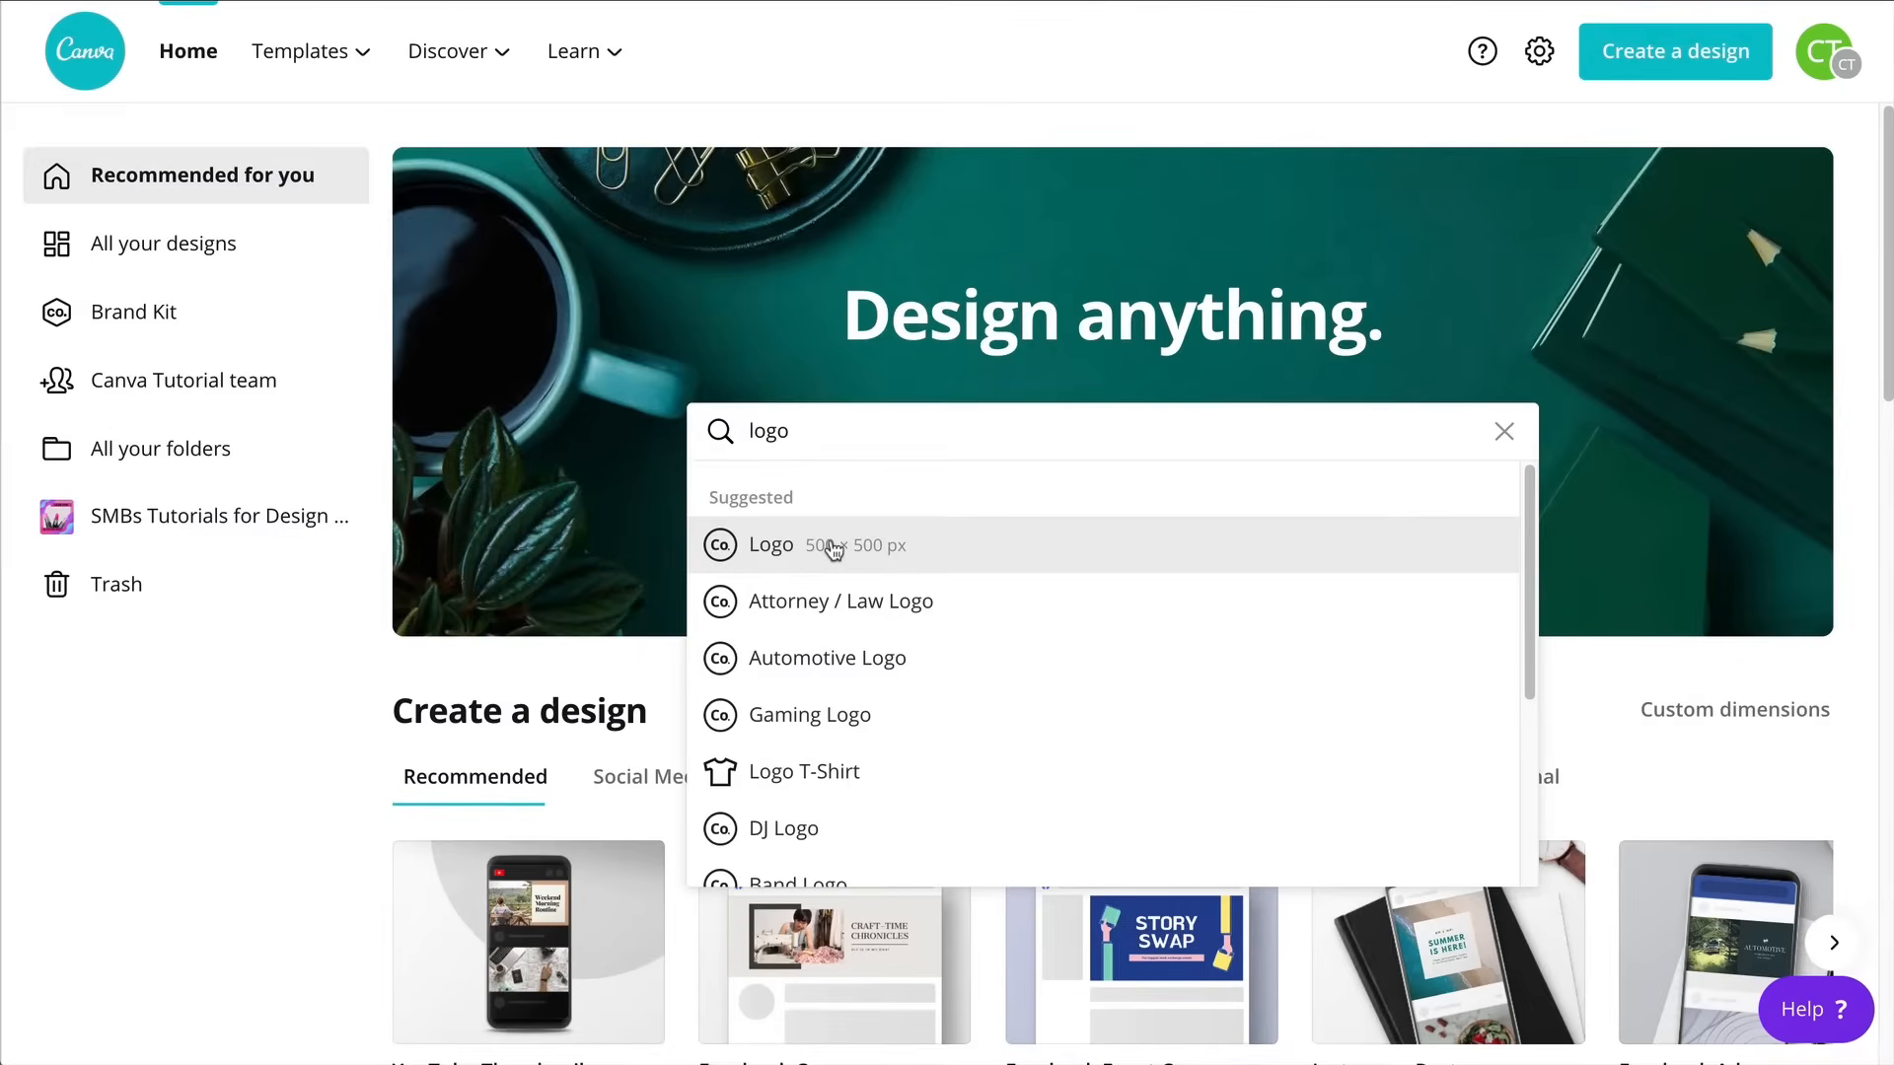
mouse_move(1109, 435)
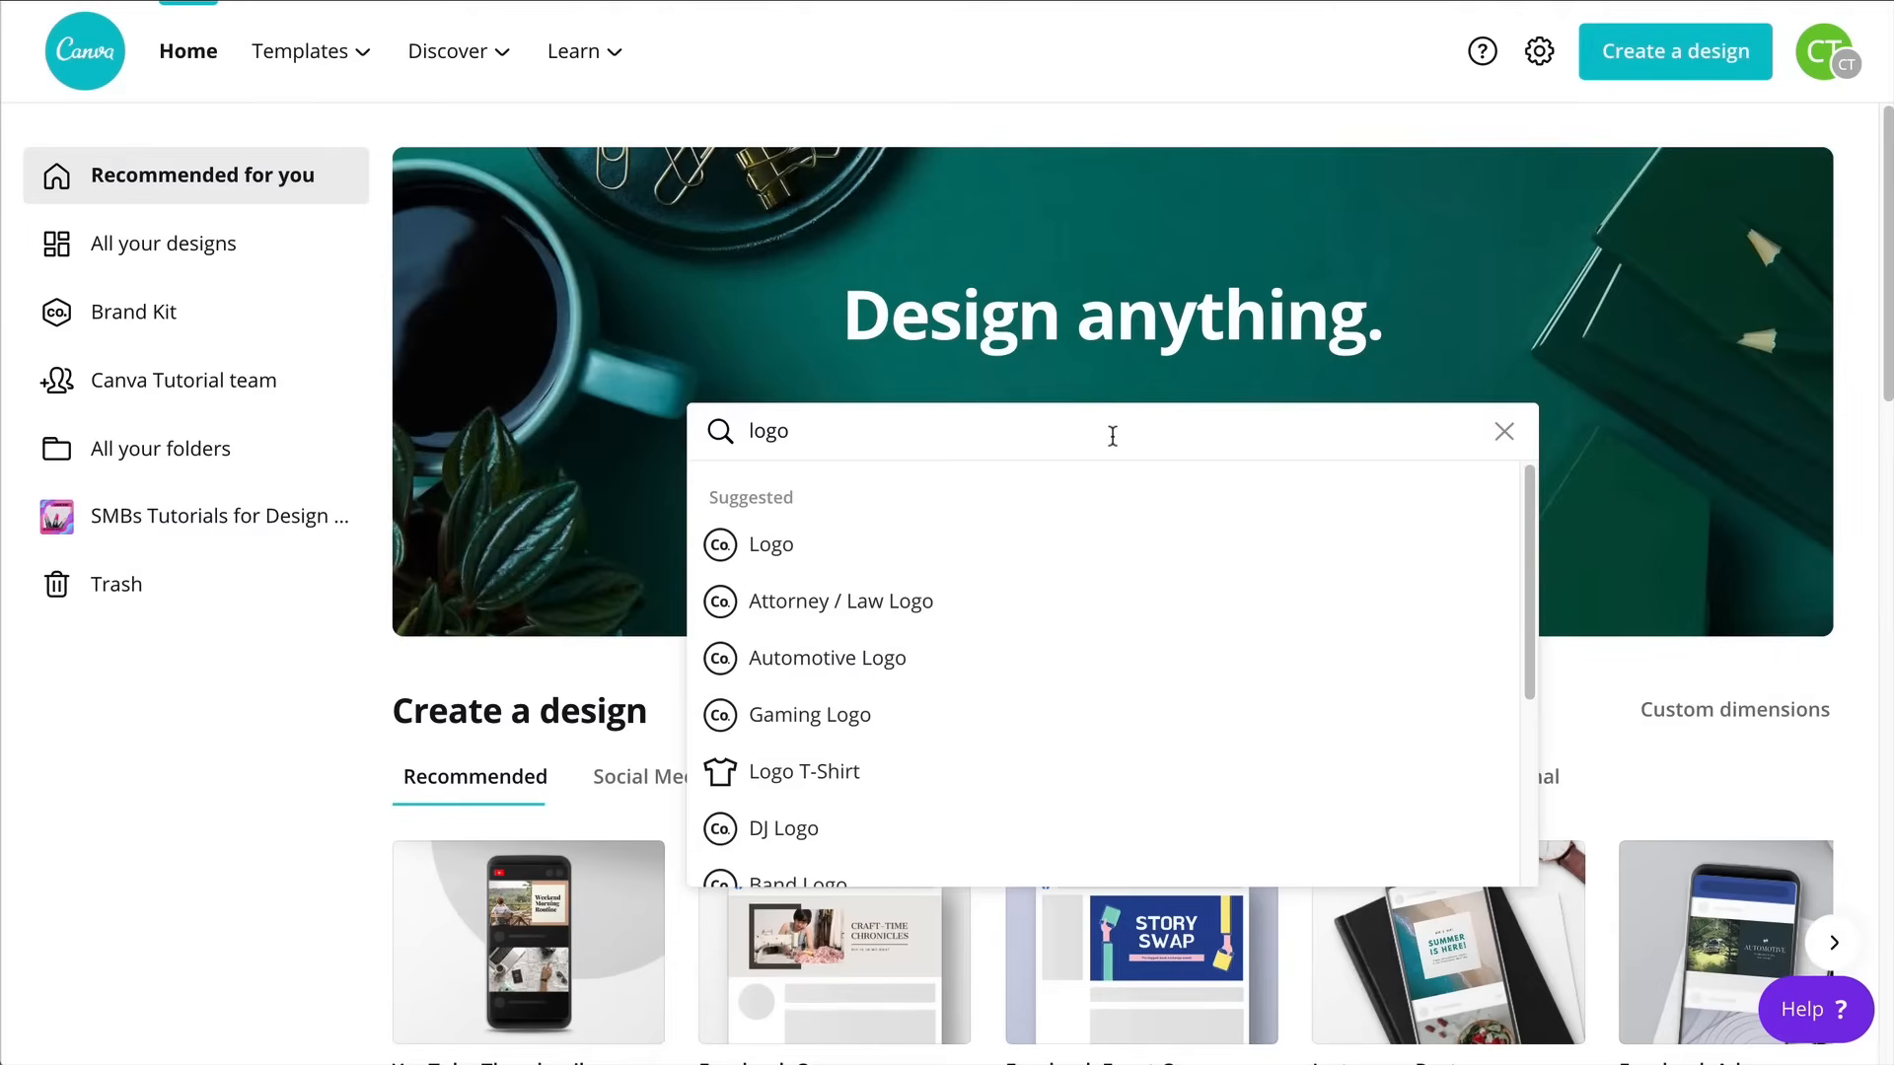
mouse_move(1742, 129)
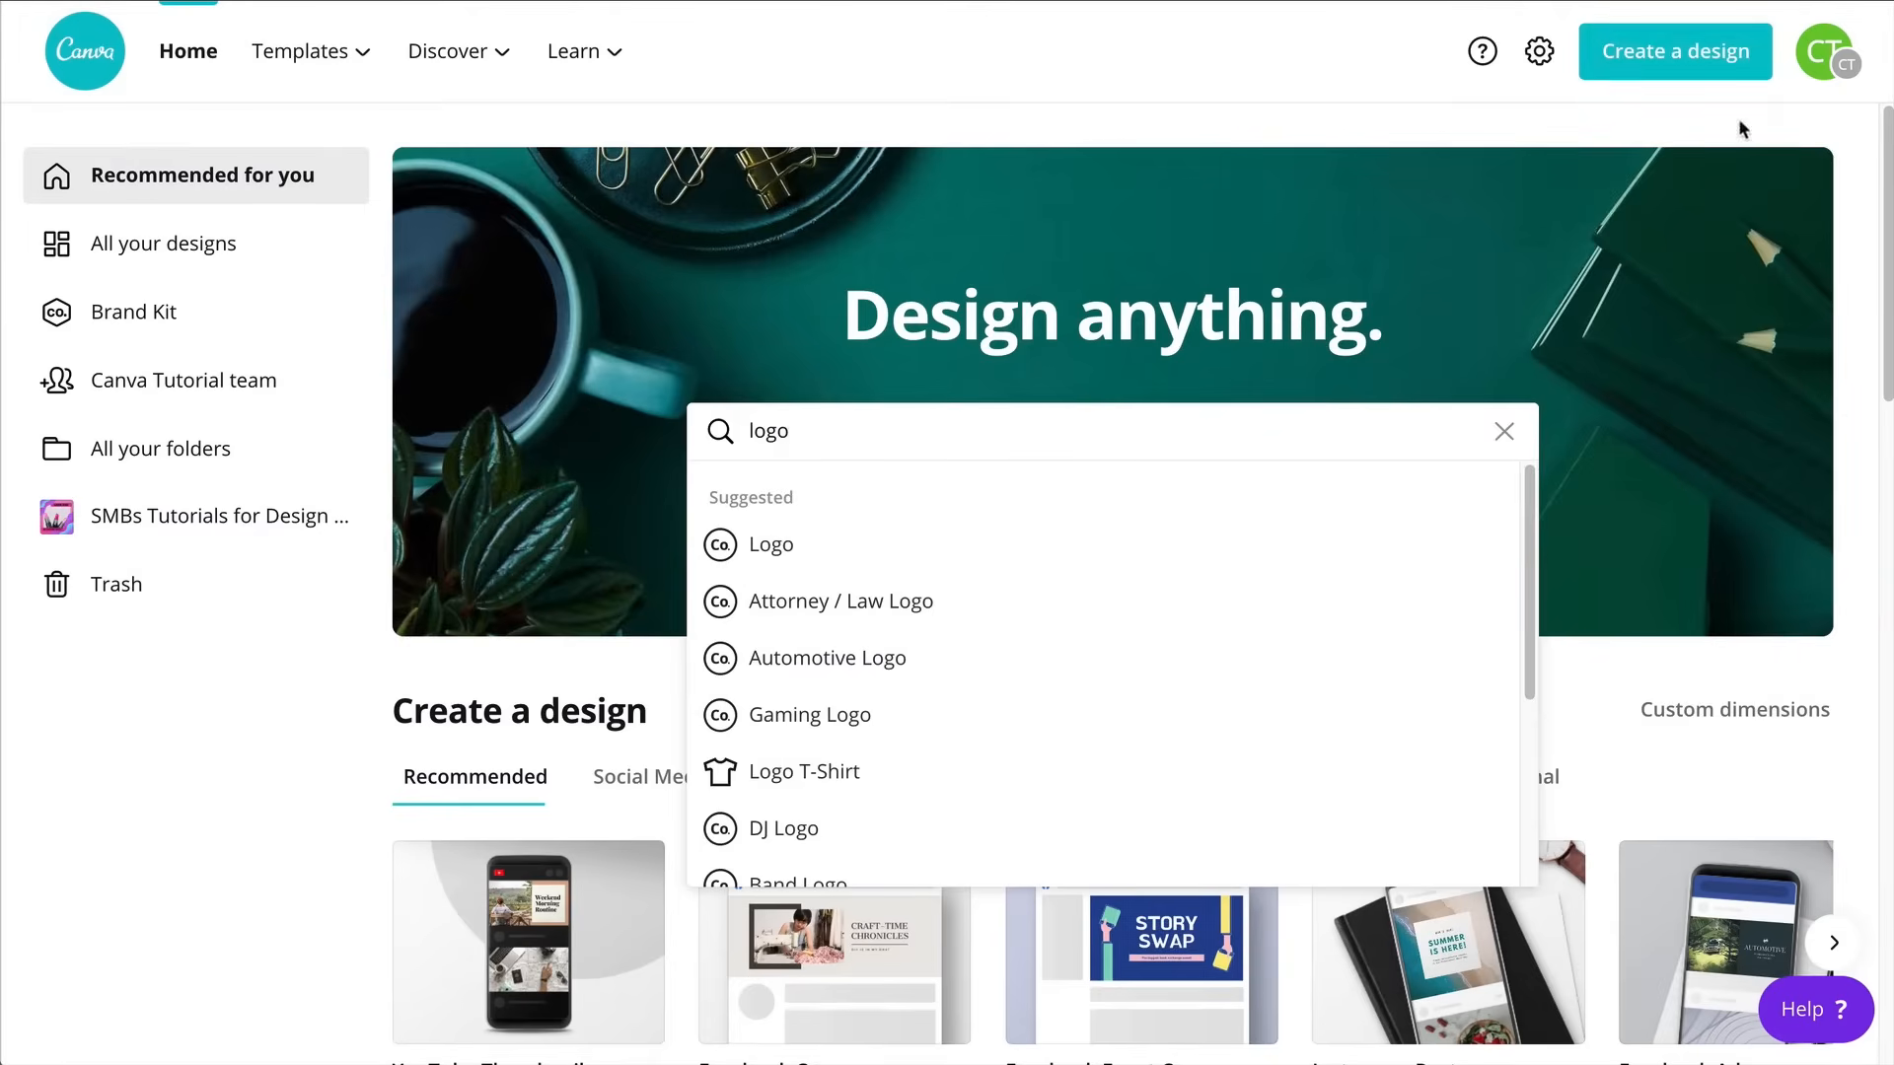
Create a new custom-size design of 5000 × 5000 px
click(1734, 709)
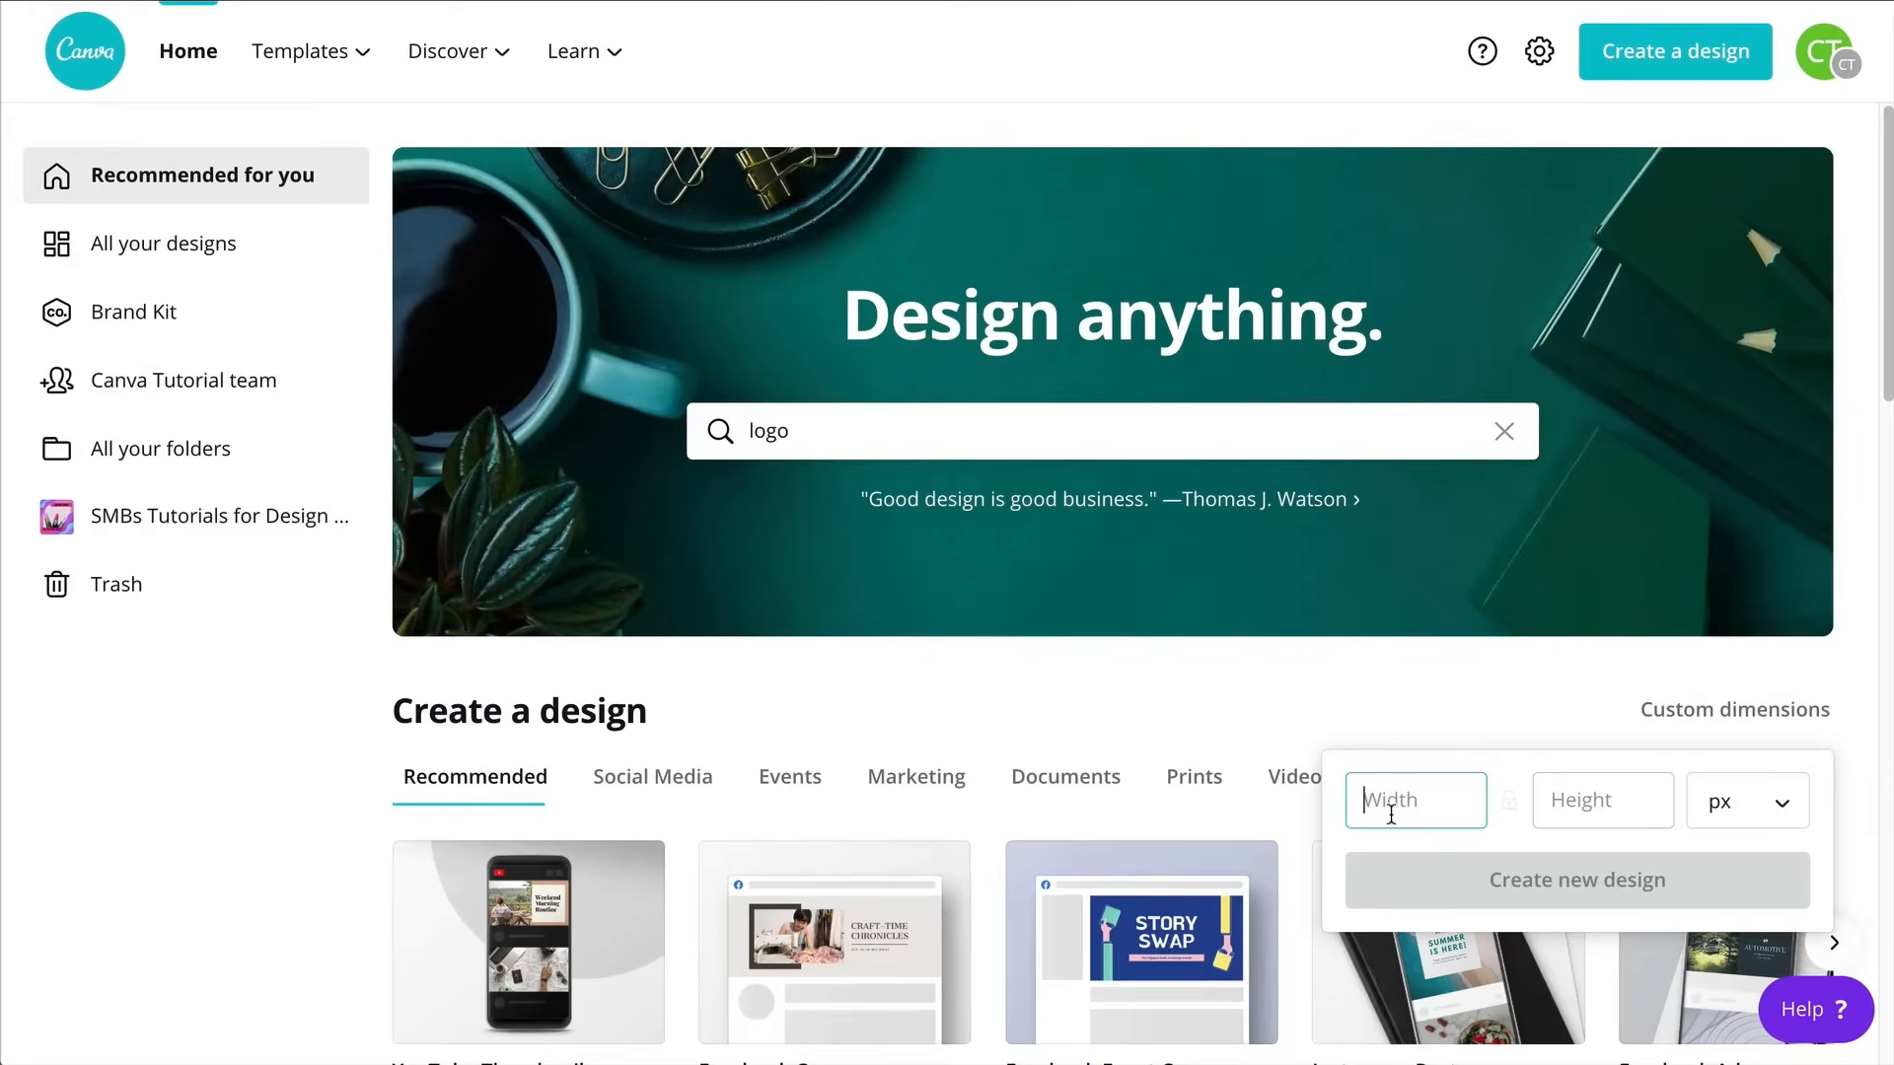
text(5000)
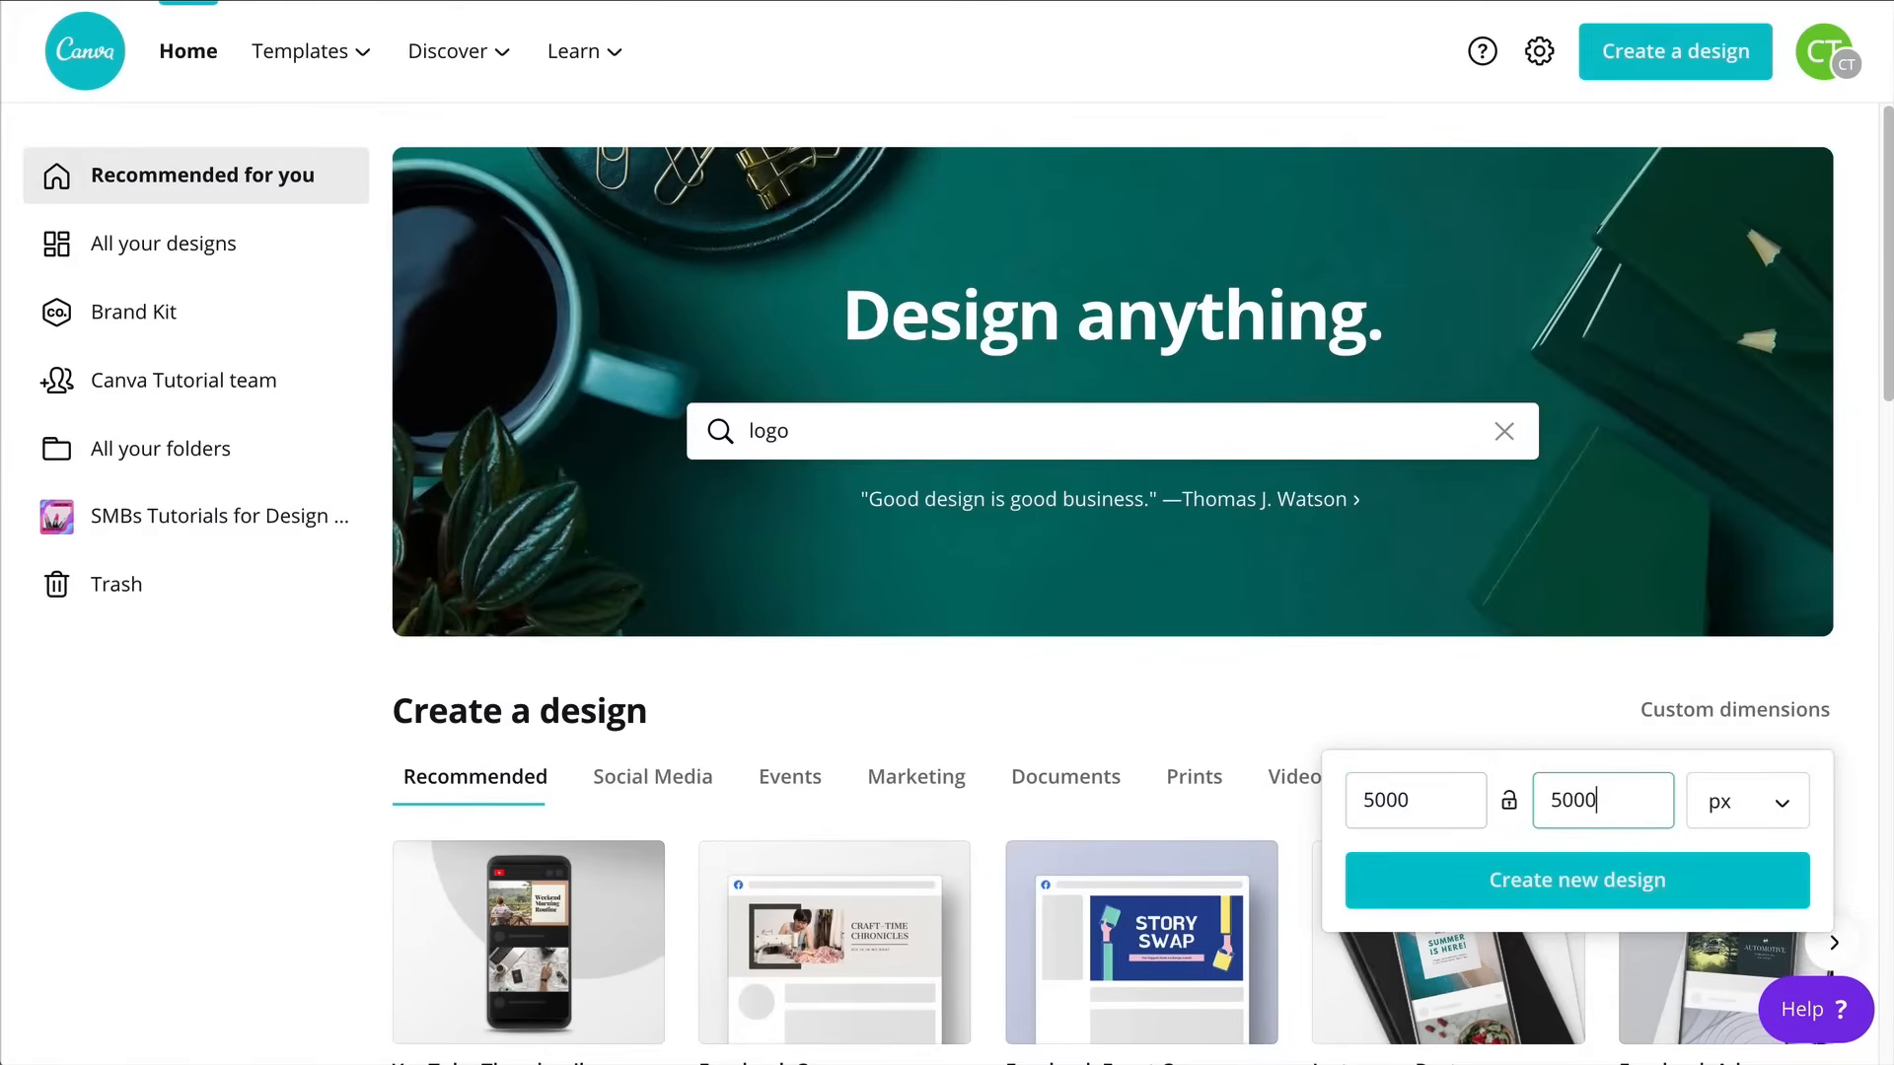
click(1575, 879)
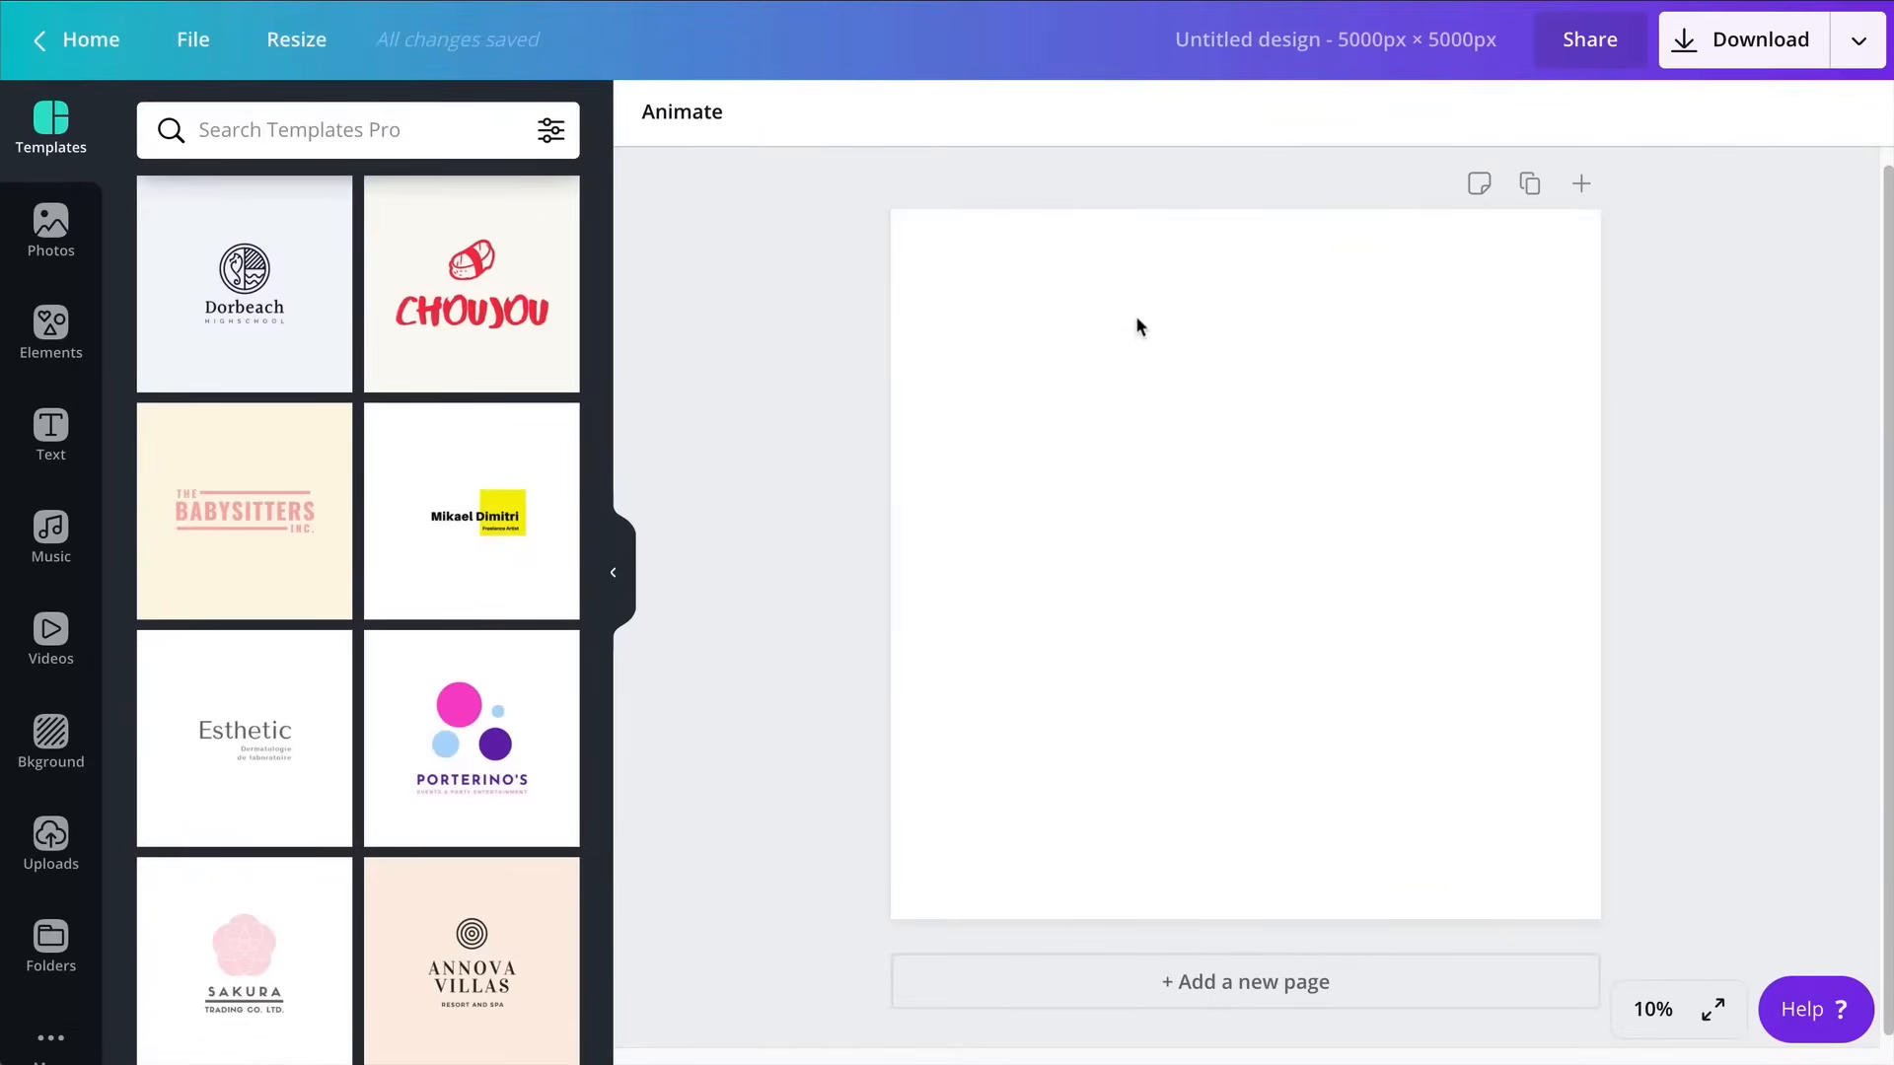
Search templates for 'logo' and browse the Food / Drink Logo results
scroll(down, 3)
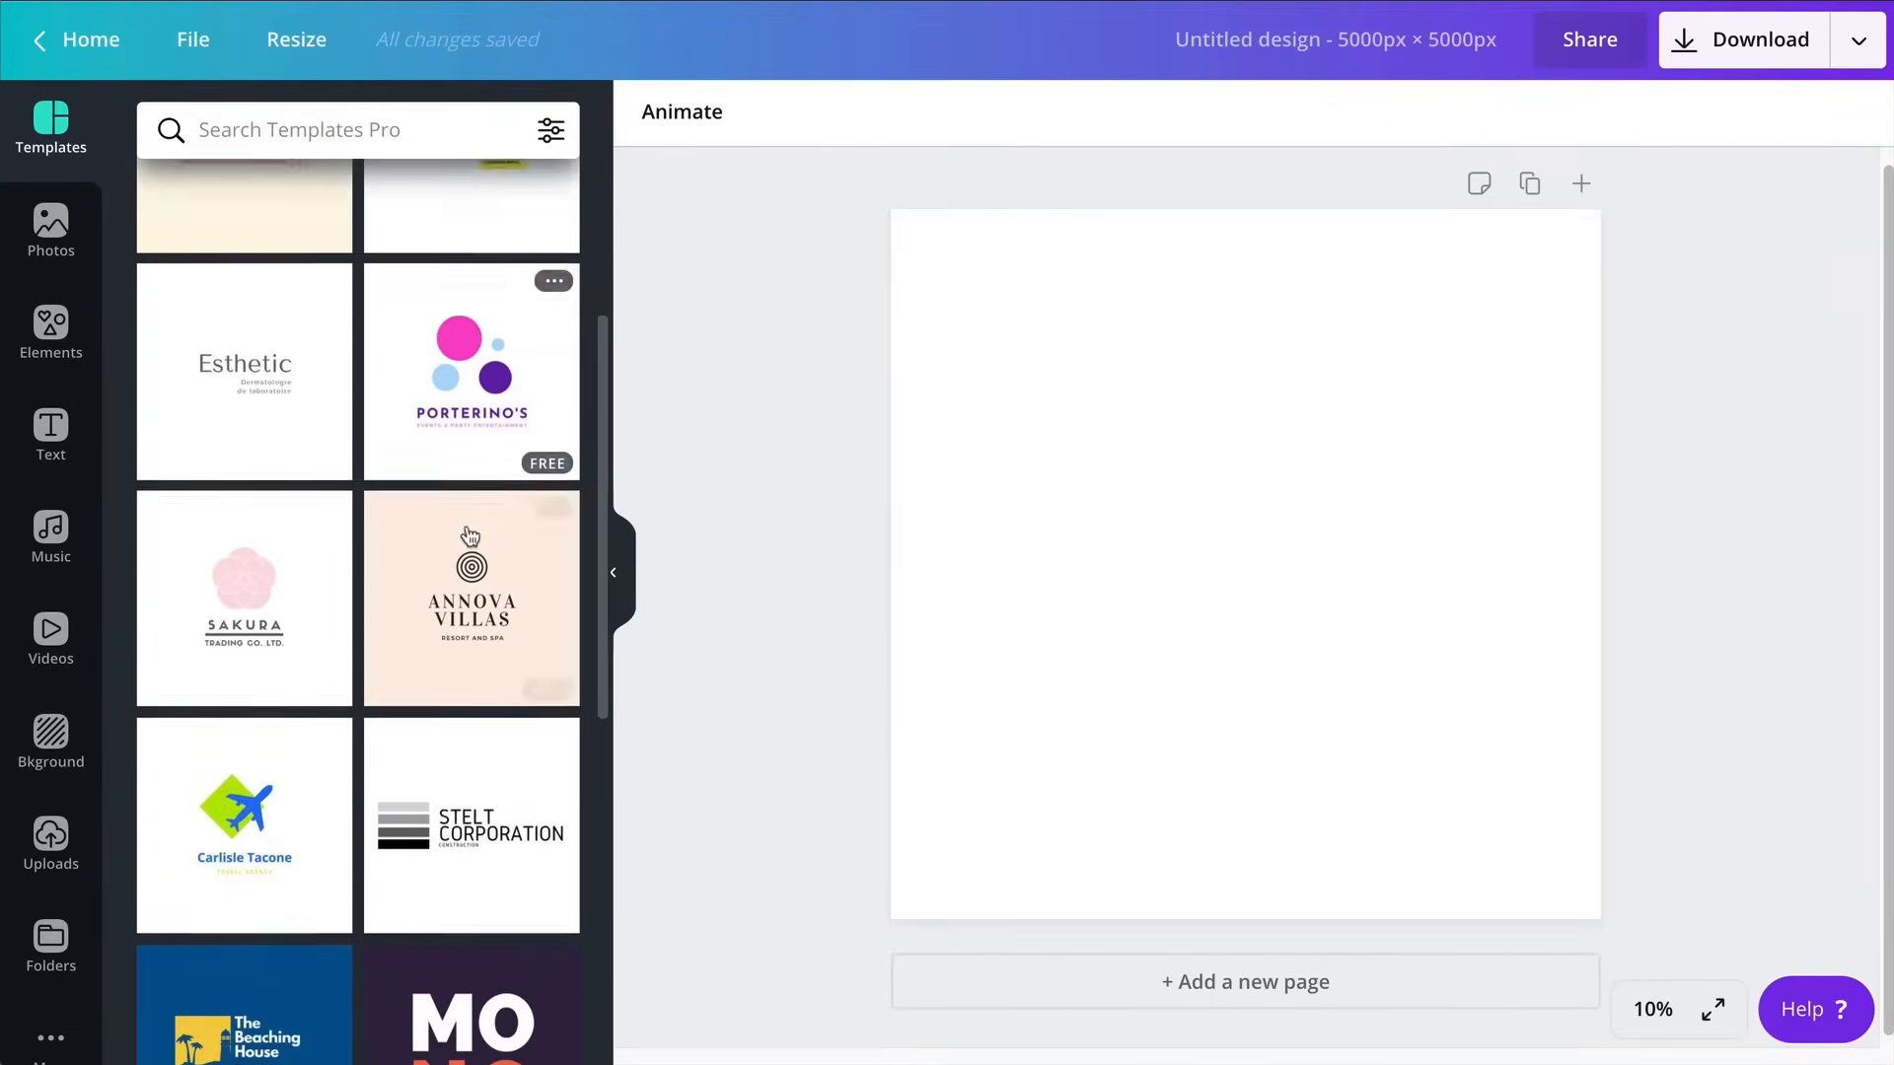
scroll(down, 3)
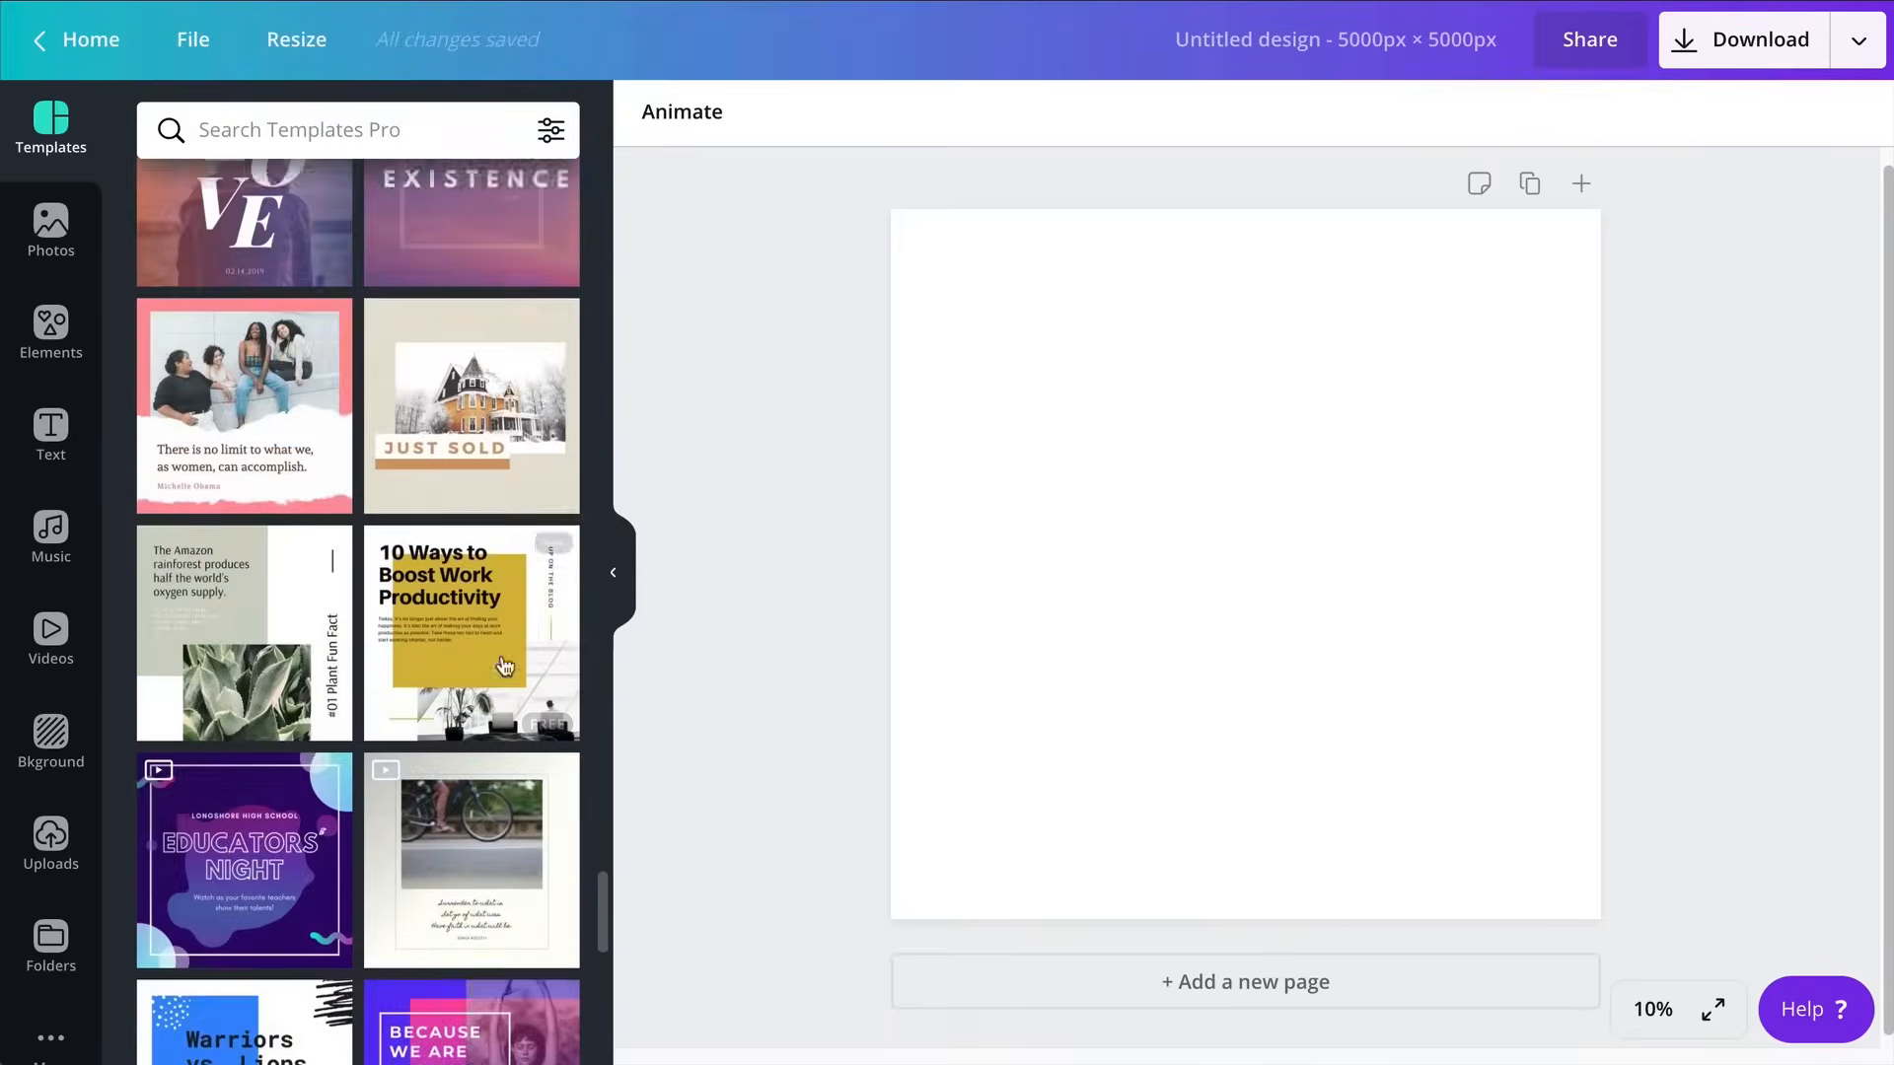
scroll(down, 3)
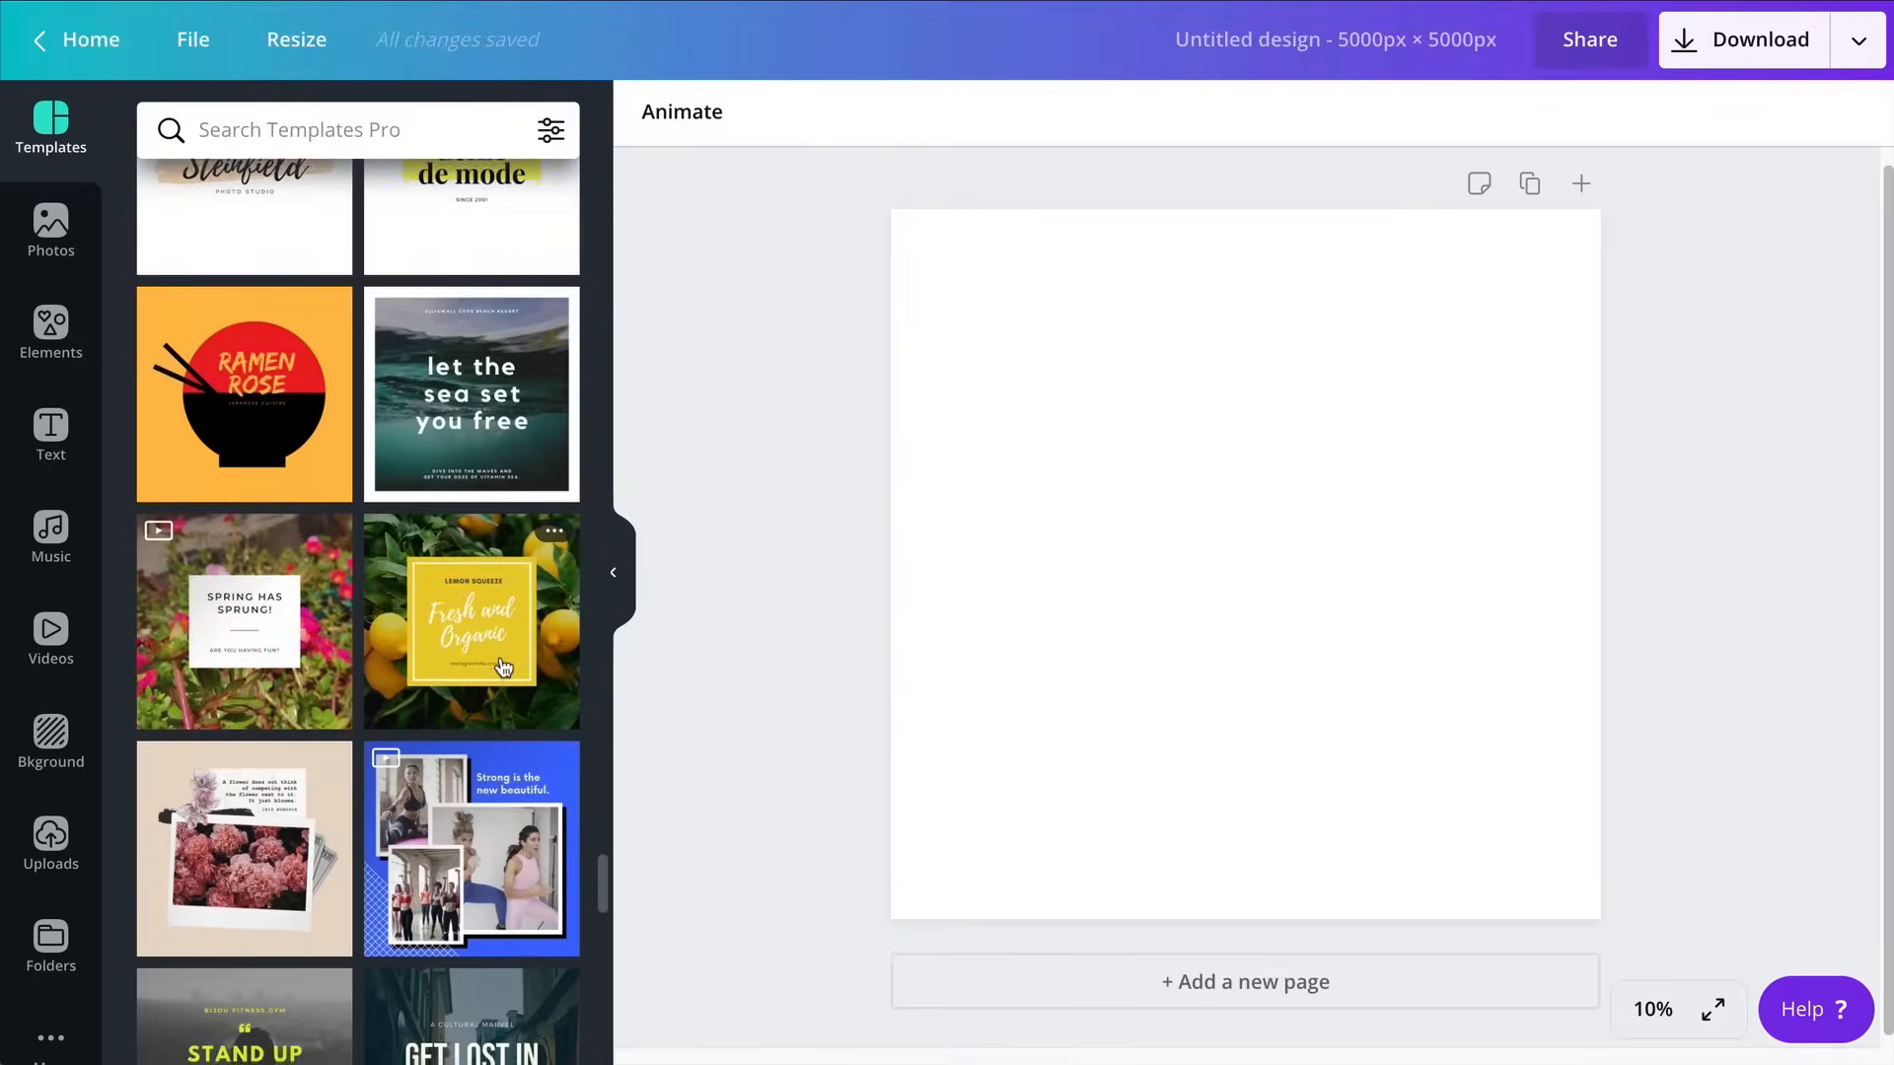
scroll(down, 3)
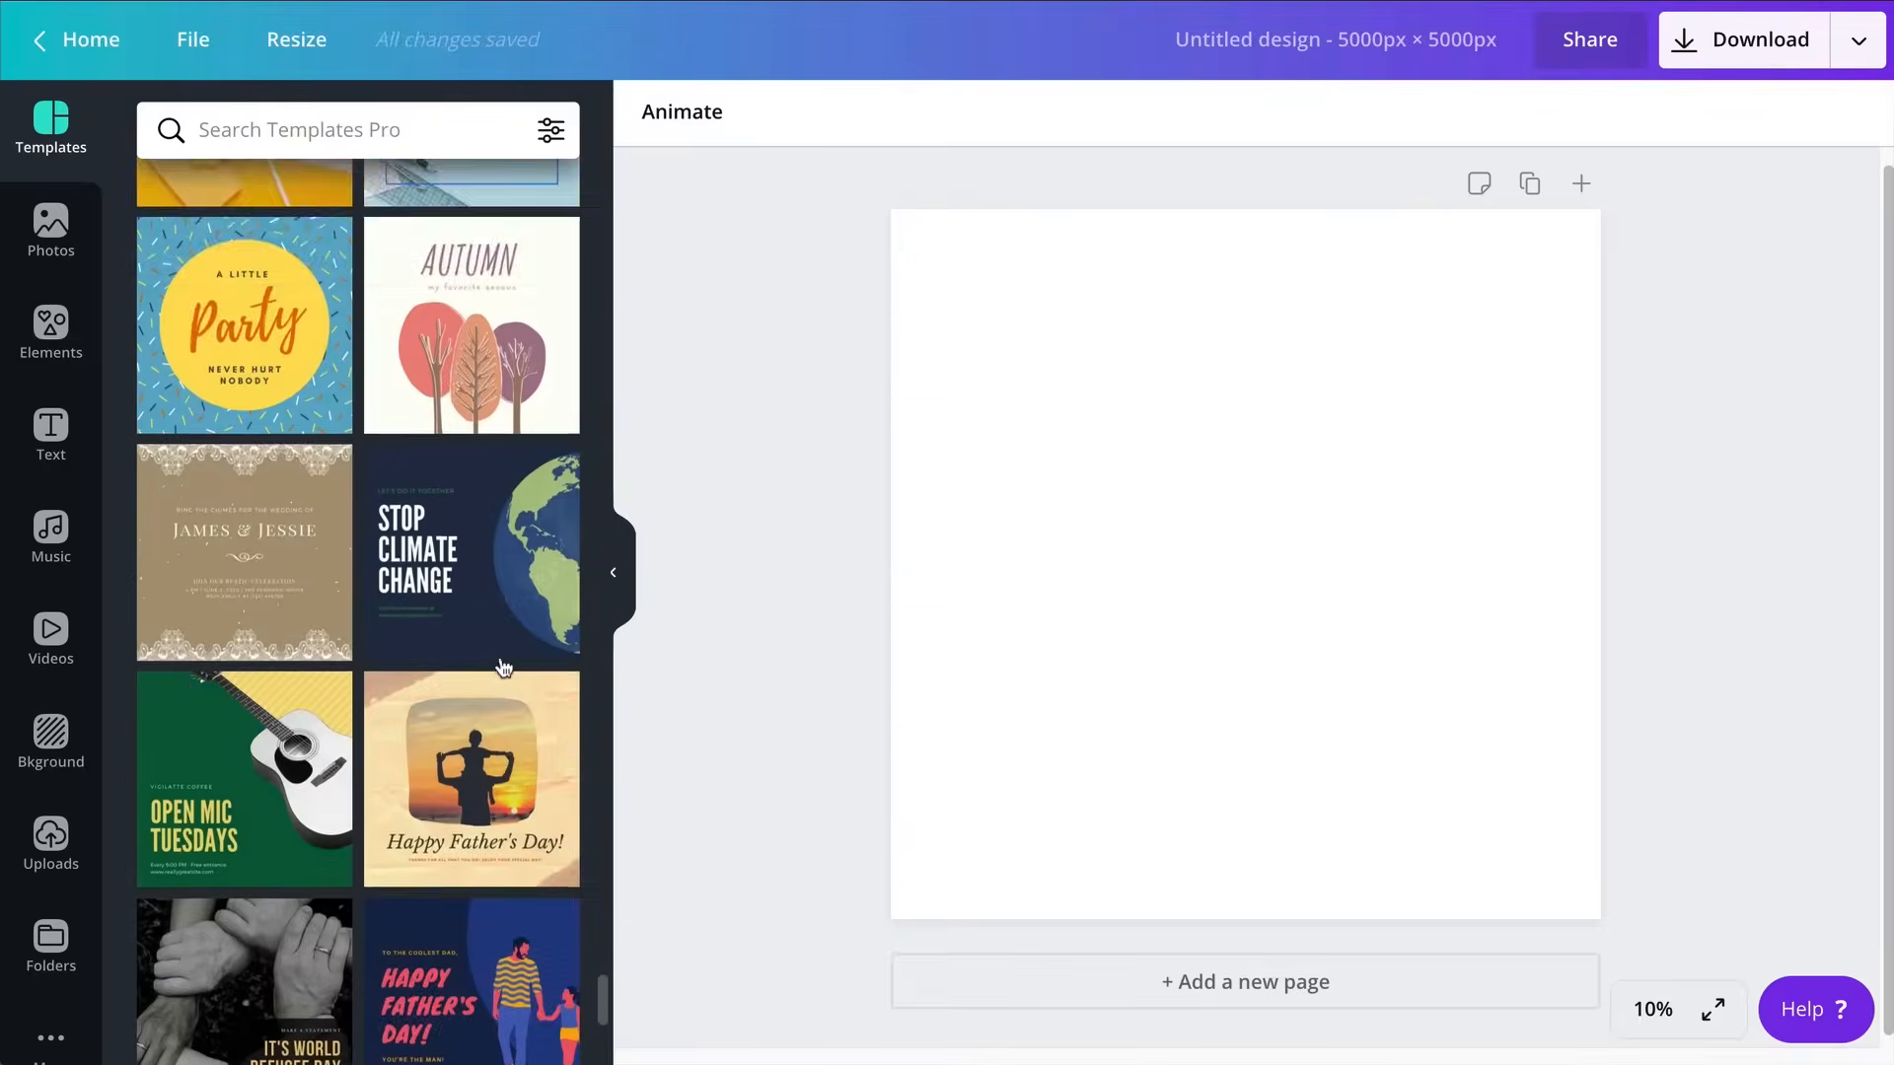
scroll(down, 3)
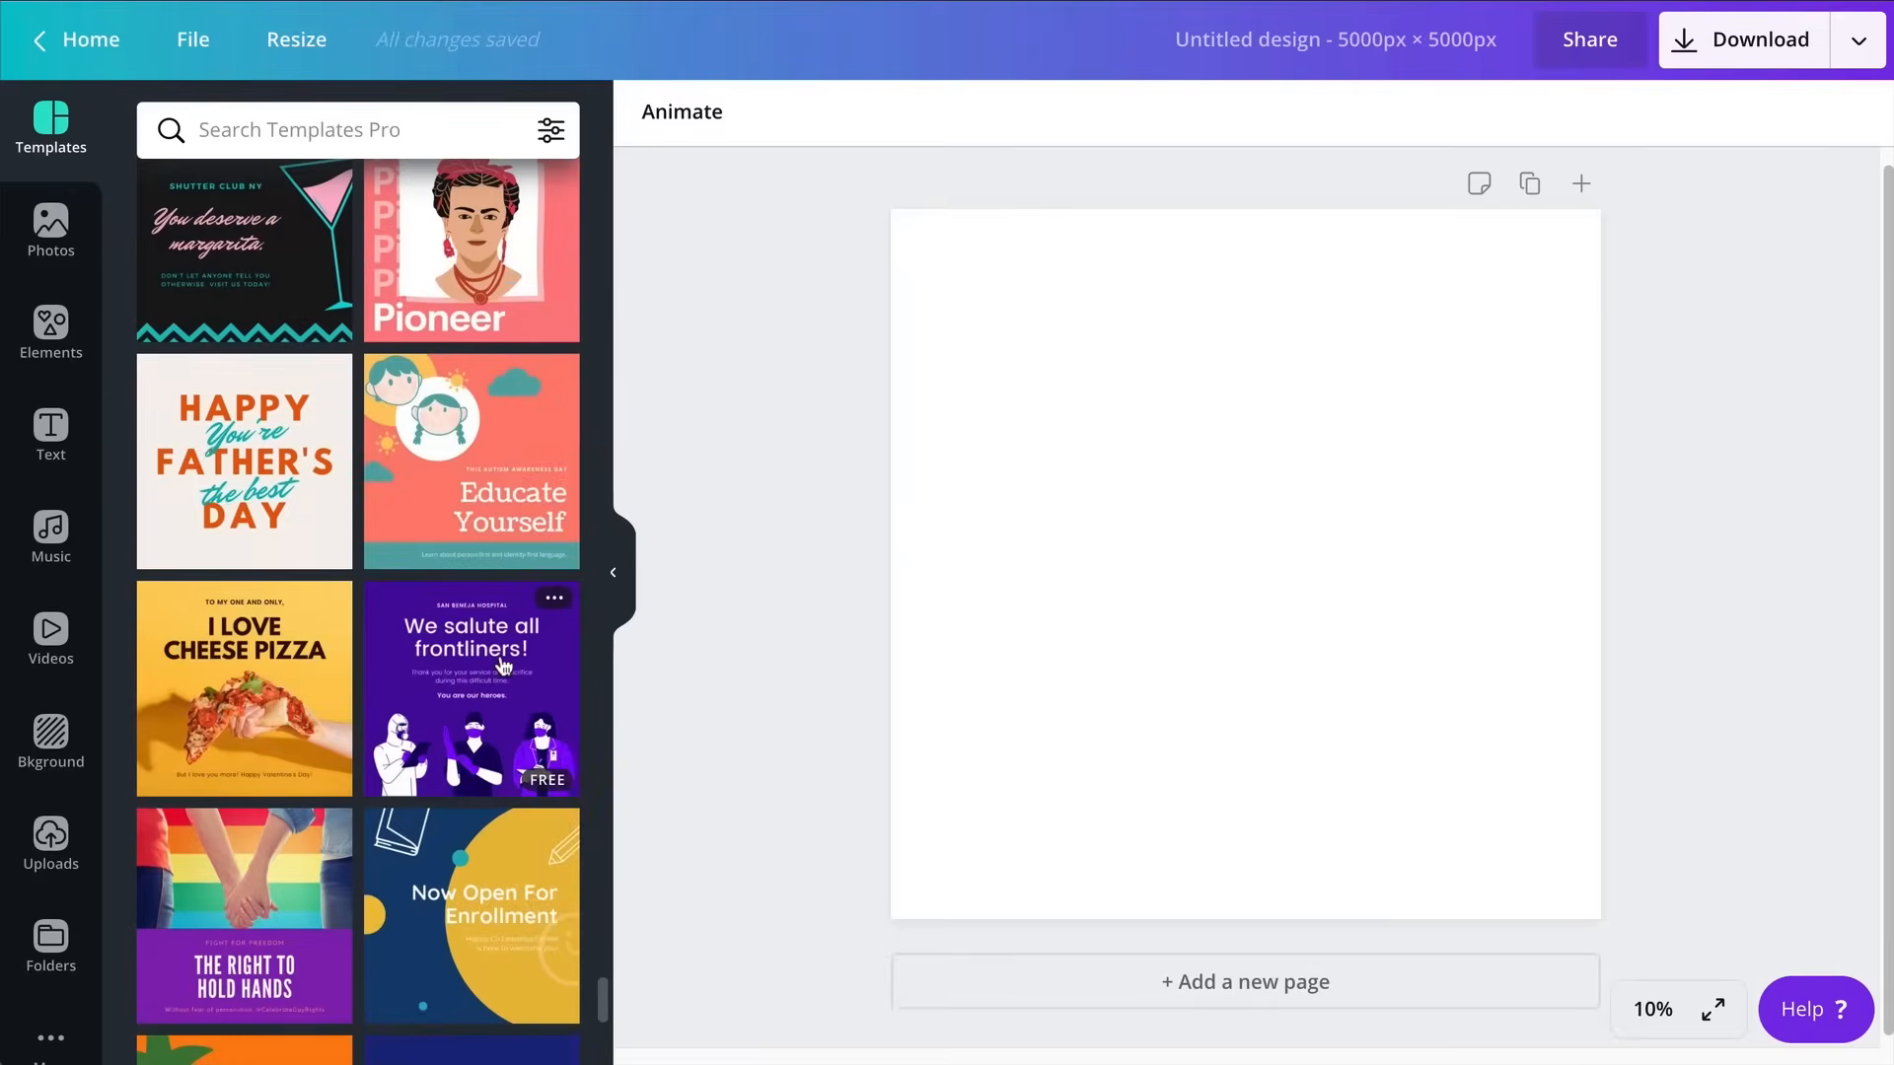
scroll(down, 3)
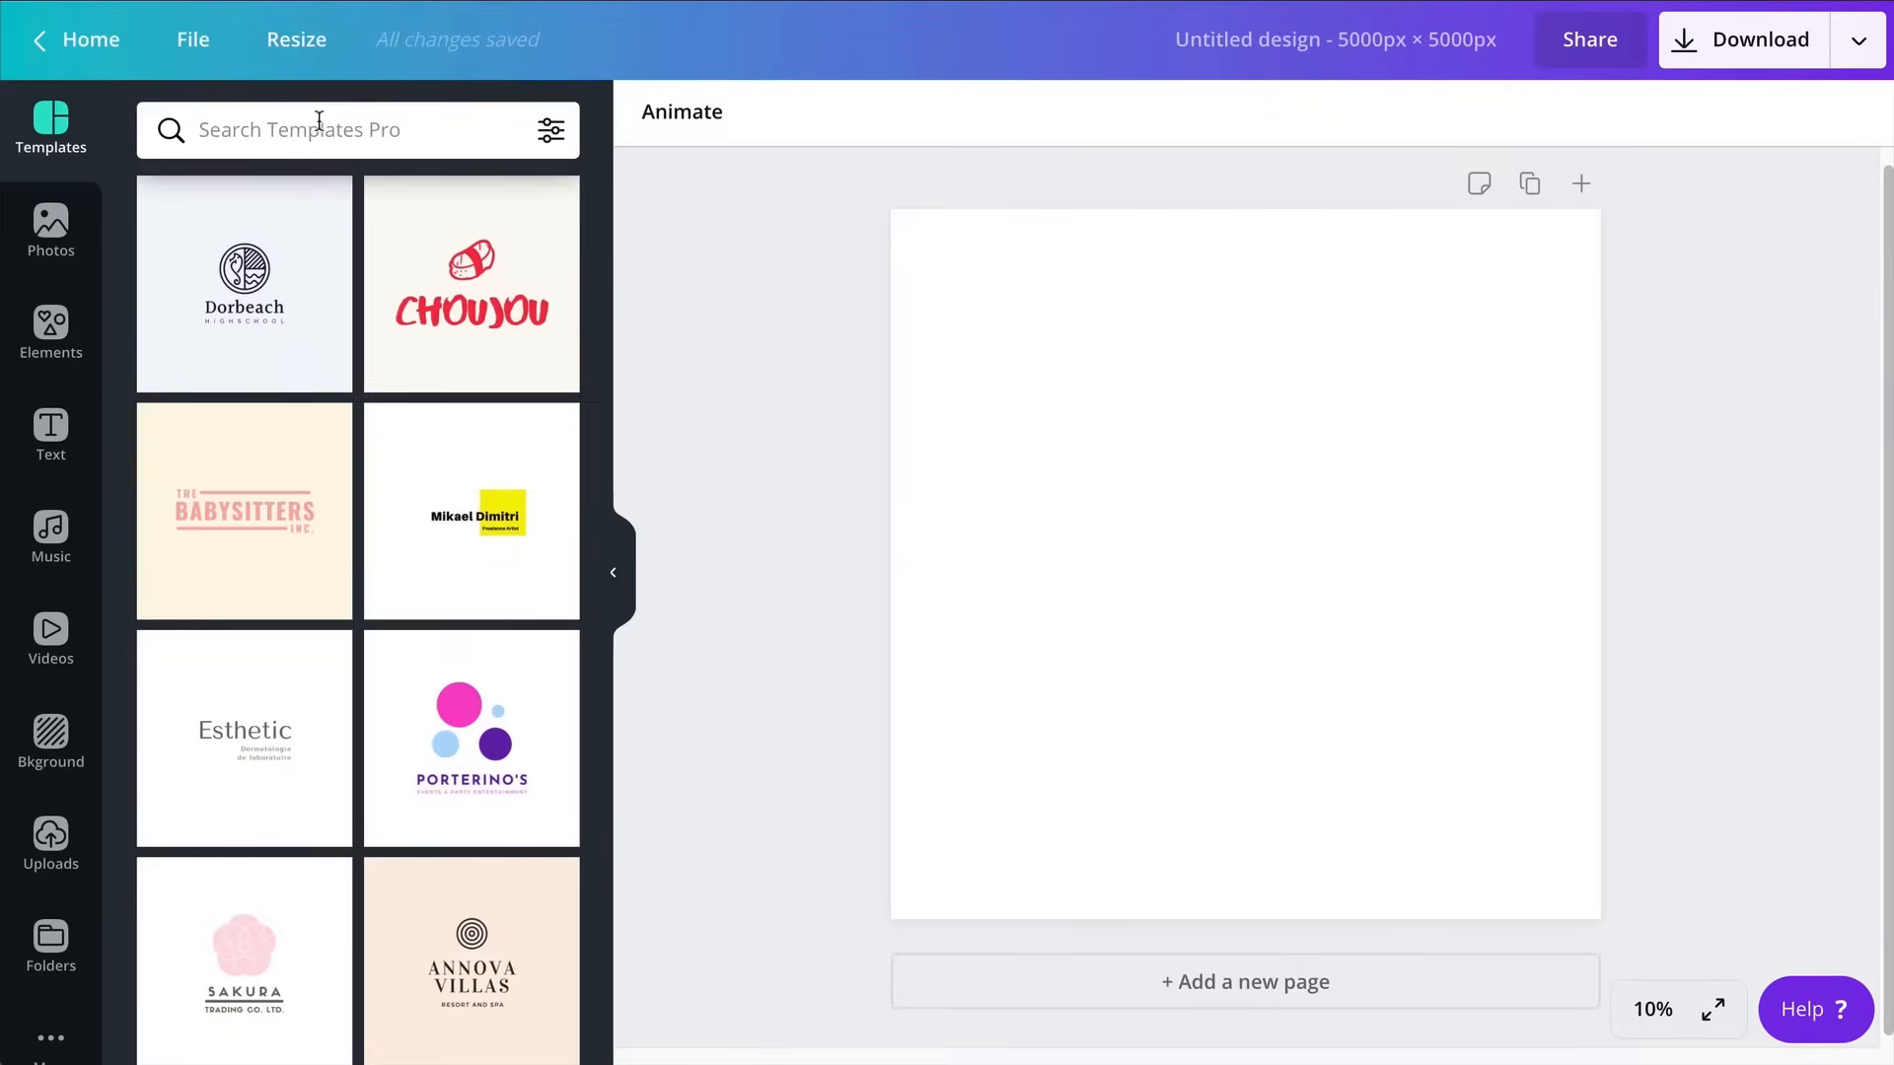
text(logo)
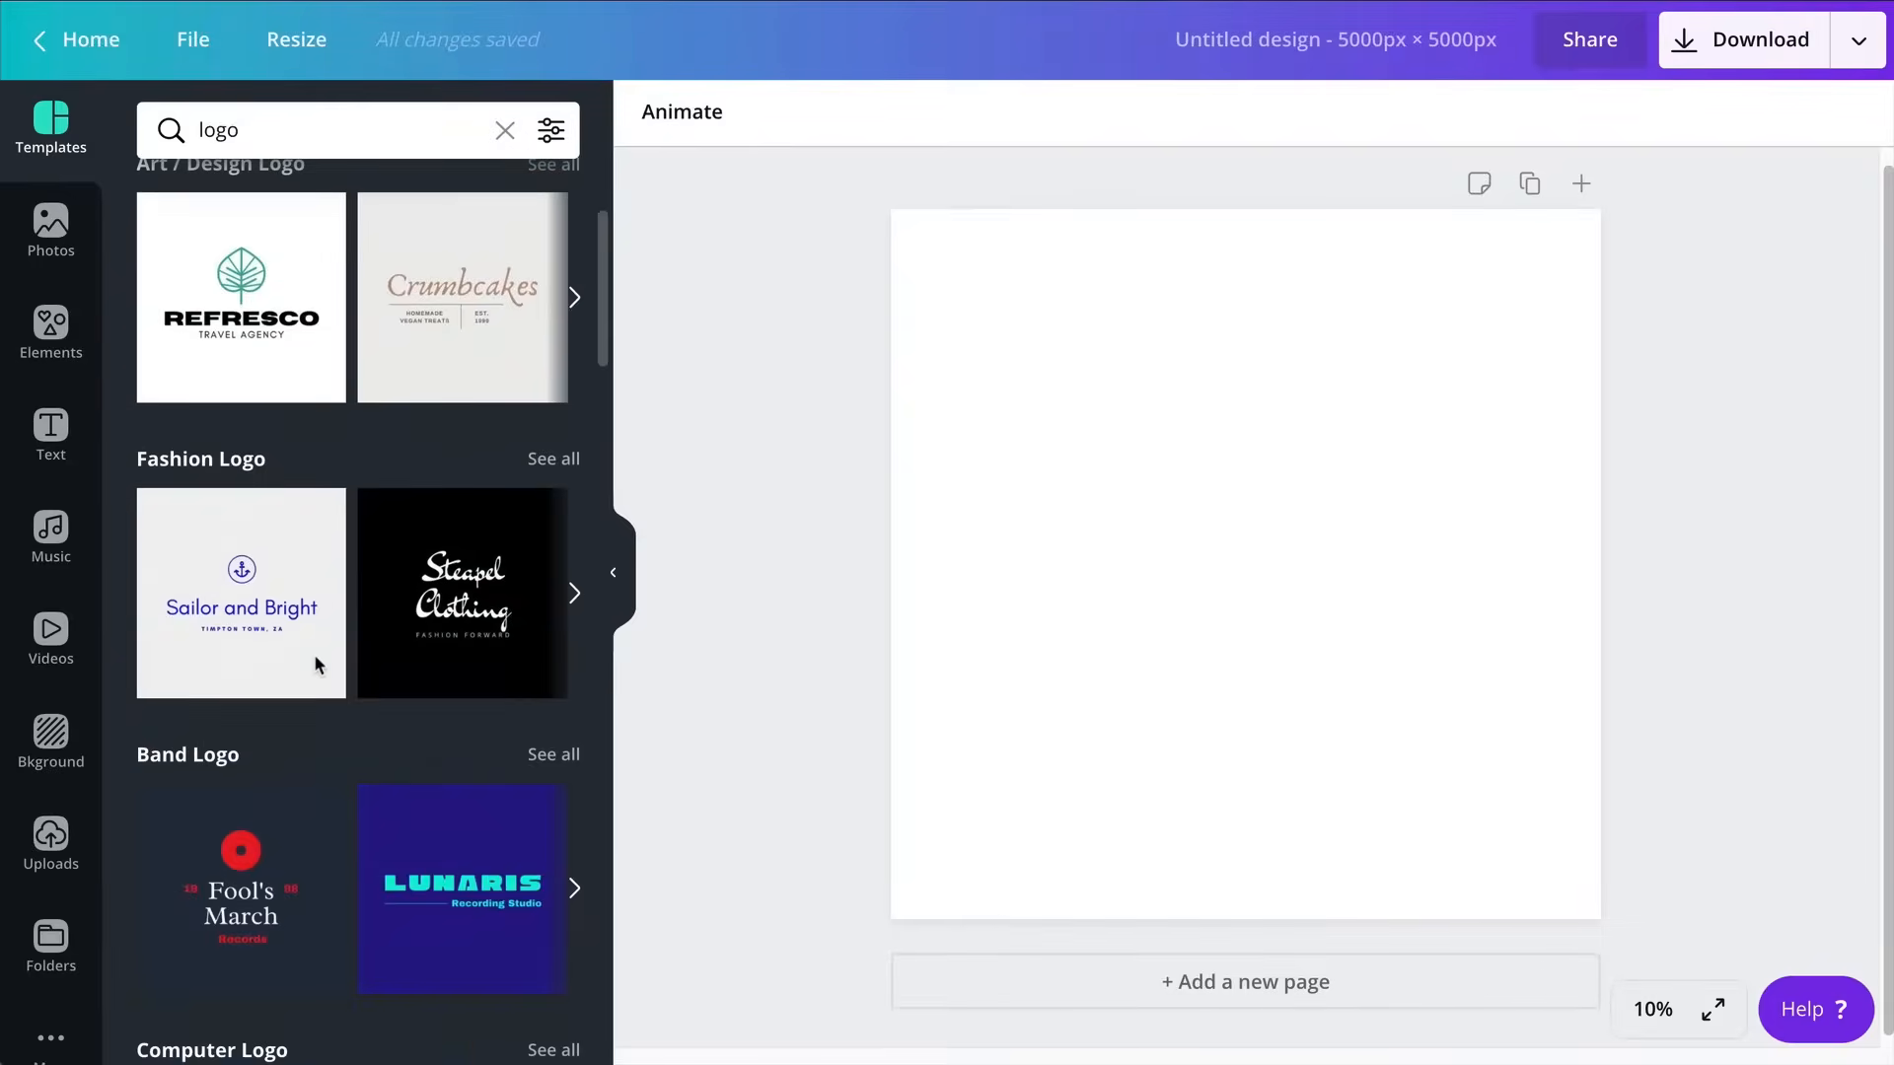
scroll(down, 3)
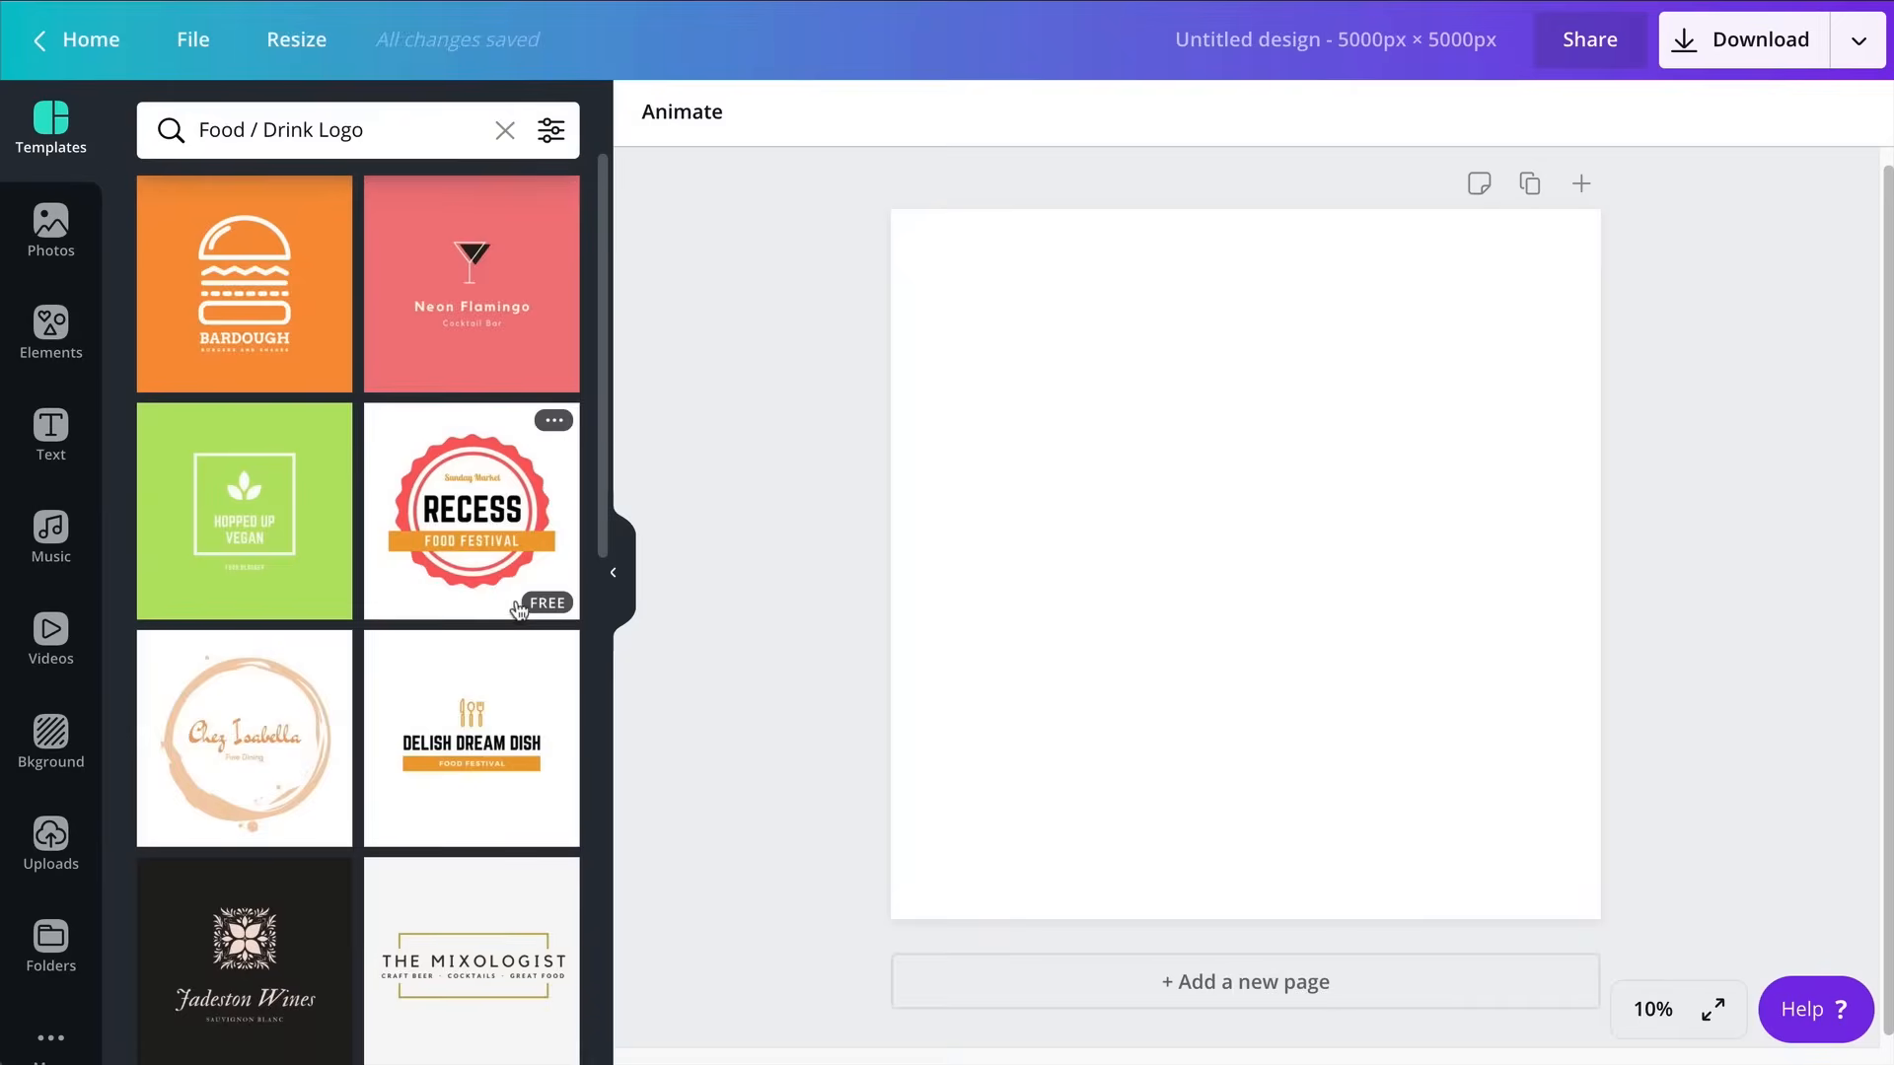
scroll(down, 3)
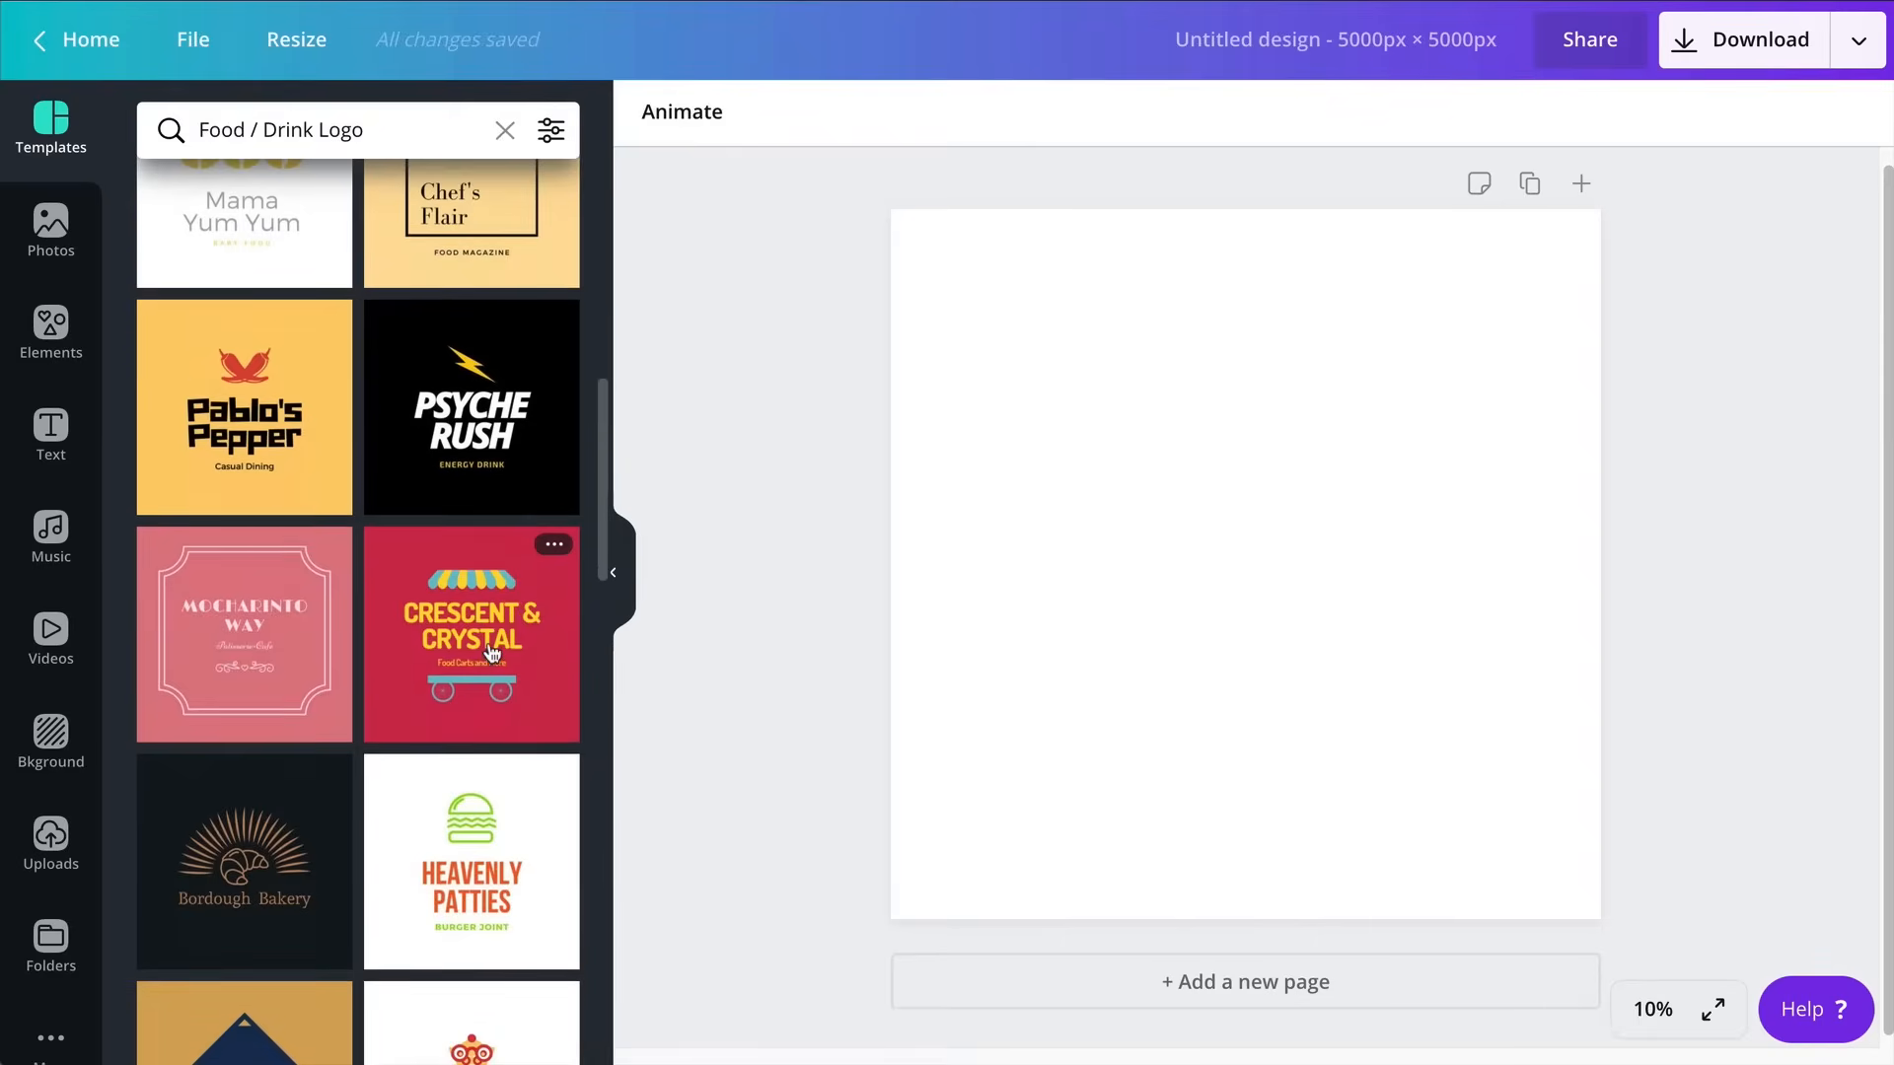
Apply the Crescent & Crystal food cart template and recolour all its teal parts red
click(469, 634)
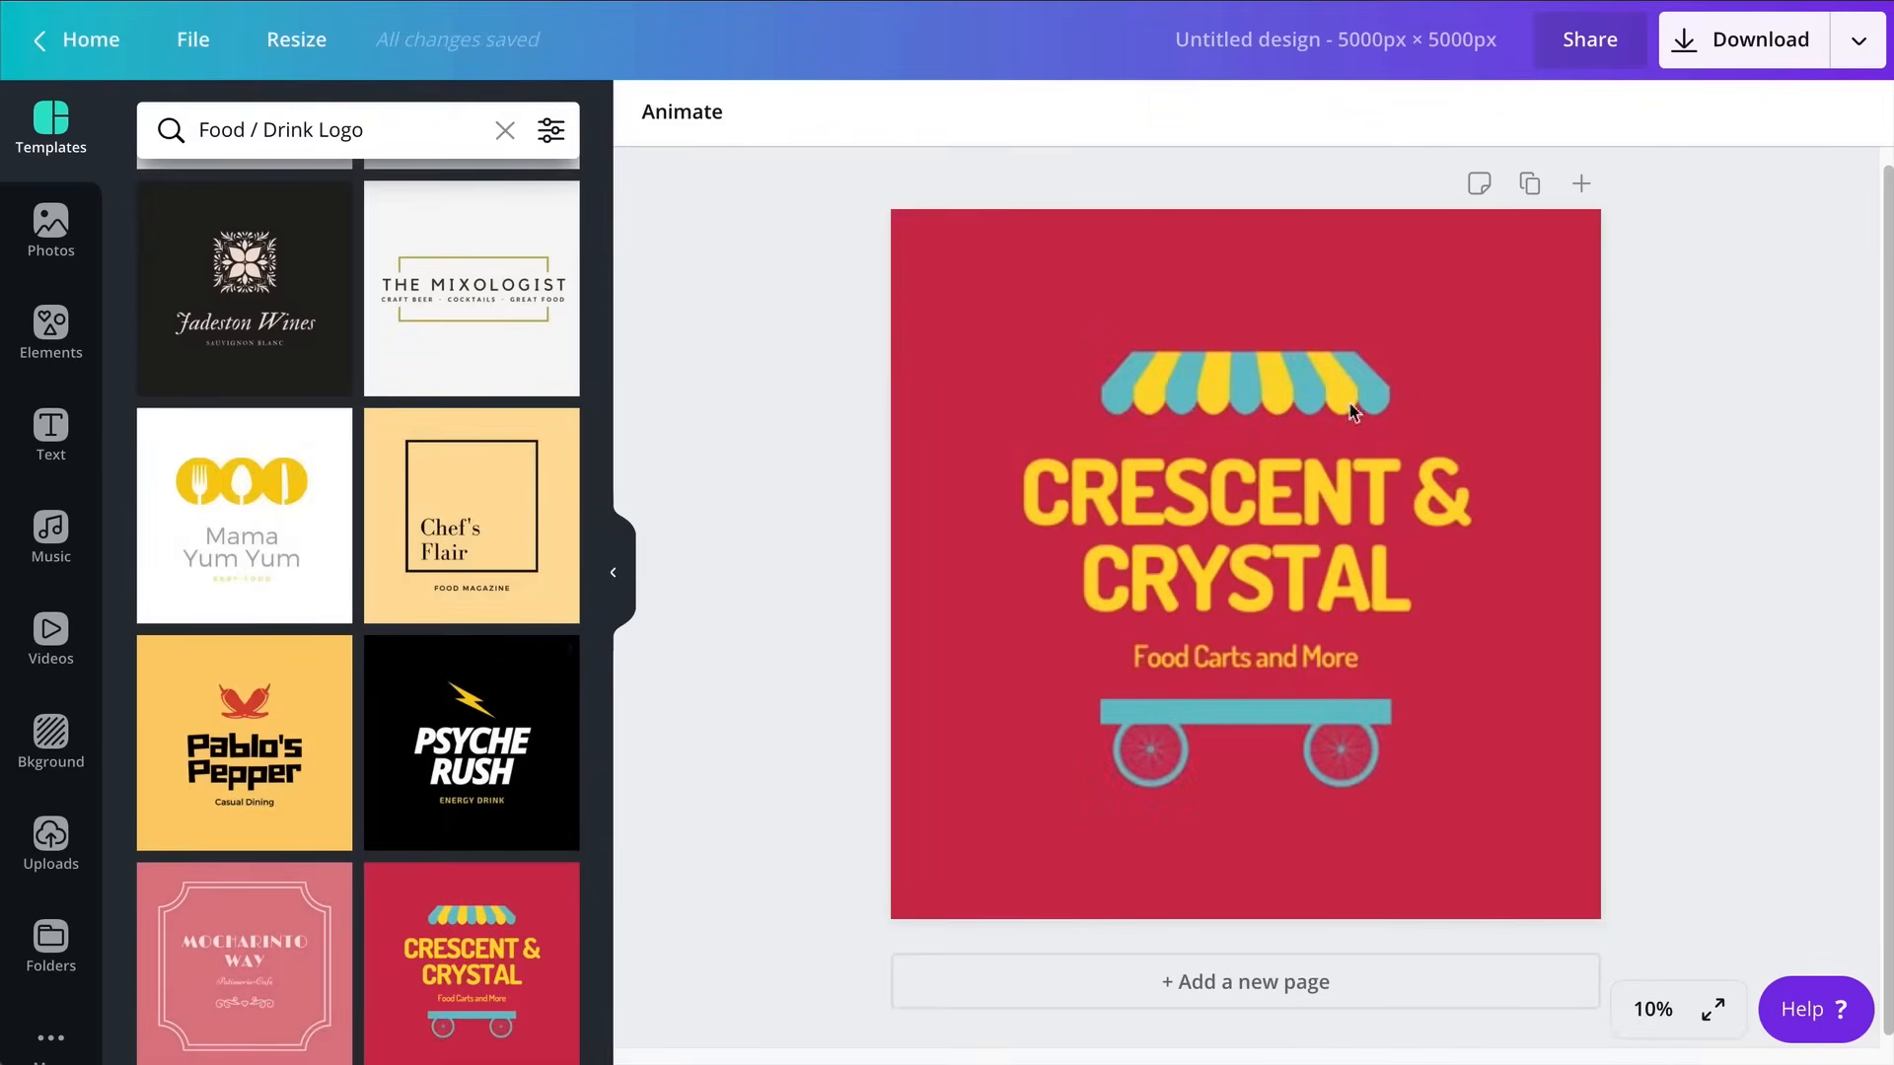
click(1190, 749)
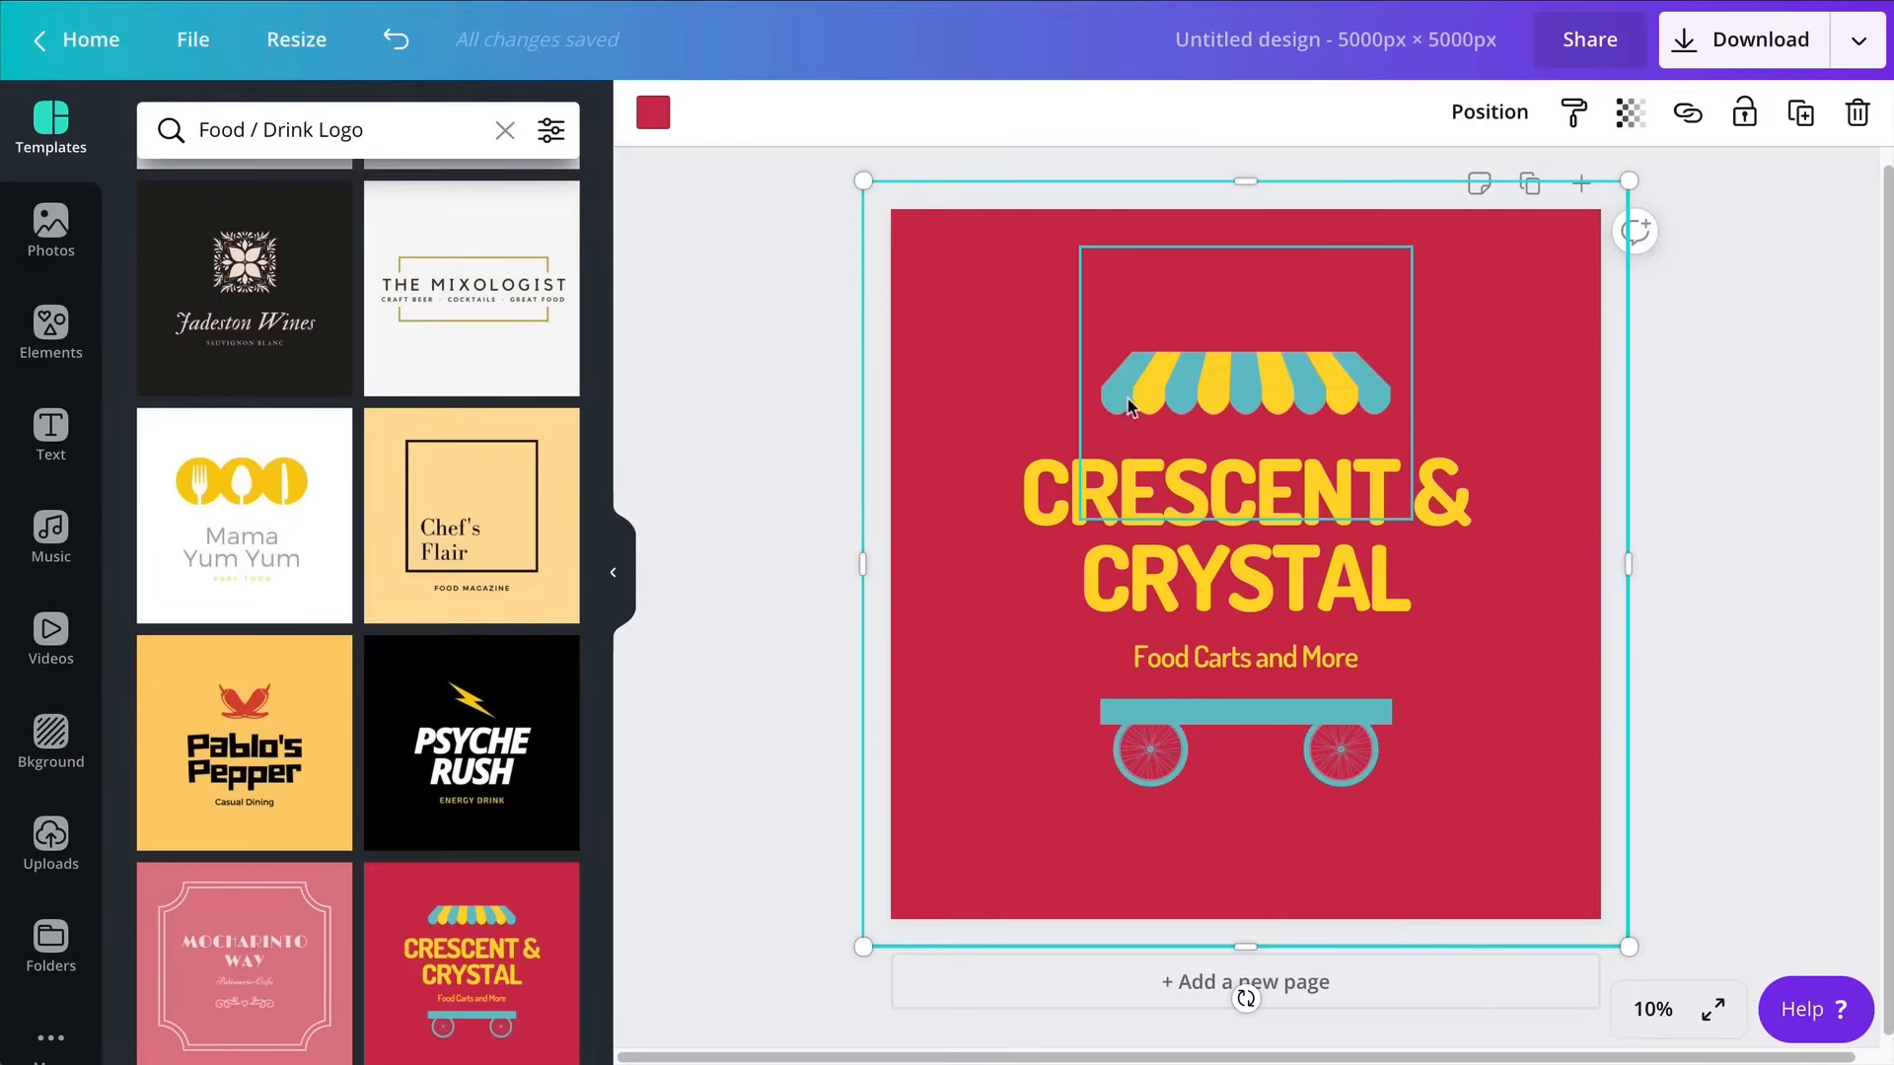
click(1244, 381)
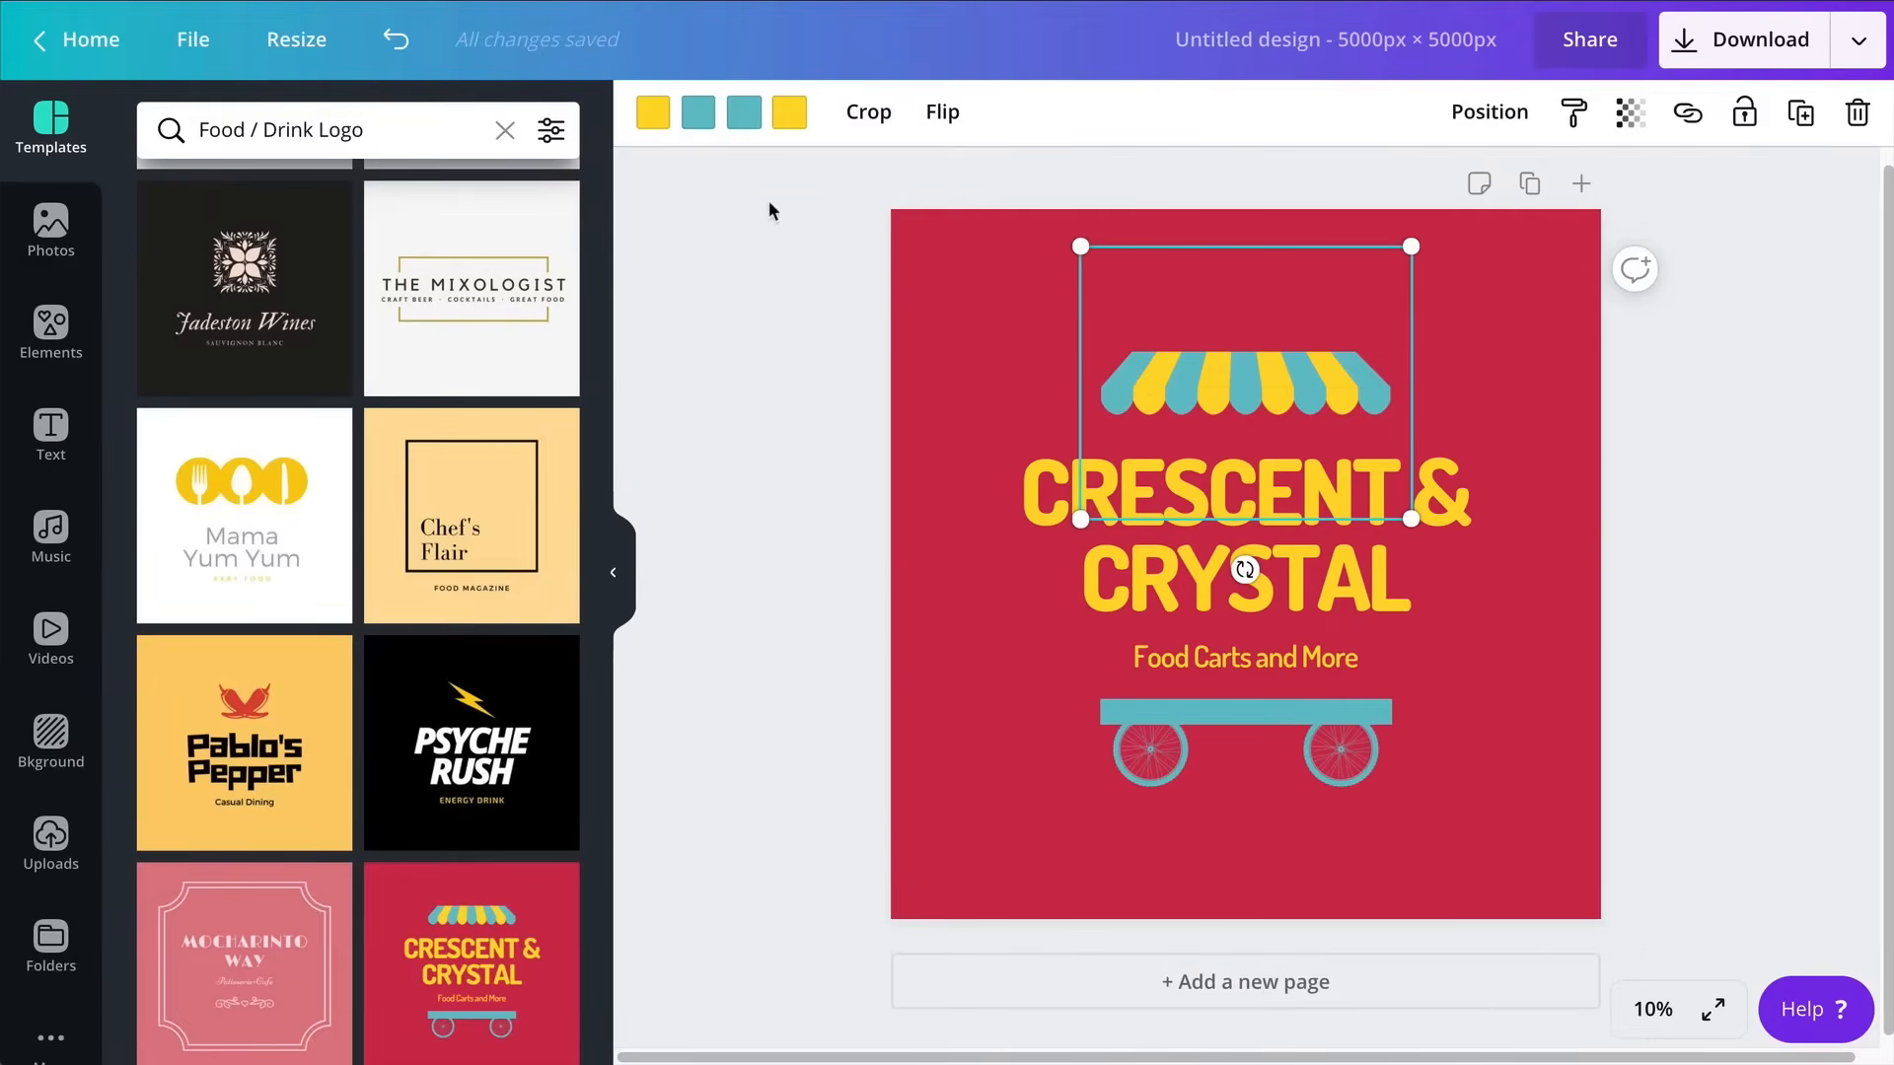
mouse_move(666, 141)
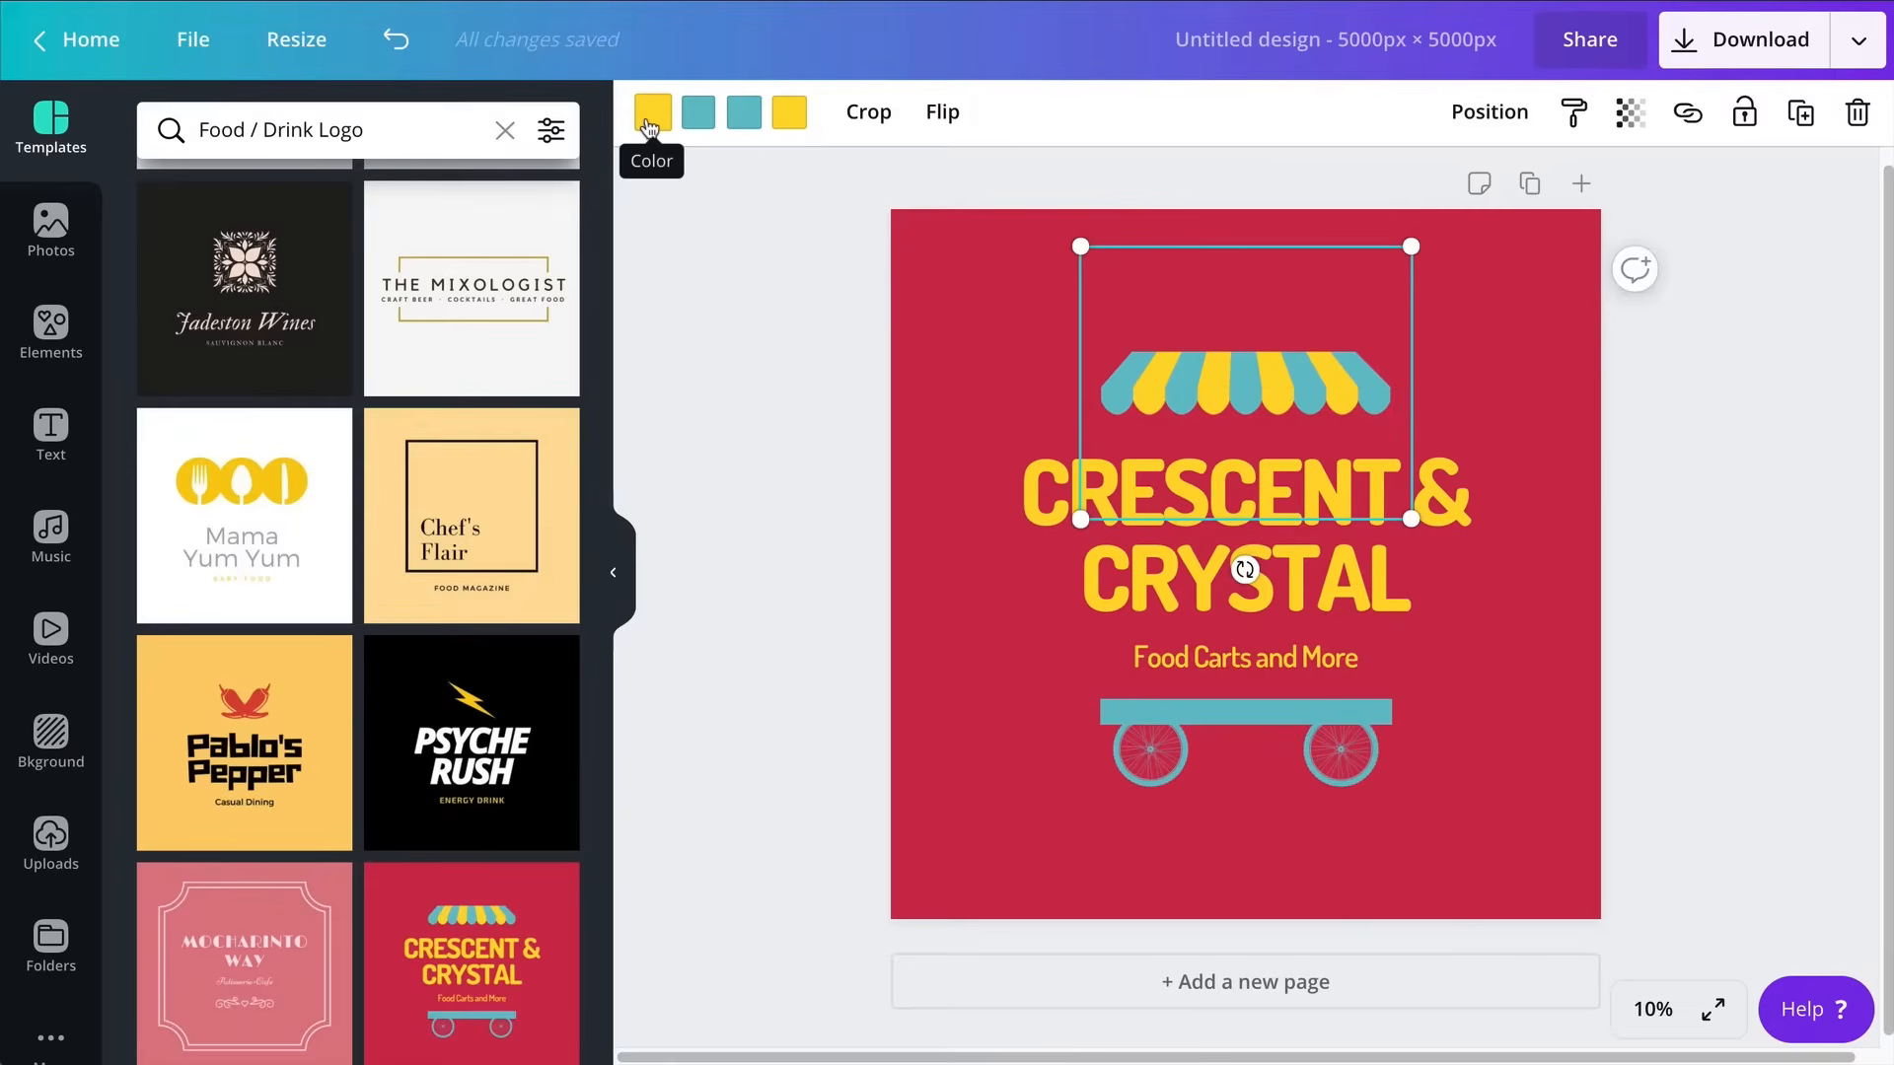
mouse_move(698, 112)
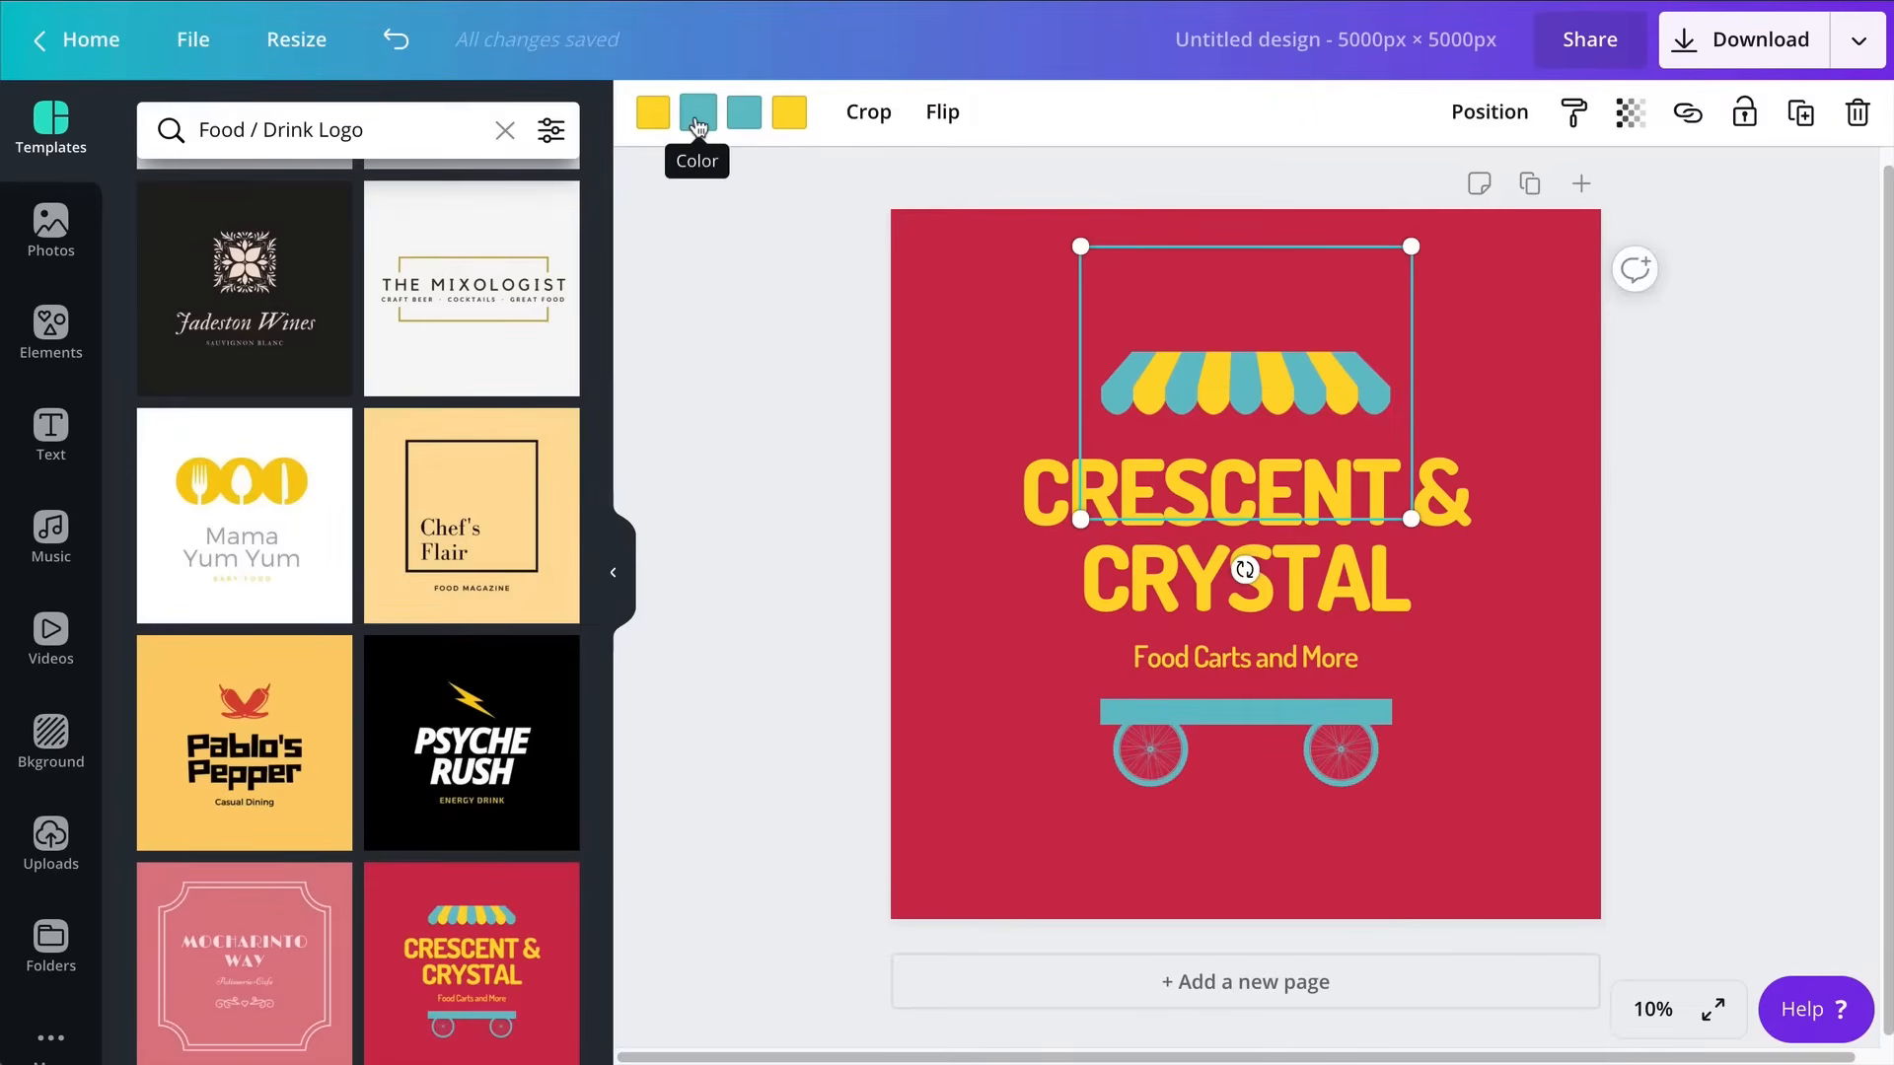
click(697, 111)
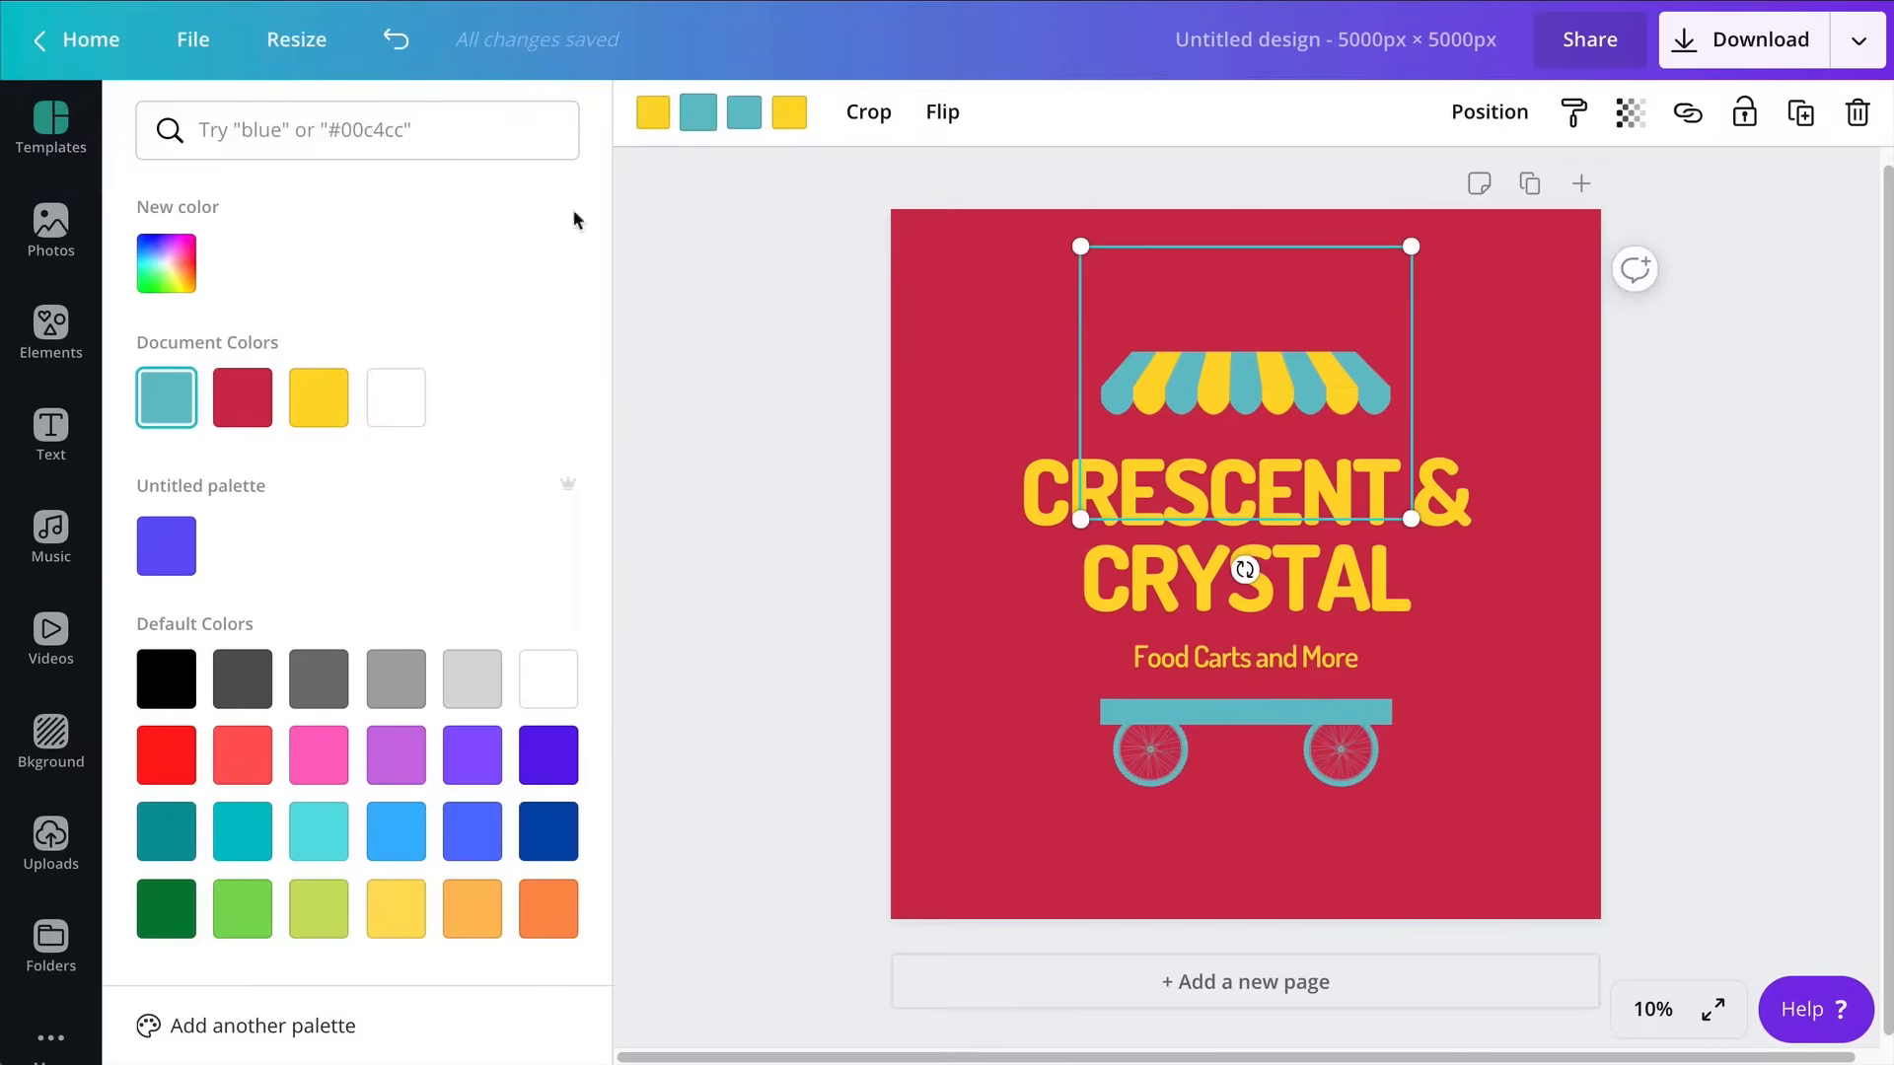
click(166, 755)
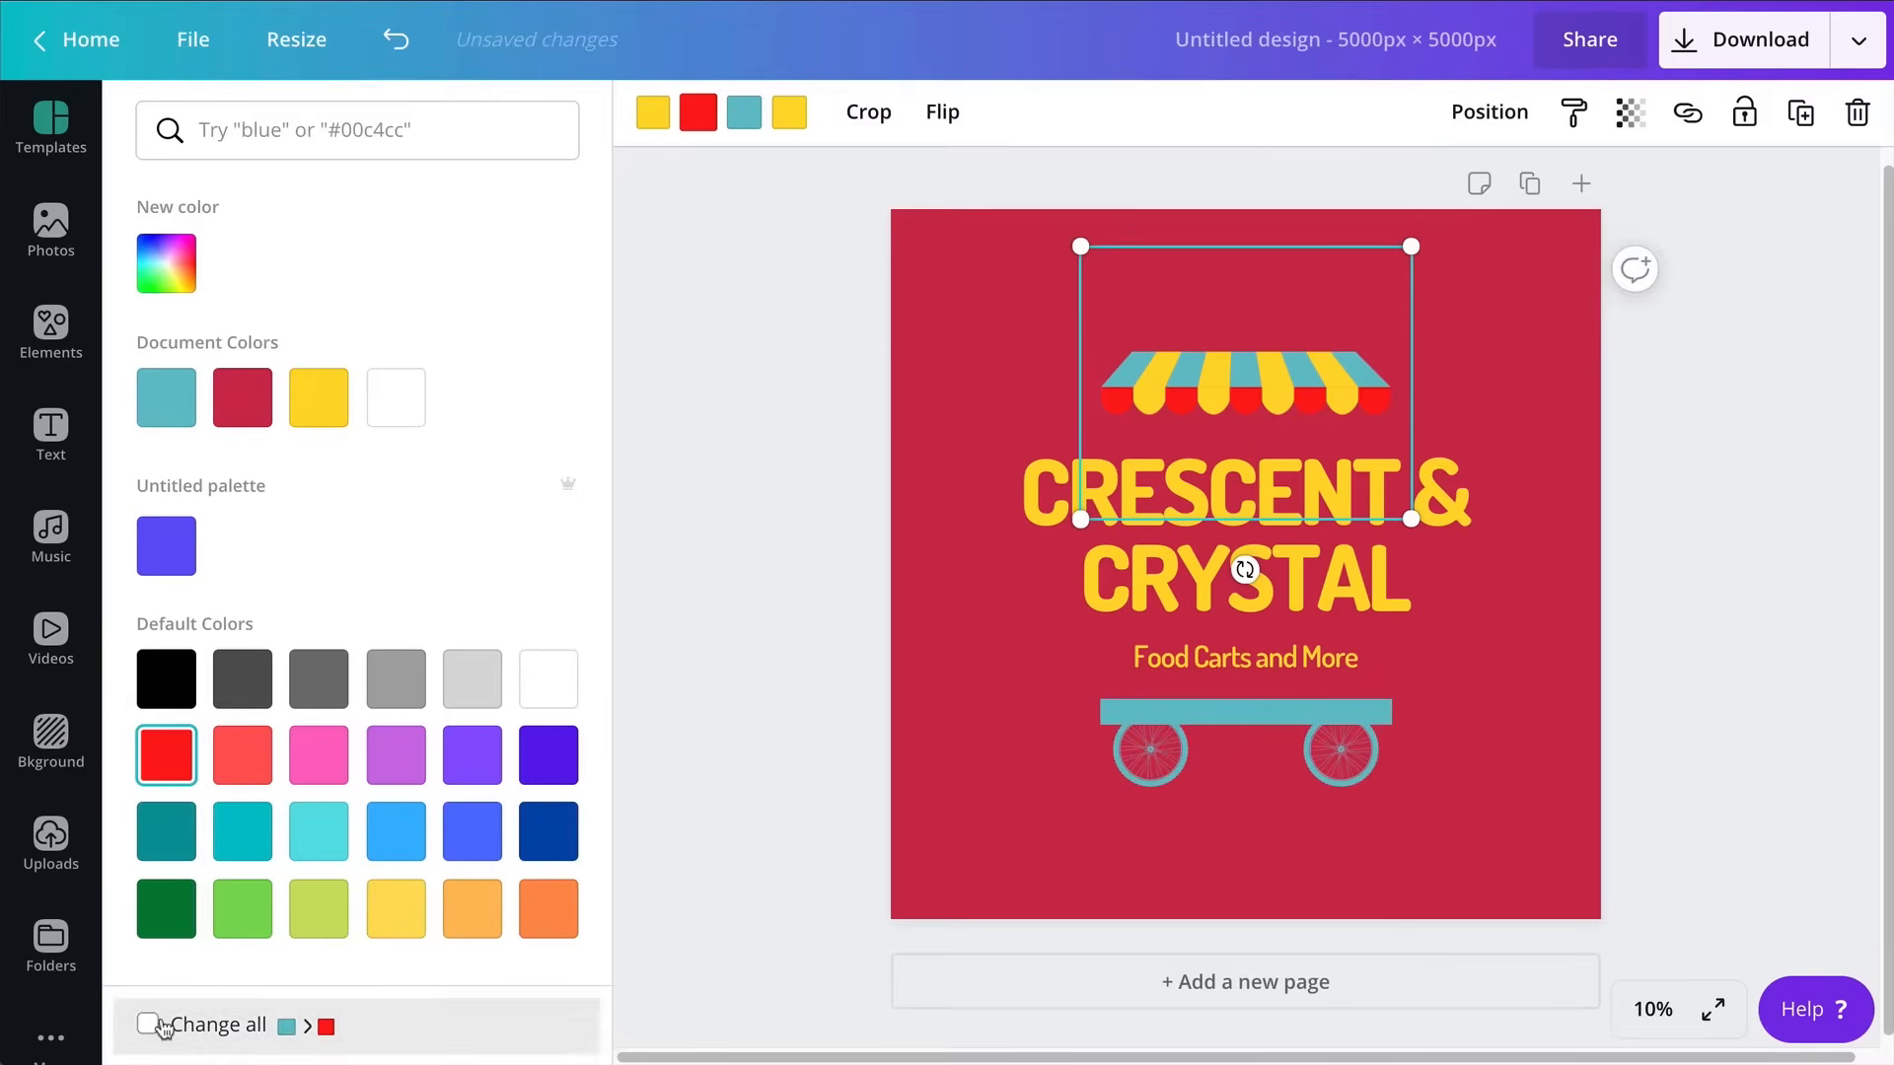
click(150, 1024)
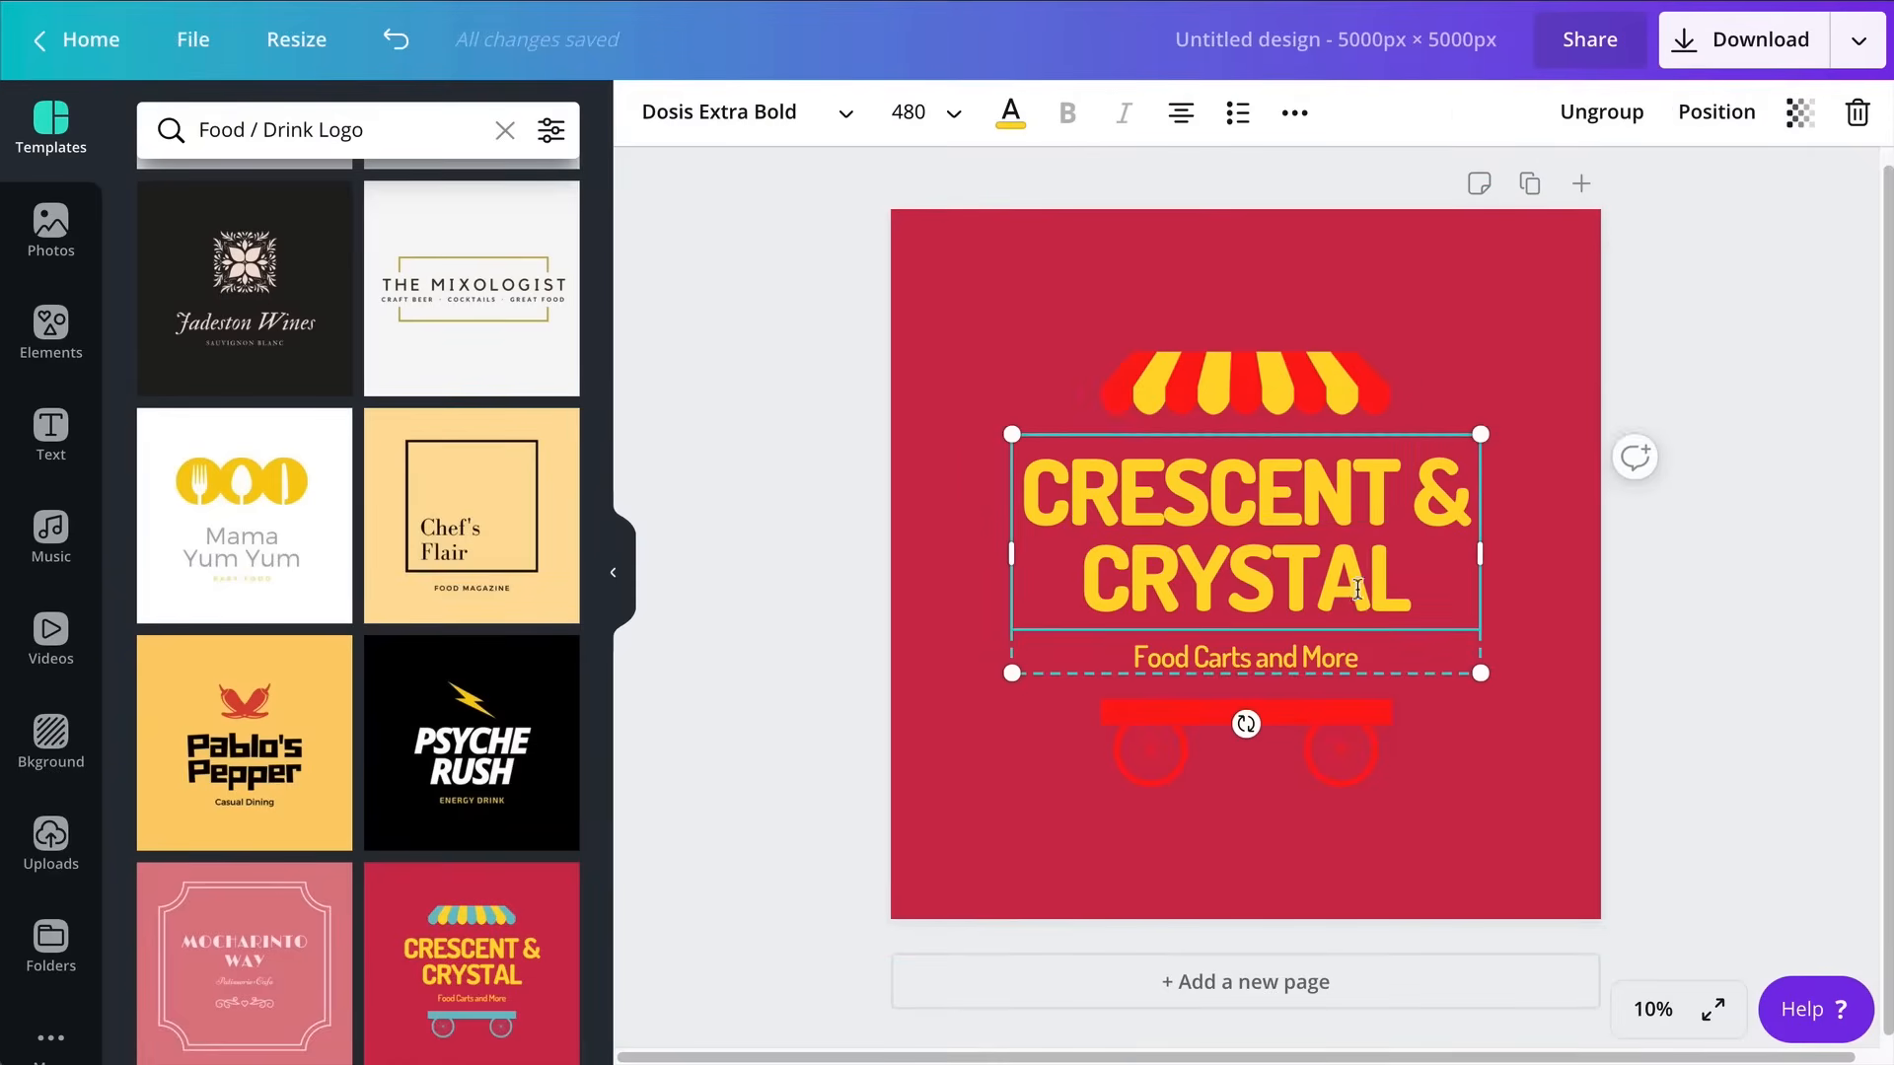
Replace the logo title CRESCENT & CRYSTAL with HARLEY'S HOTDOGS
triple_click(1227, 538)
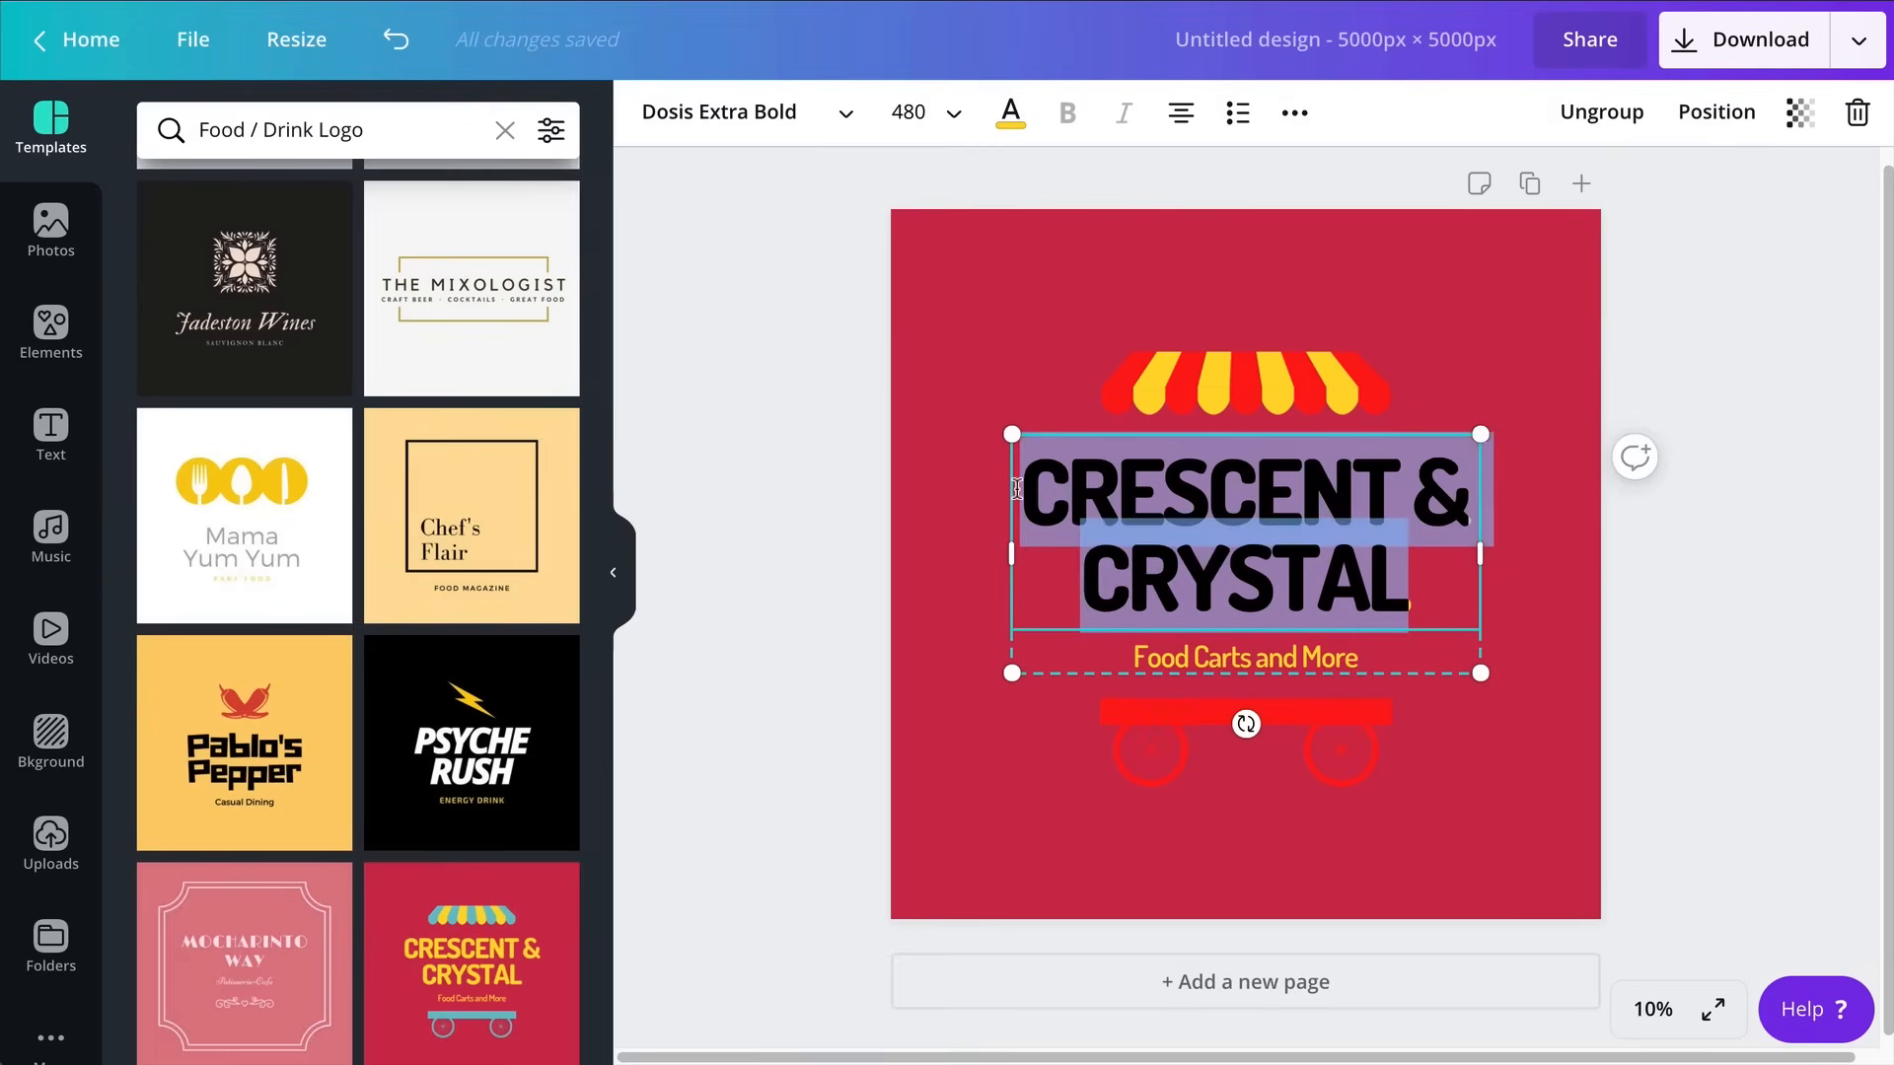
text(HARLEY'S)
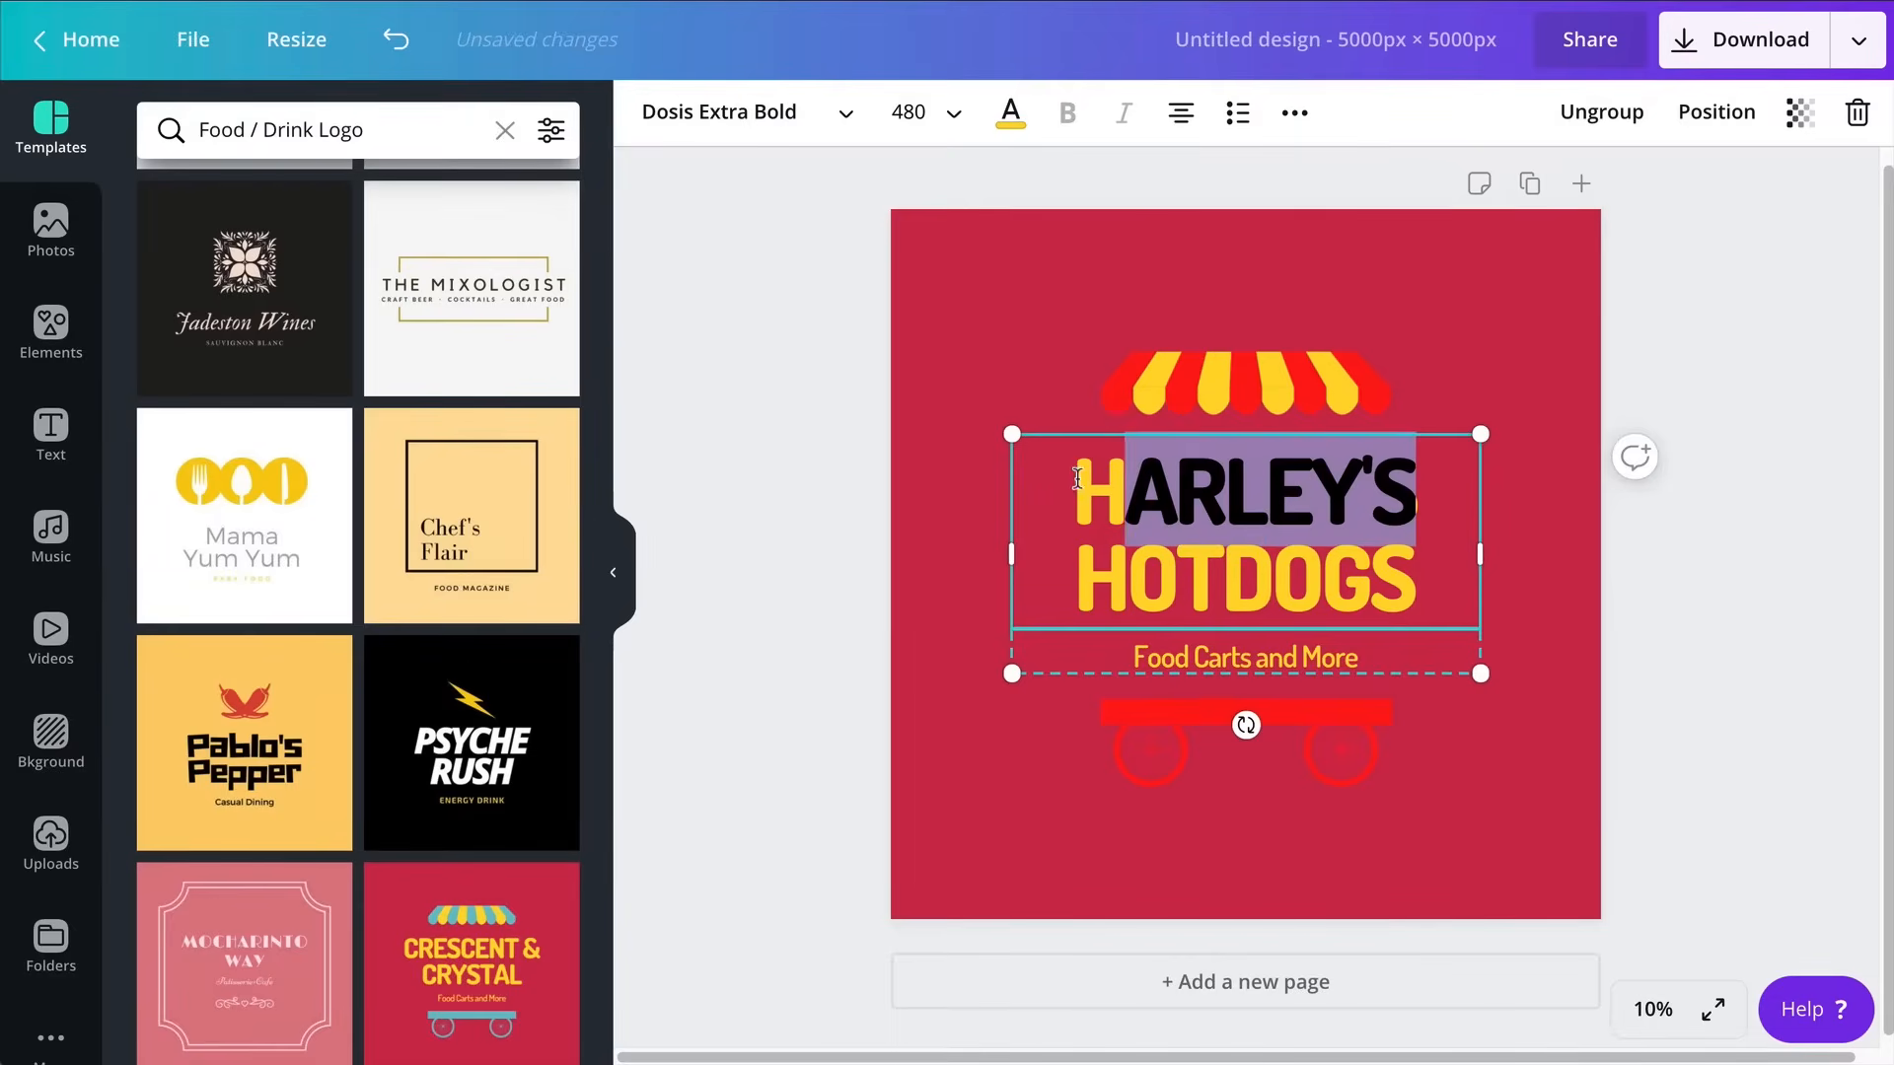
click(1008, 113)
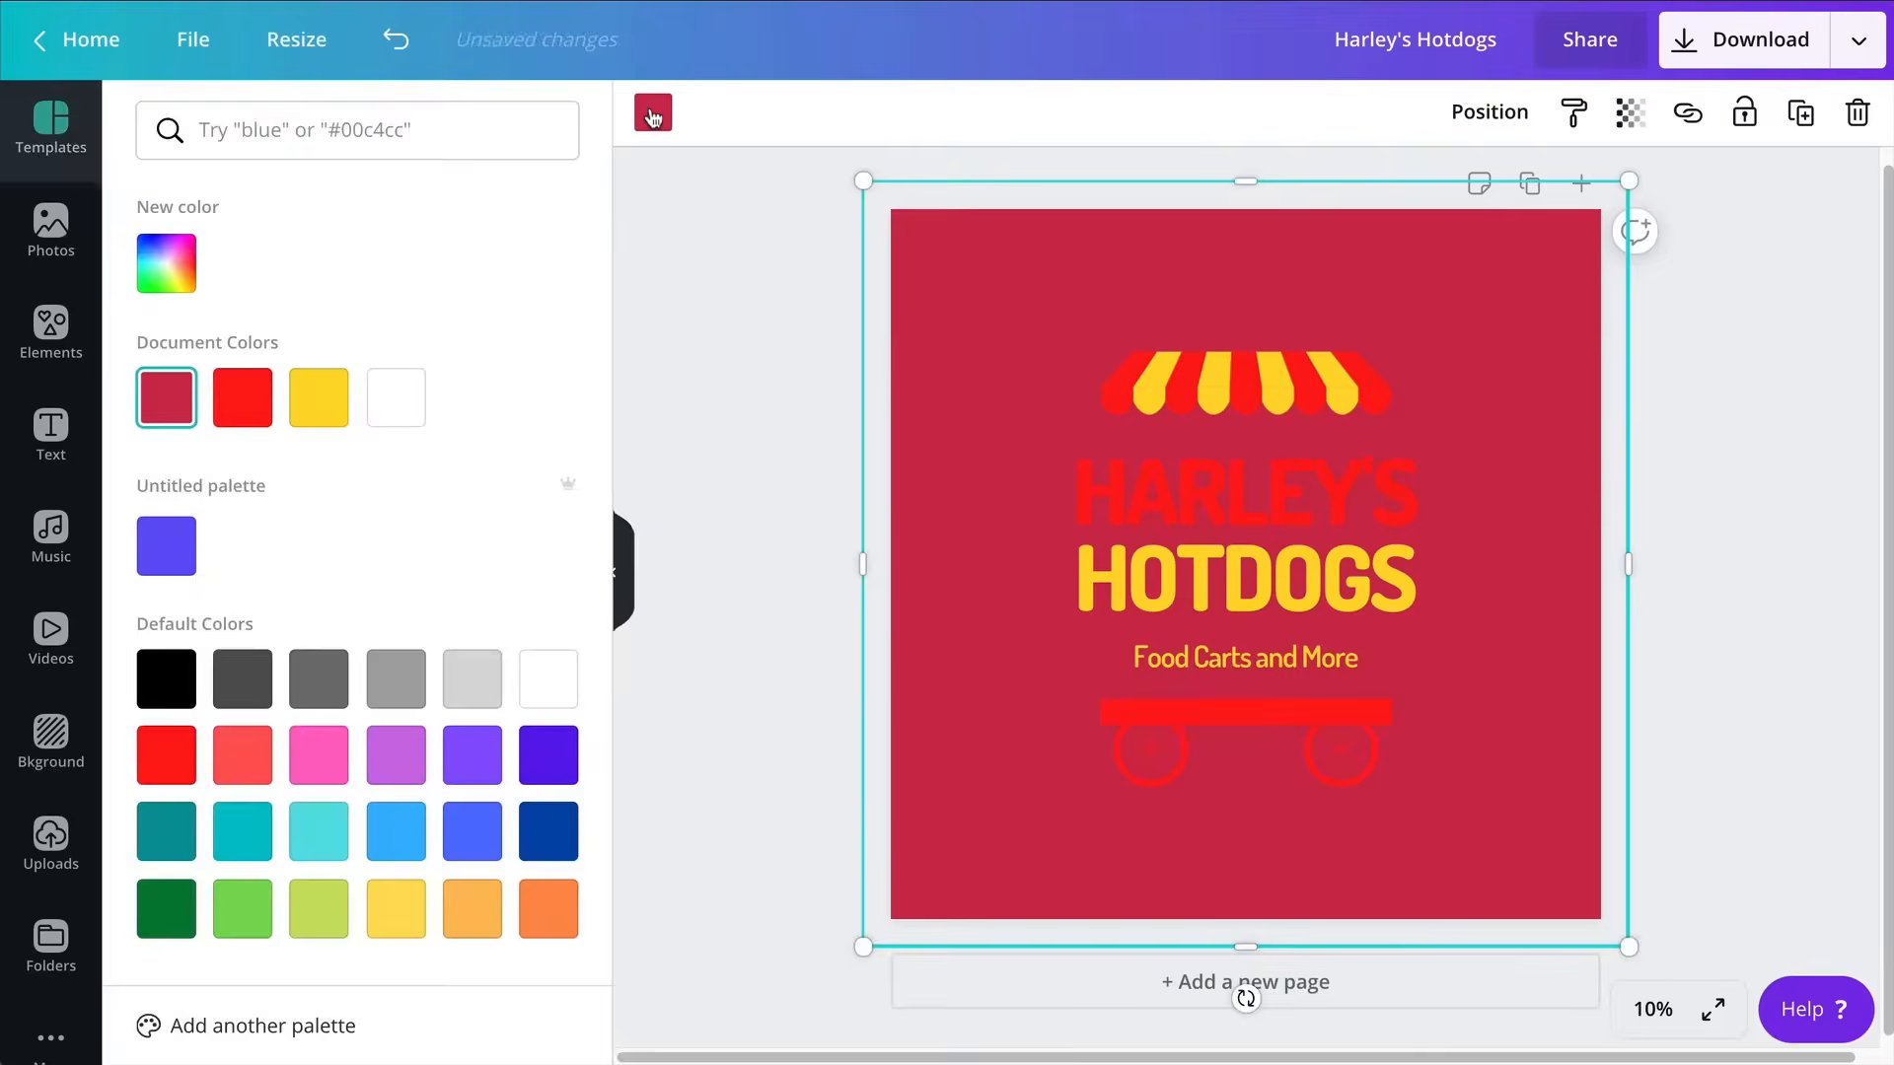
Recolour the cart wheels yellow and set the background to a very dark brown
click(165, 678)
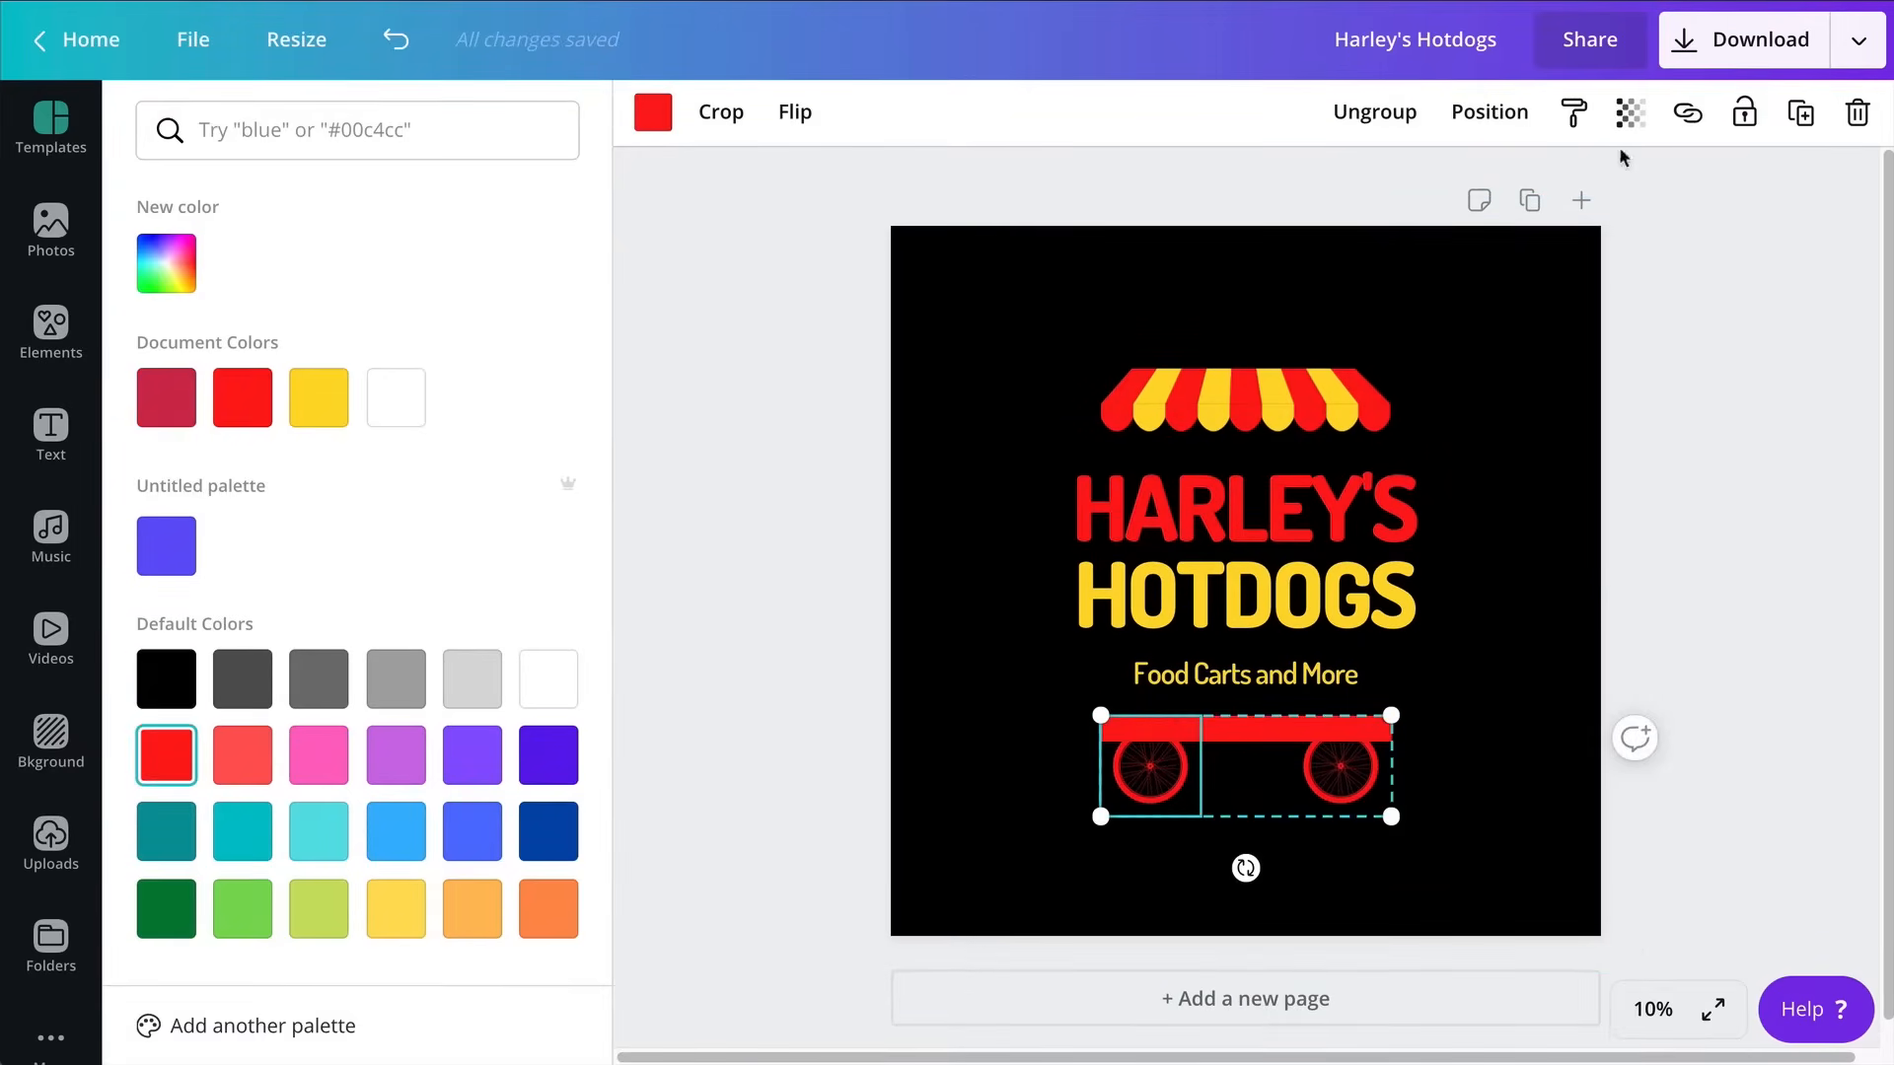
mouse_move(1220, 803)
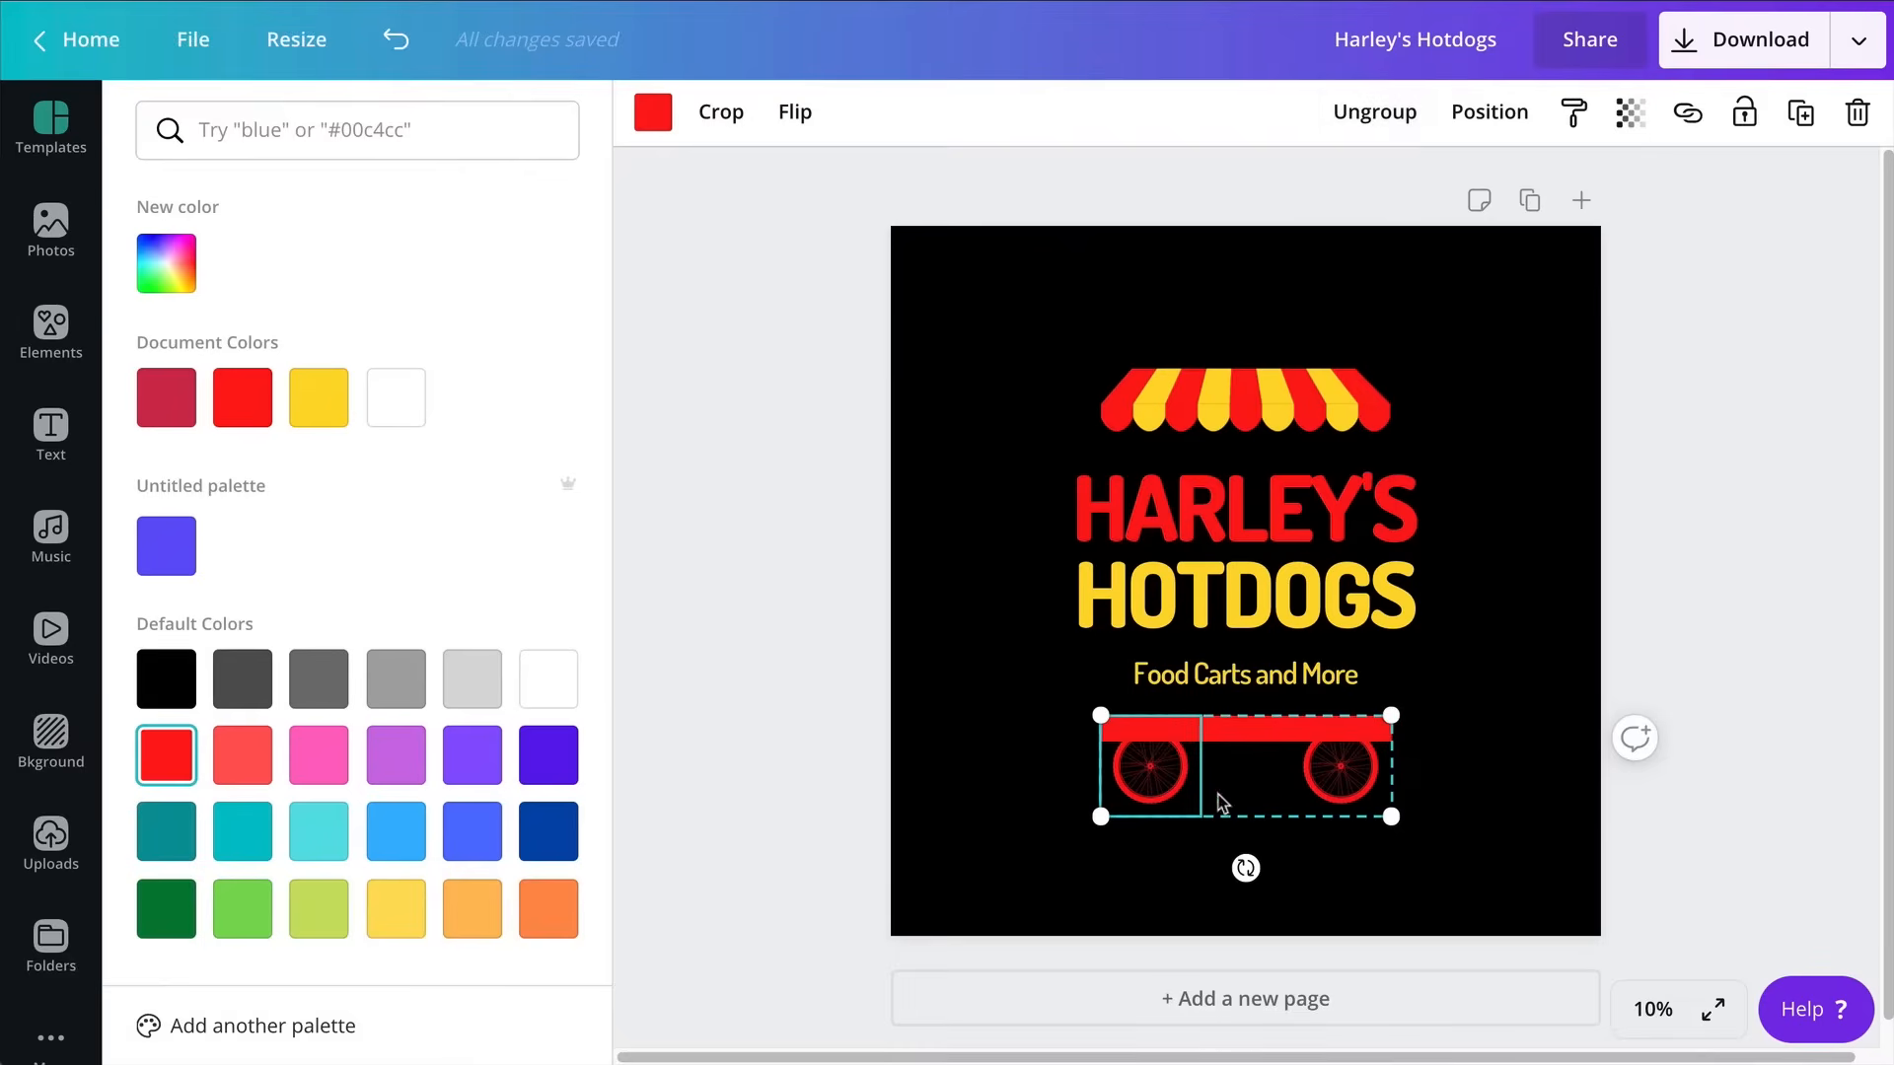
click(317, 397)
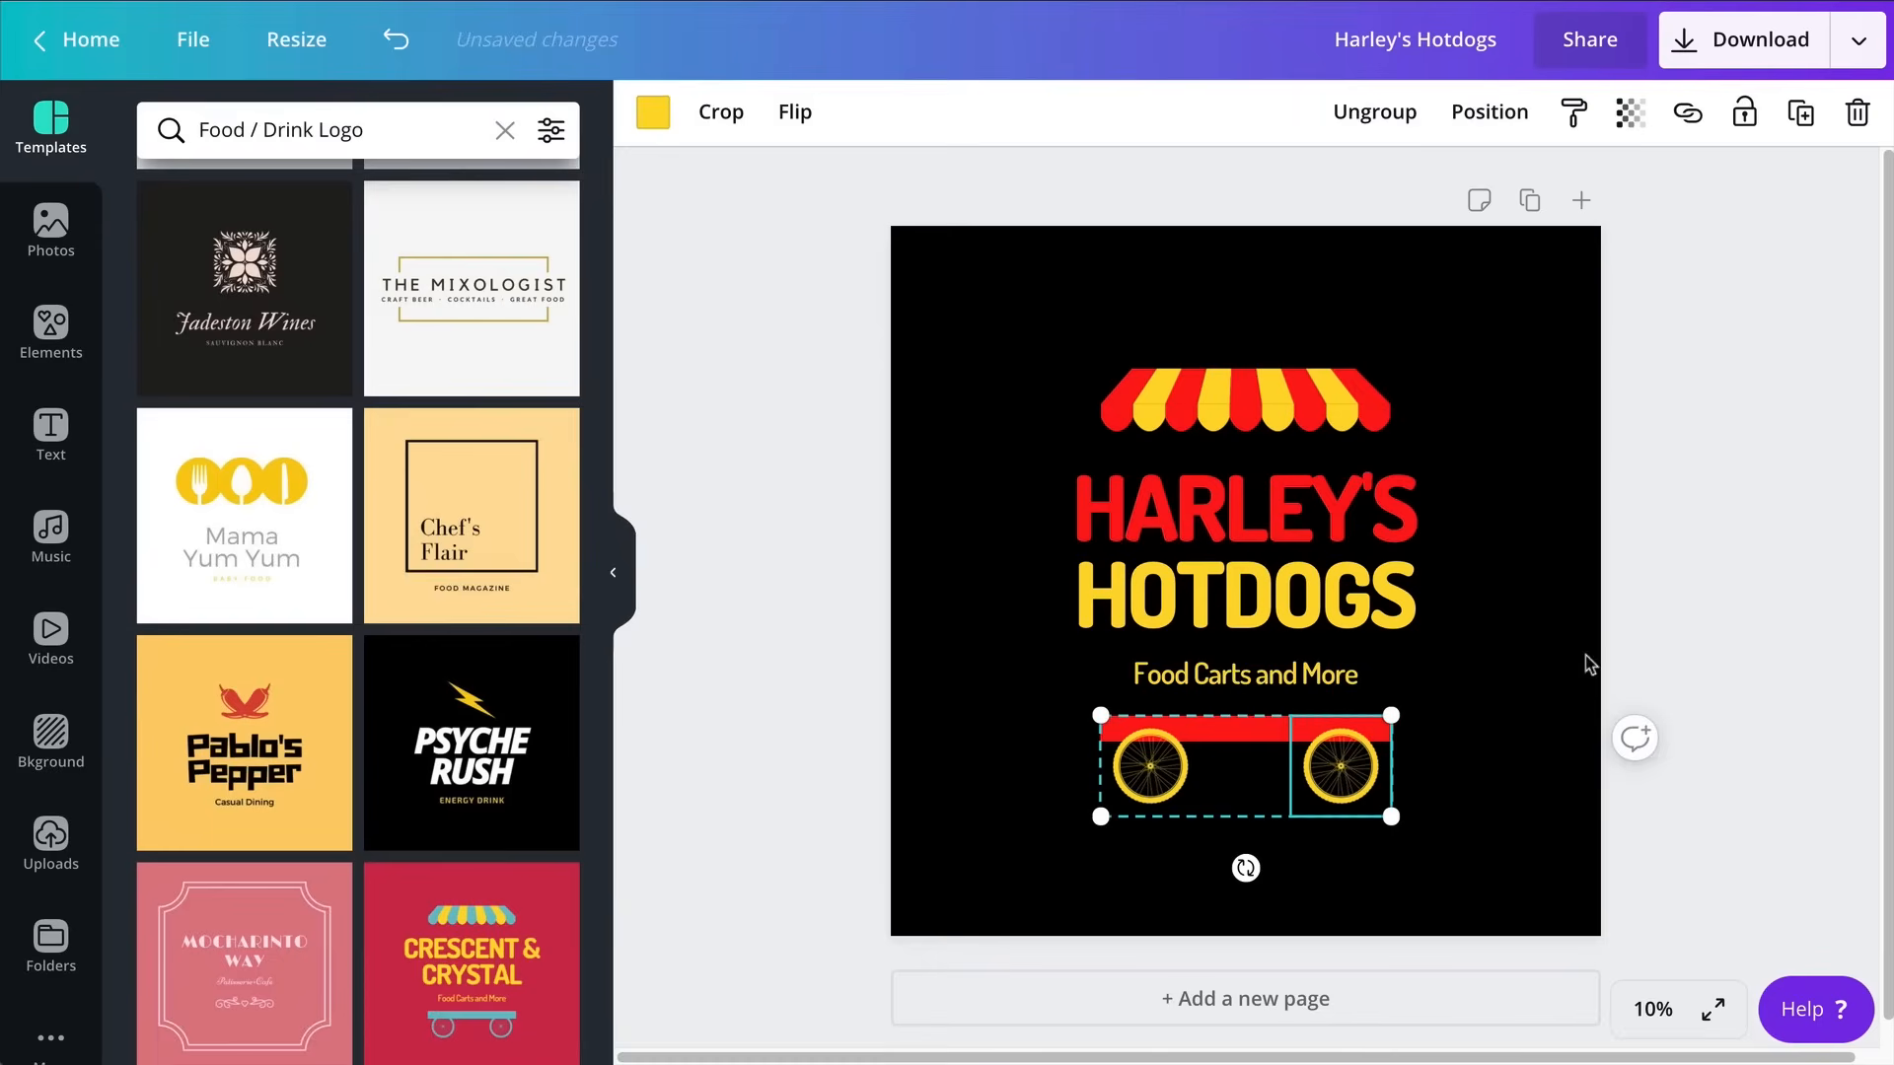
mouse_move(1226, 743)
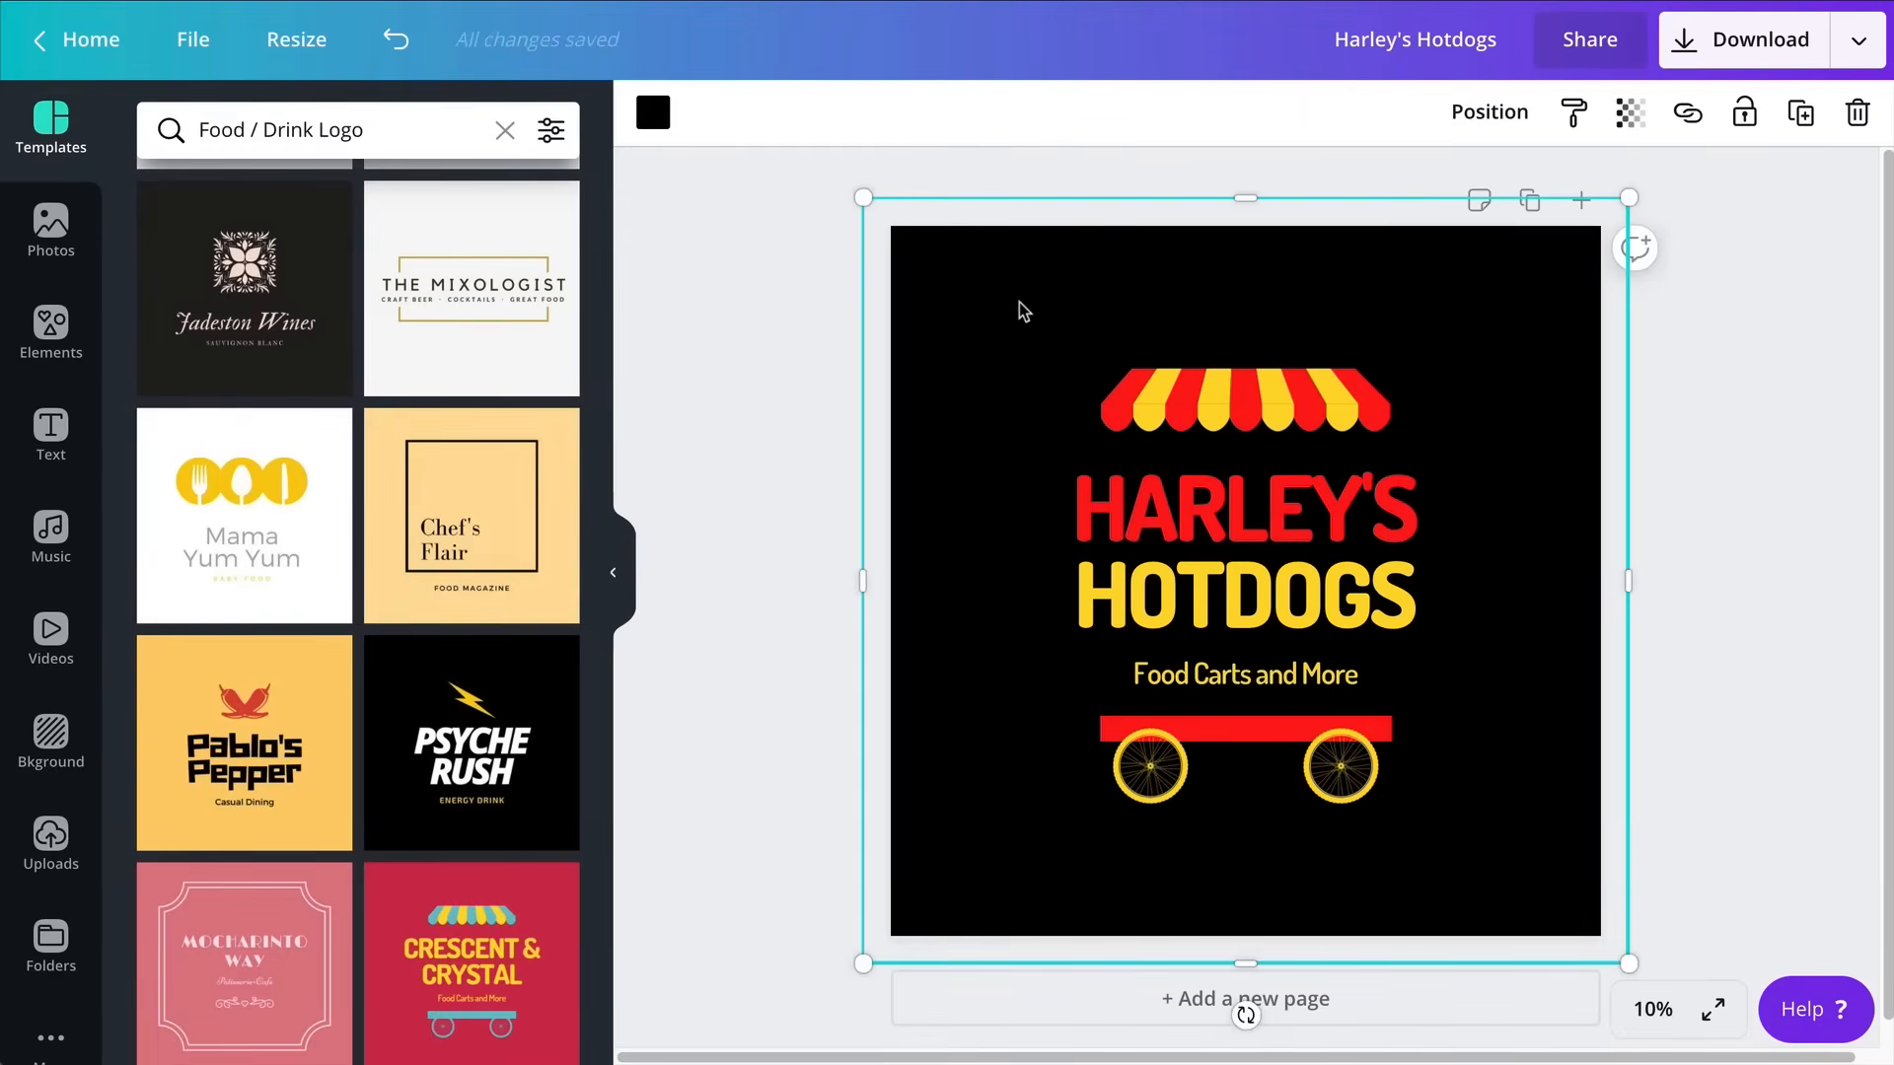
mouse_move(1072, 359)
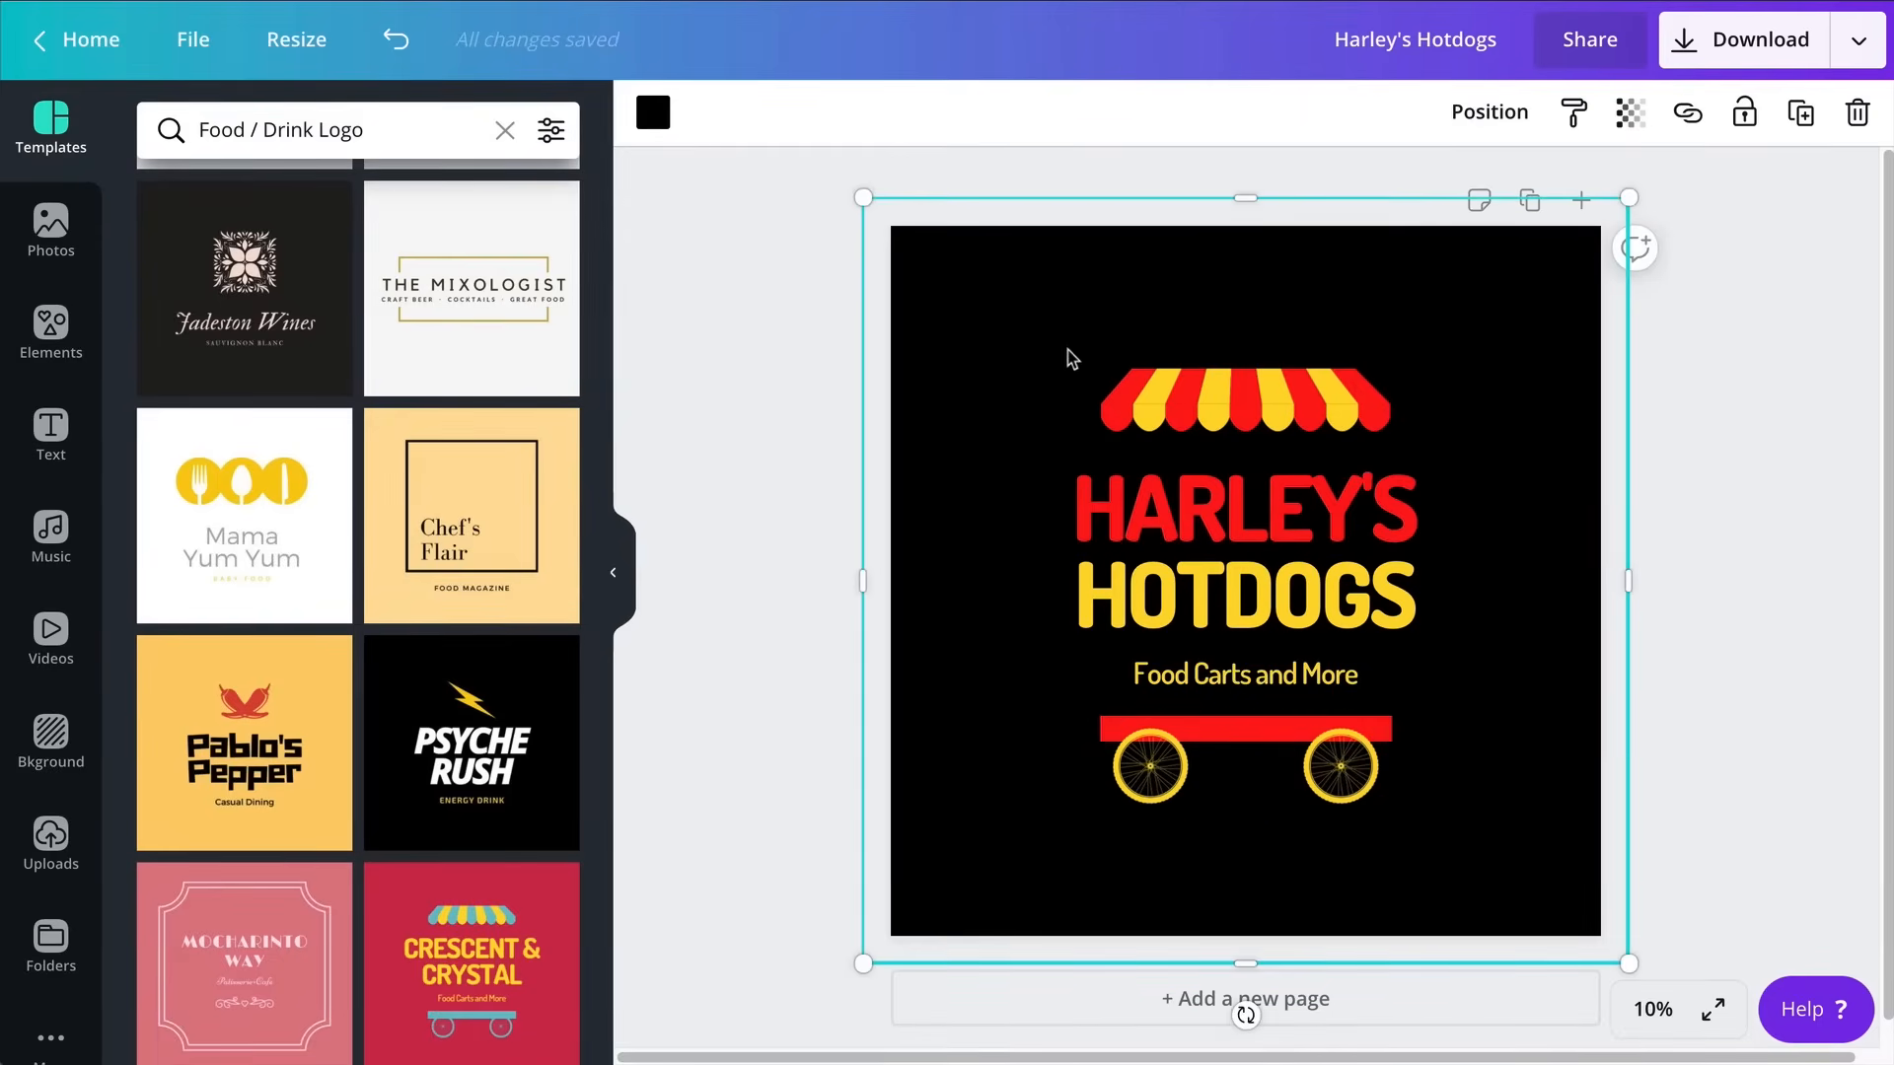
click(652, 113)
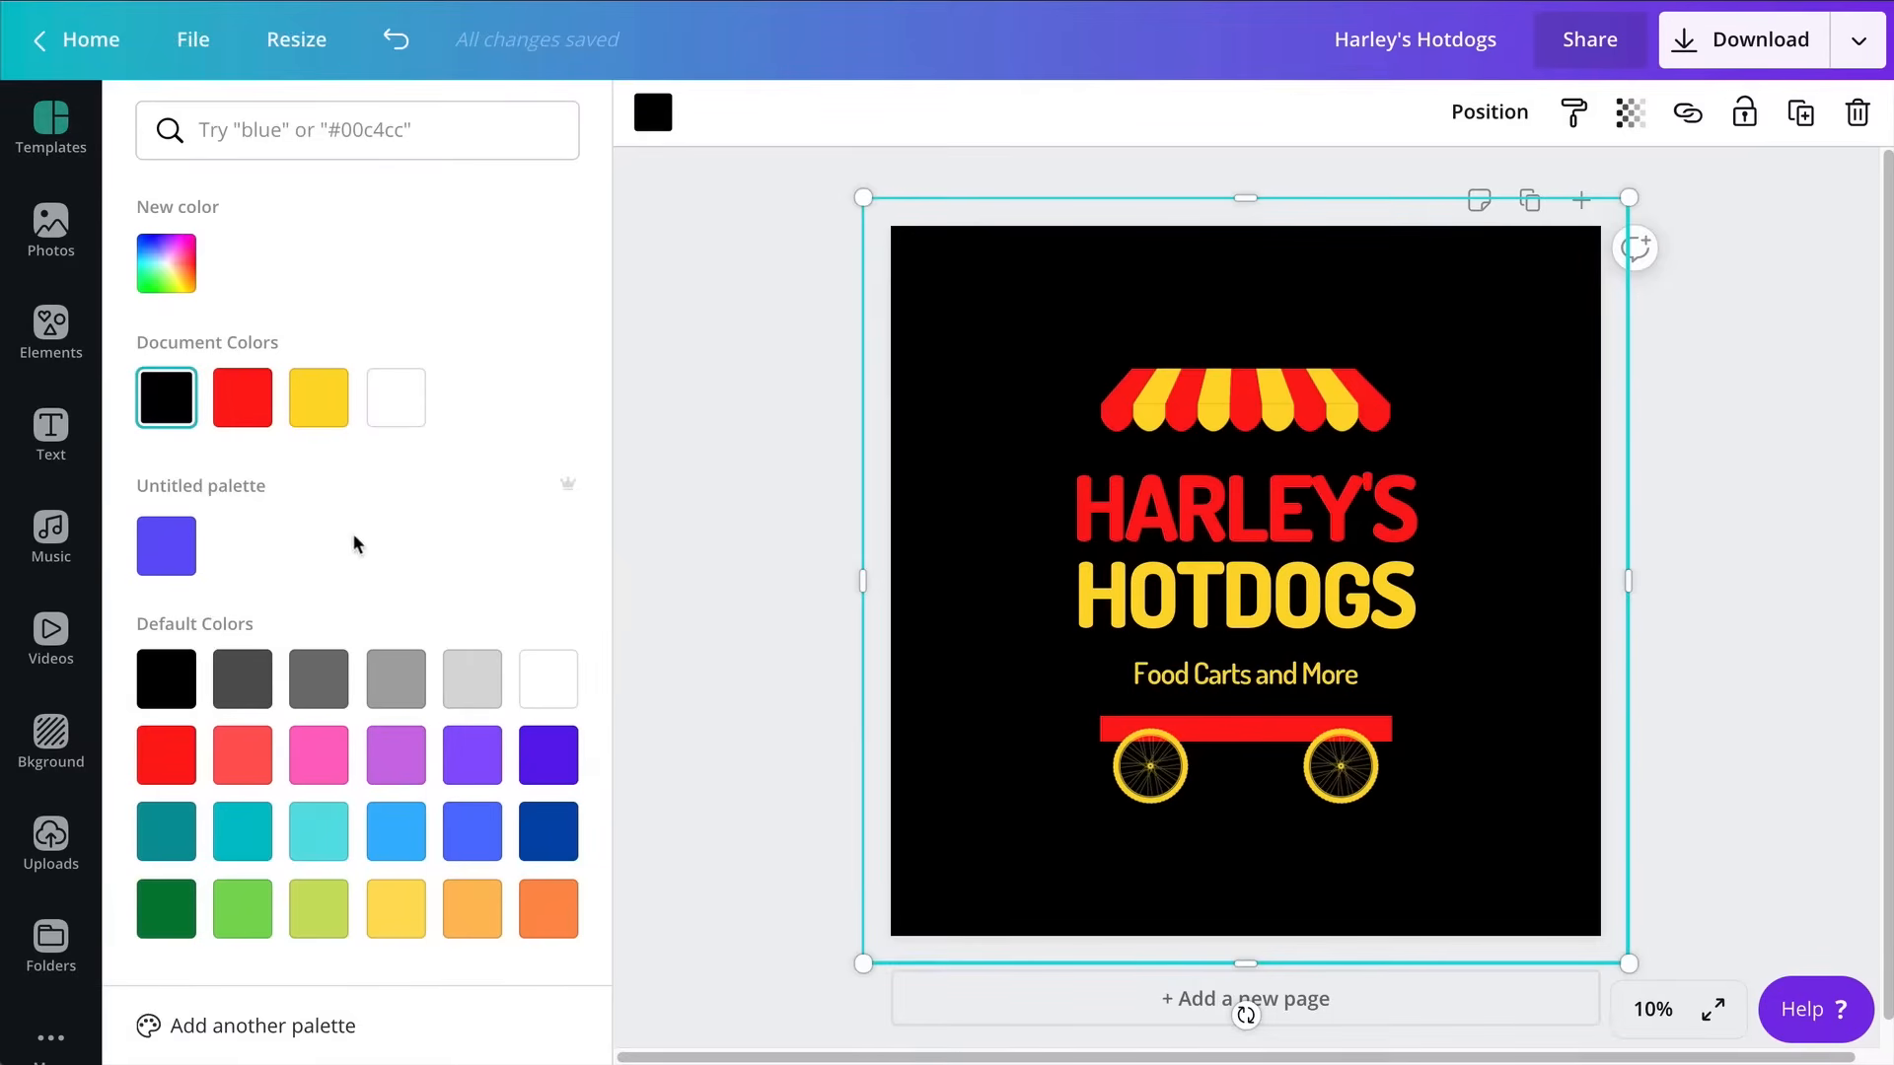
click(166, 263)
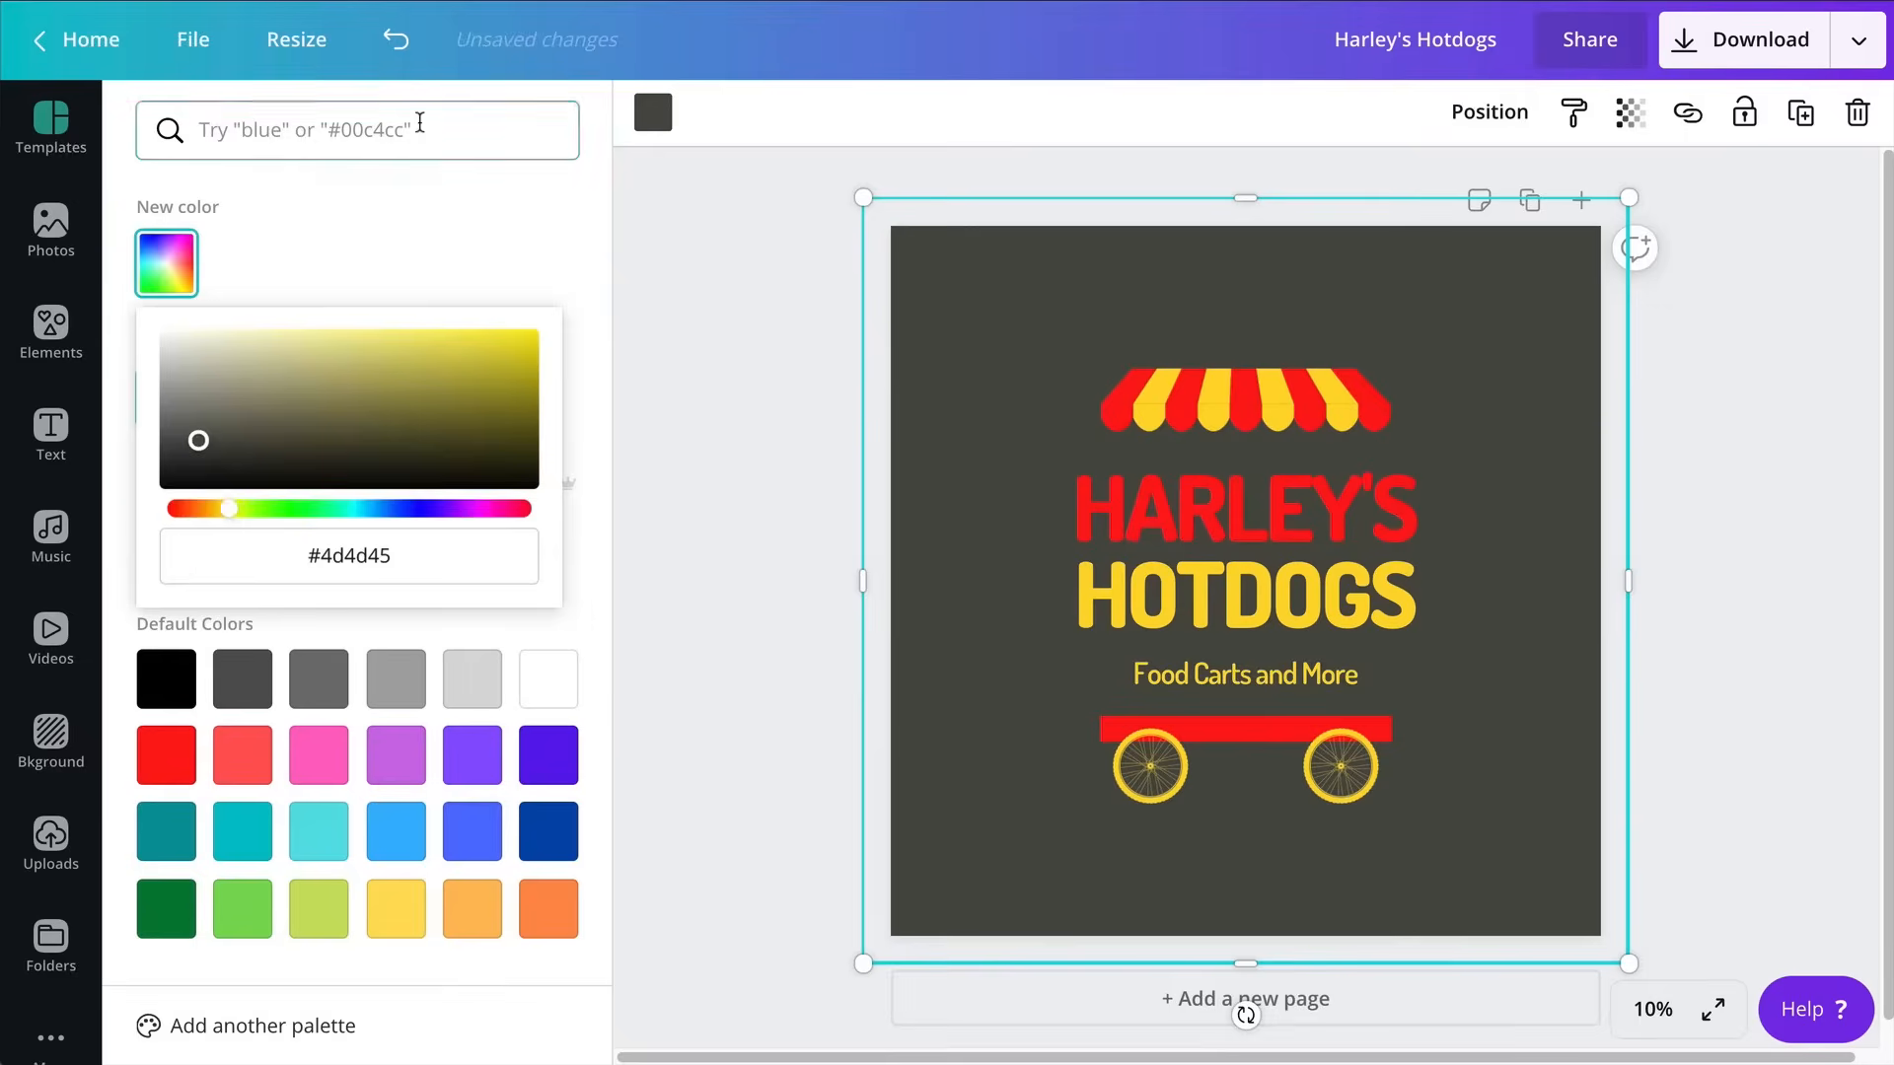
text(br)
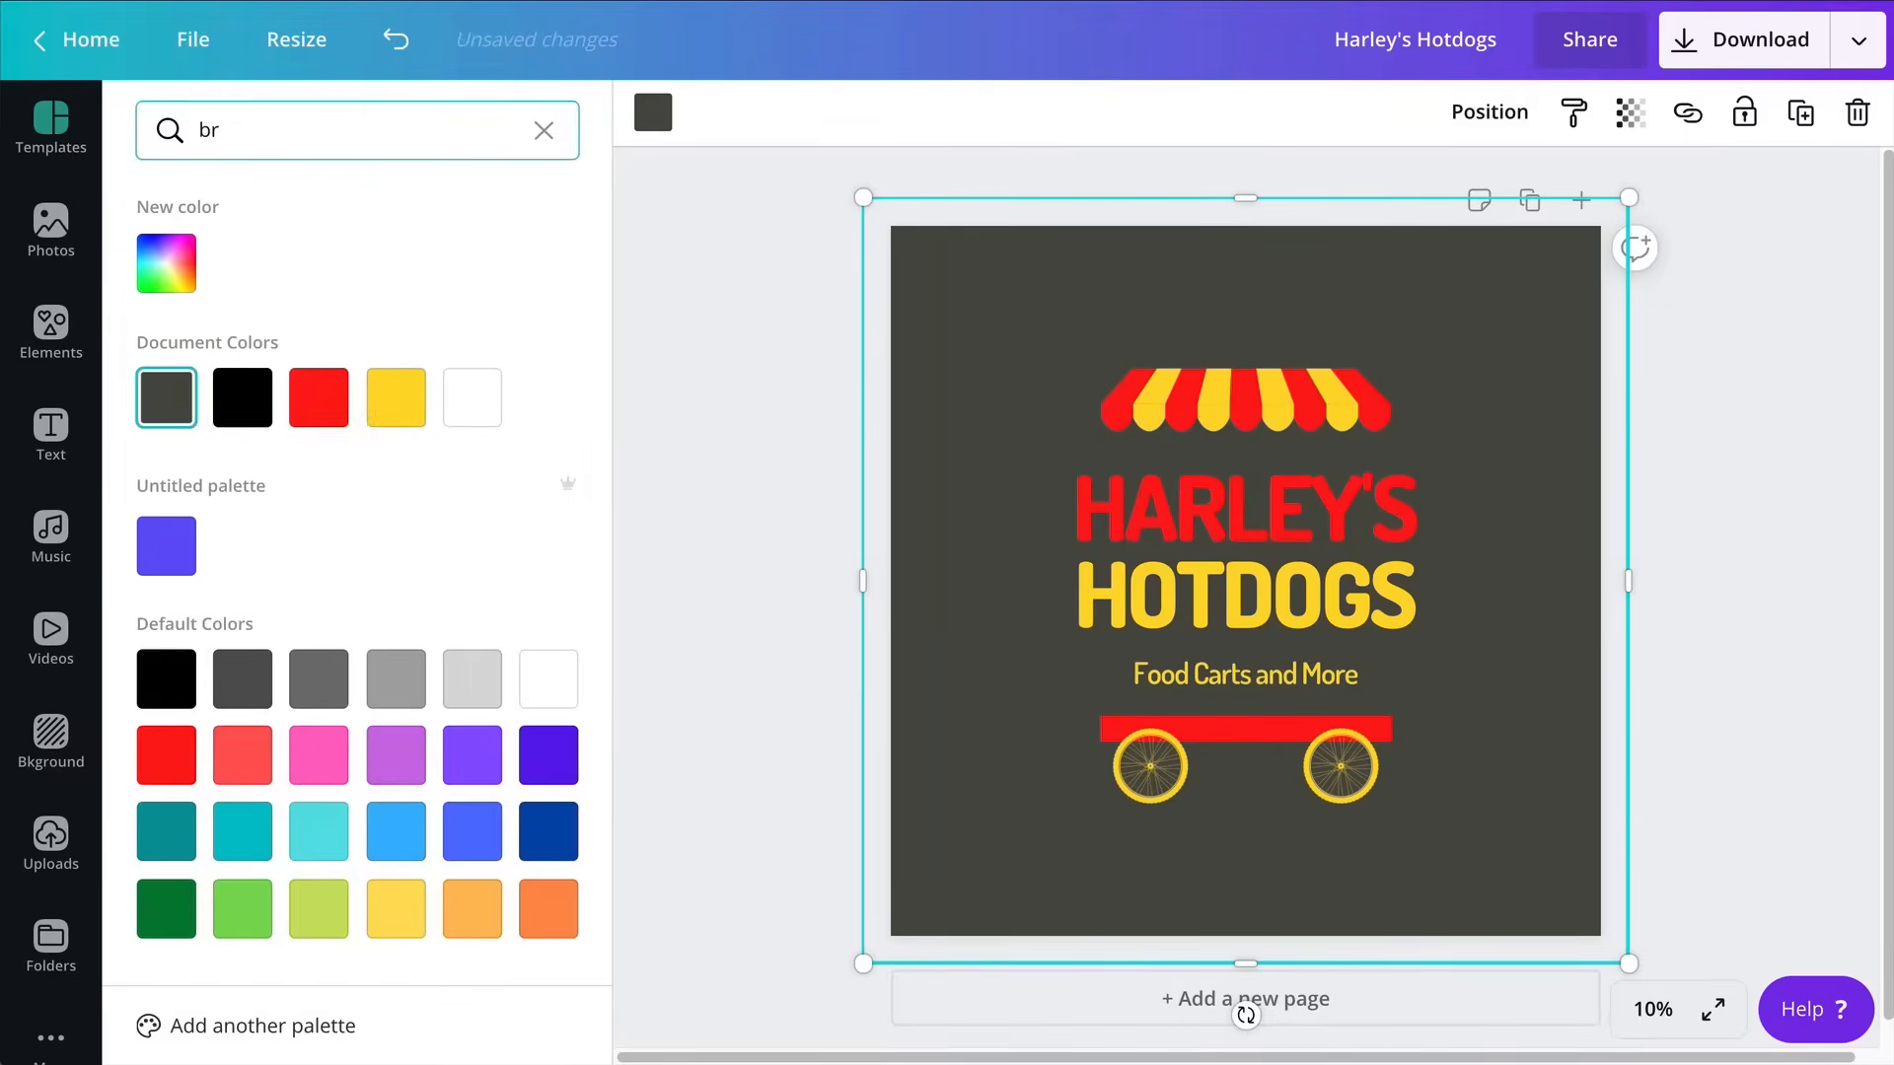
text(own)
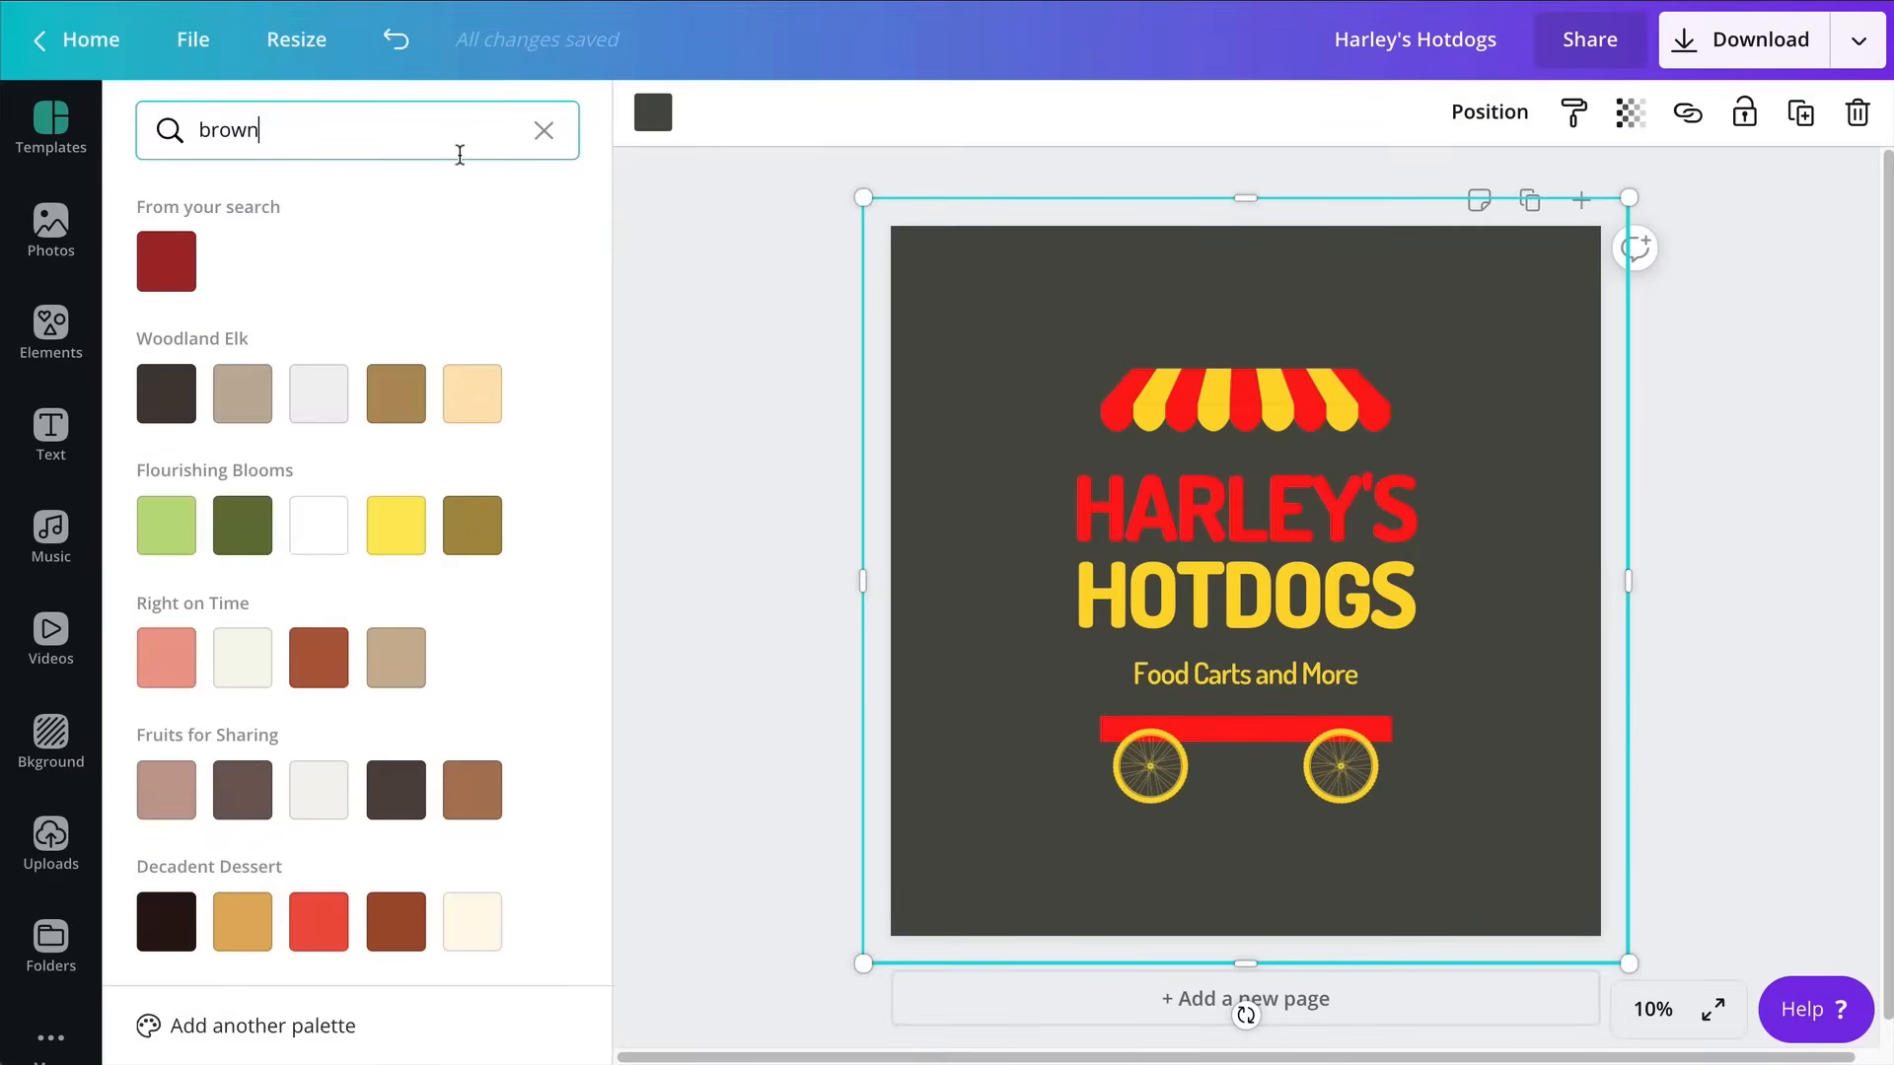
scroll(down, 3)
text(dark )
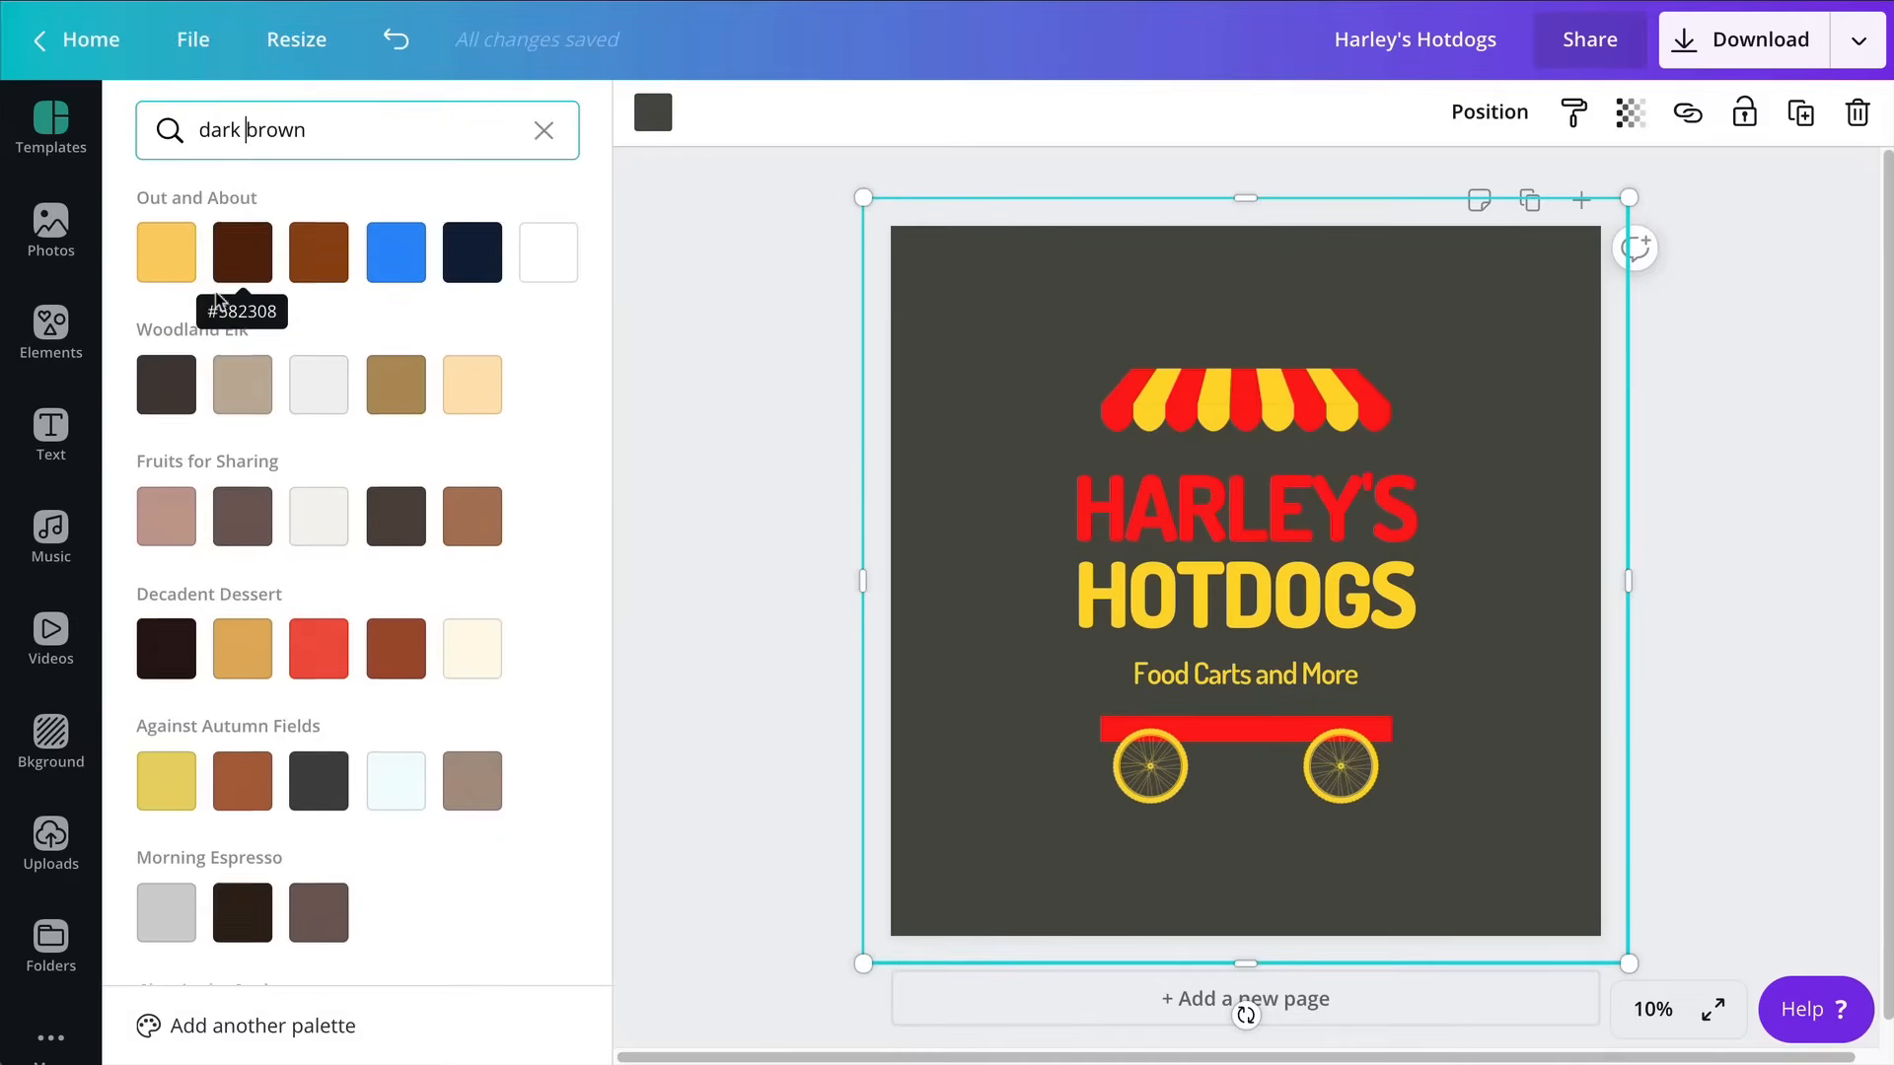
click(241, 260)
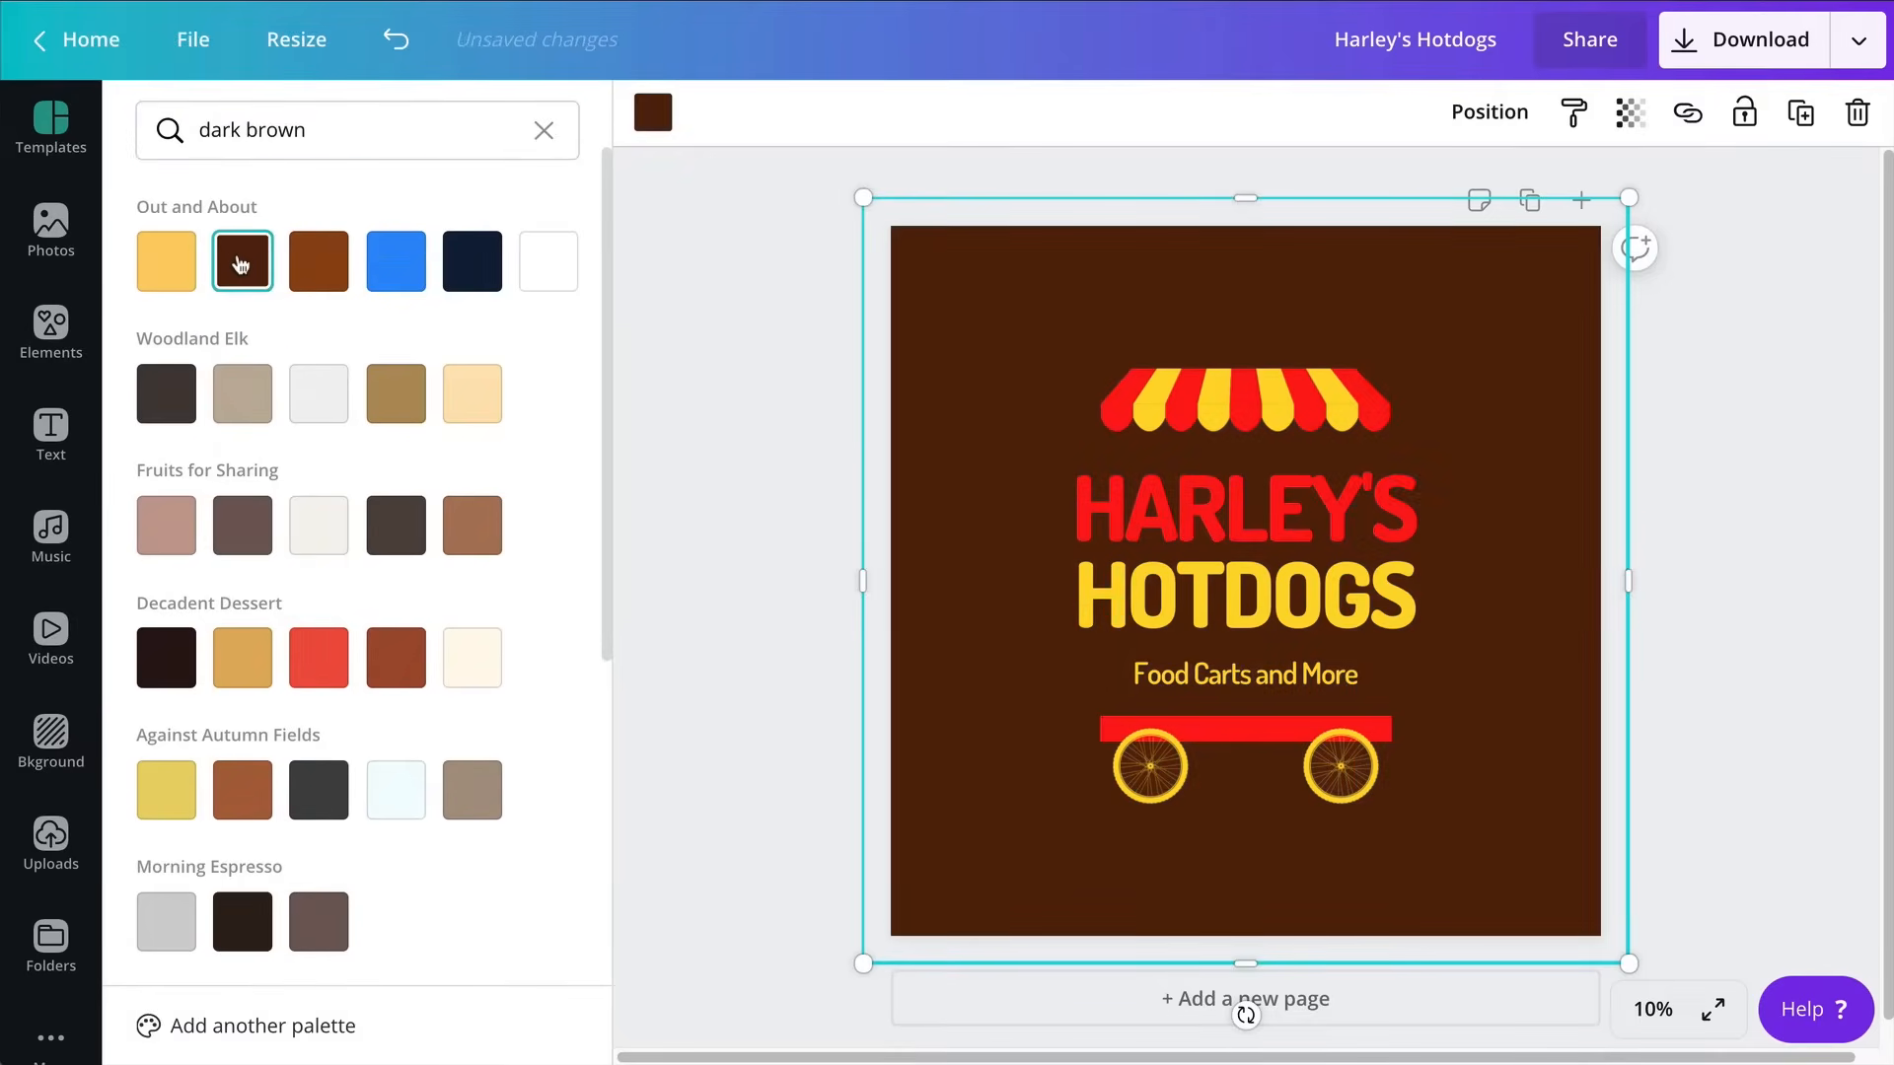
click(167, 261)
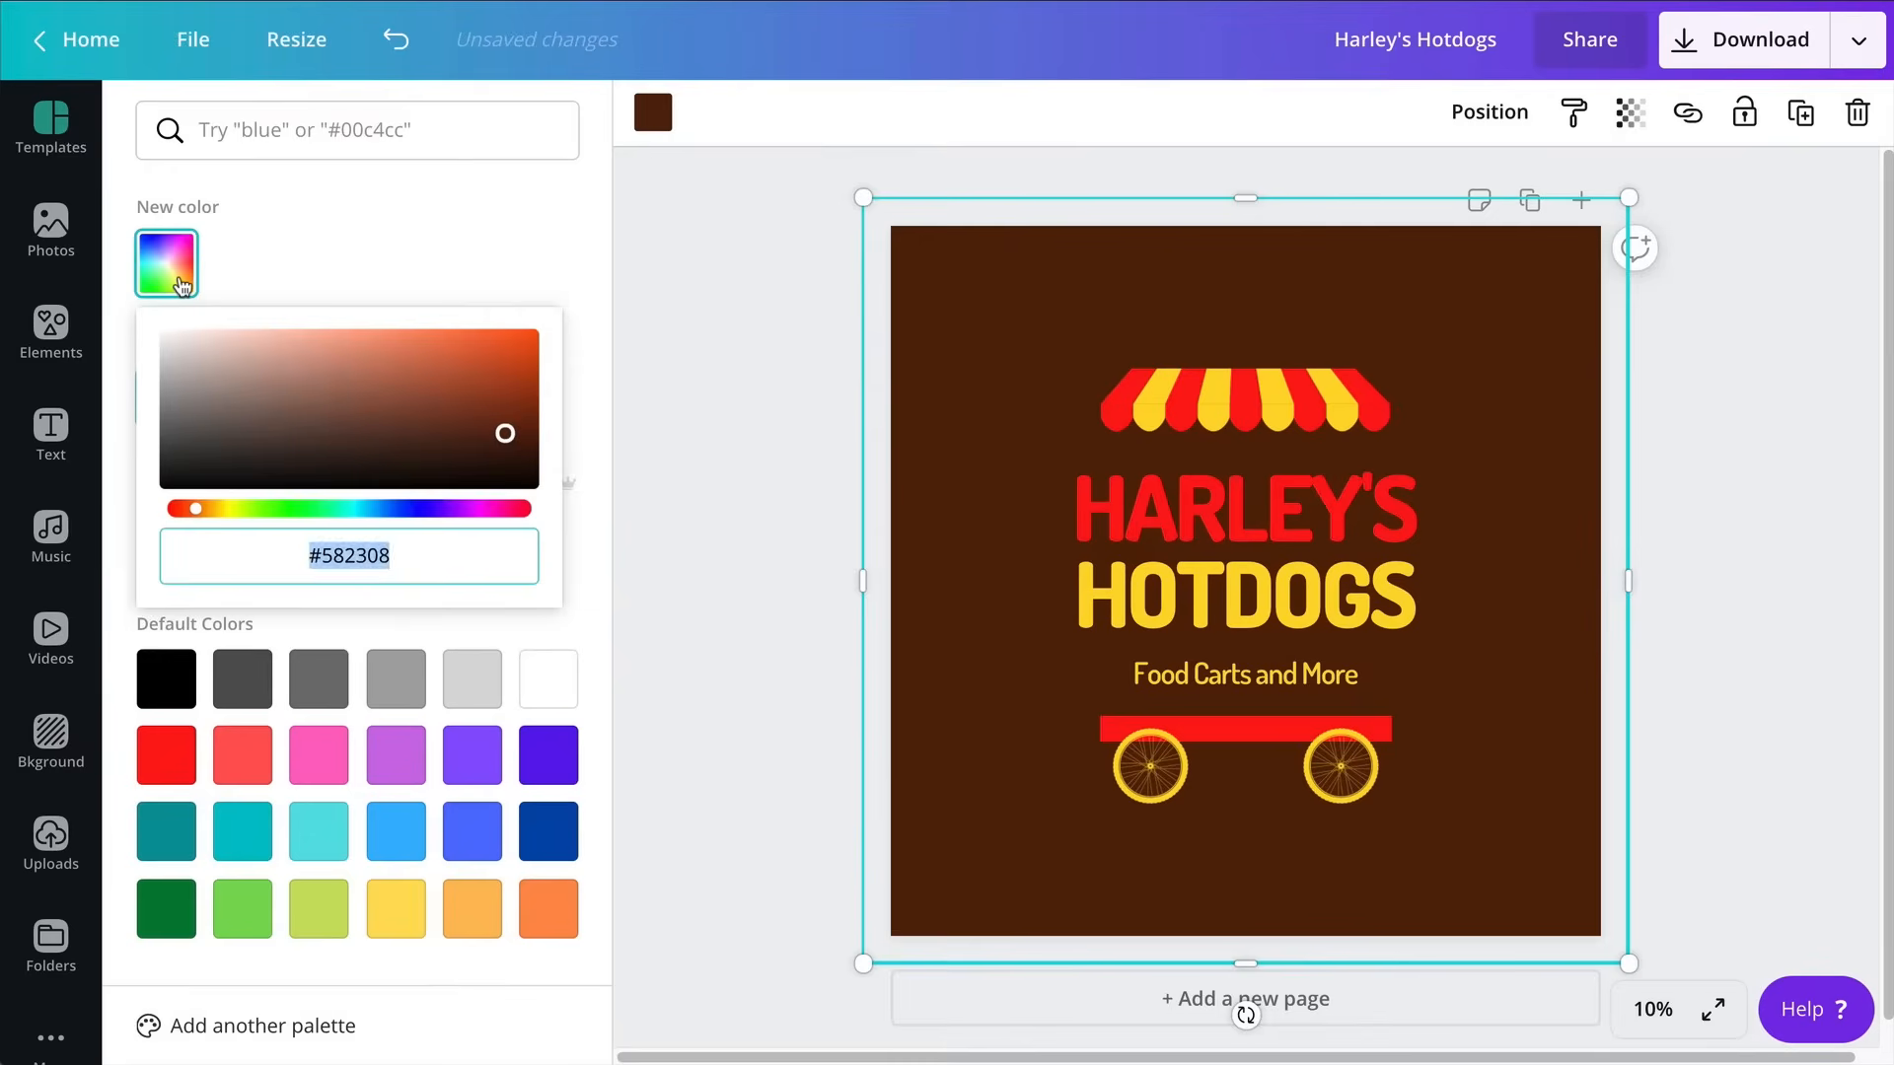
drag(505, 434, 505, 443)
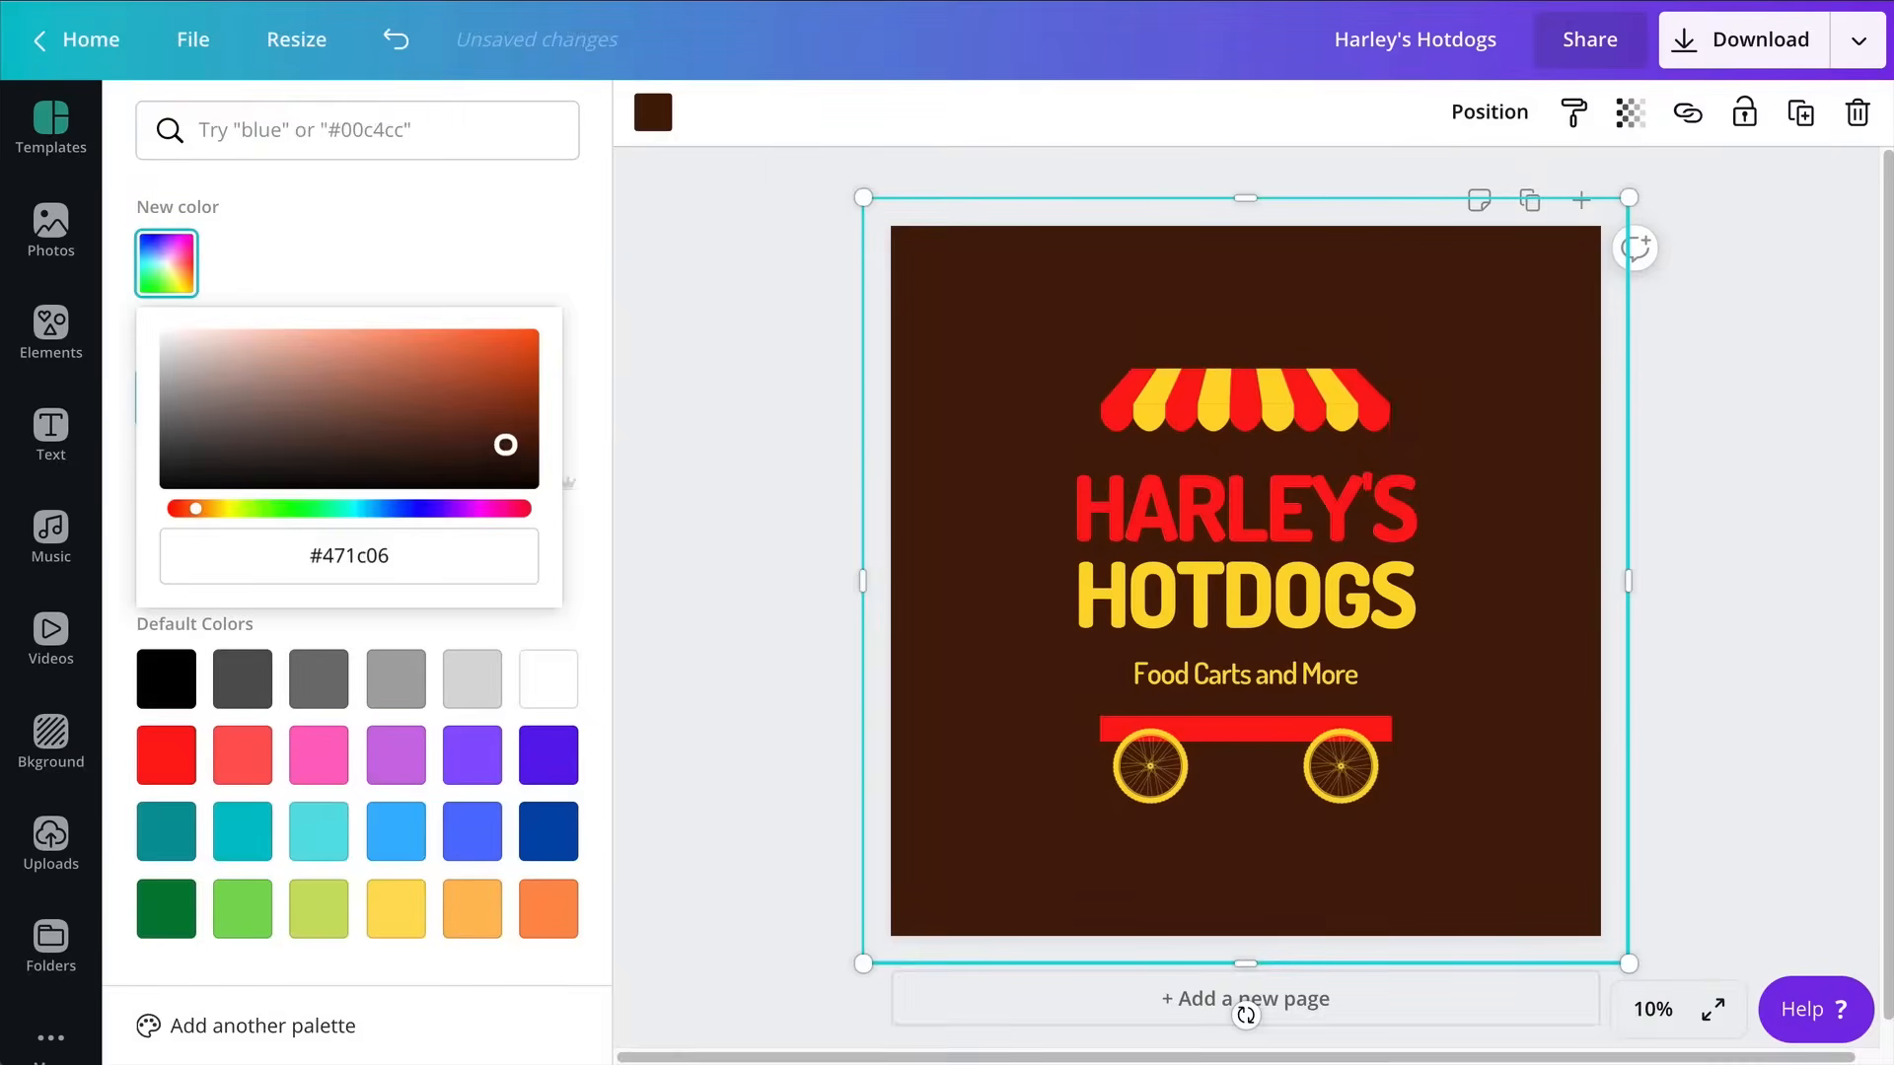
drag(505, 443, 507, 461)
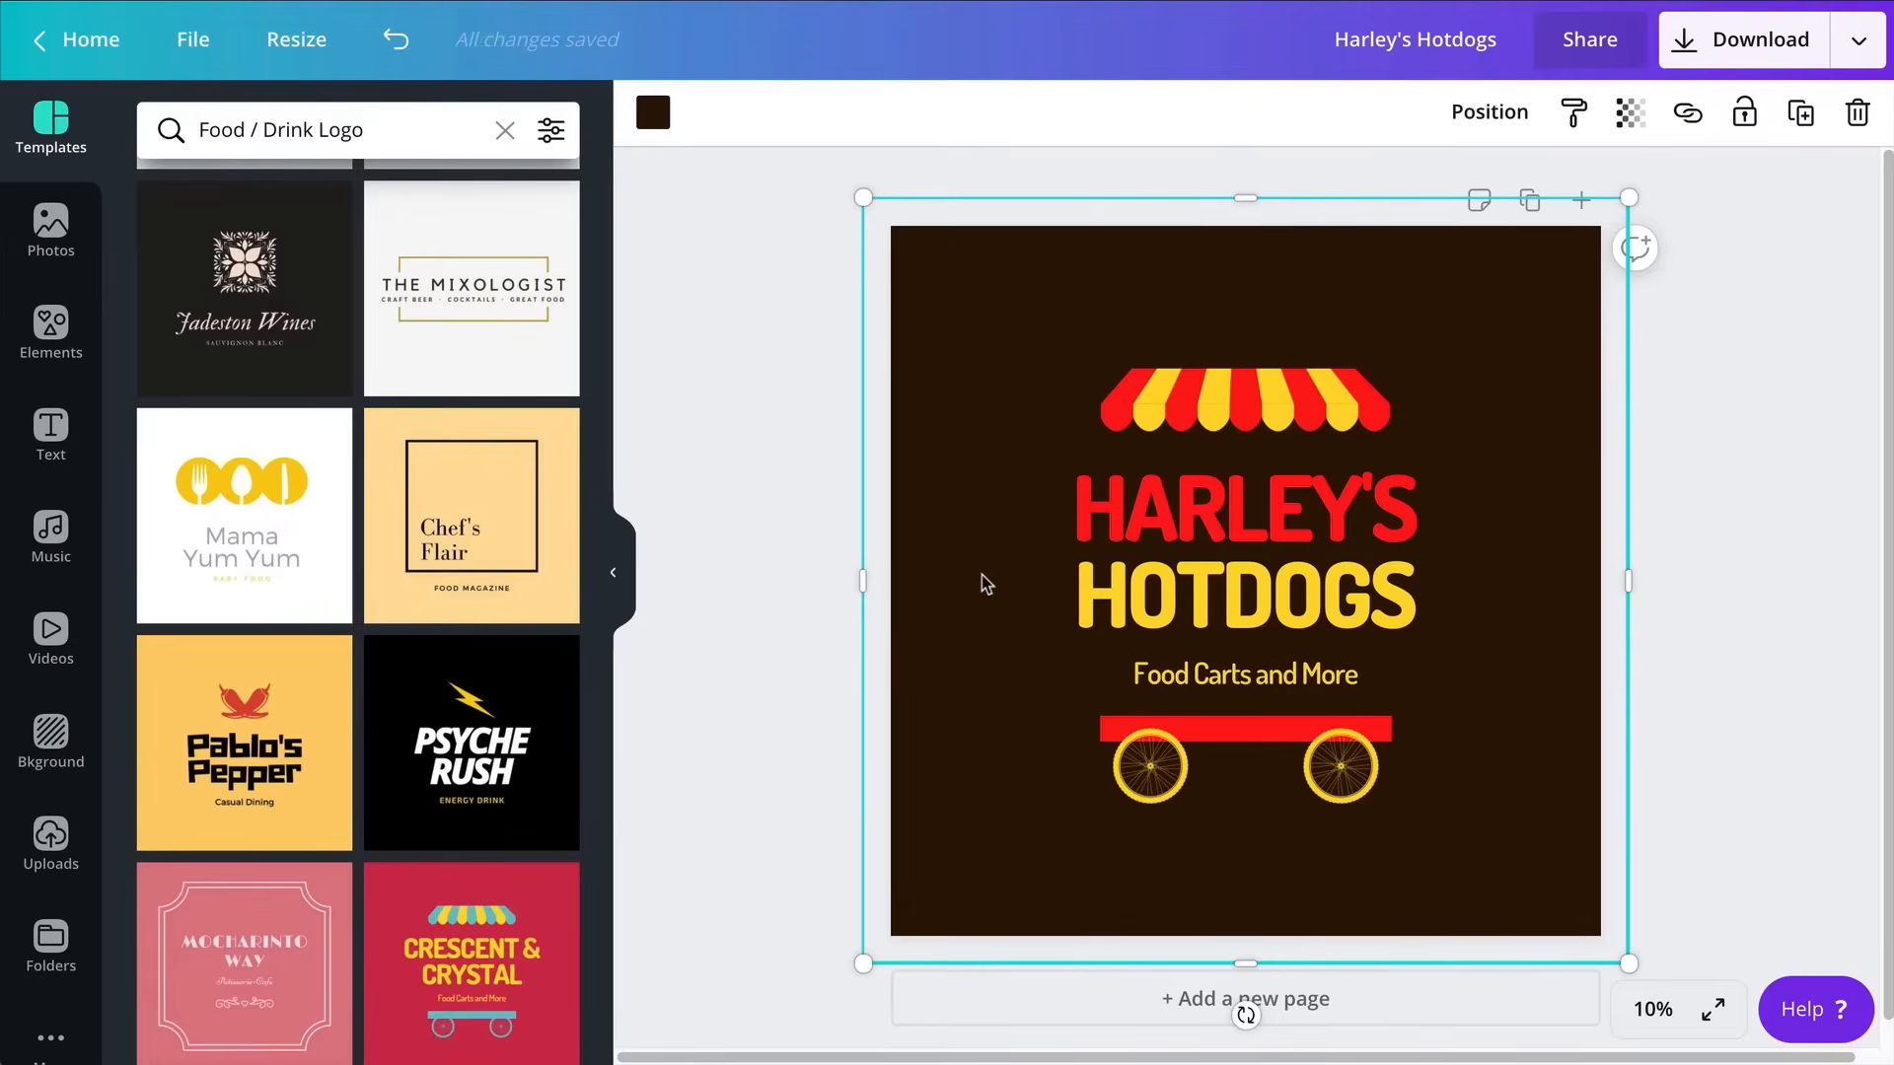
Open More and scroll the apps list down to Smartmockups under 'You may also like'
click(1260, 402)
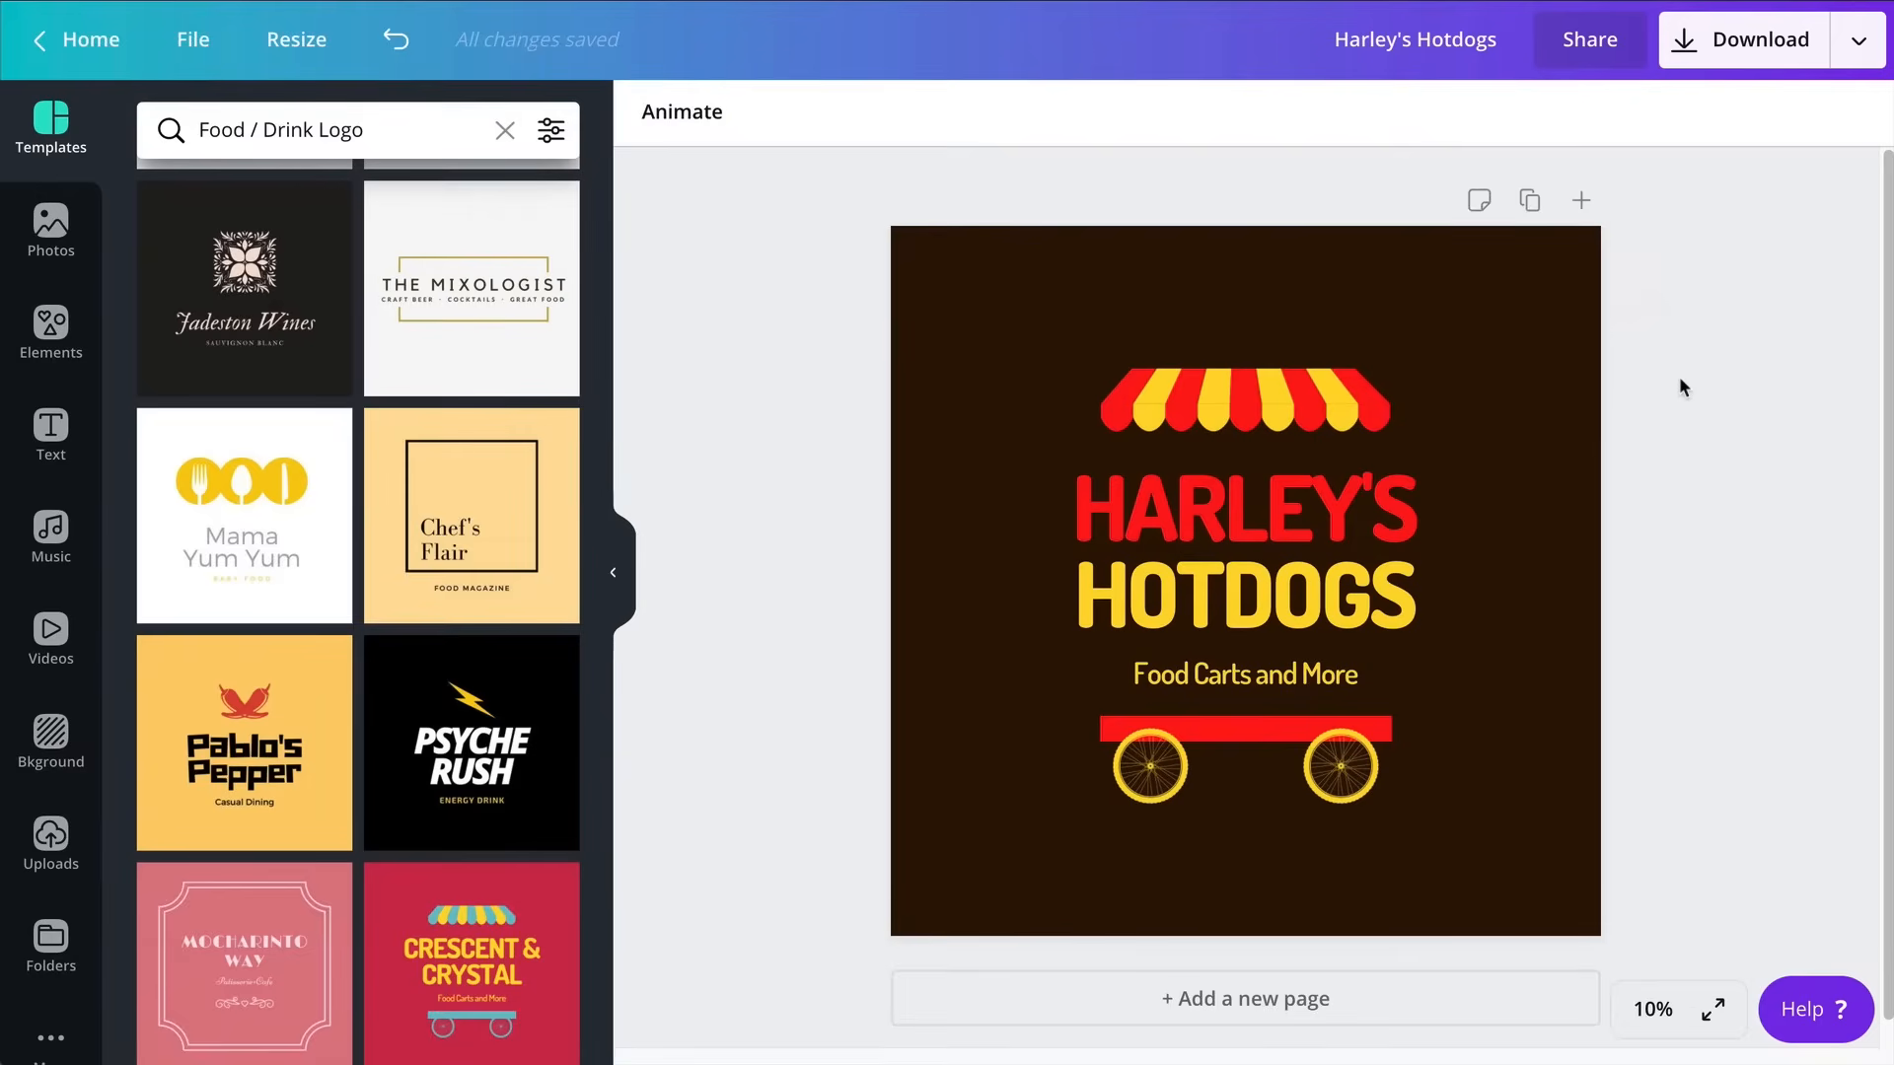
click(1244, 399)
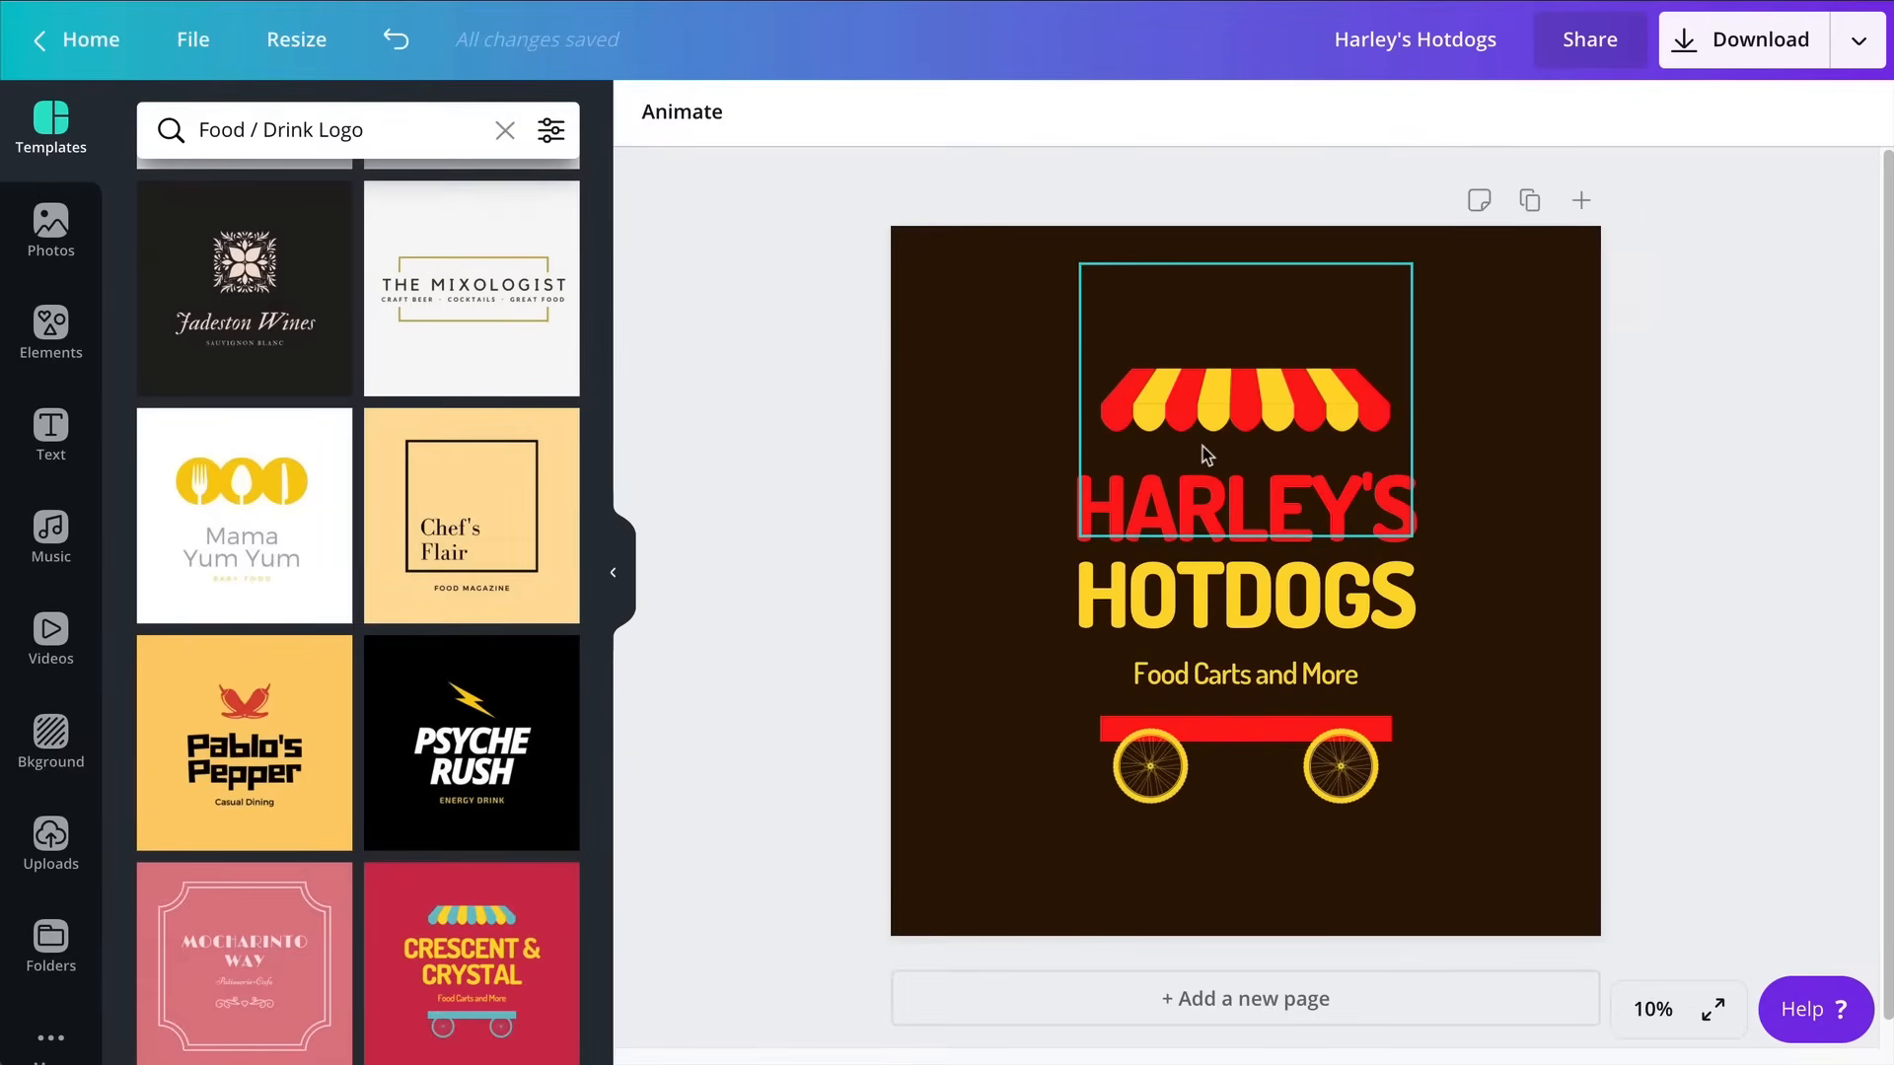
click(712, 564)
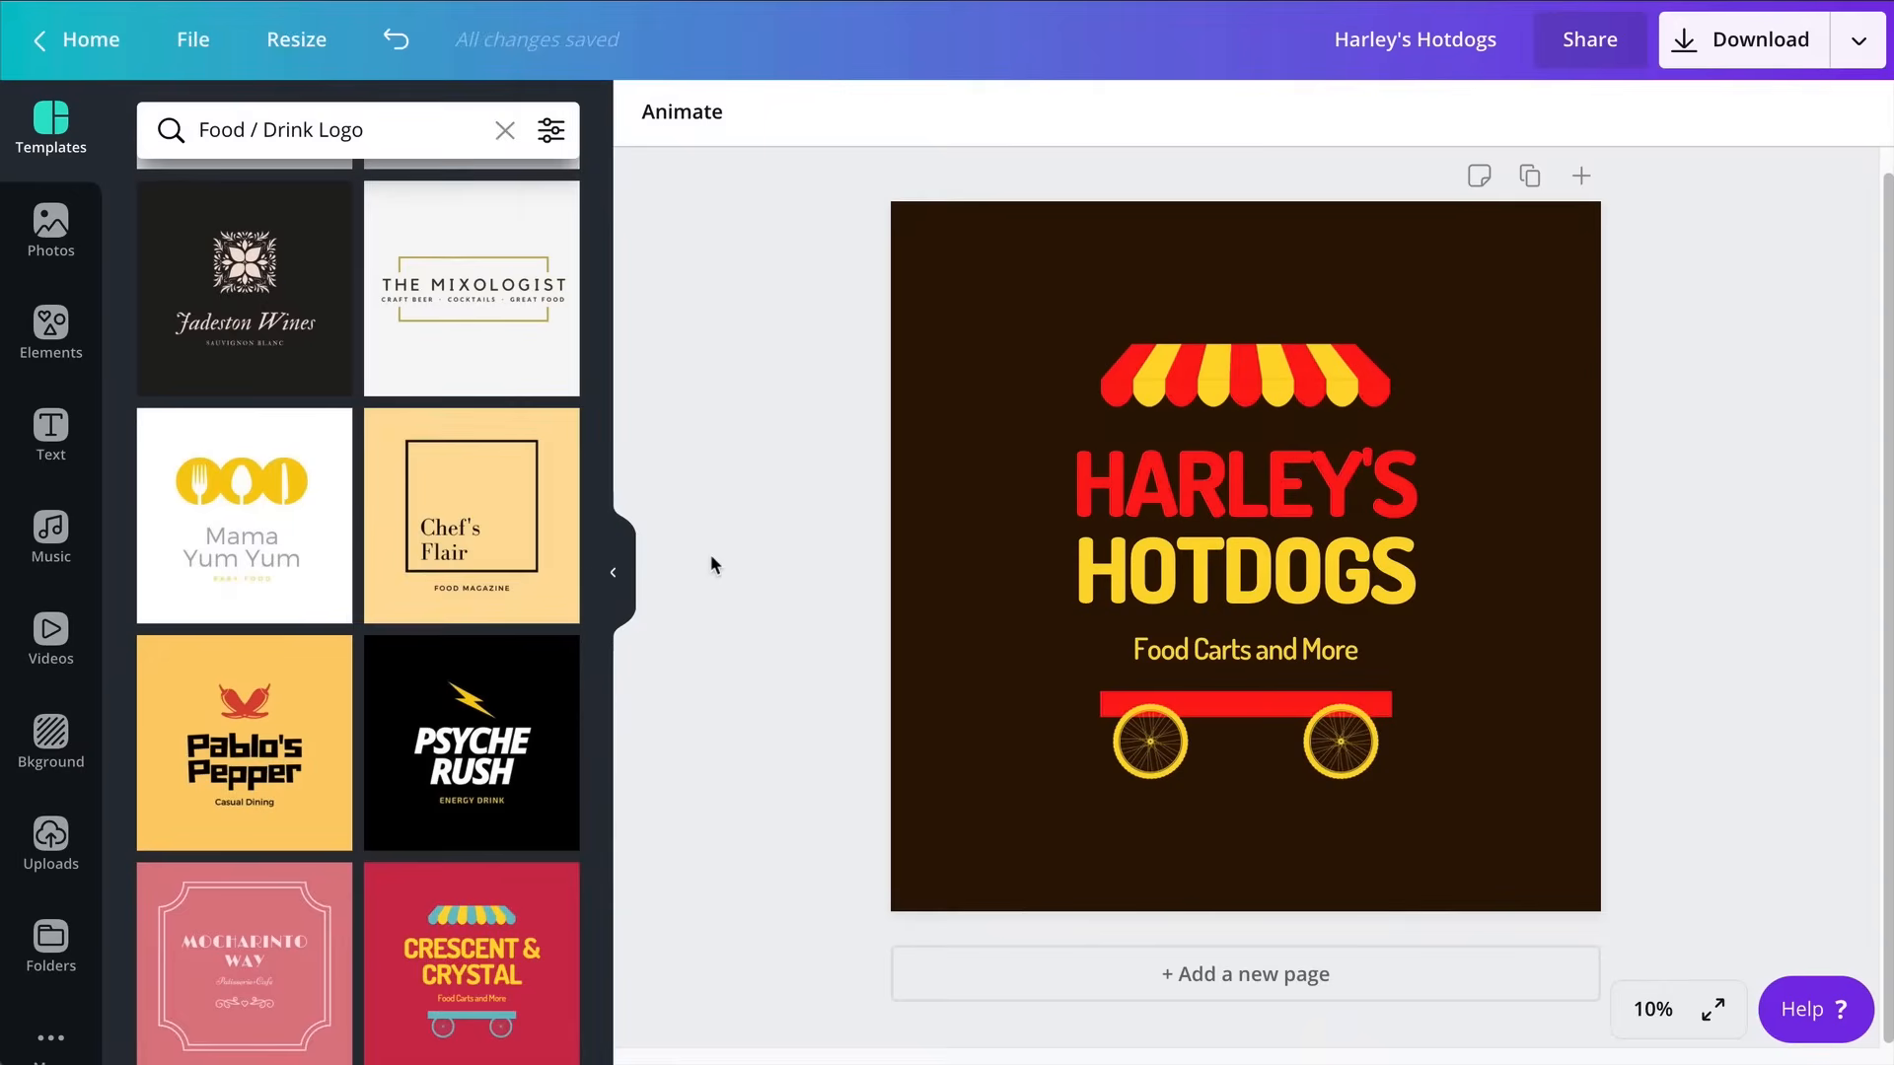
scroll(down, 3)
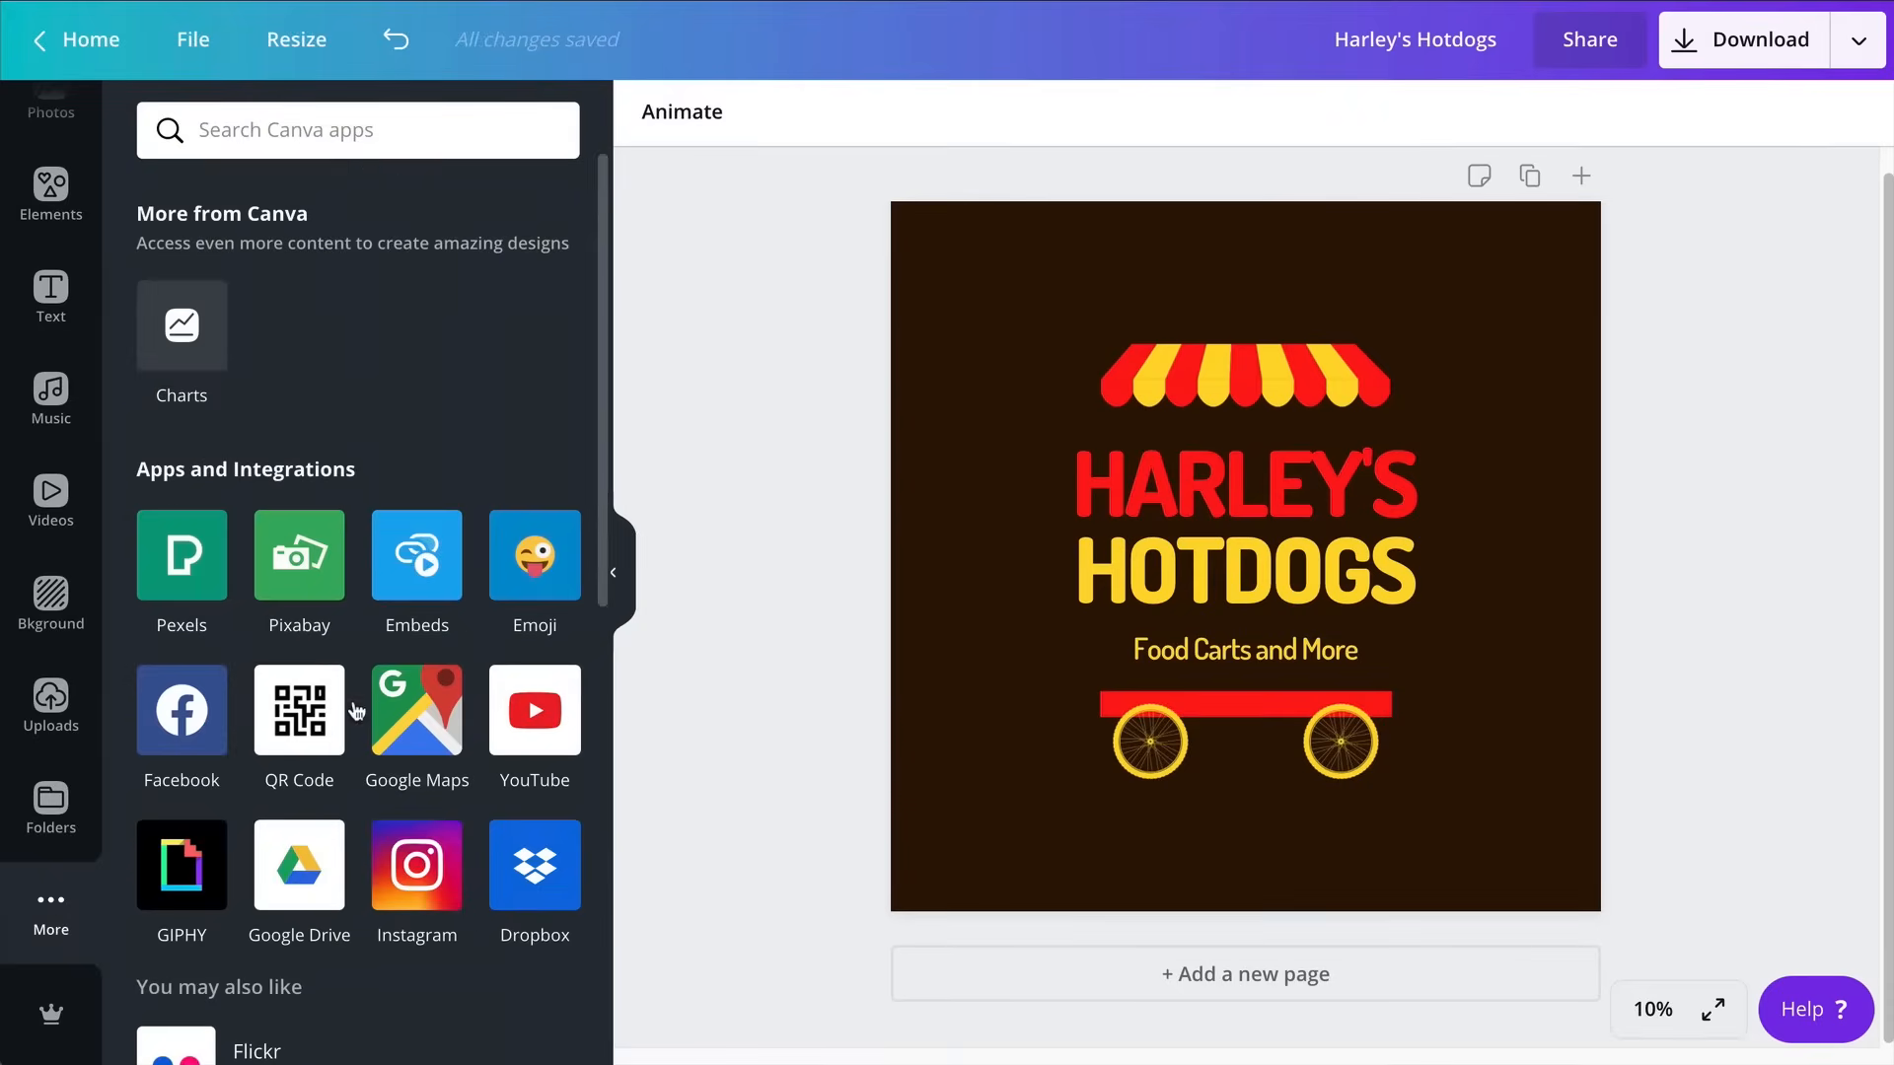
mouse_move(324, 664)
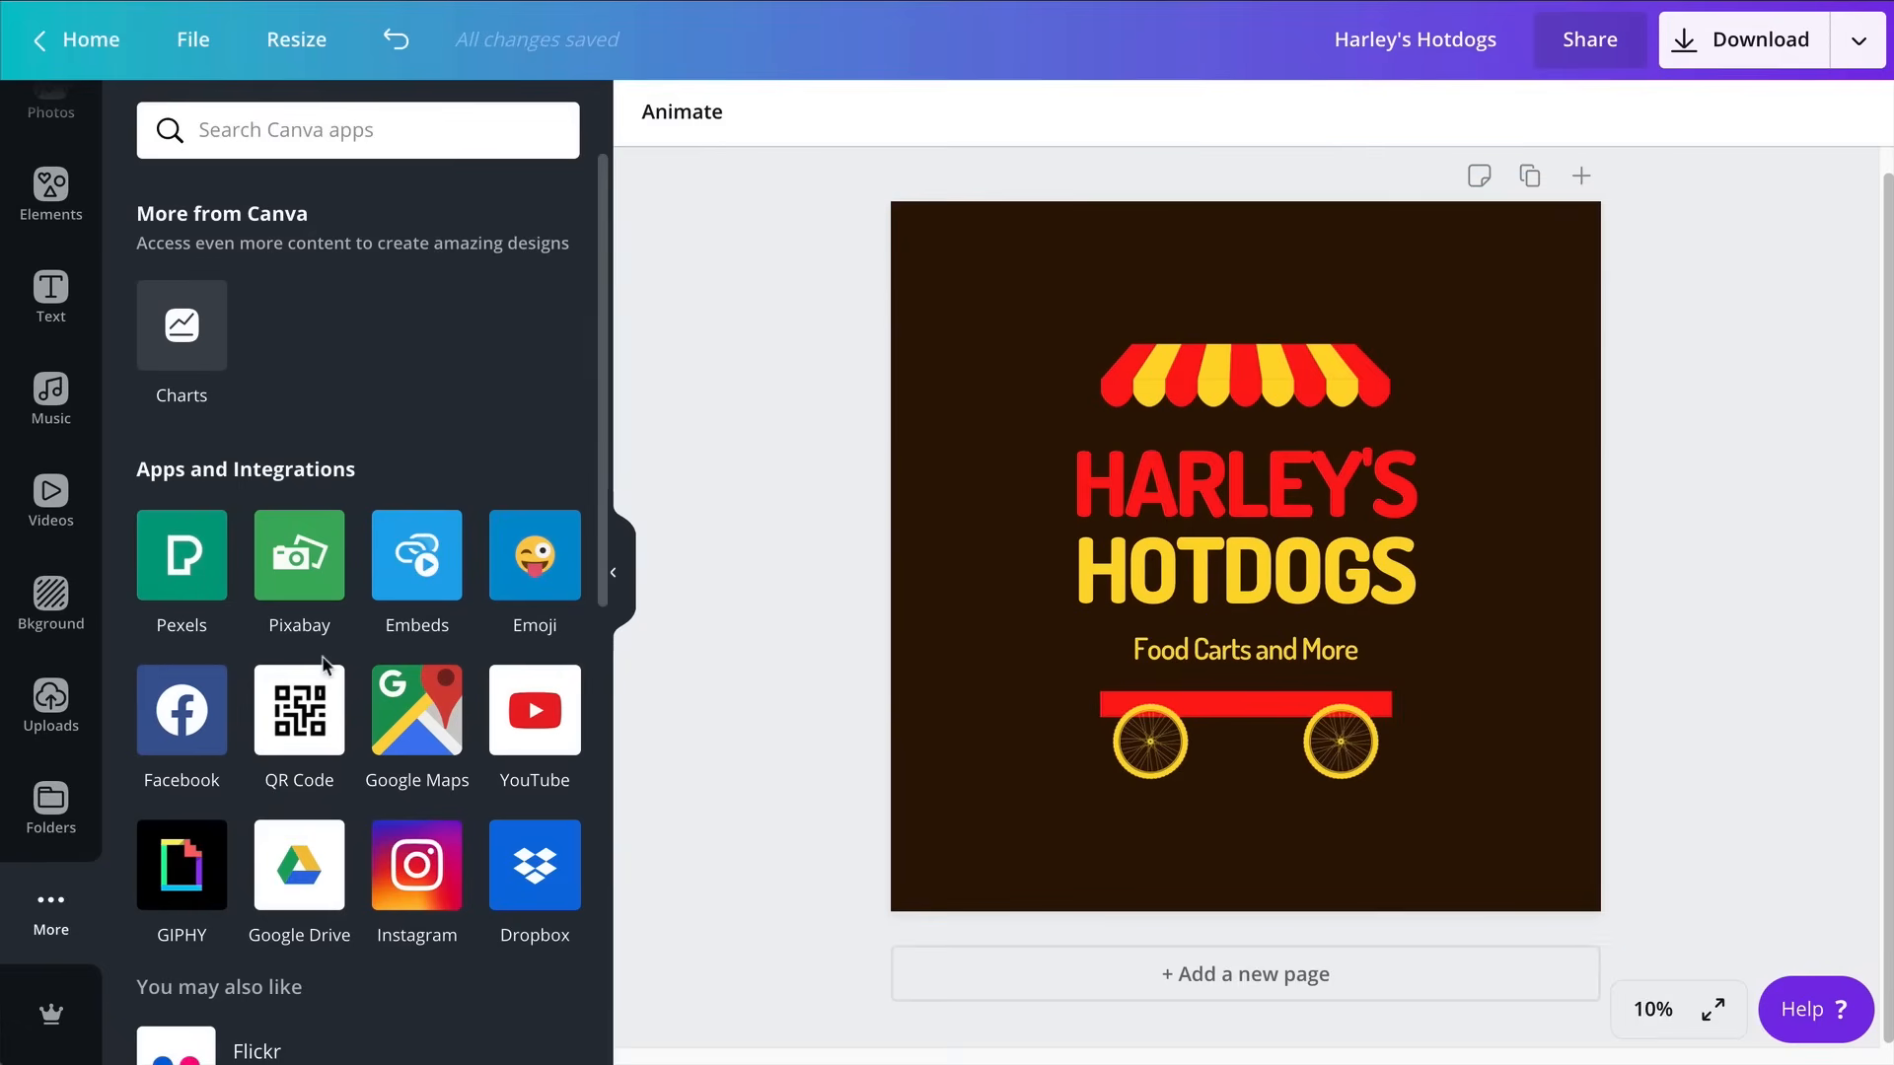
scroll(down, 3)
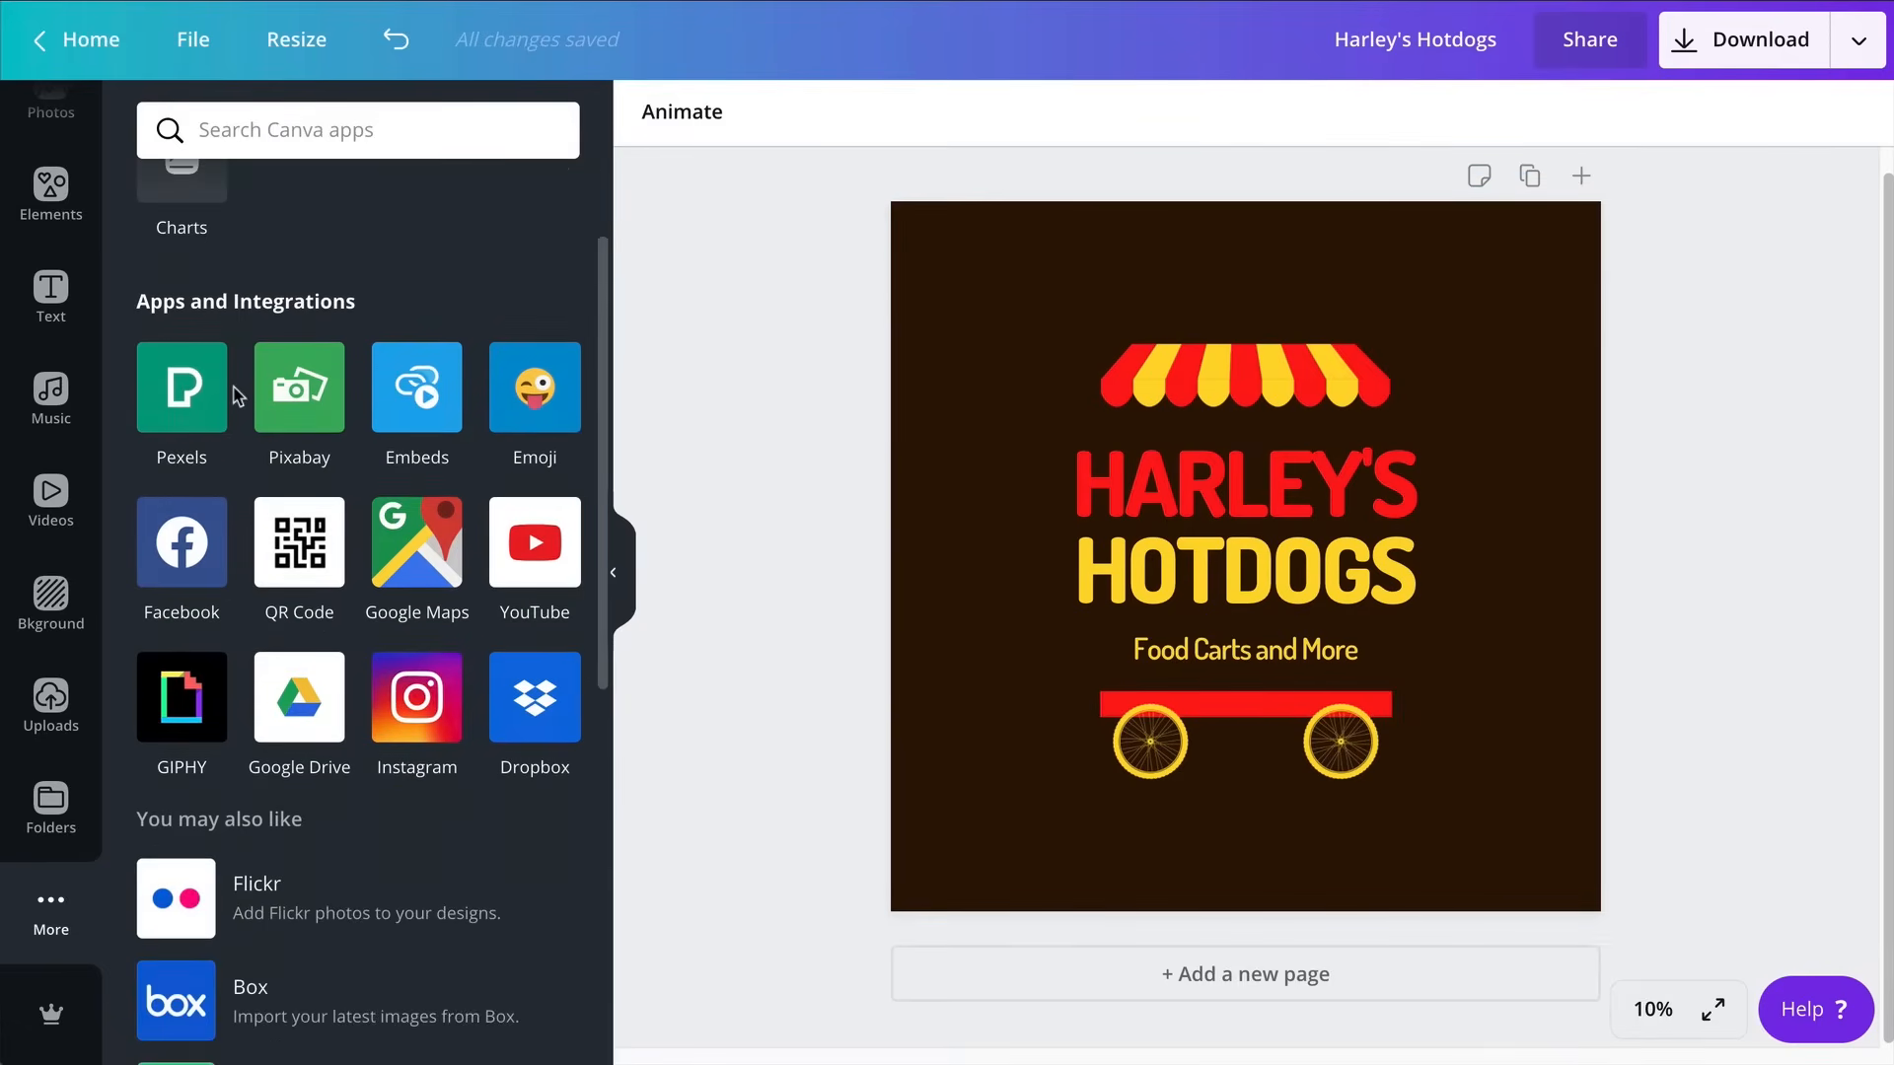
mouse_move(298, 399)
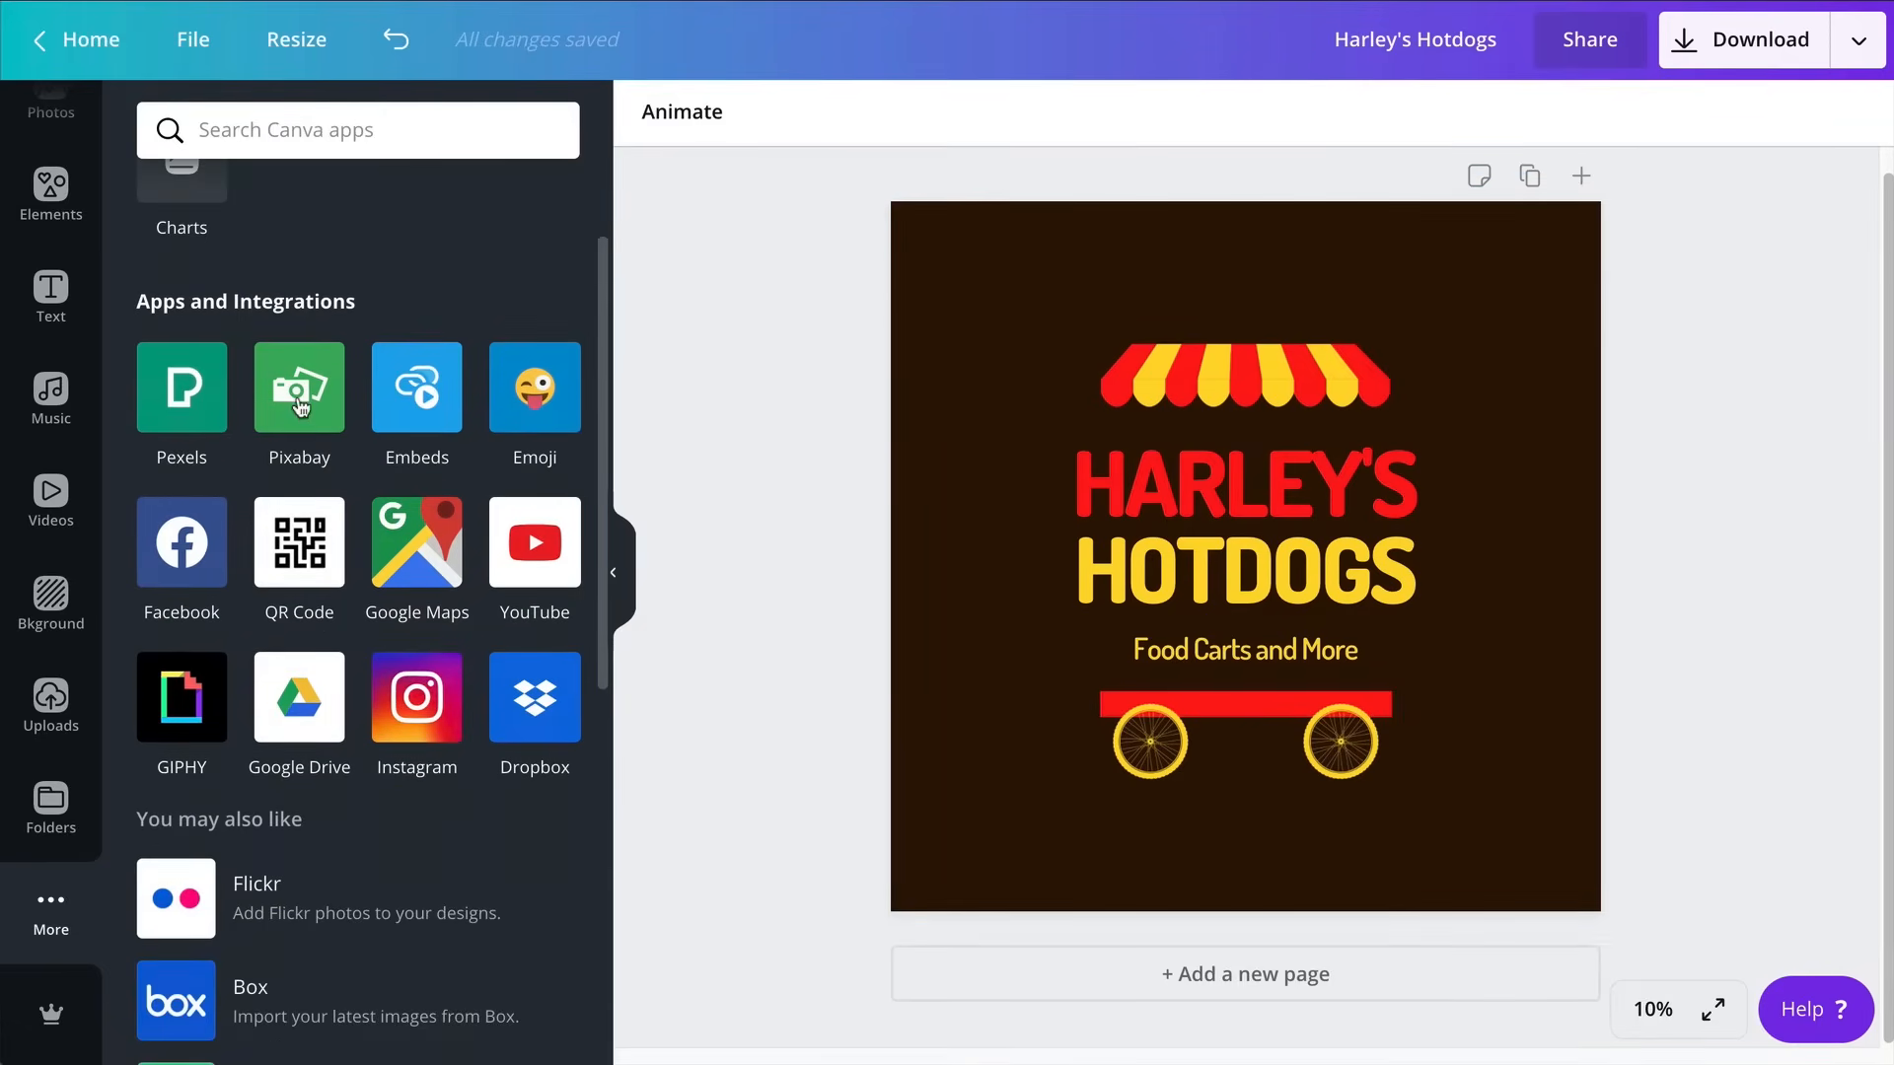
scroll(down, 3)
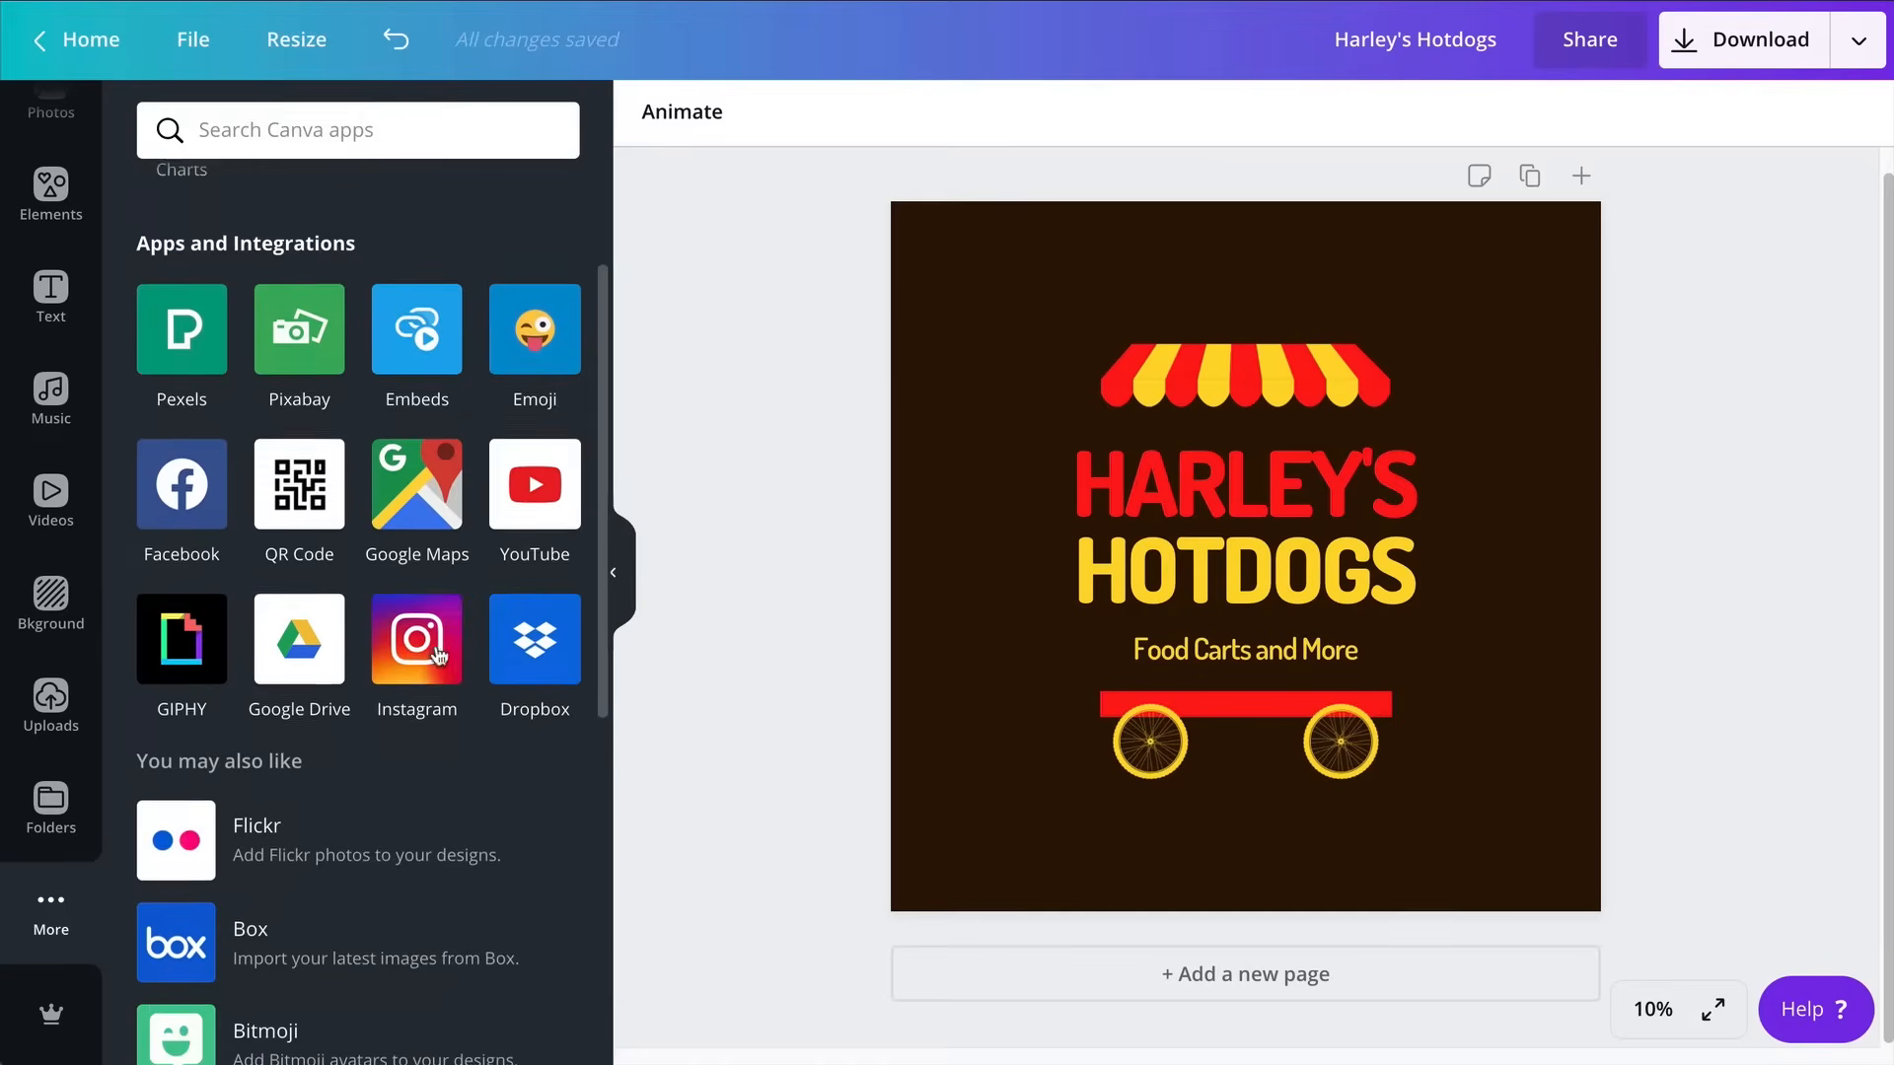
scroll(down, 3)
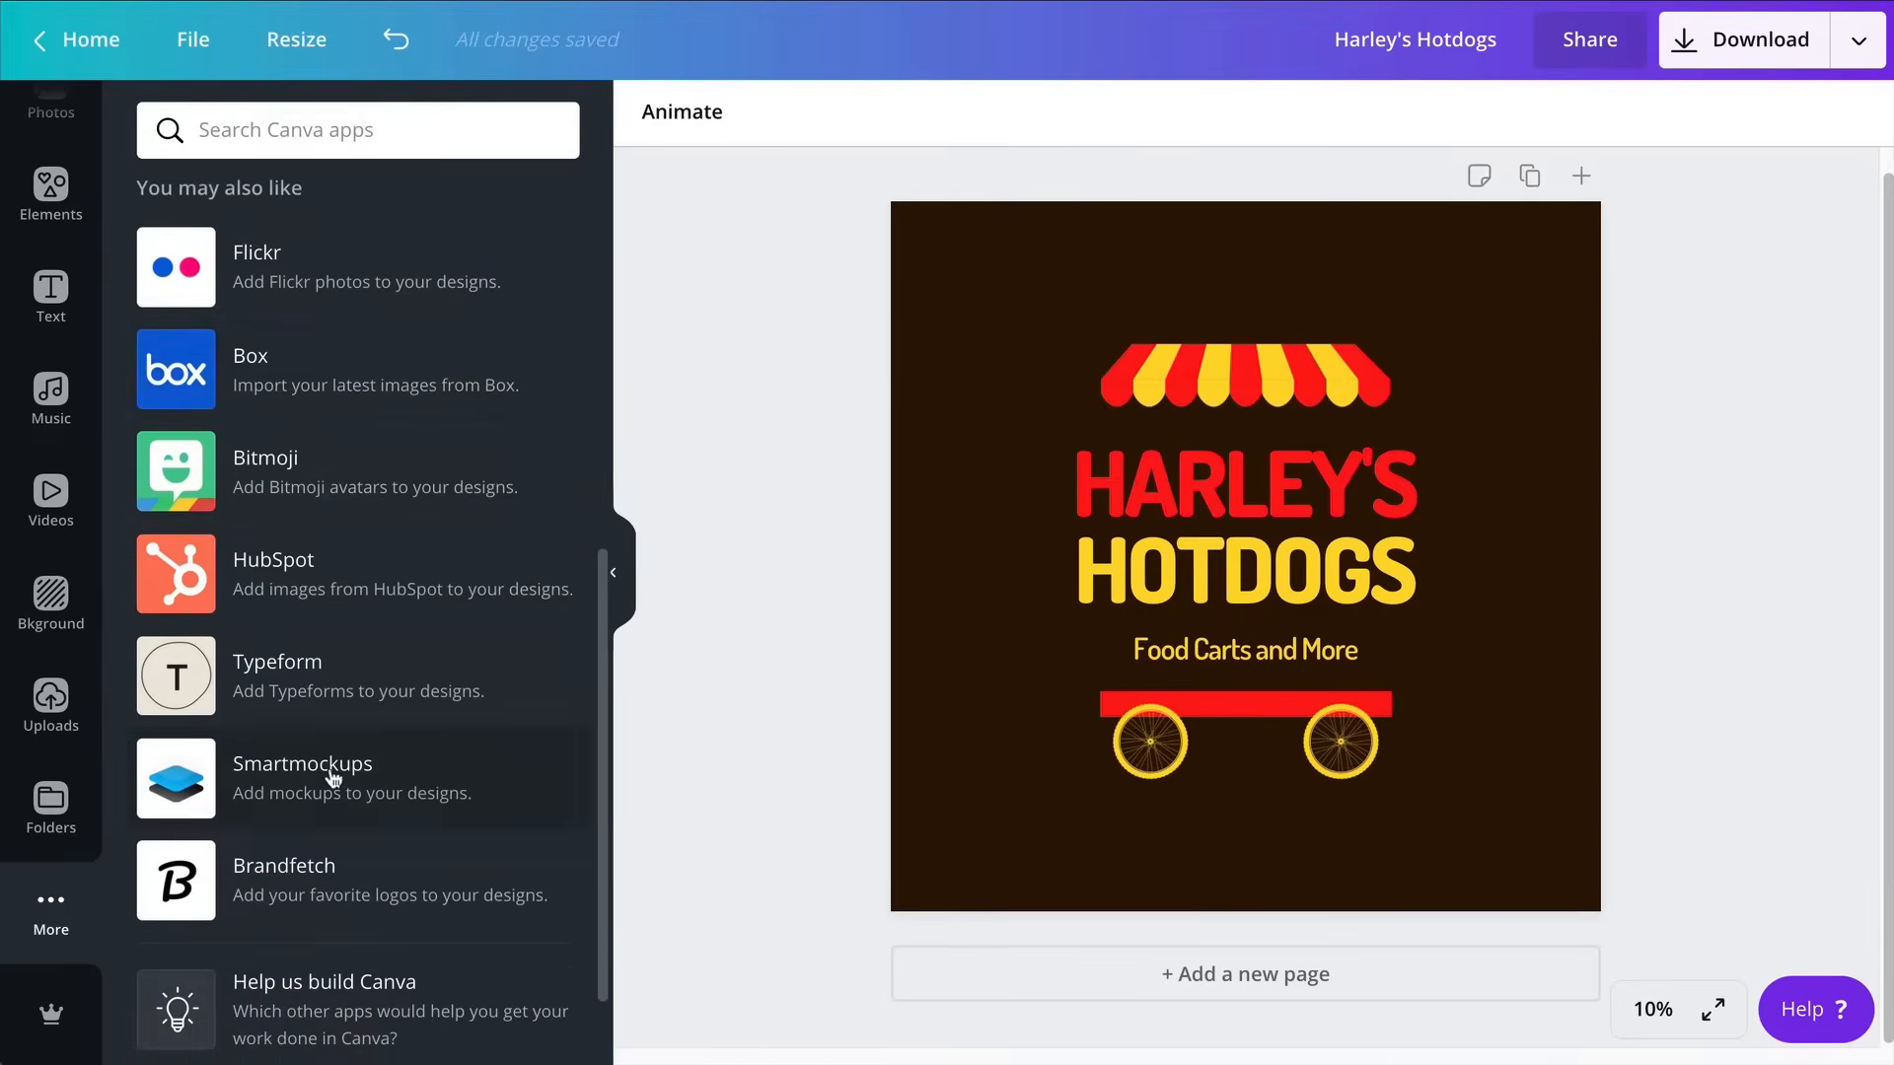
scroll(down, 3)
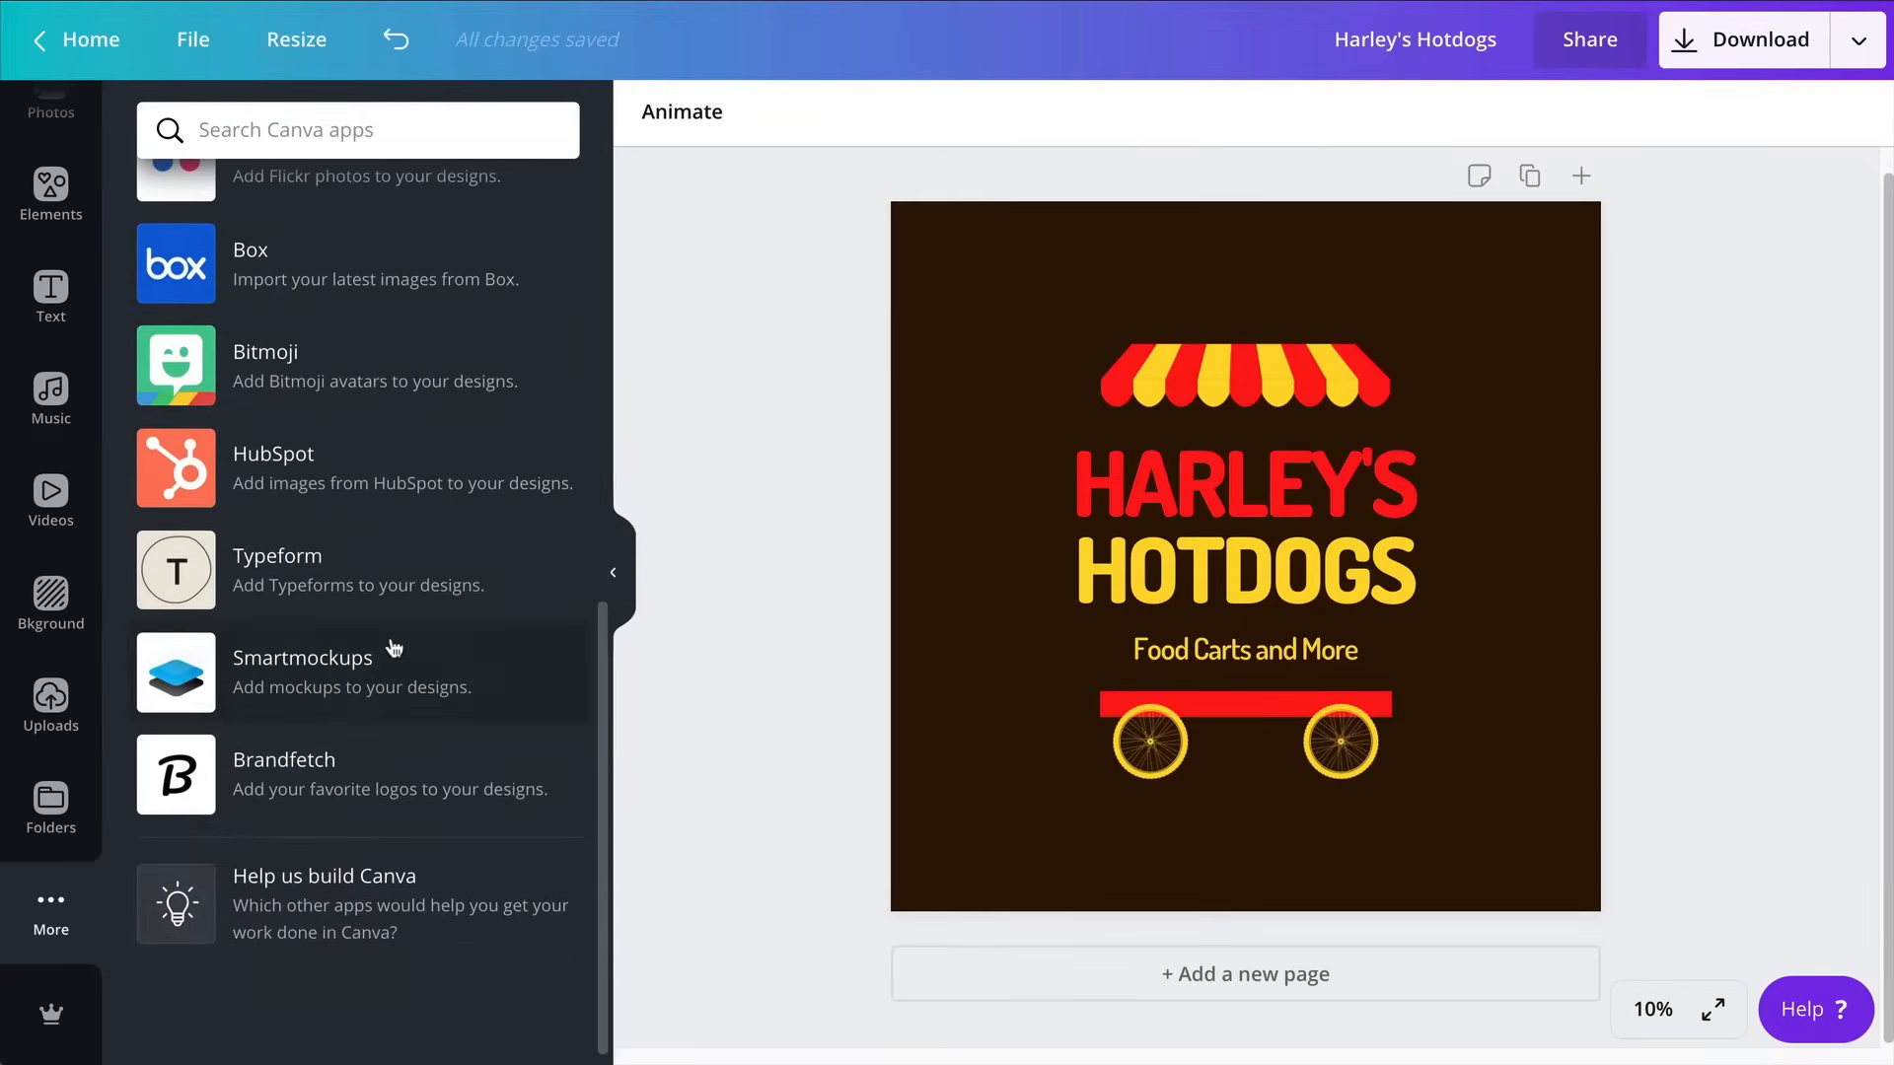
Add the Smartmockups app and authorize connecting a Smartmockups account
click(301, 672)
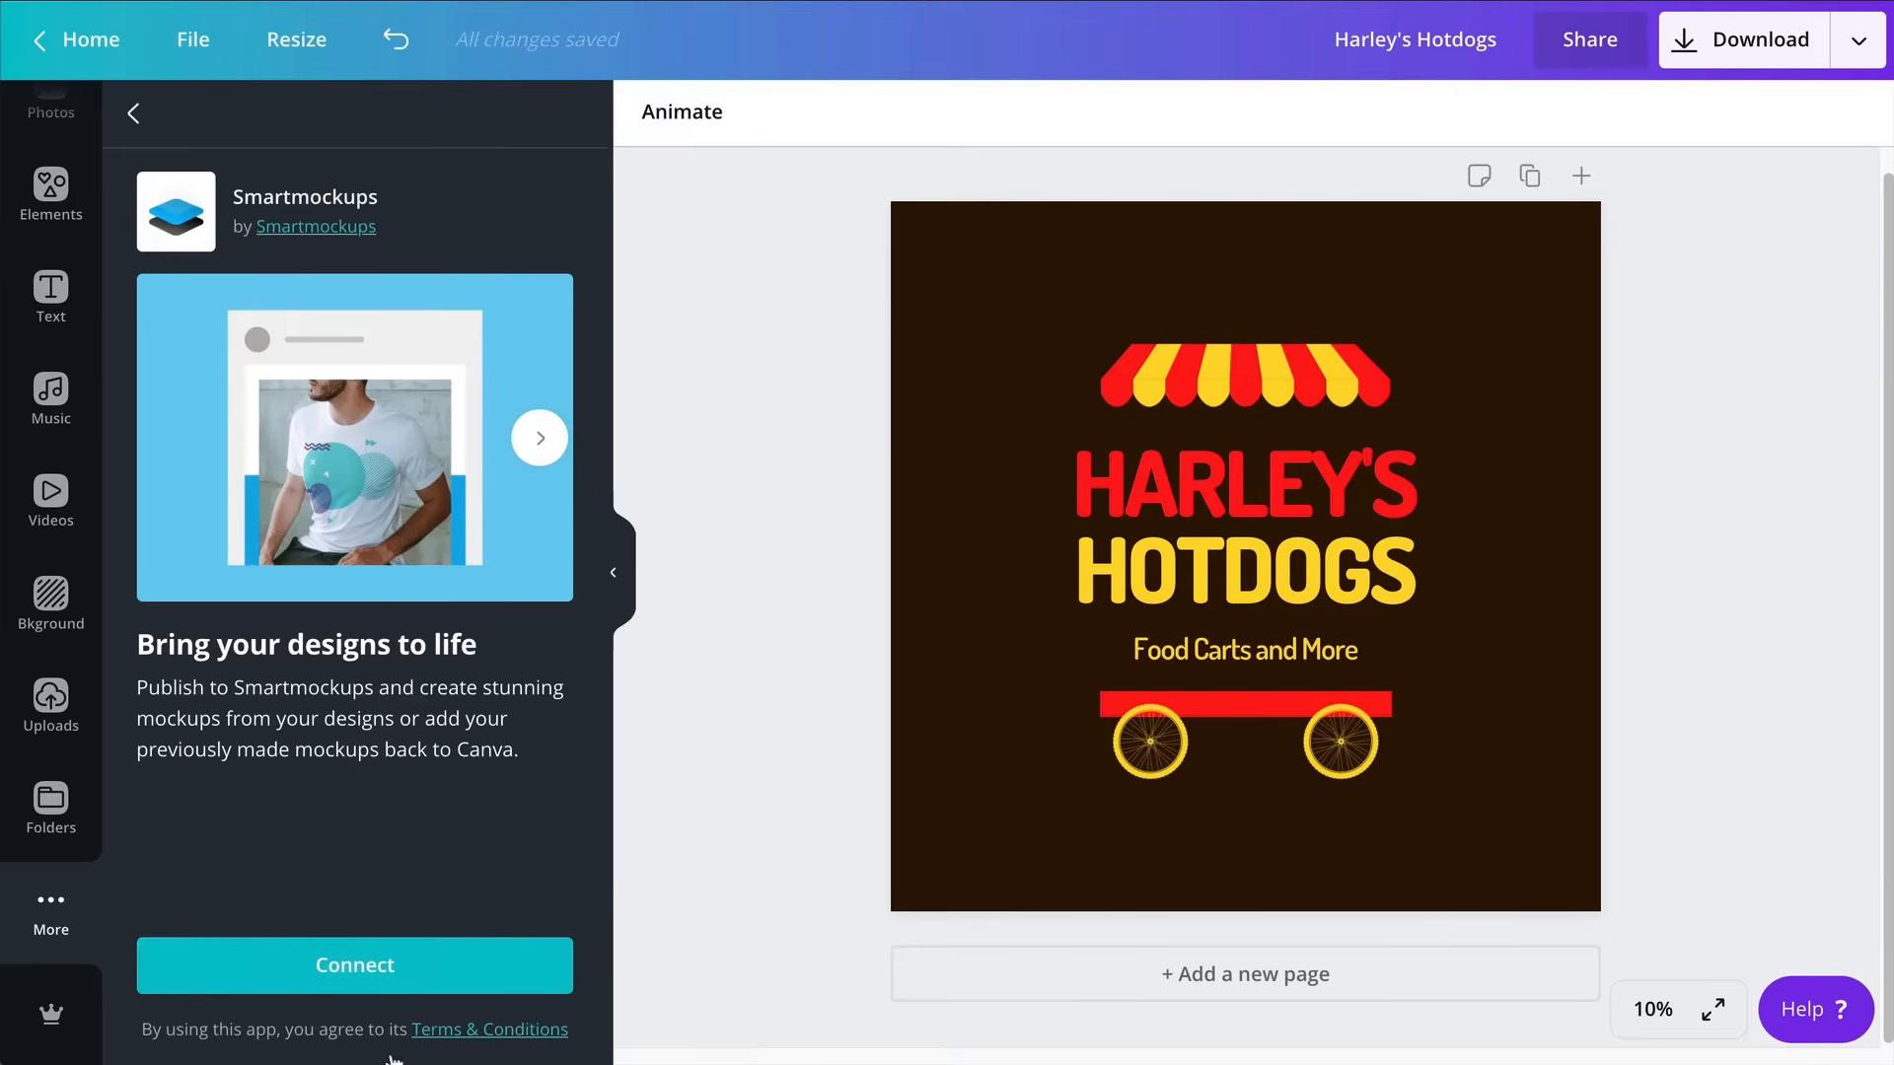
mouse_move(355, 965)
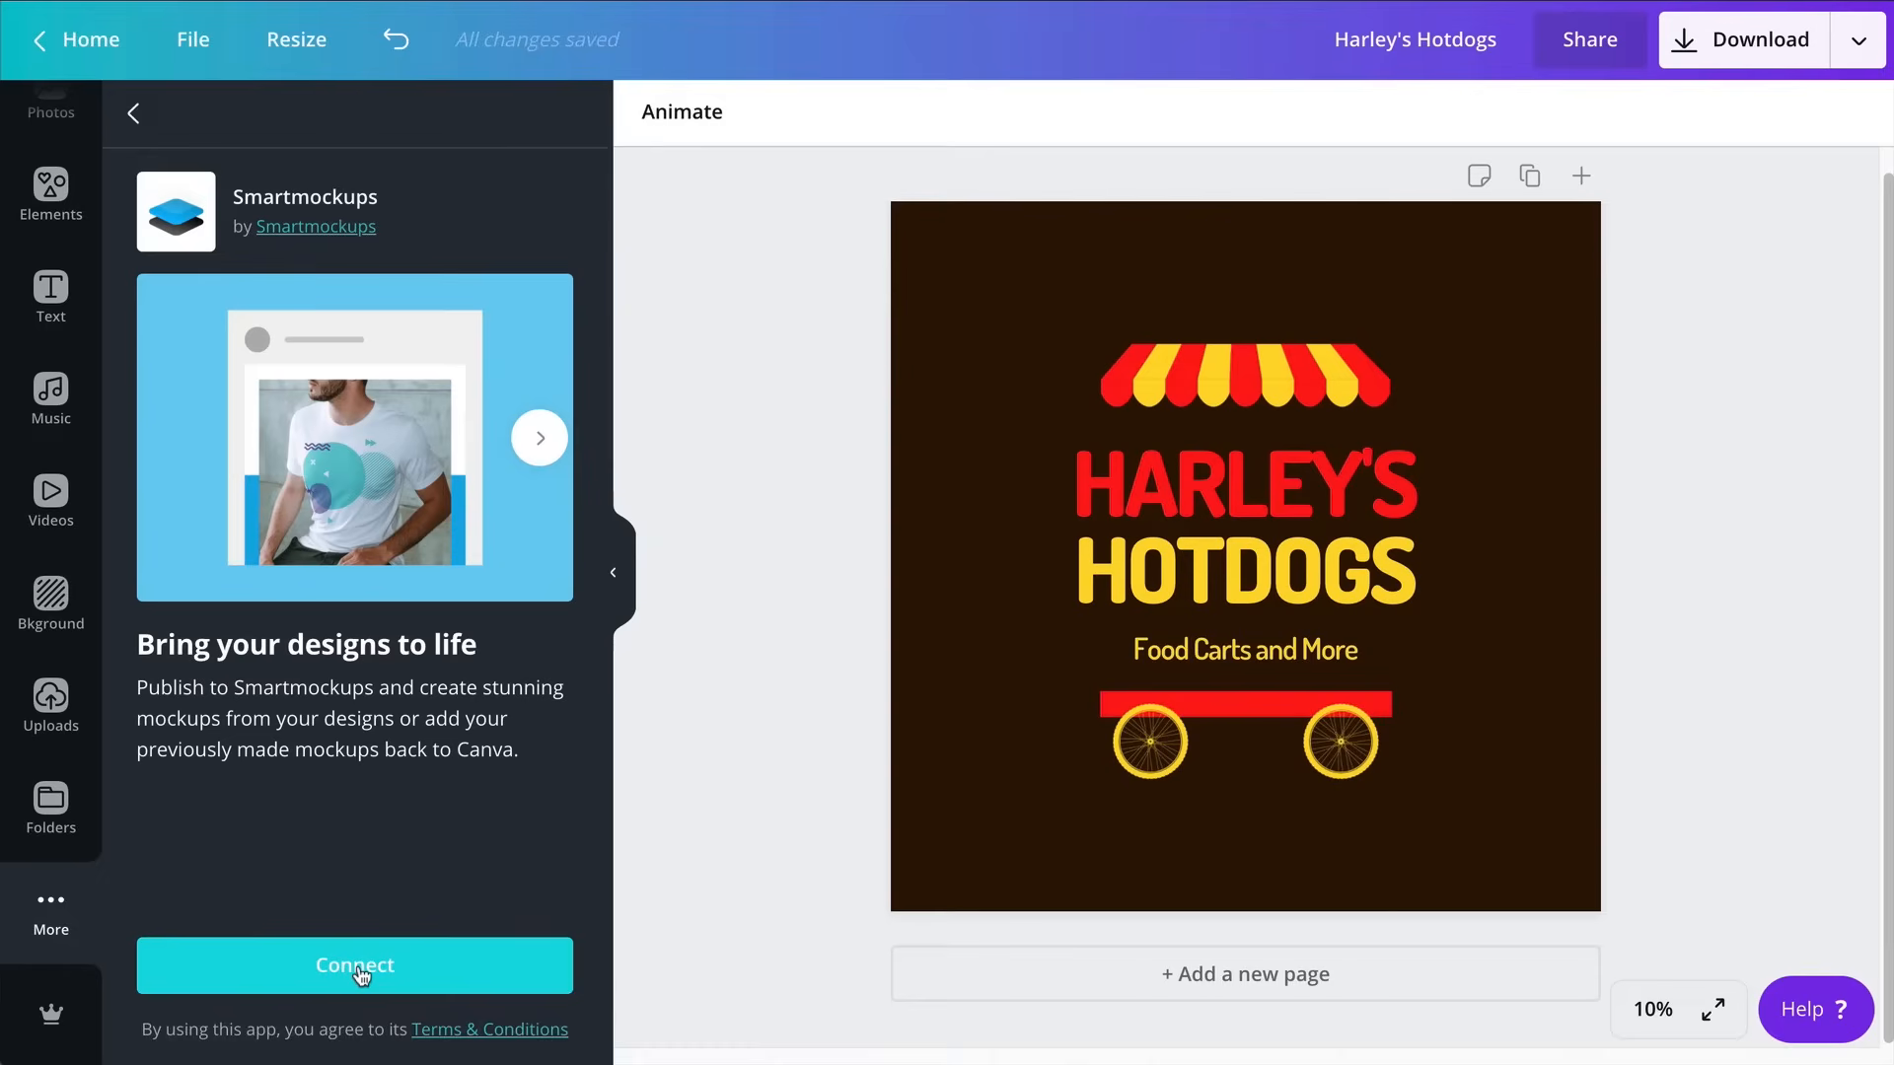
click(355, 965)
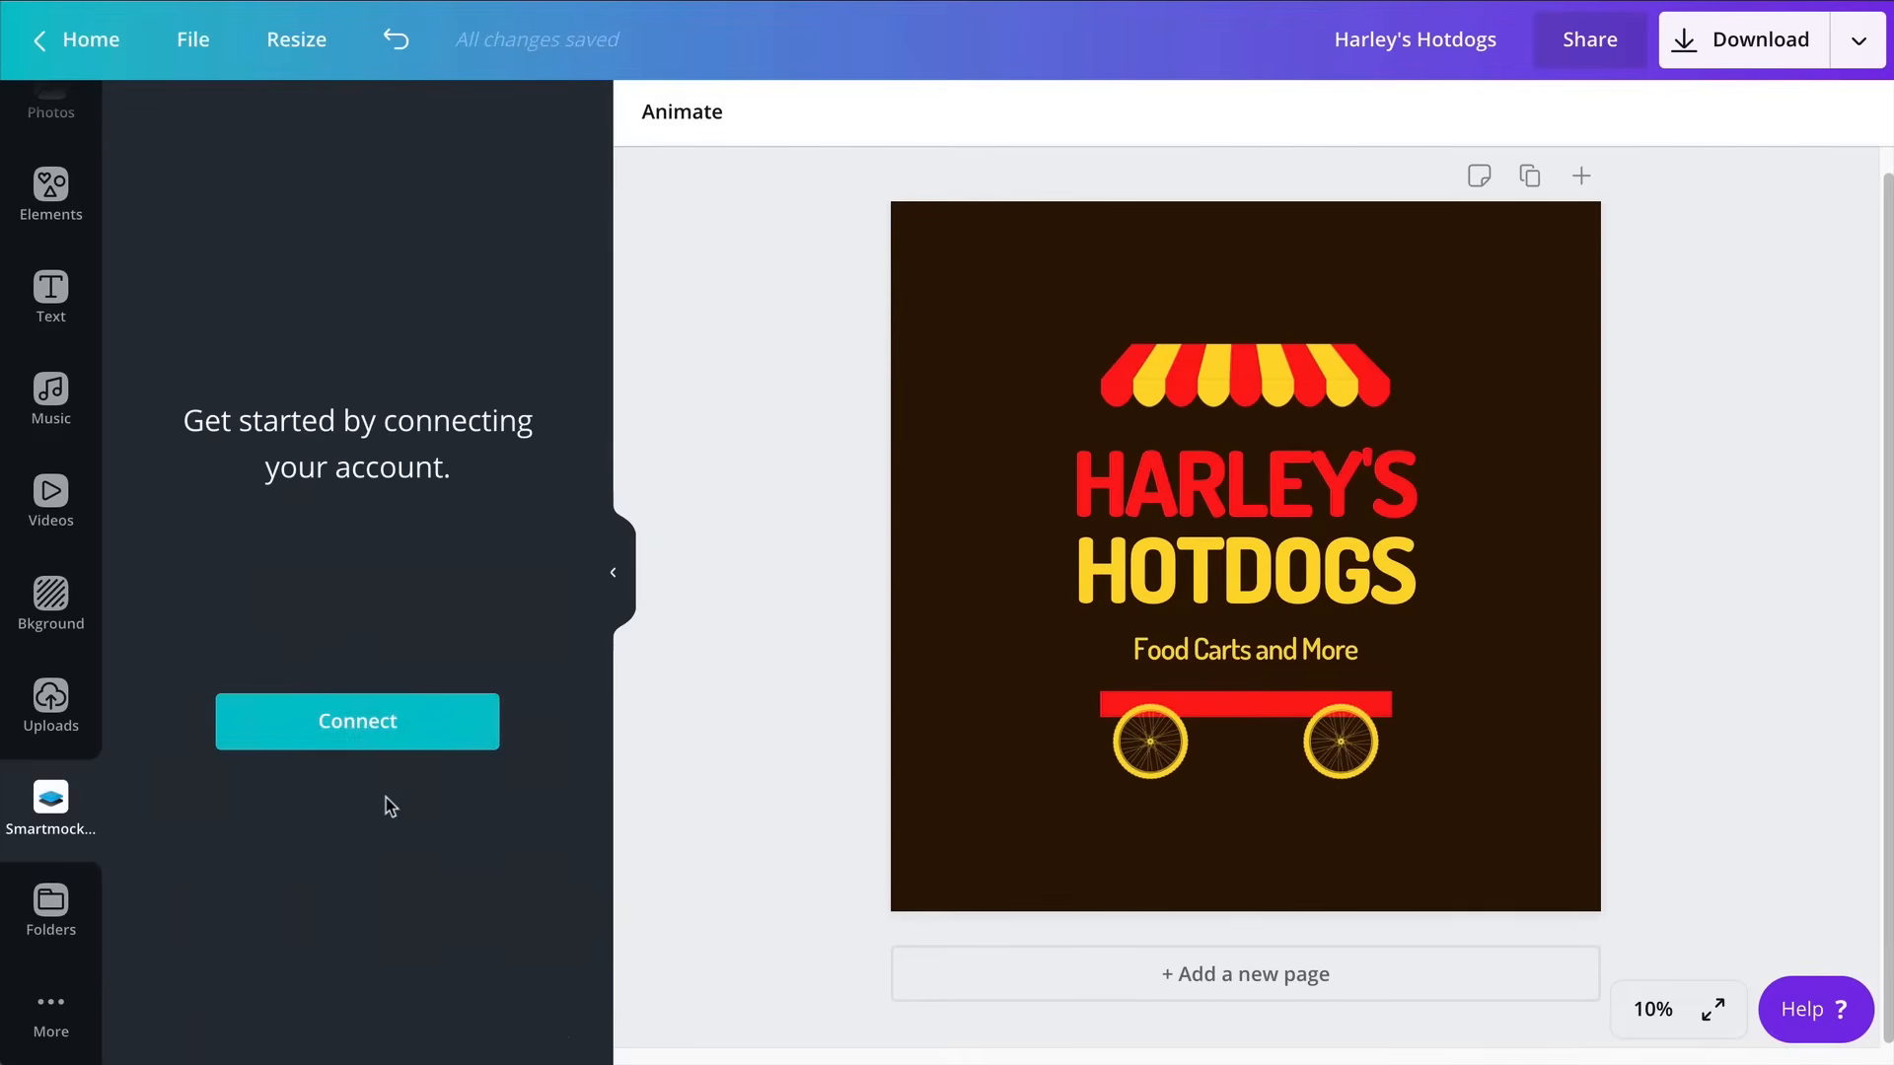
click(358, 721)
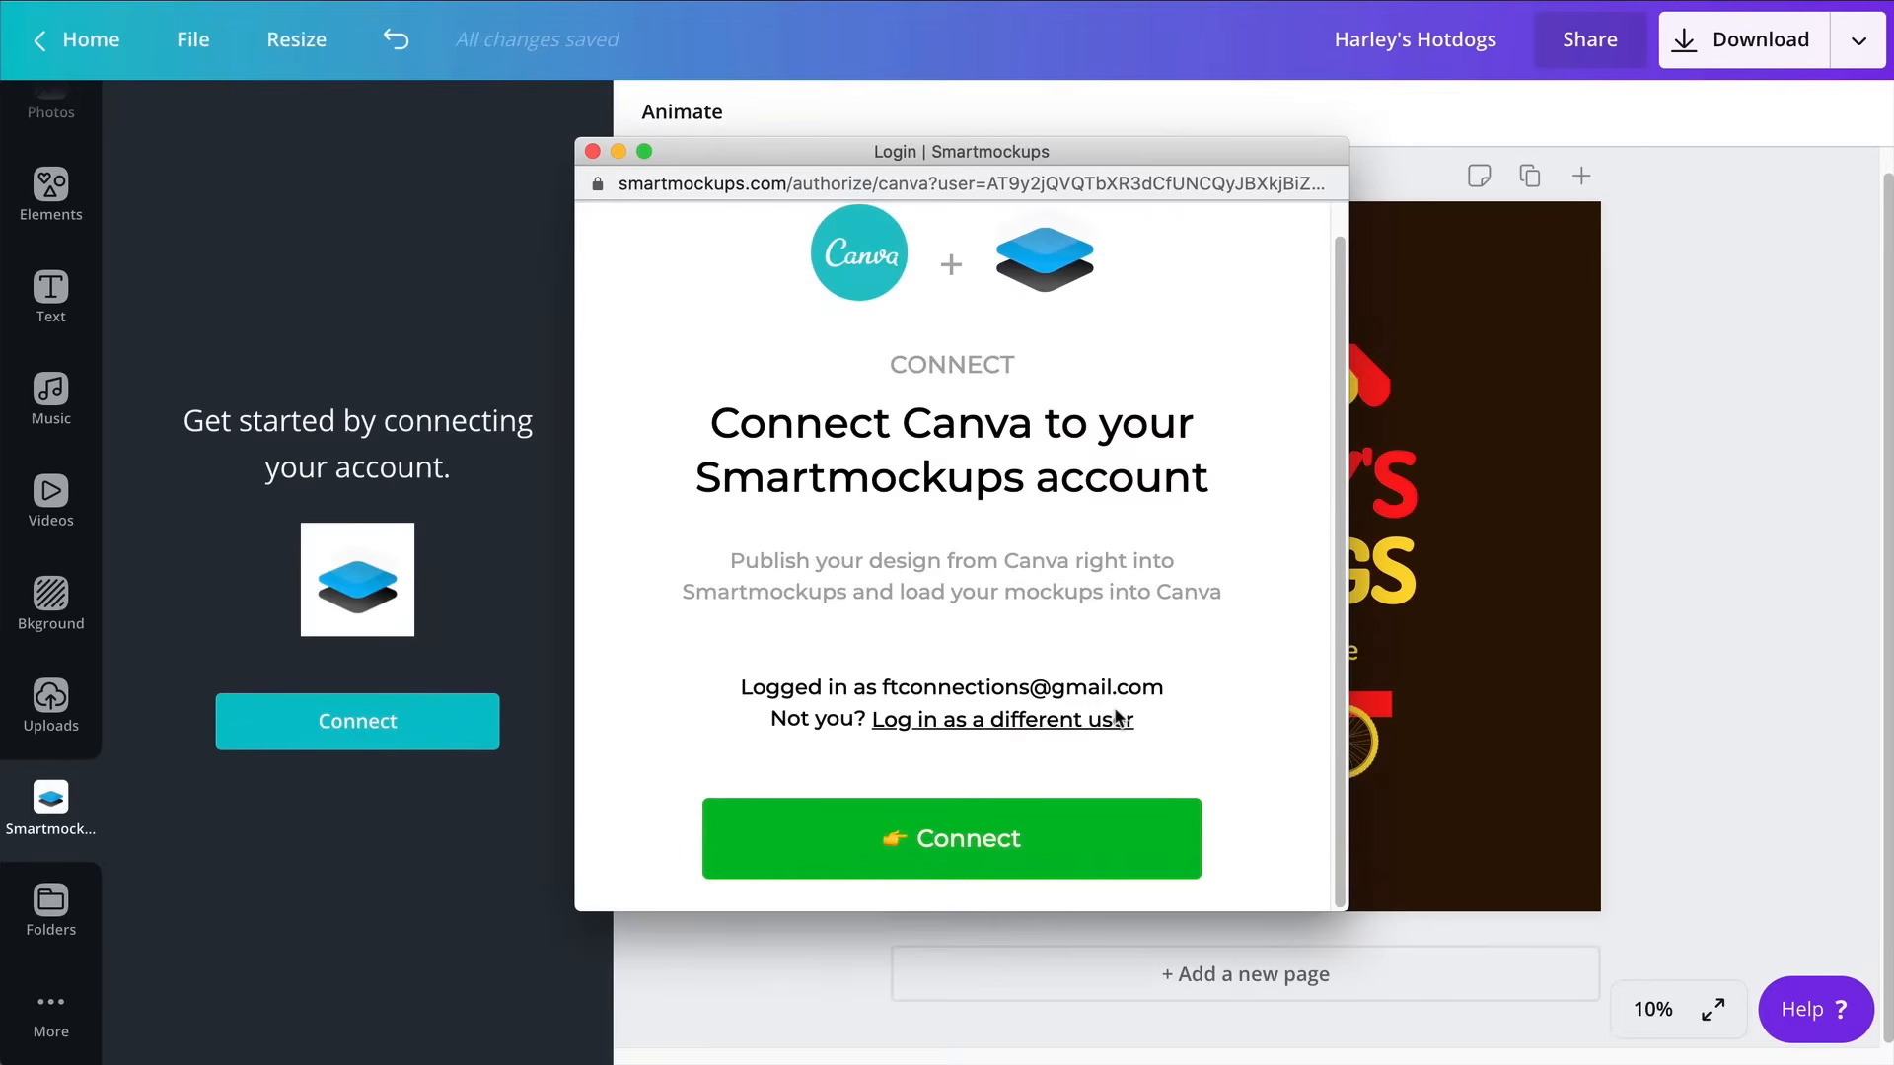
mouse_move(1188, 579)
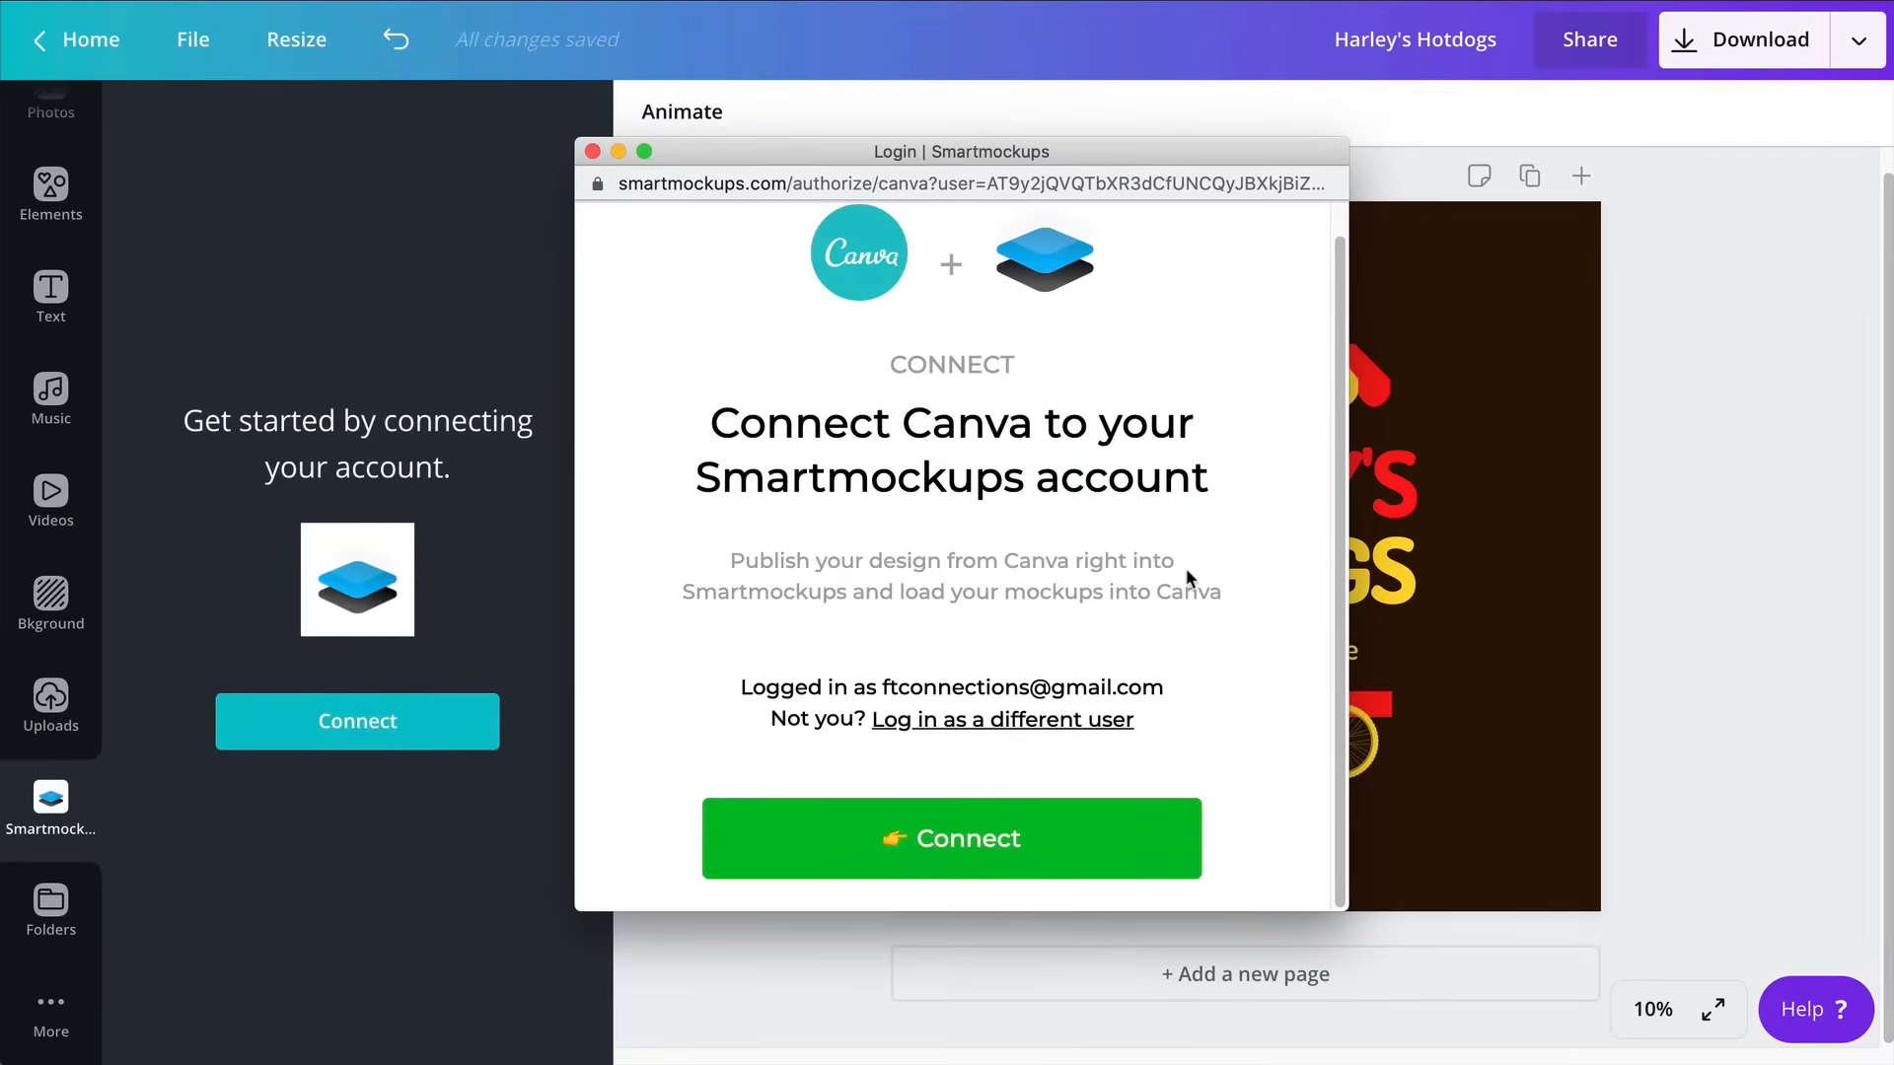
click(951, 838)
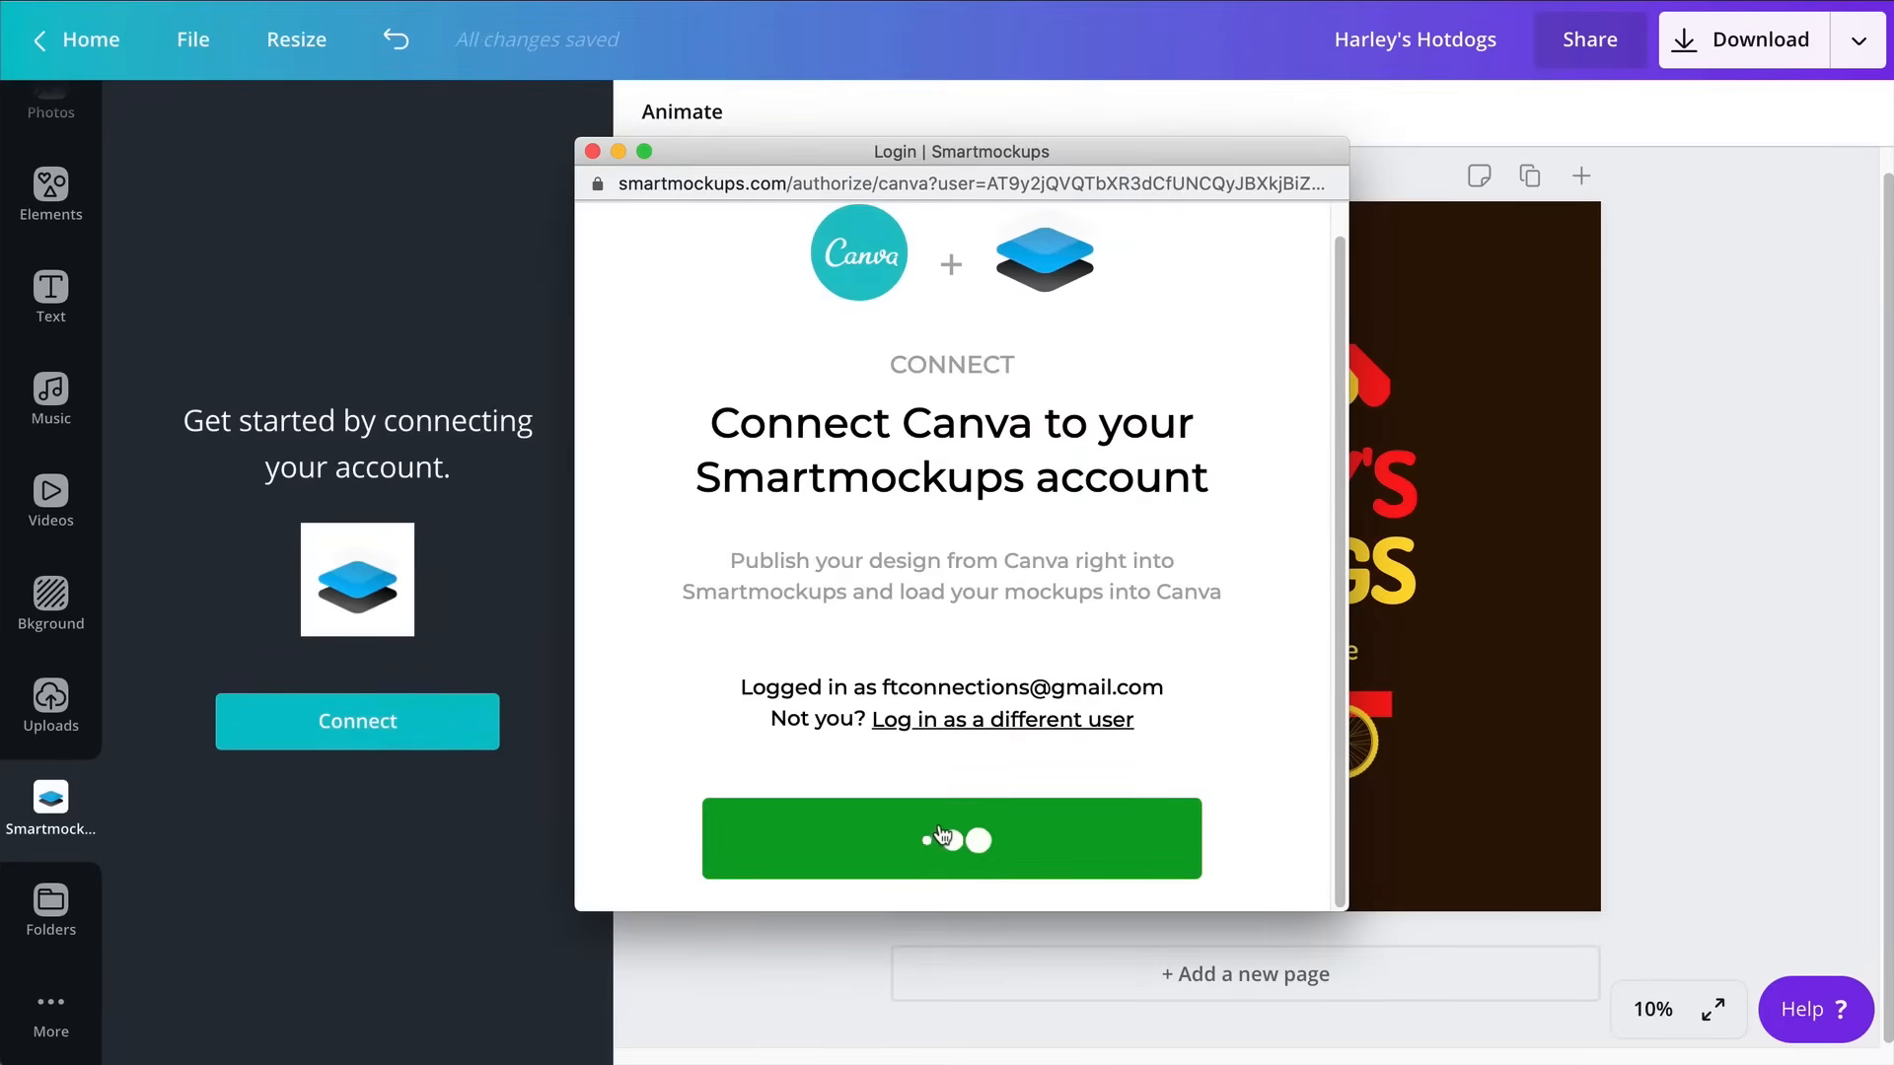
click(951, 838)
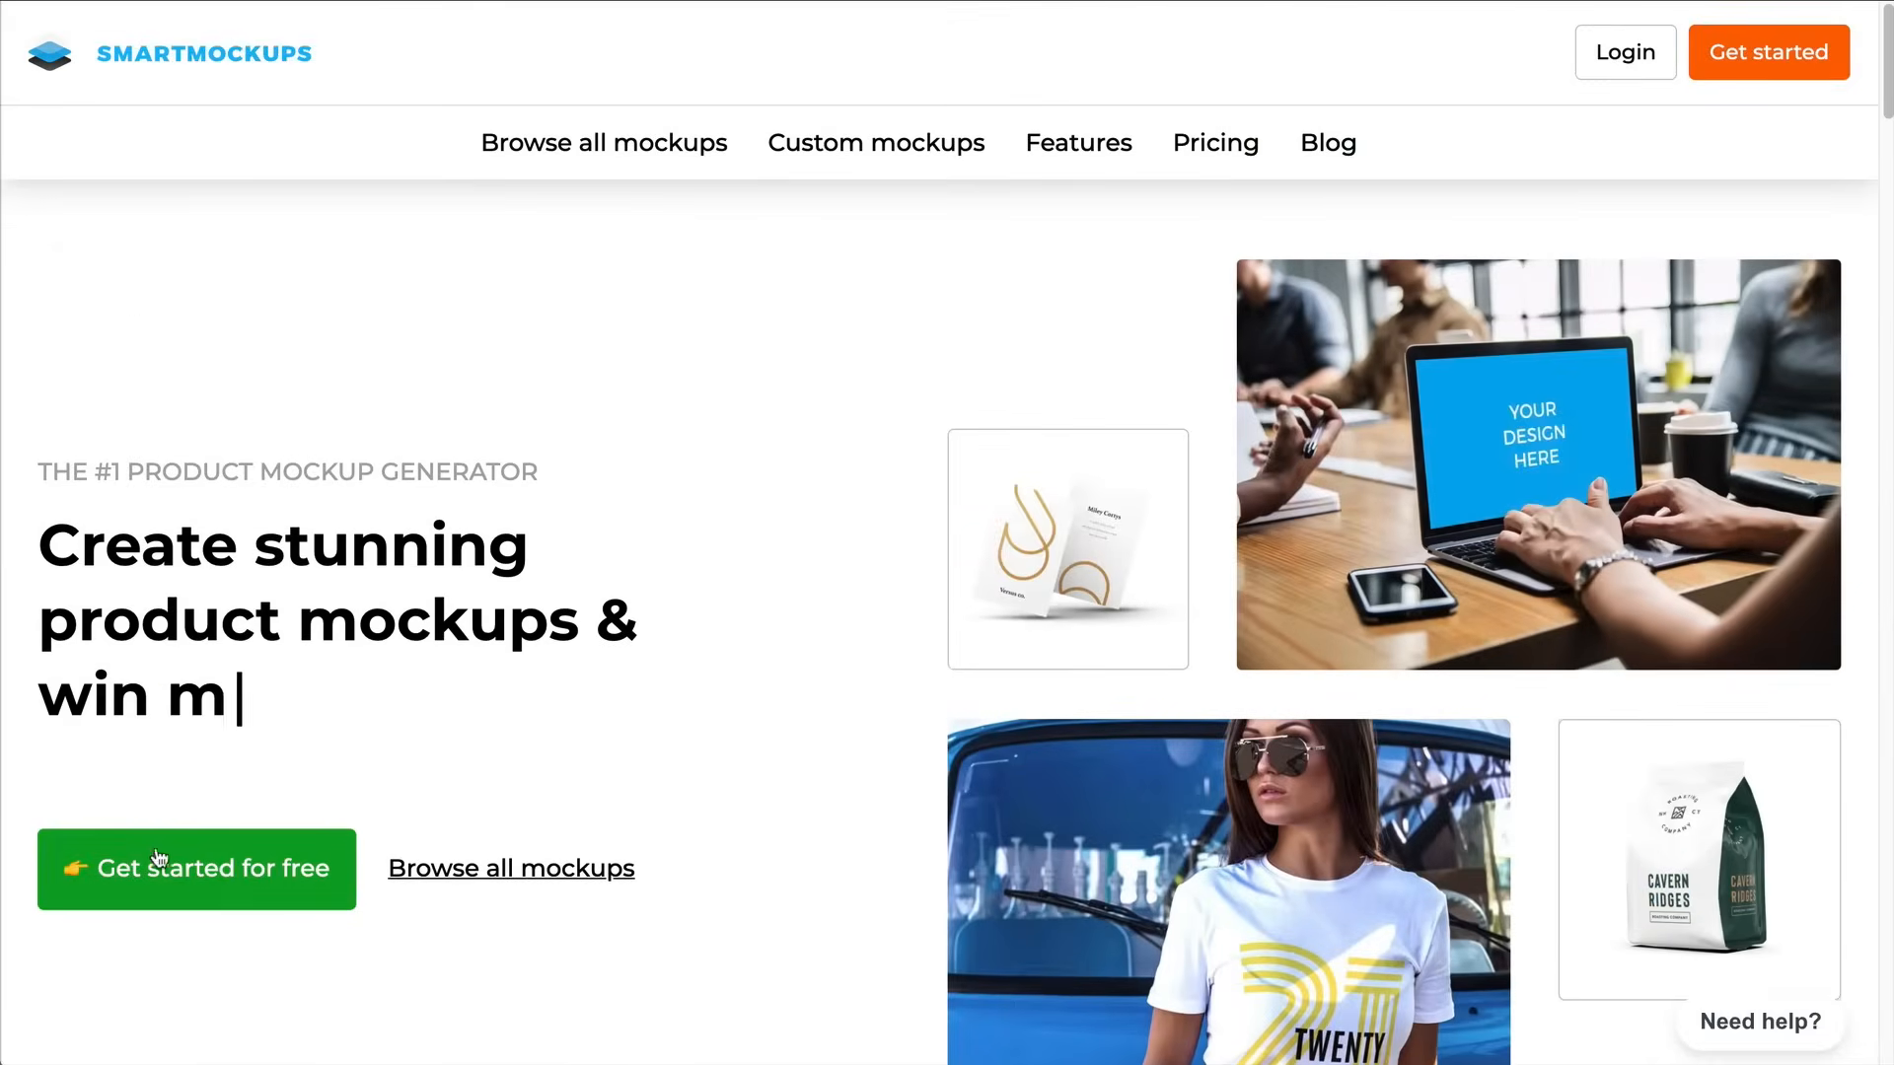
Start a free Smartmockups account, dismiss the sign-up prompt, and return to Canva
text(ore projects)
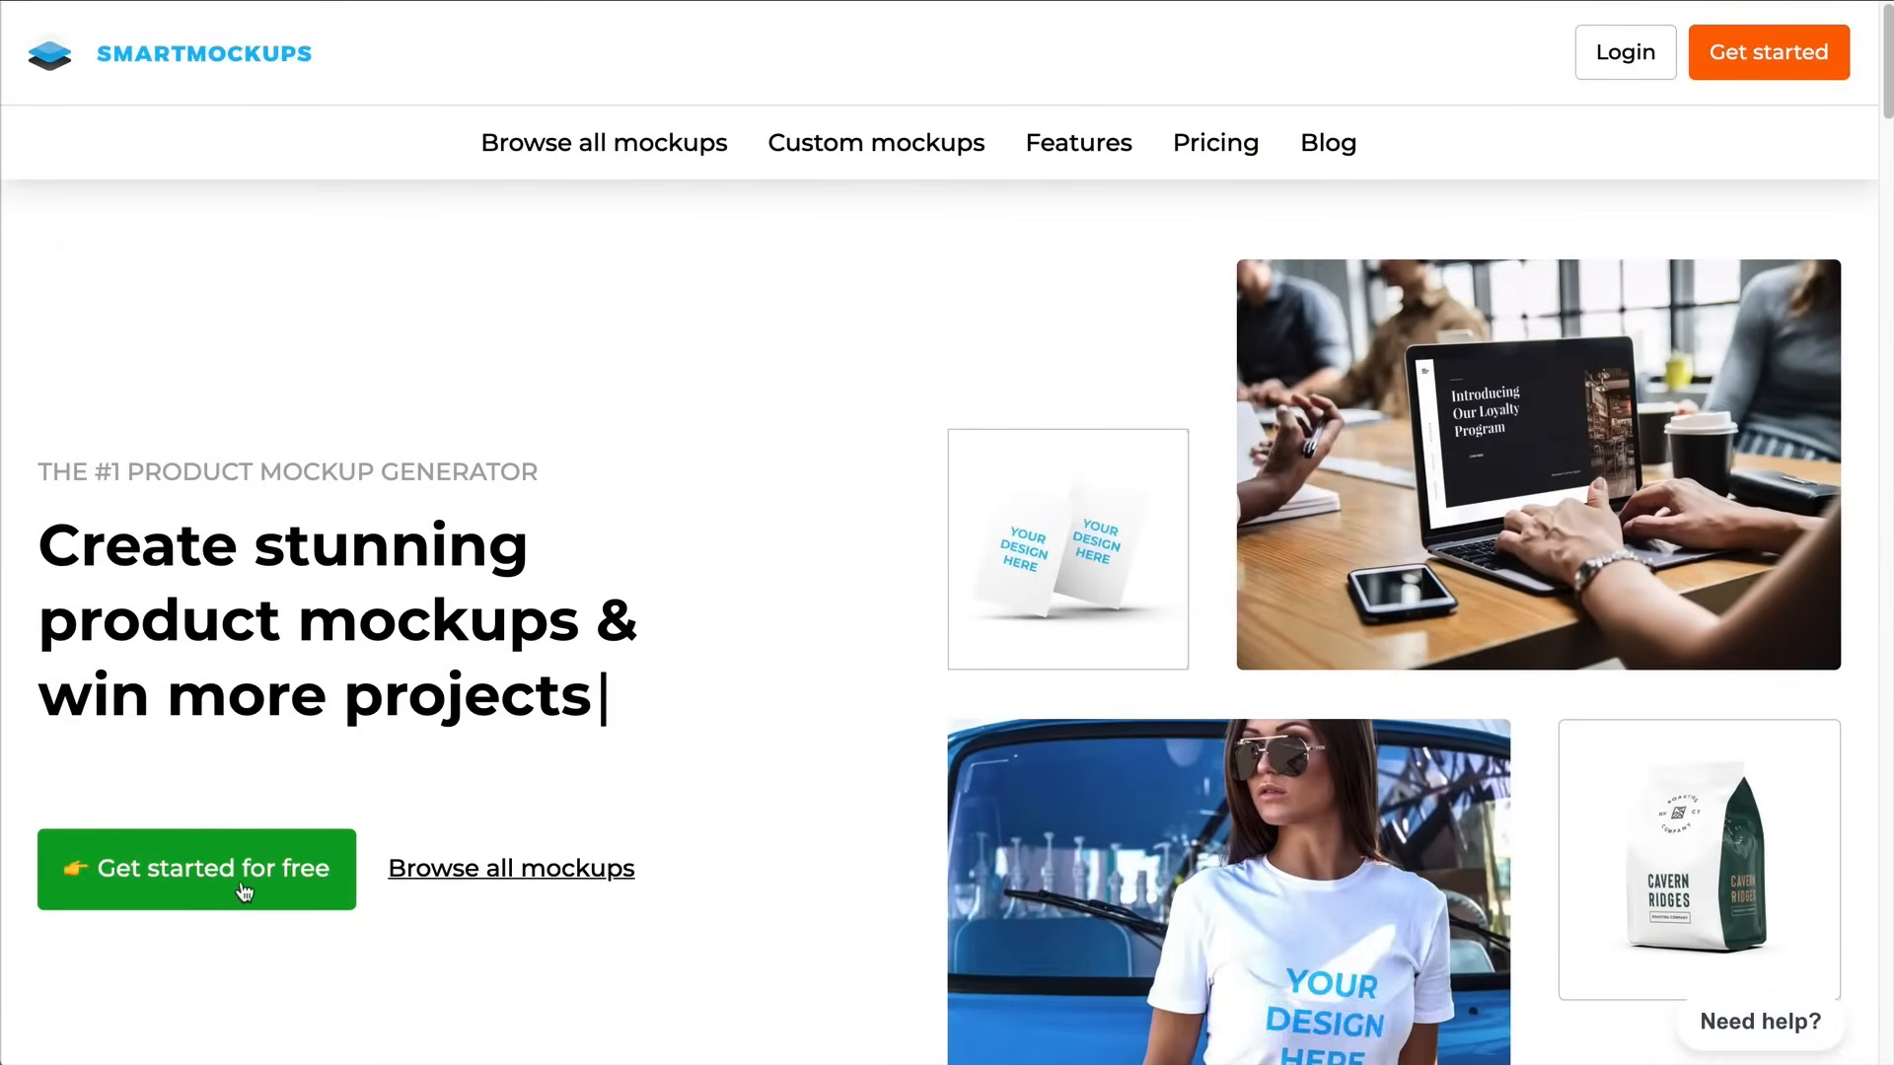
click(195, 869)
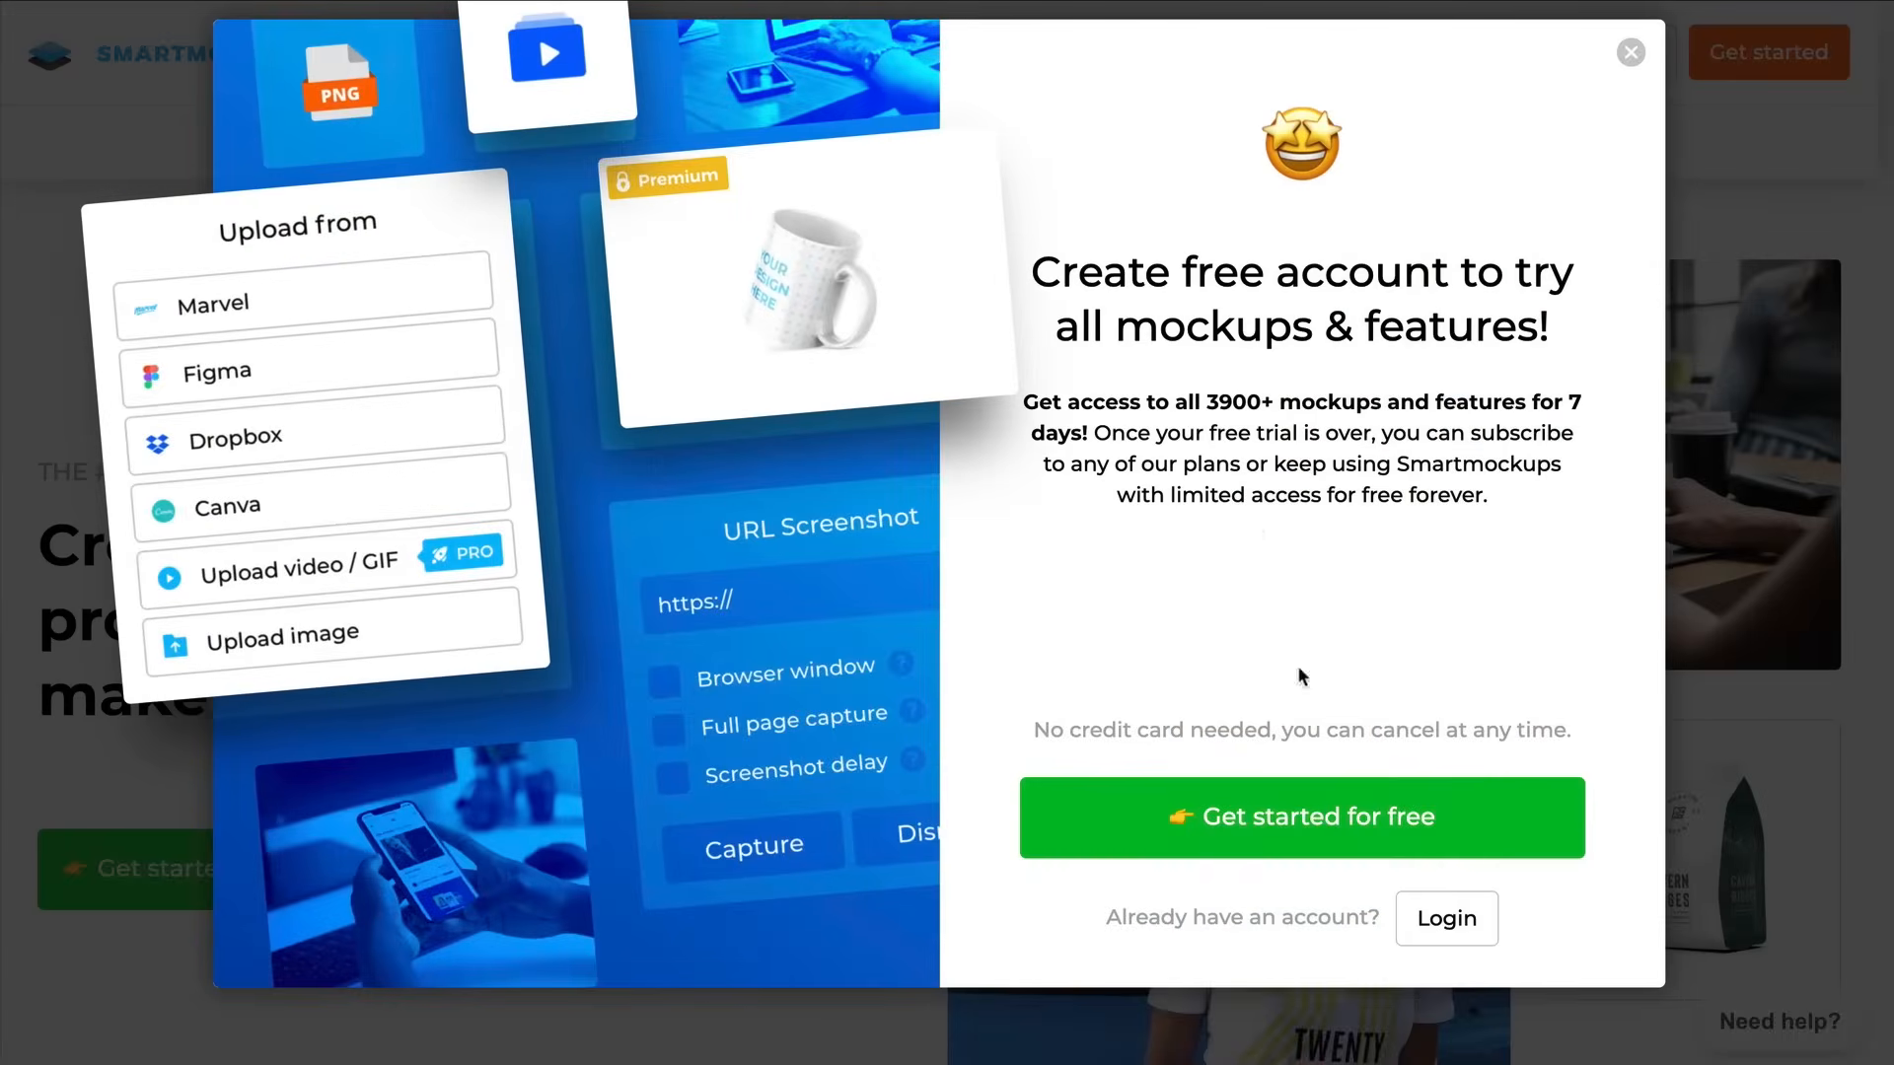
click(1302, 817)
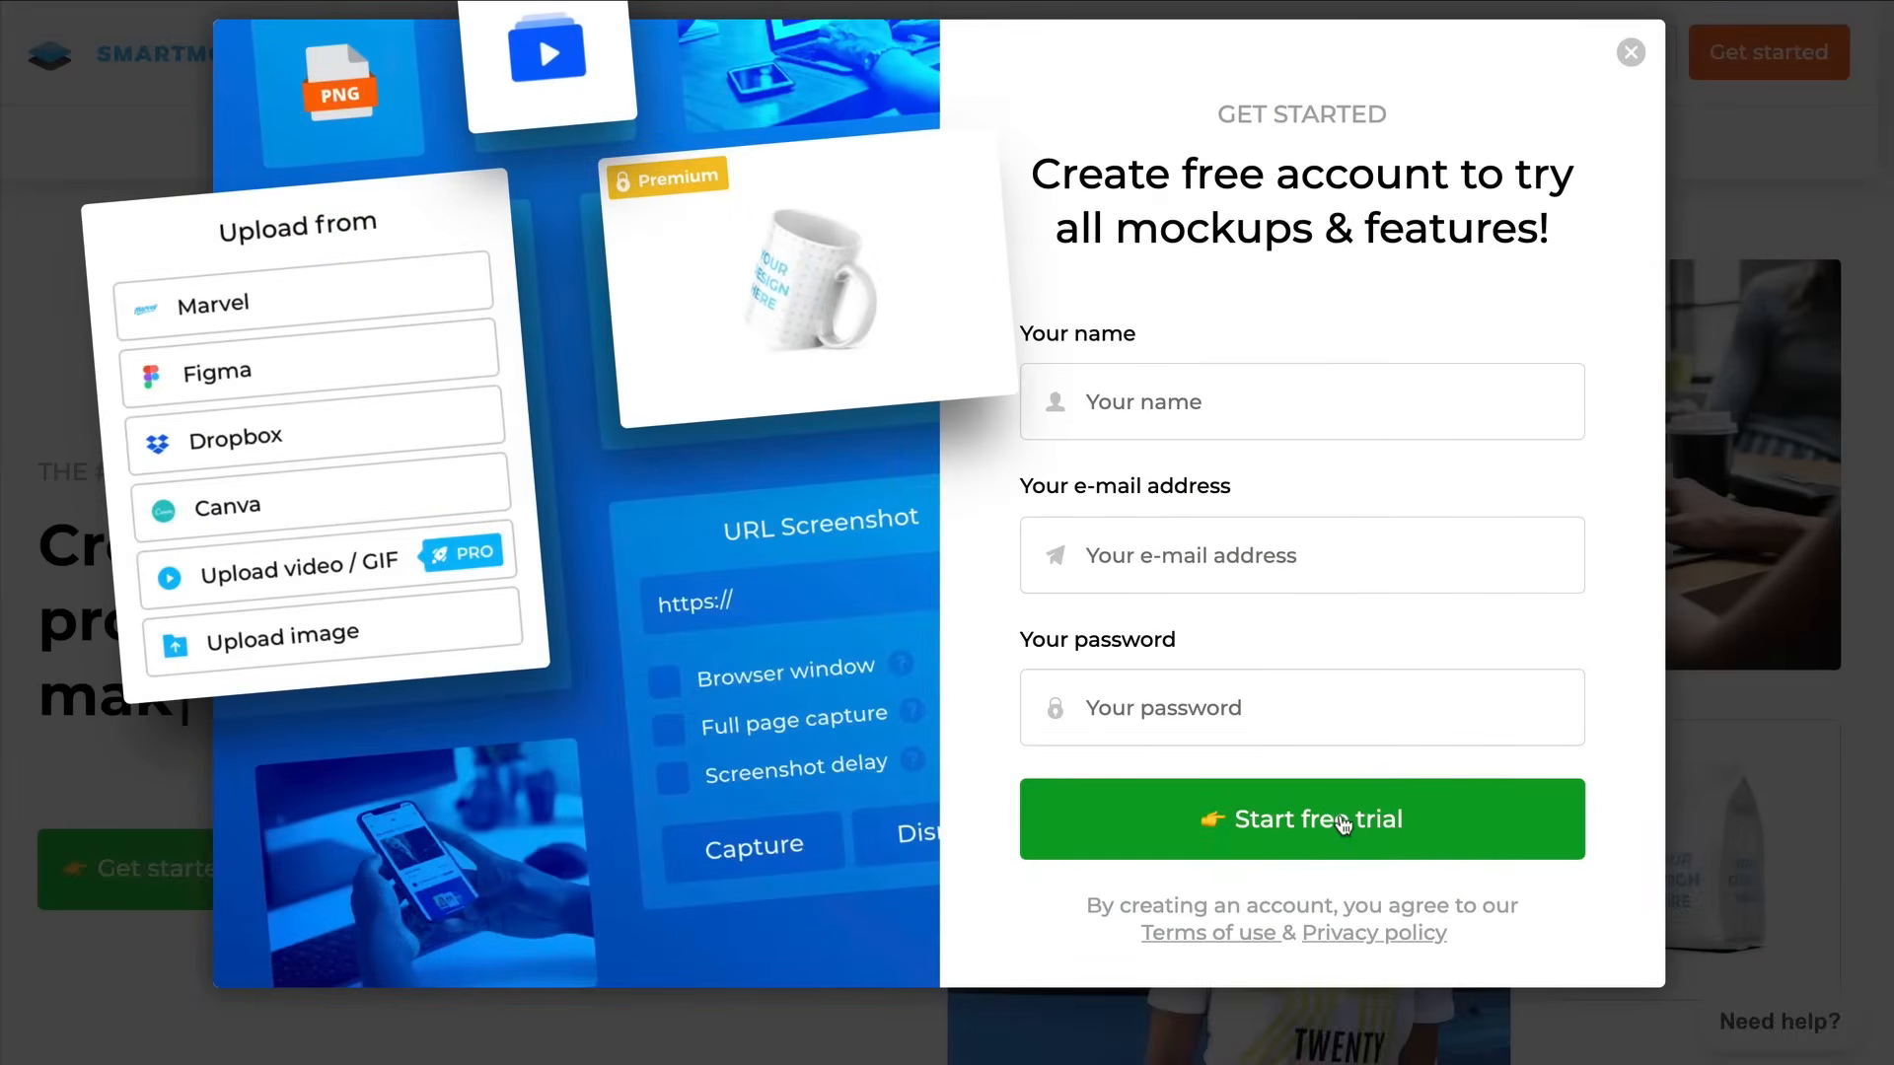
click(1303, 402)
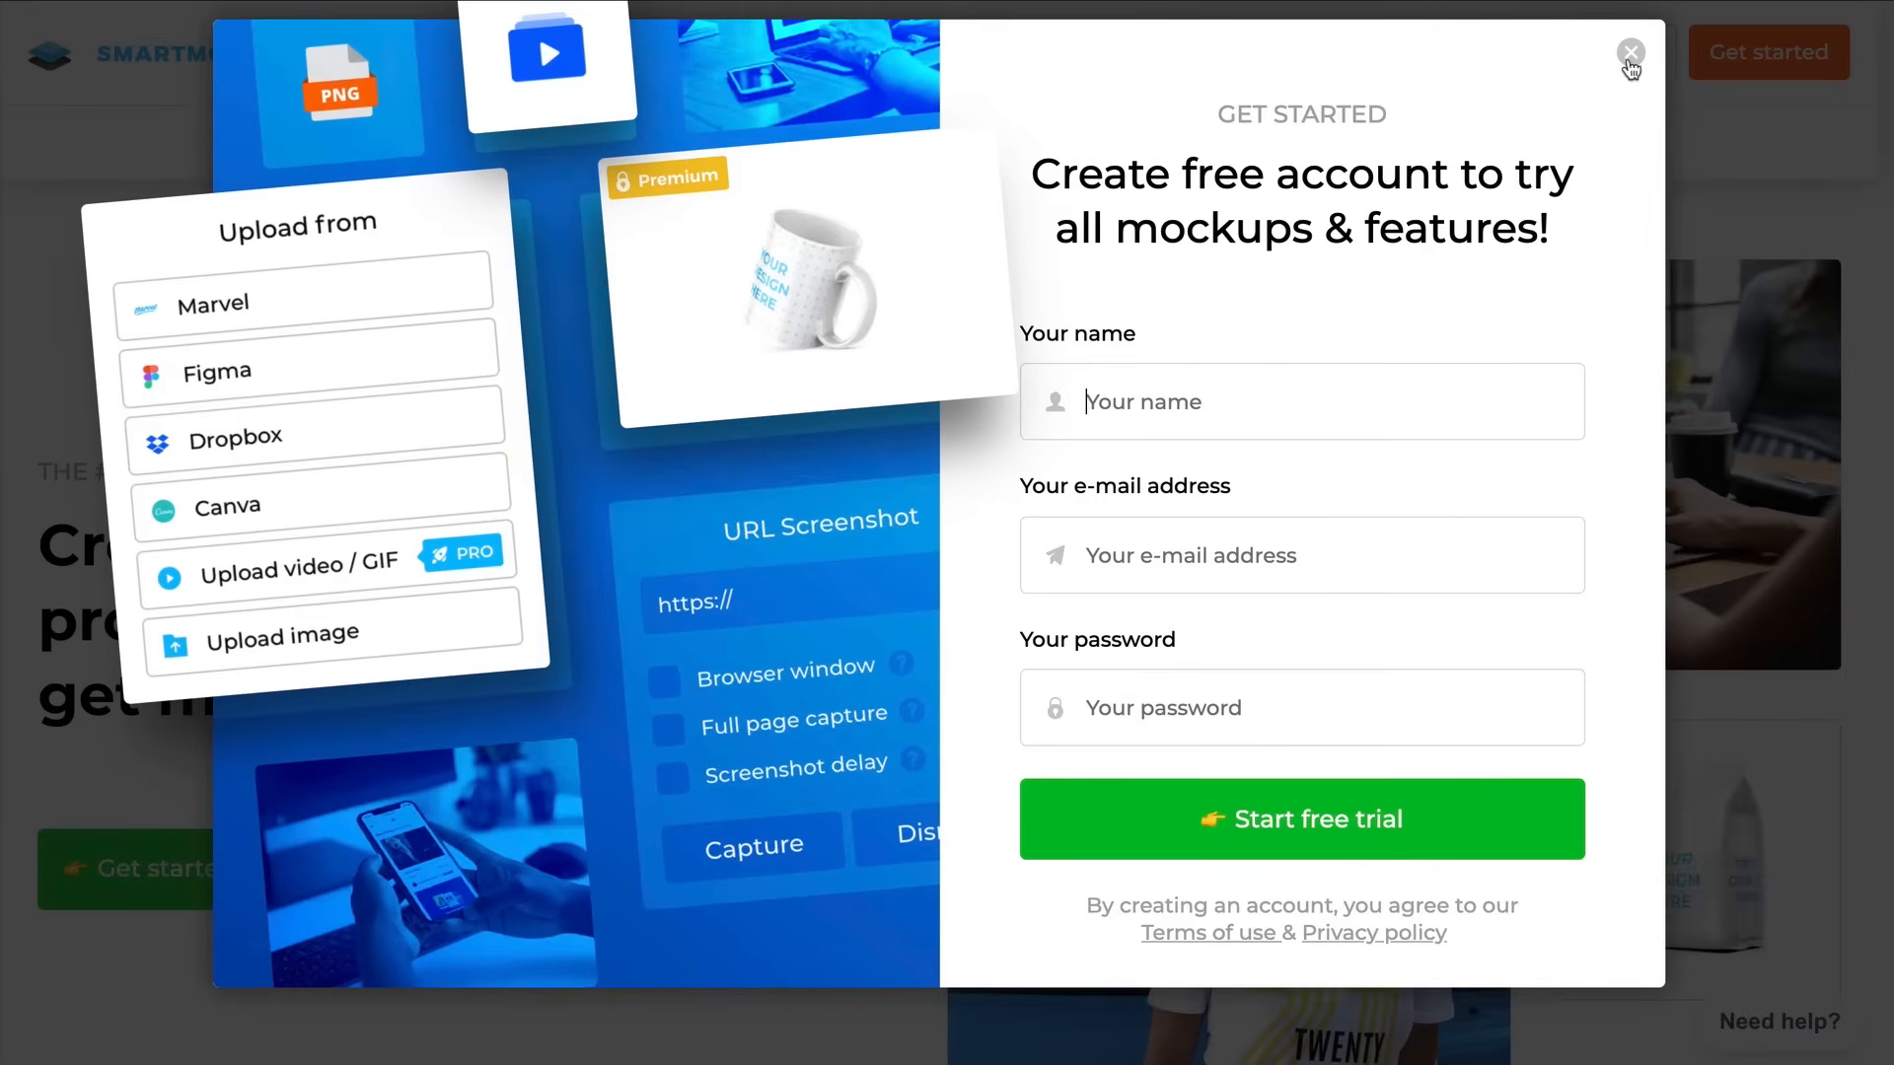
click(1629, 52)
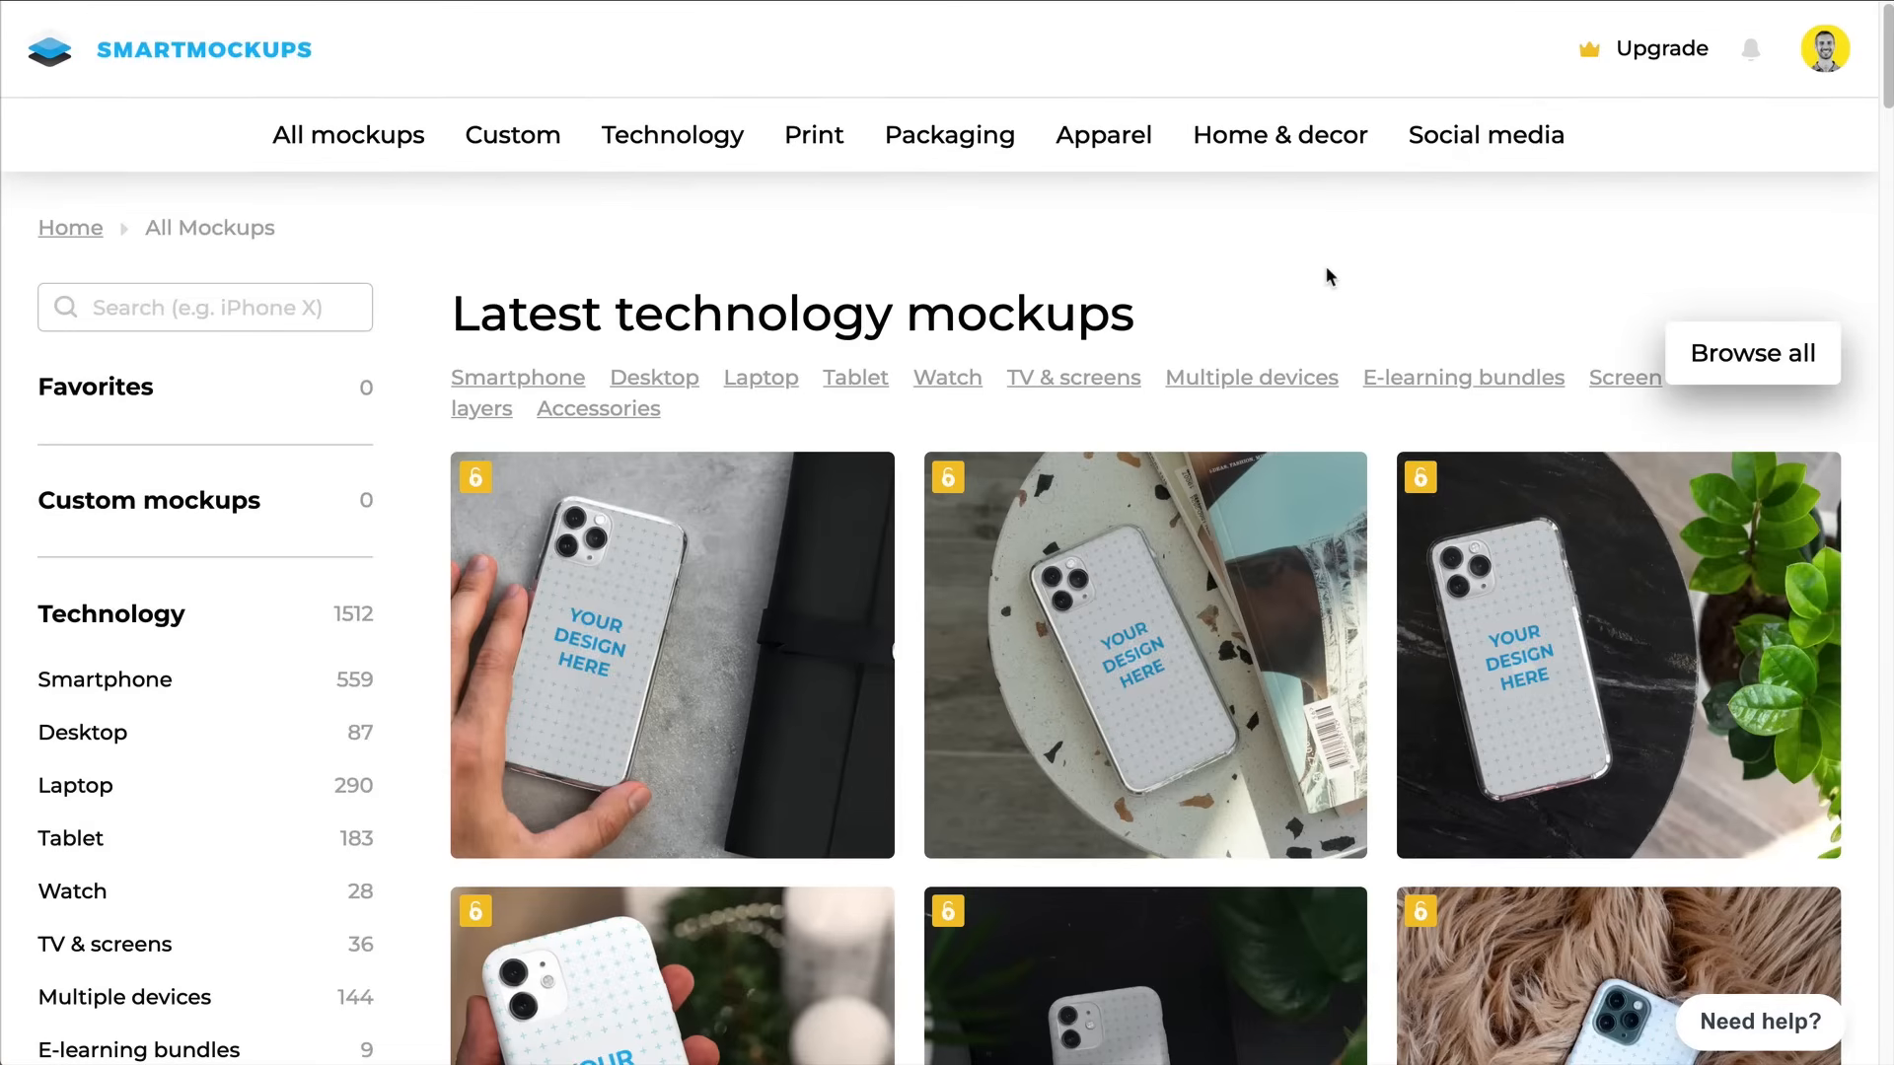
scroll(down, 3)
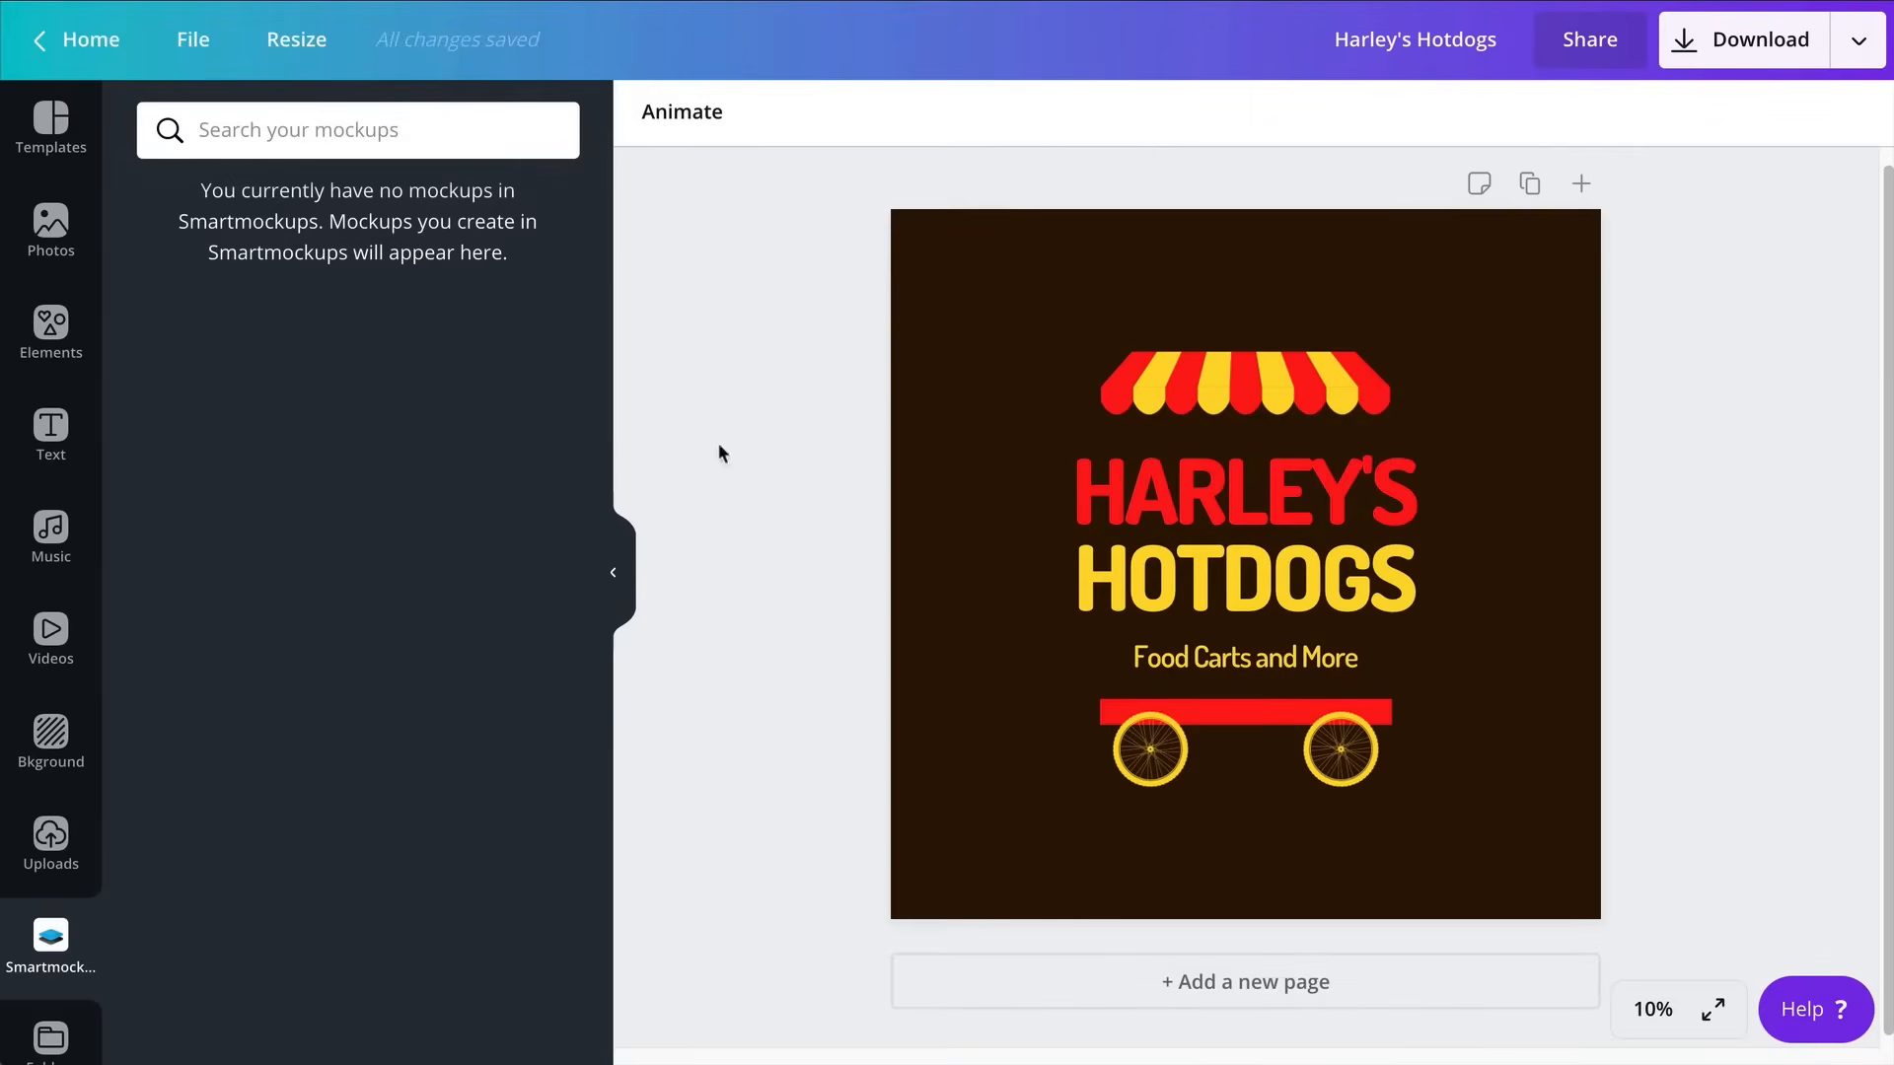
Publish the Harley's Hotdogs design to Smartmockups via the download menu's Show more list
click(50, 947)
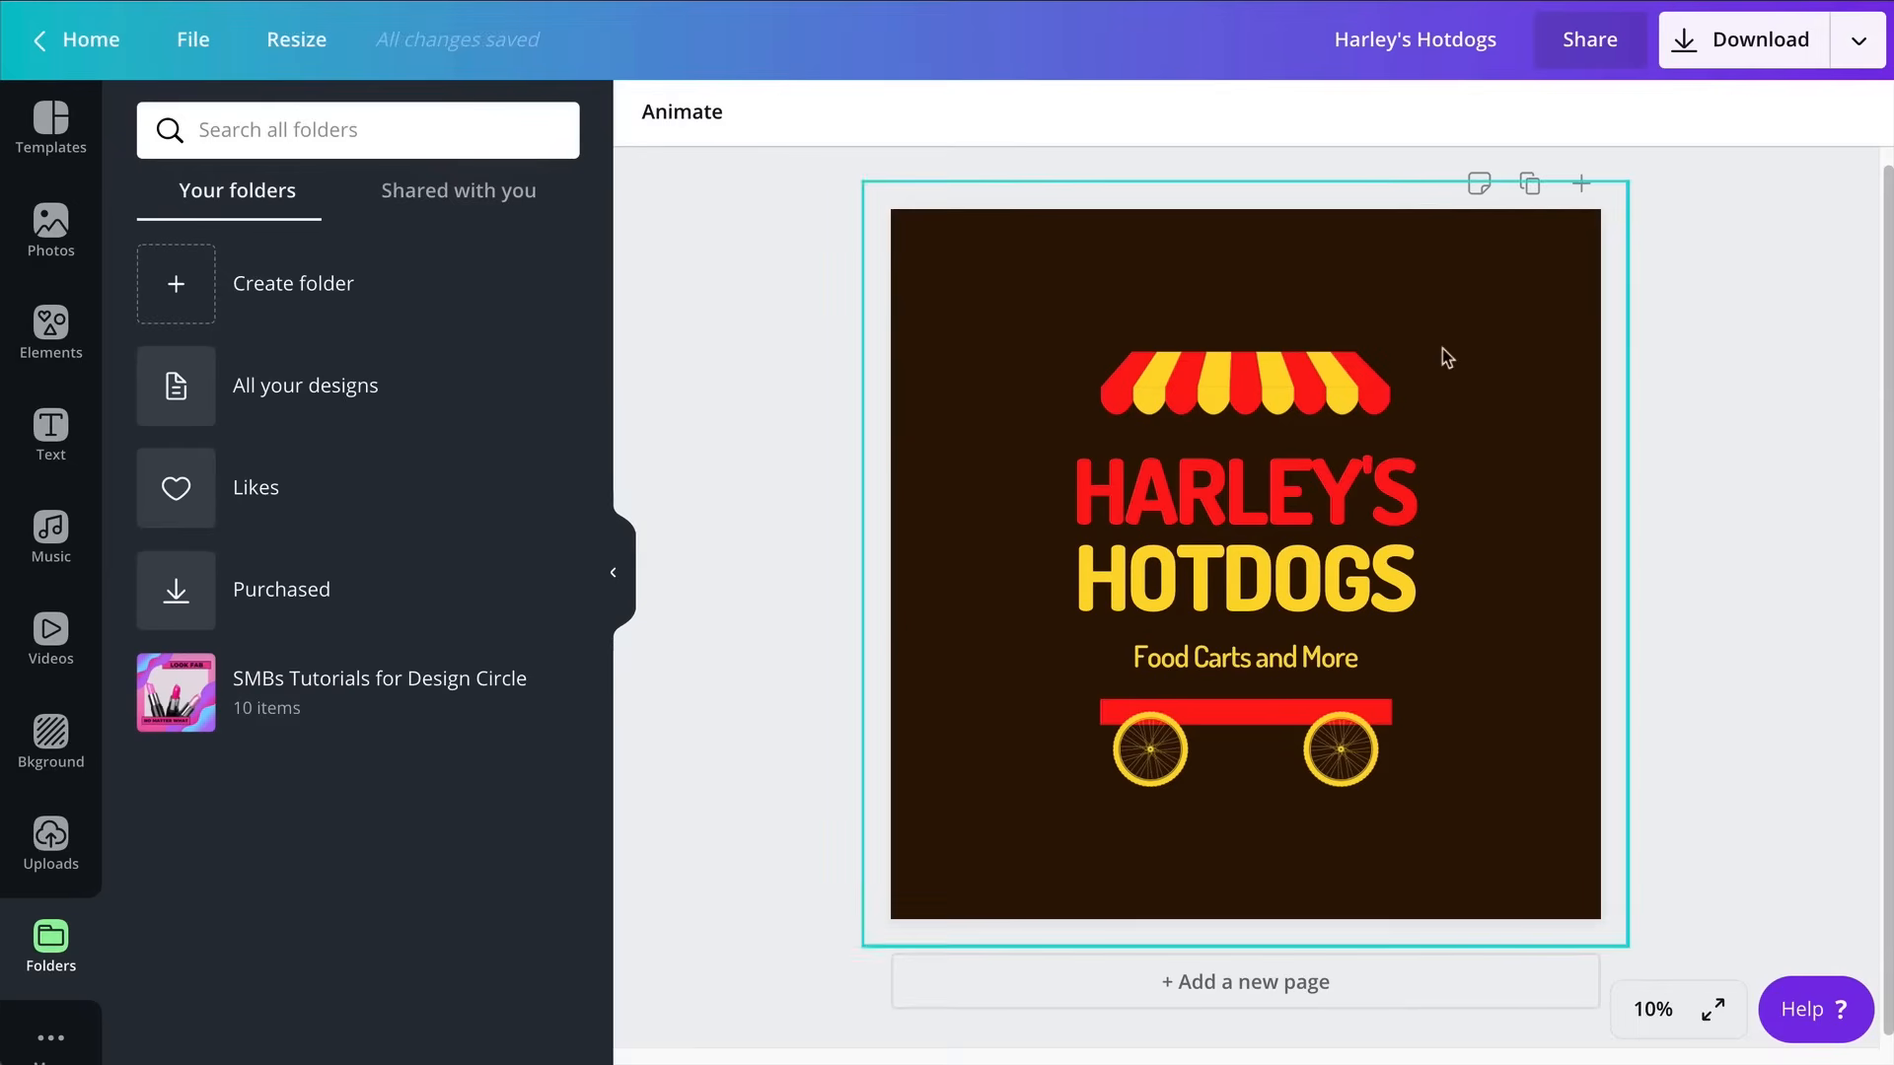
click(1858, 40)
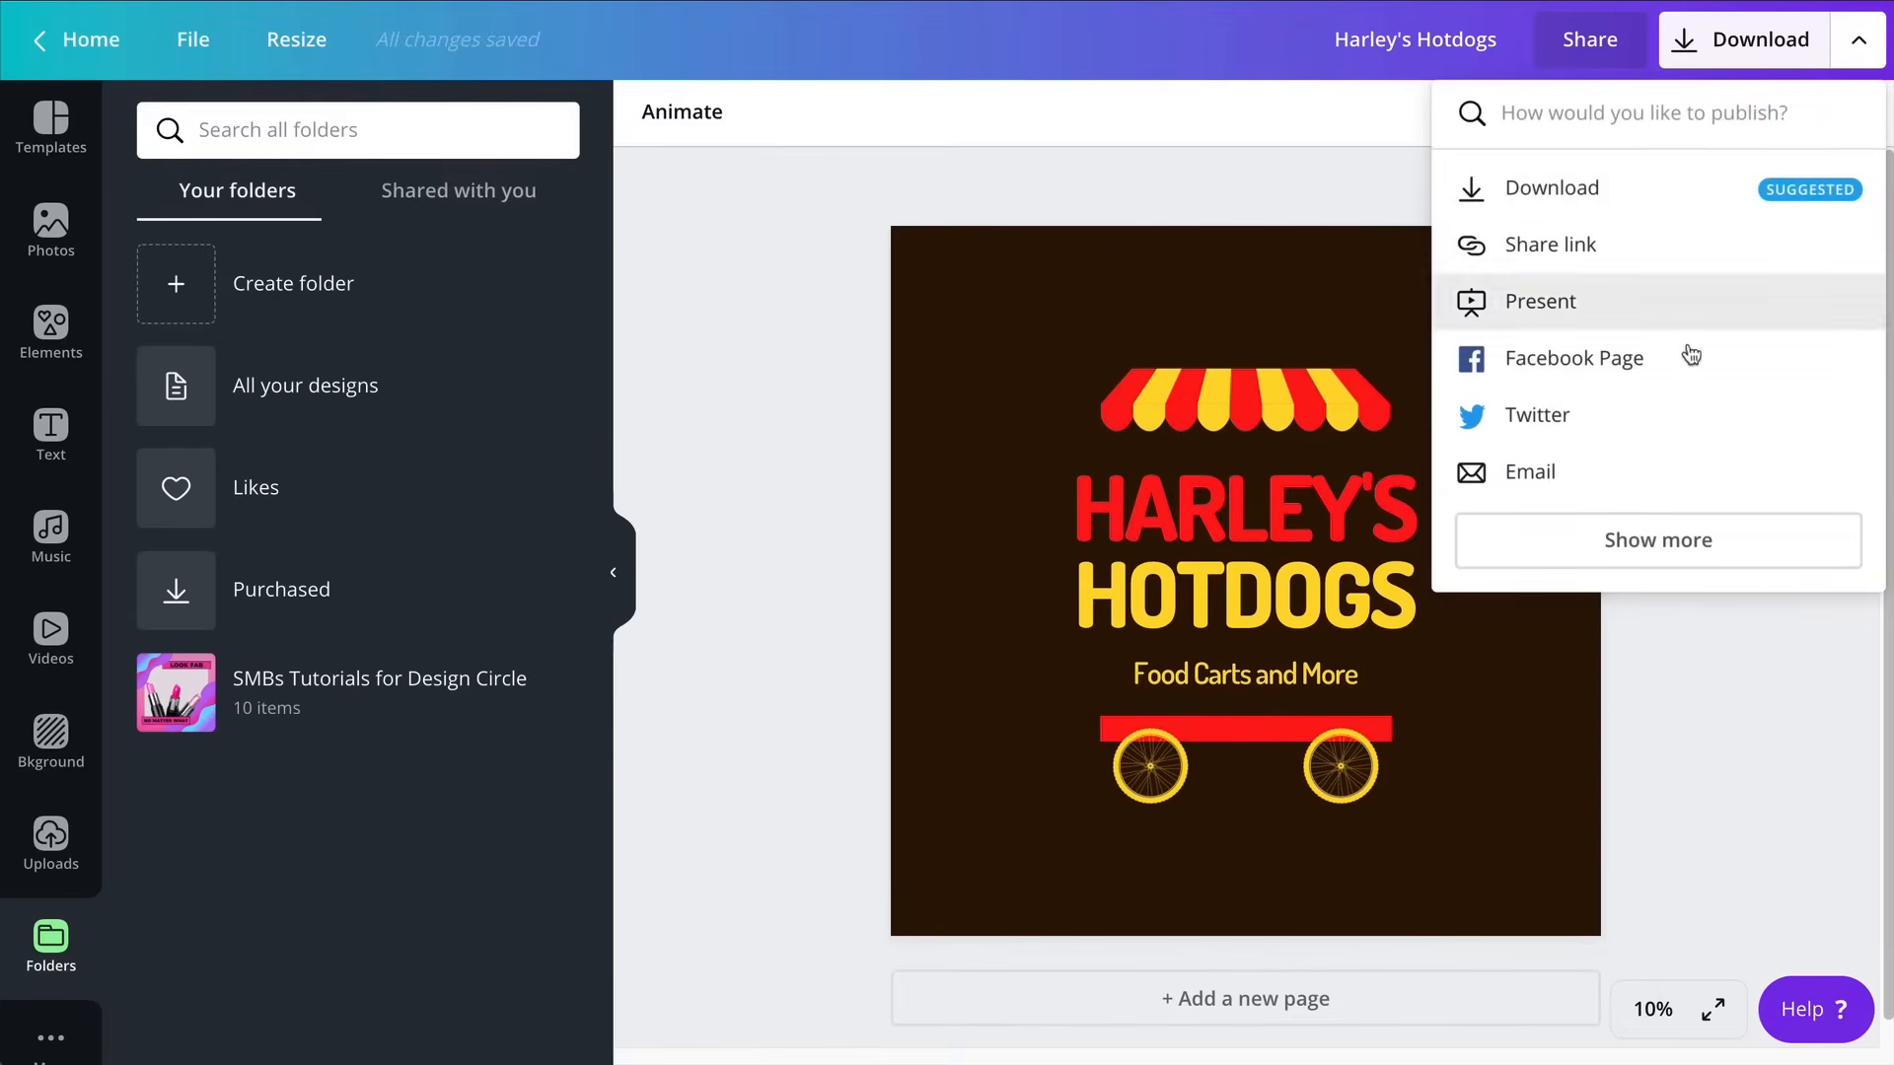
click(1656, 540)
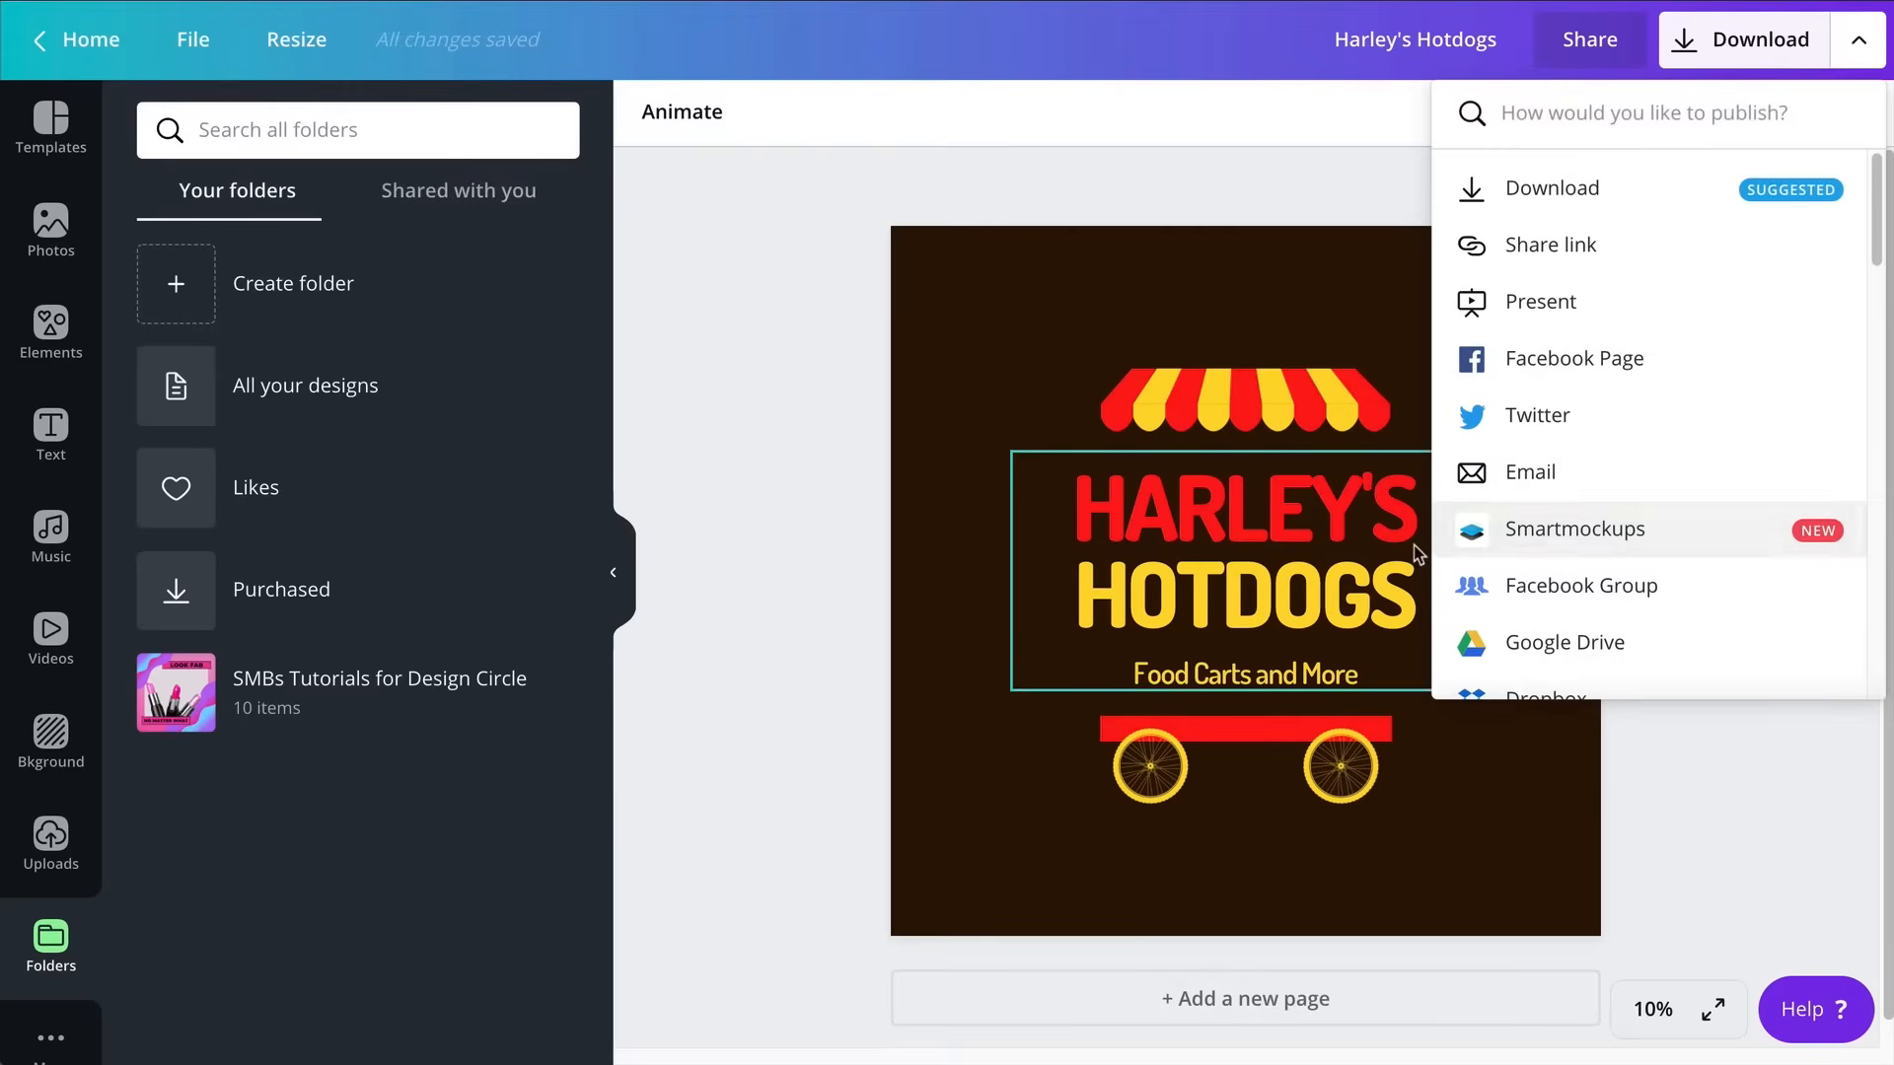
mouse_move(1622, 542)
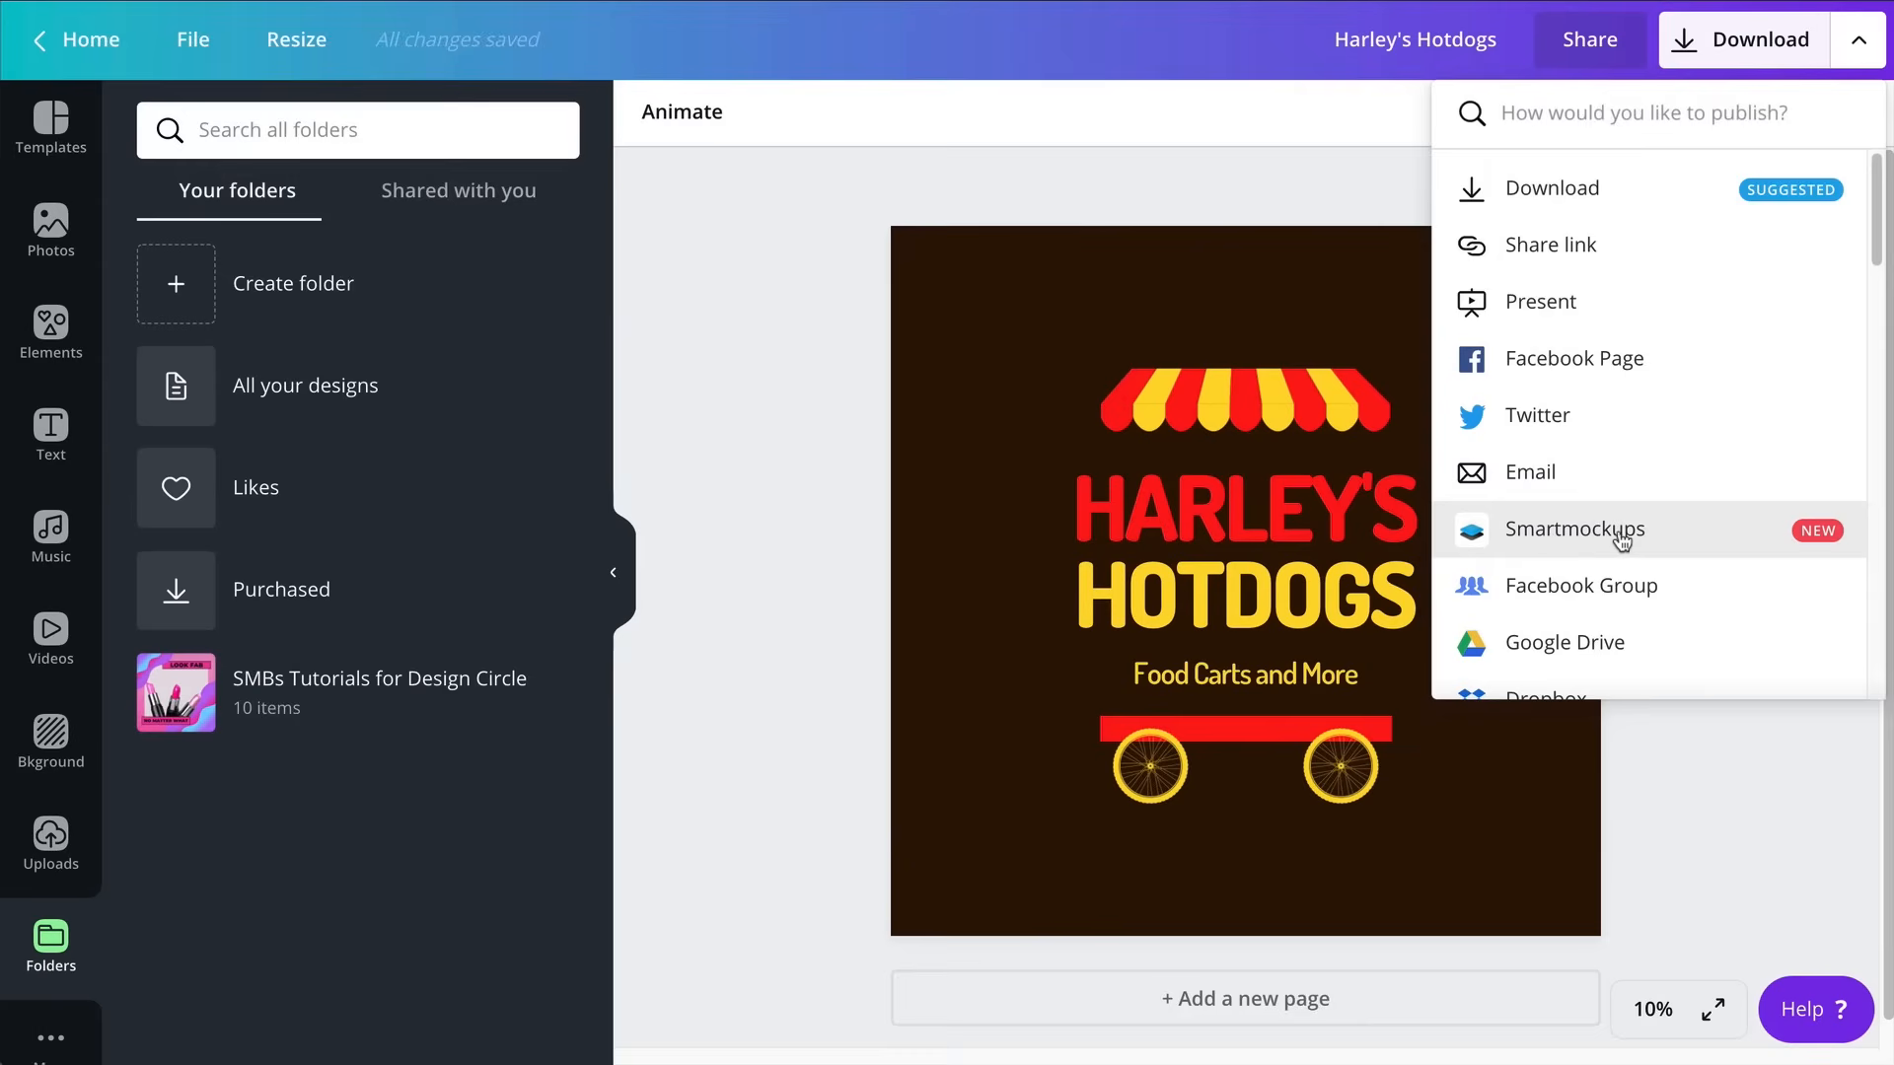
mouse_move(1624, 541)
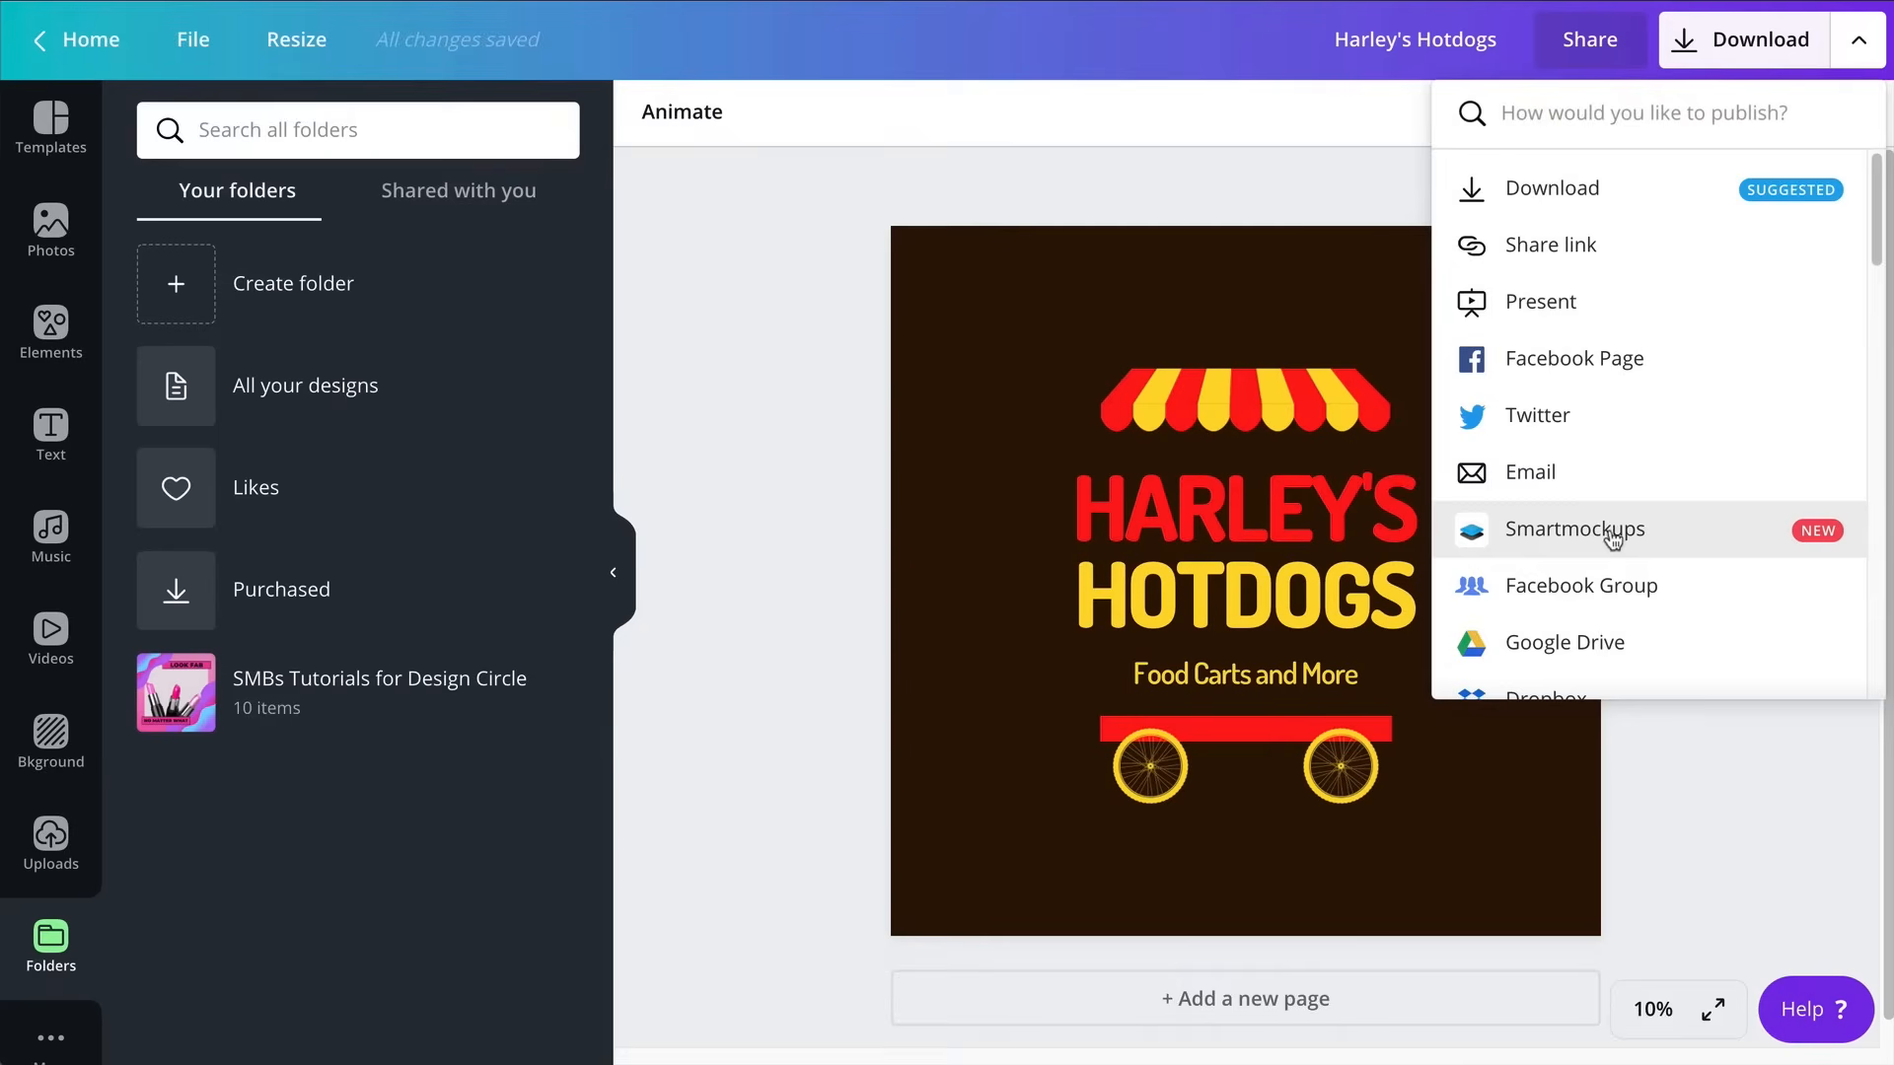
mouse_move(1611, 542)
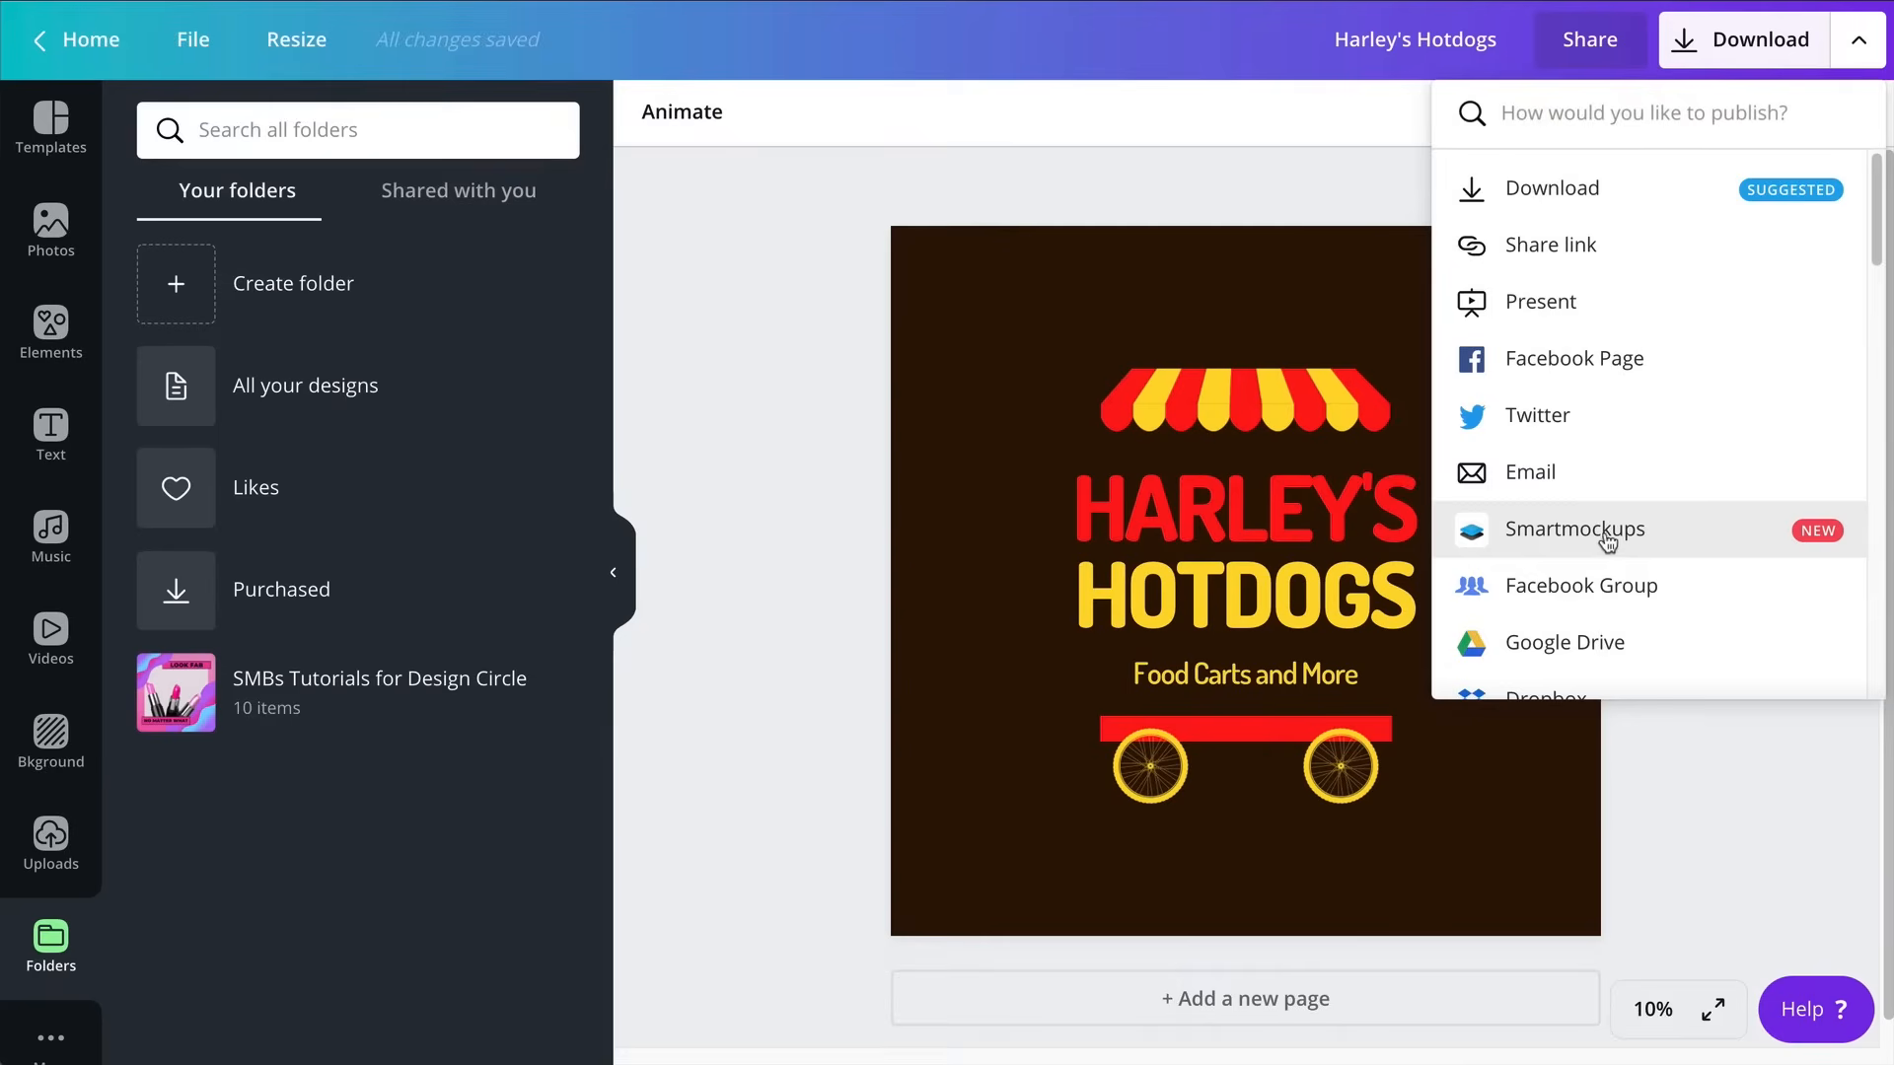
click(1574, 529)
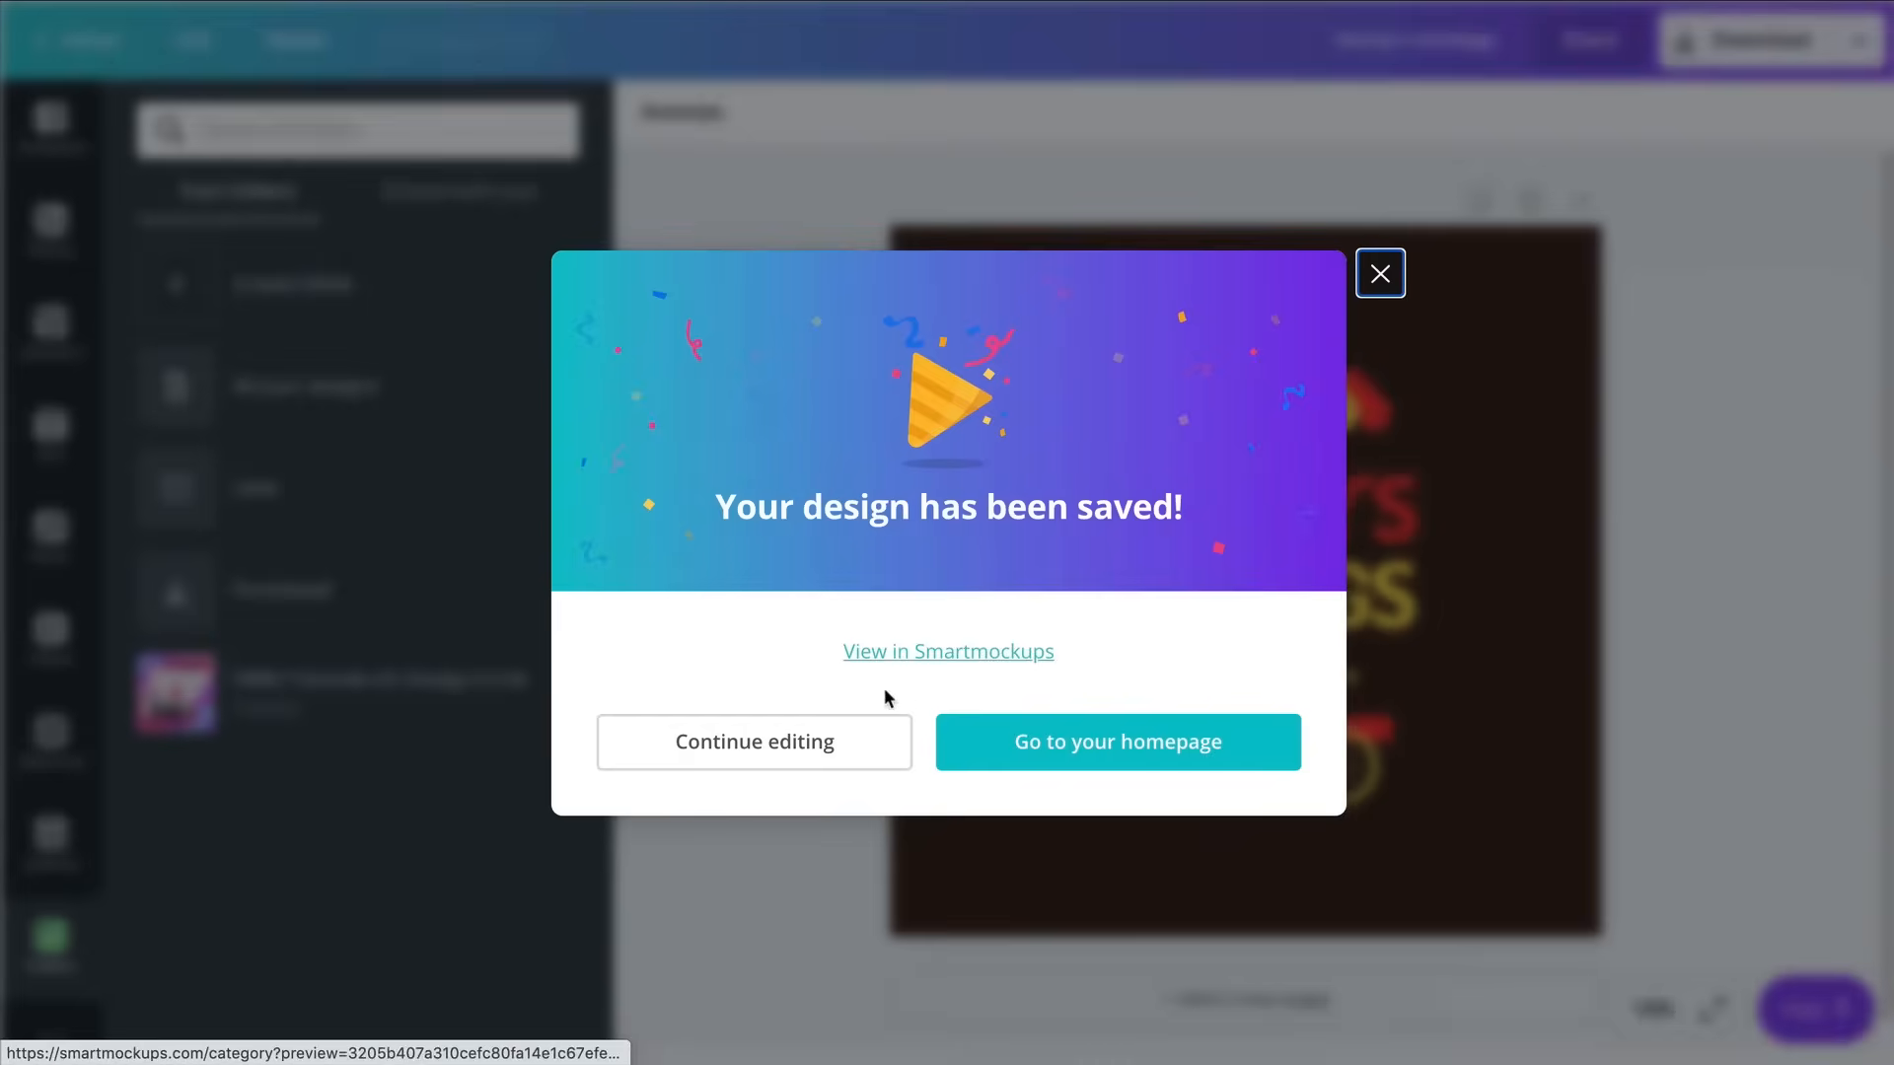
mouse_move(885, 666)
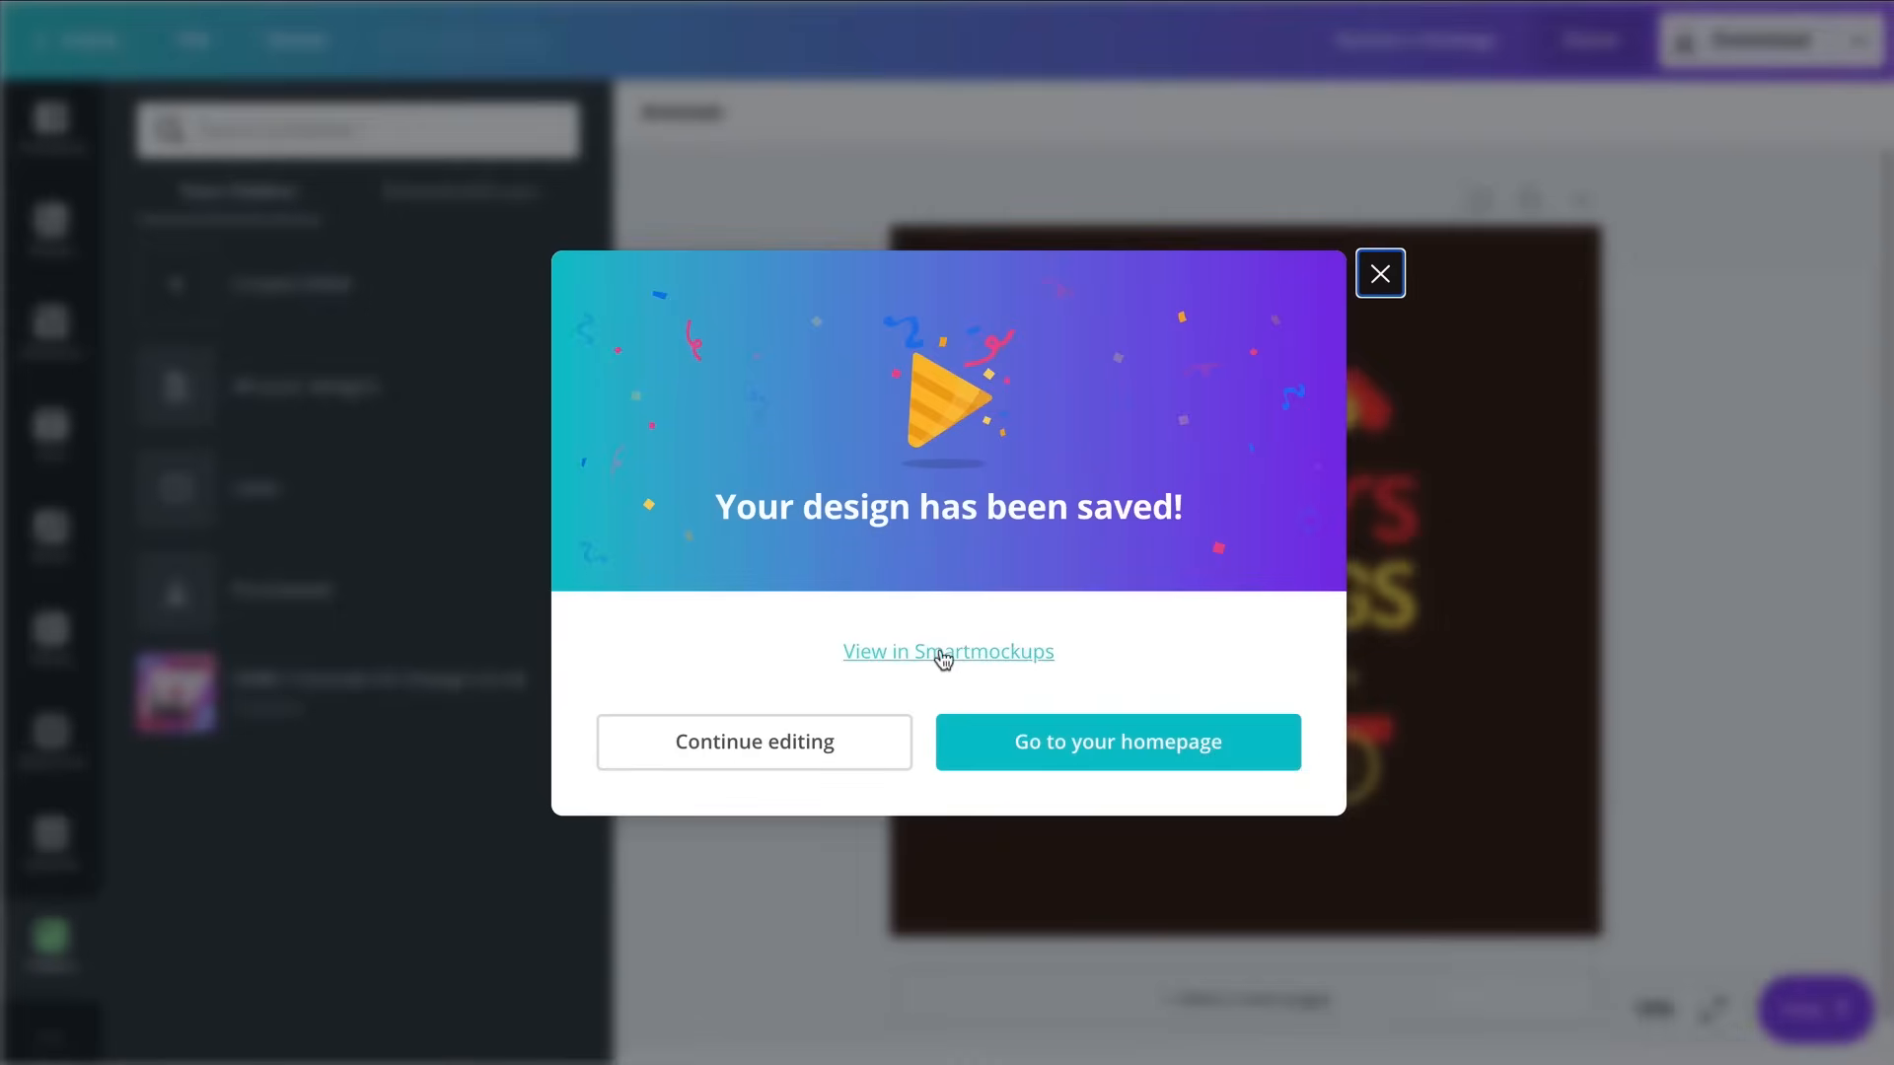
Open the saved Harley's Hotdogs design in Smartmockups and browse its logo previews across mockups
click(948, 650)
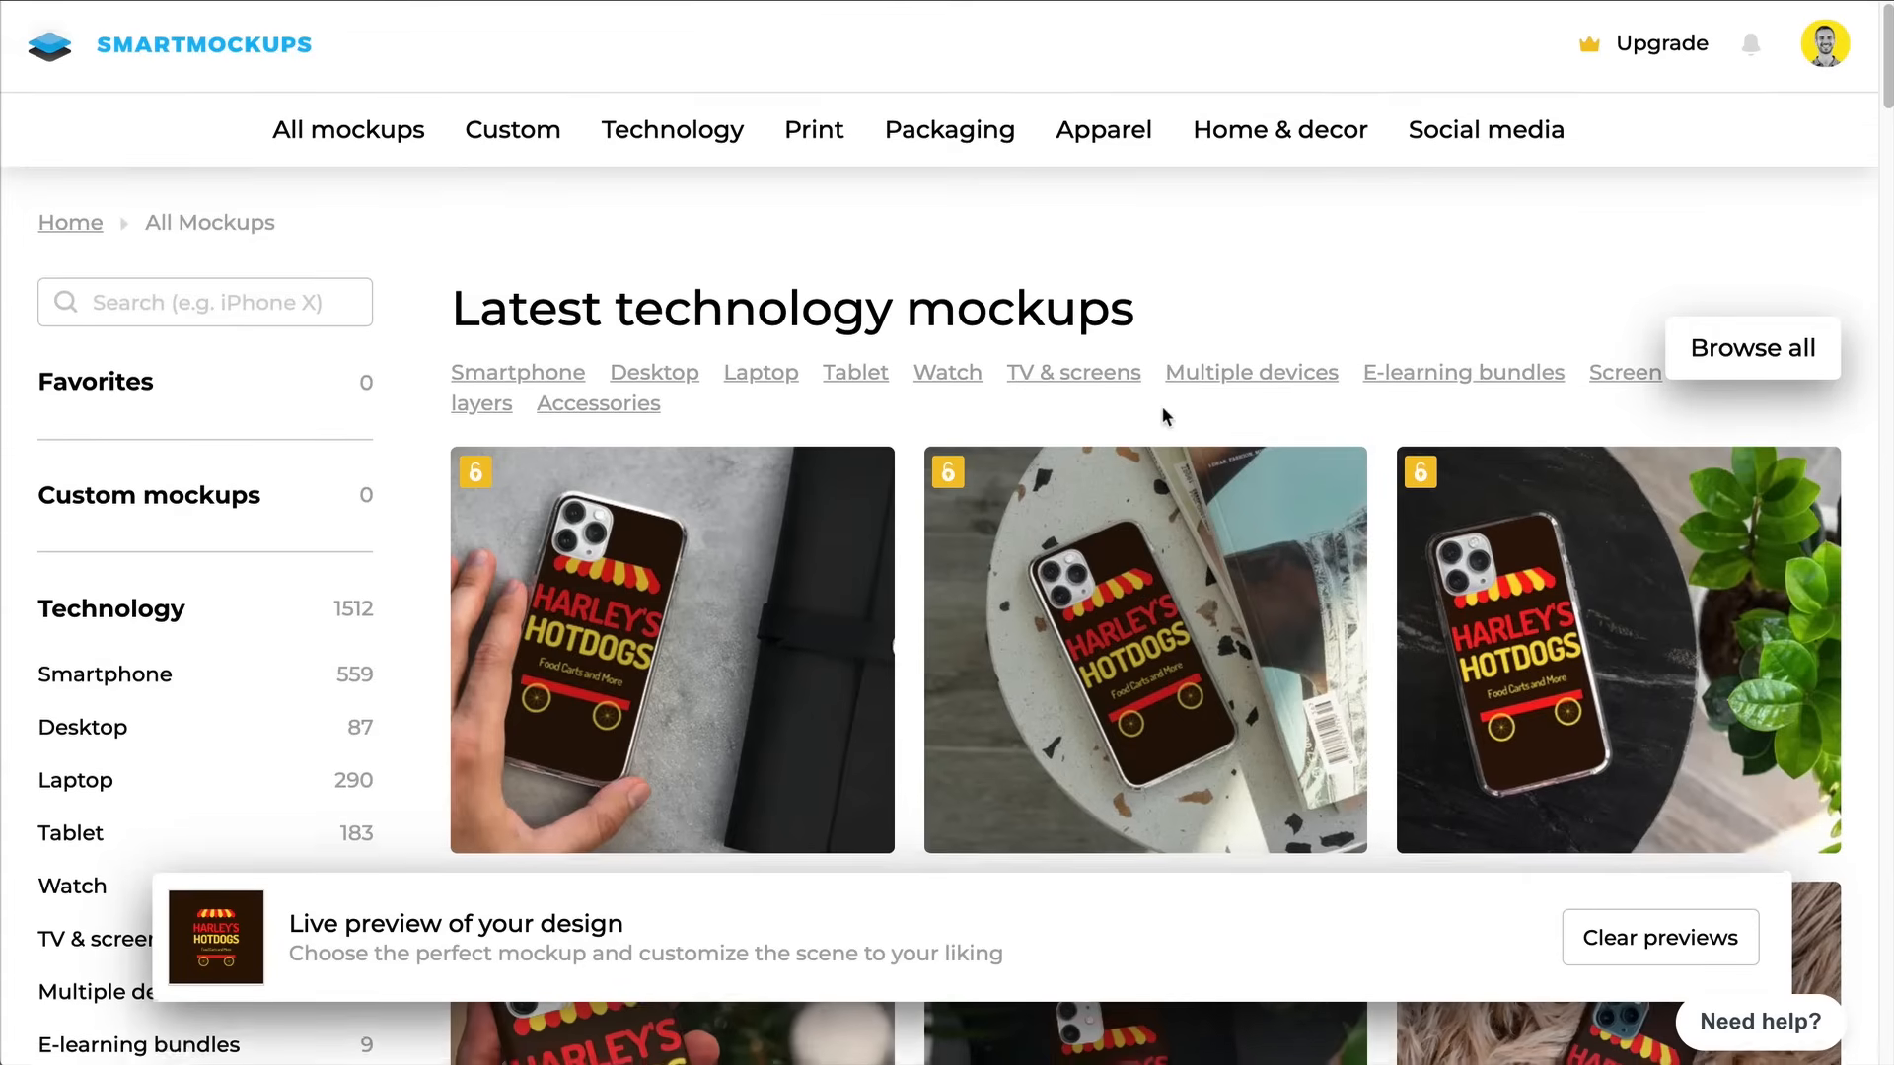
scroll(down, 3)
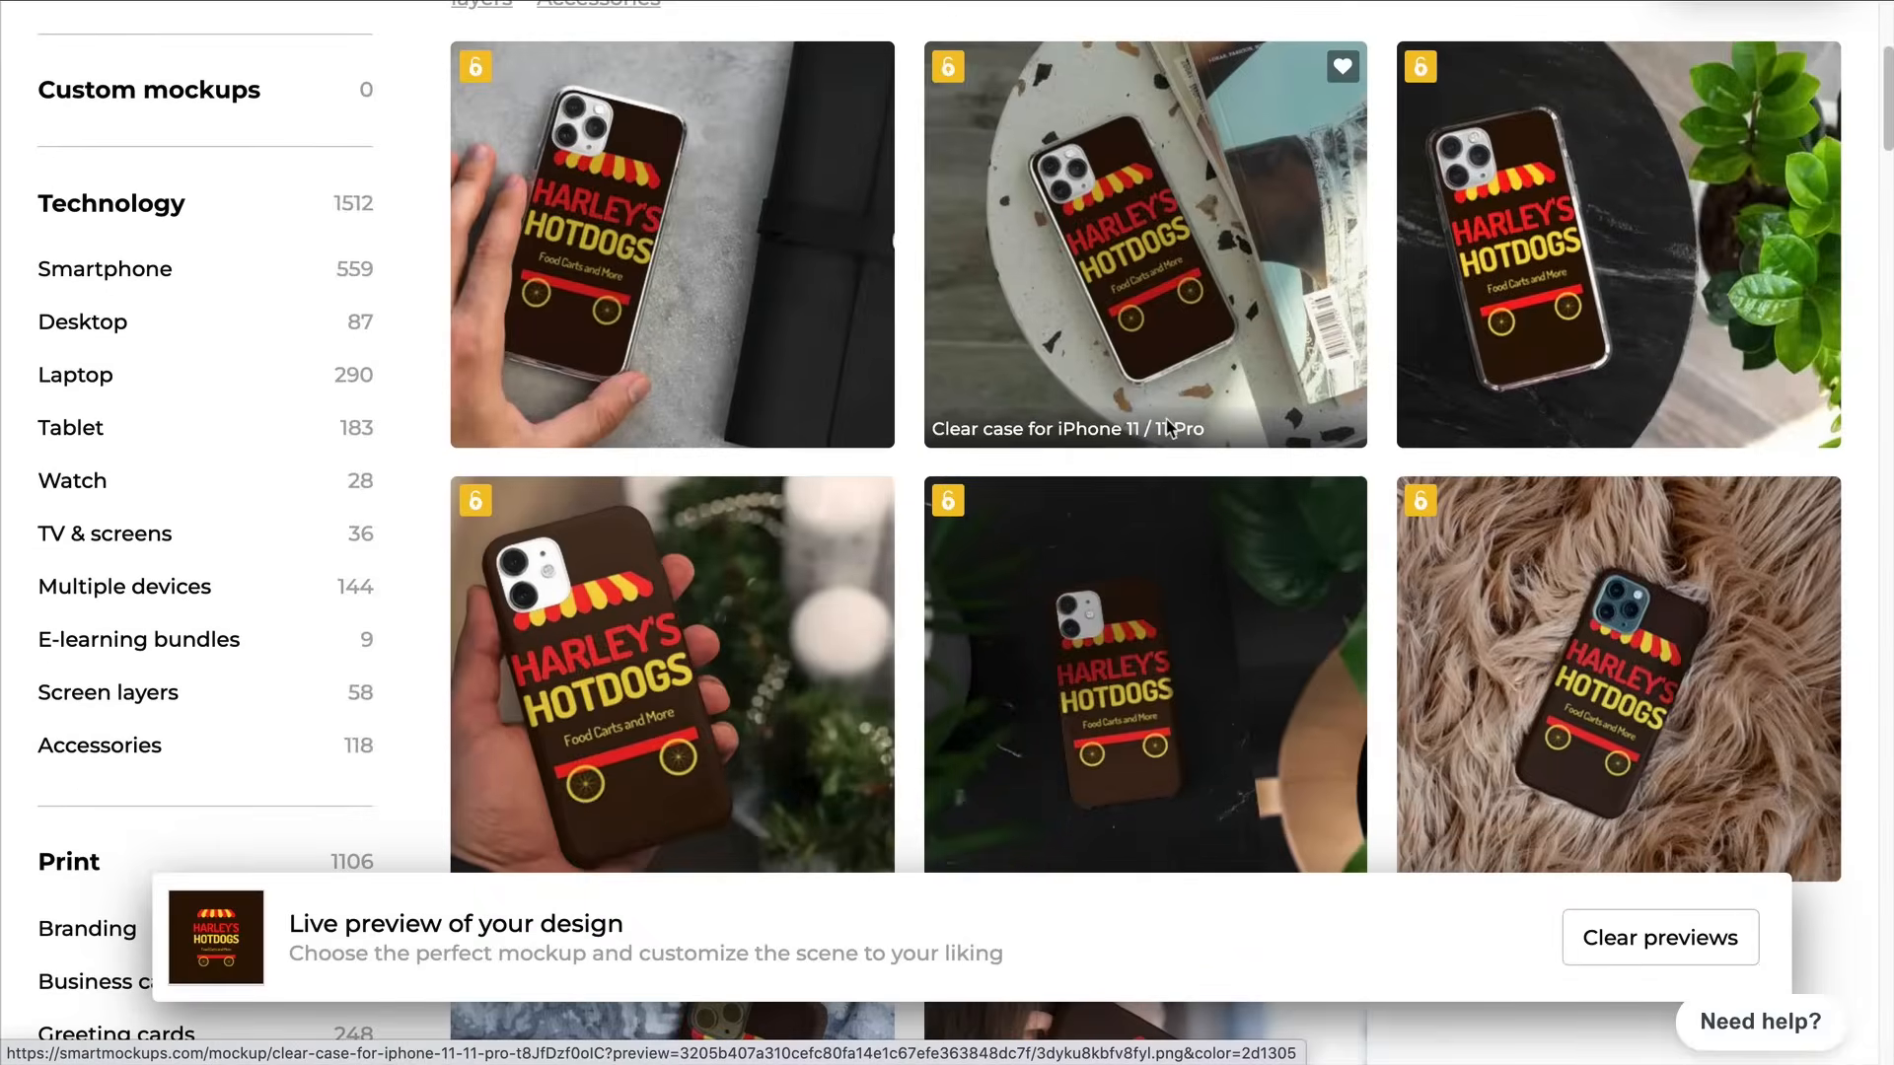
scroll(down, 3)
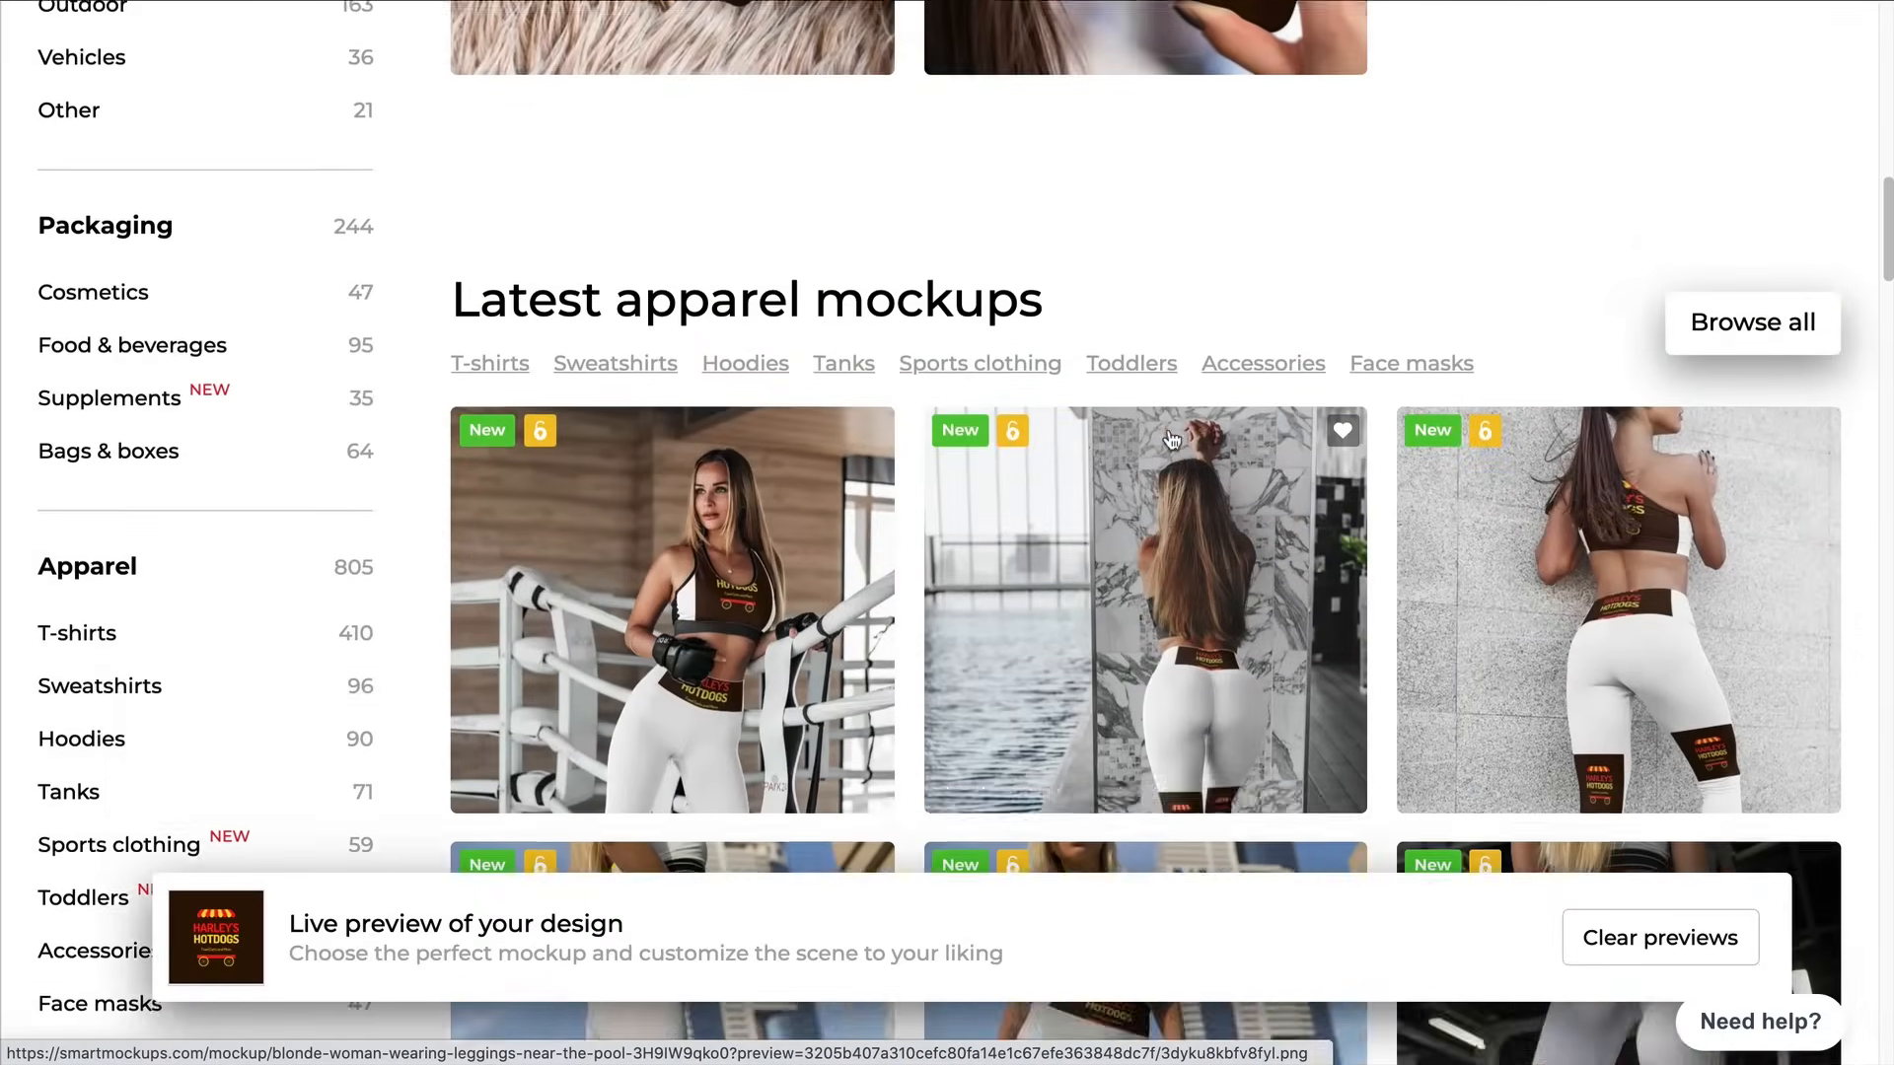
scroll(down, 3)
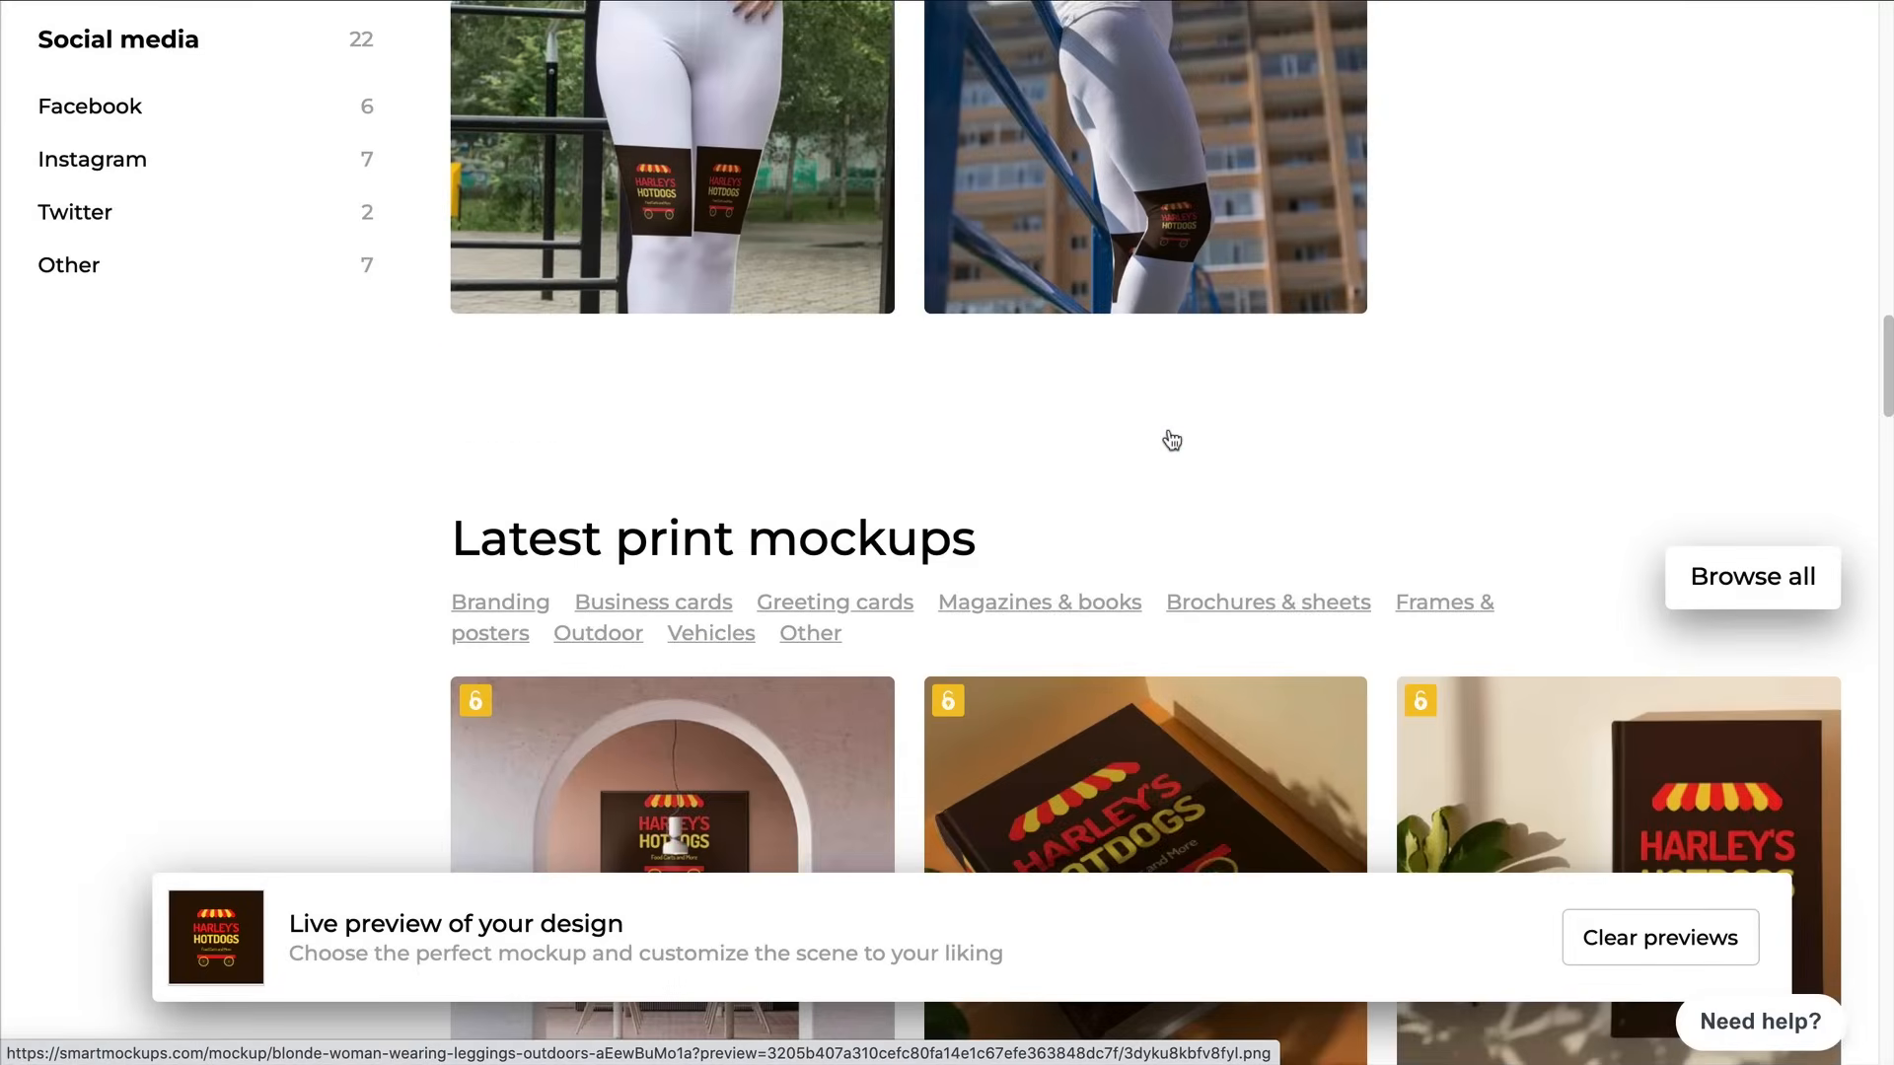
scroll(down, 3)
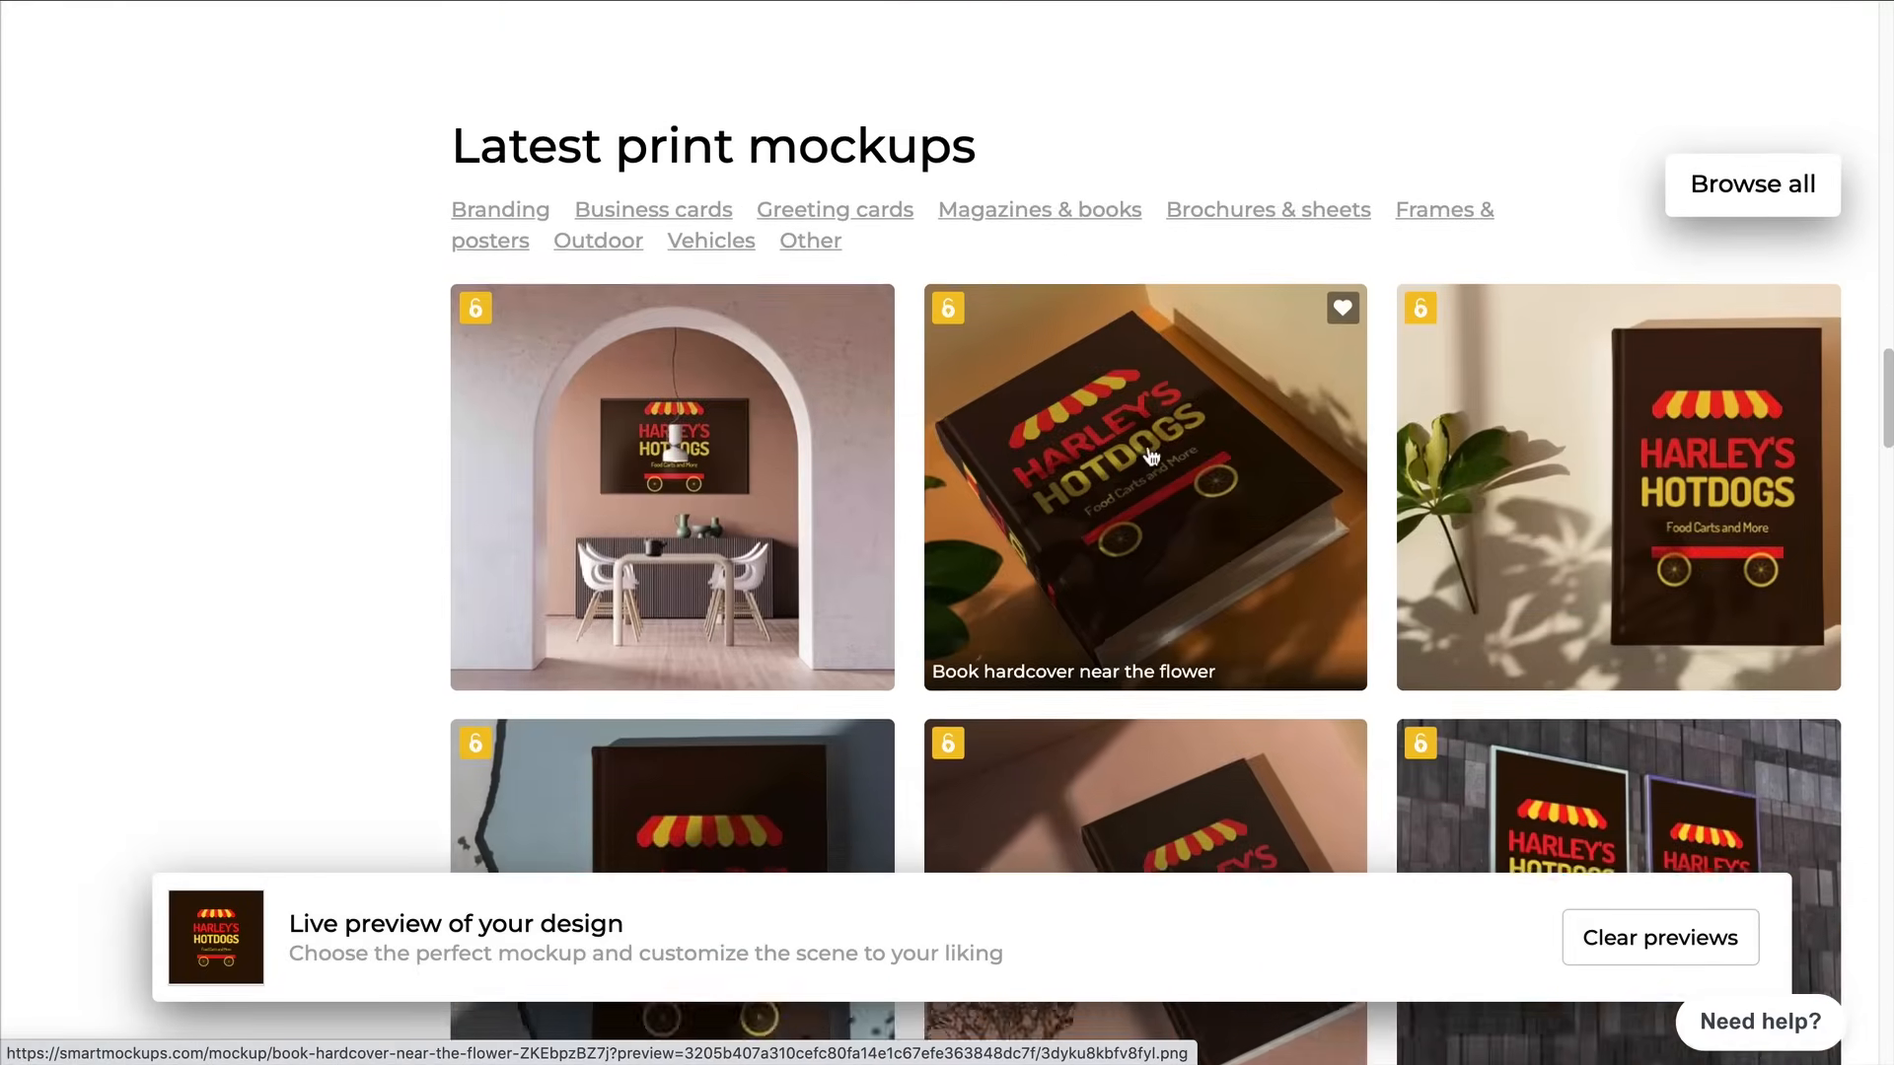
scroll(down, 3)
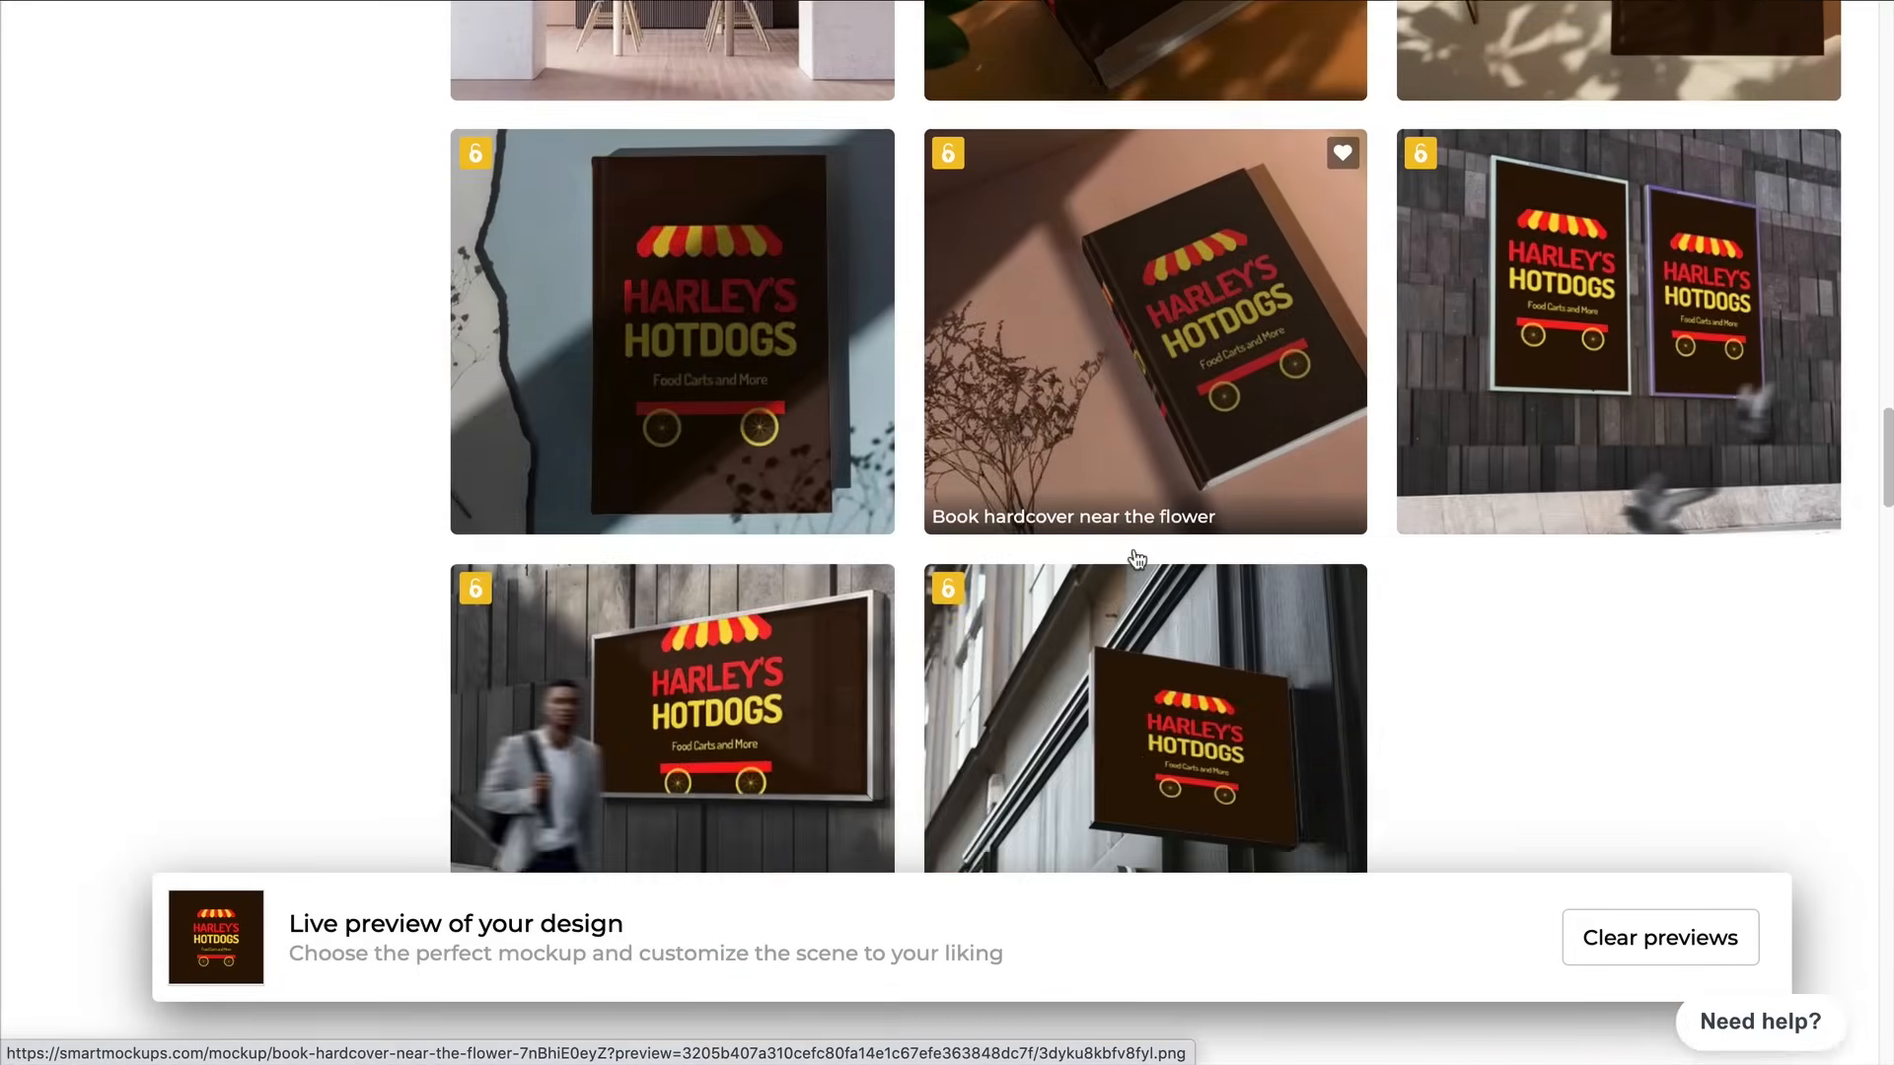
scroll(down, 3)
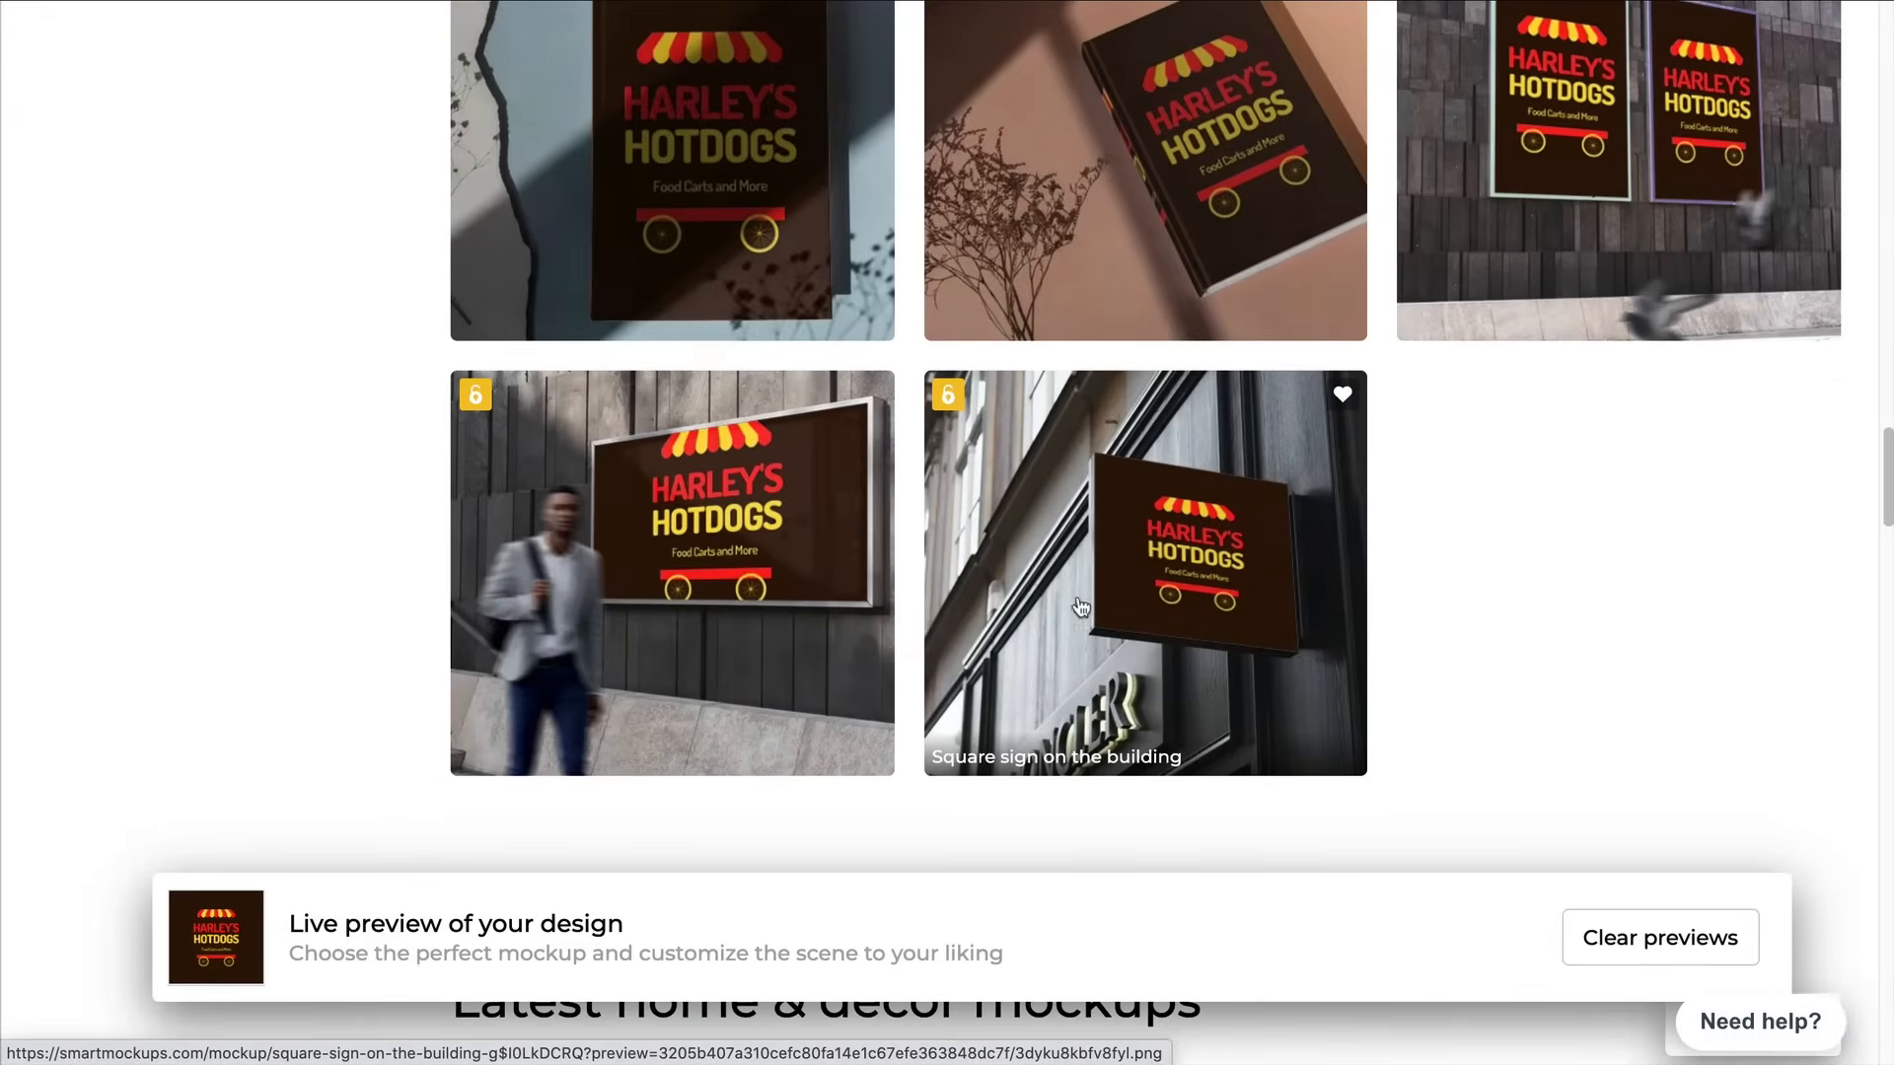
scroll(down, 3)
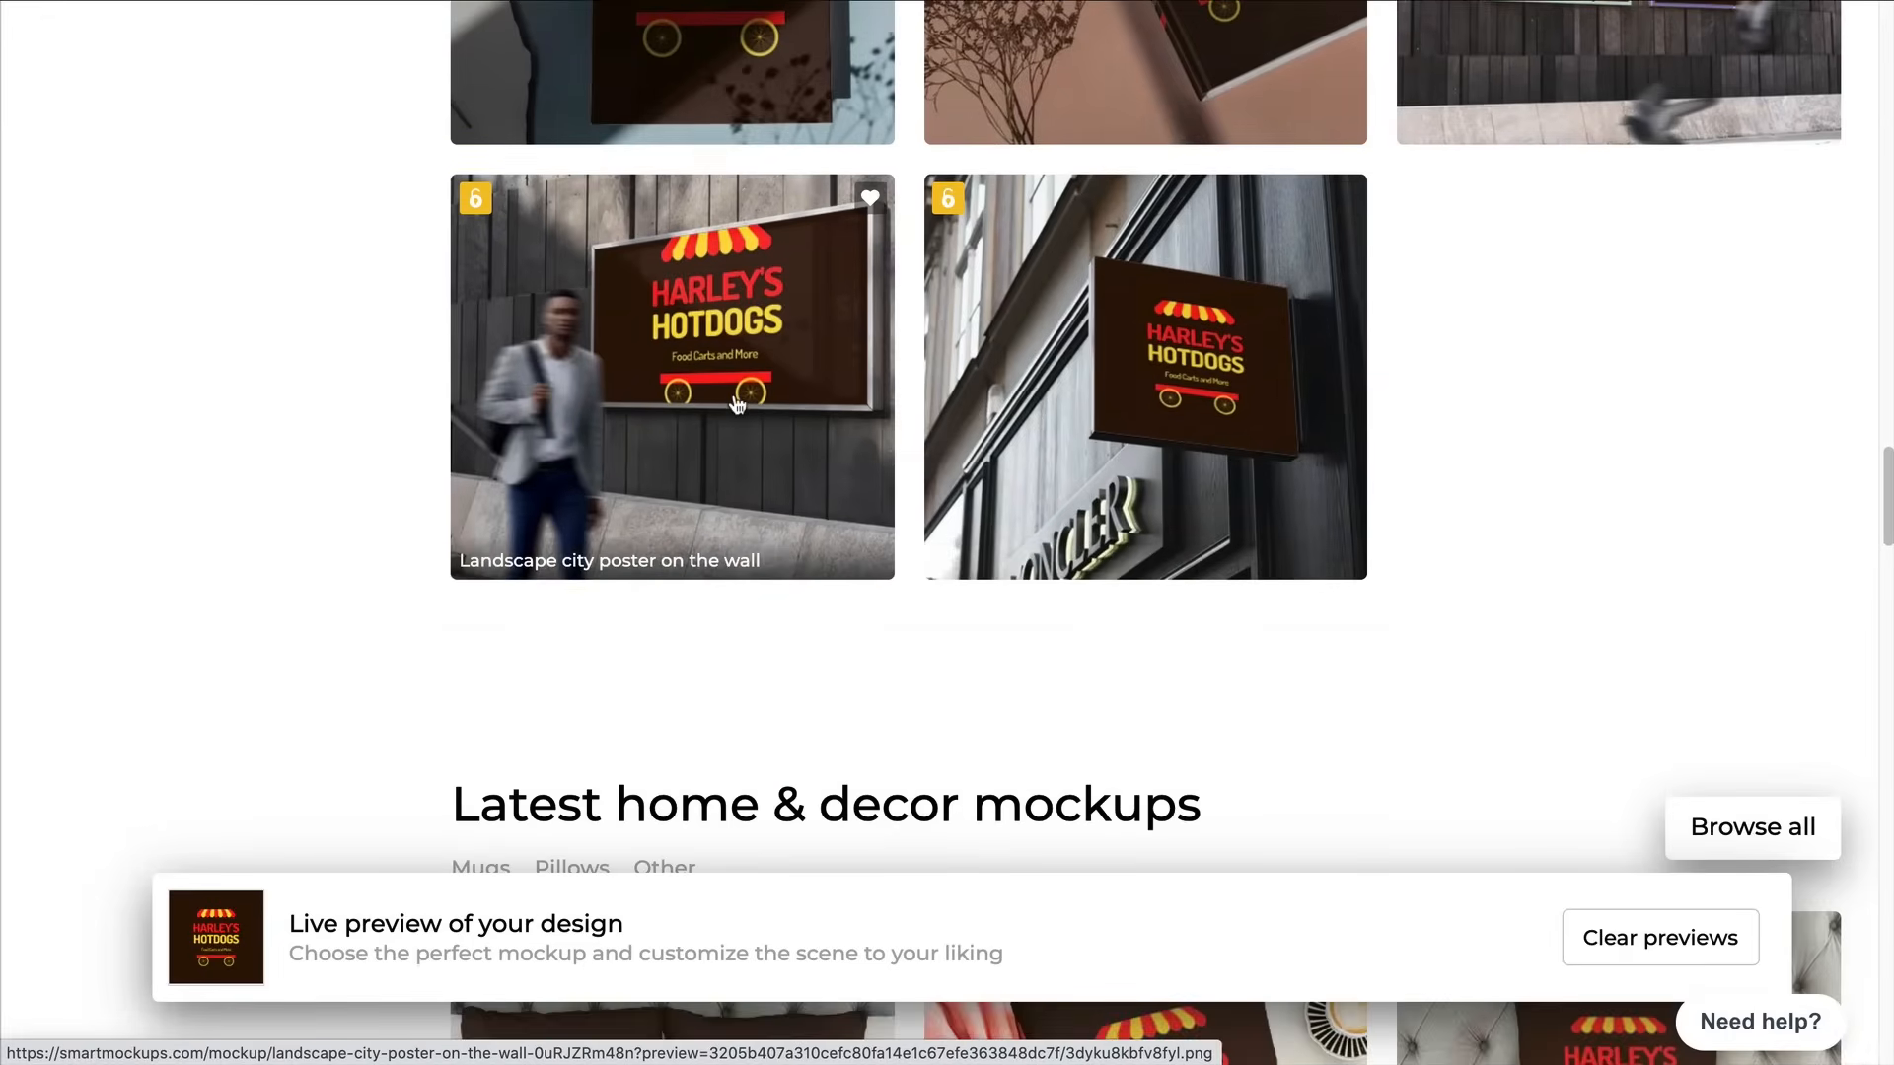
scroll(down, 3)
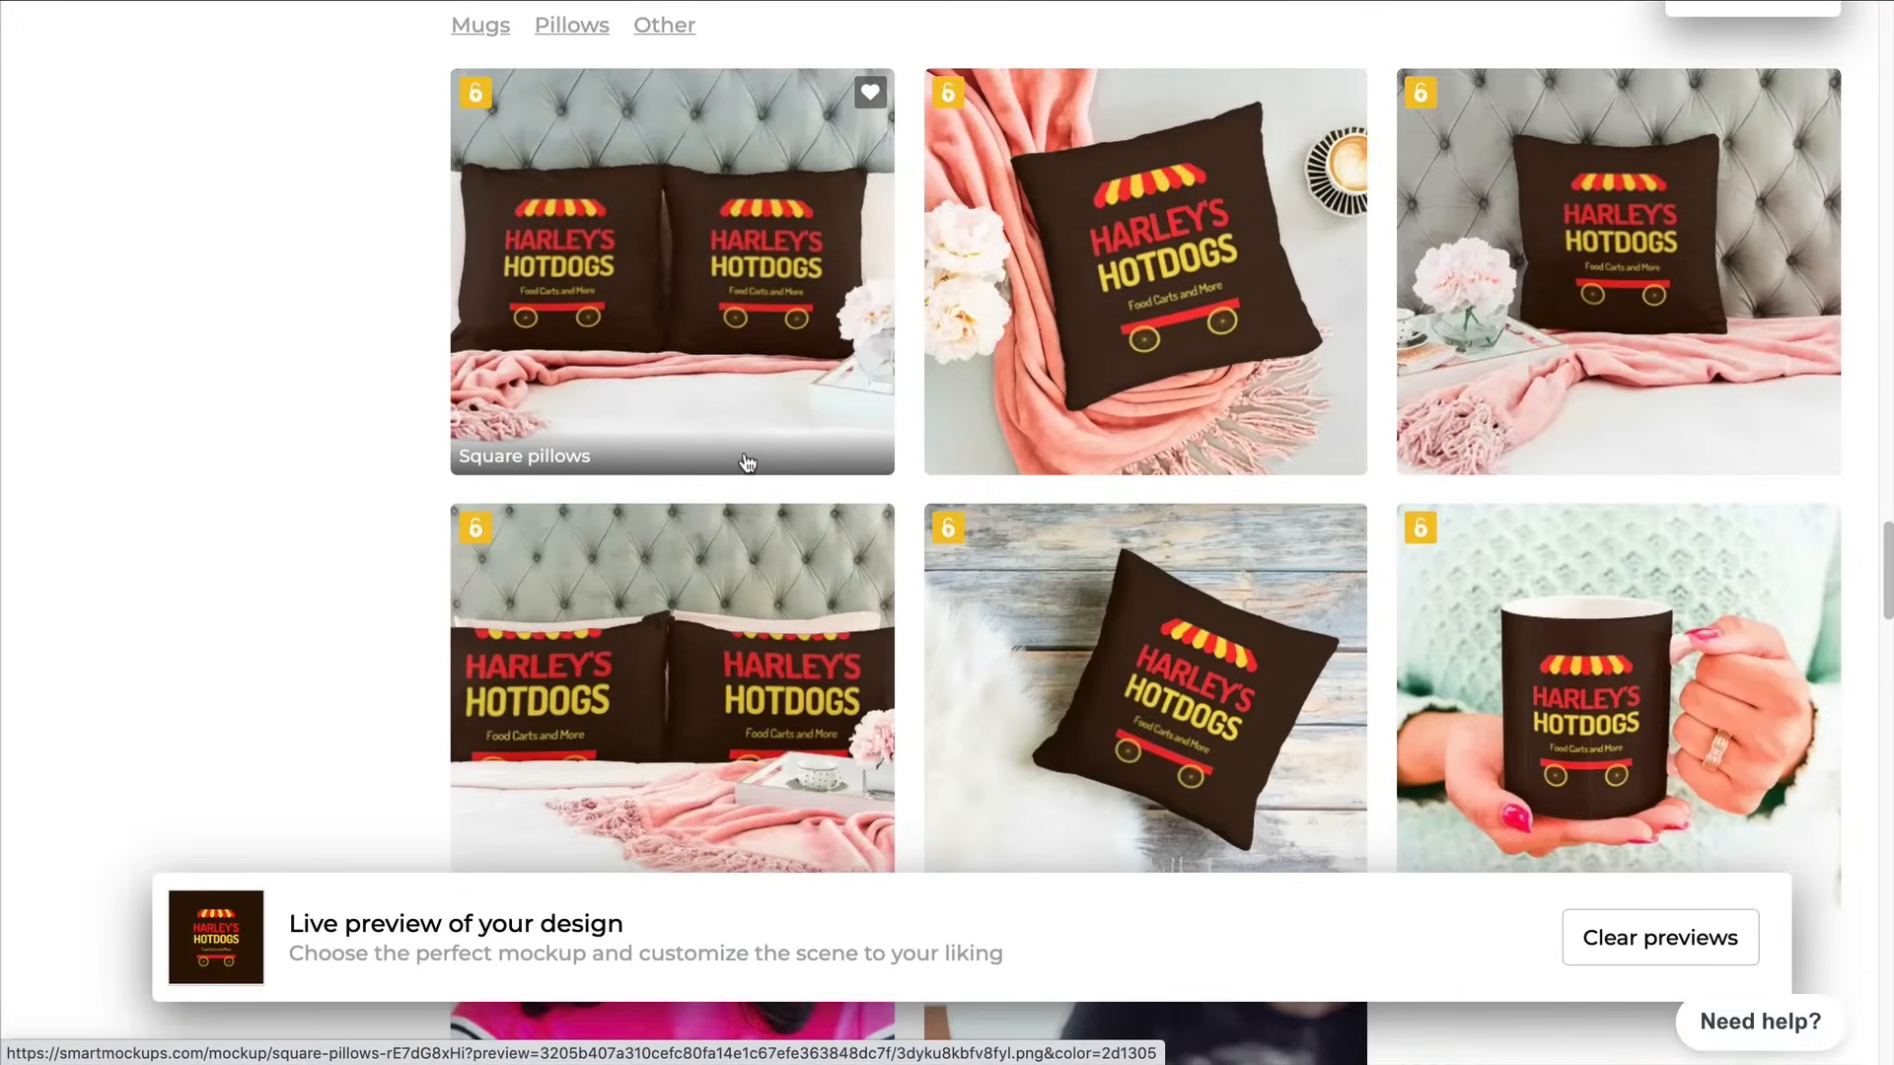
scroll(down, 3)
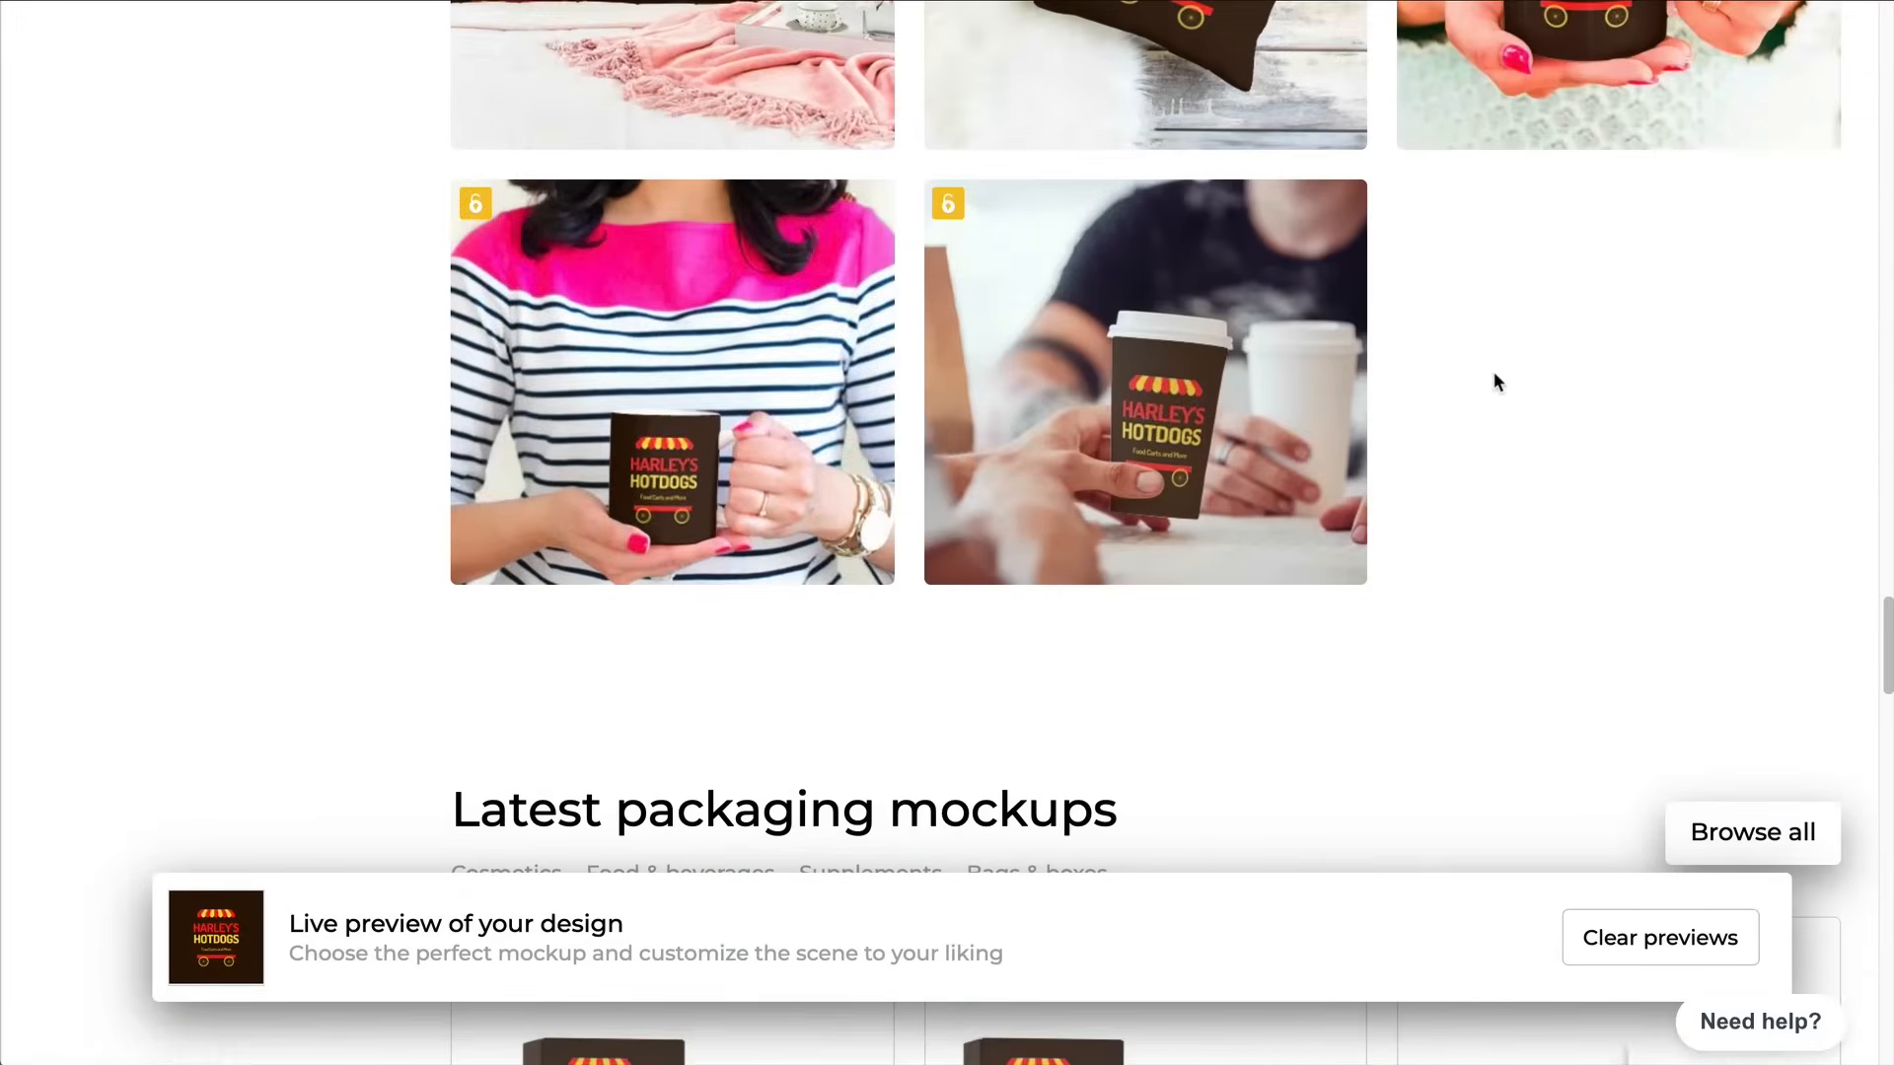
scroll(down, 3)
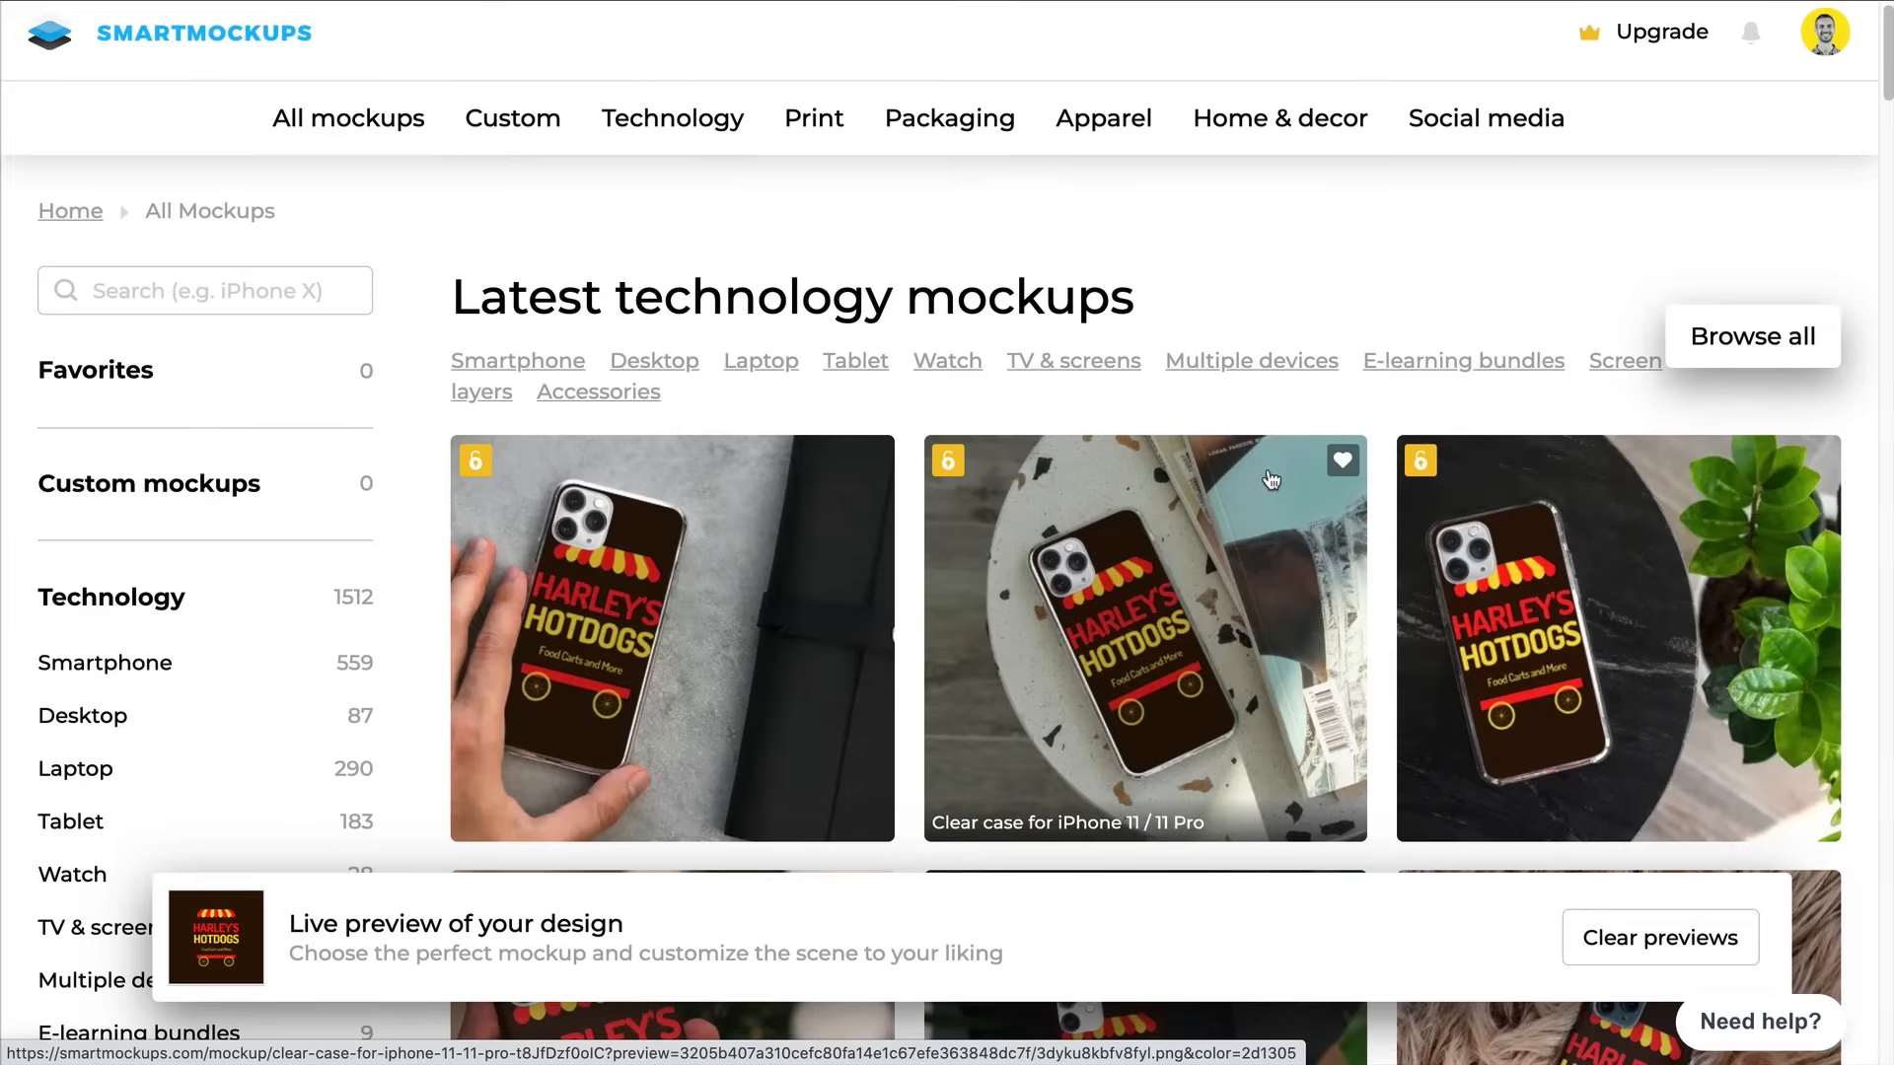
scroll(down, 3)
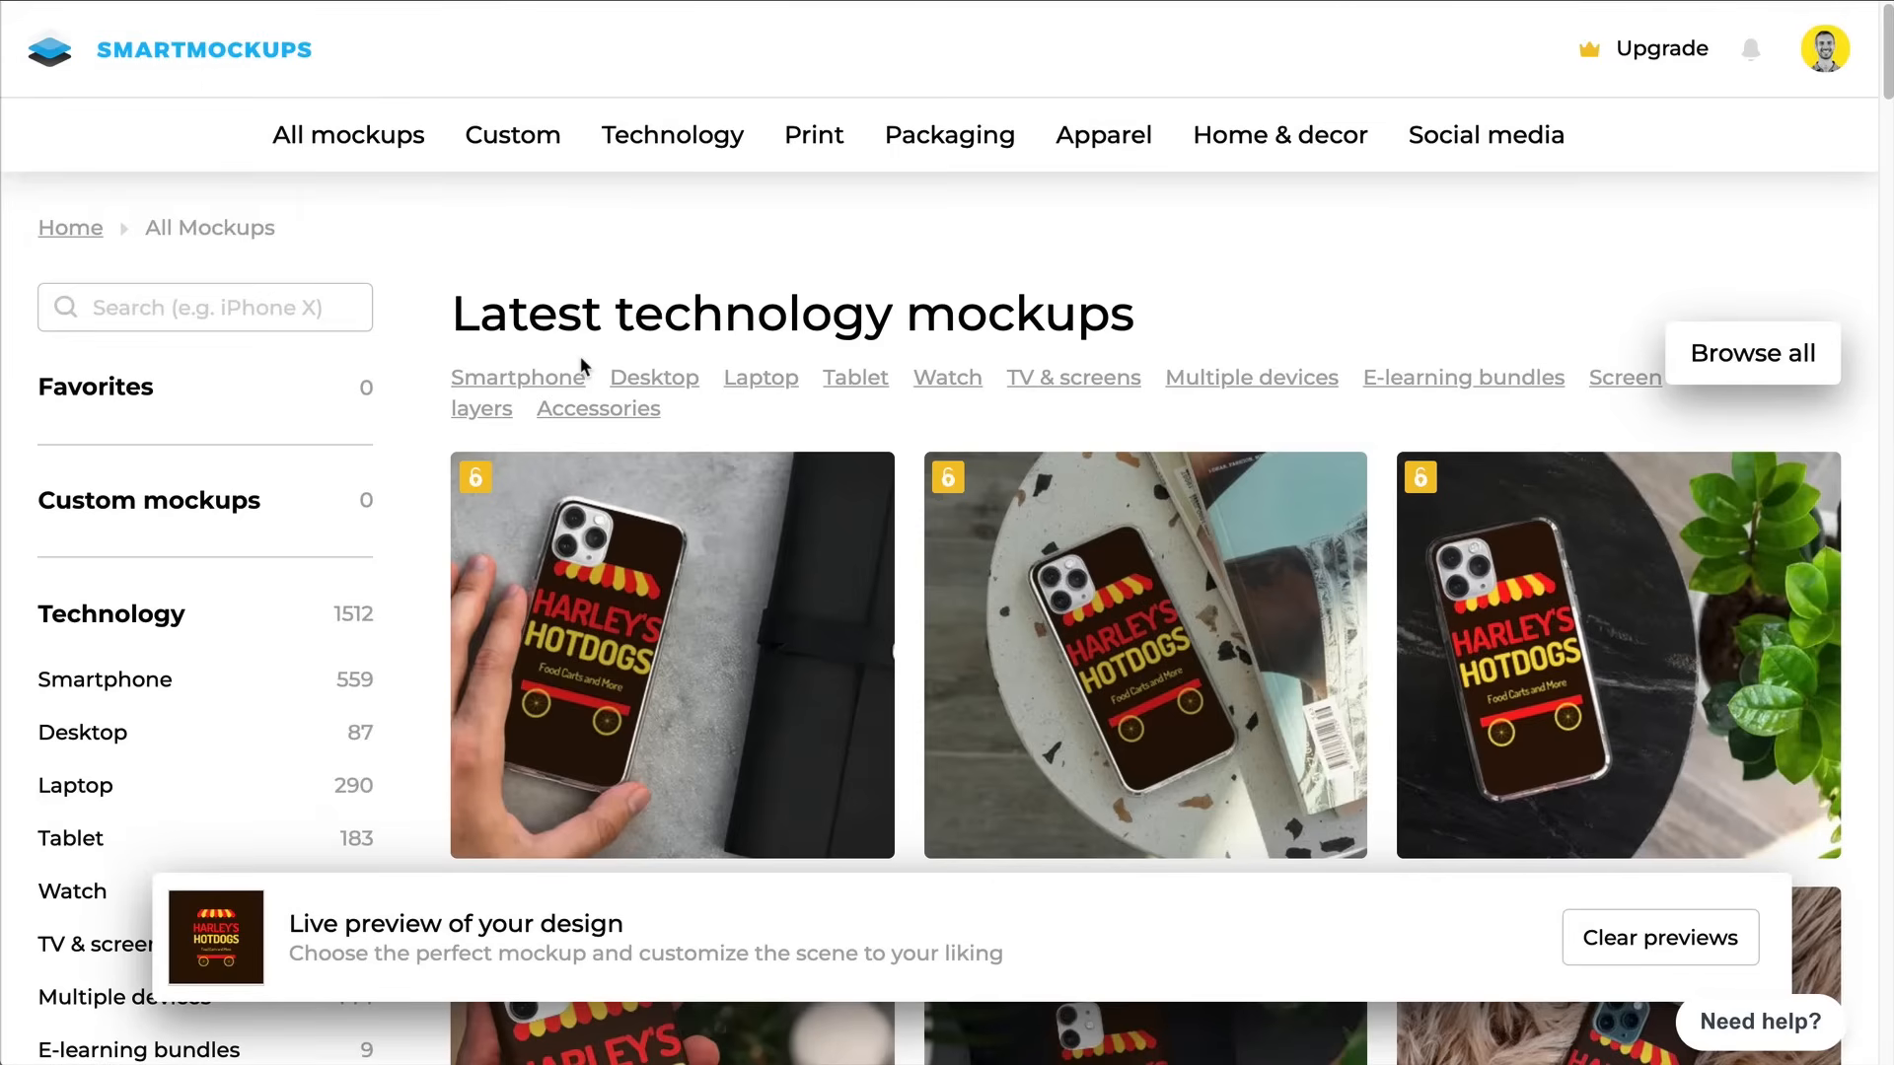
scroll(down, 3)
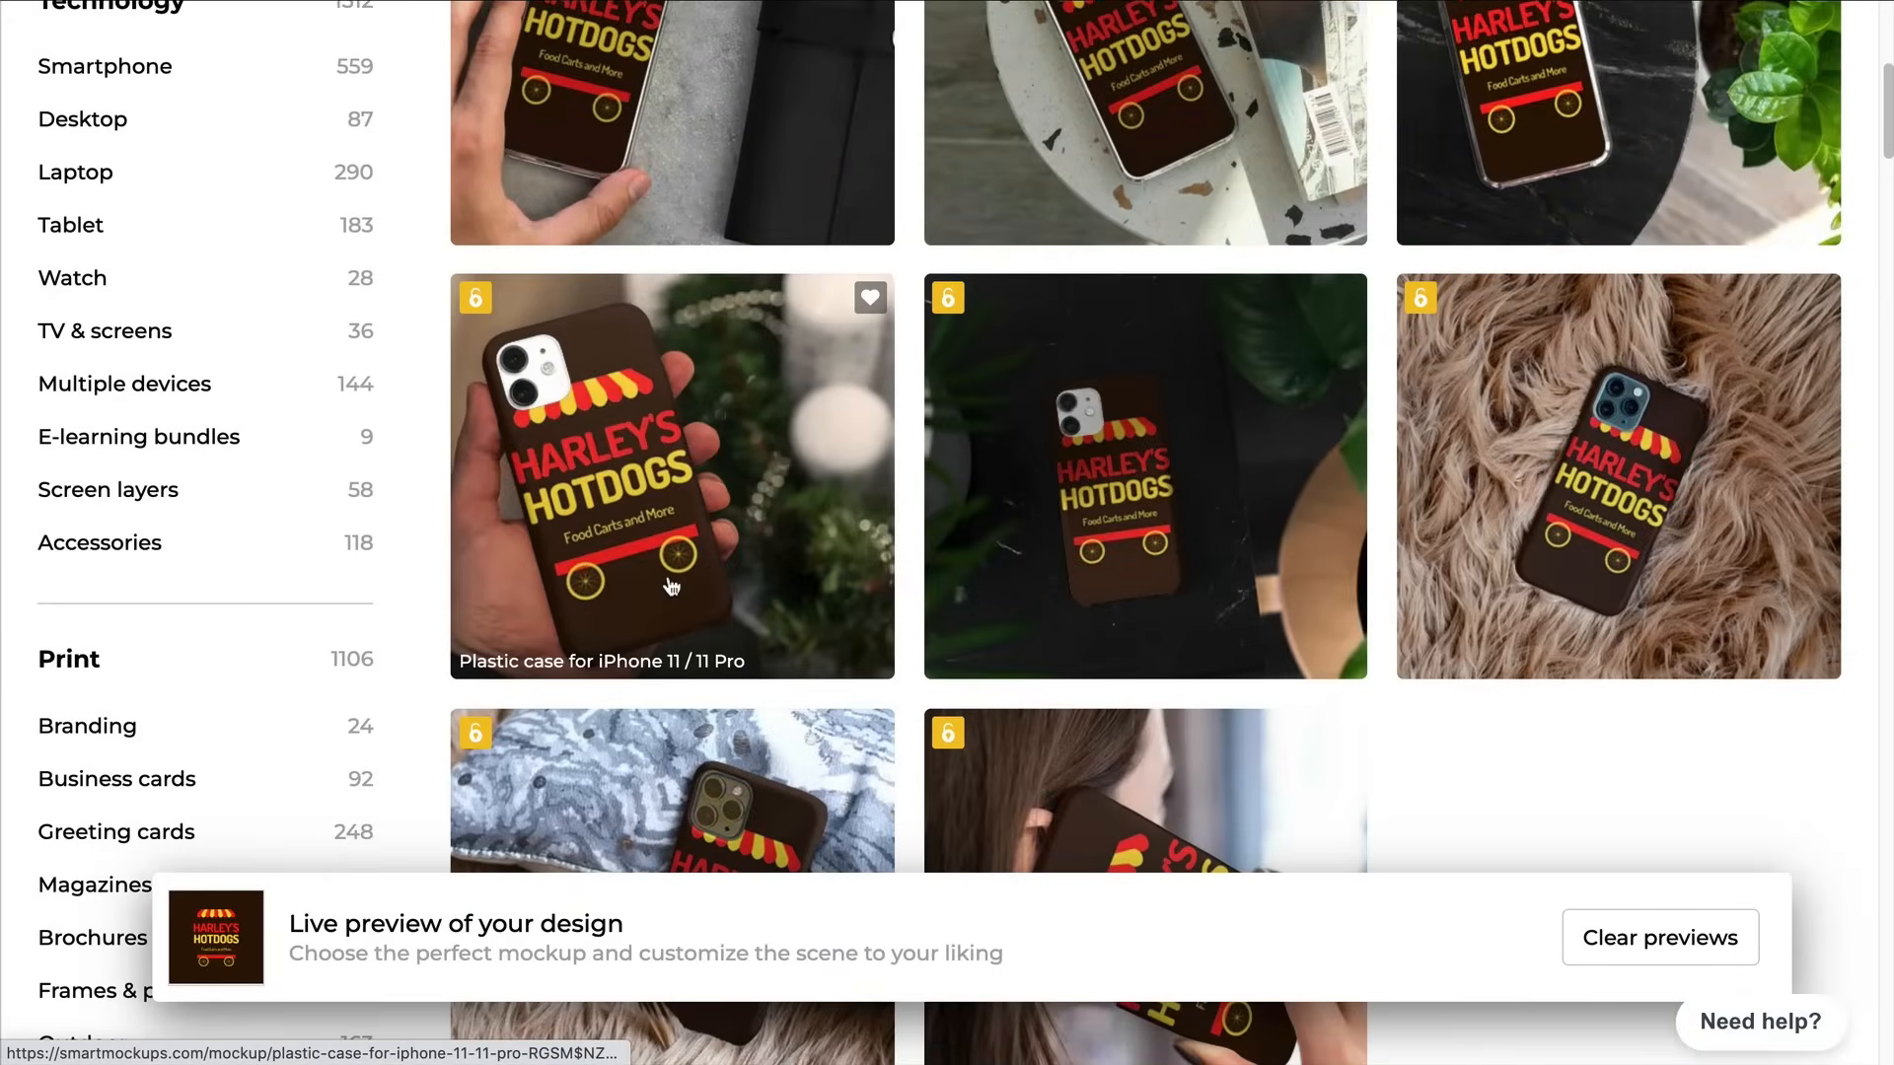
scroll(down, 3)
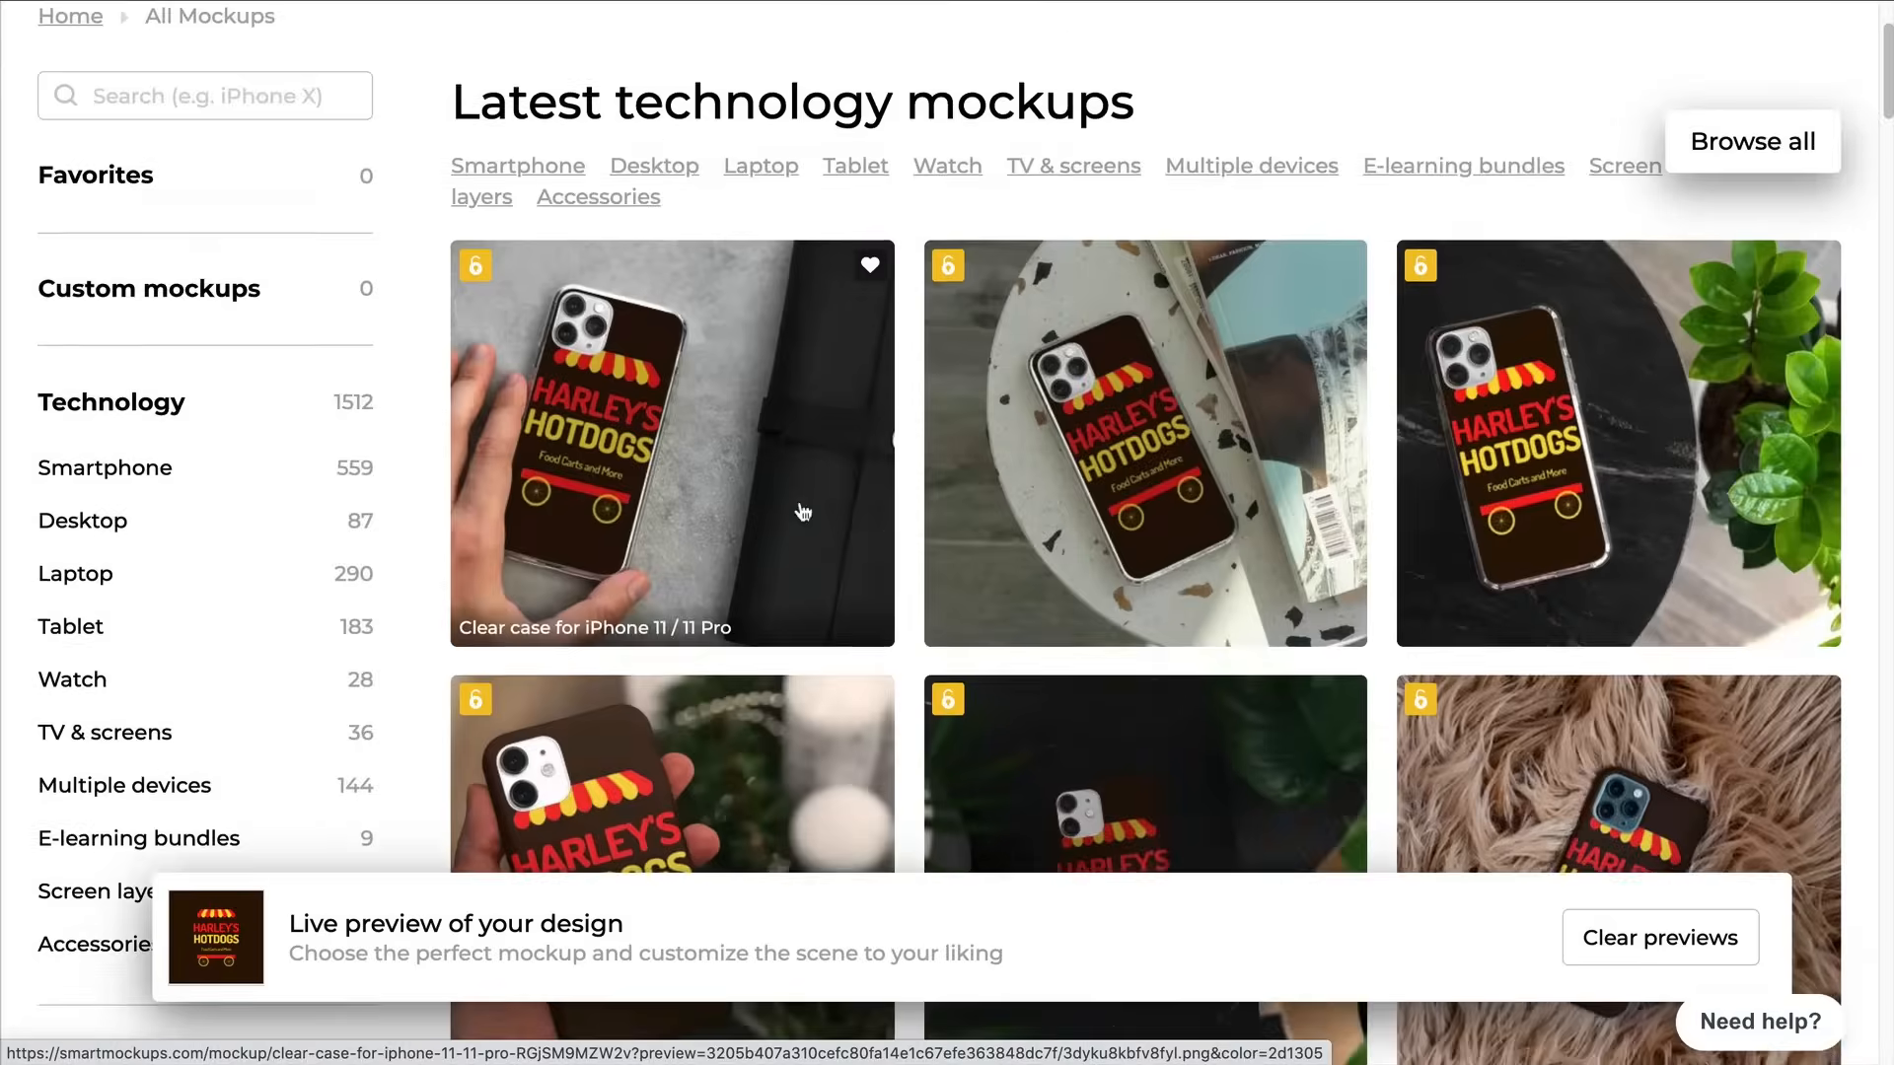
scroll(up, 3)
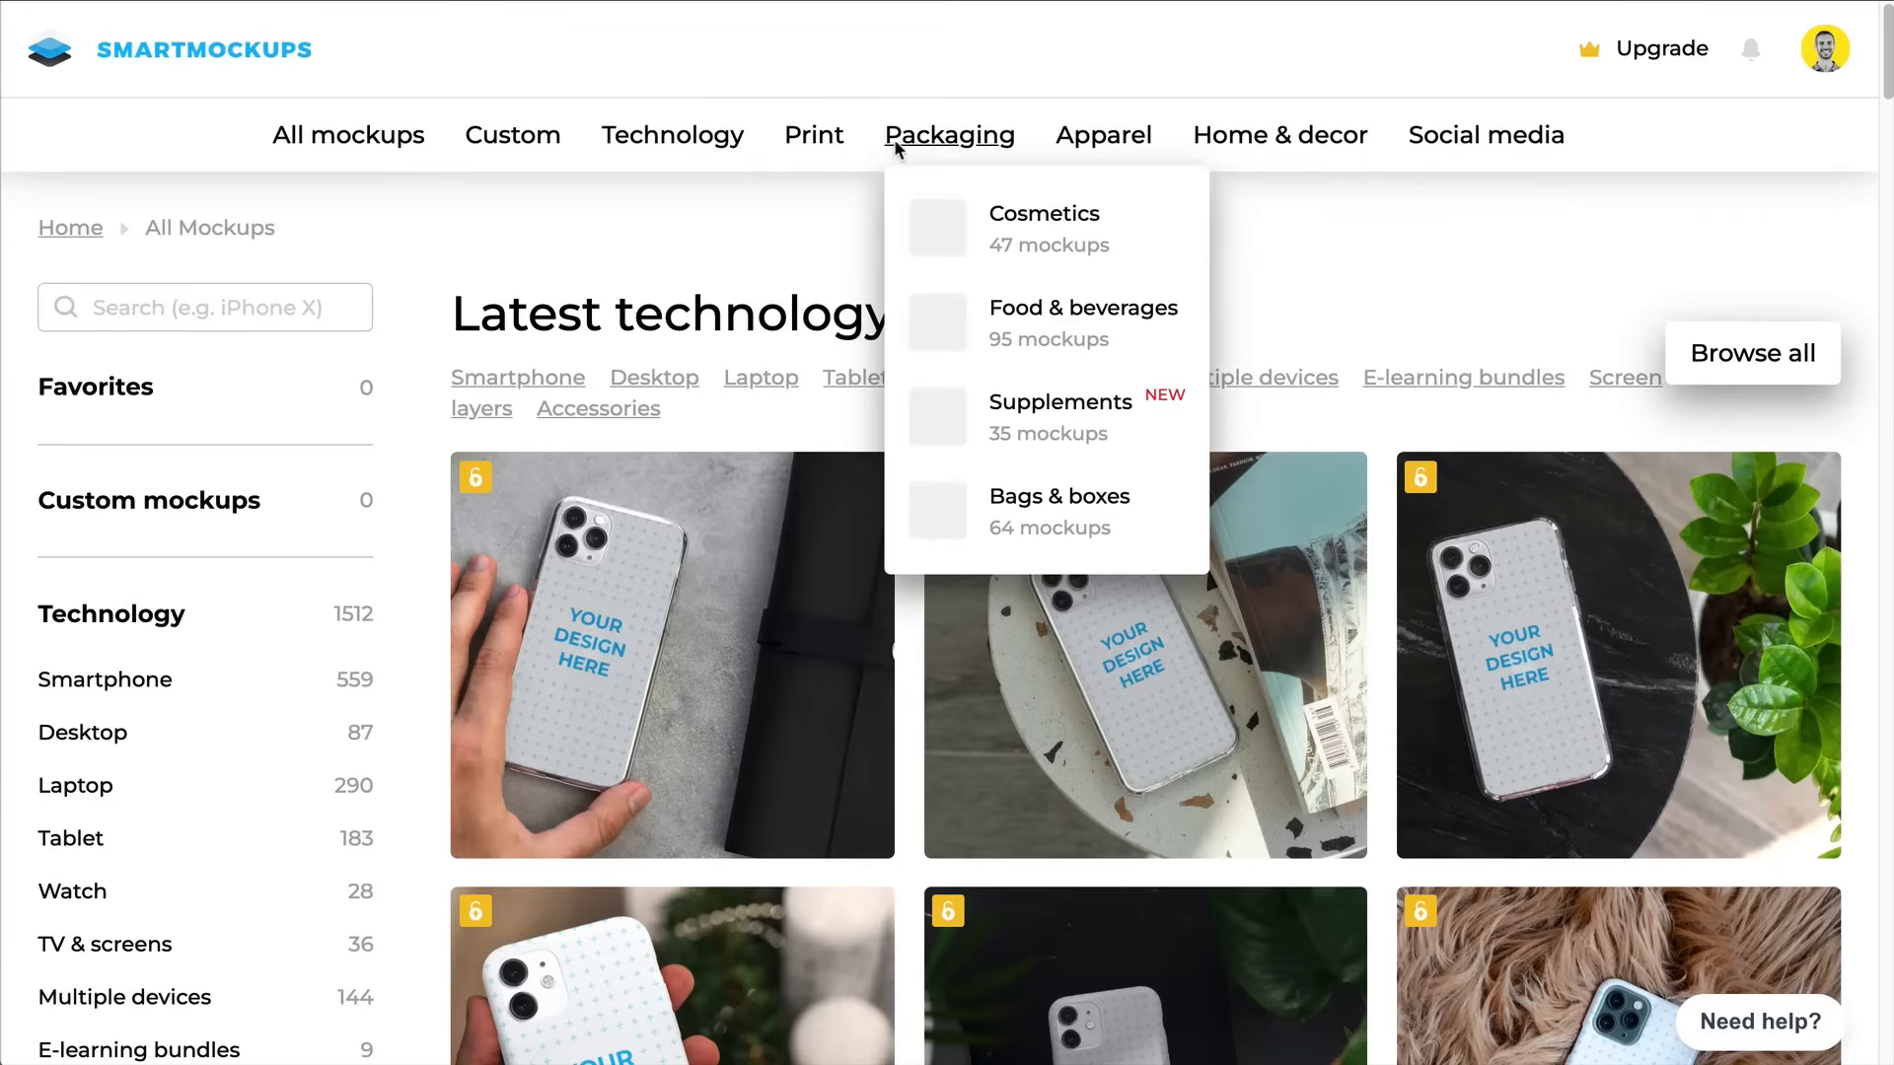
mouse_move(1103, 134)
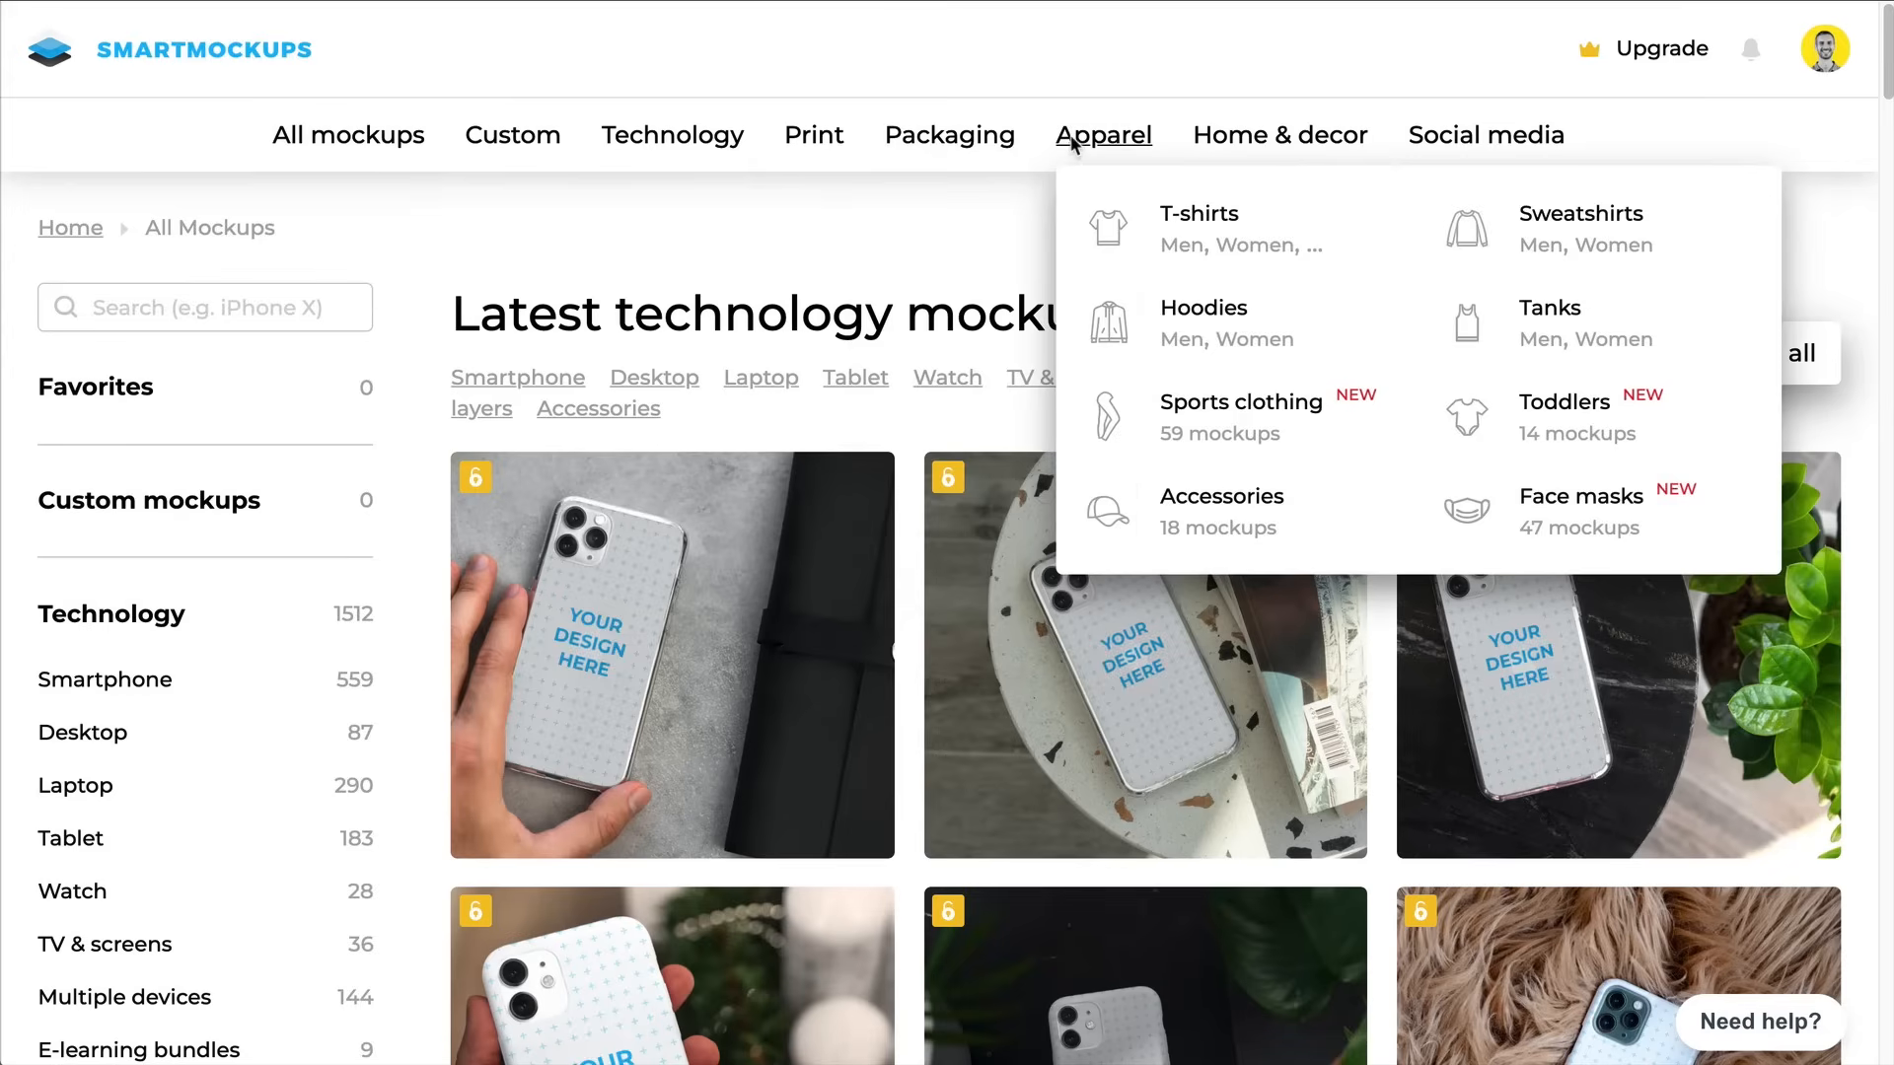
mouse_move(1279, 134)
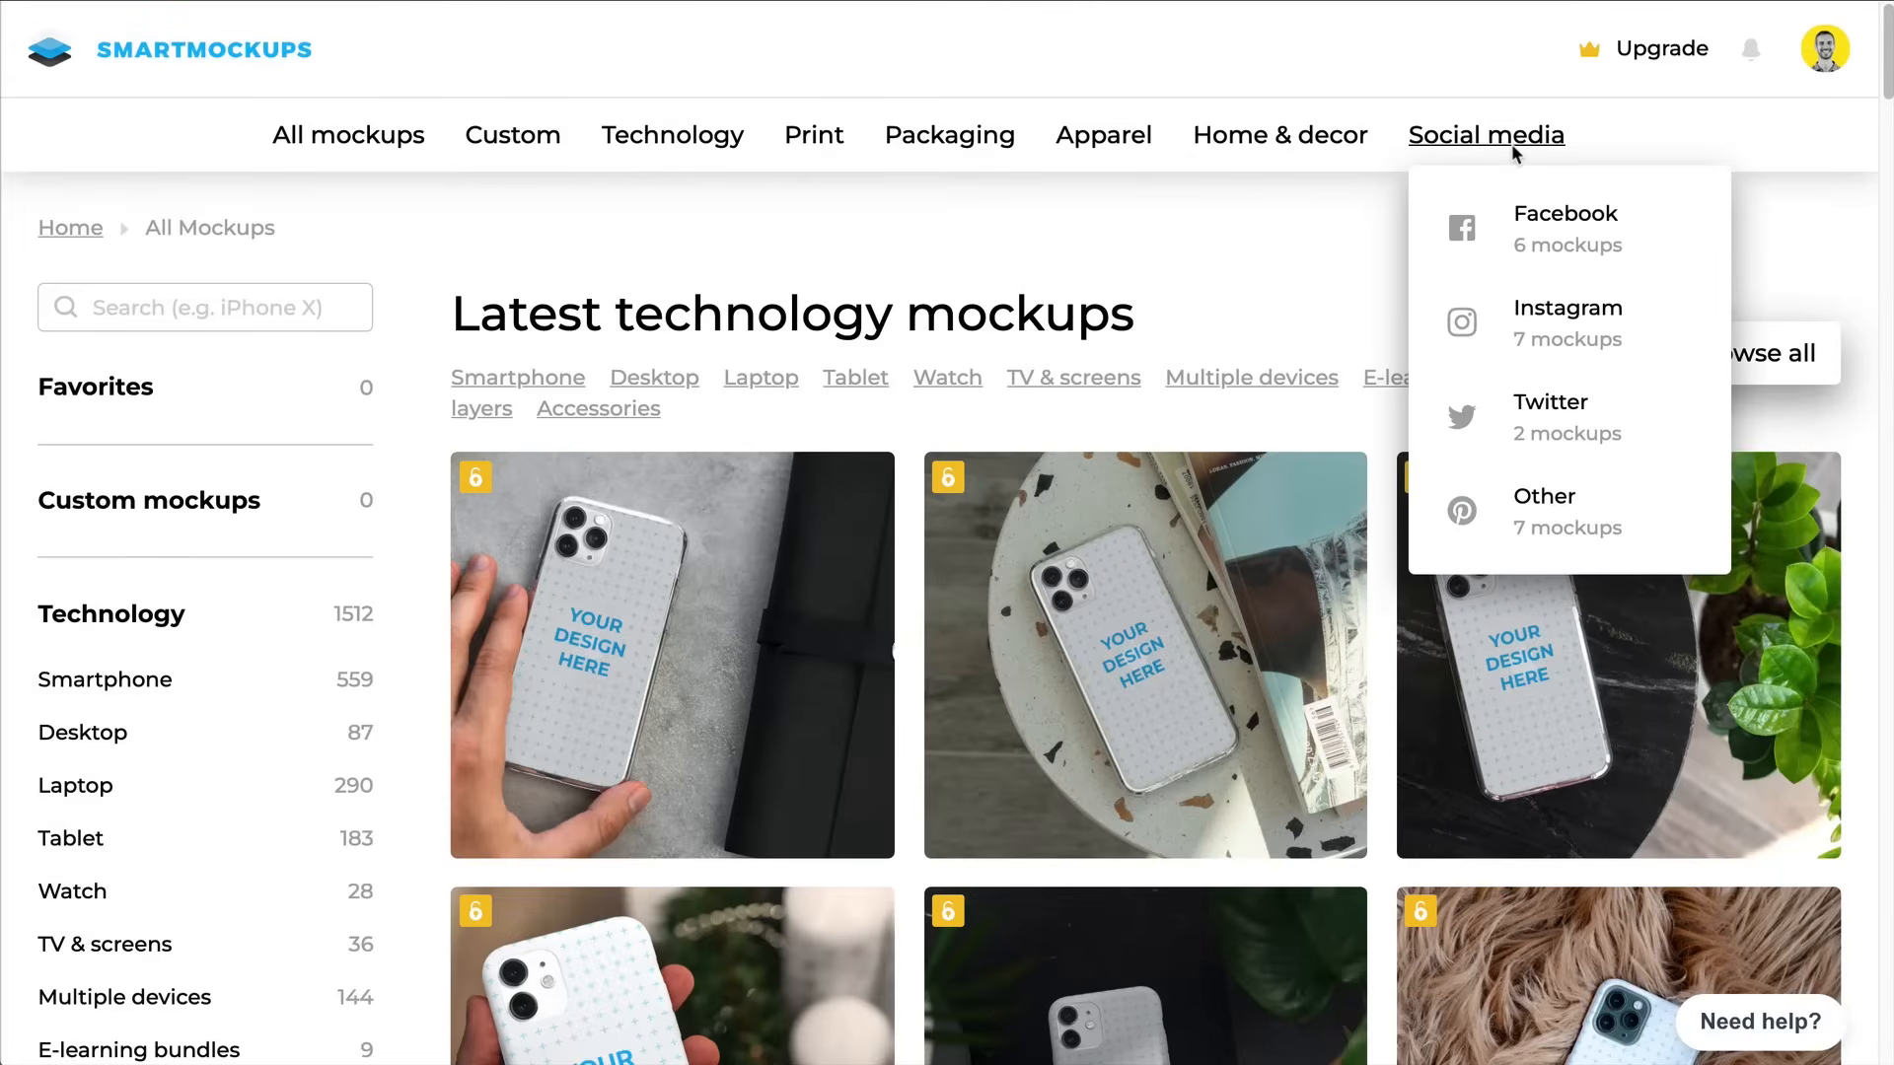
mouse_move(1812, 265)
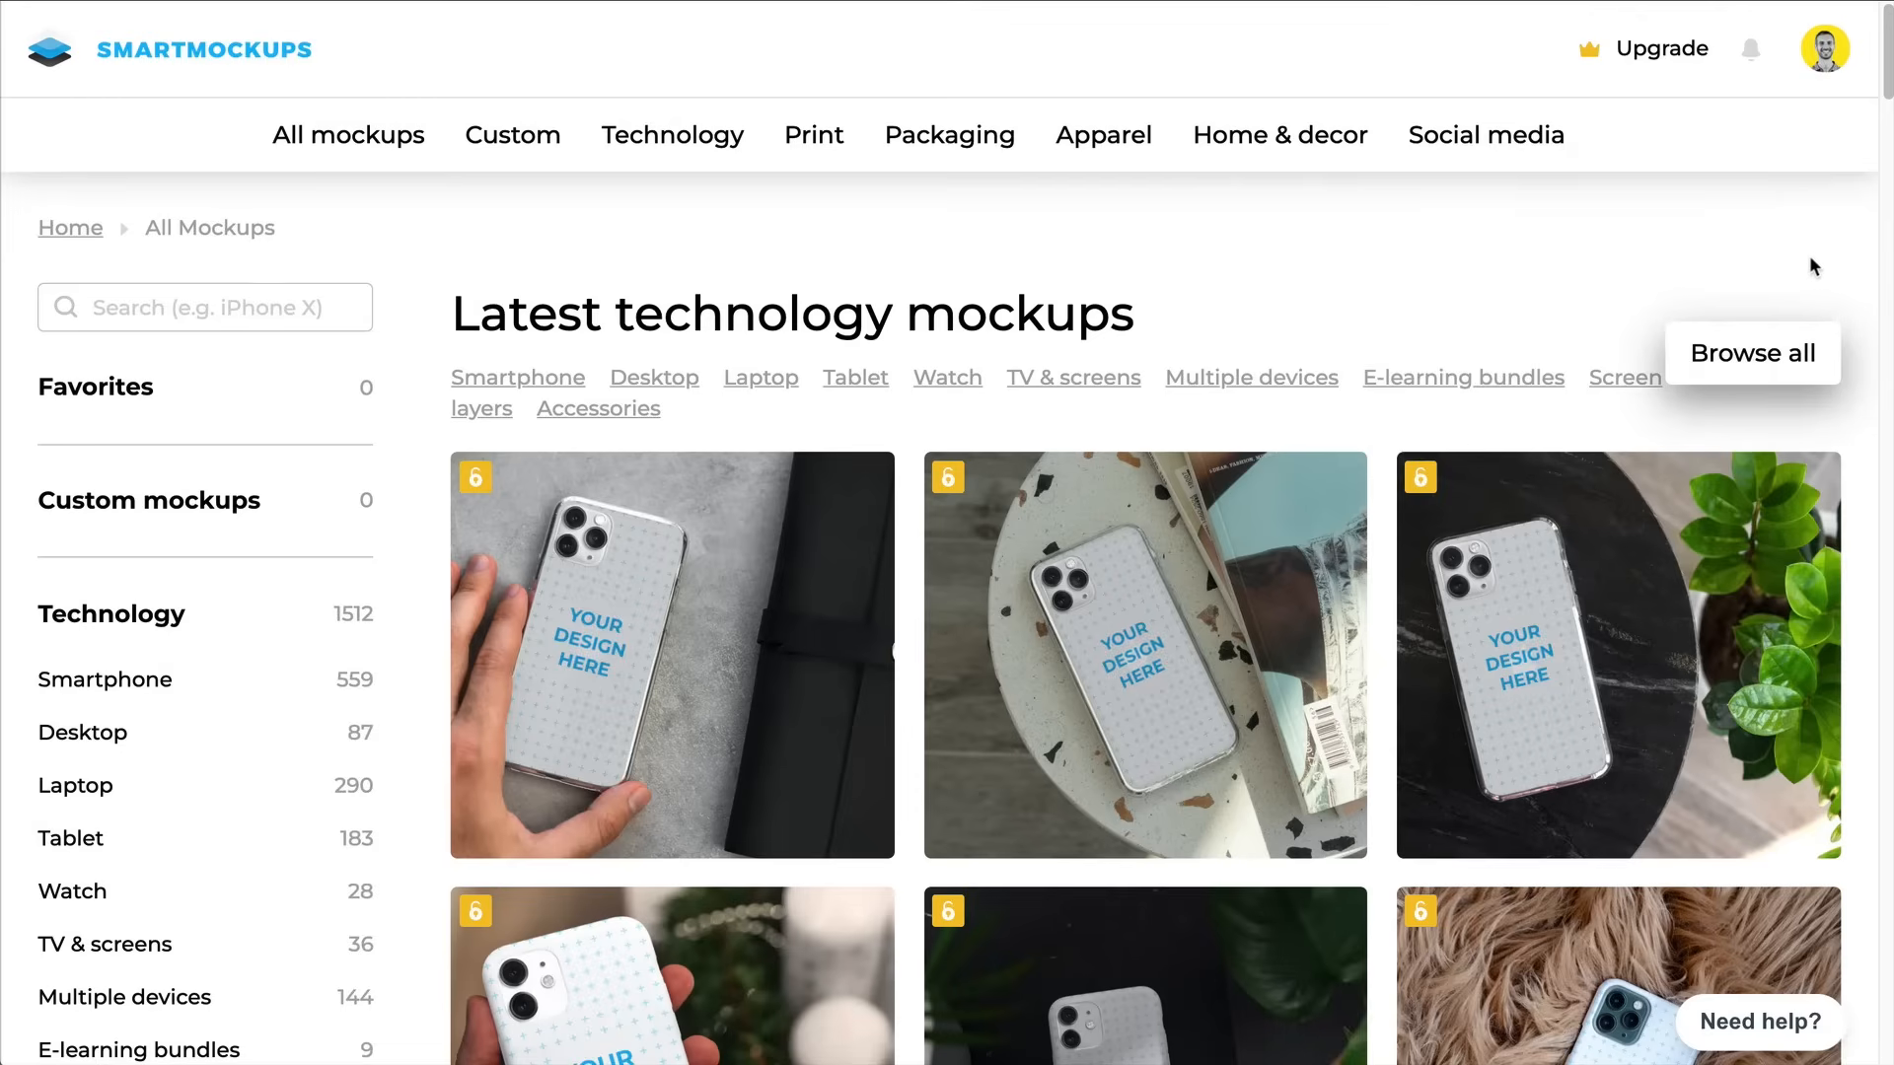
Browse the placeholder mockups down to the phone cases and print categories
scroll(down, 3)
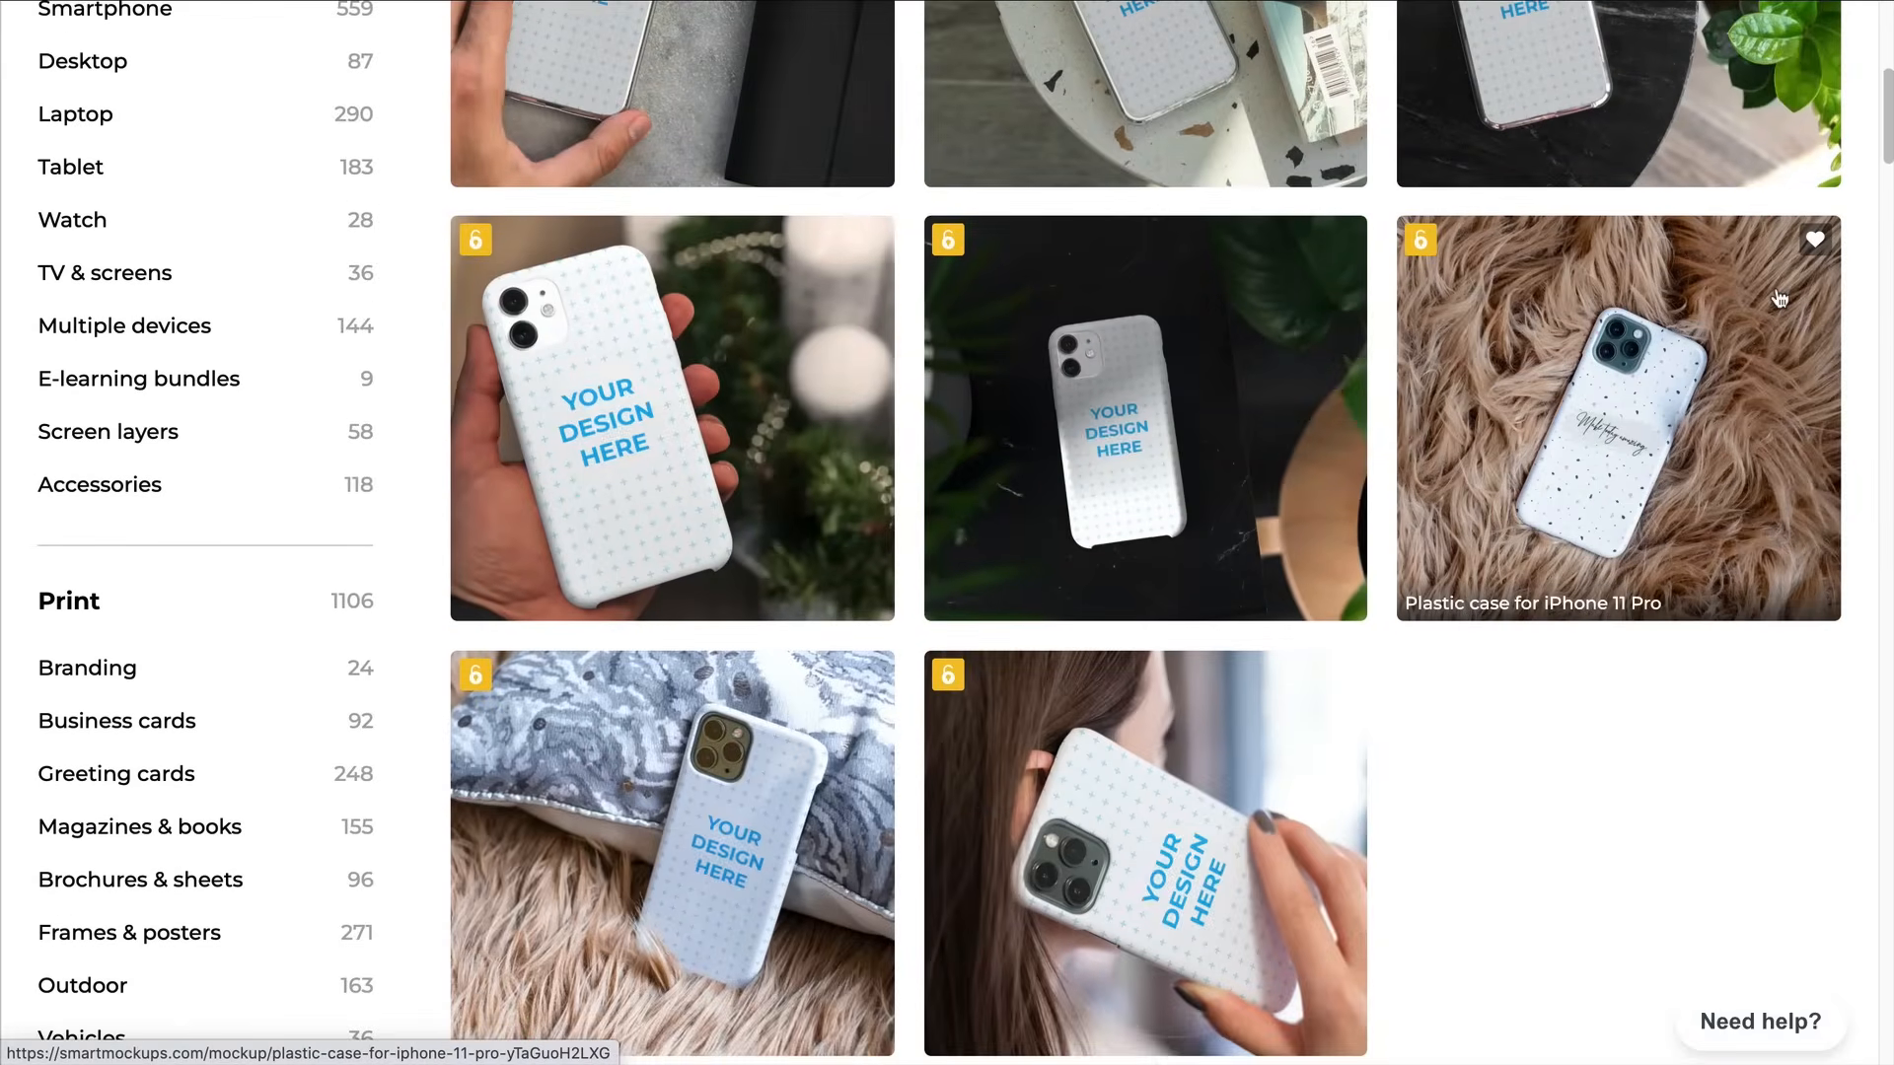
scroll(down, 3)
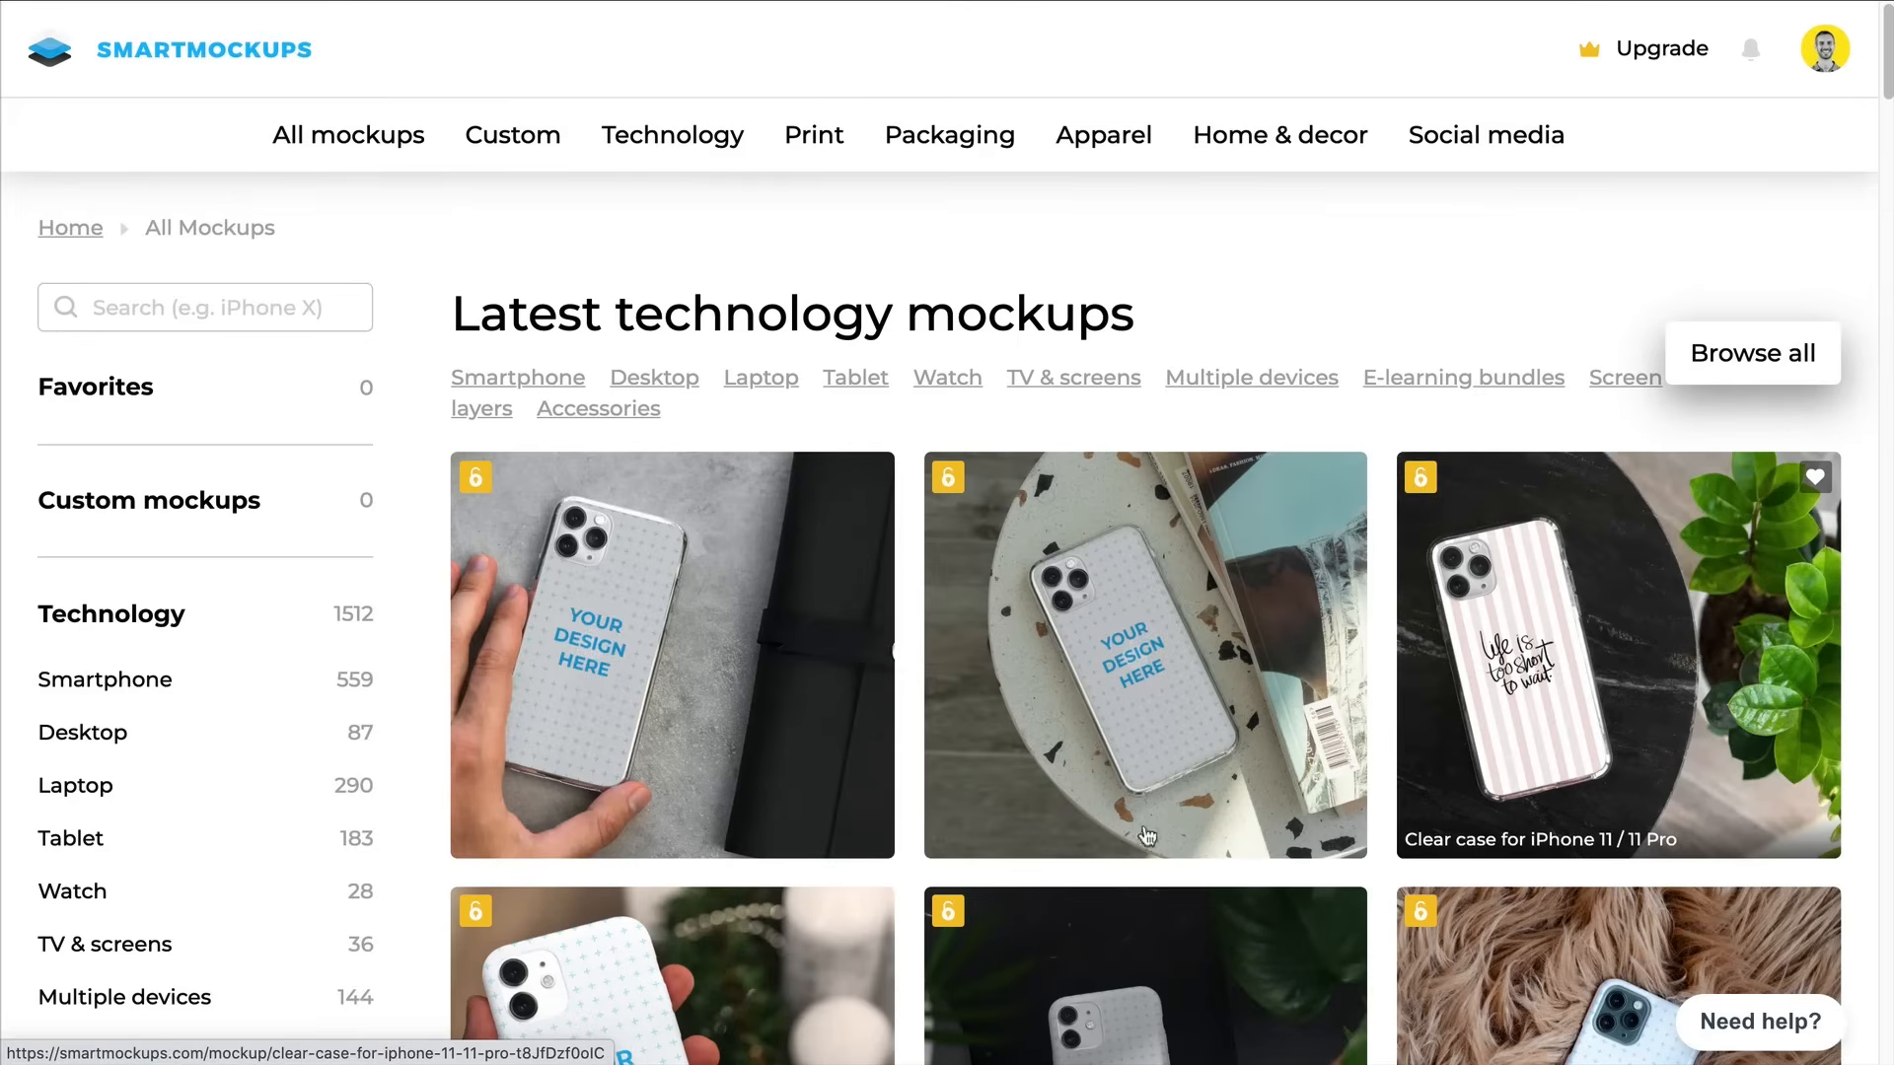
scroll(down, 3)
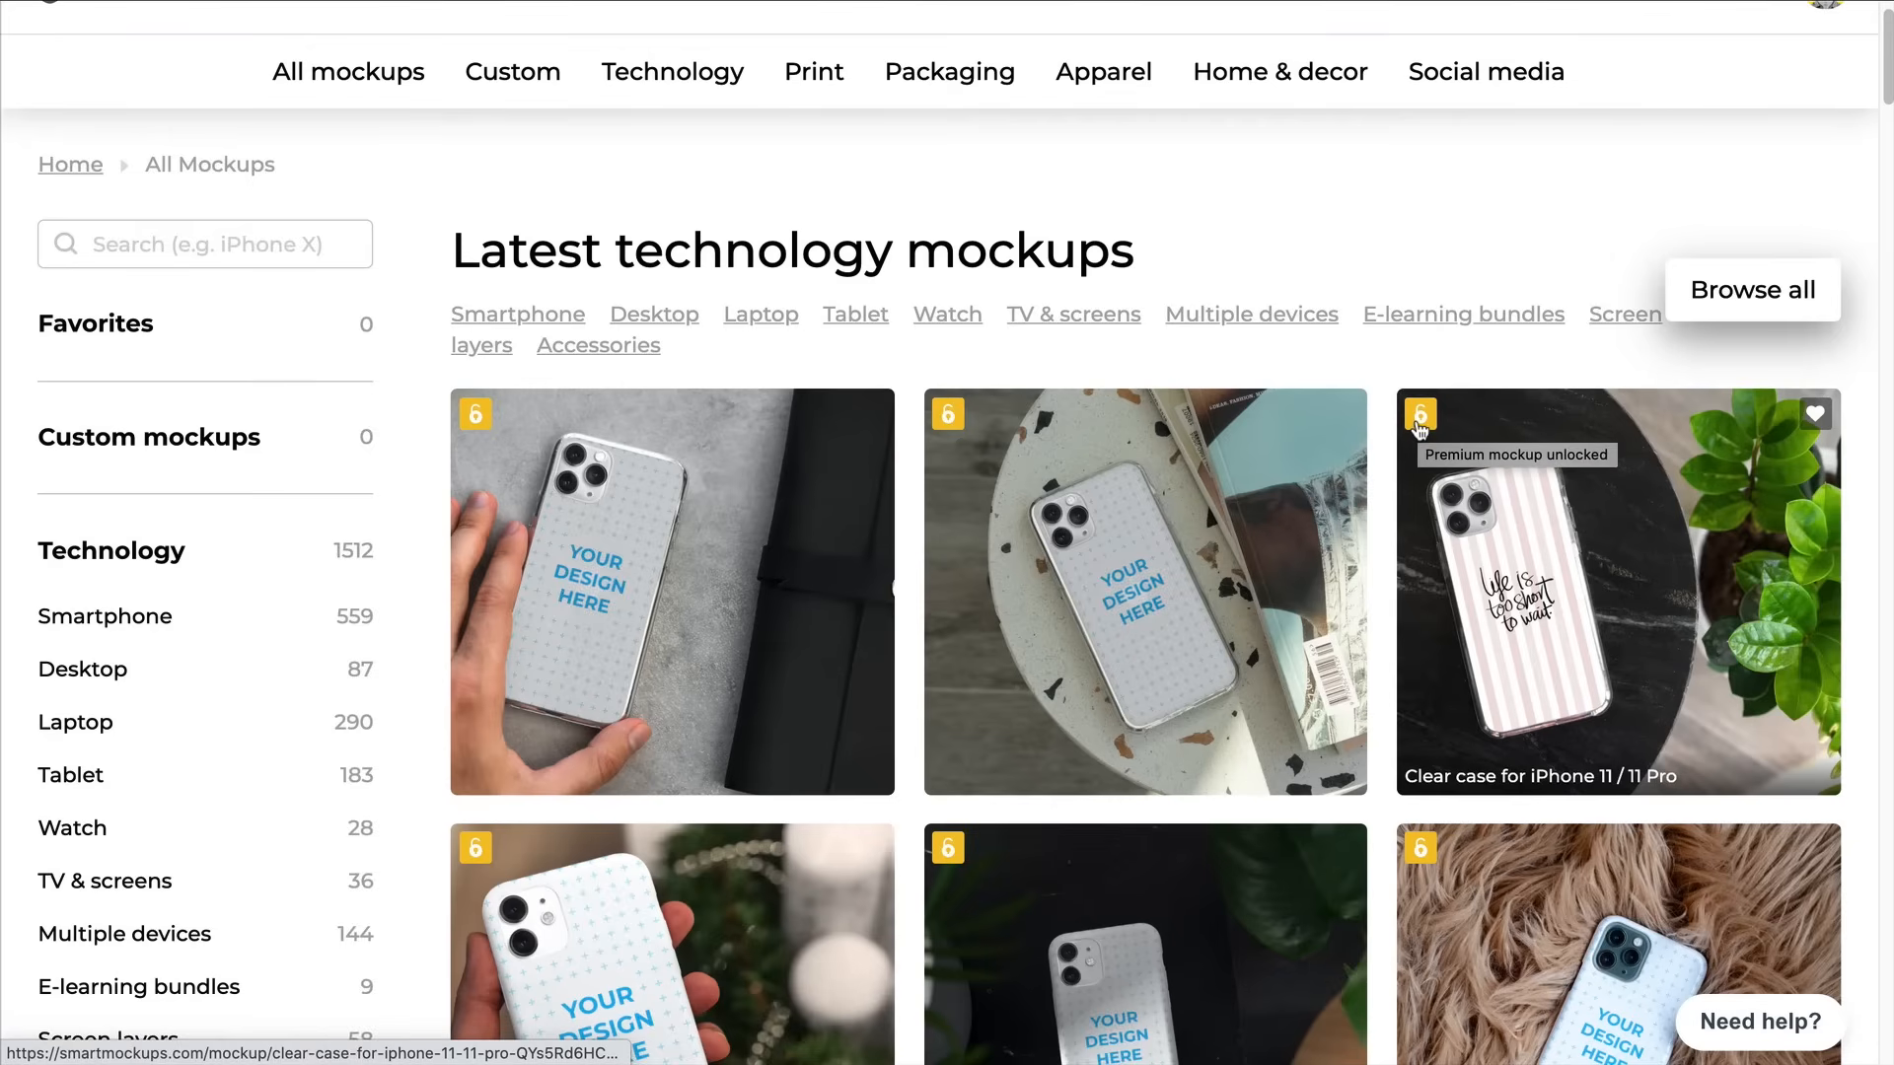
scroll(down, 3)
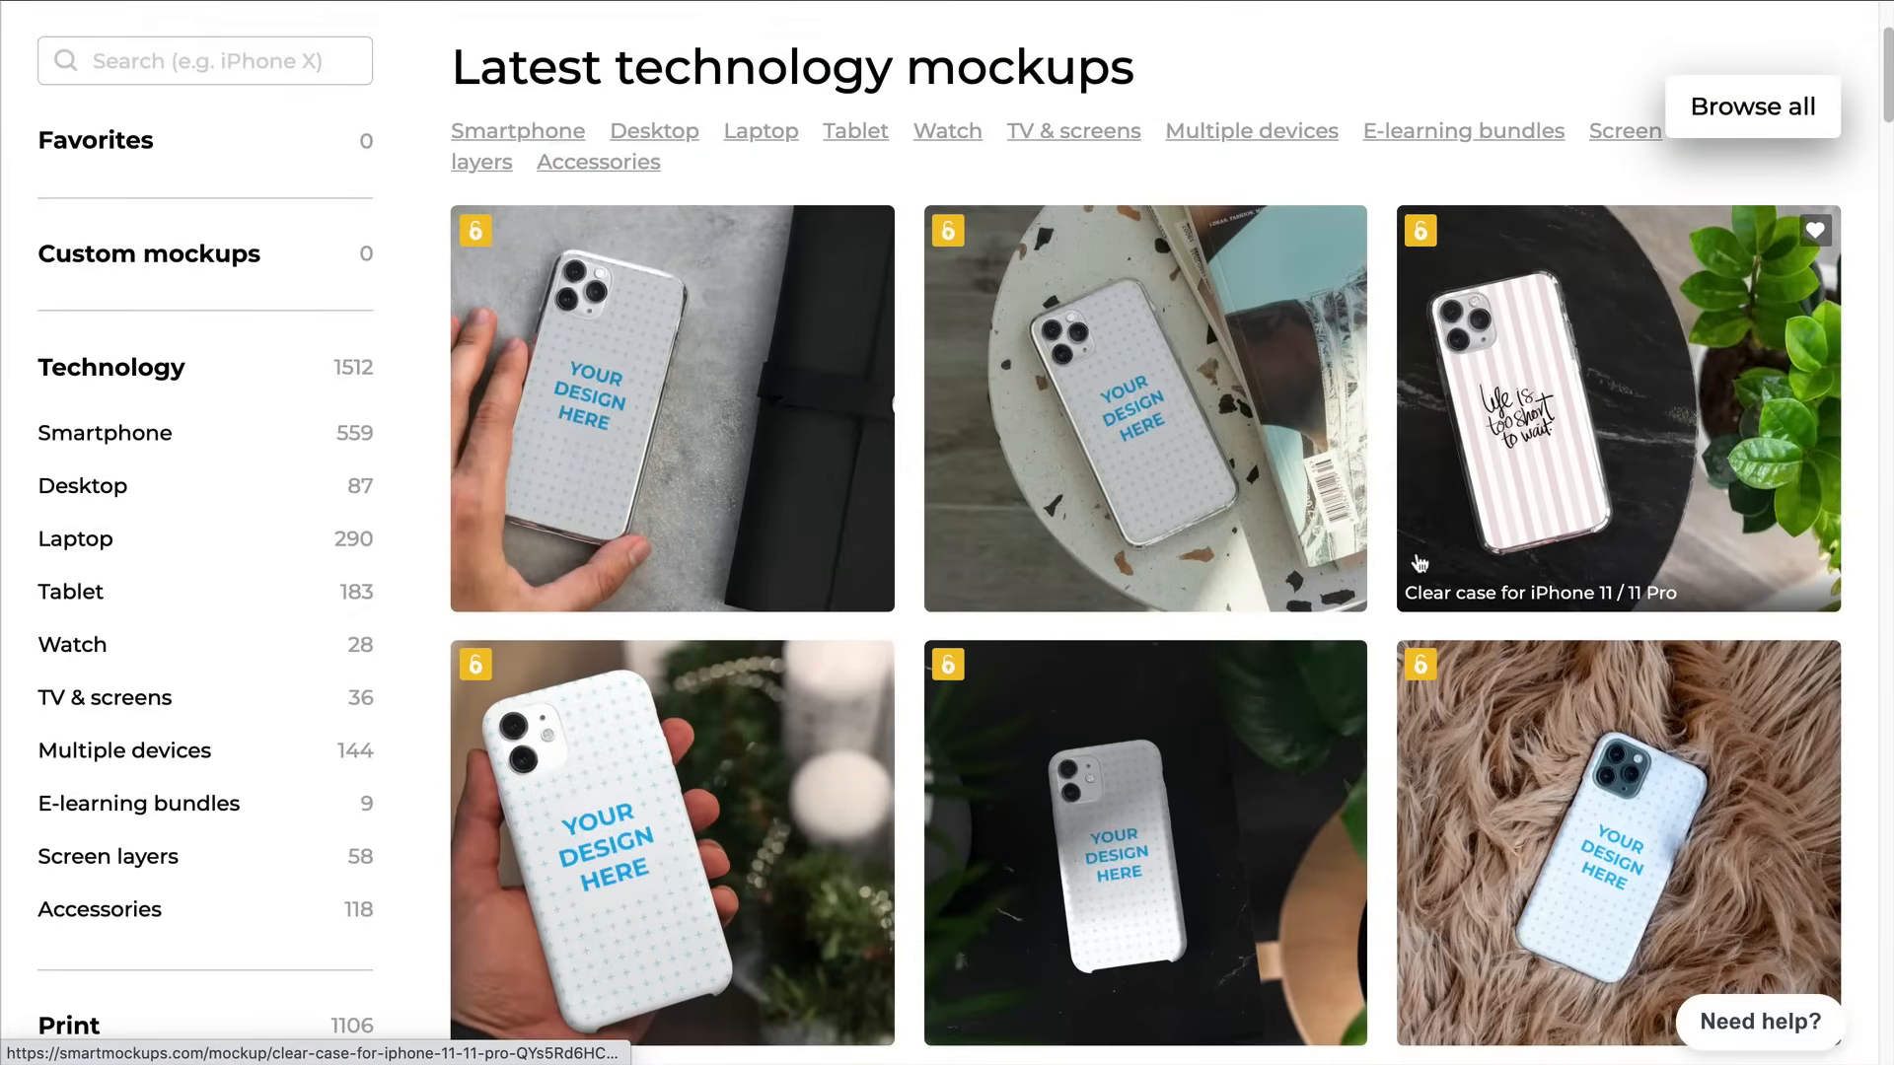
scroll(down, 3)
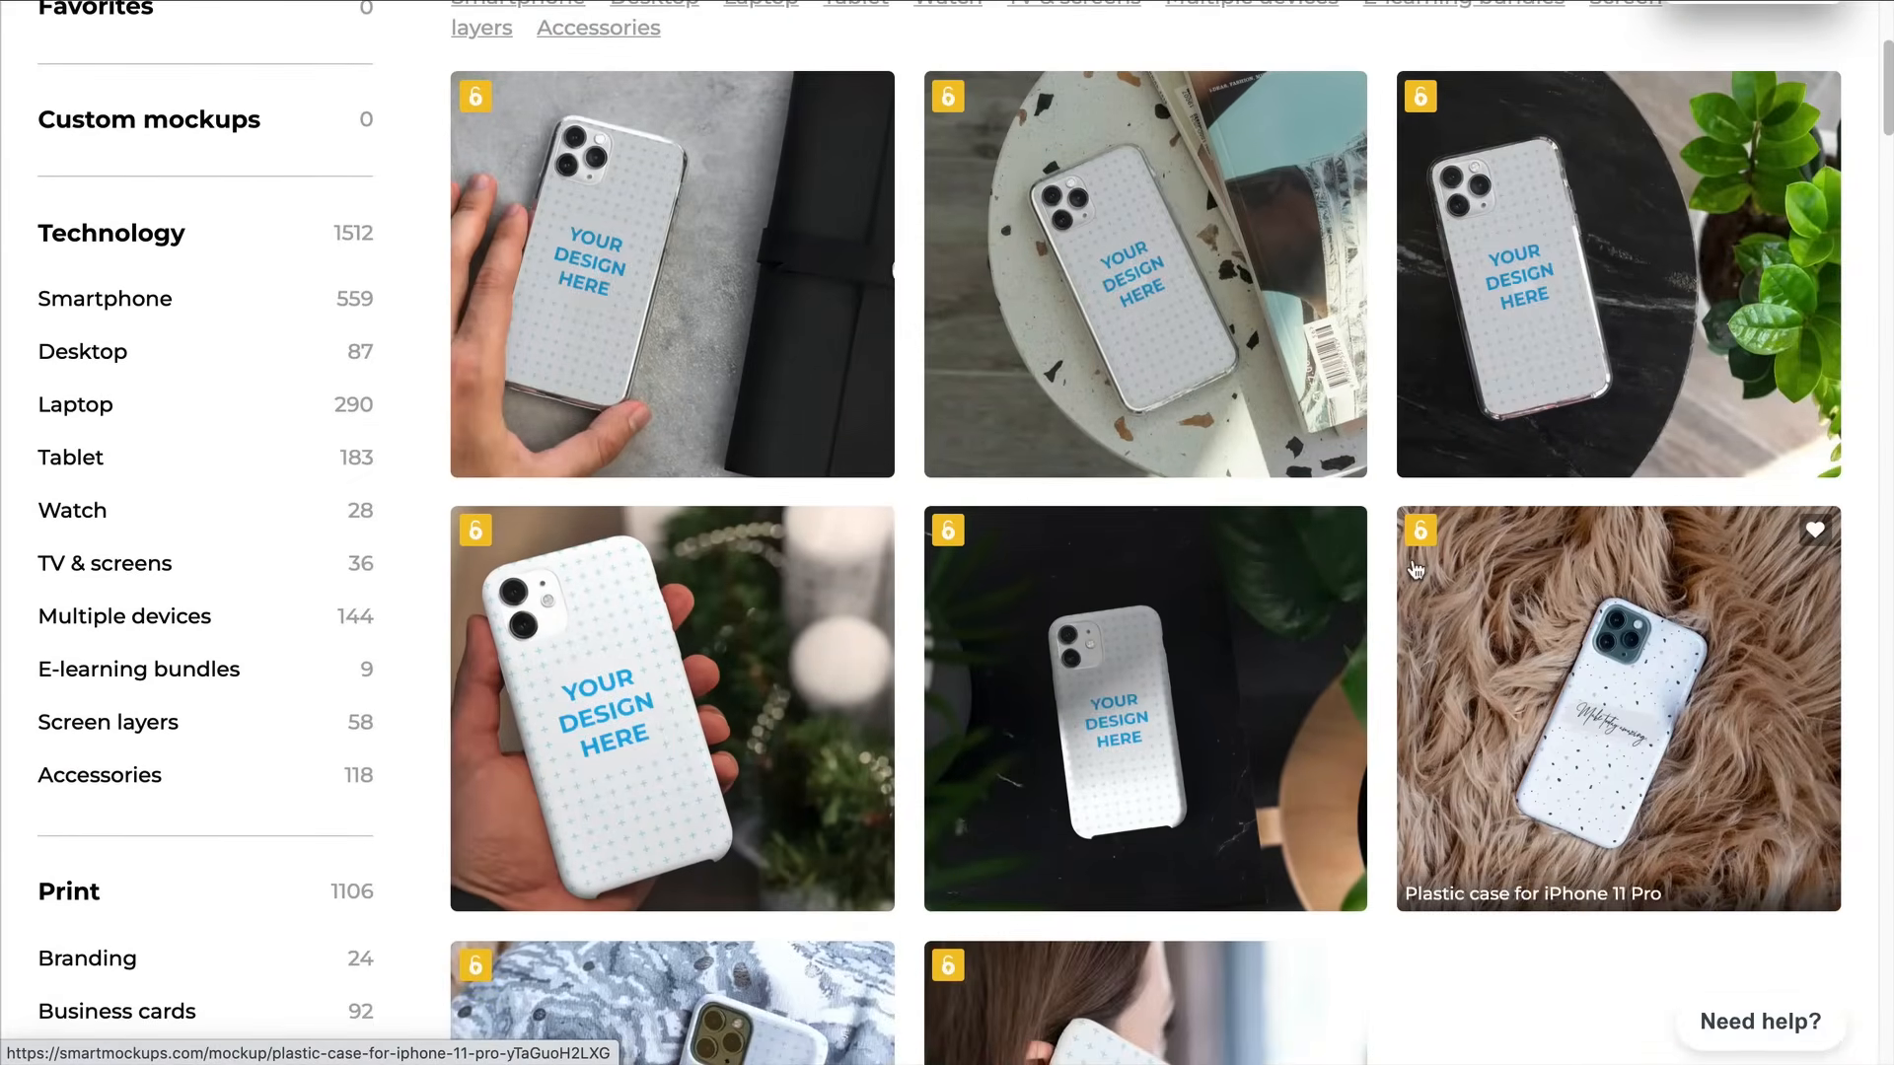
scroll(down, 3)
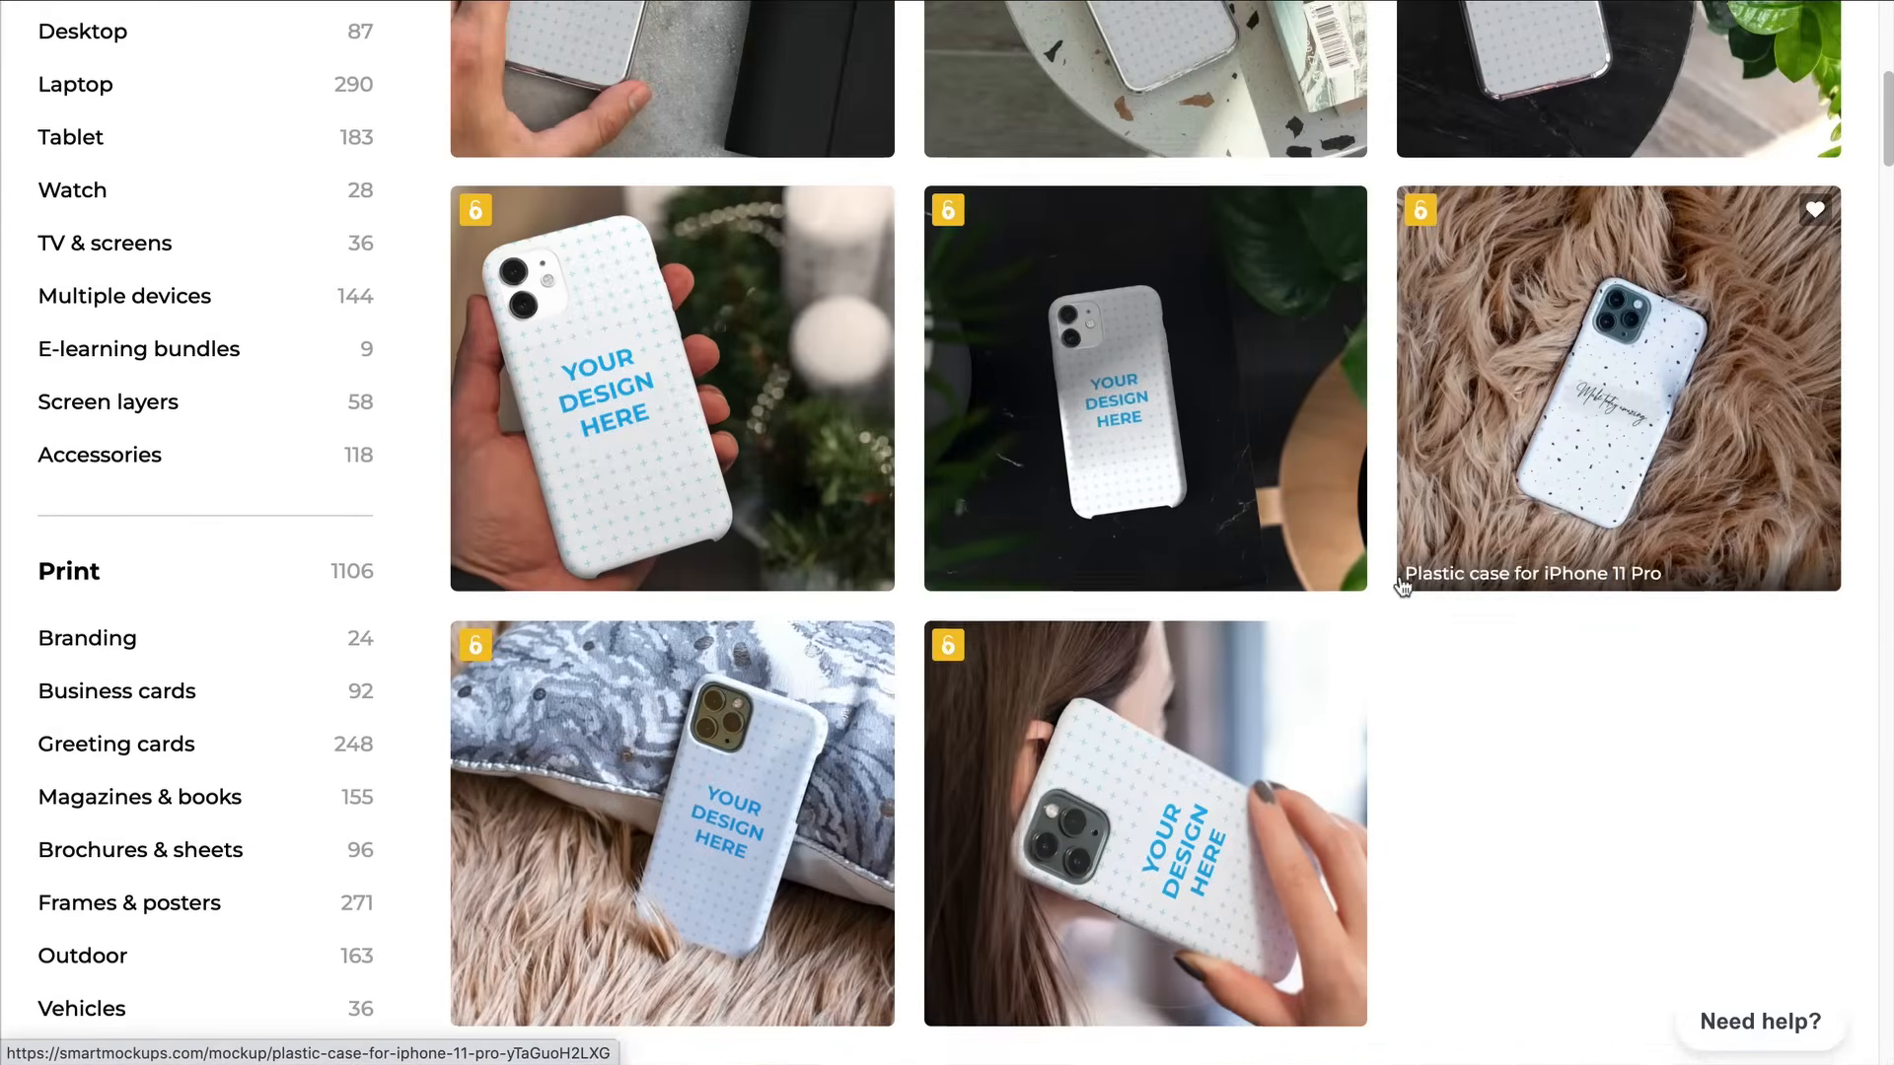
scroll(down, 3)
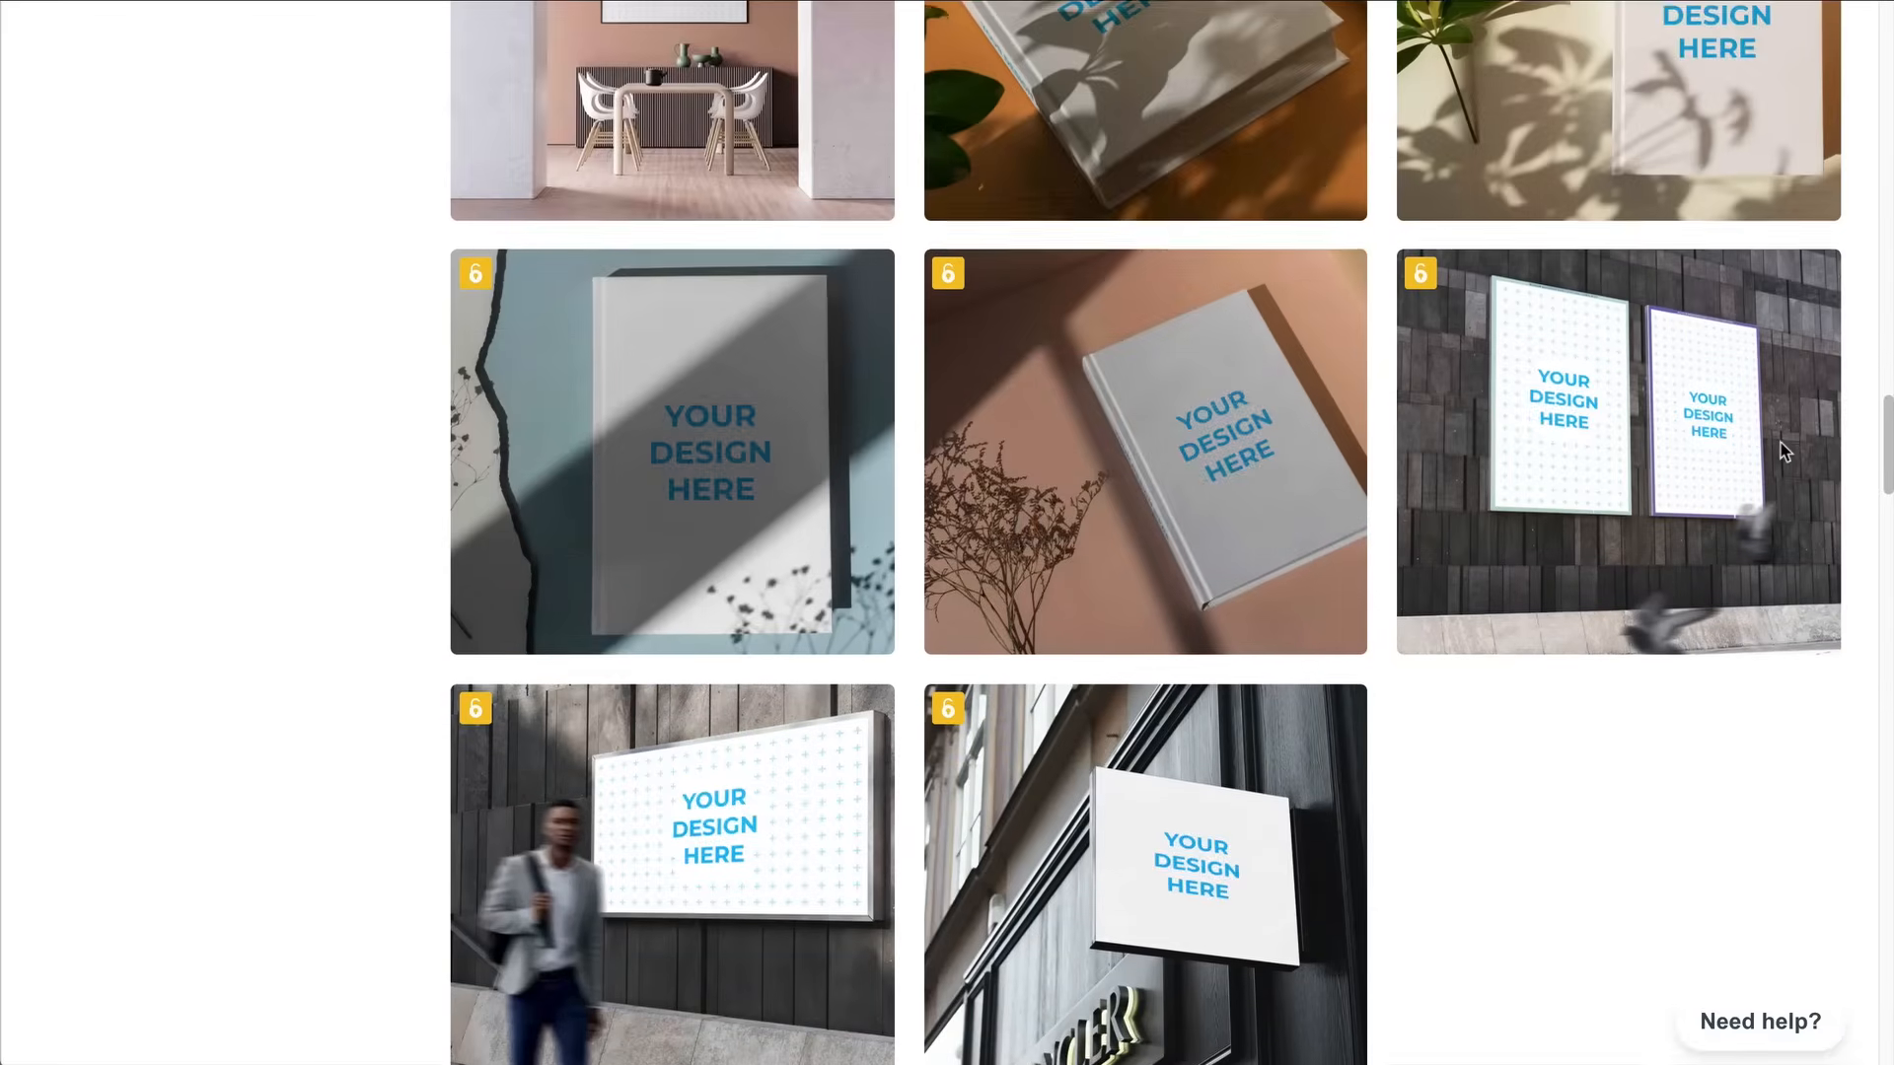
scroll(down, 3)
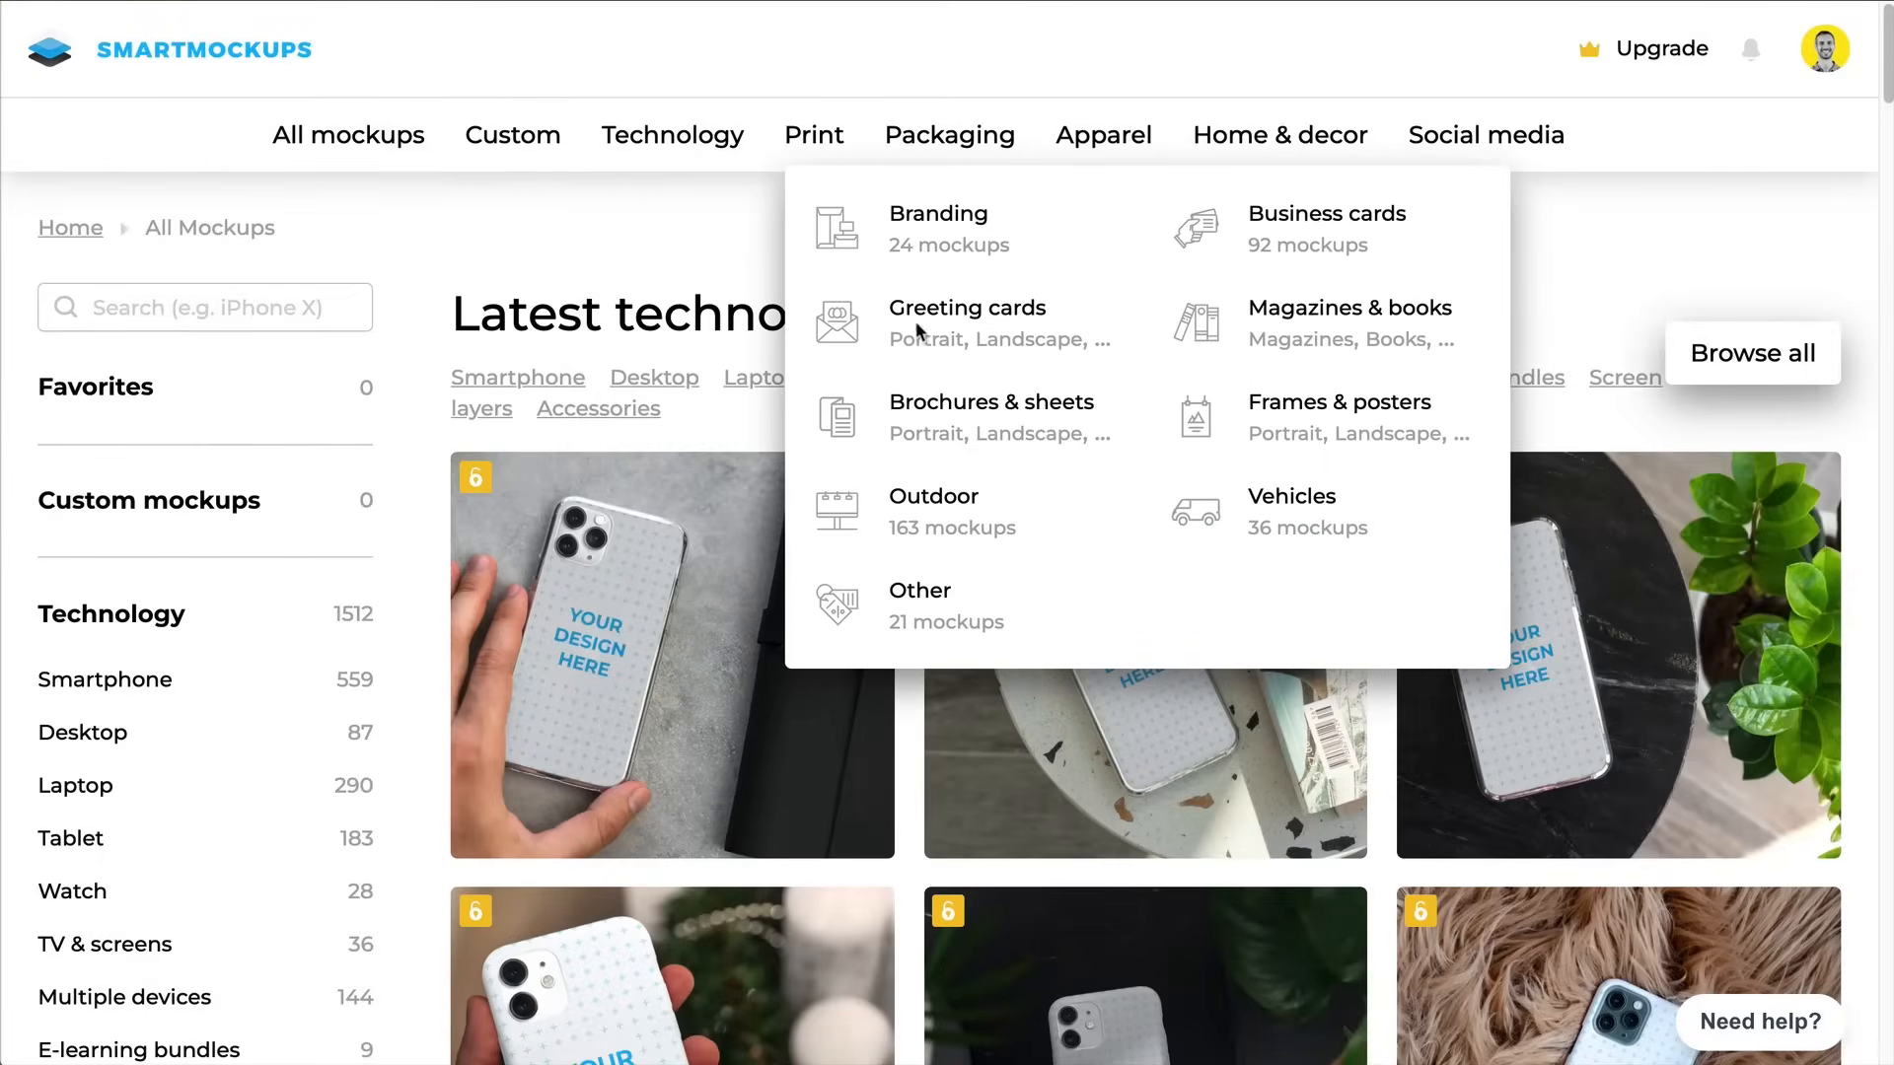
Open the Outdoor print category and the 'Portrait advertisement on the wall' mockup
click(932, 496)
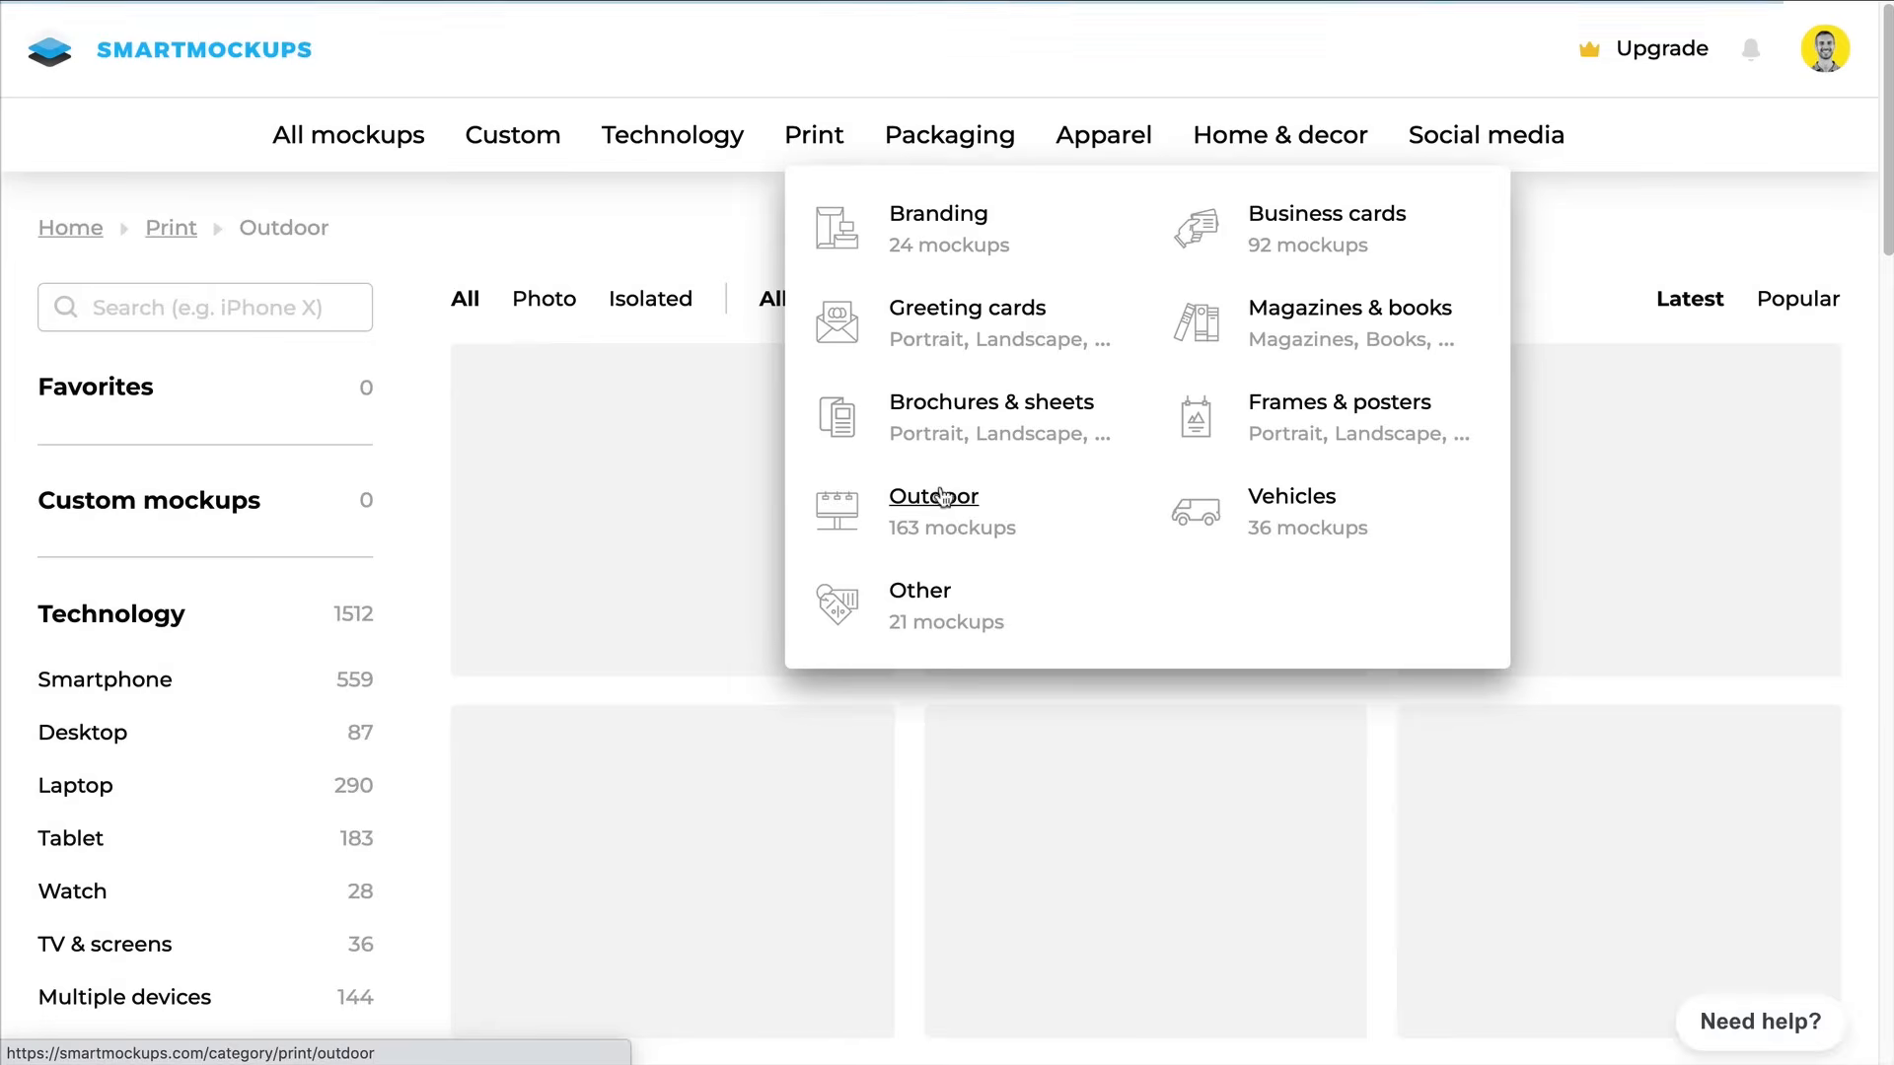
click(932, 495)
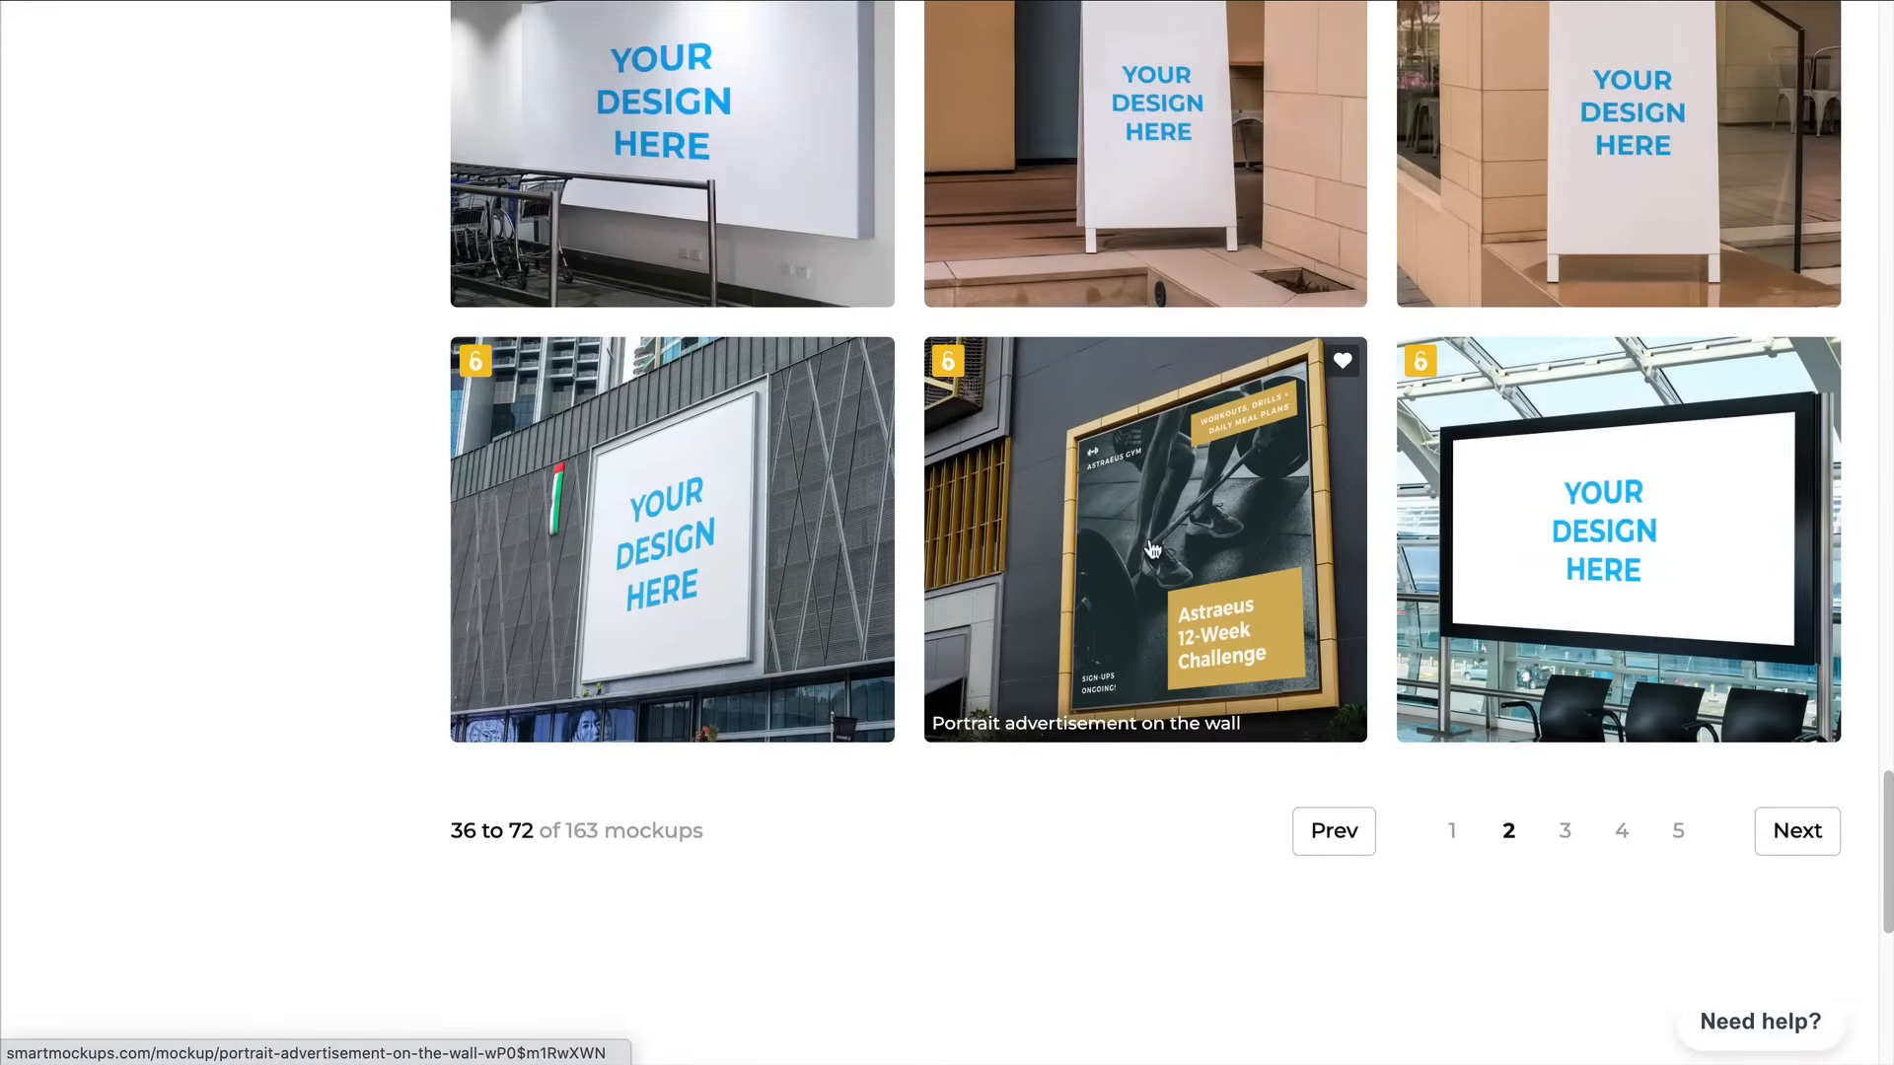
mouse_move(990, 544)
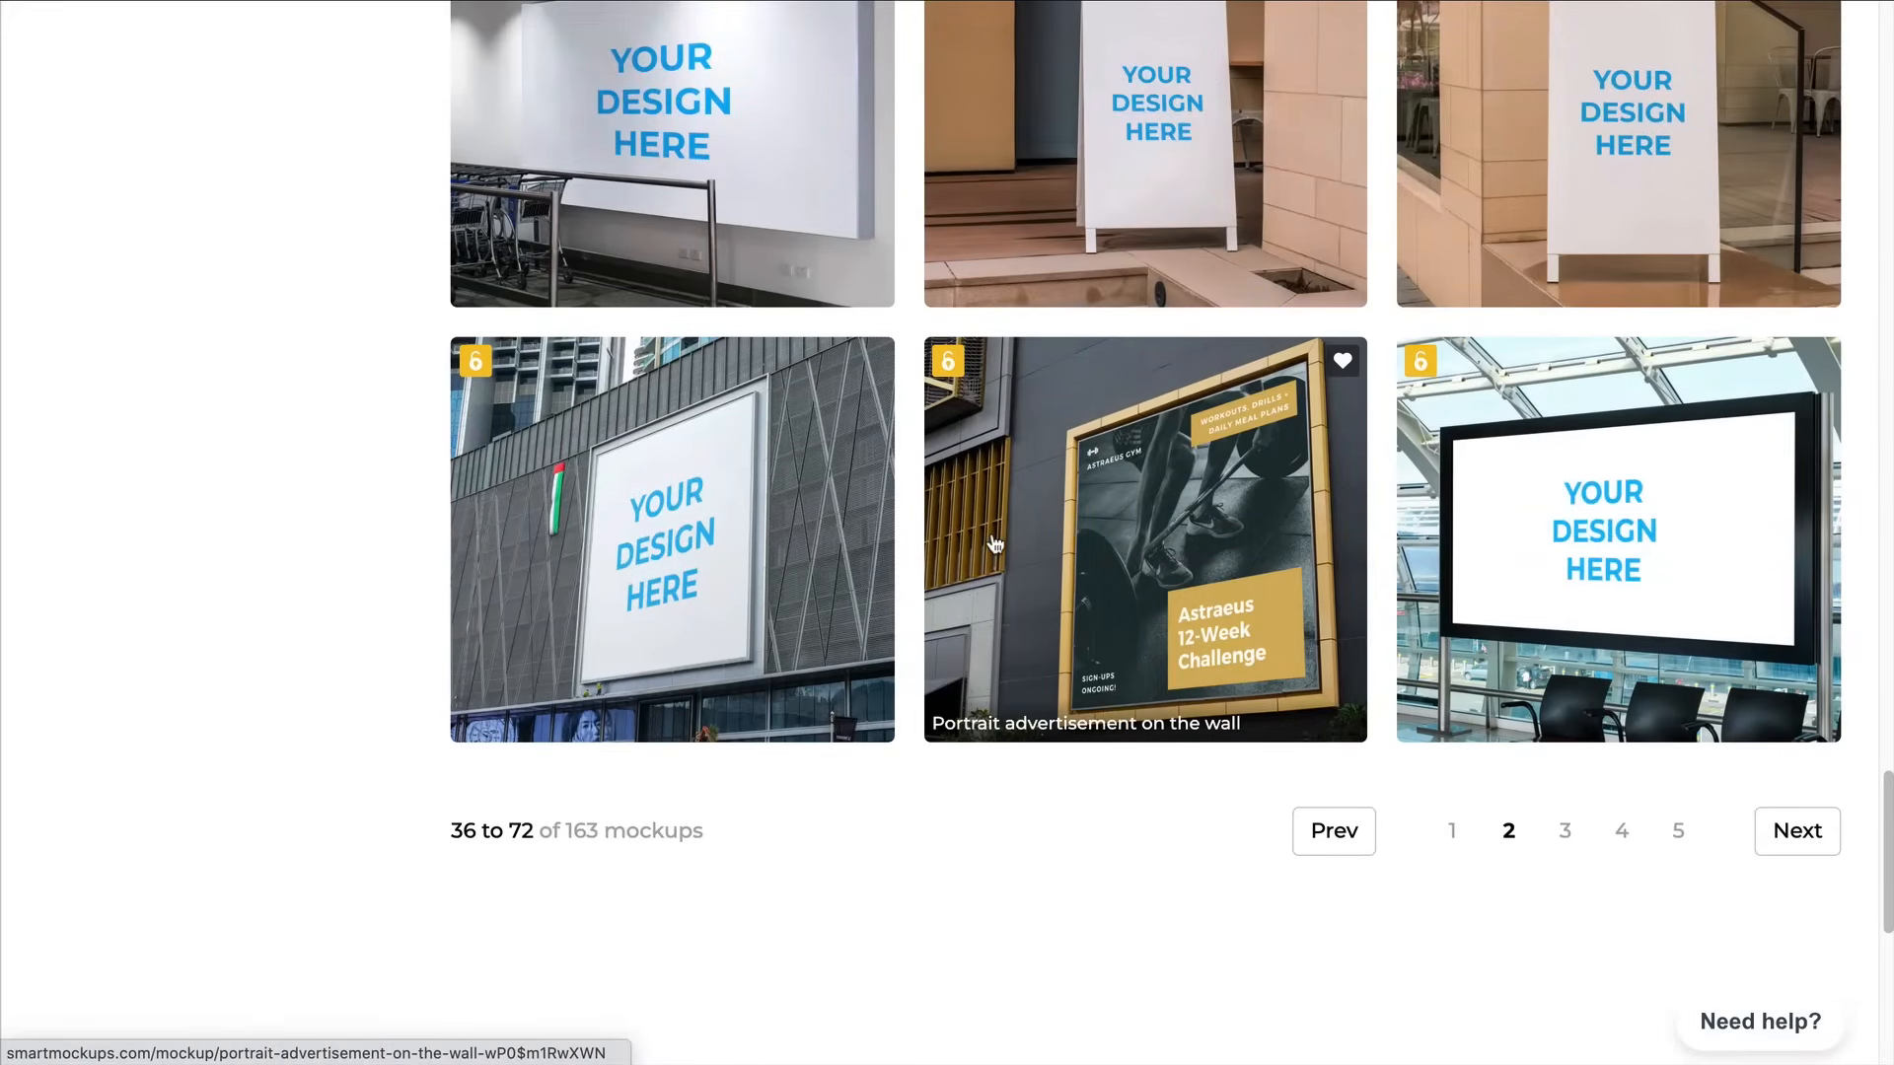
click(1142, 538)
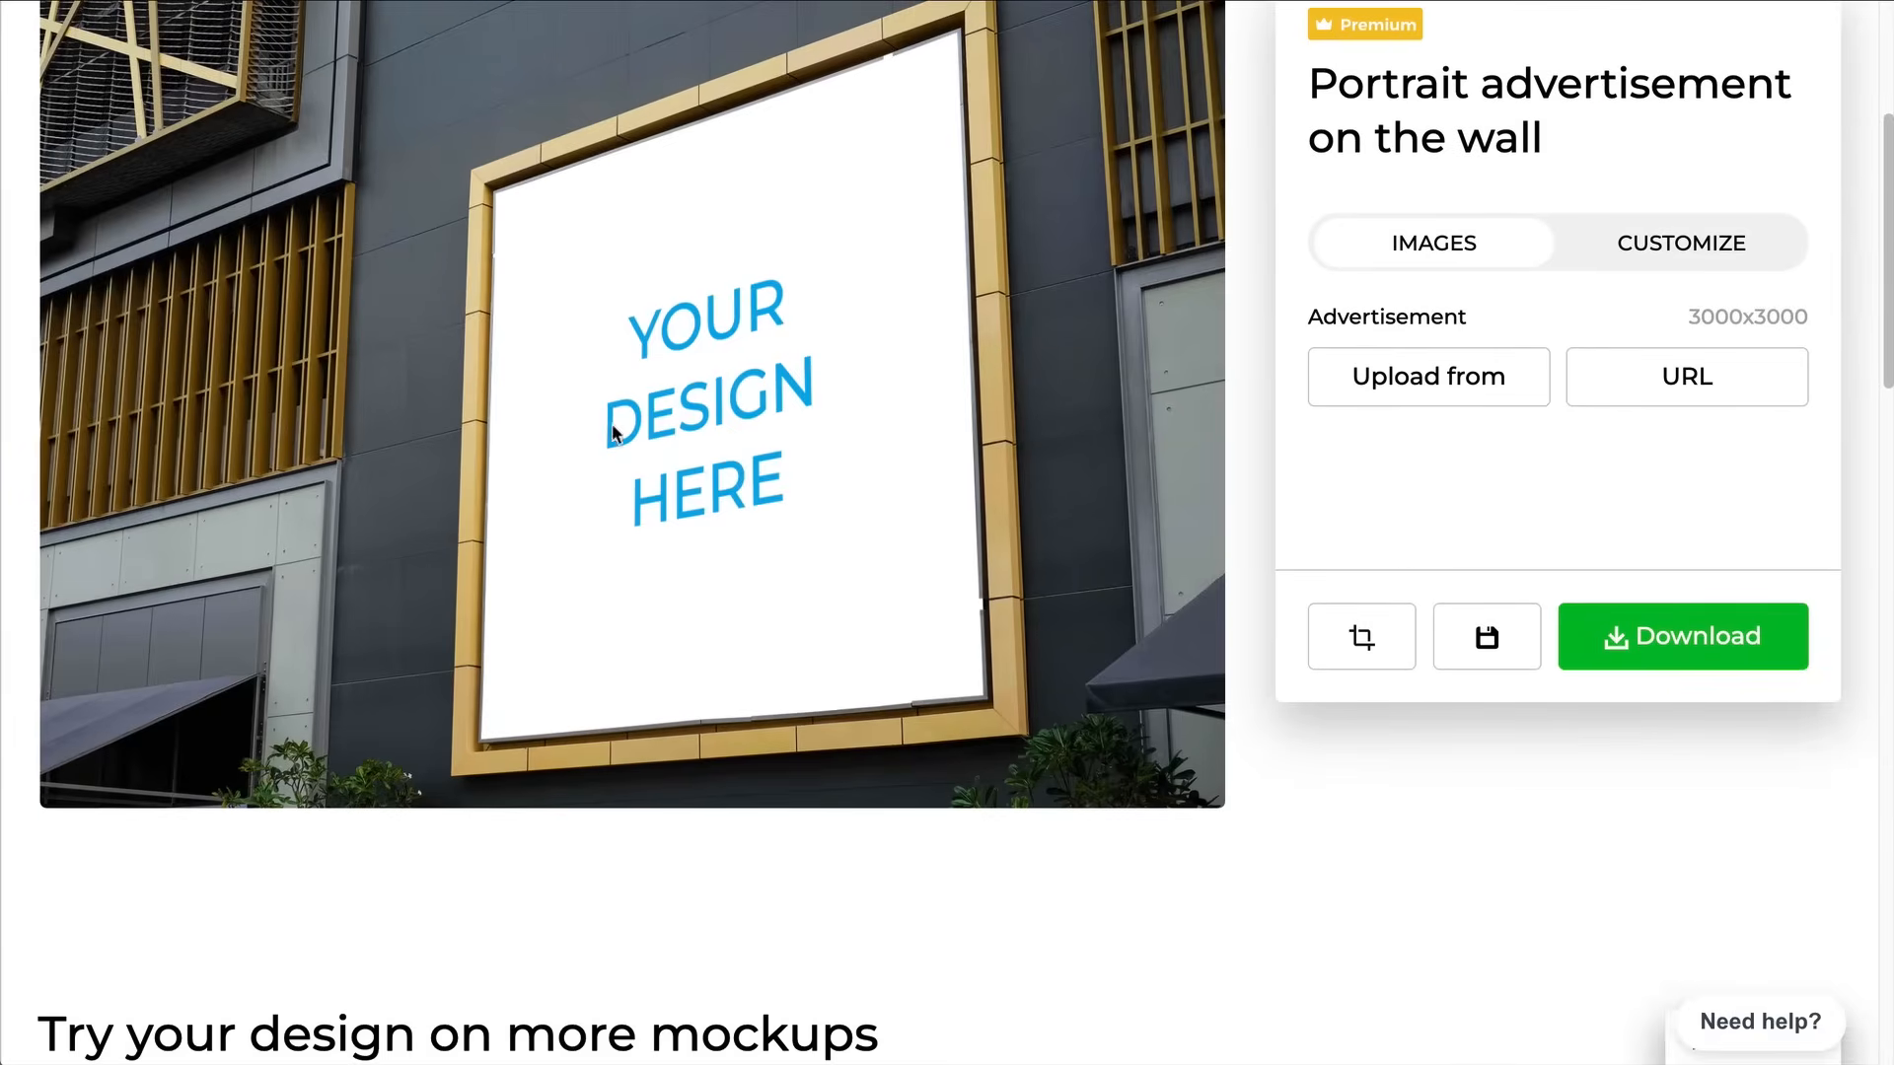
mouse_move(746, 520)
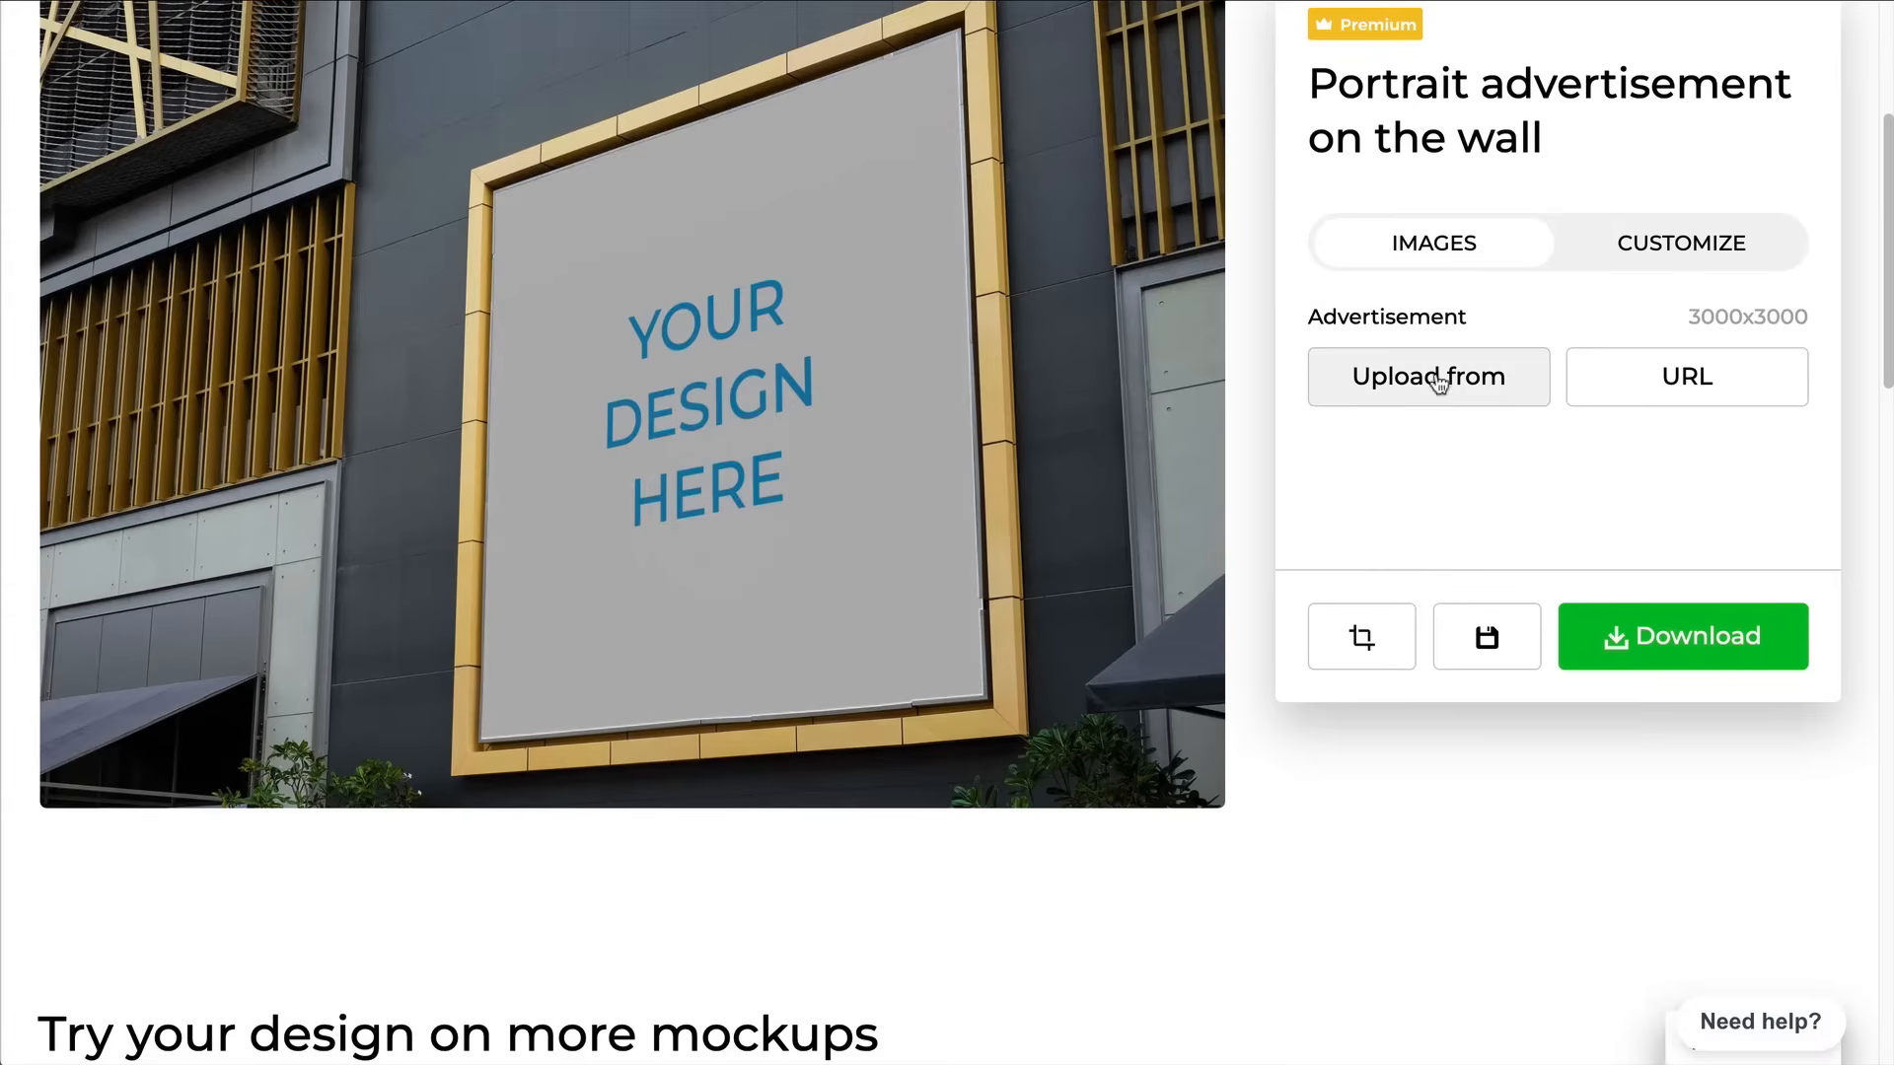
mouse_move(1456, 399)
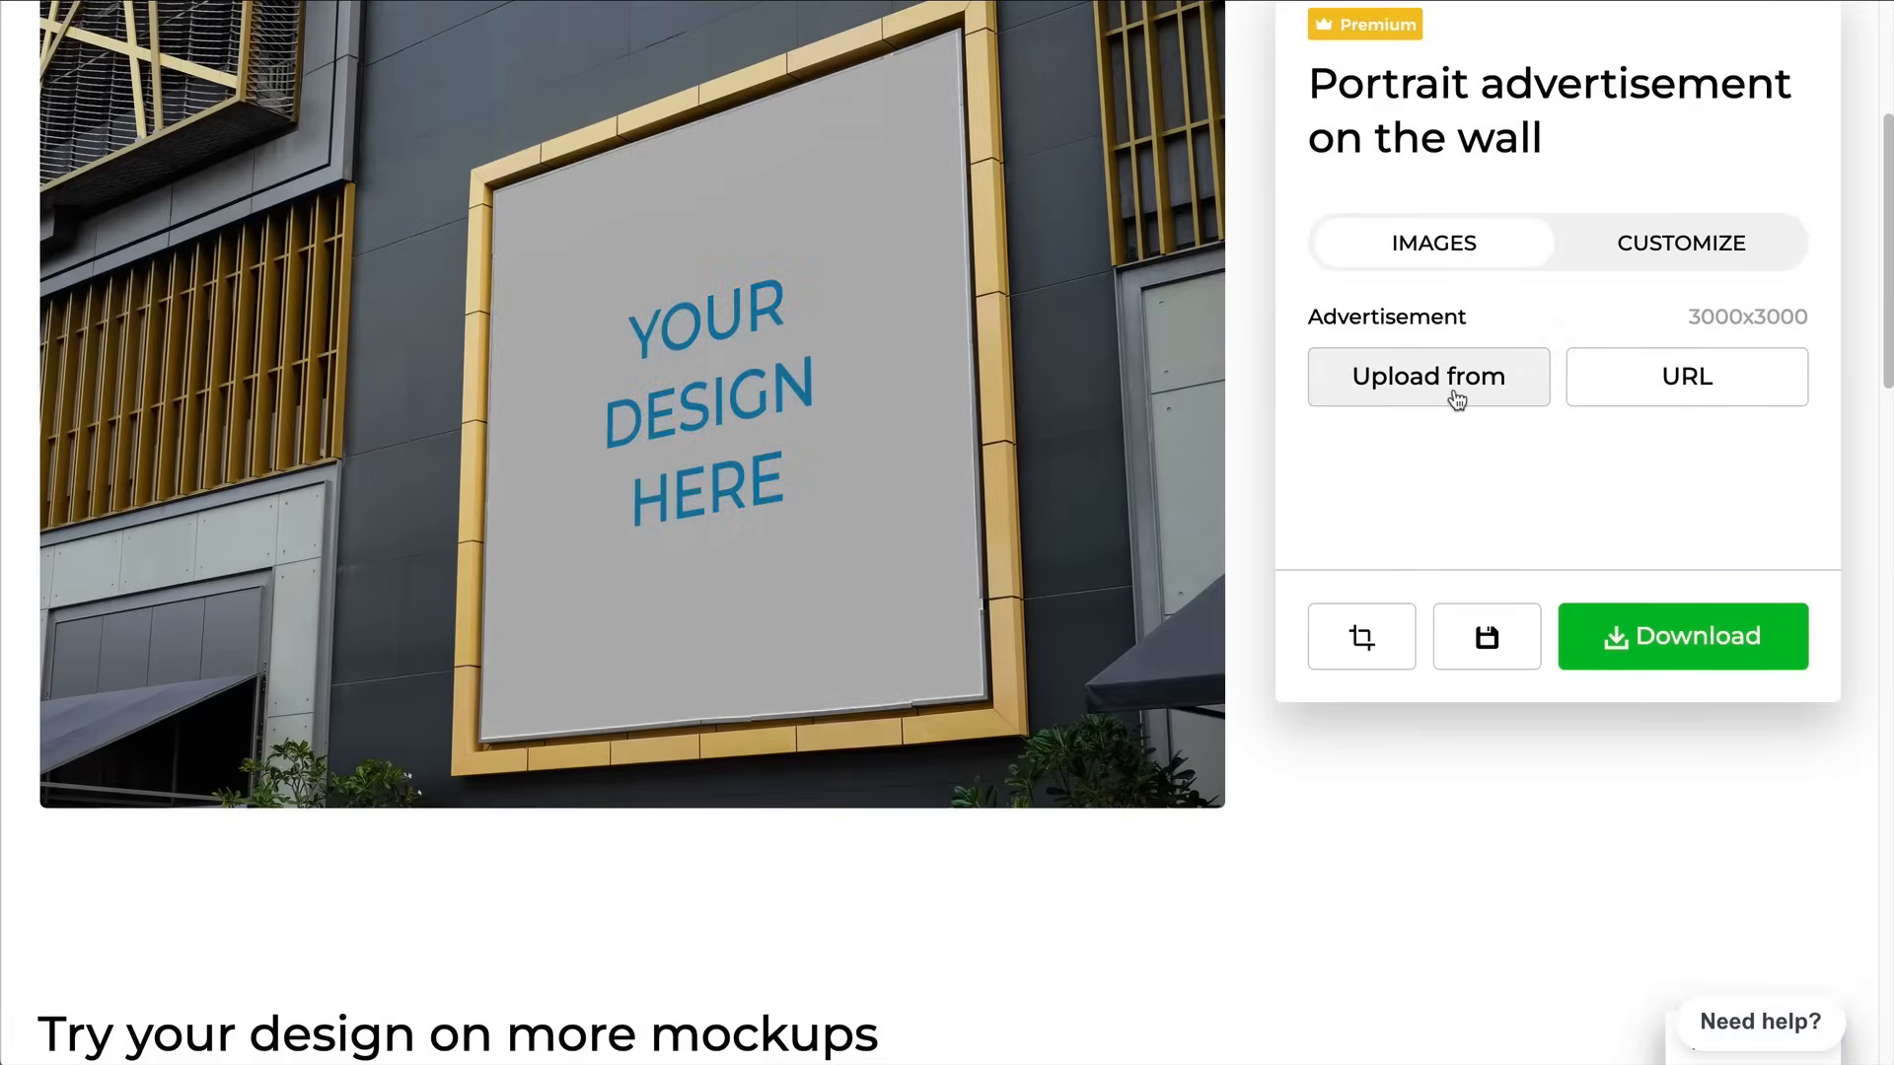
Place the Harley's Hotdogs design from Canva on the wall billboard and download it
click(1428, 376)
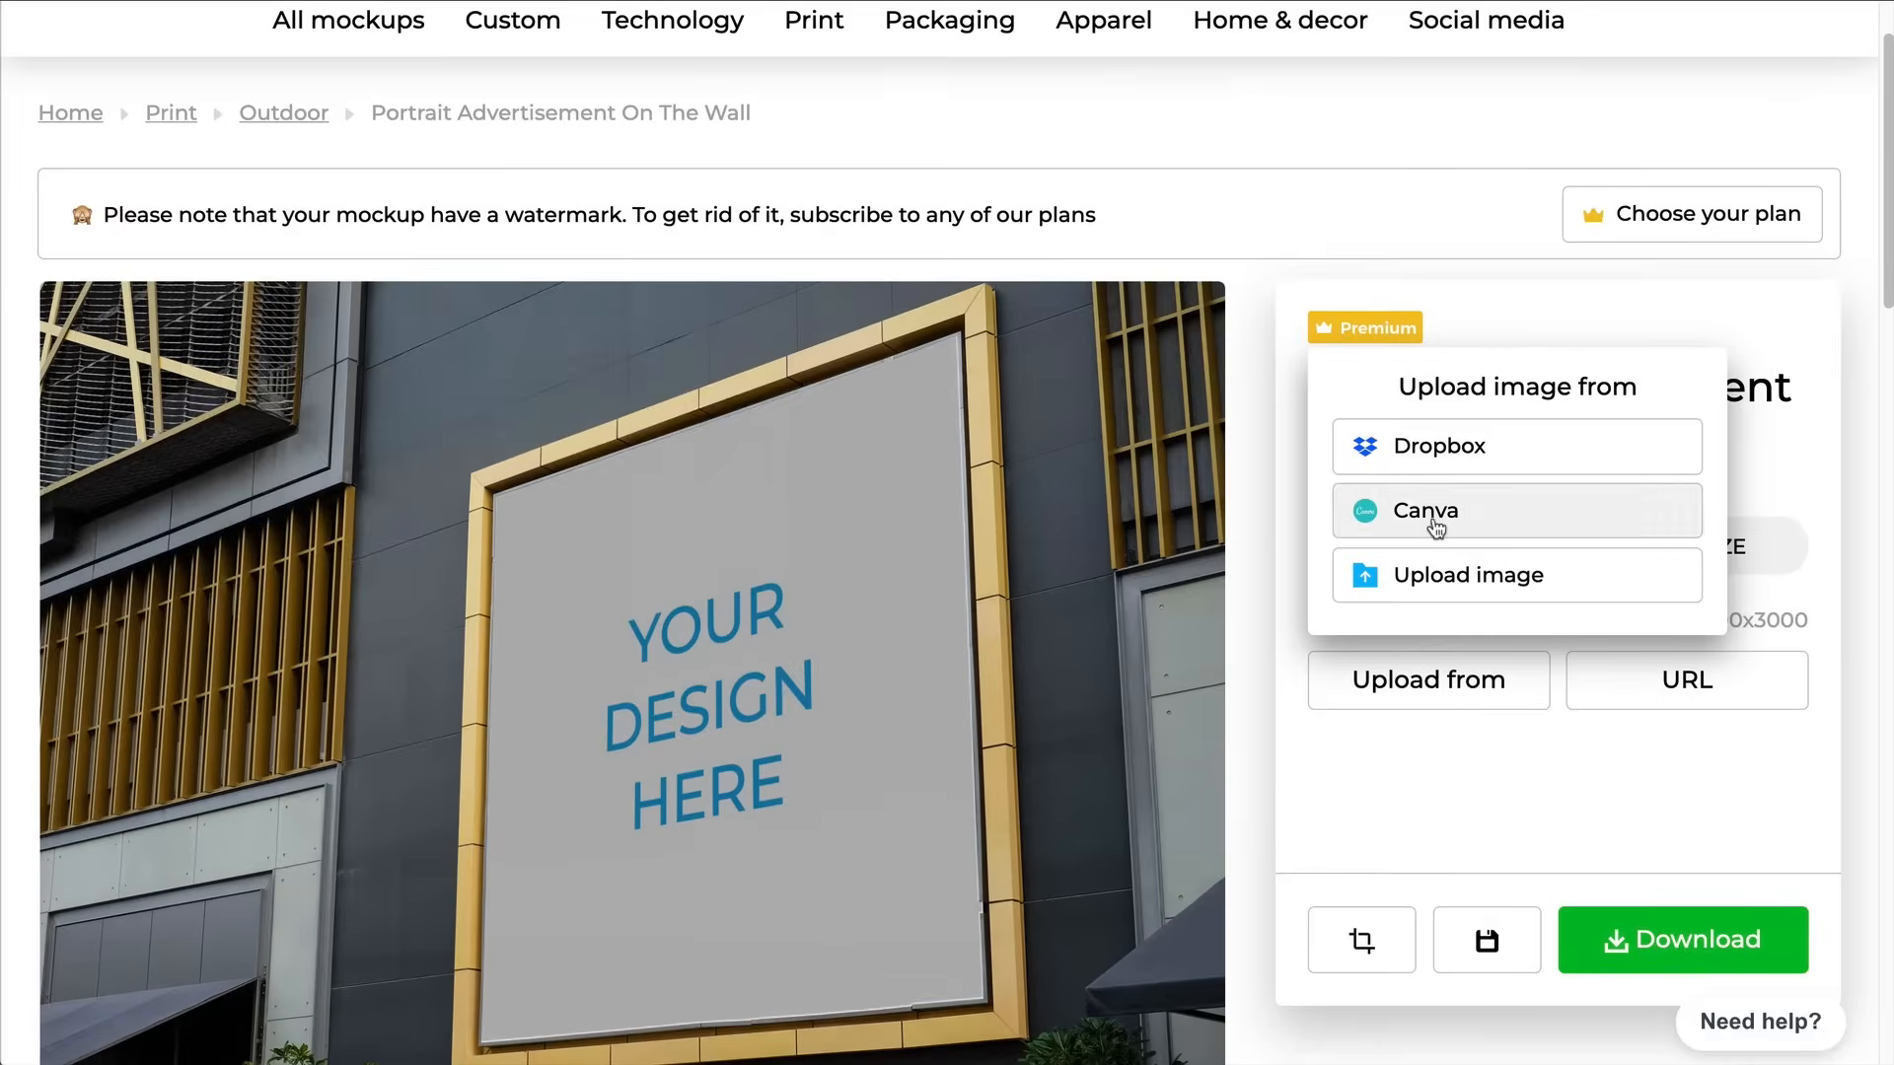
click(1426, 510)
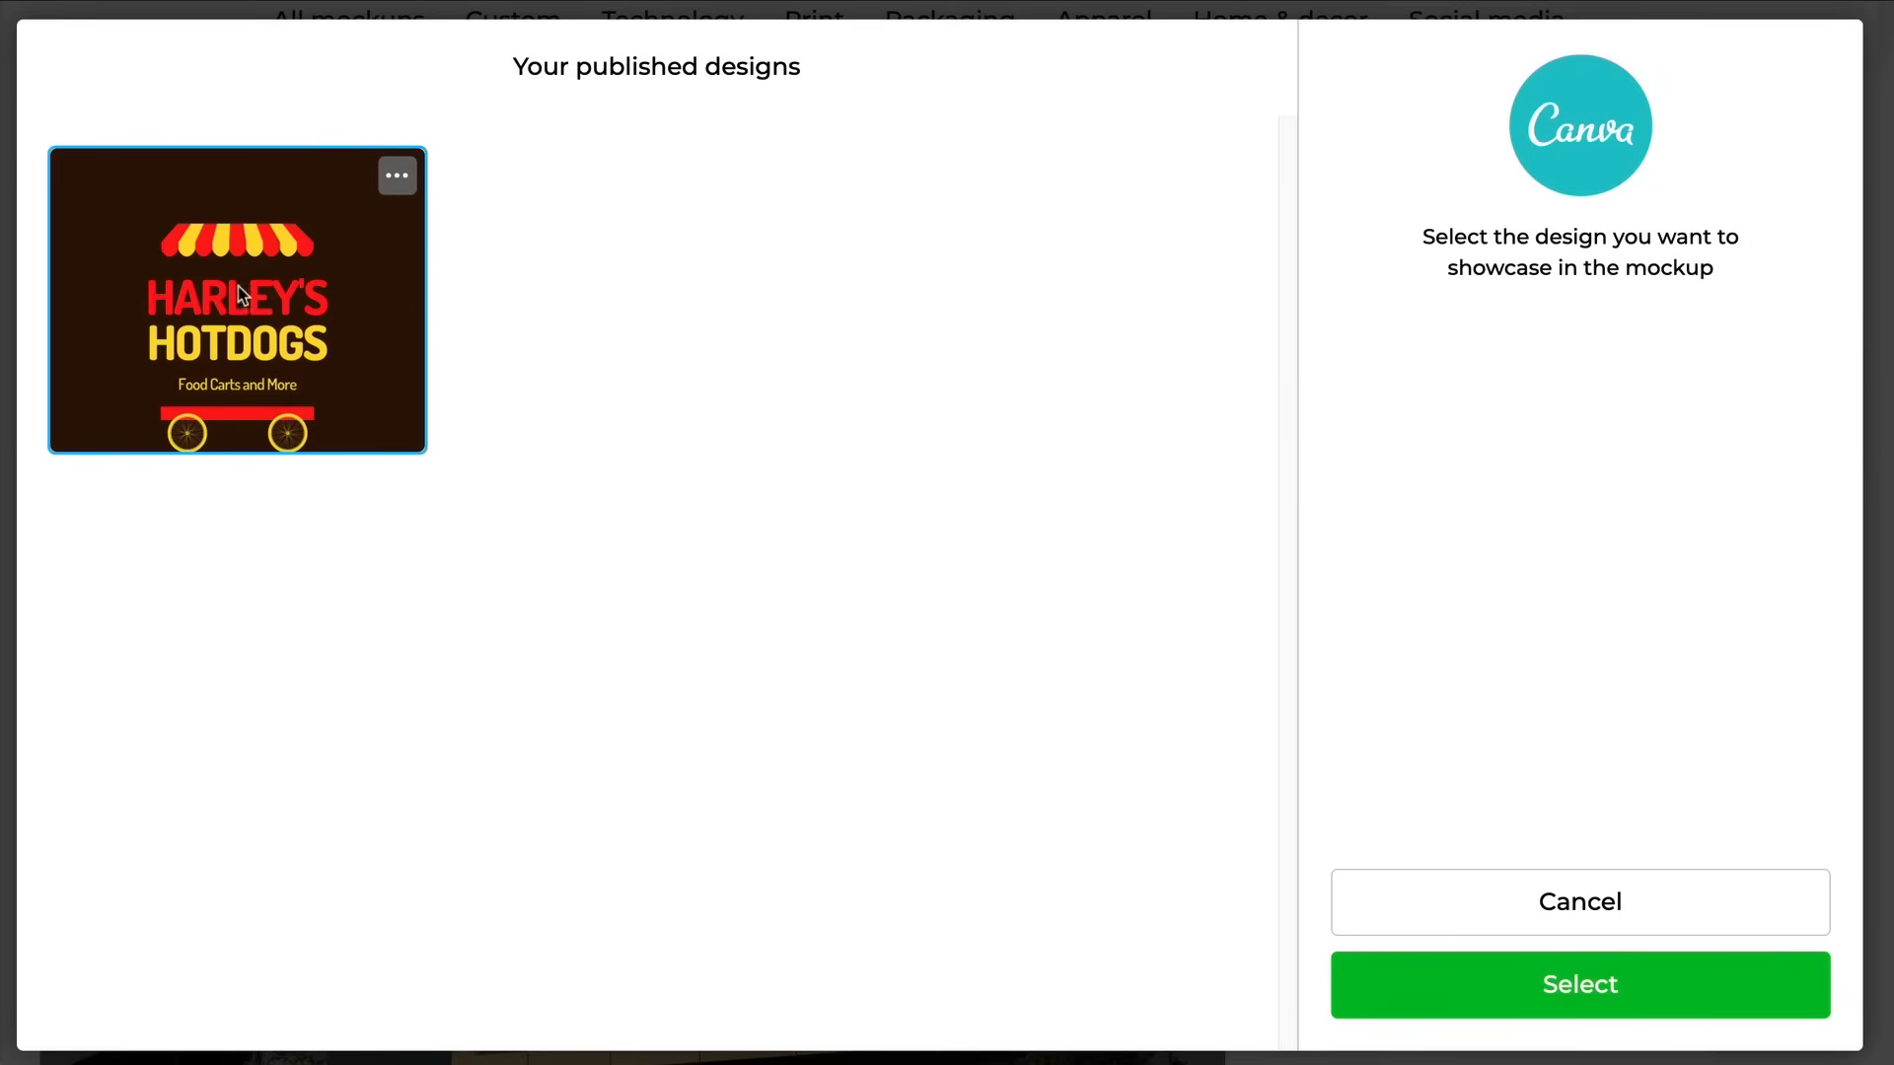
mouse_move(373, 359)
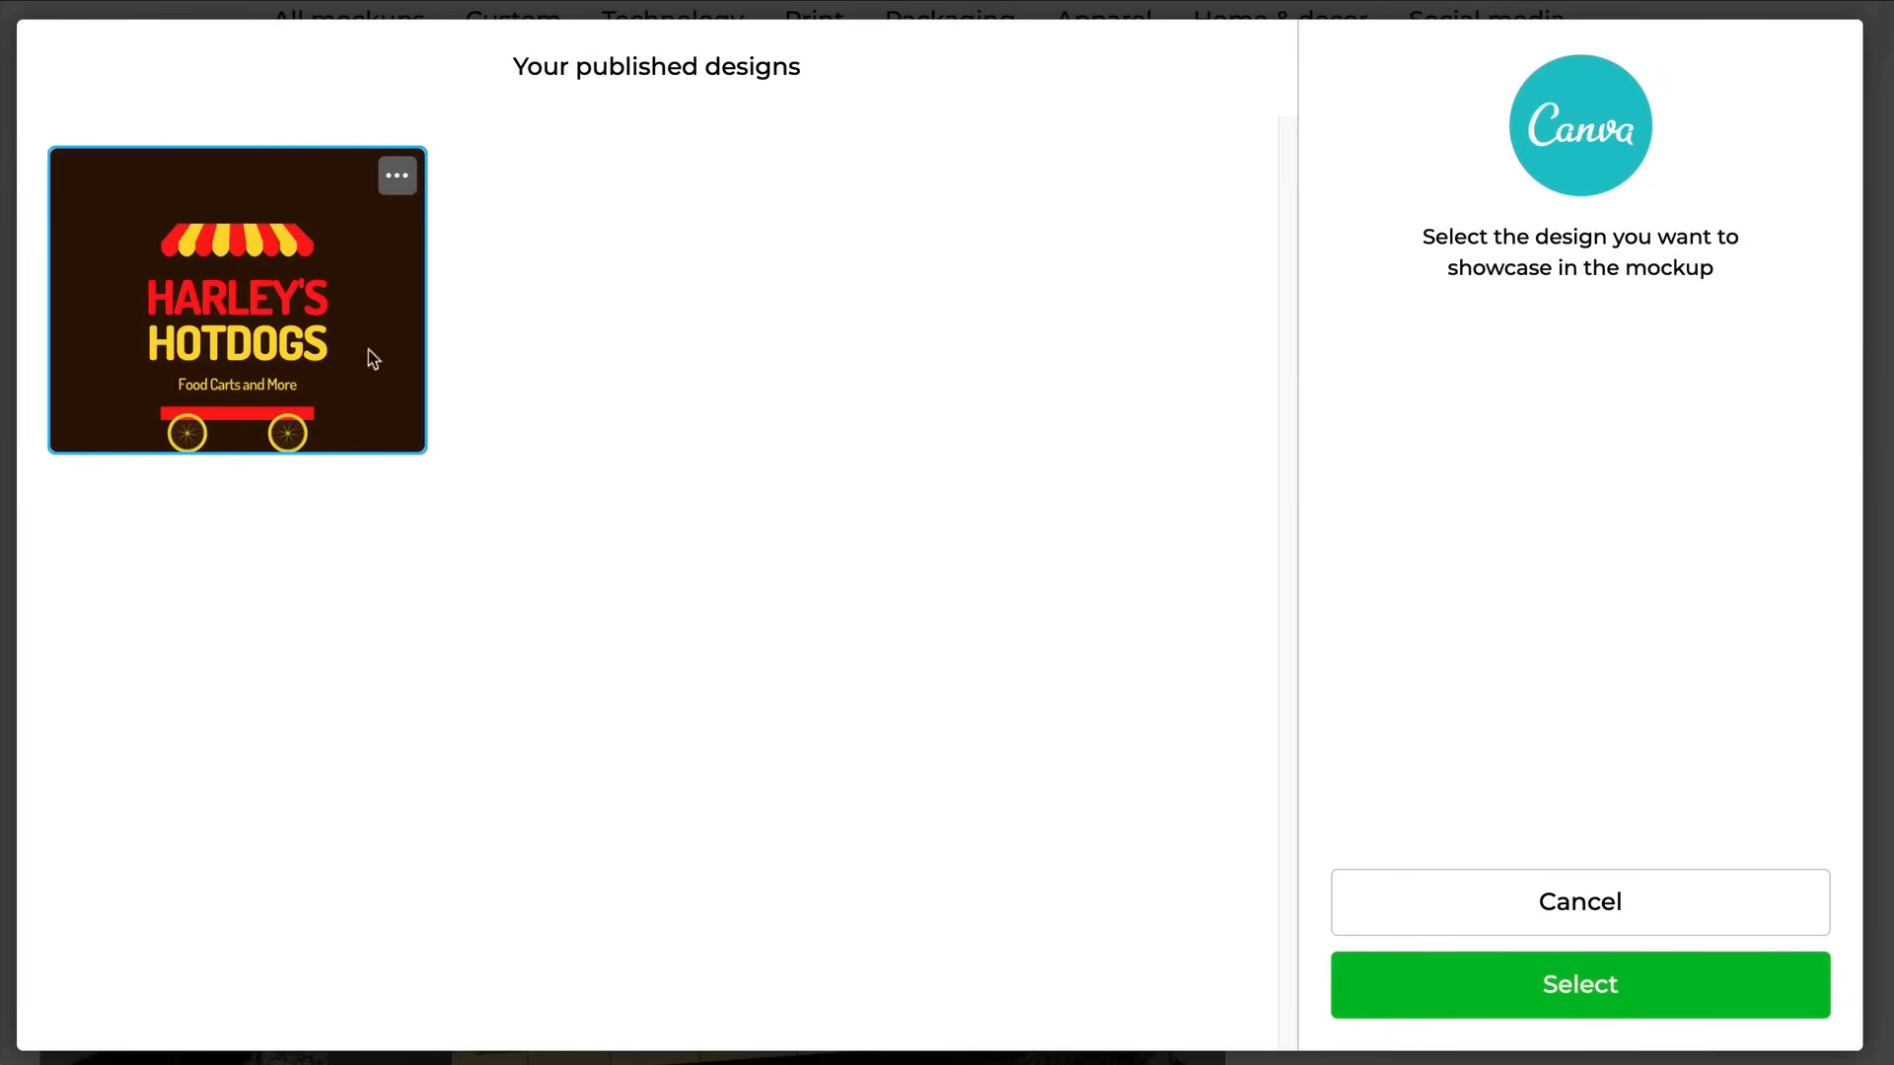
click(1578, 983)
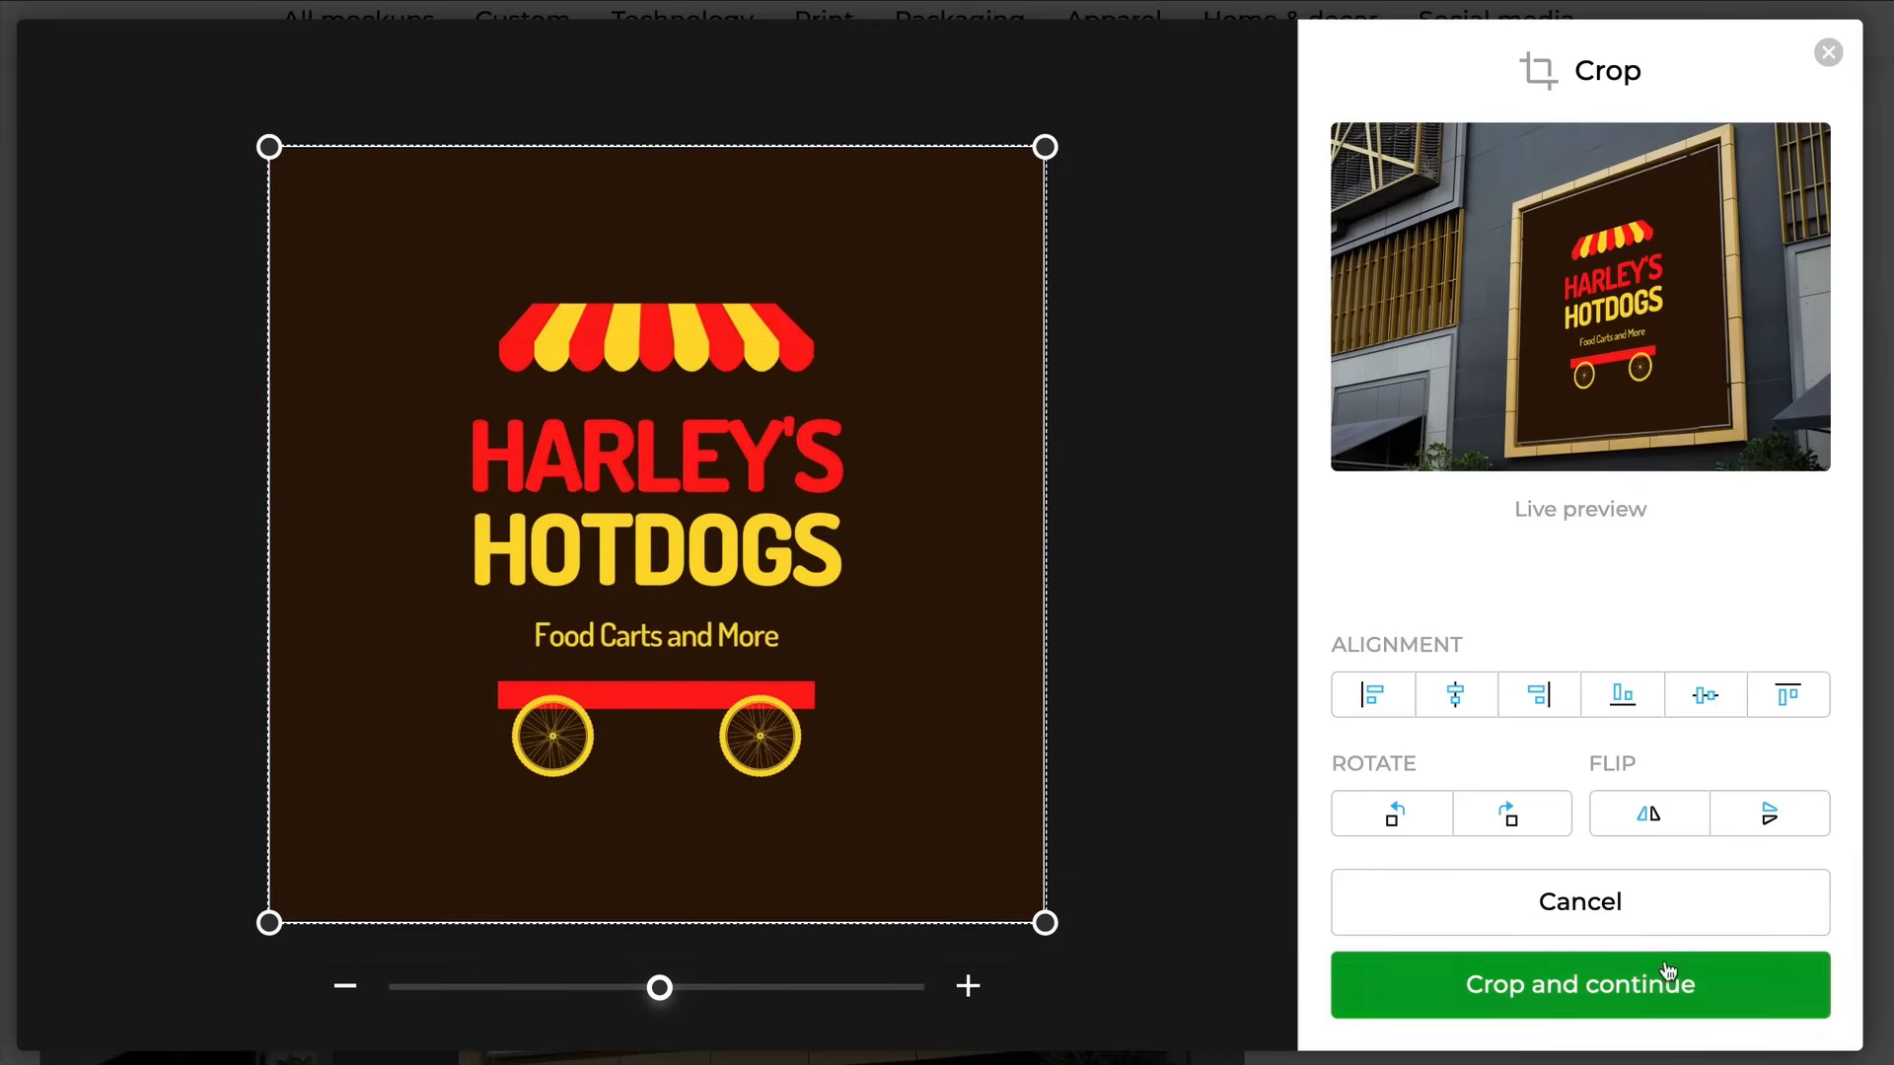
click(1578, 984)
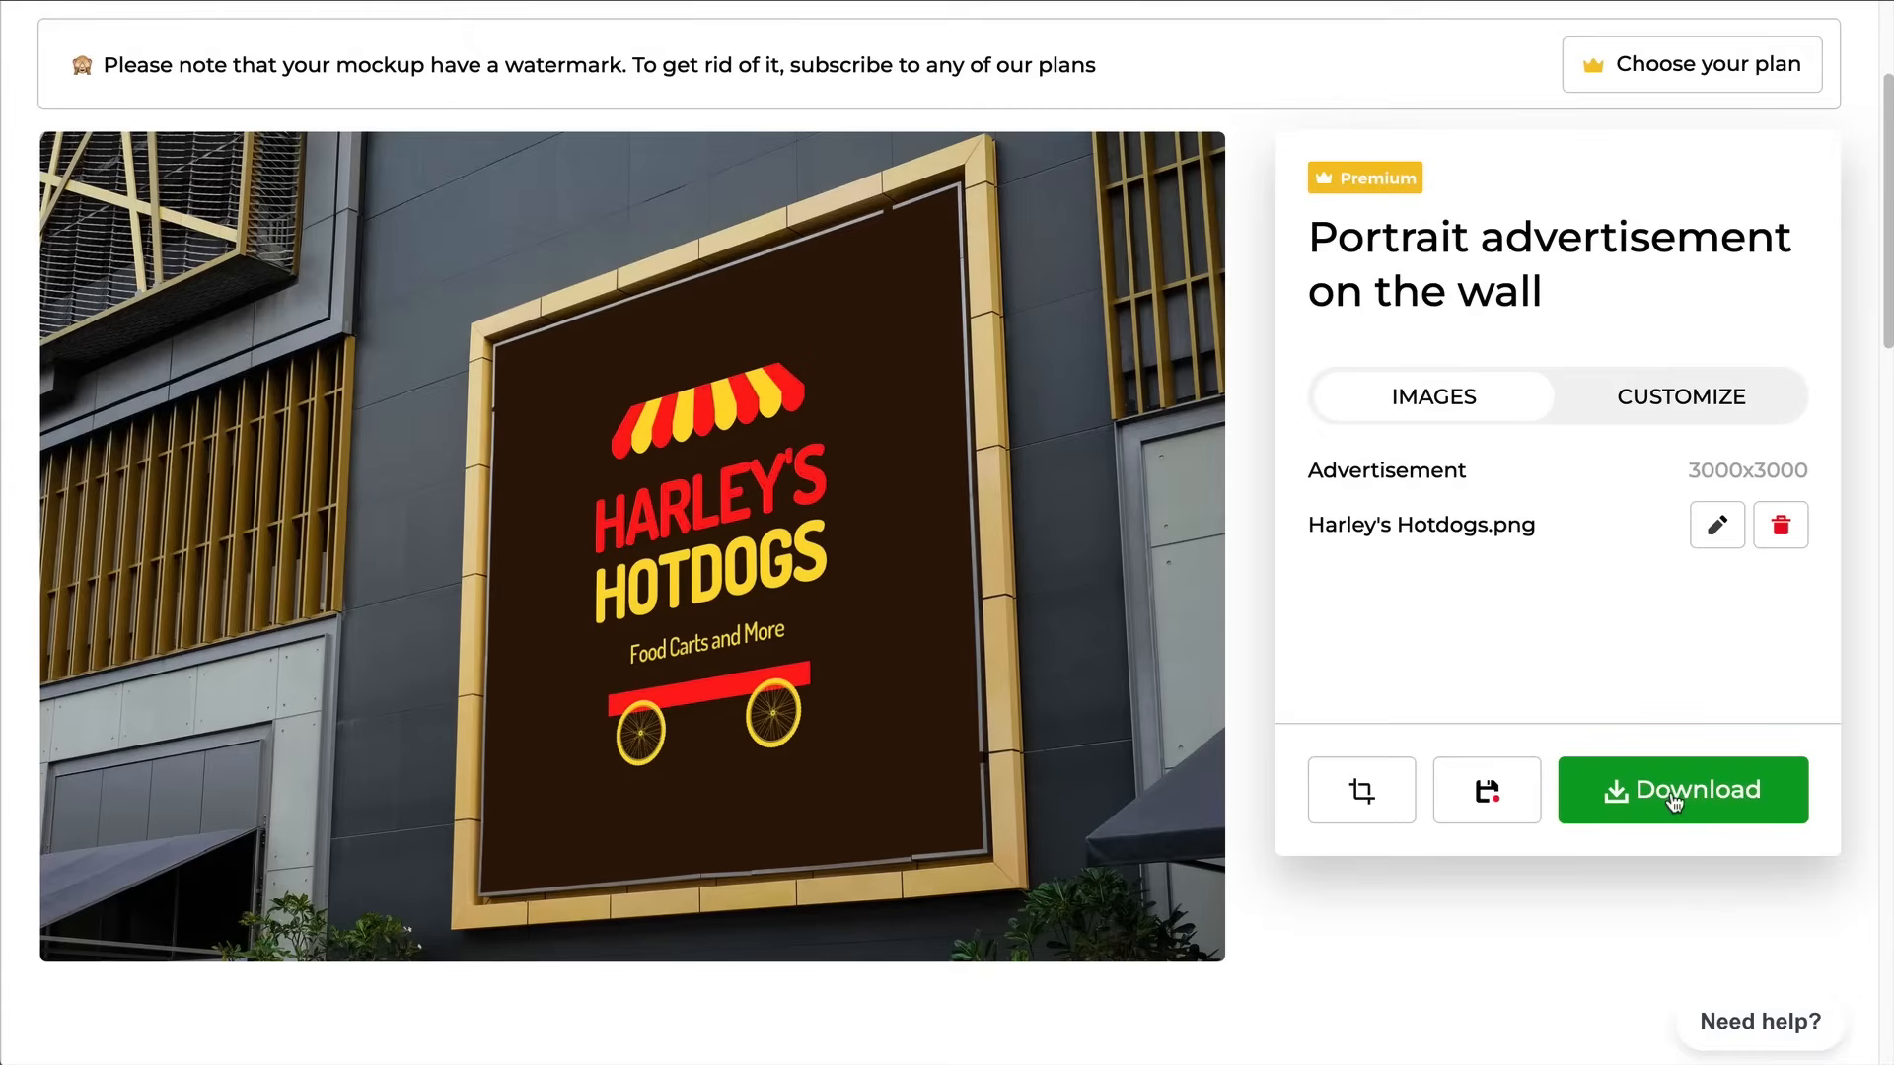
click(1681, 790)
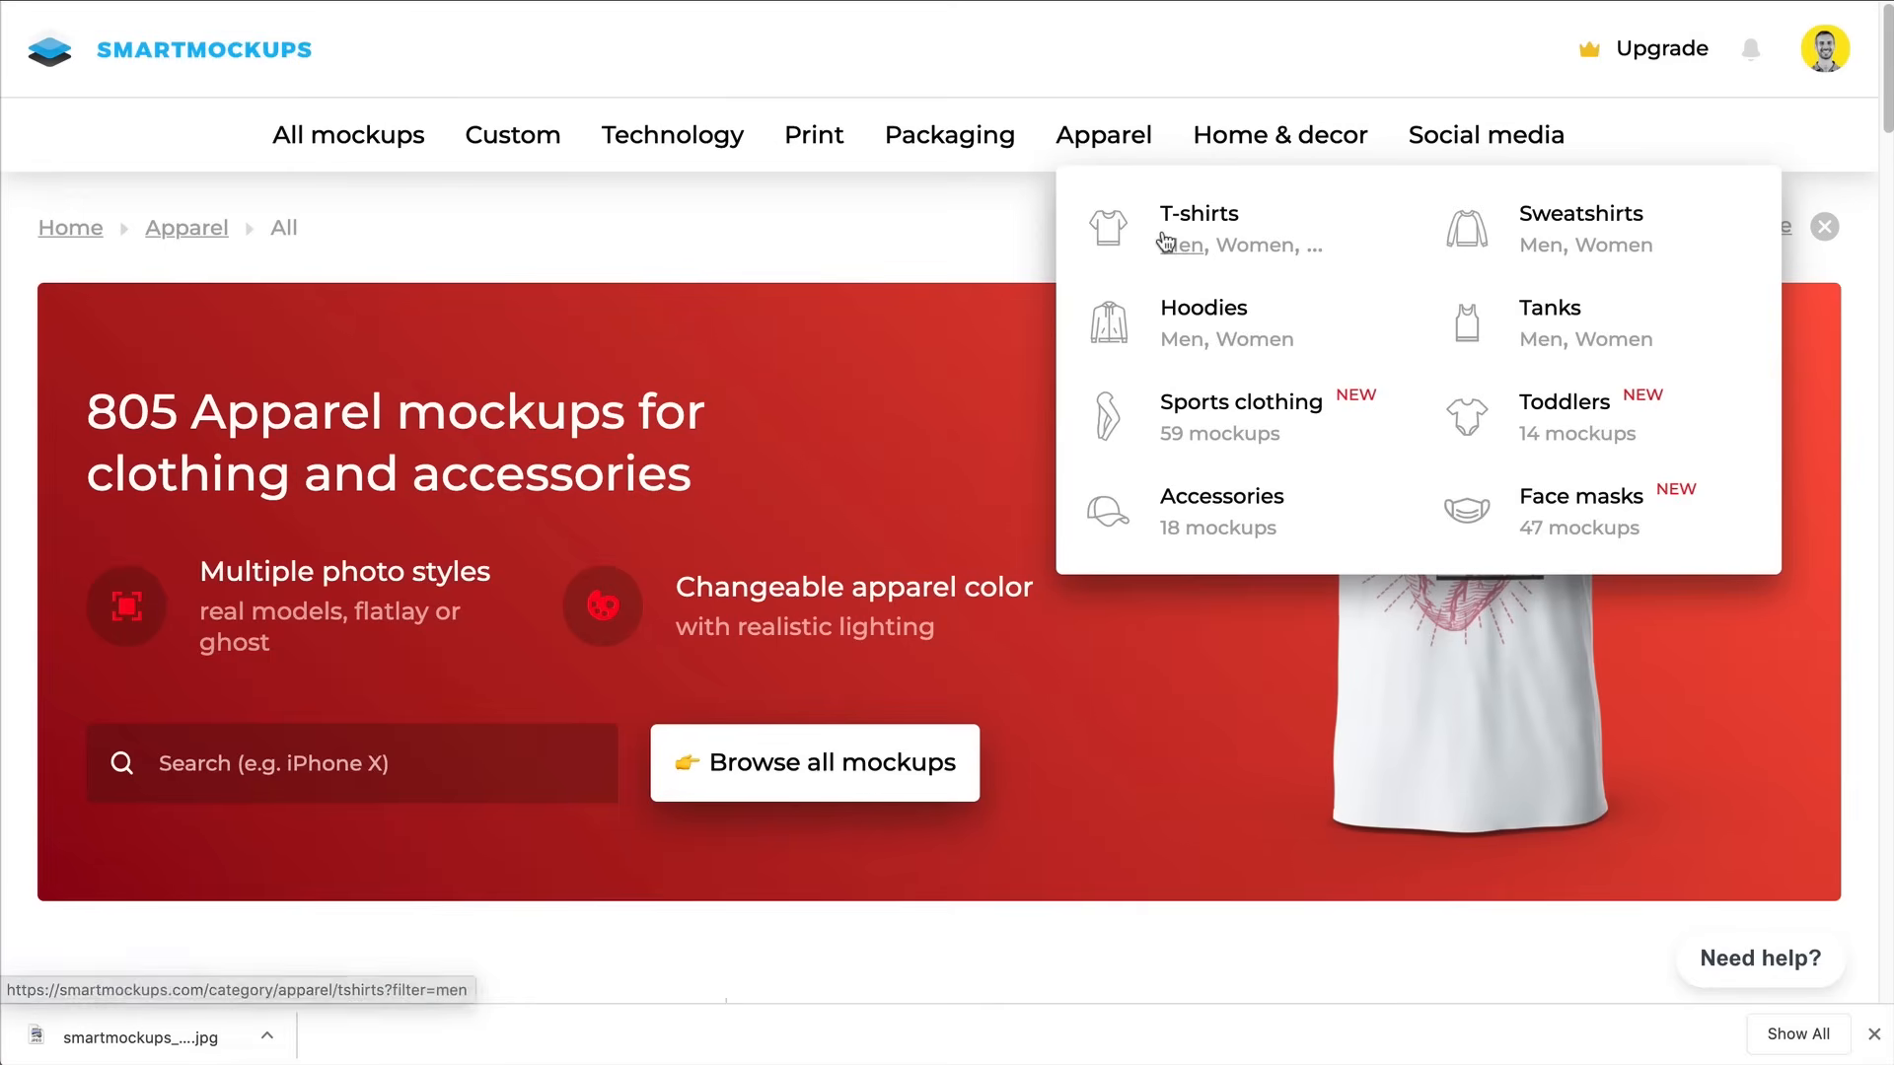
Place the Harley's Hotdogs logo on a Bella+Canvas unisex t-shirt mockup
click(1179, 245)
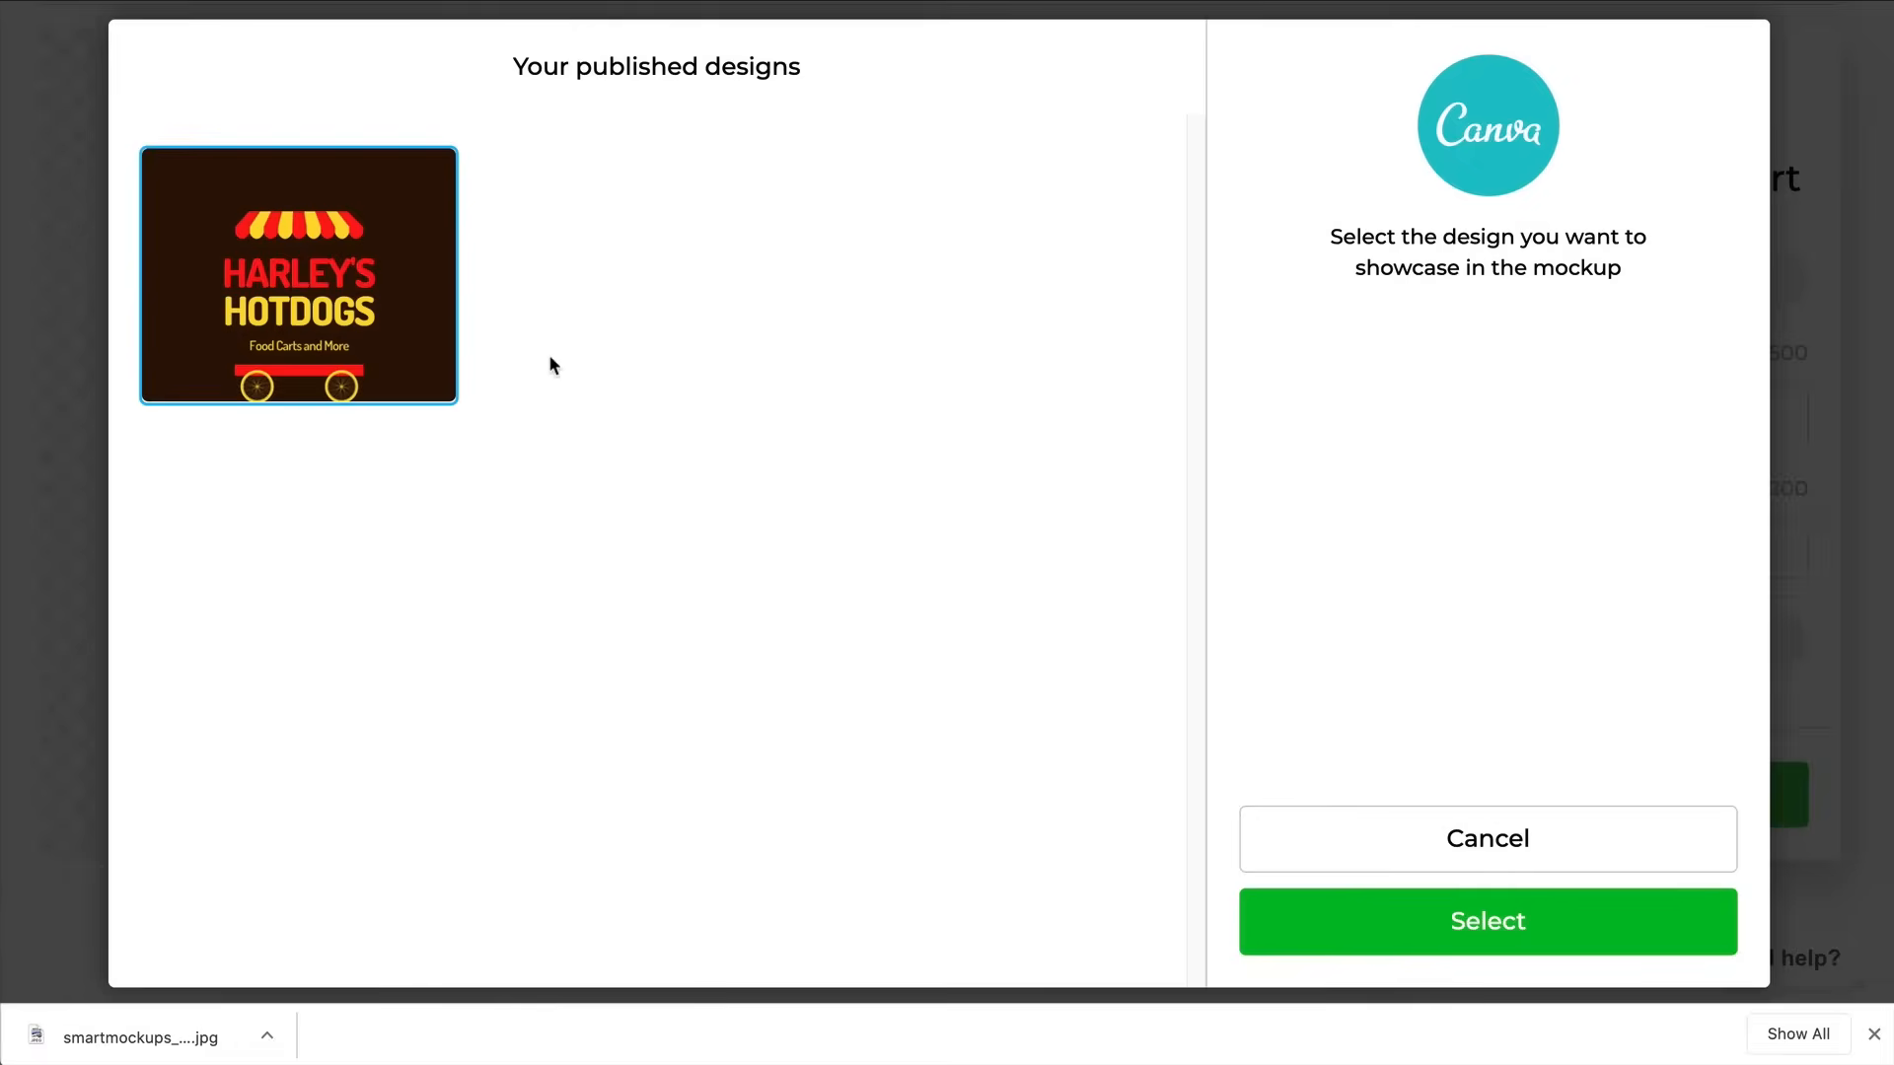
click(1487, 921)
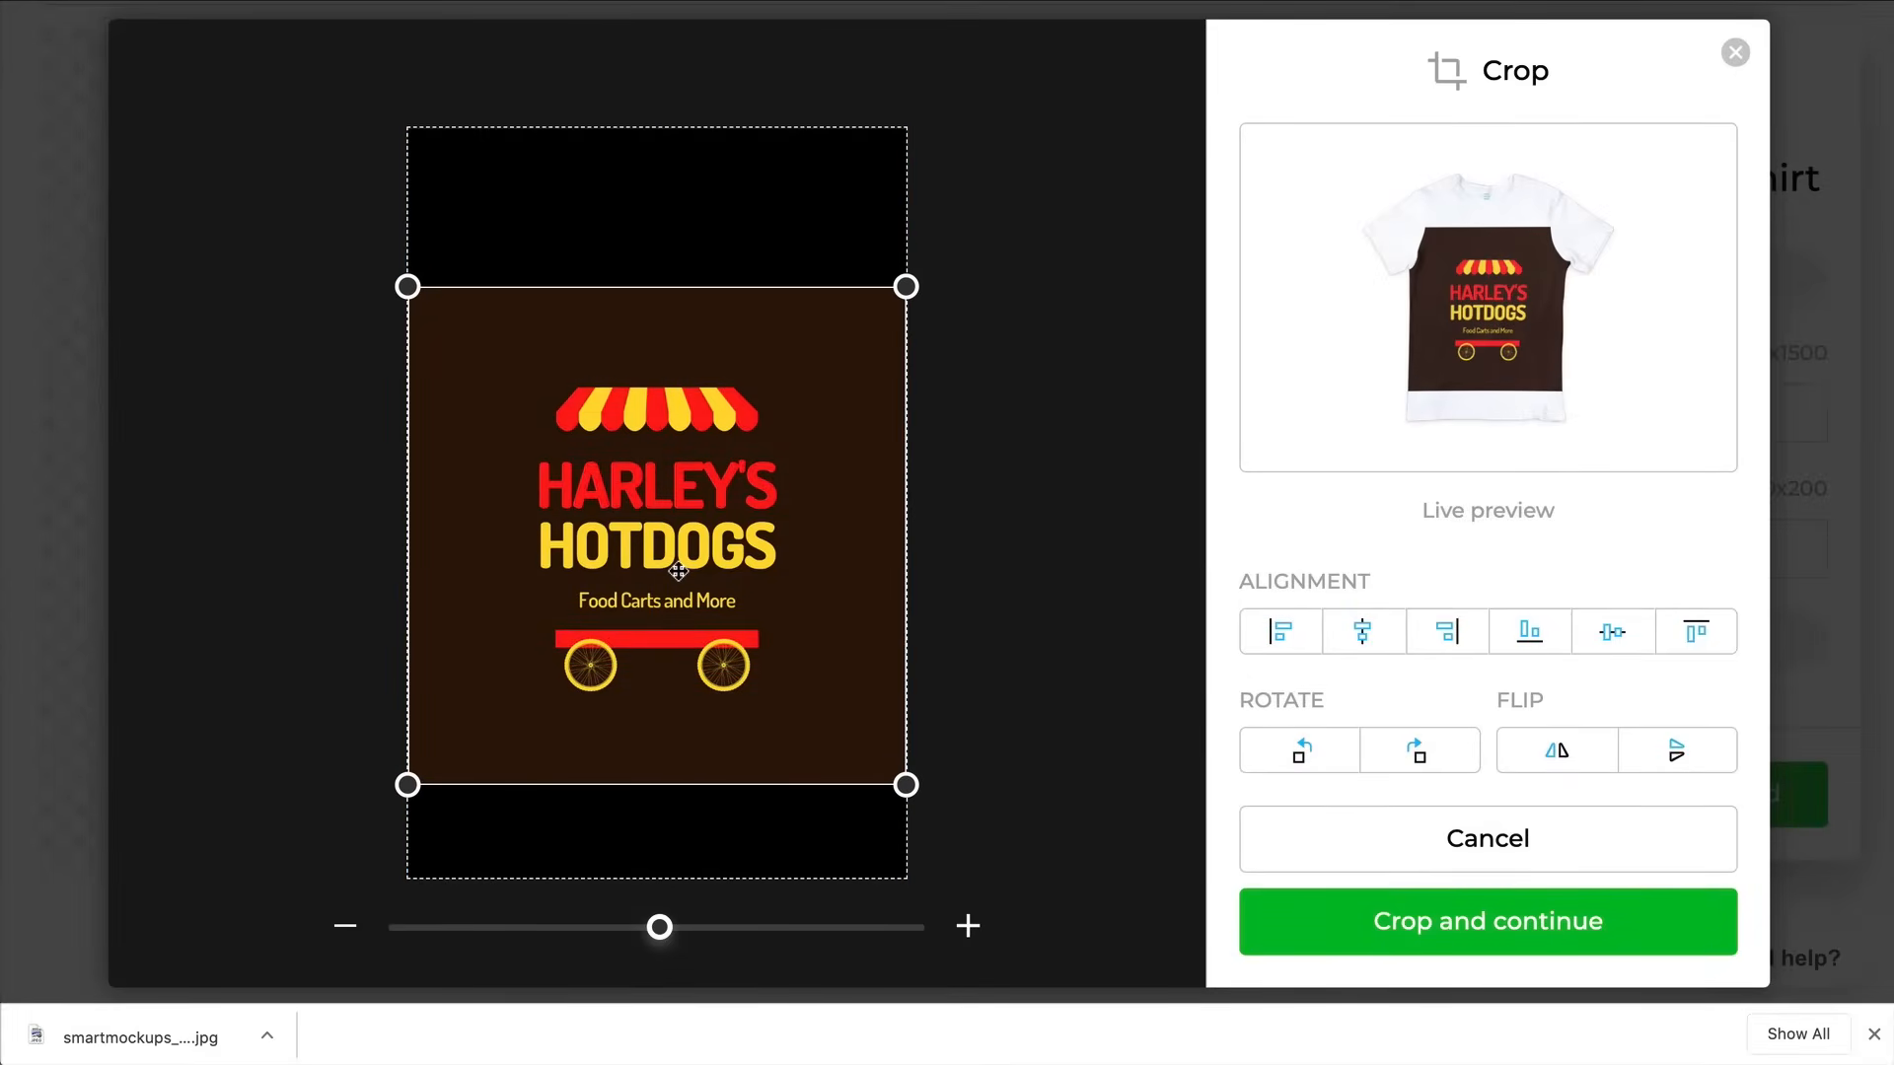
click(1486, 920)
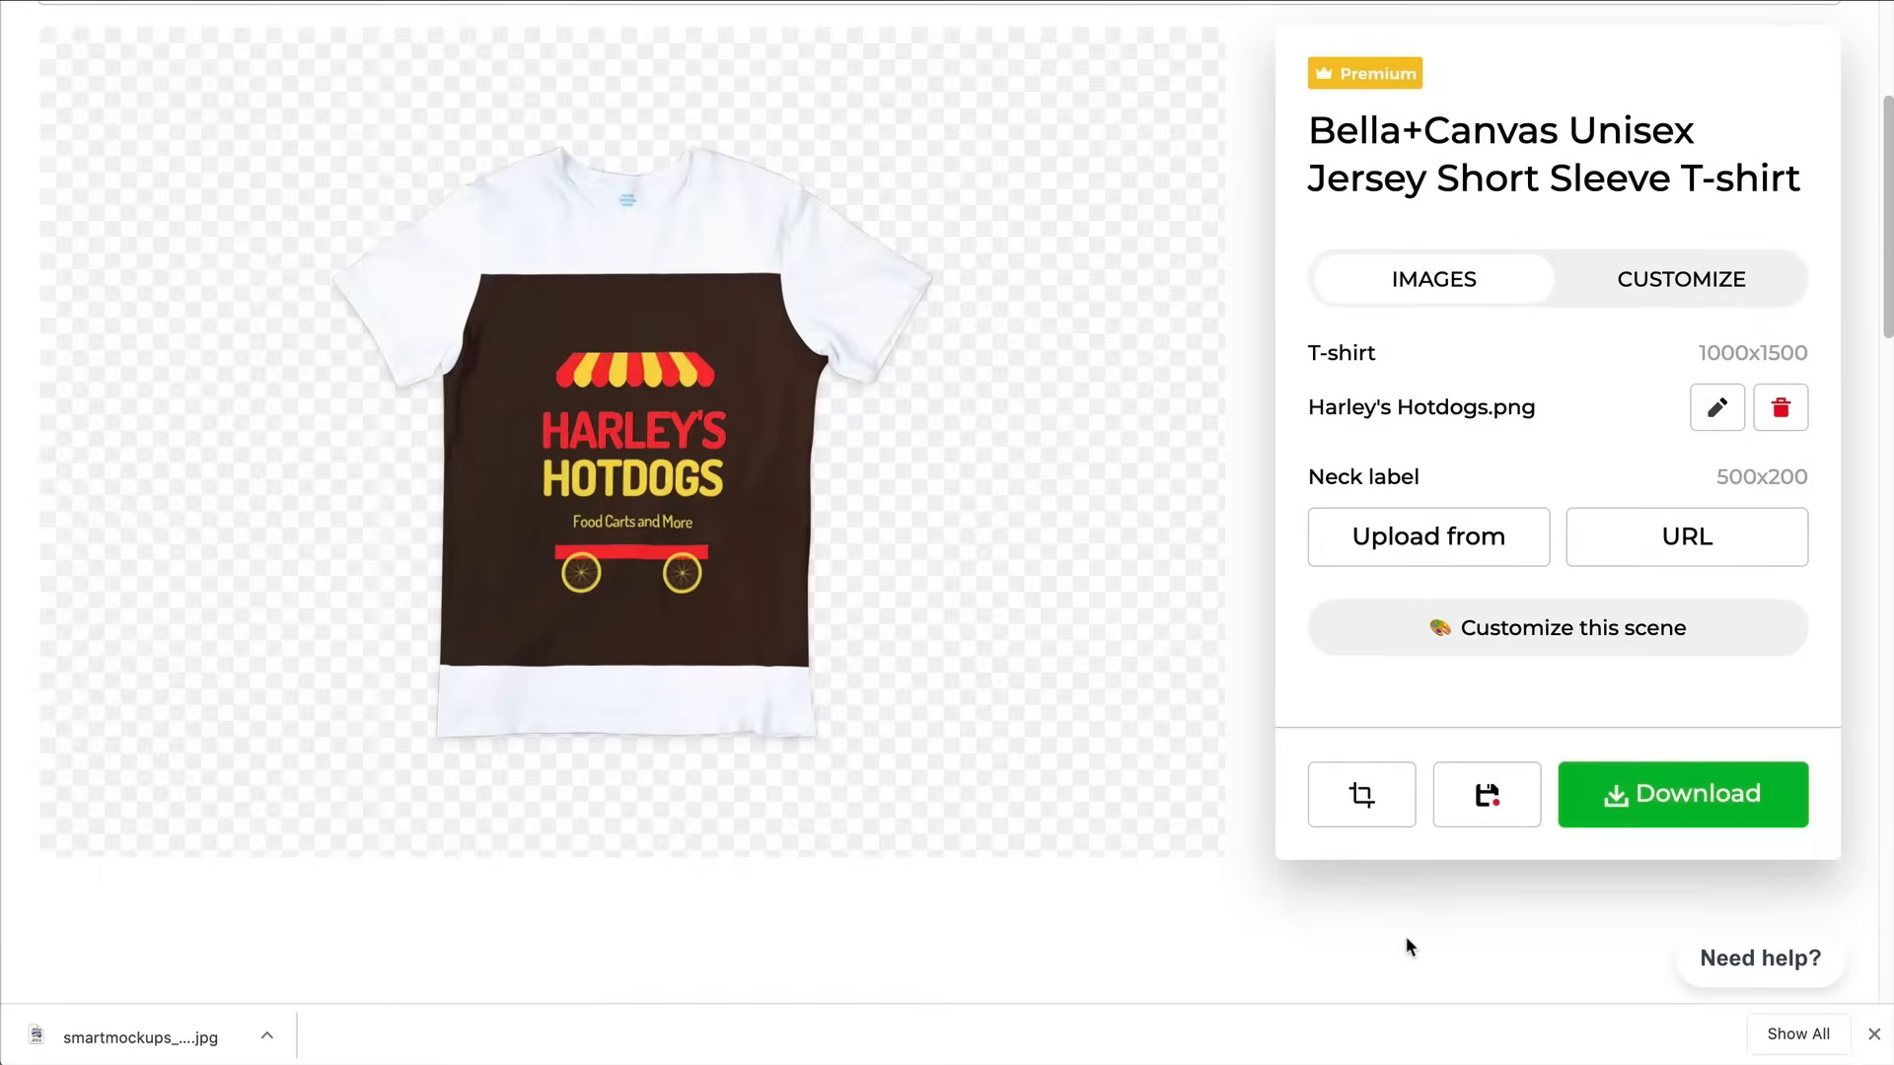
mouse_move(663, 299)
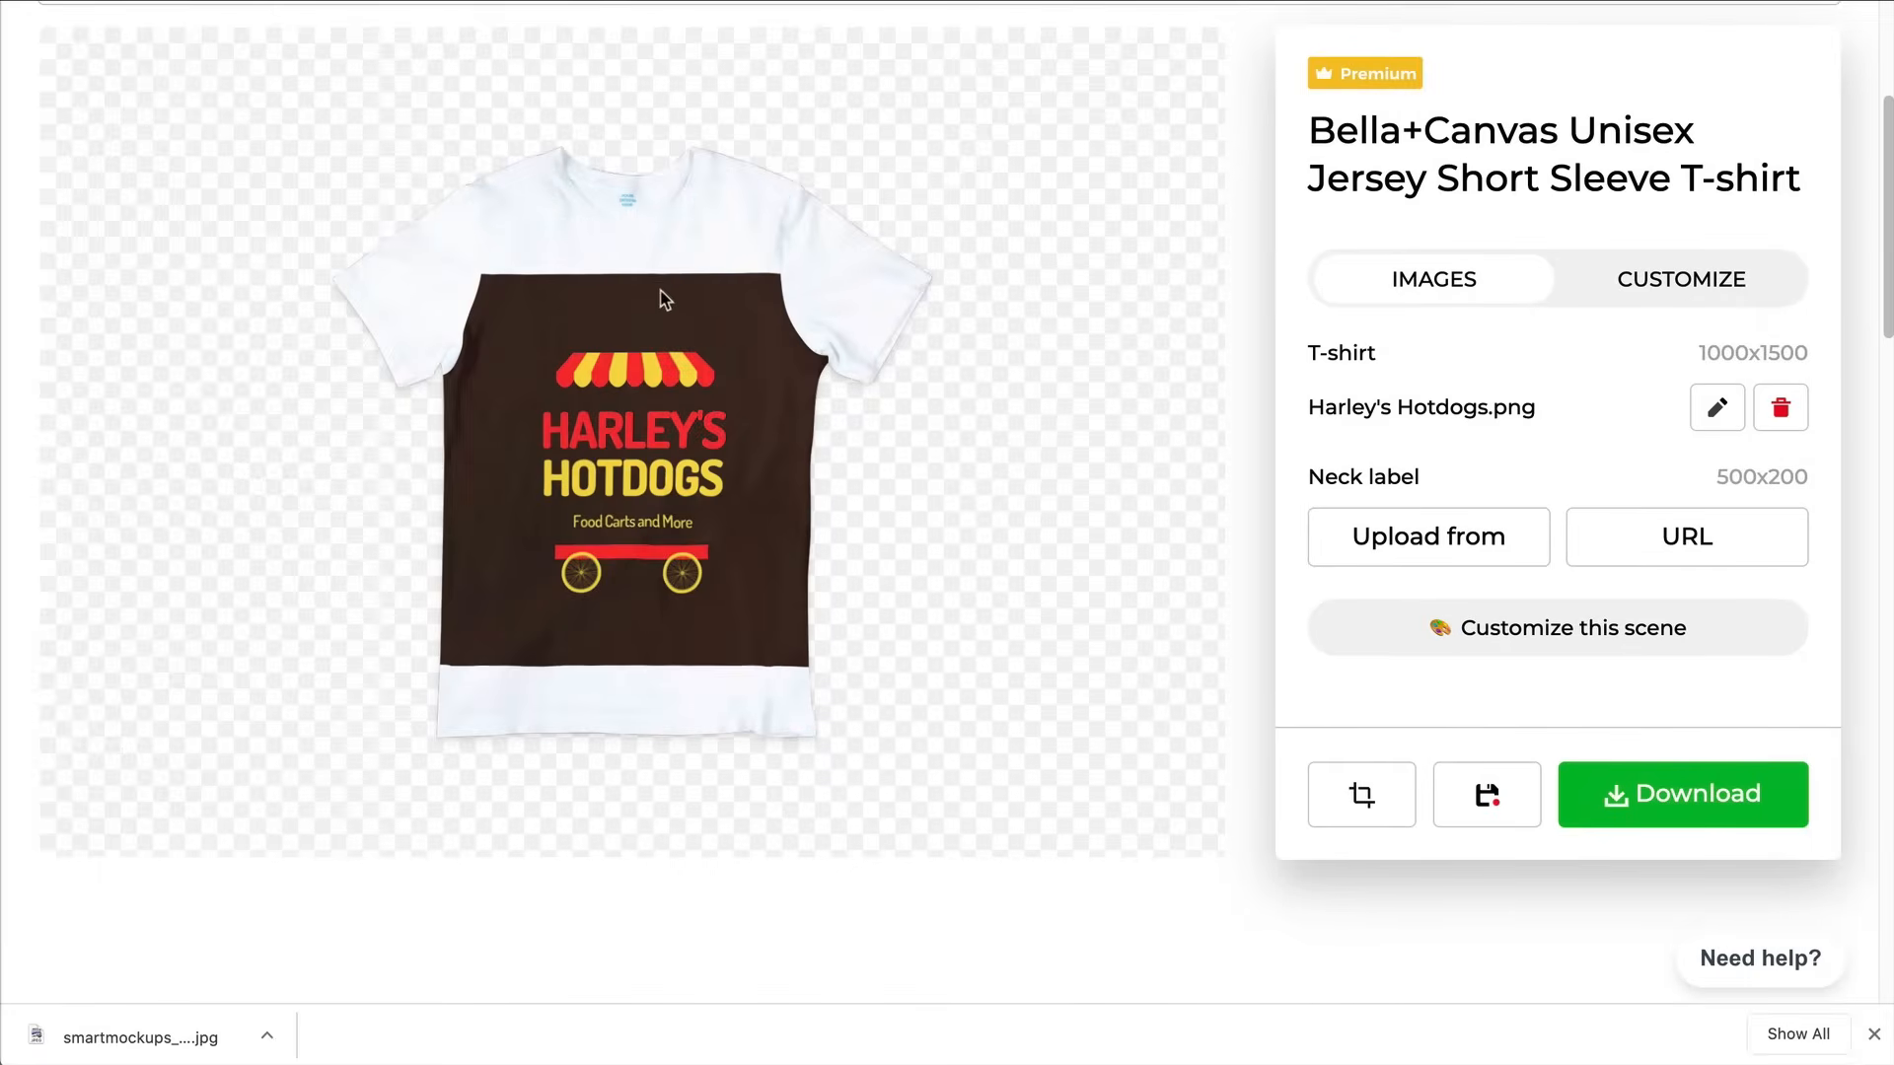
mouse_move(658, 356)
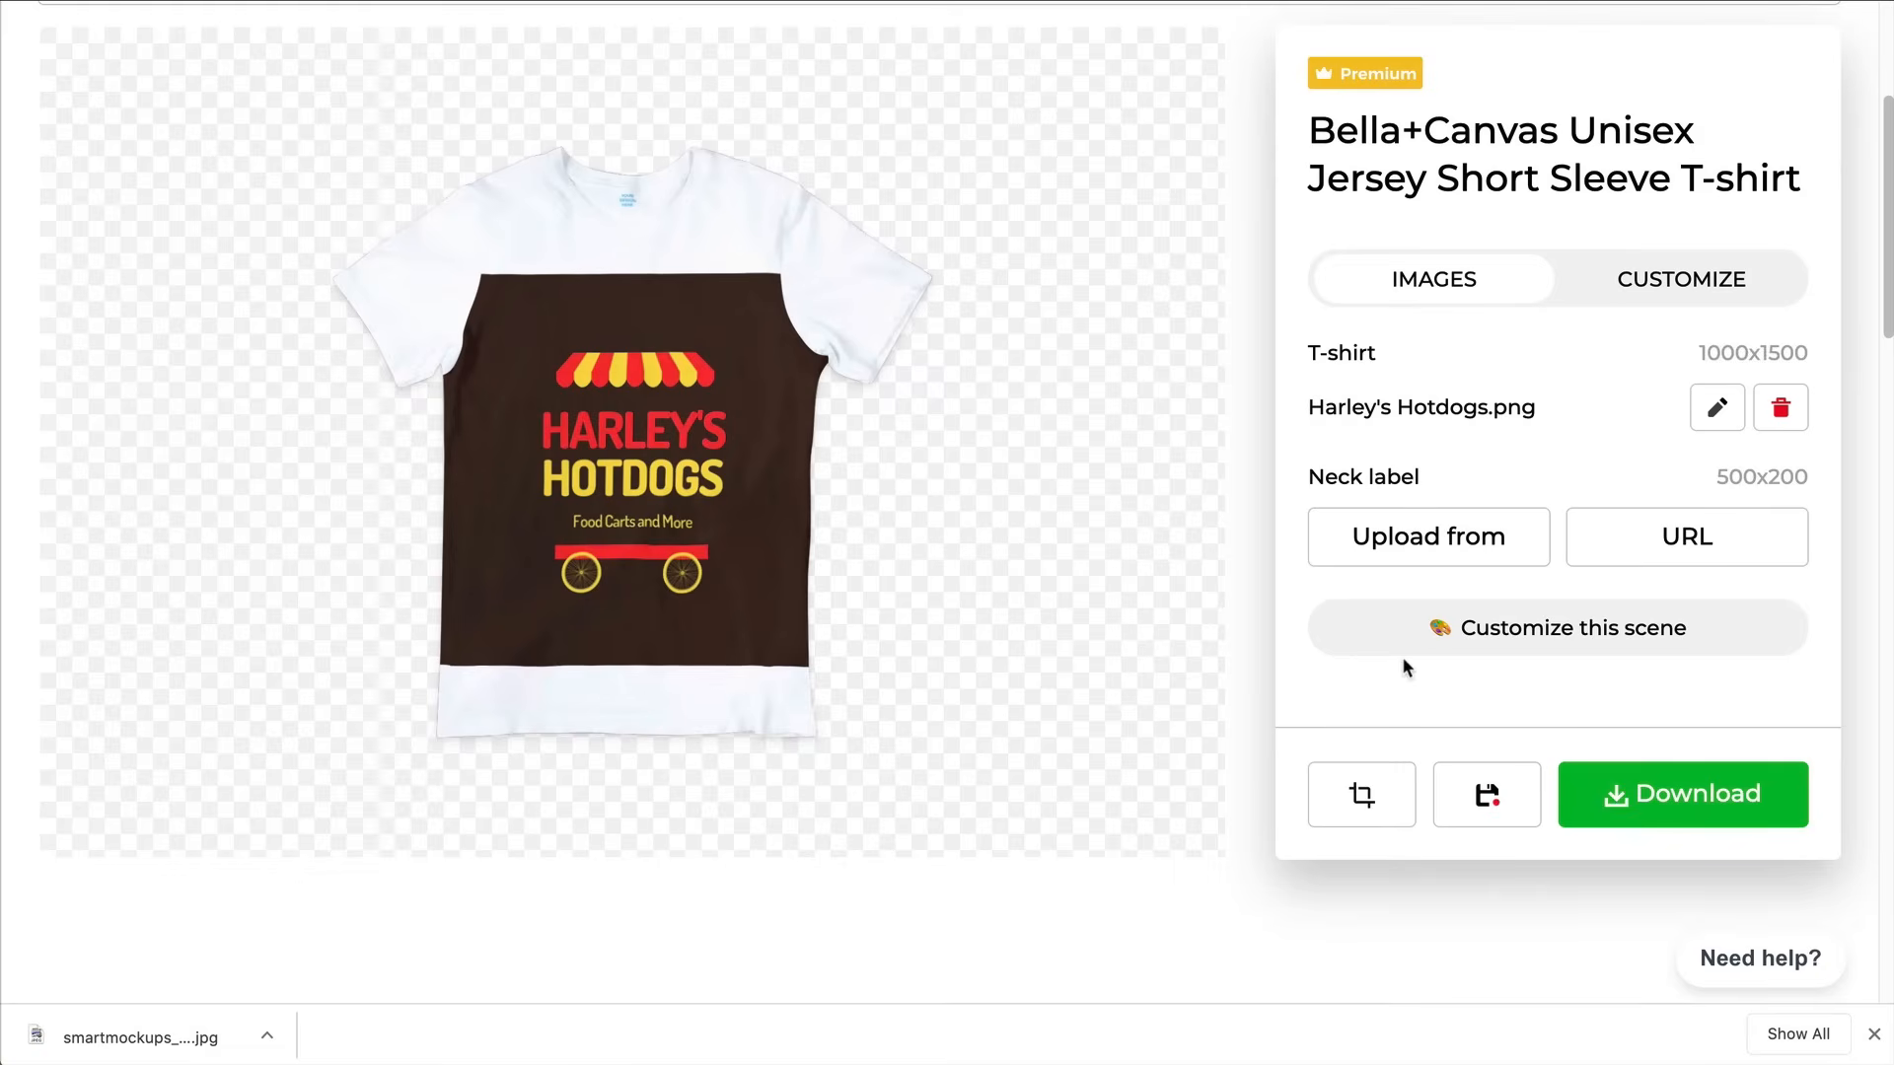
click(1679, 279)
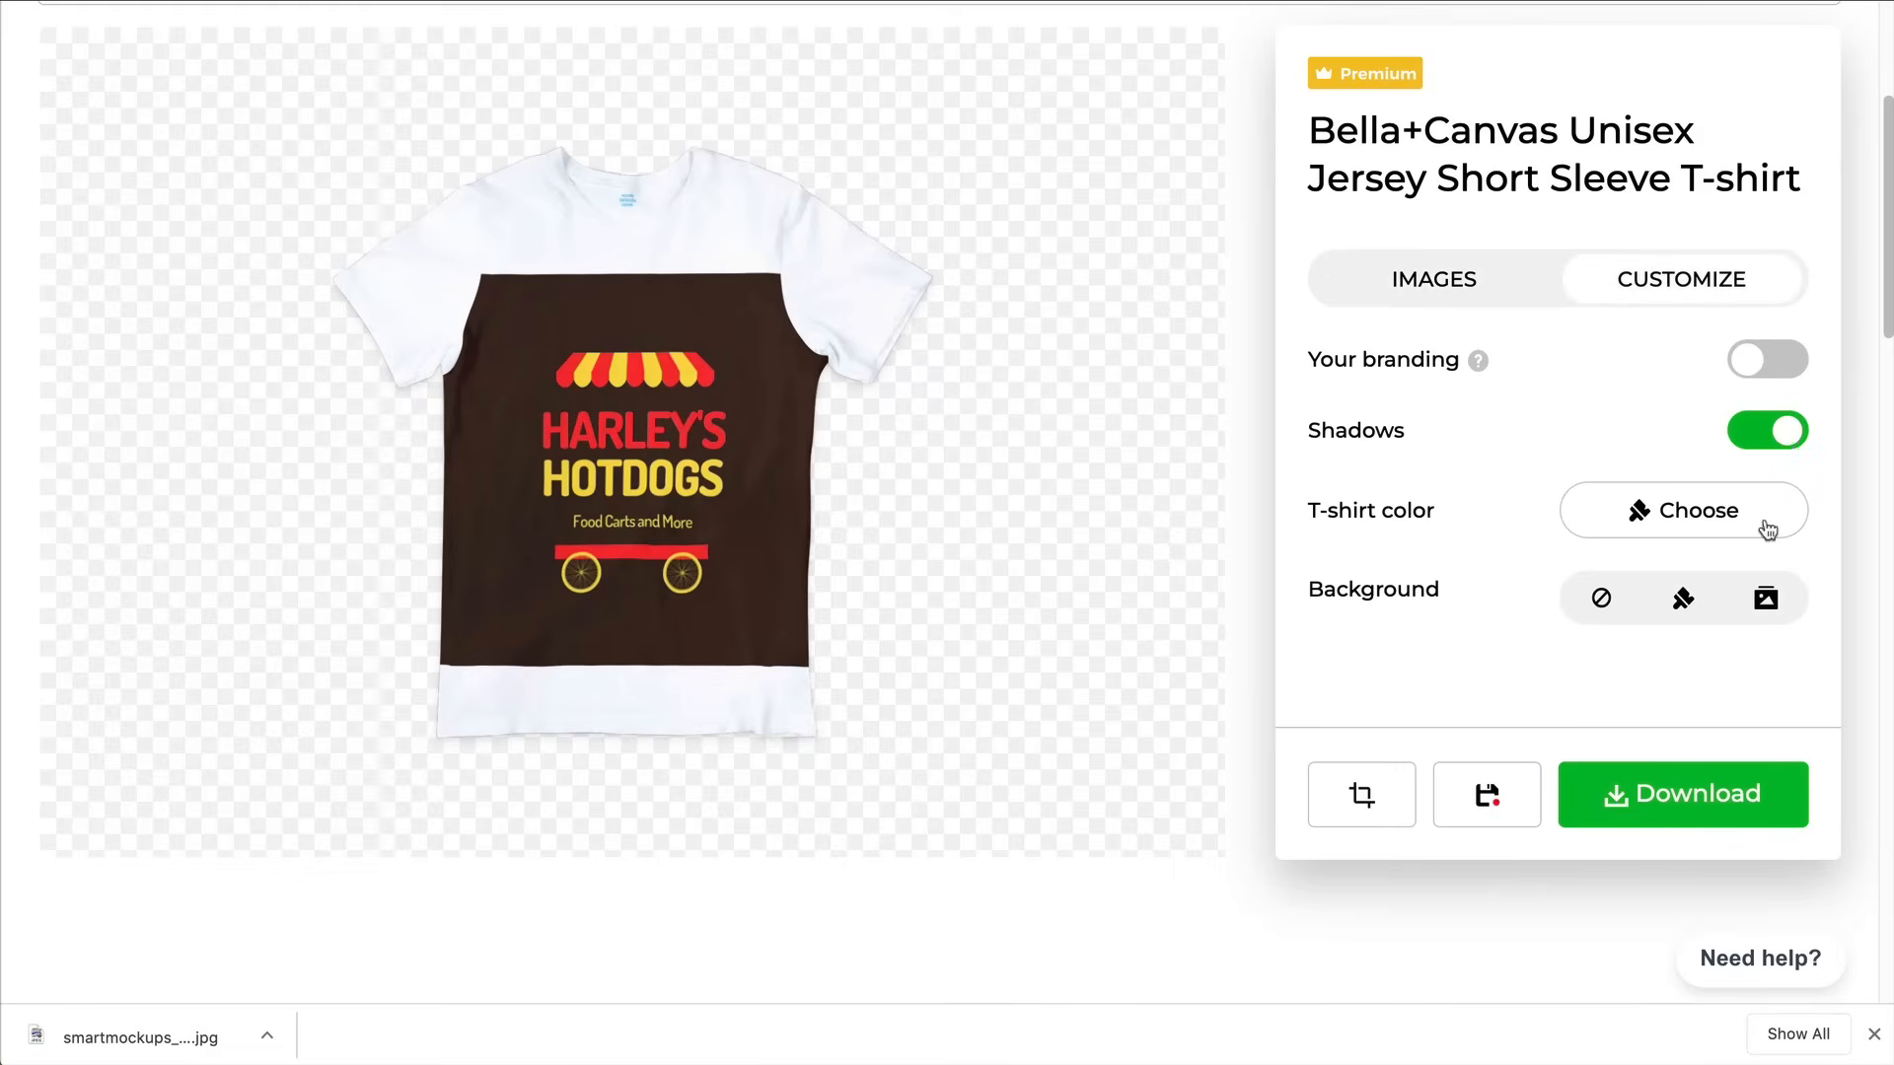
Change the t-shirt colour to the brown preset after trying golden yellow
click(1681, 510)
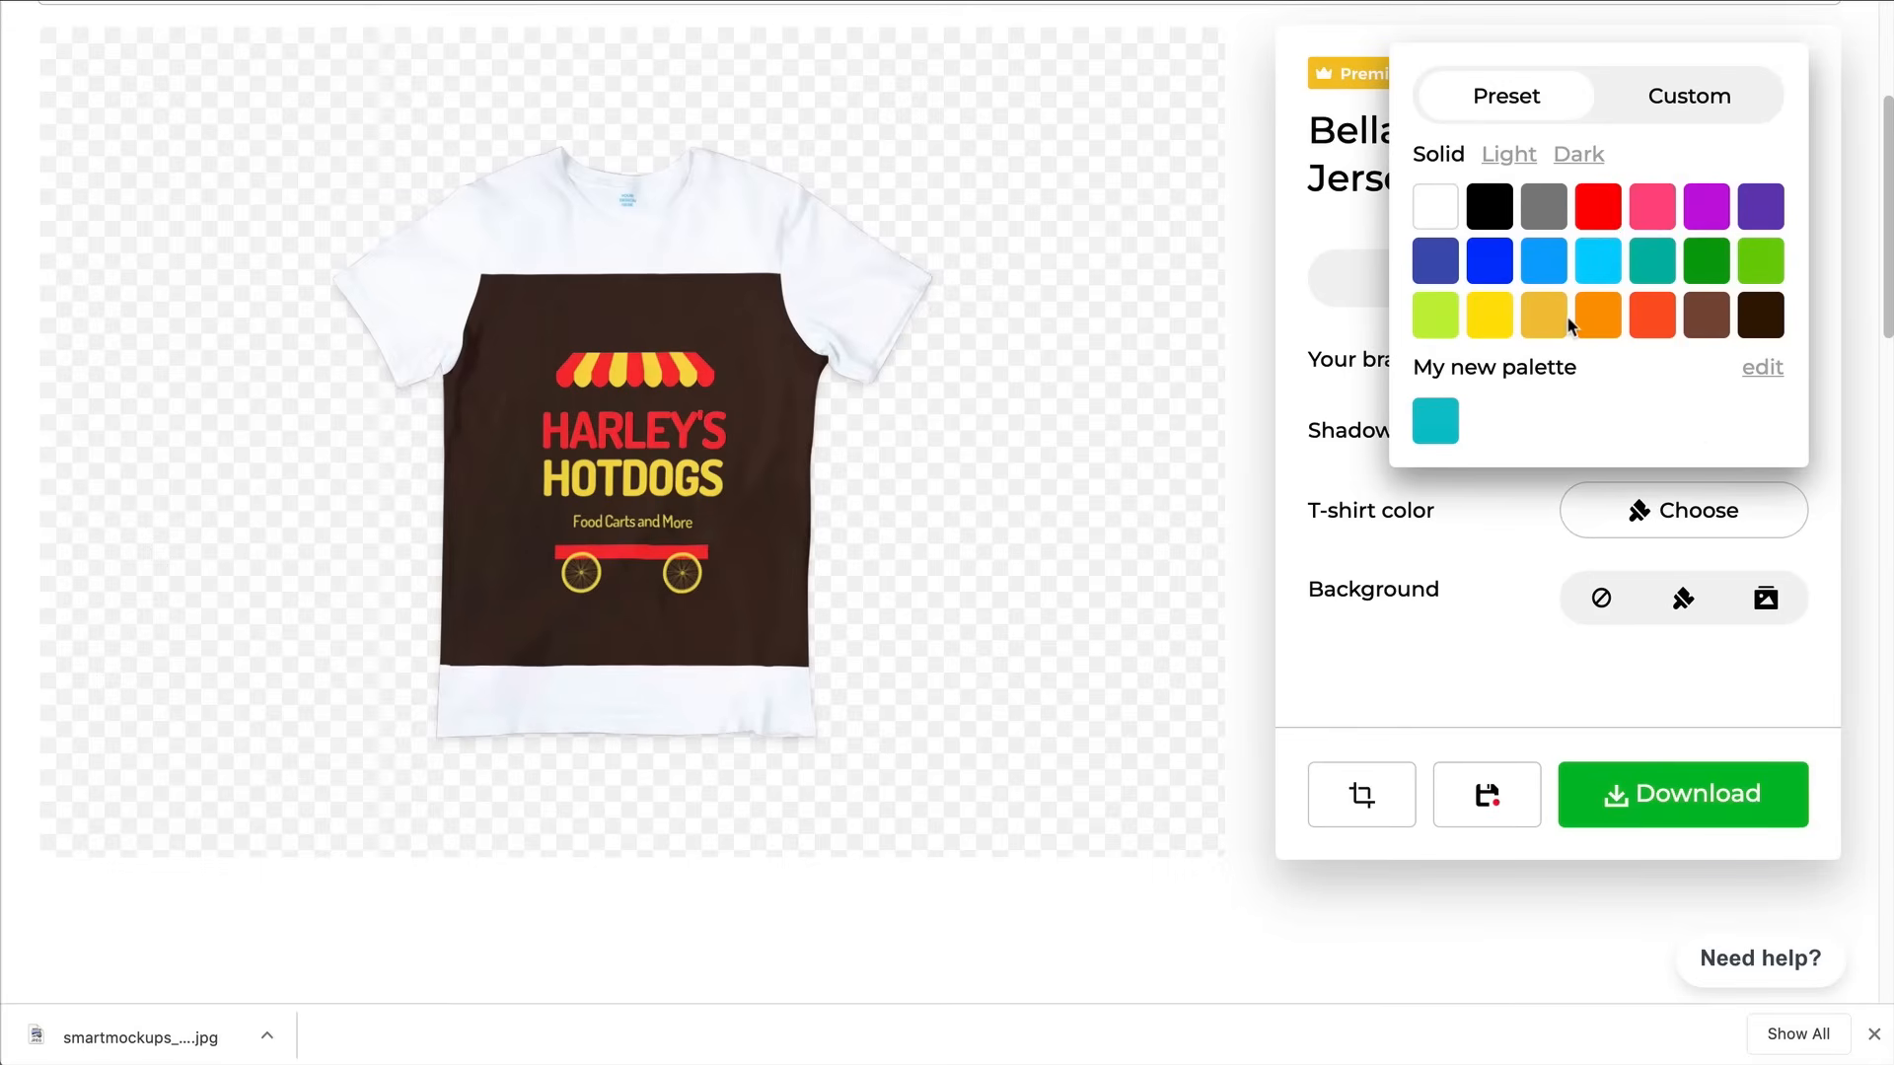
click(1489, 315)
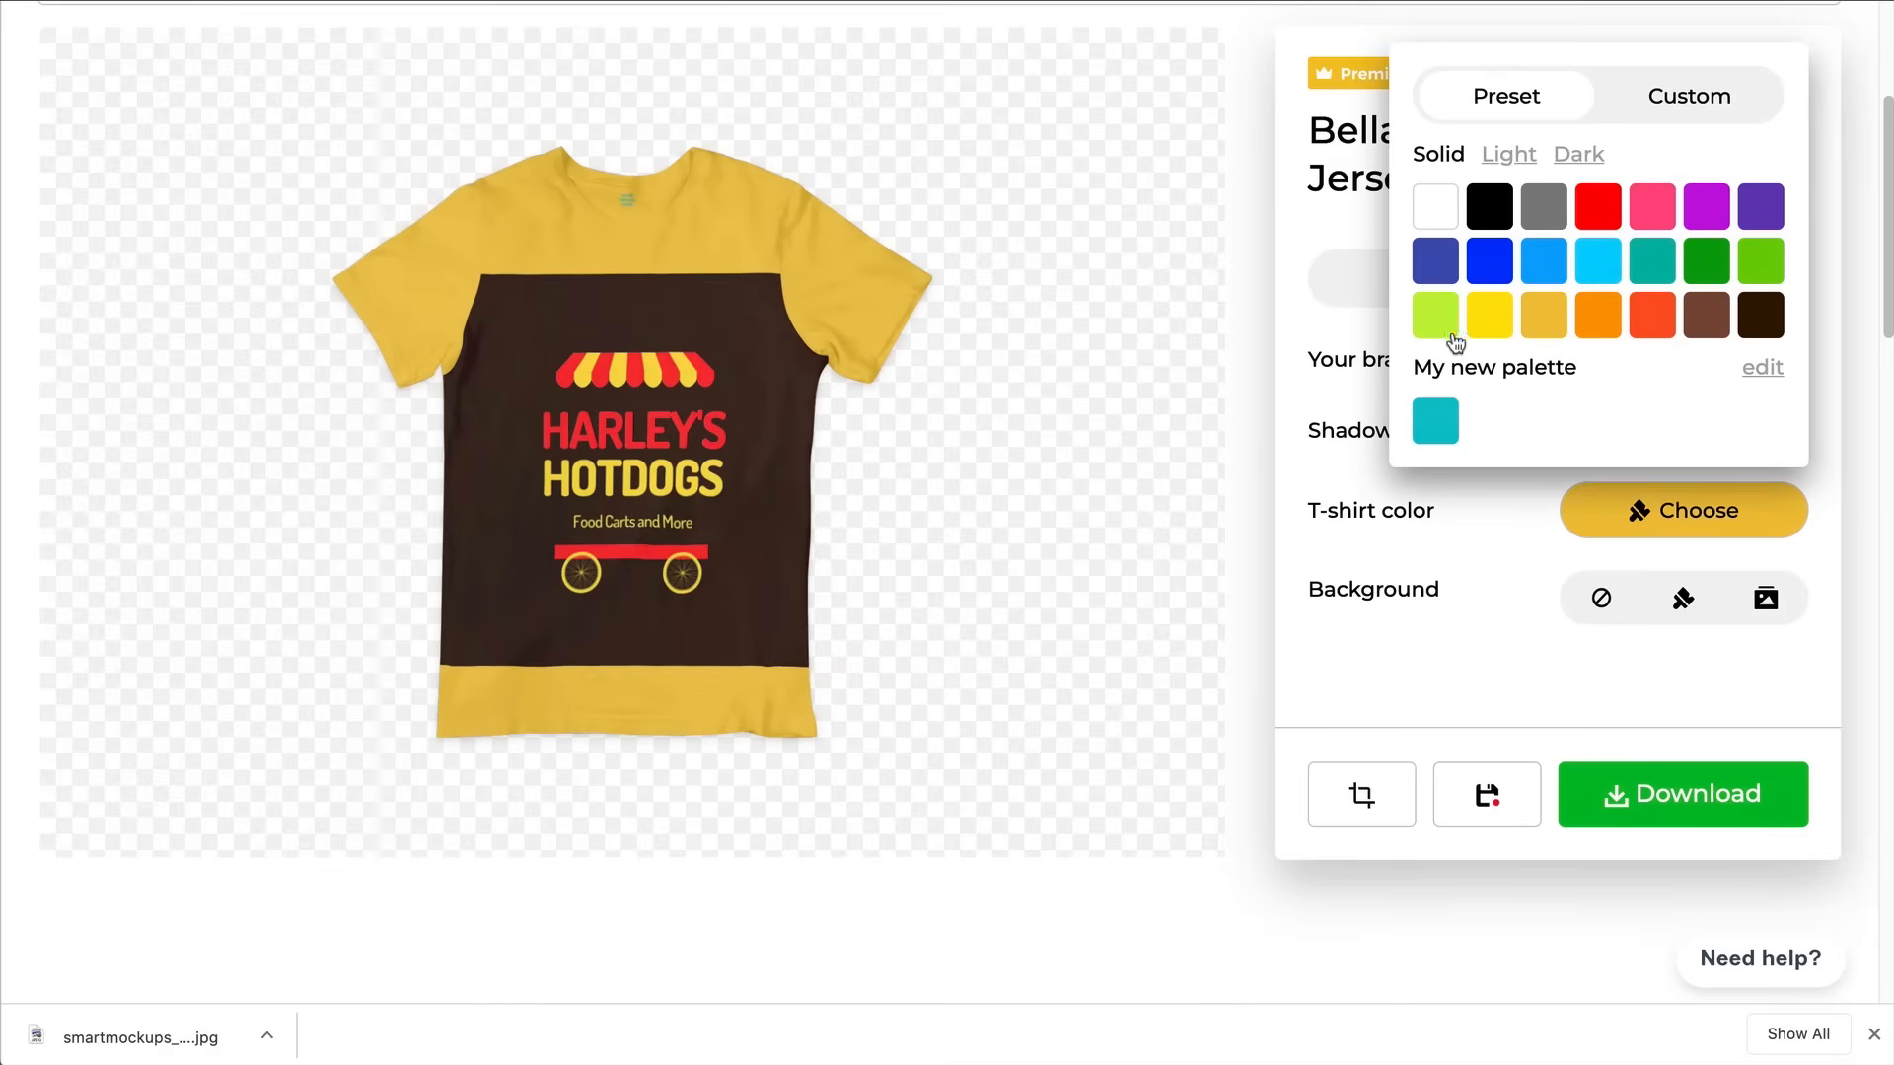
click(1705, 314)
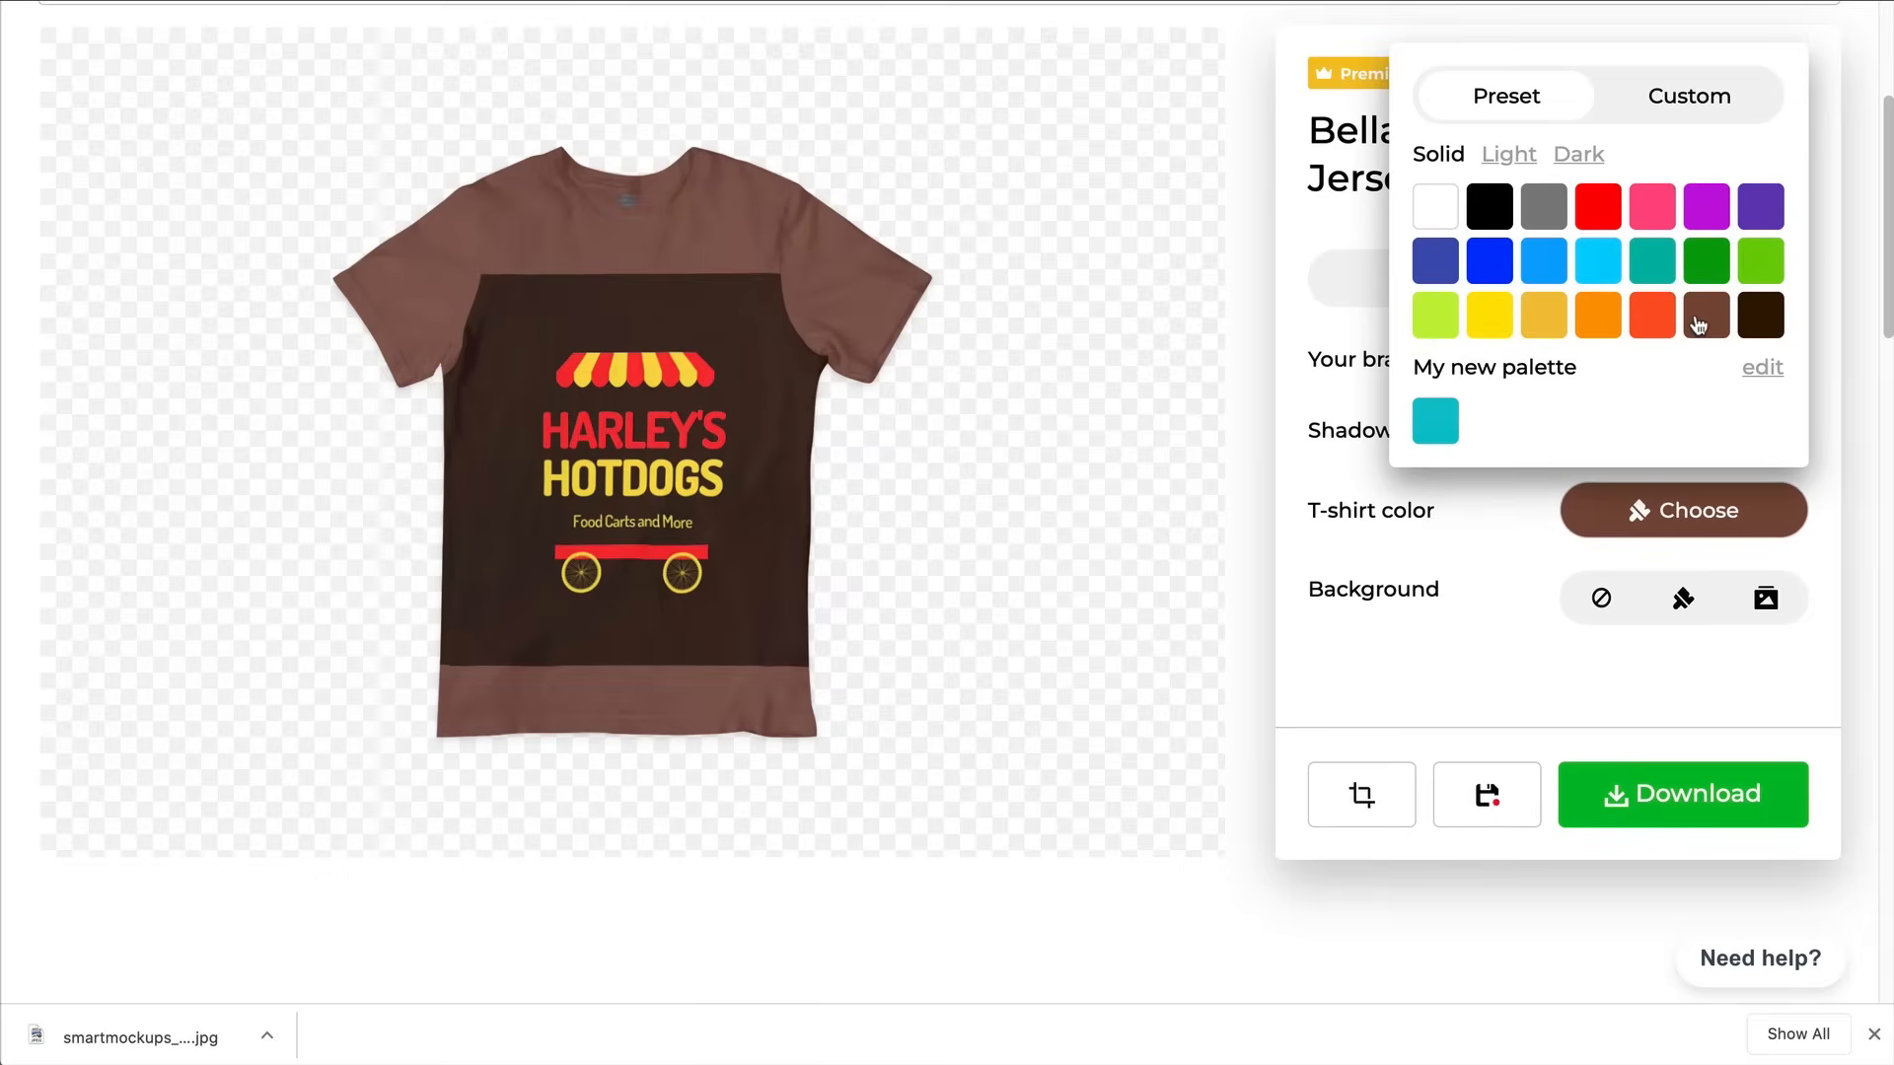
click(1651, 312)
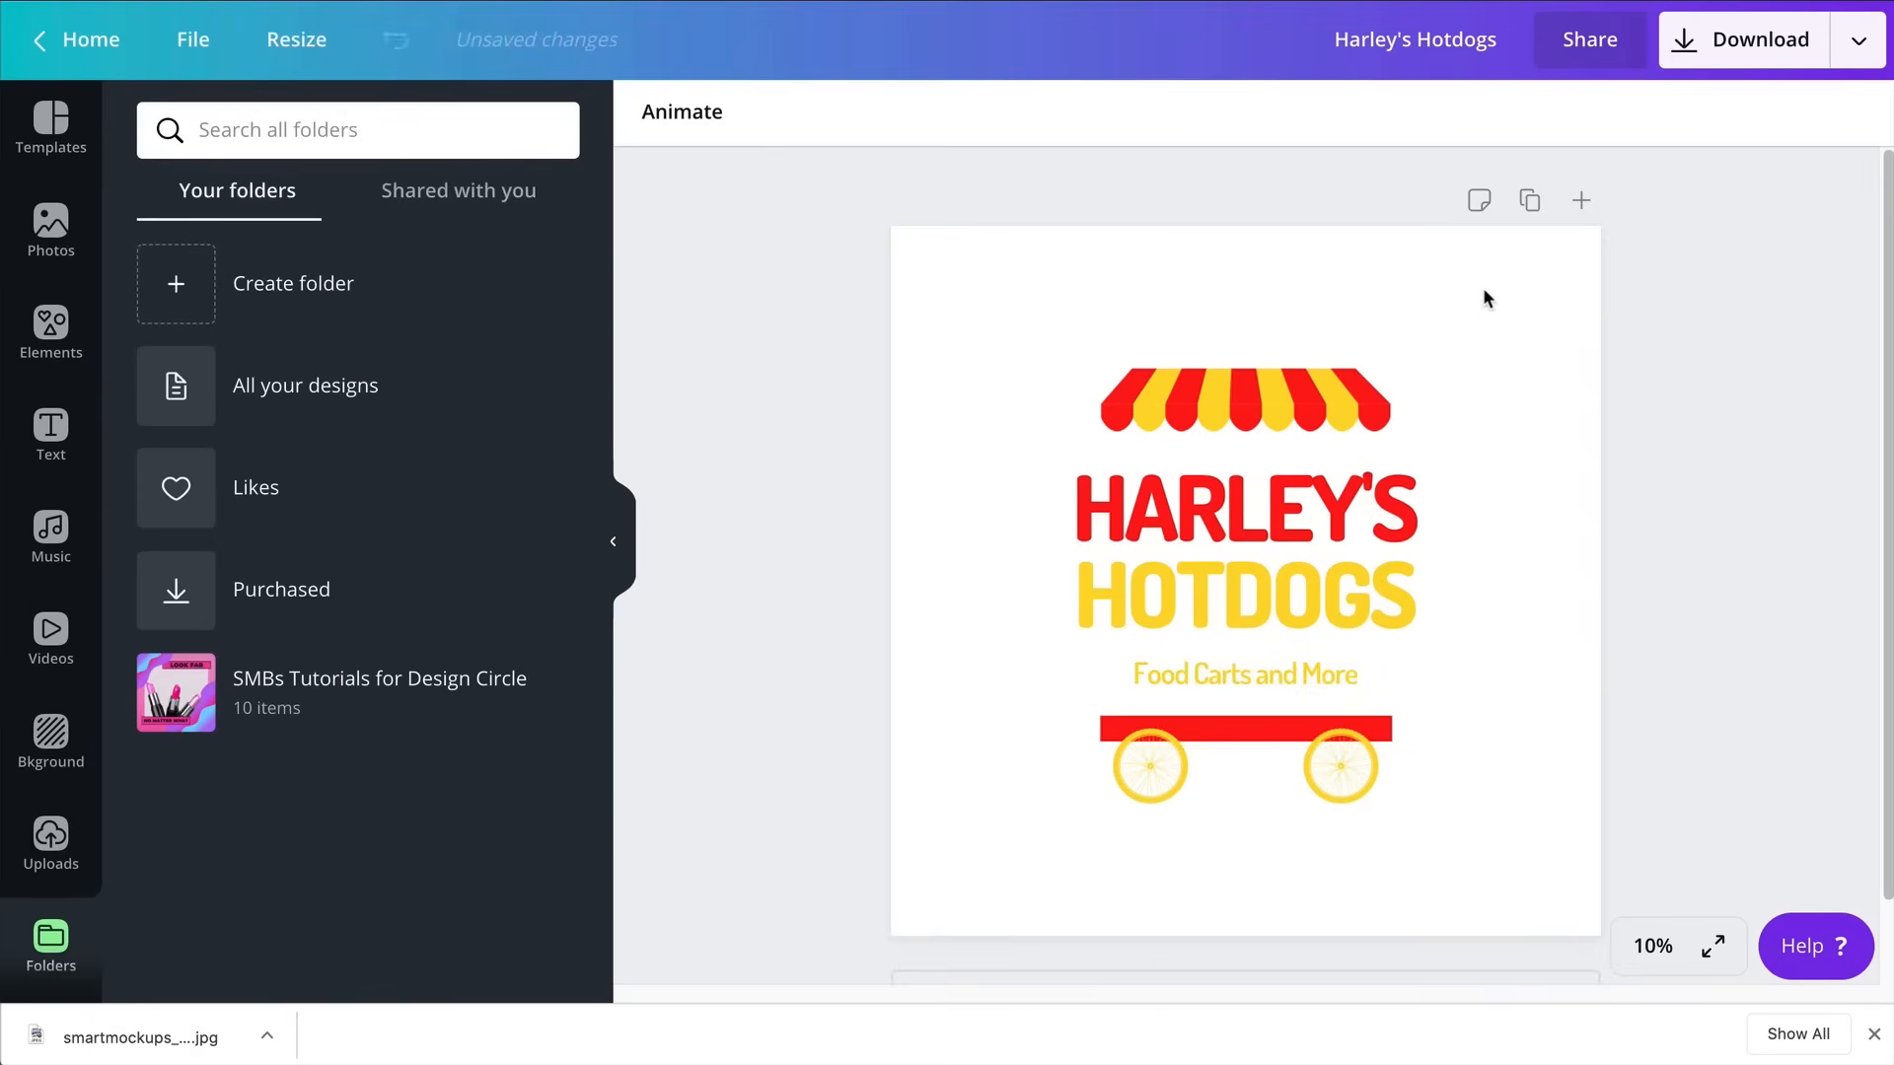
Download the Canva logo as a transparent-background PNG and dismiss the published popup
click(1743, 38)
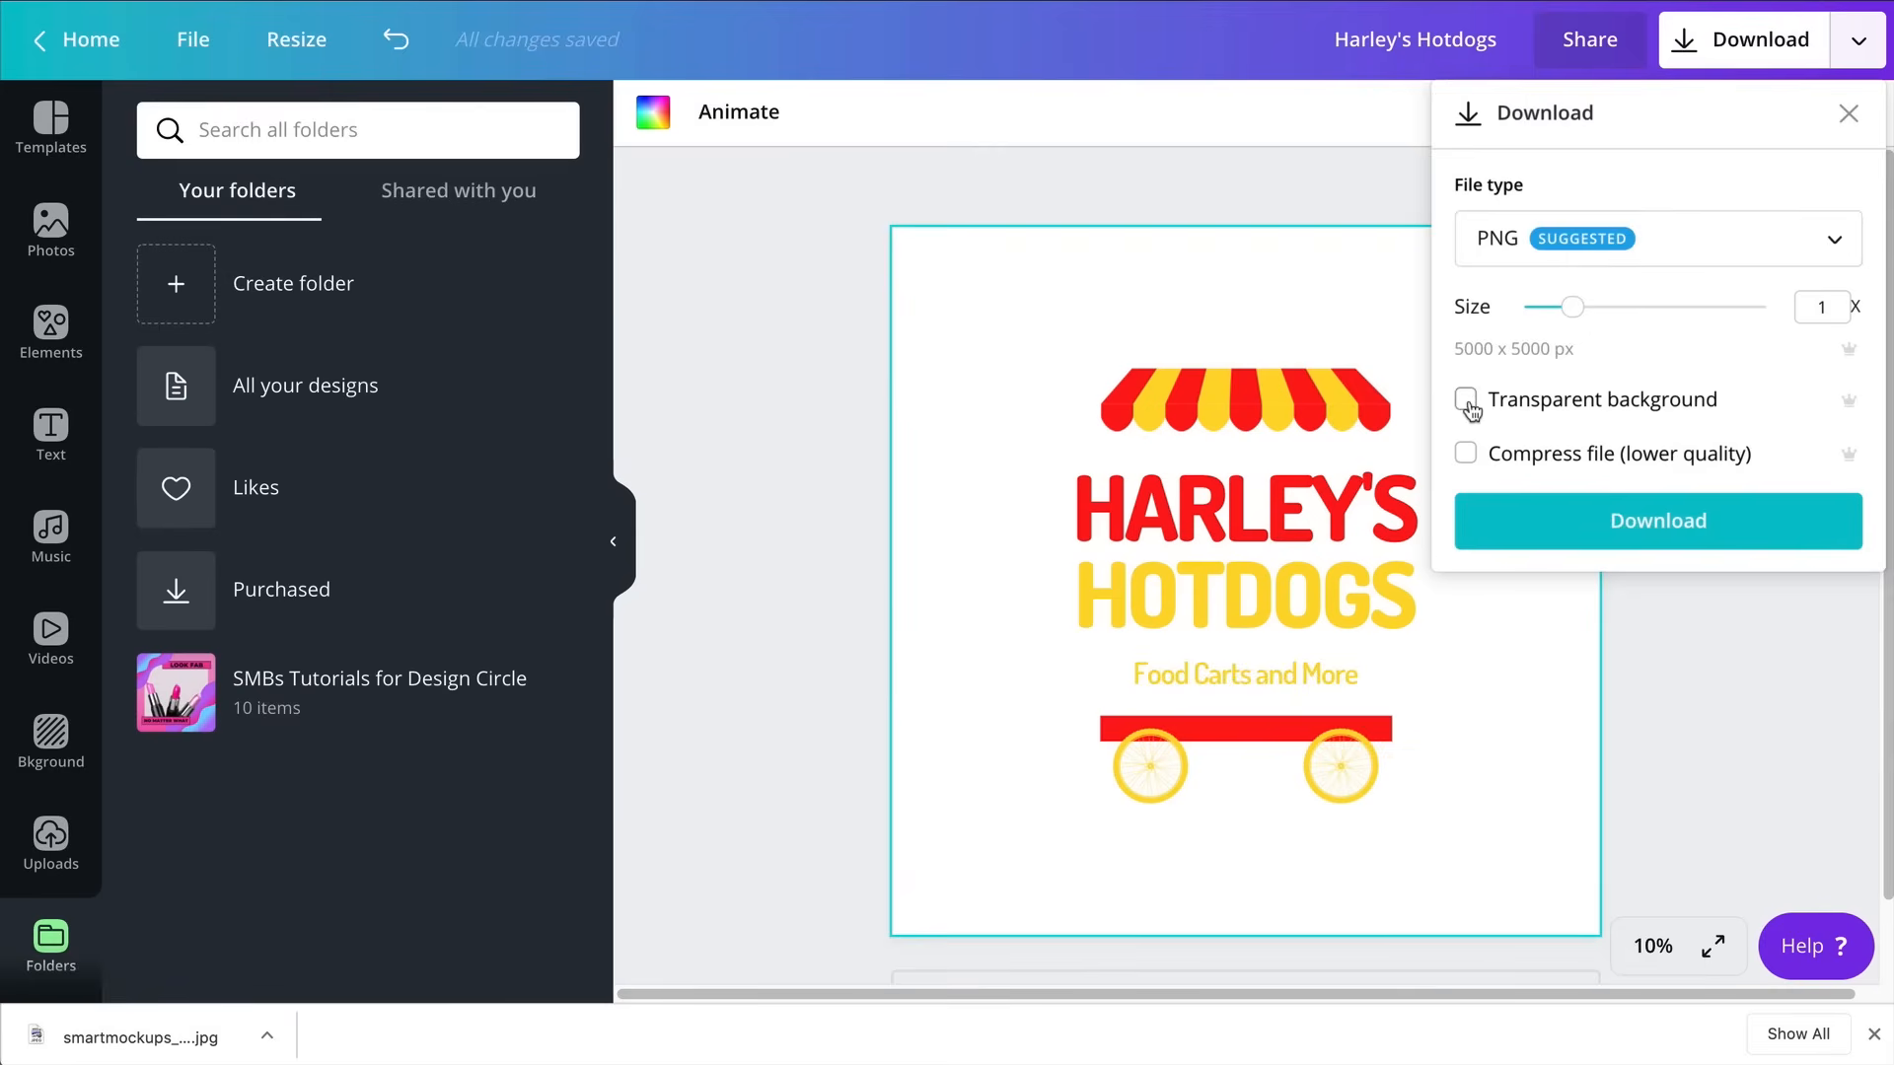
click(1465, 398)
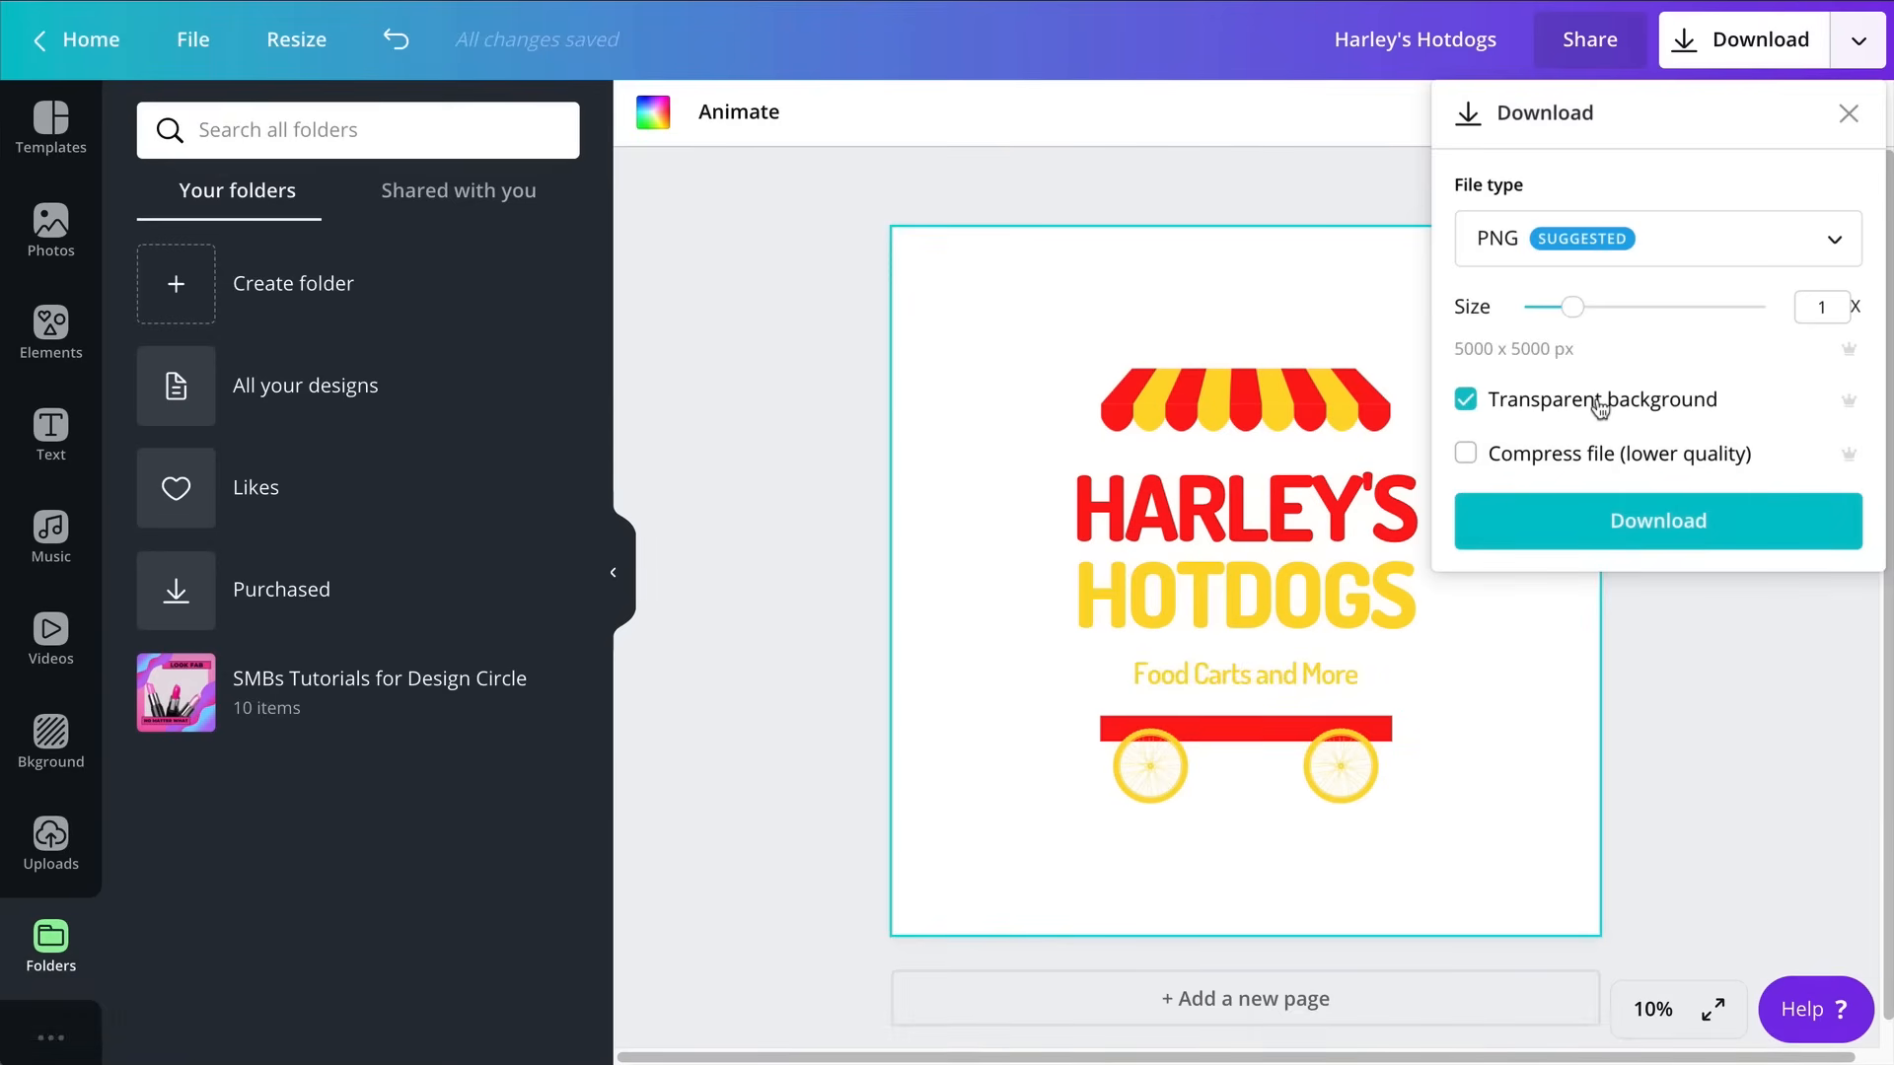
mouse_move(1653, 409)
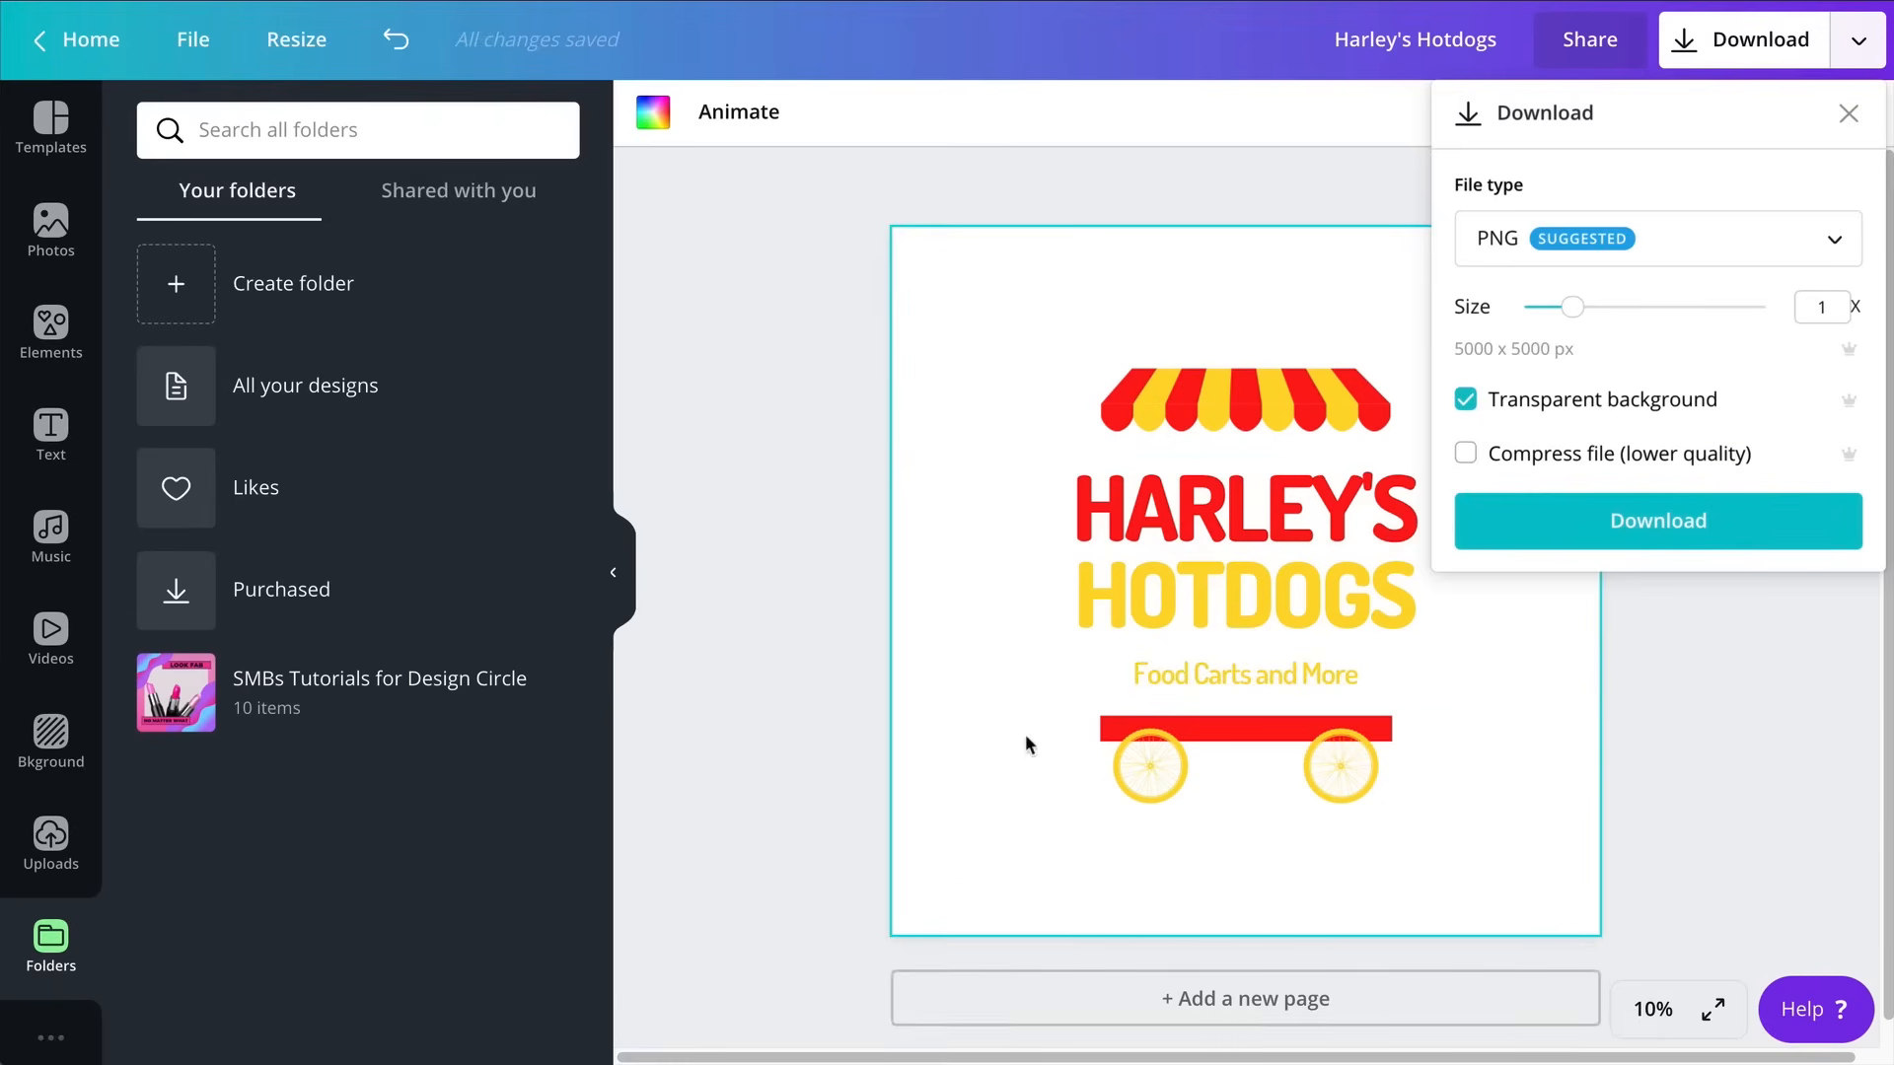
mouse_move(1034, 294)
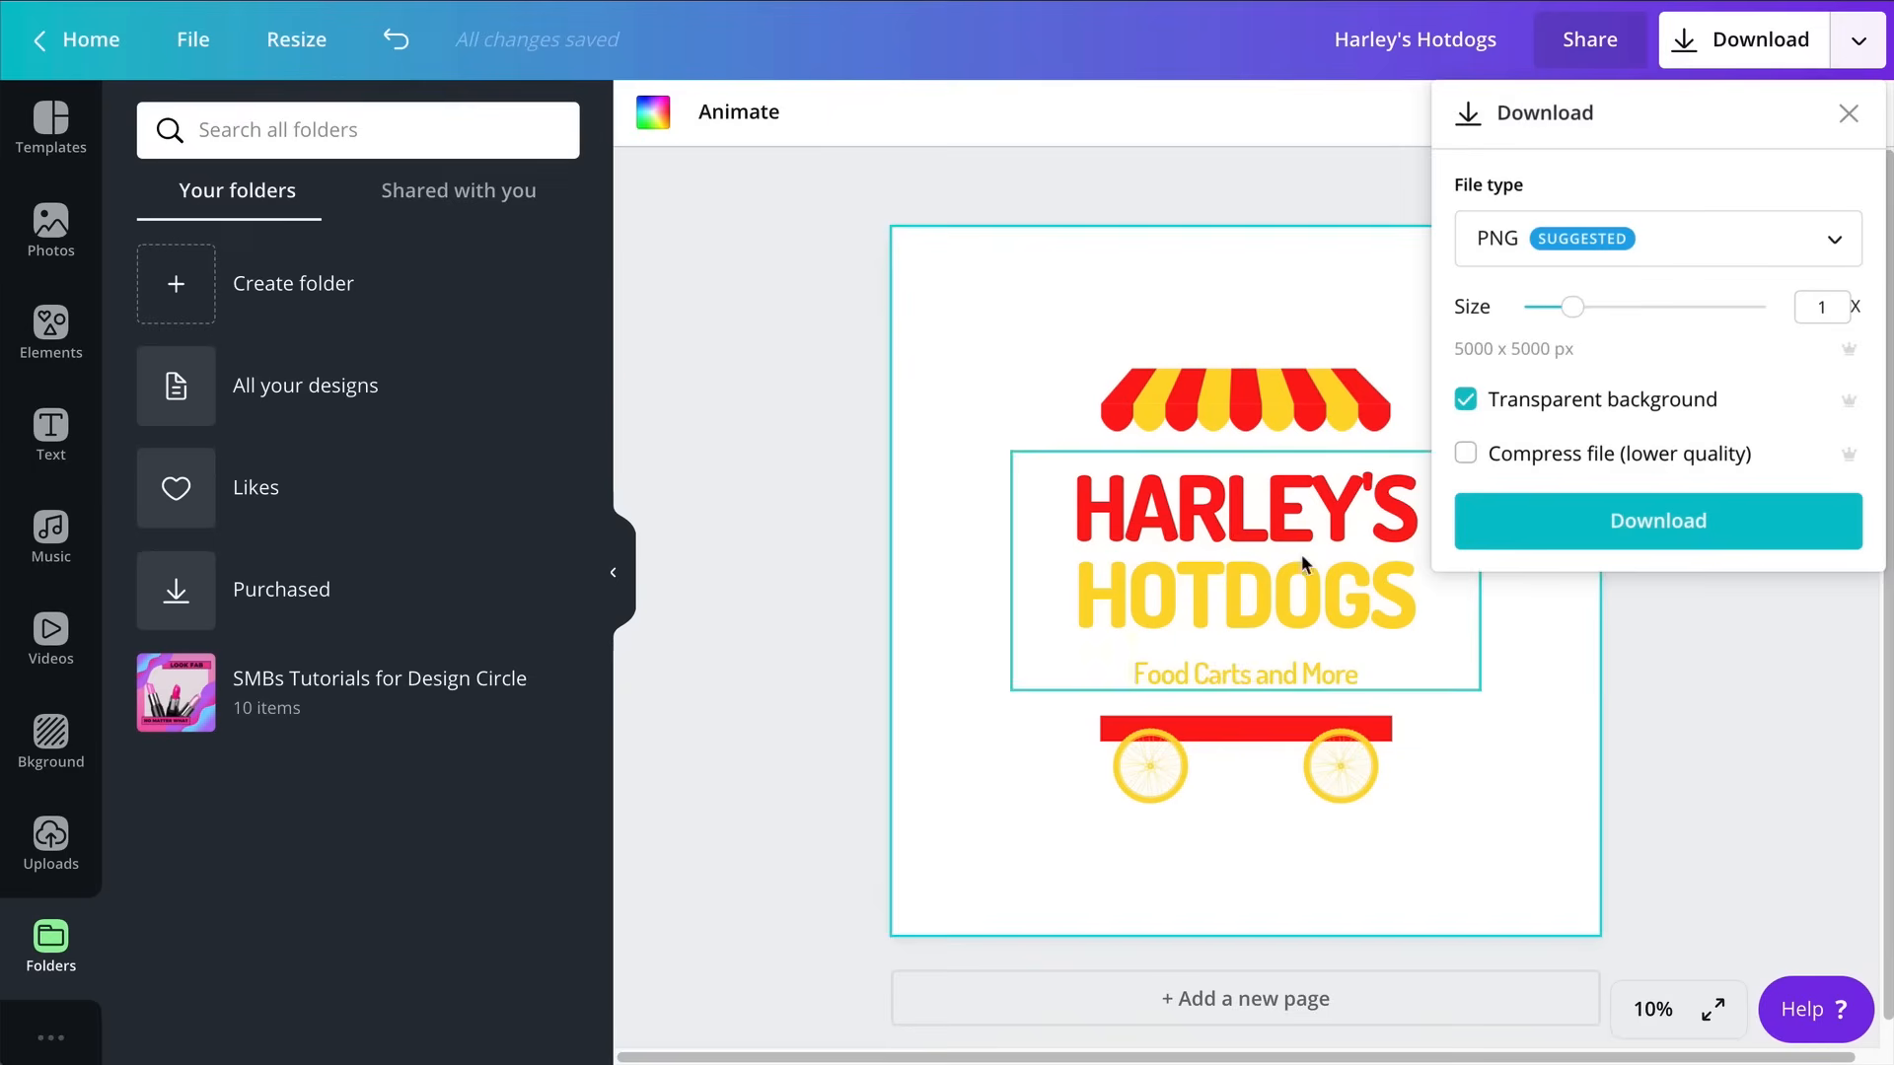
mouse_move(1178, 465)
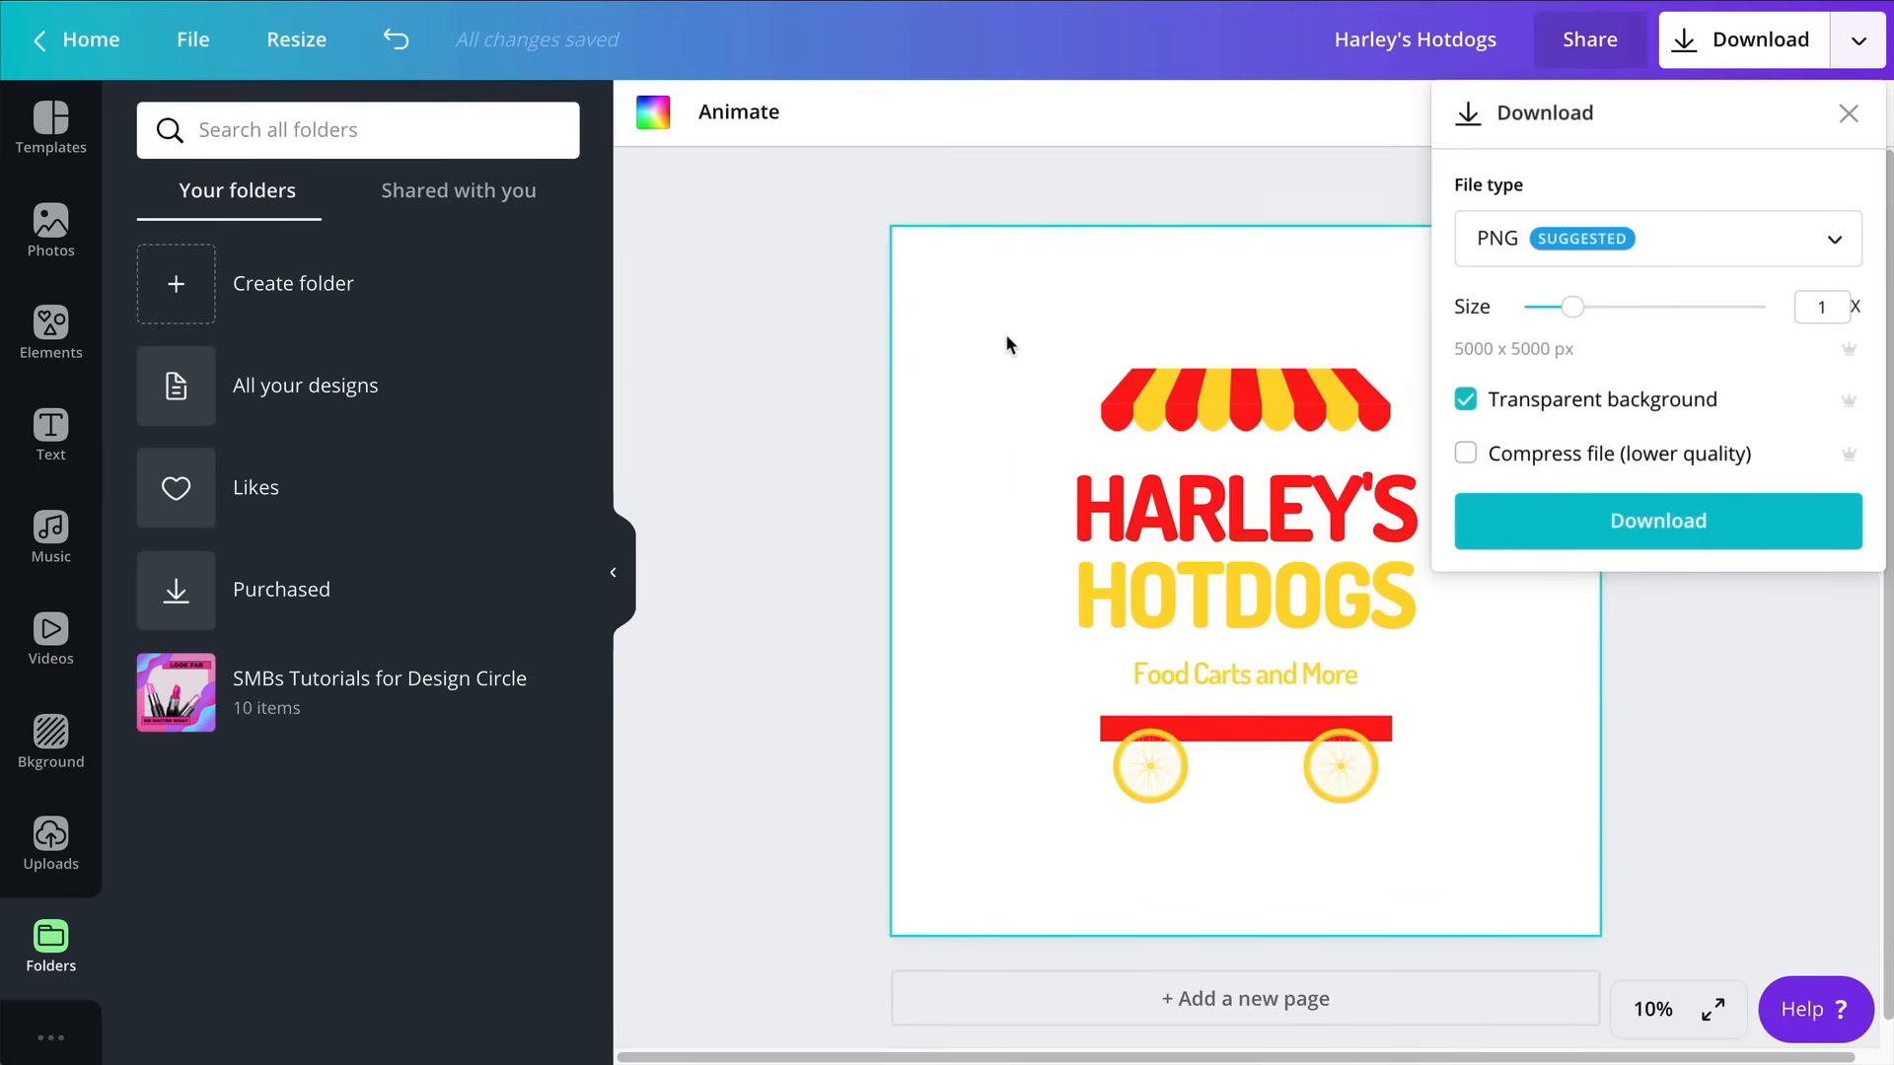
click(1656, 521)
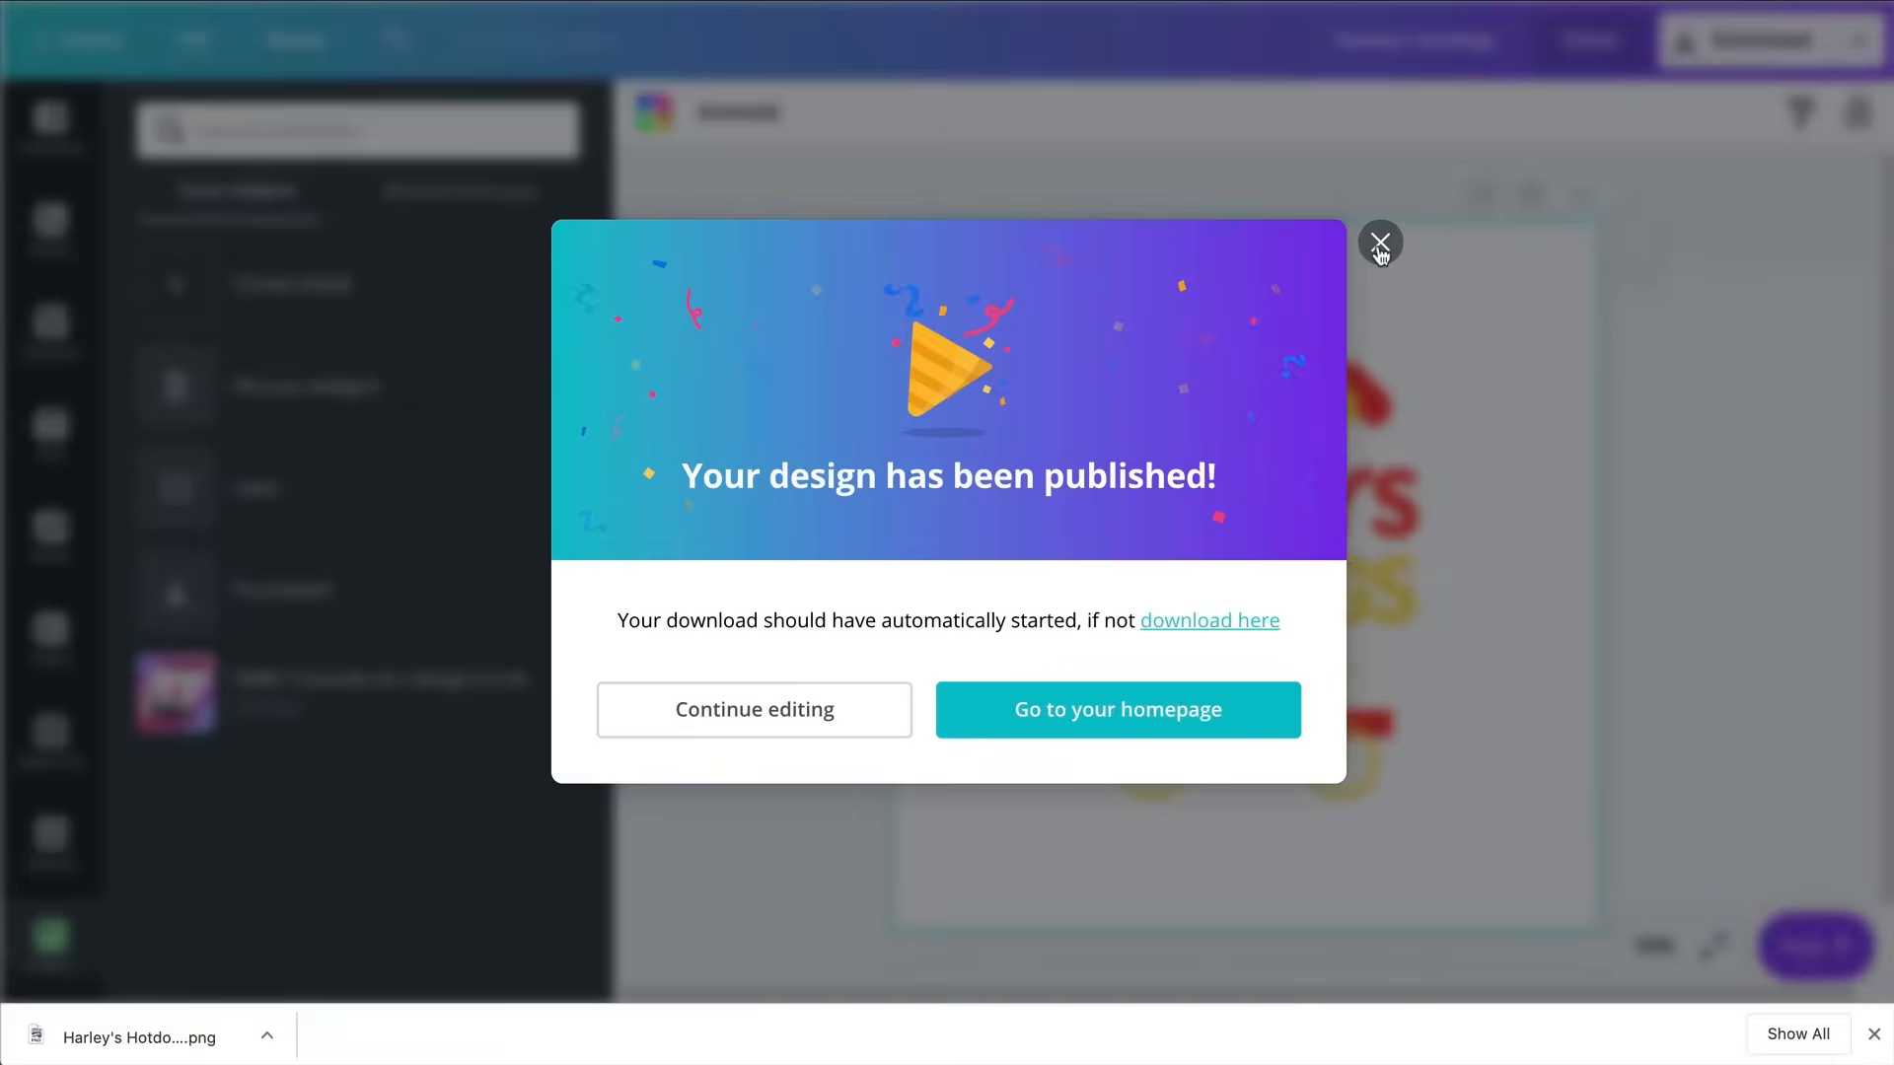
click(1379, 243)
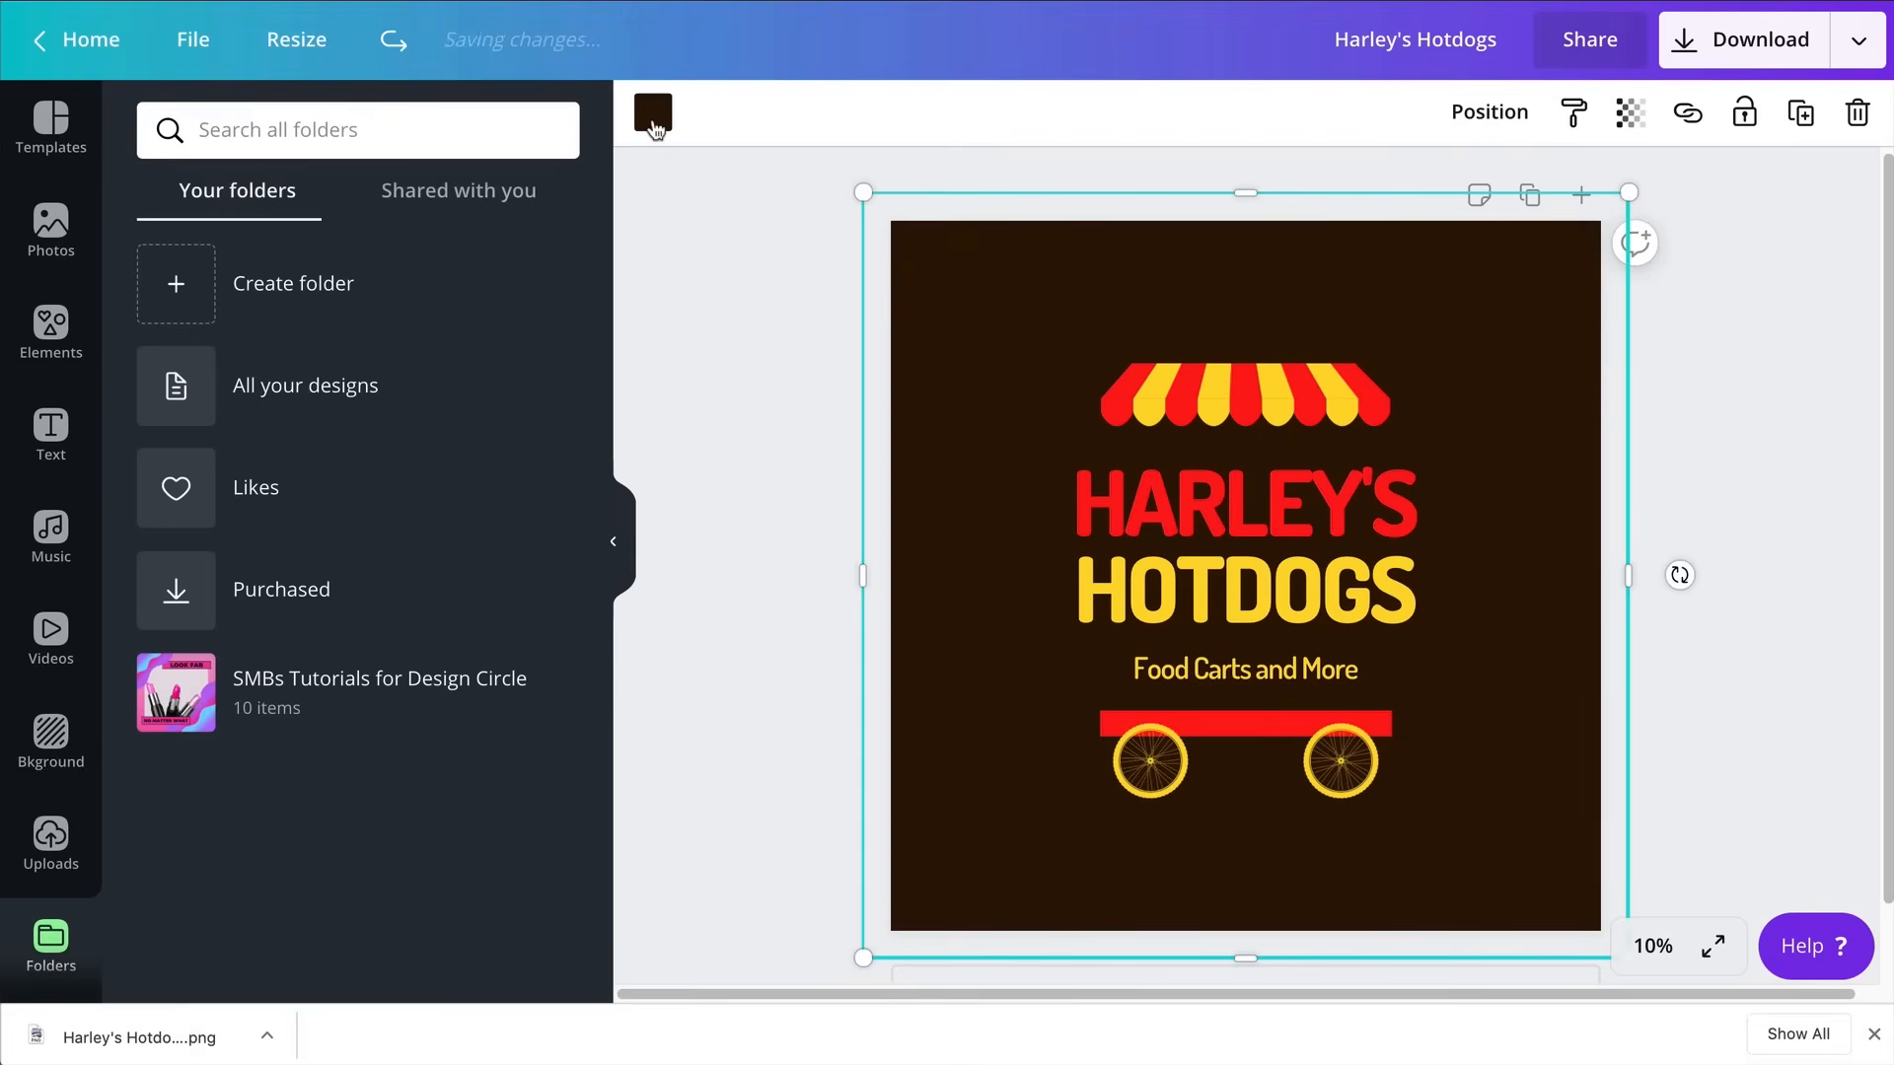
Open the branding settings for My new palette from the colour choices
click(652, 113)
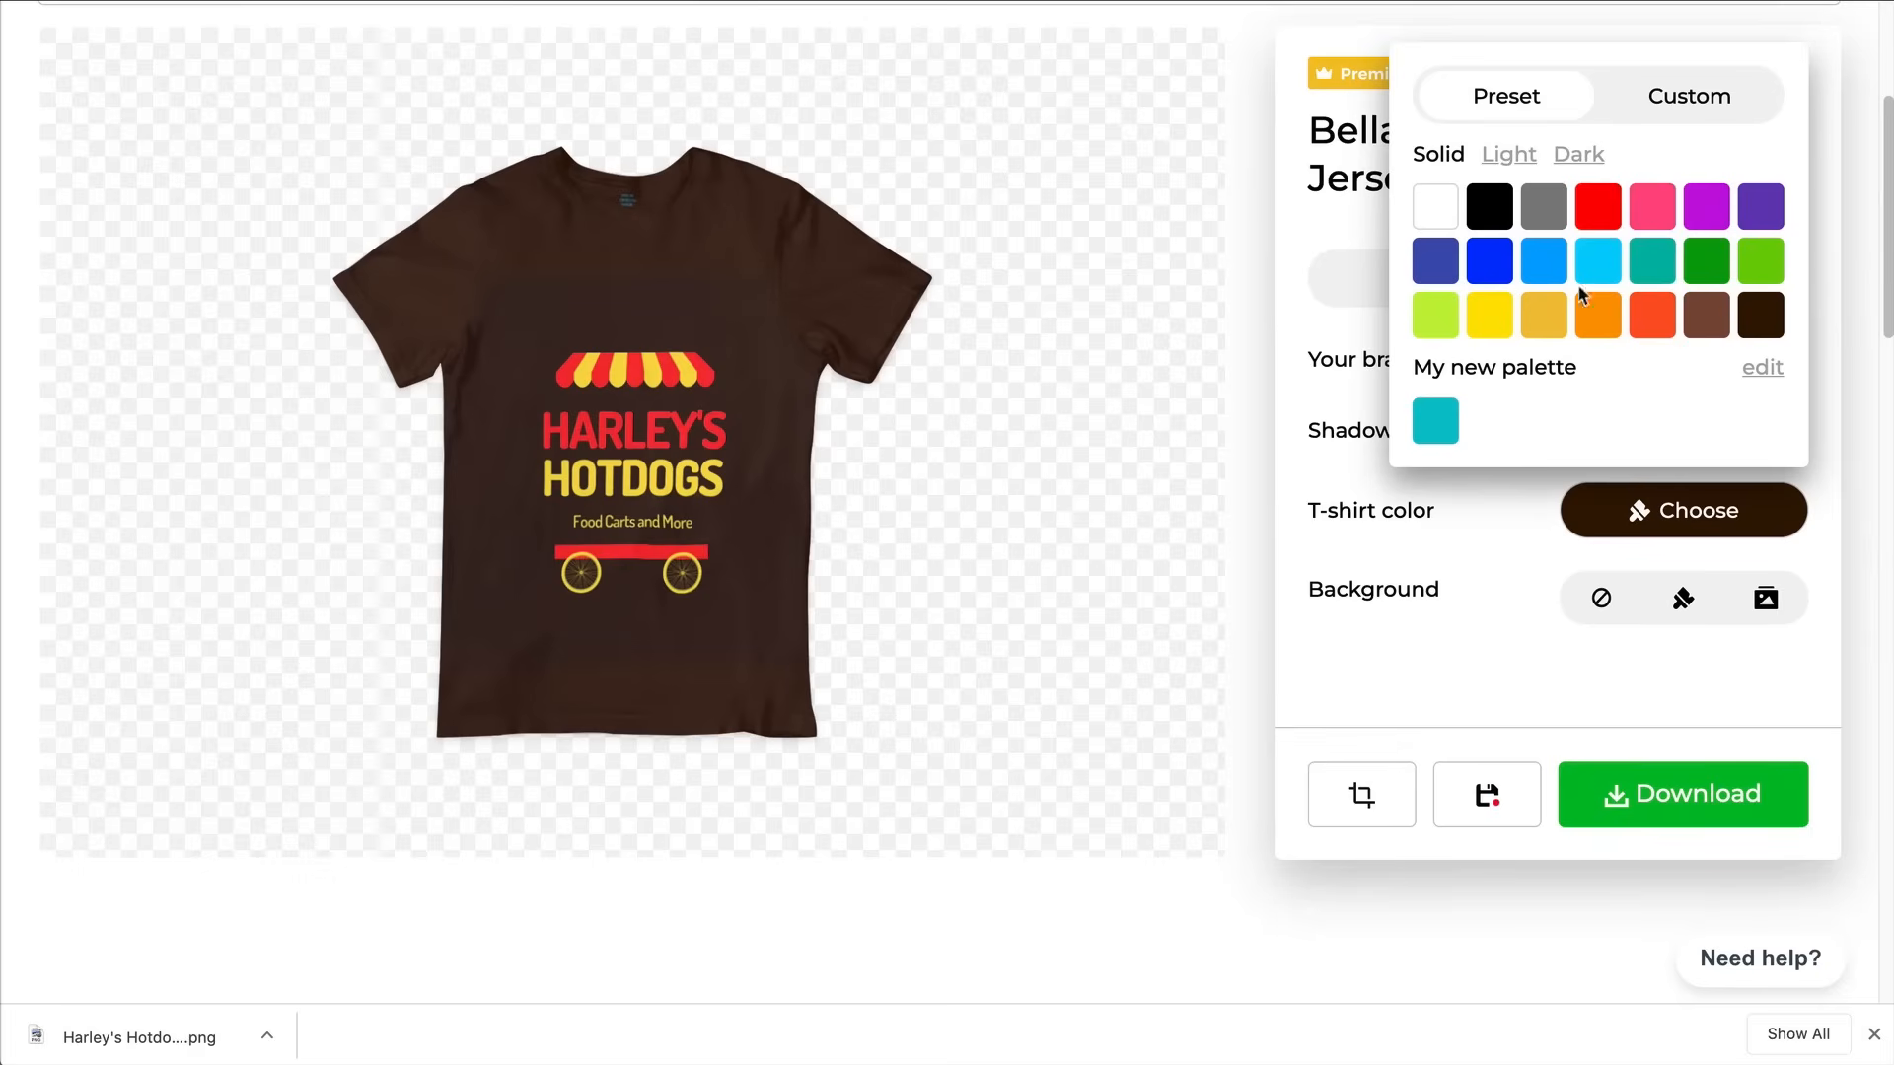
mouse_move(1762, 376)
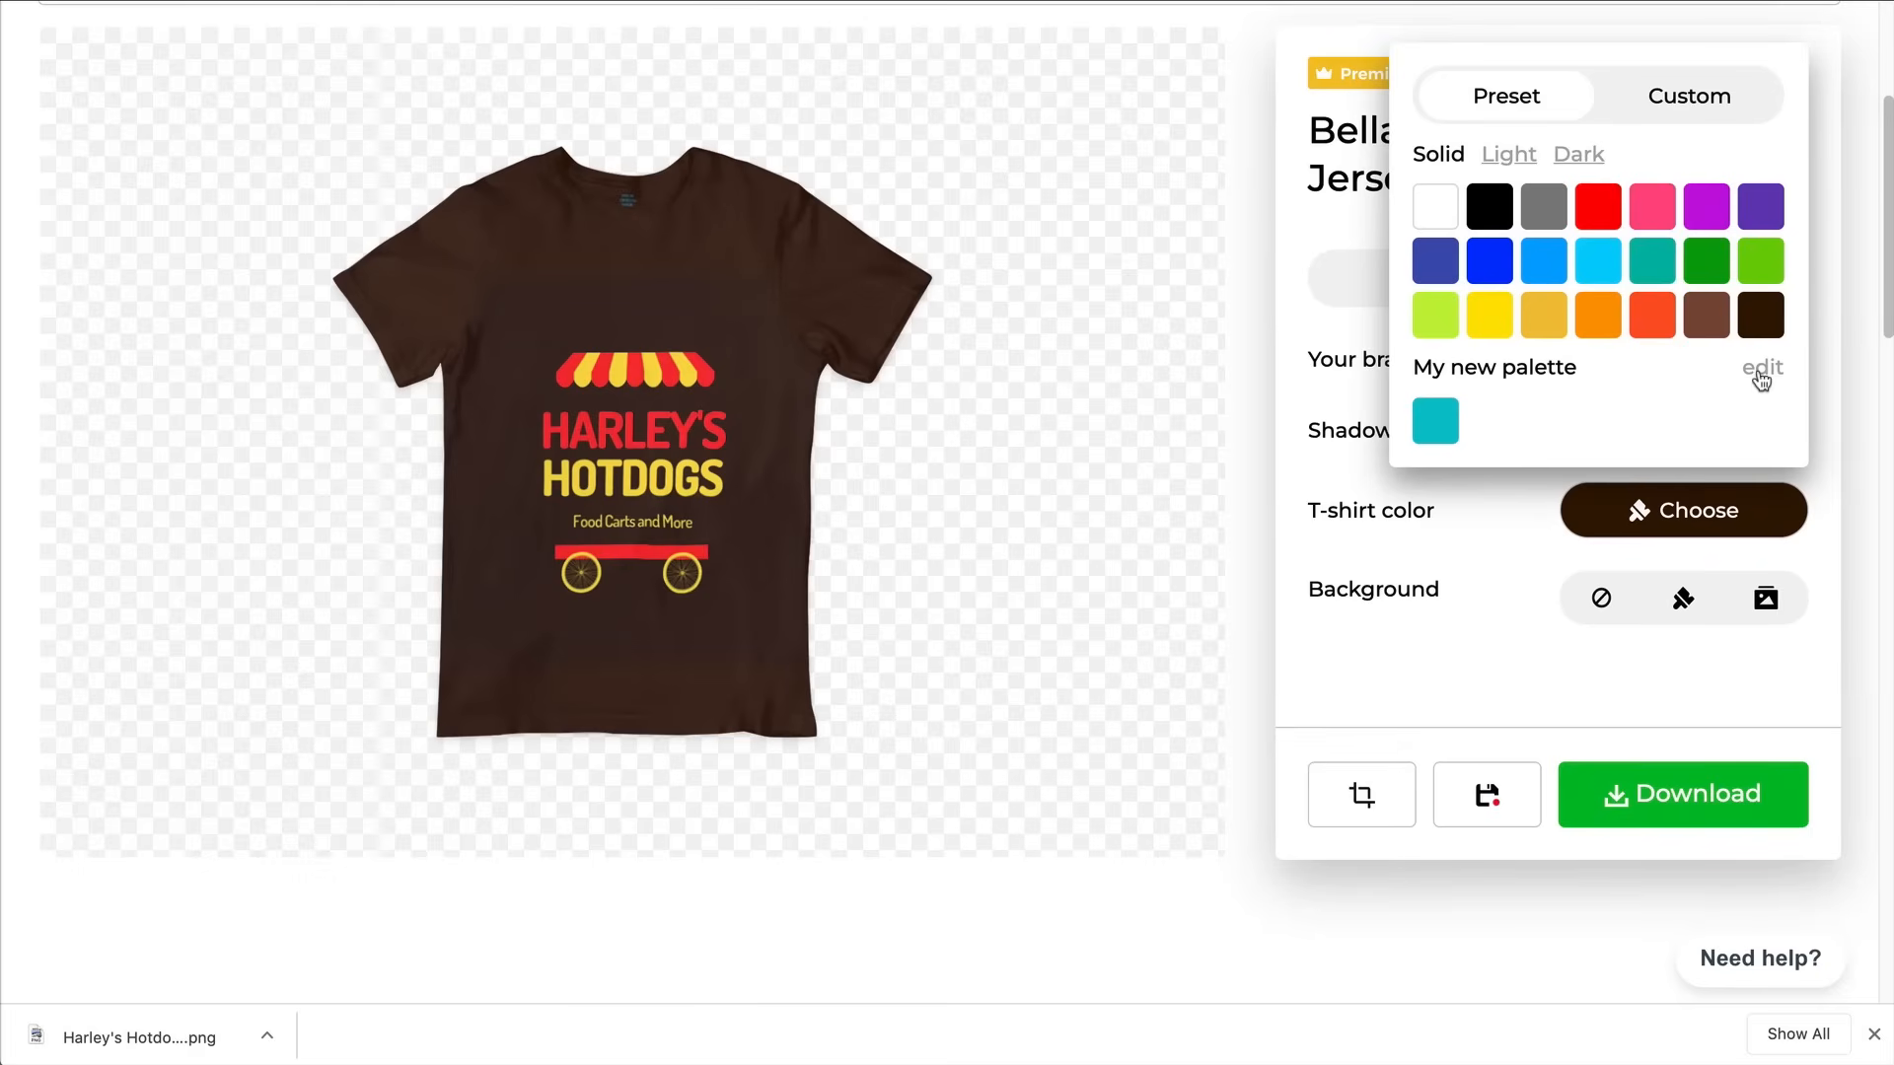
mouse_move(1761, 370)
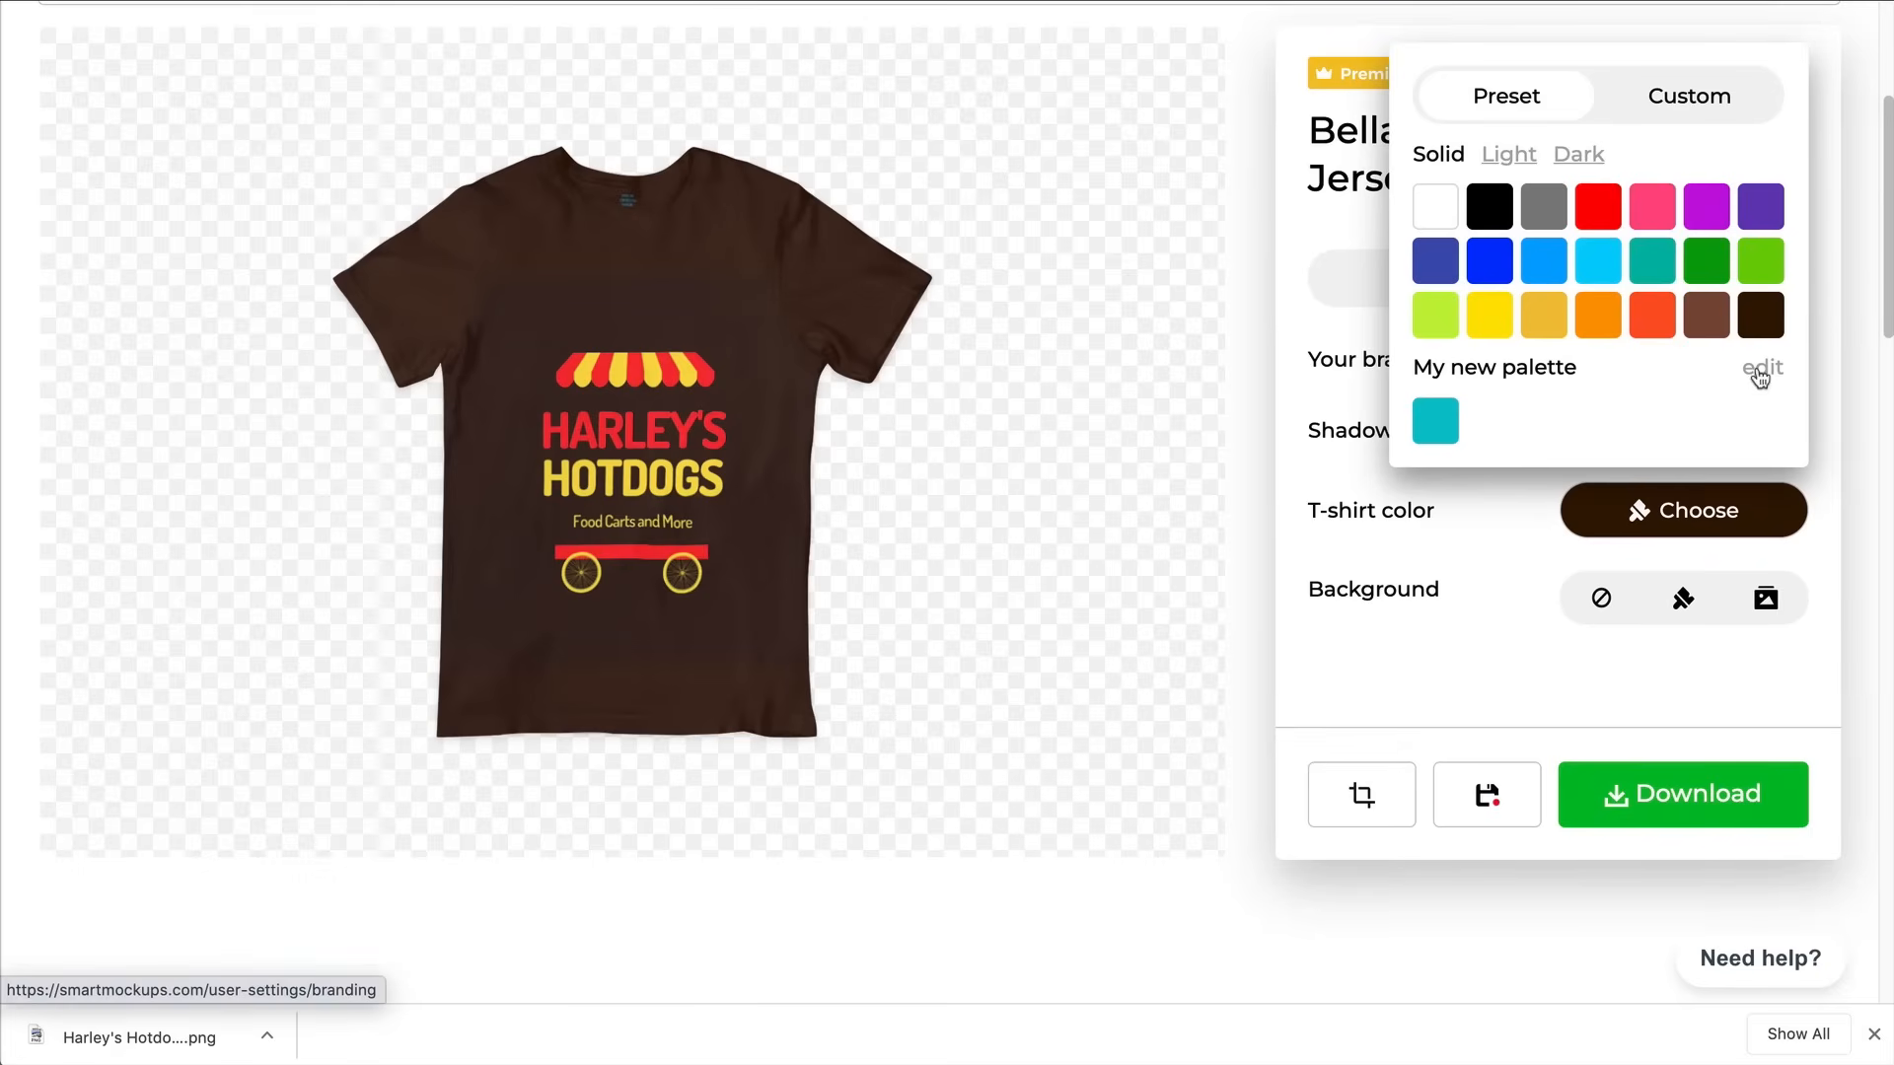
click(1760, 368)
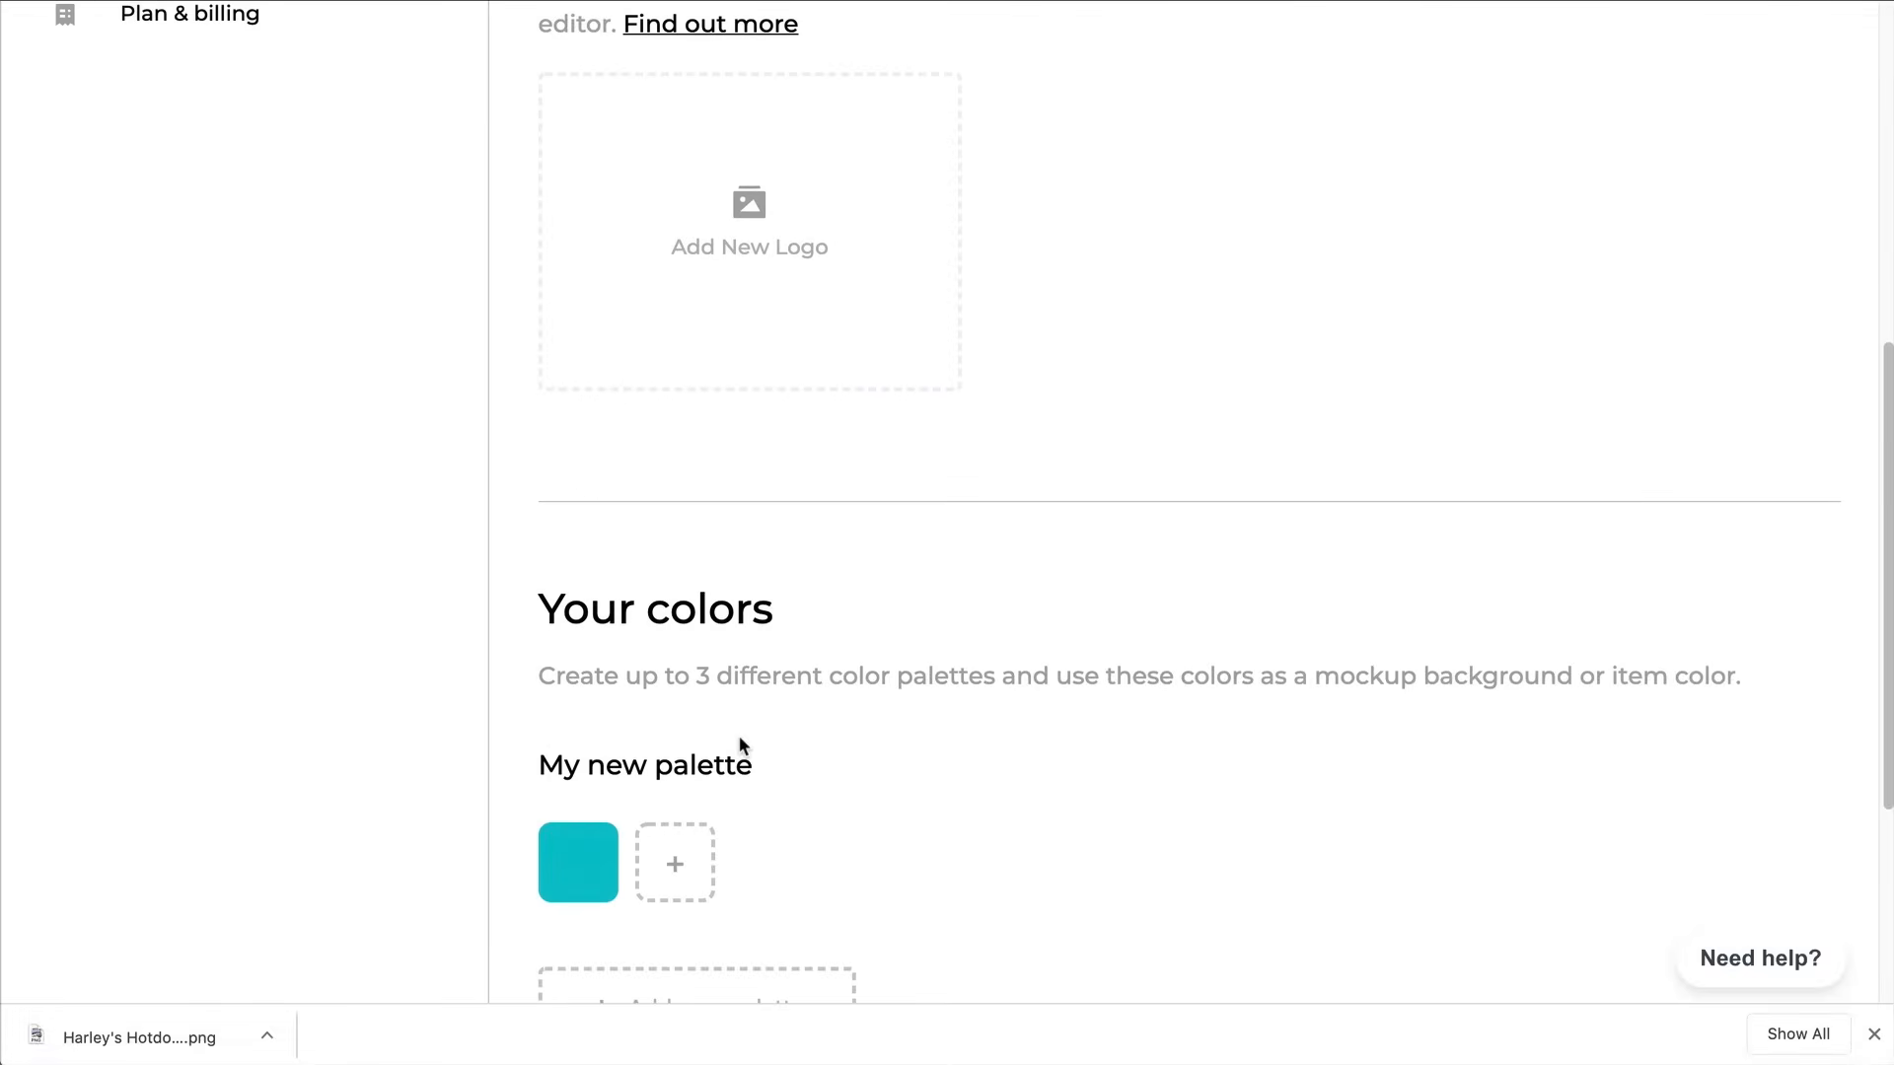
Add dark brown 2d1305 as a second colour in My new palette
click(674, 862)
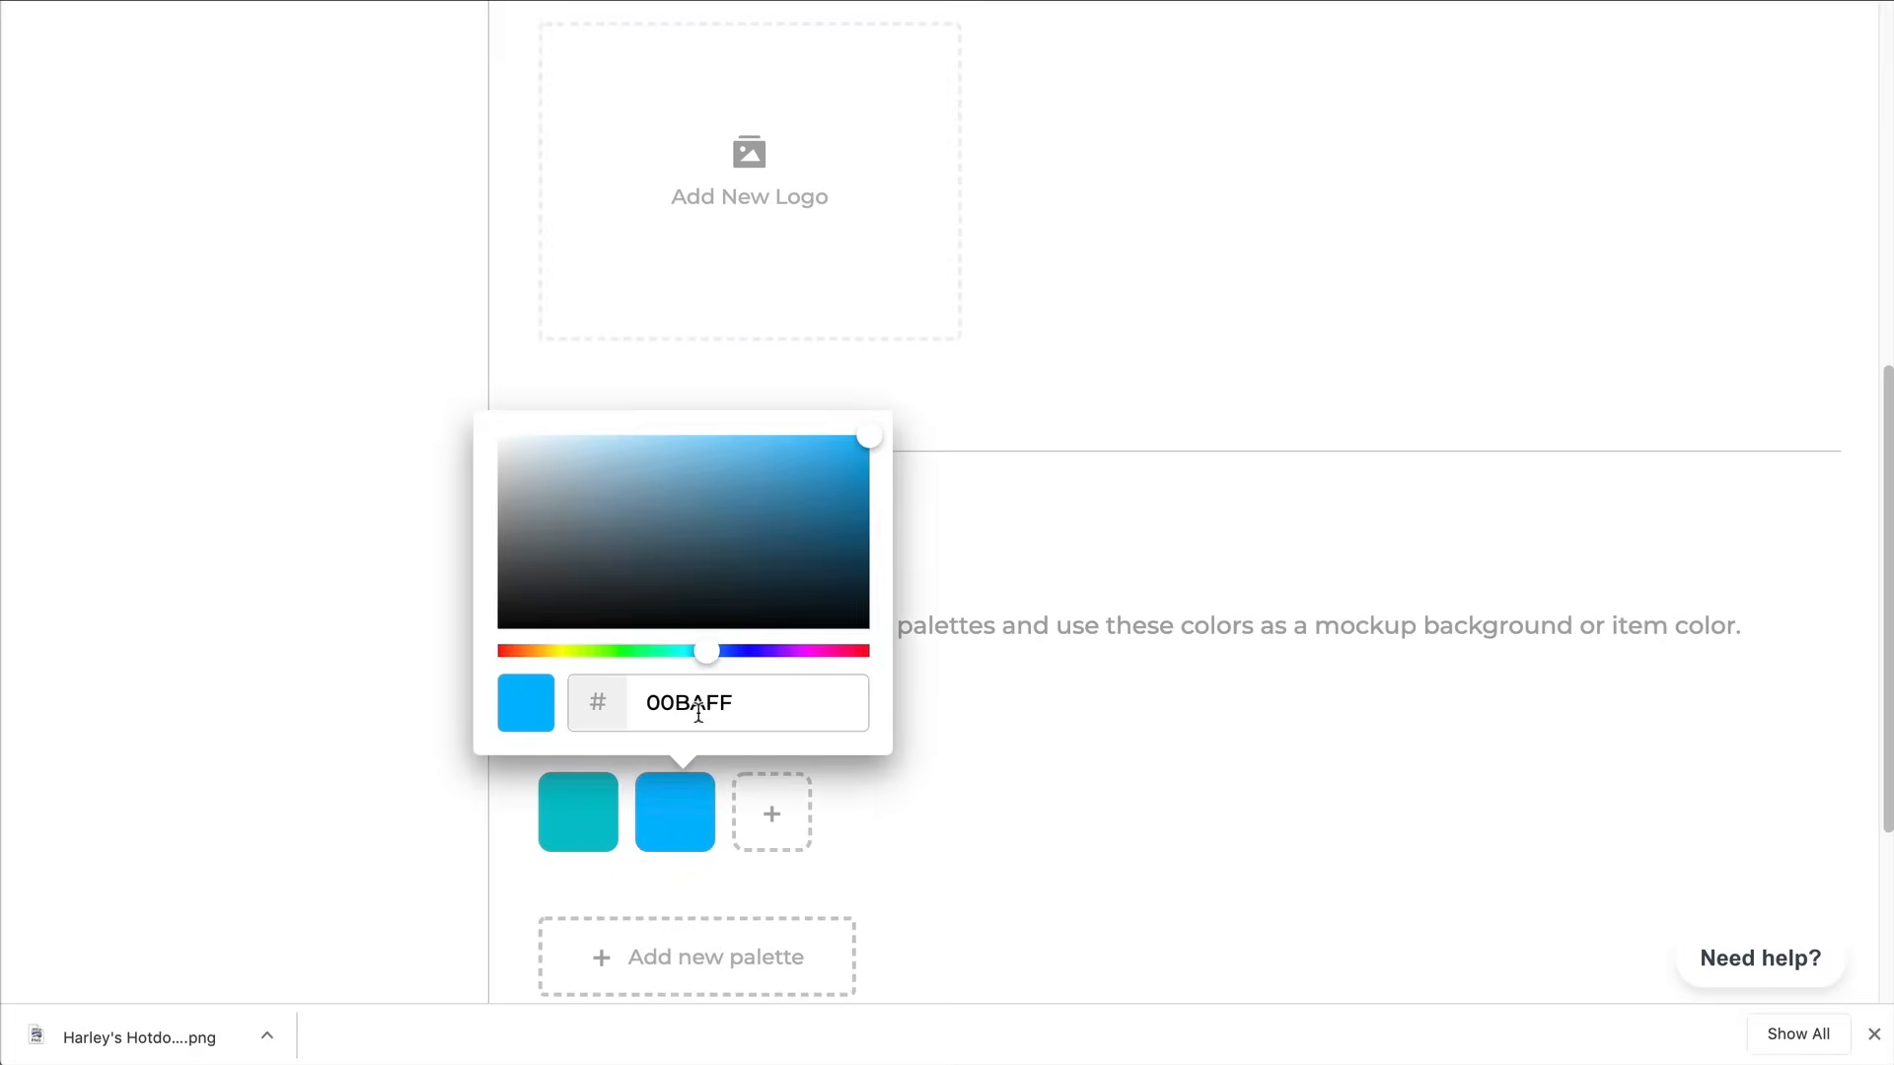
text(2d1305)
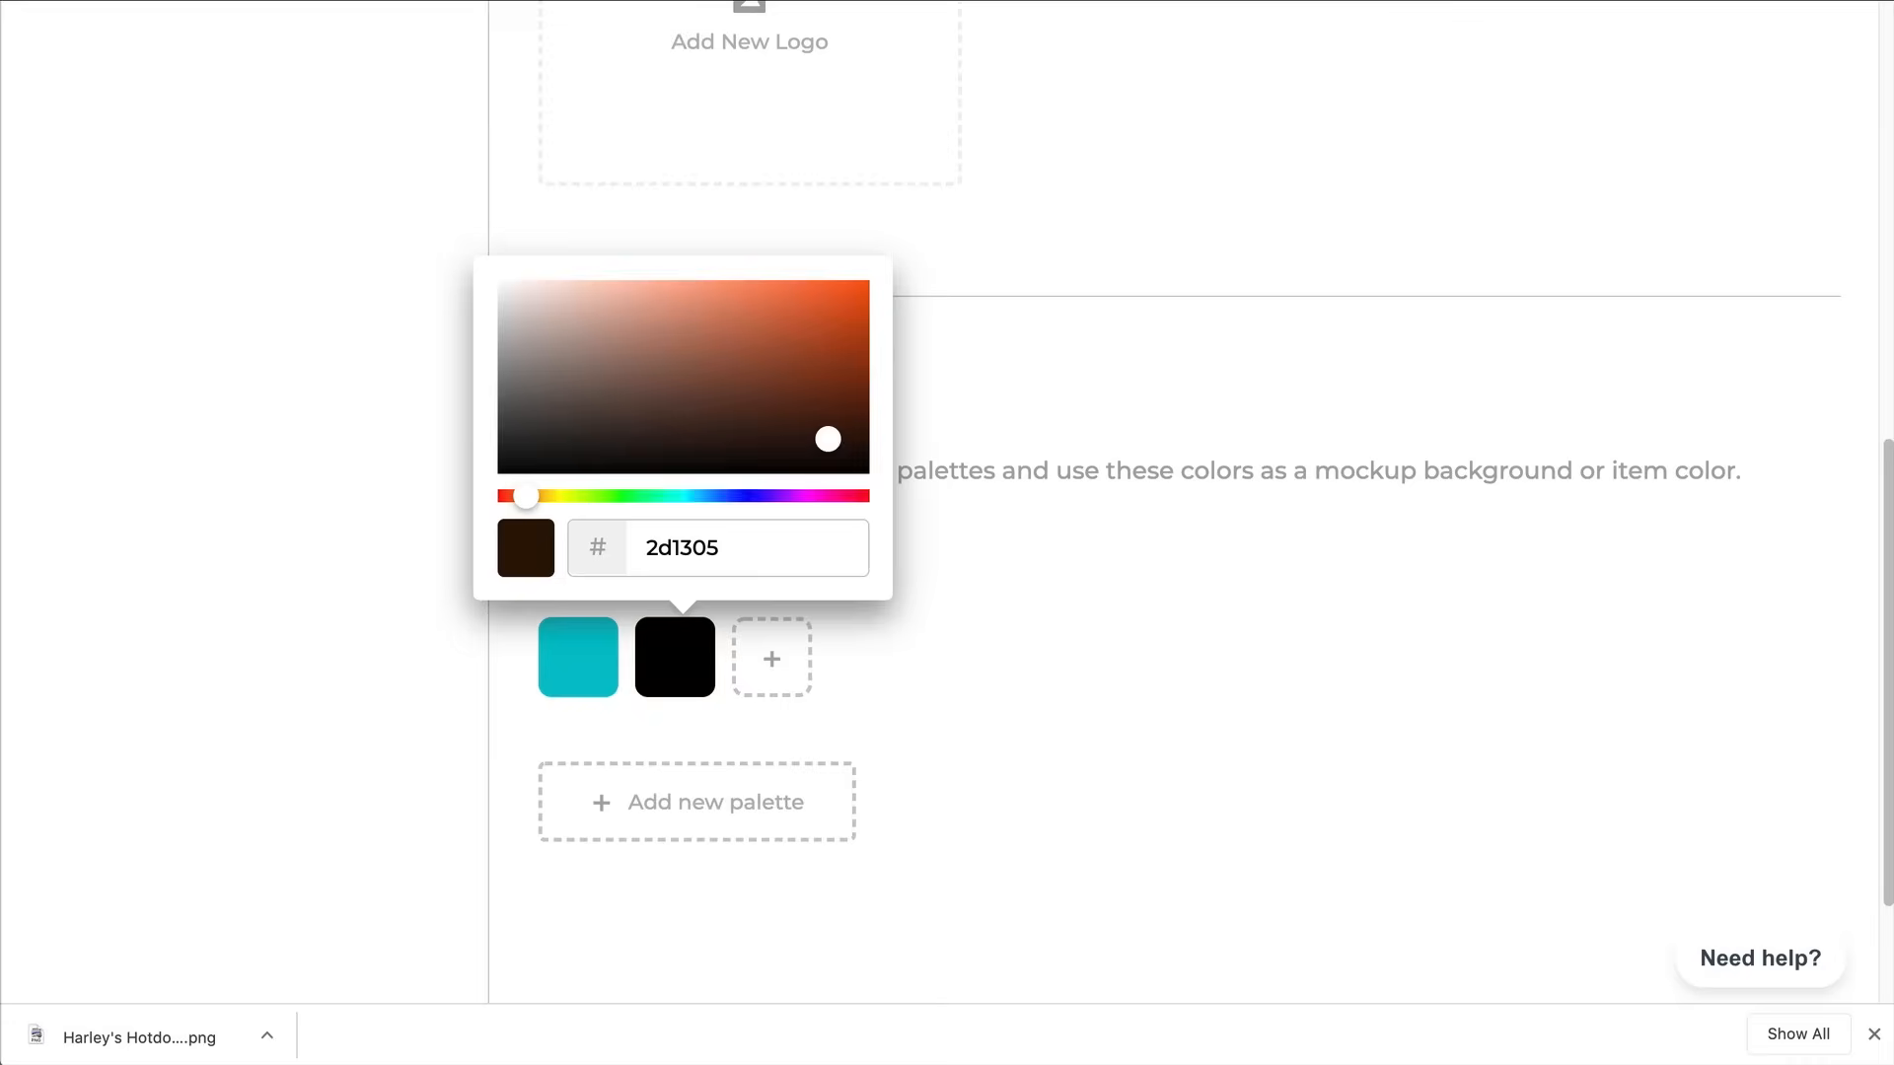
click(674, 657)
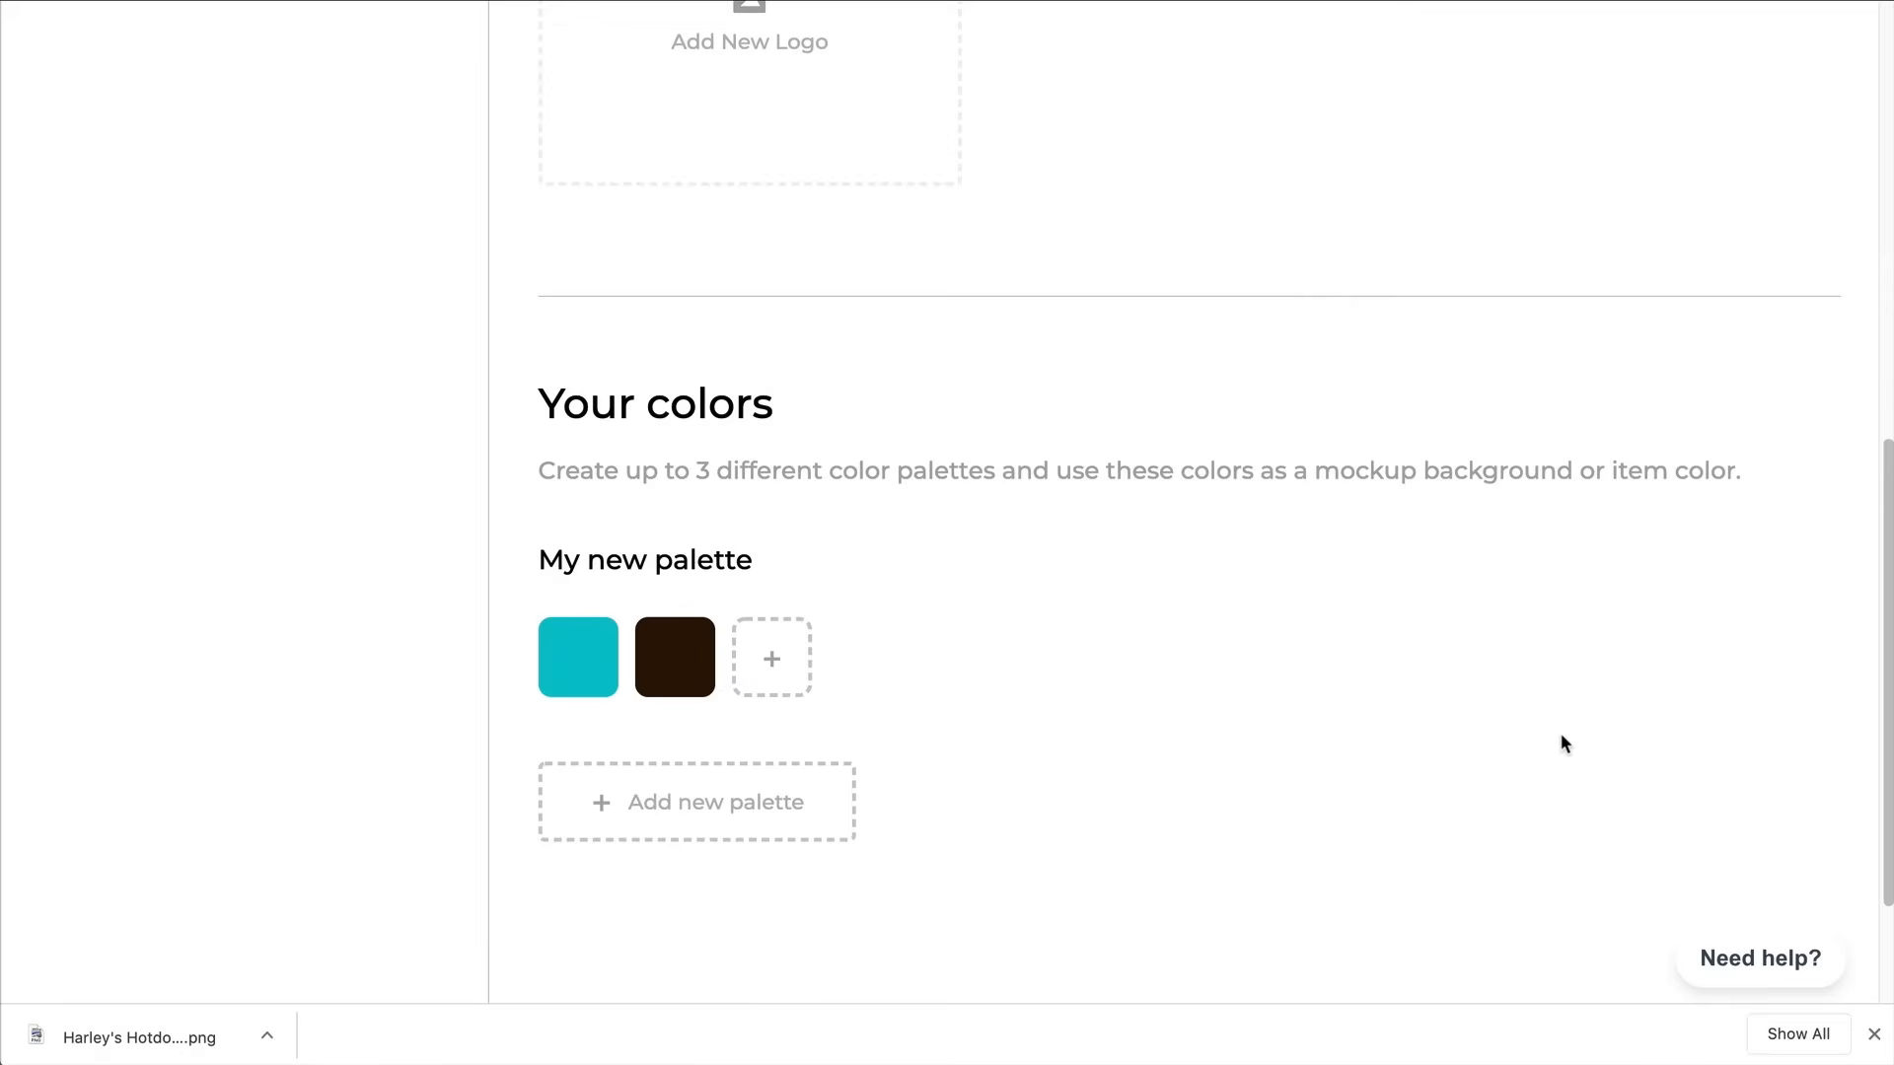
mouse_move(673, 657)
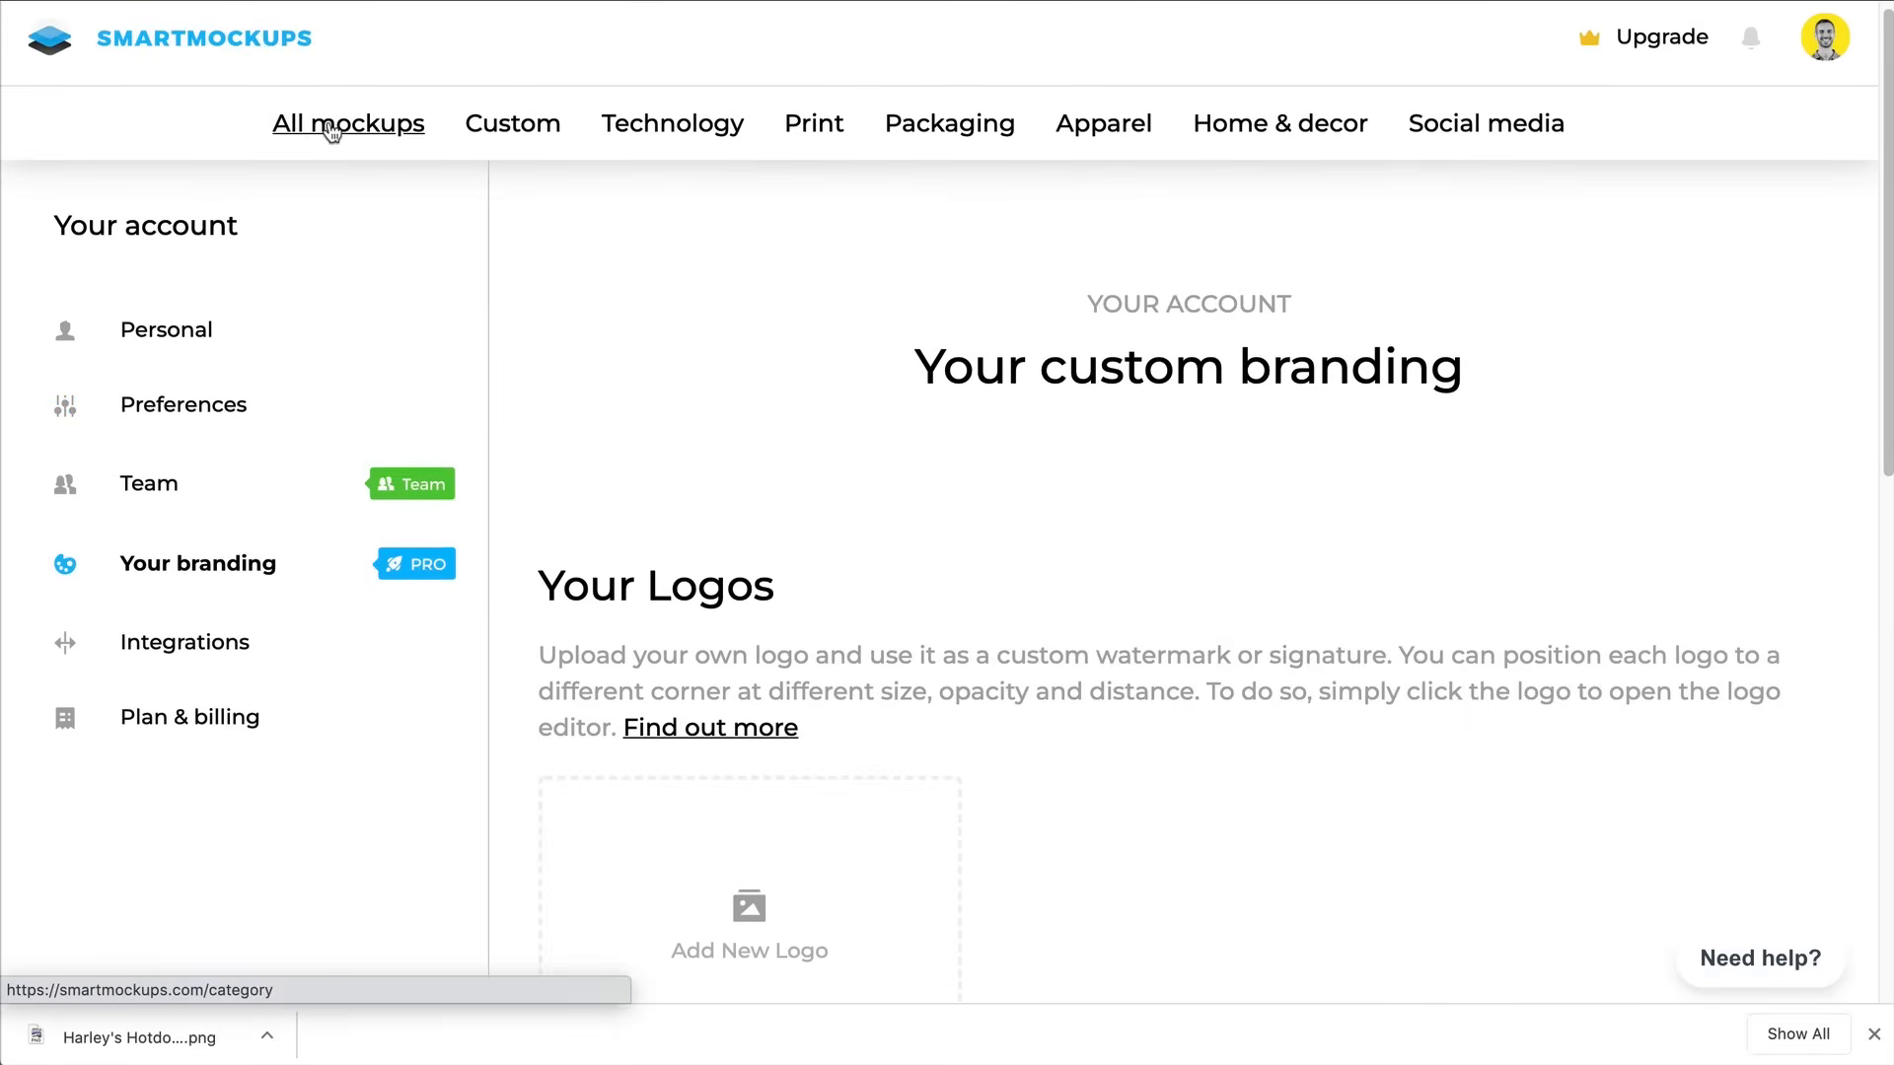
Open the Bella+Canvas t-shirt mockup and set its colour to the saved dark brown
click(1102, 124)
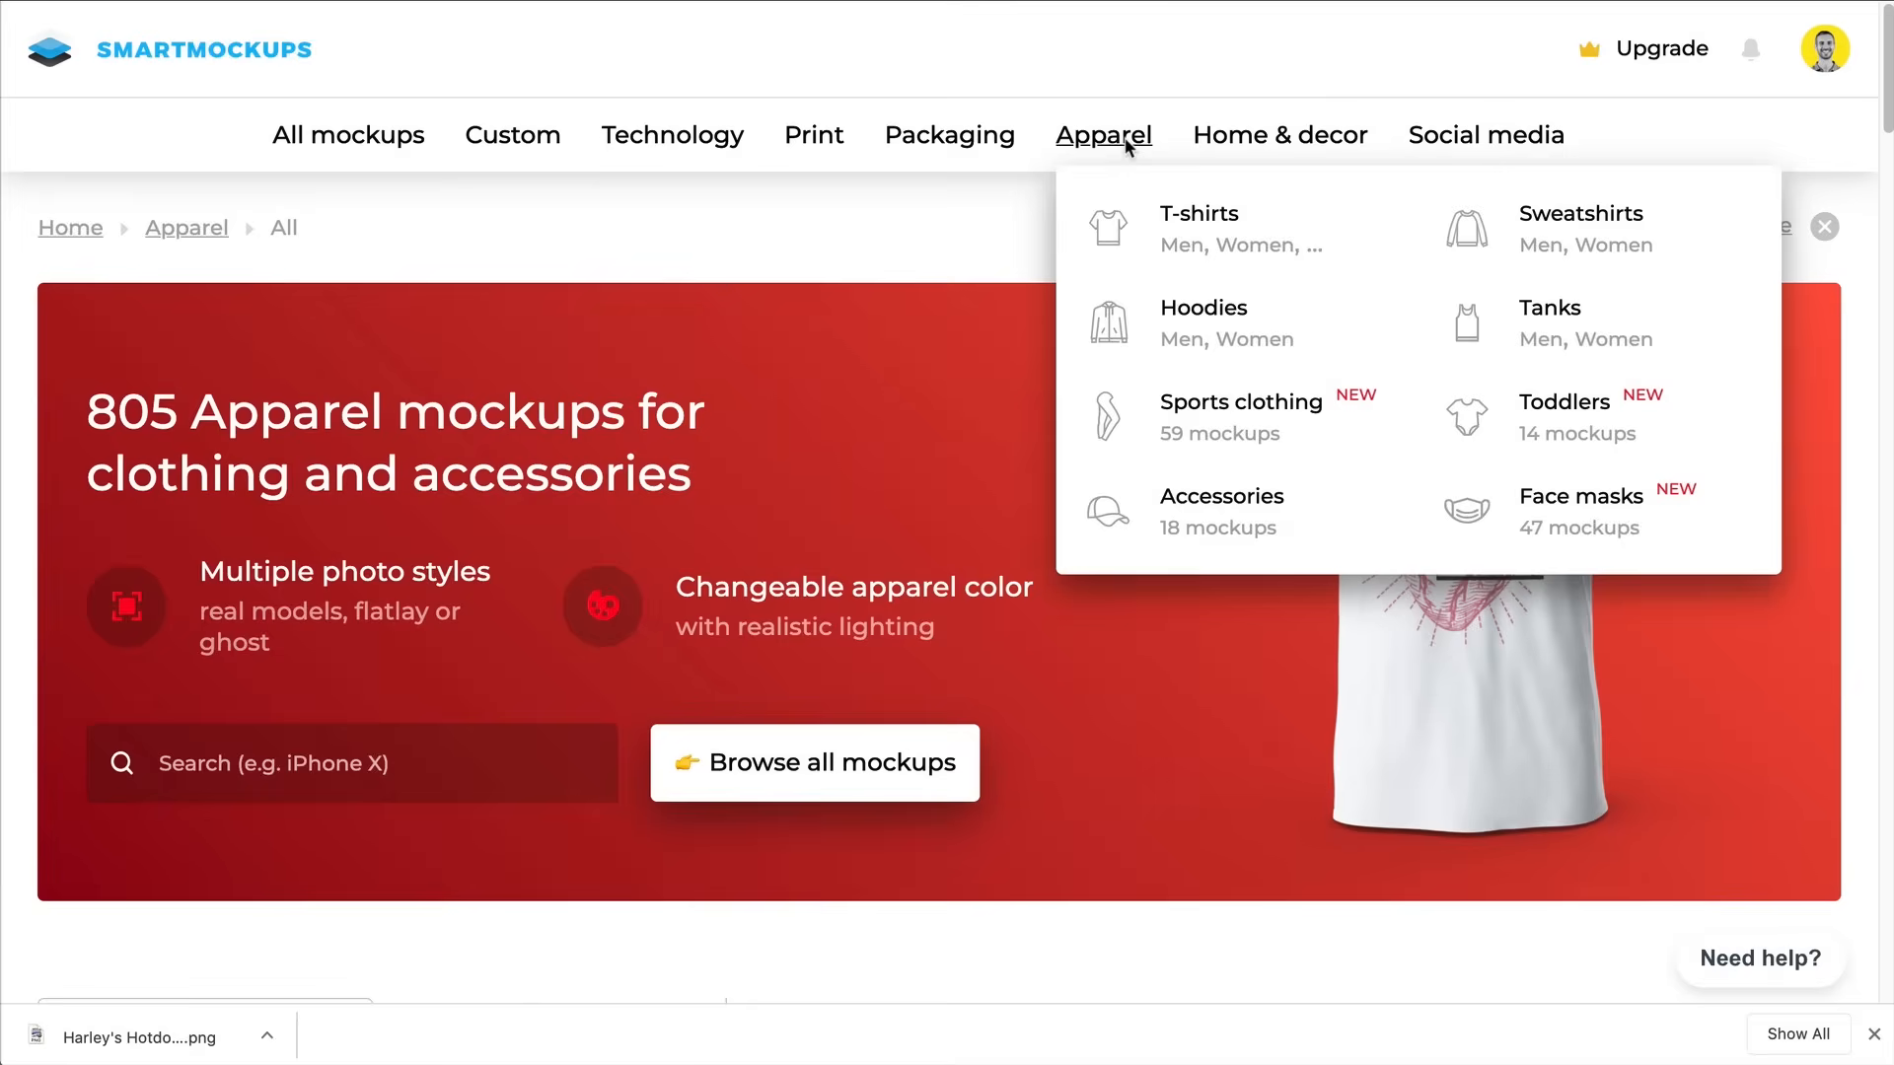
click(1199, 214)
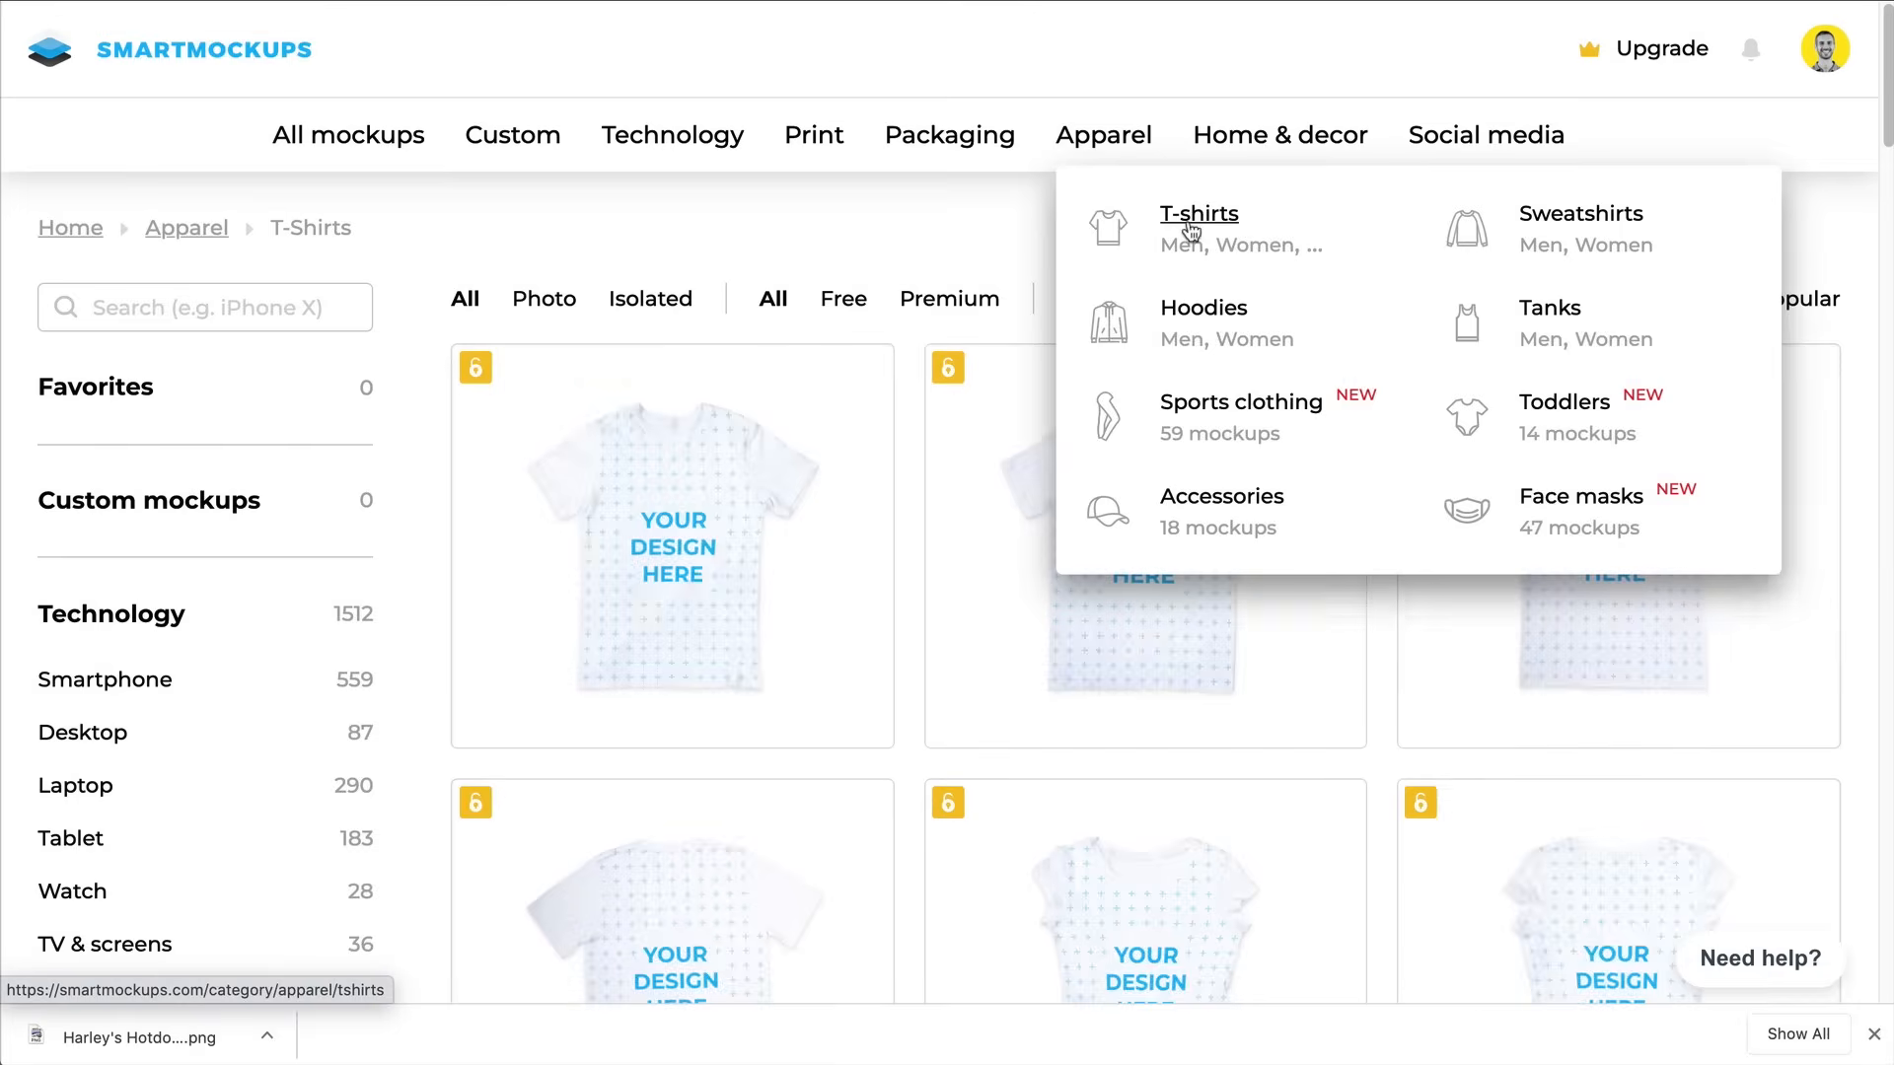
click(672, 544)
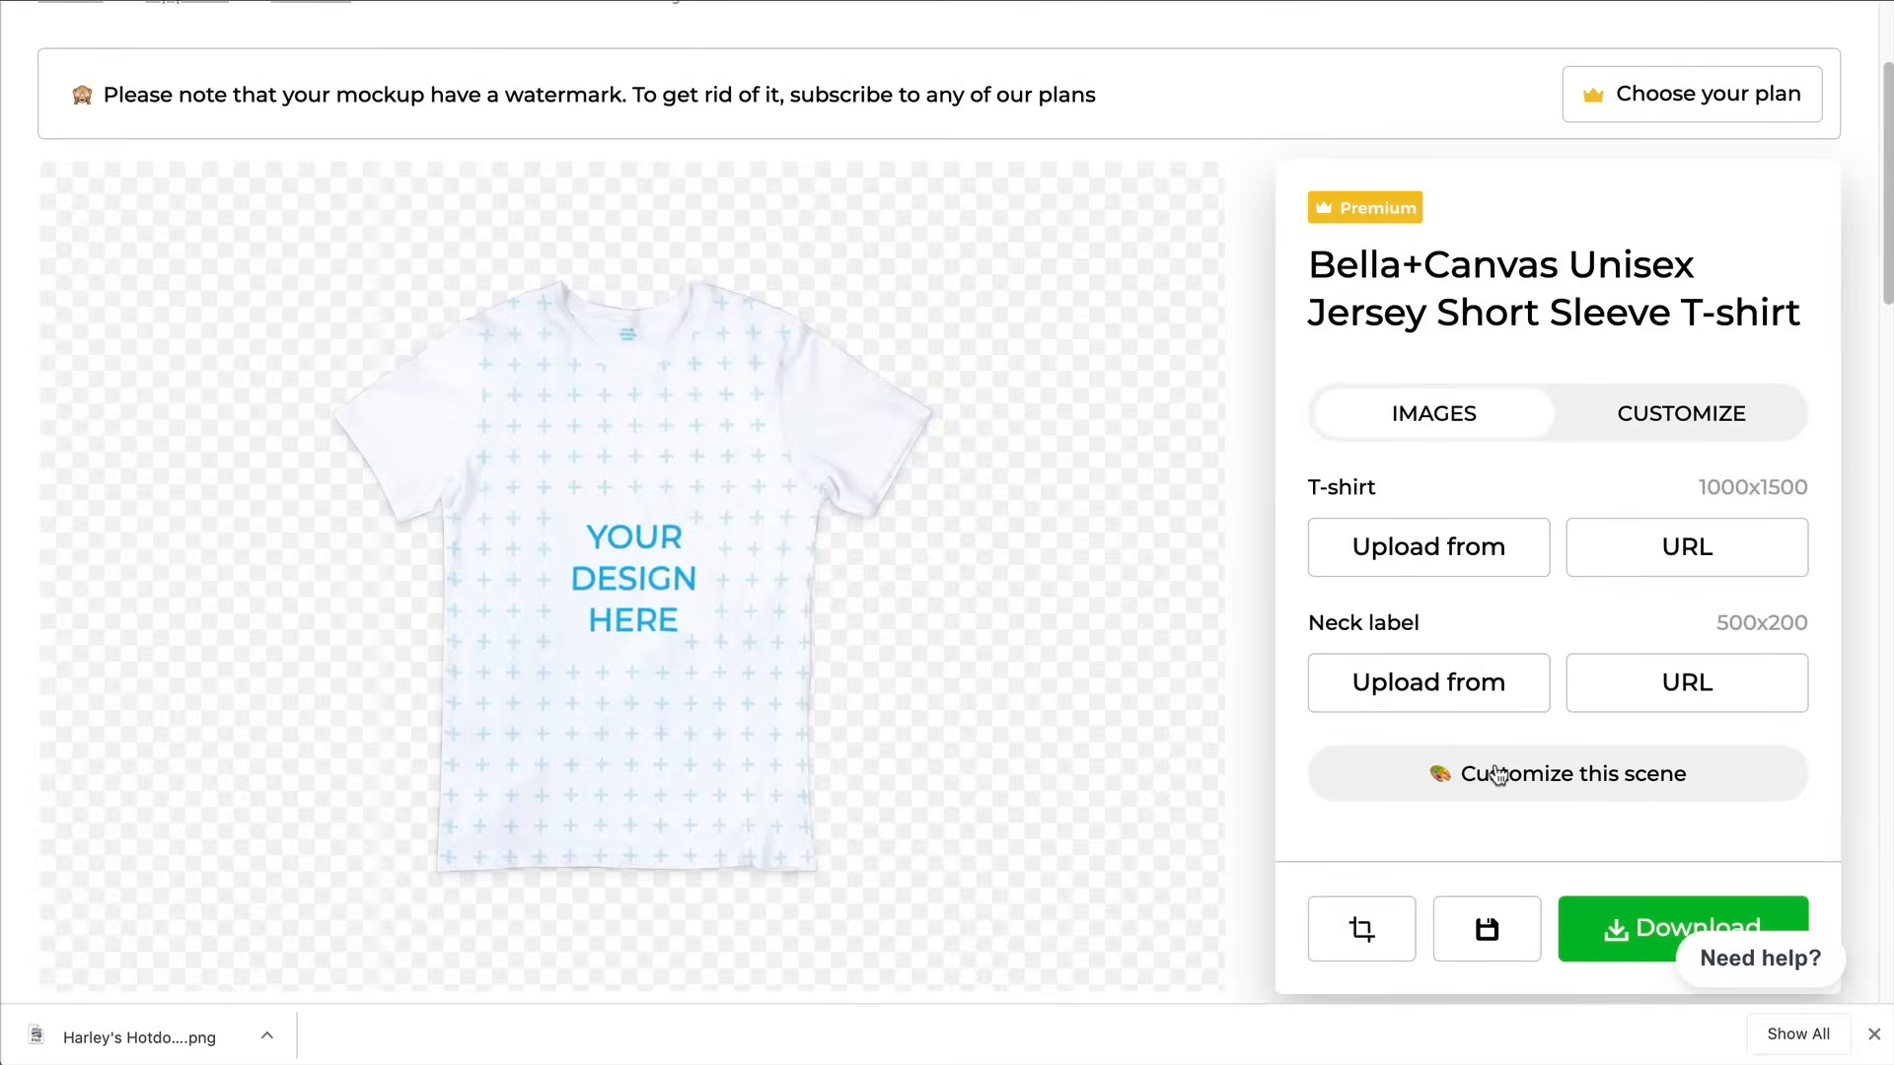
click(1680, 414)
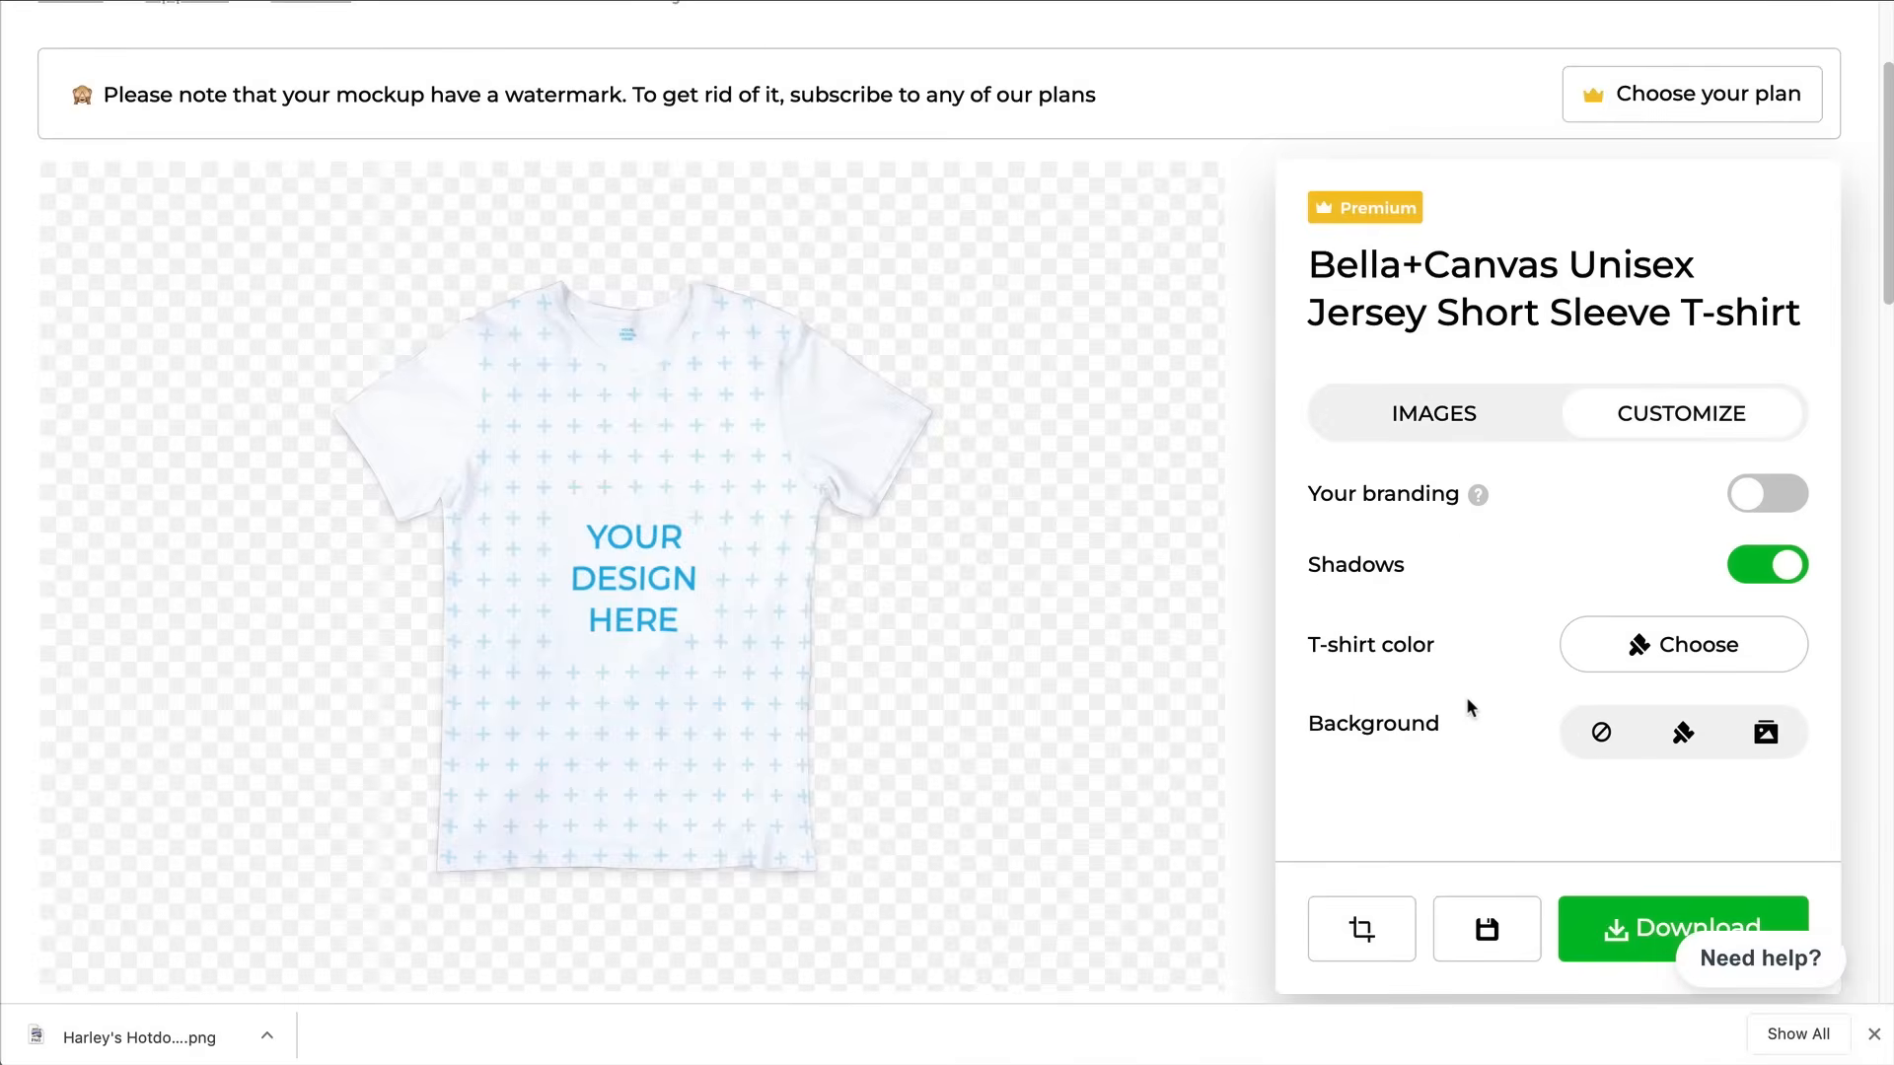
click(1680, 644)
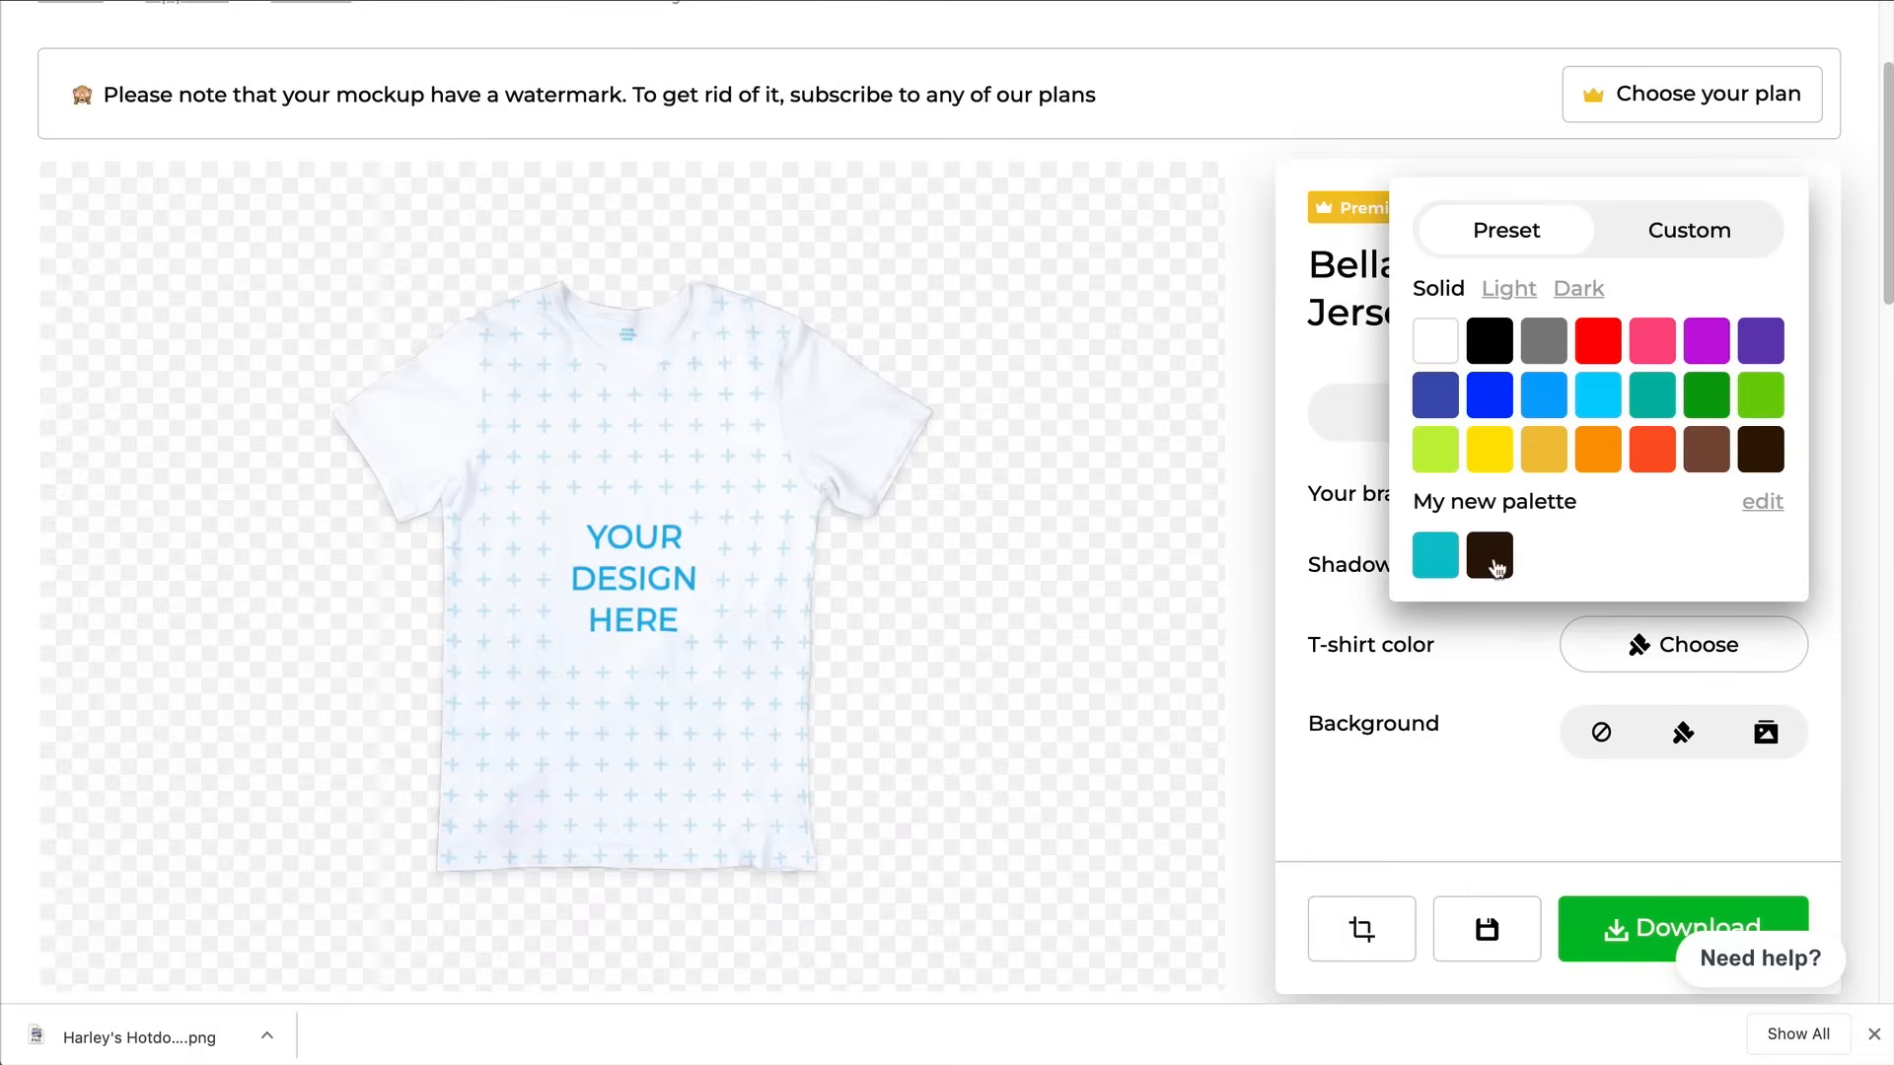
click(1489, 555)
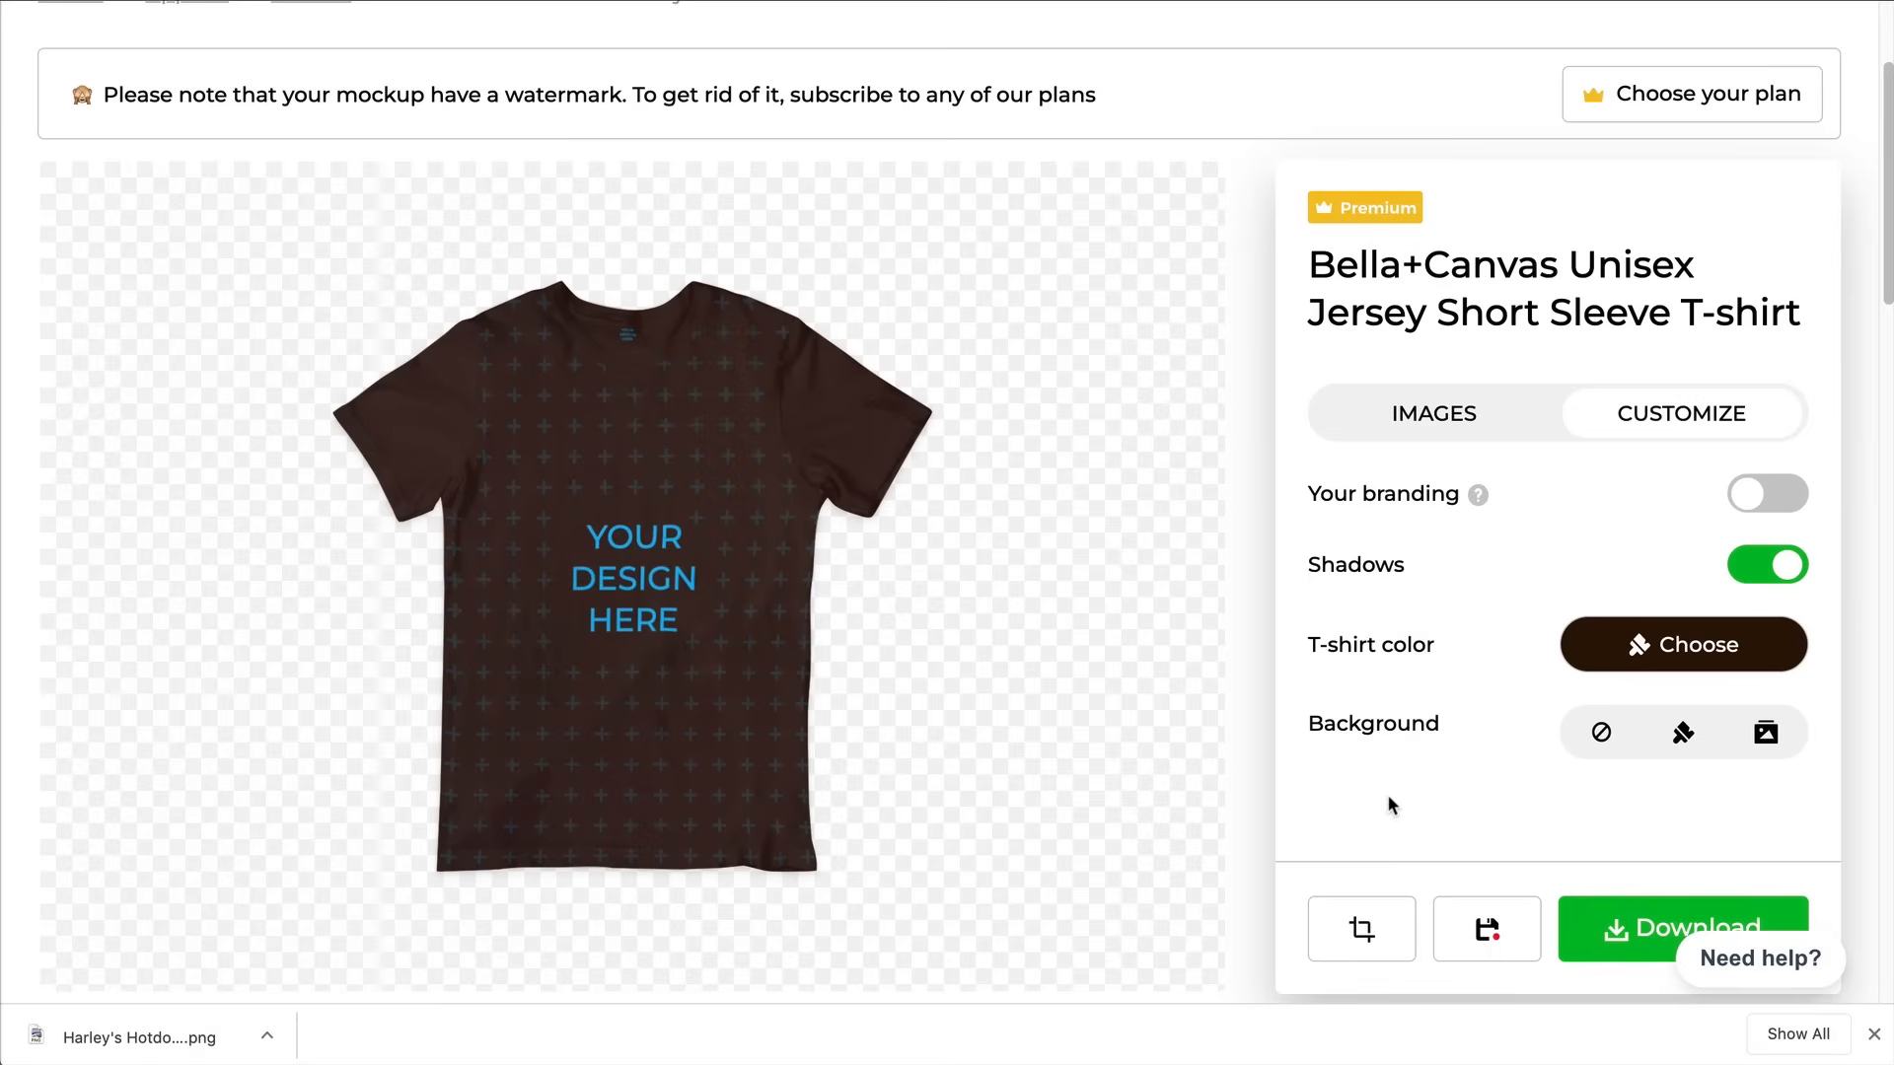
Upload the Harley's Hotdogs logo onto the brown shirt and download the mockup
click(1432, 413)
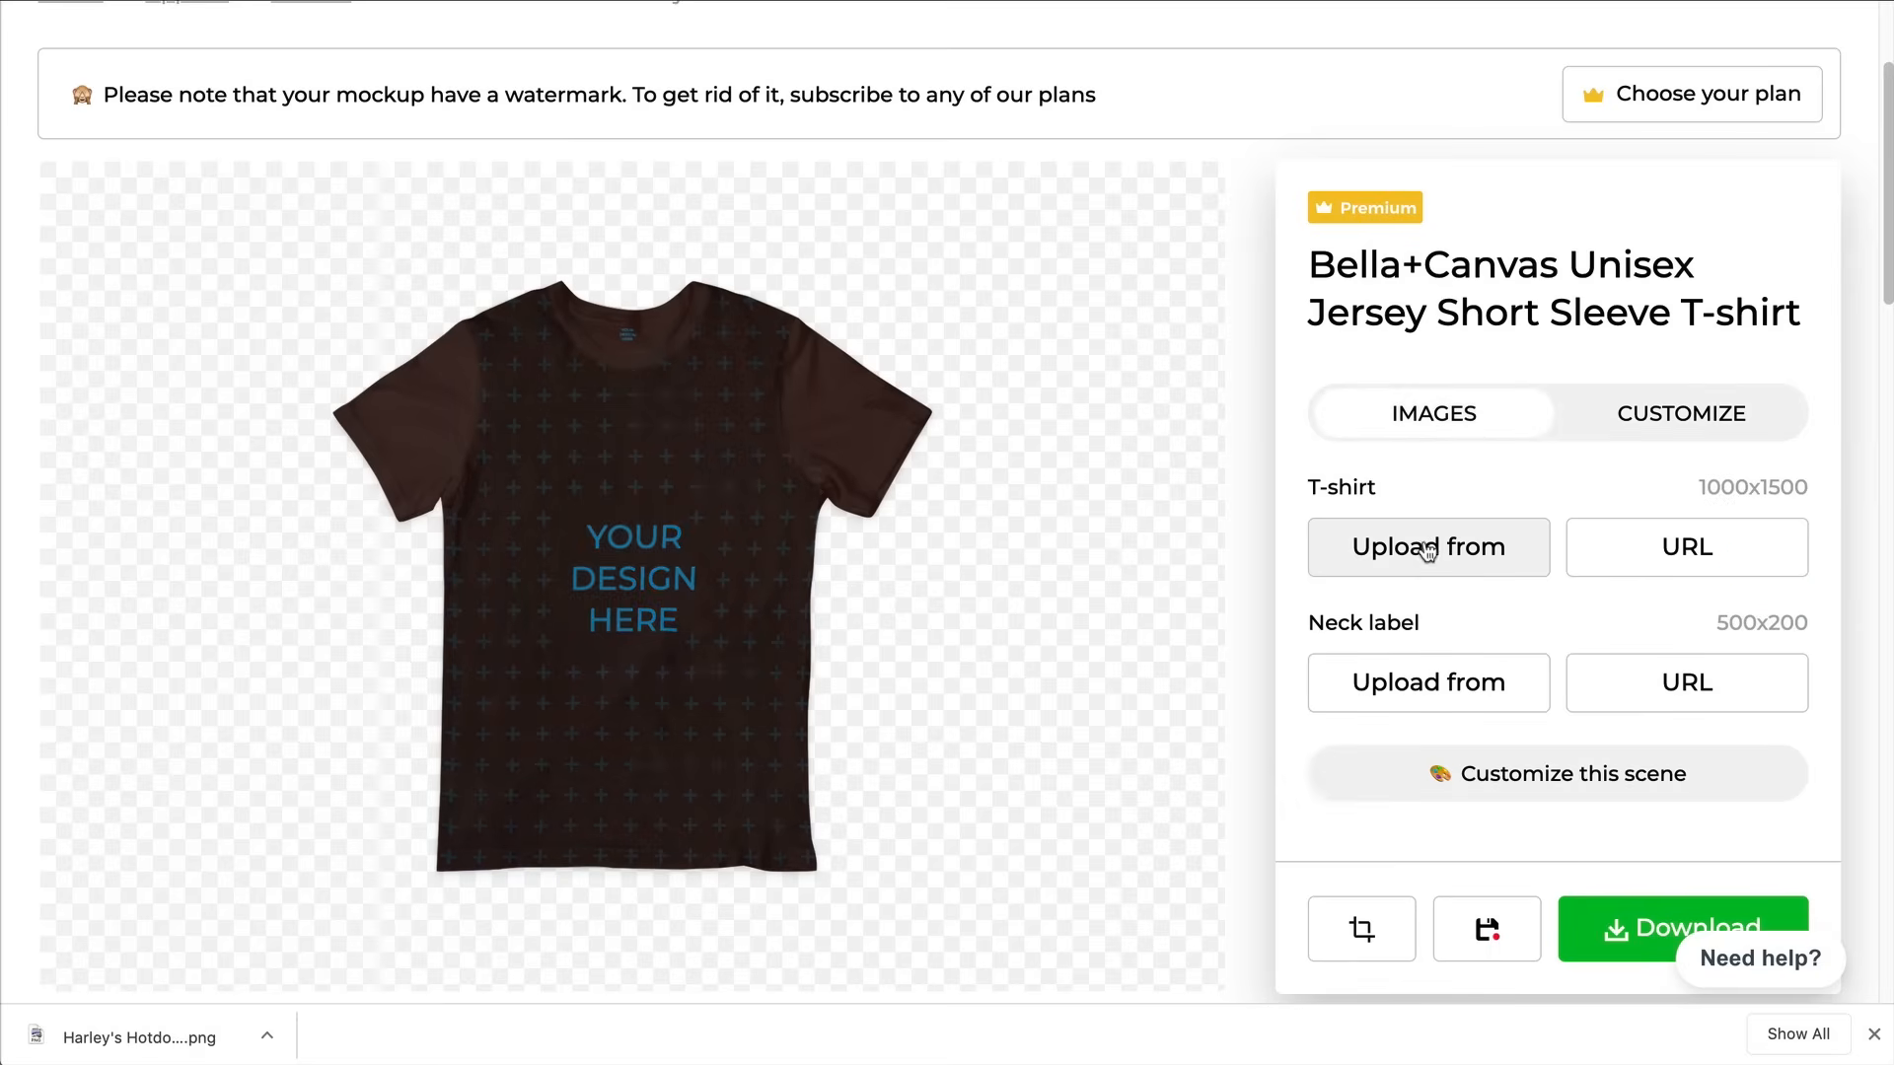
click(1428, 547)
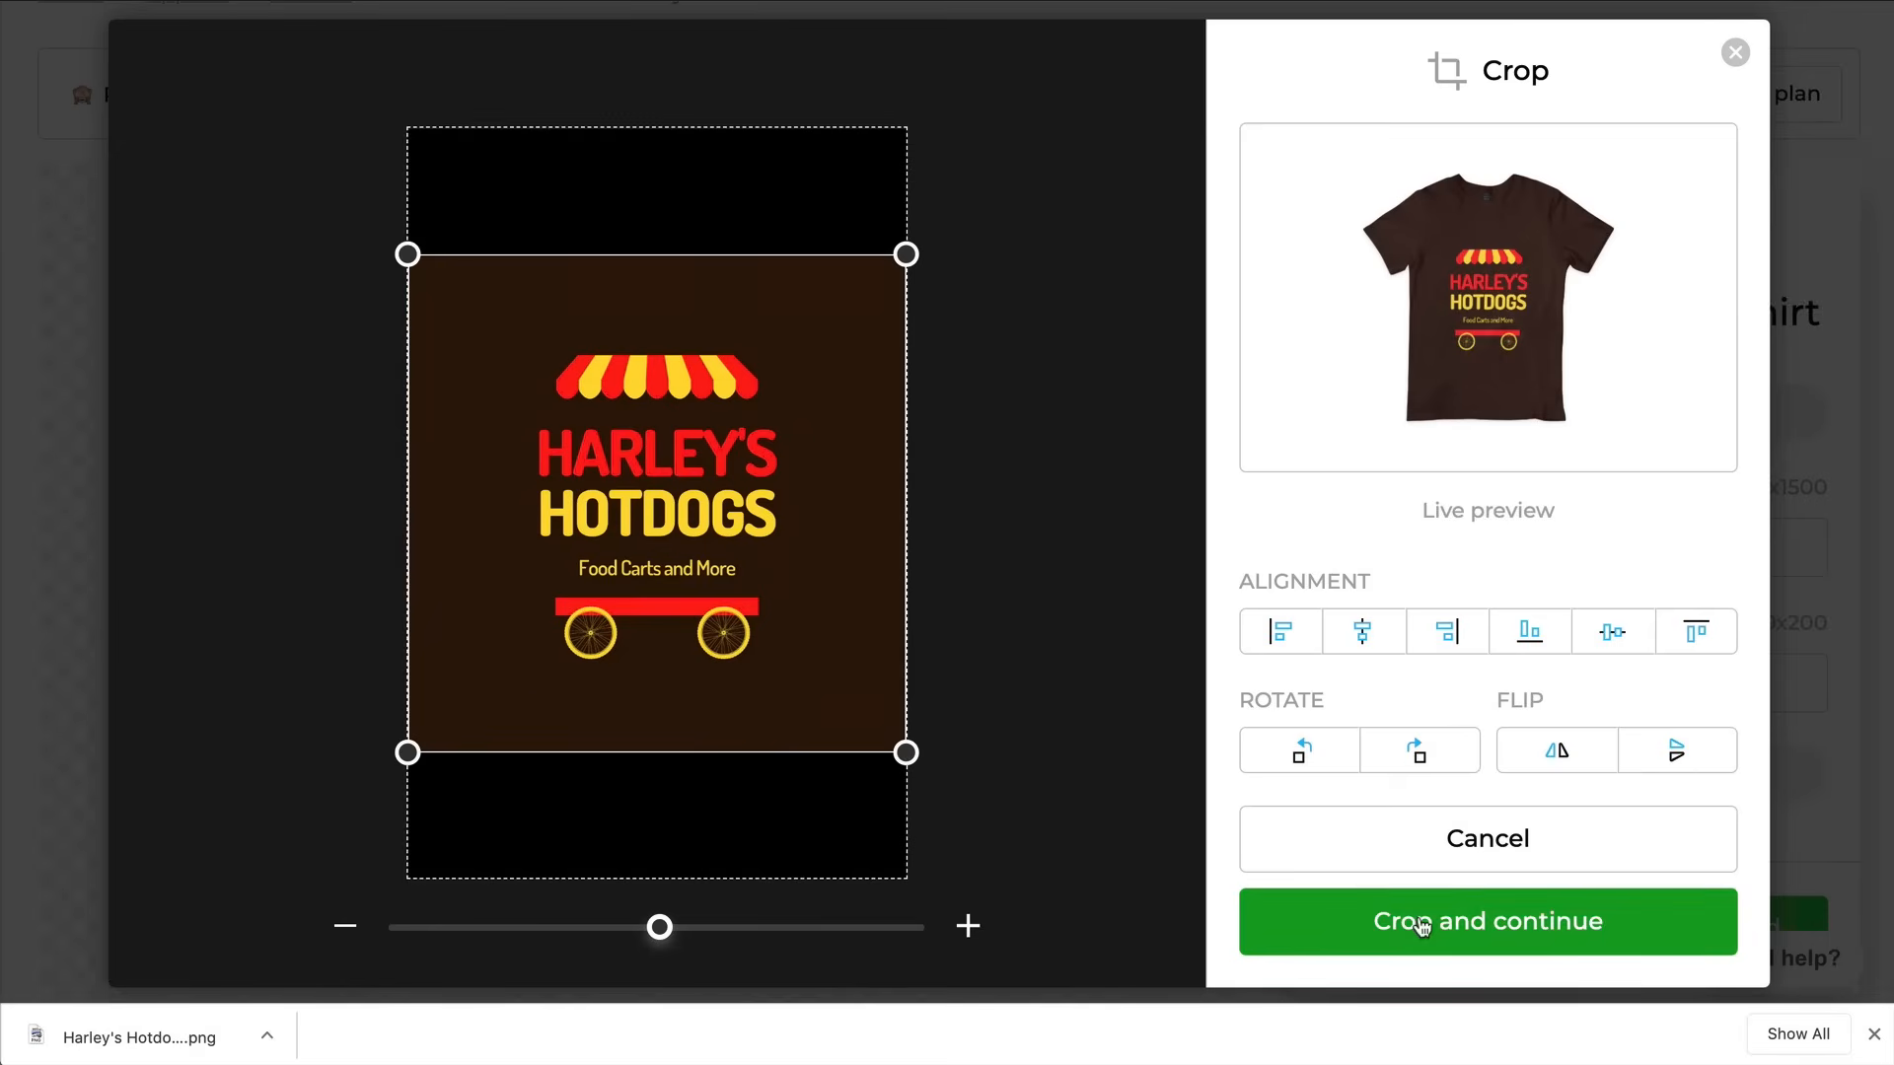
click(1486, 922)
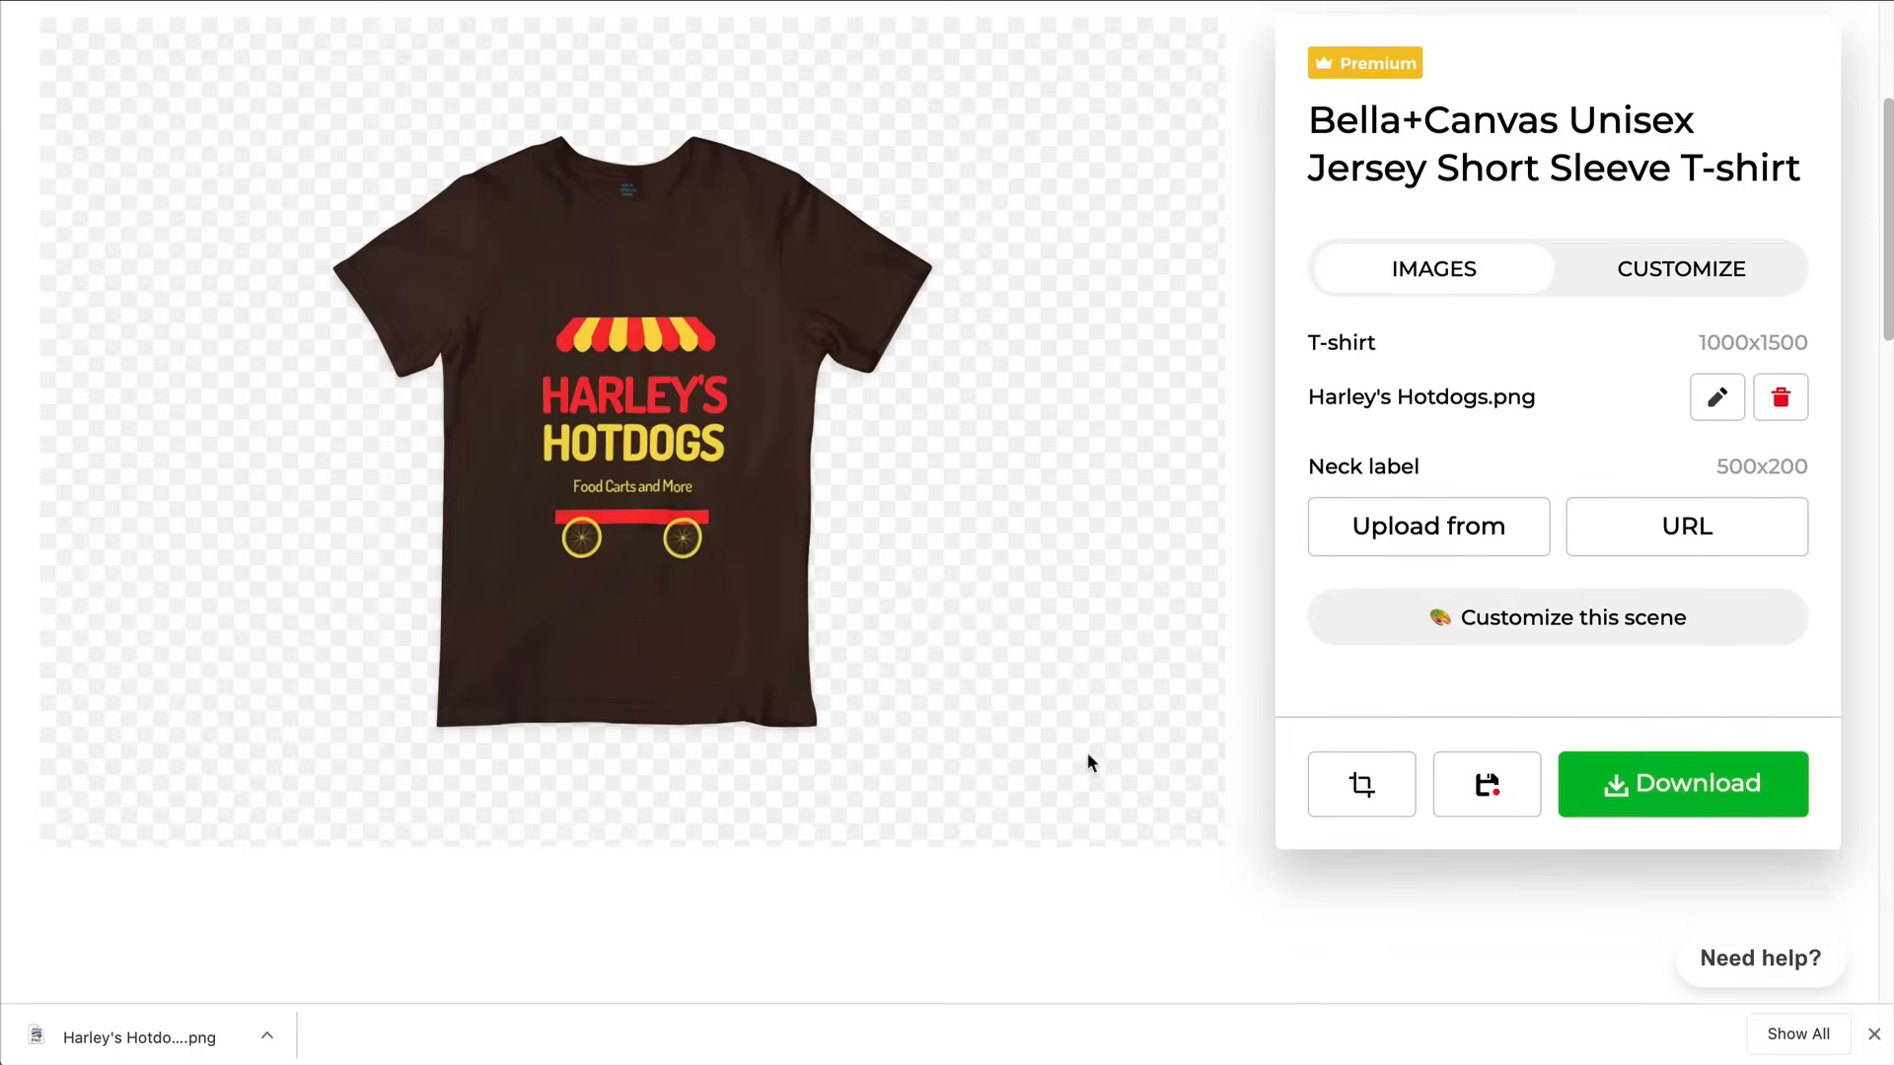
click(1681, 783)
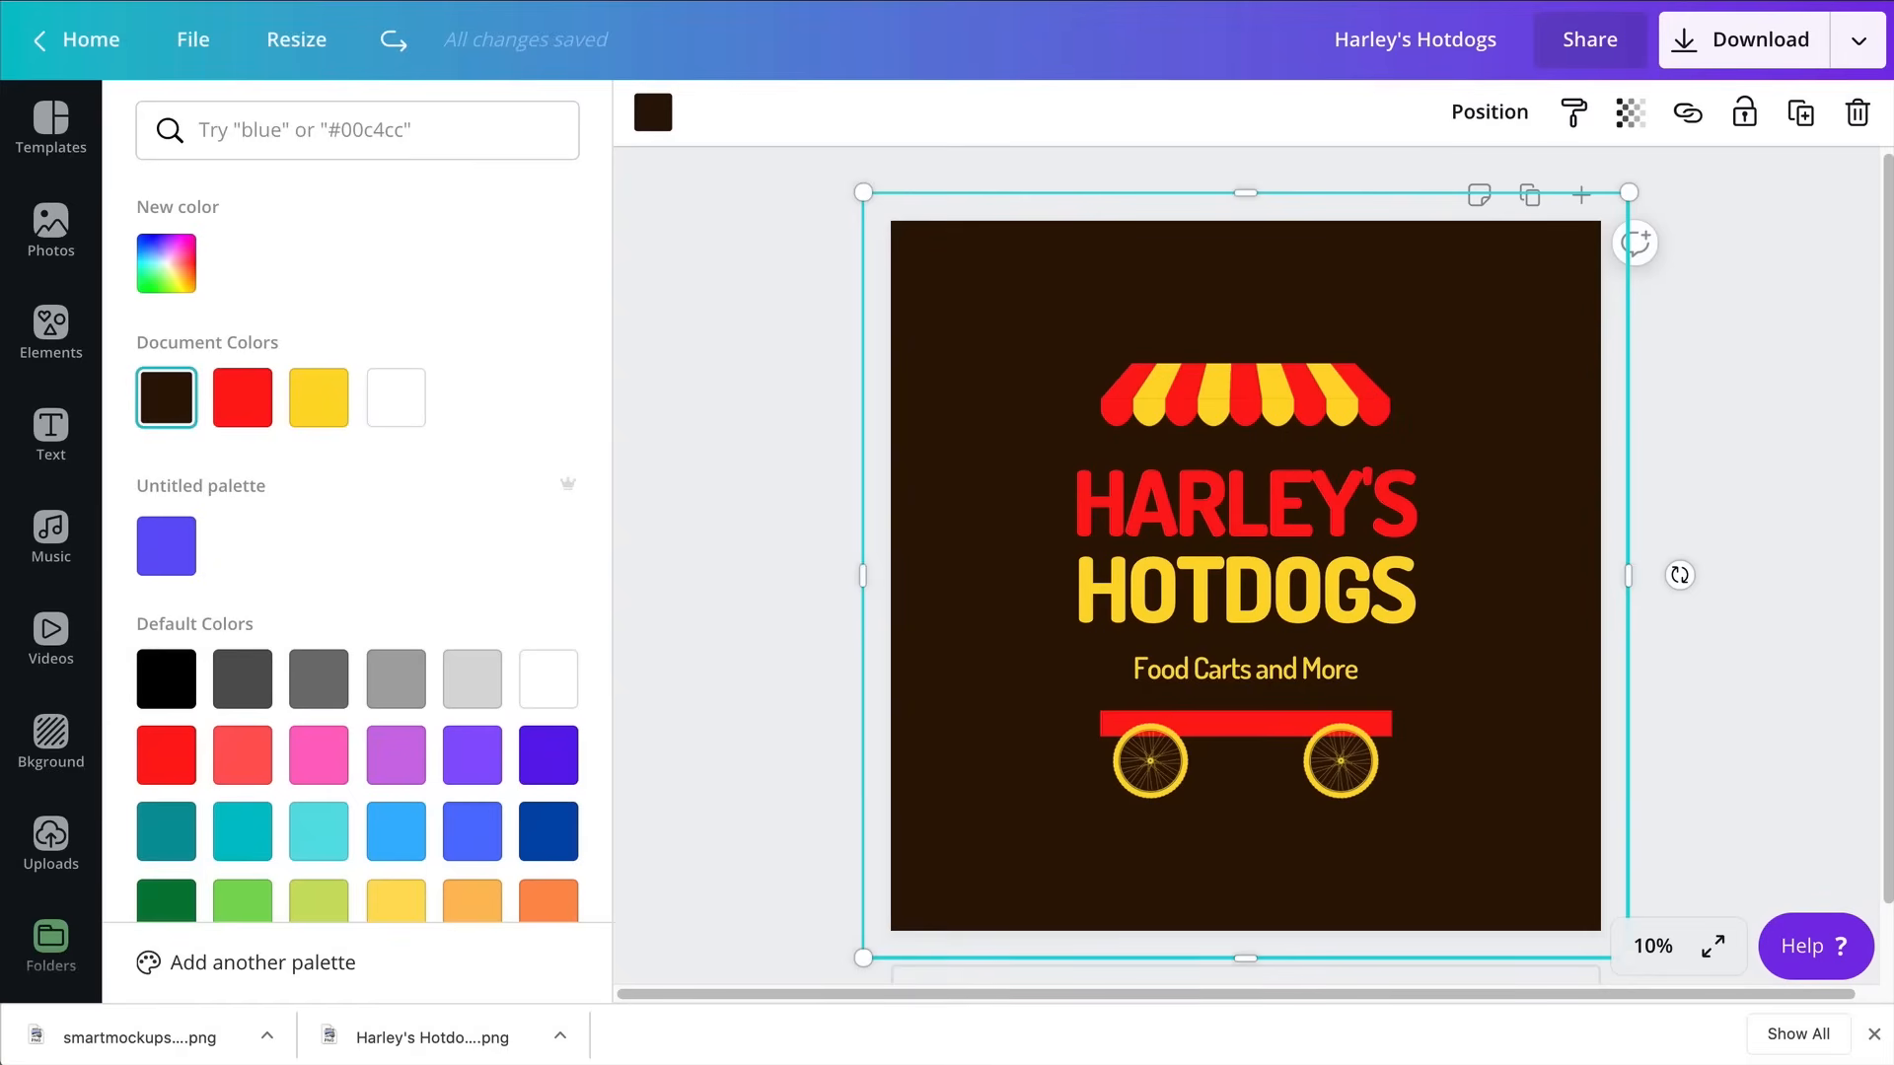
Place the brown t-shirt mockup above the billboard mockup on page 2 via the Smartmockups panel
click(50, 942)
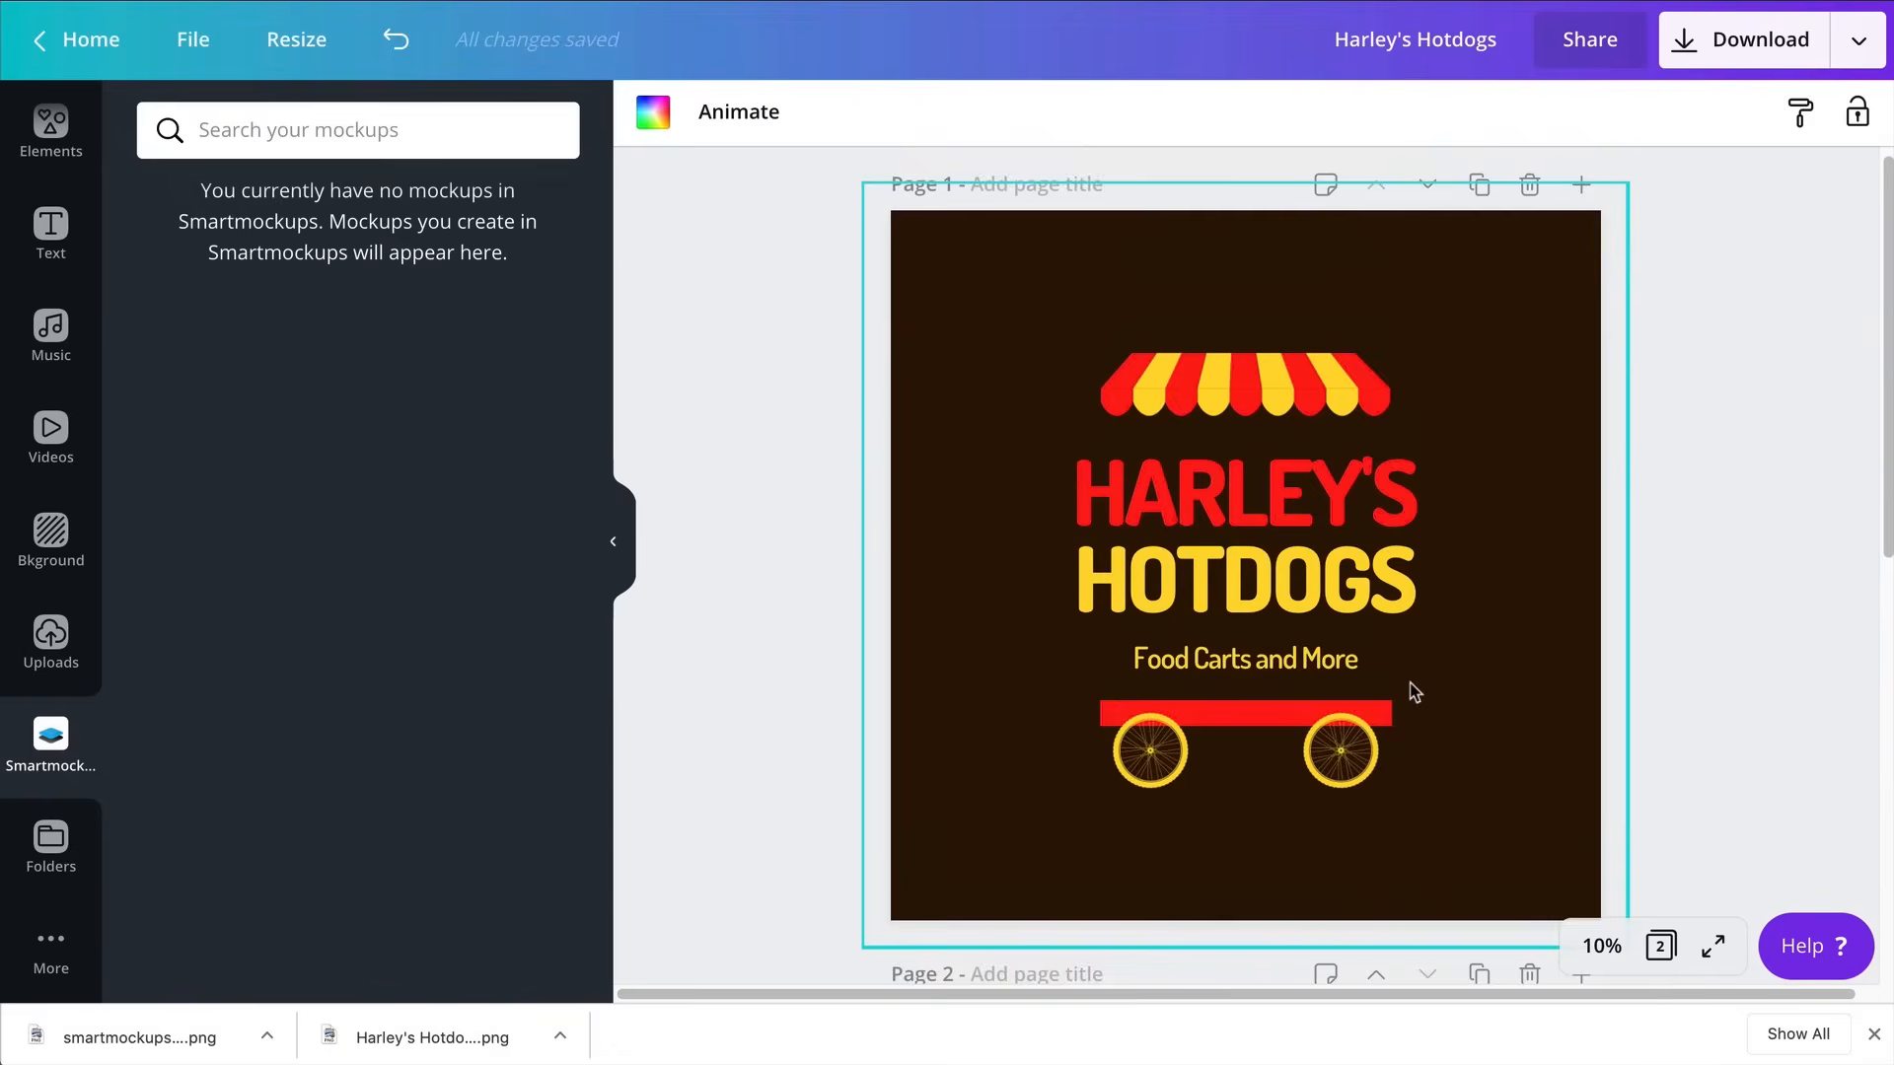
scroll(down, 3)
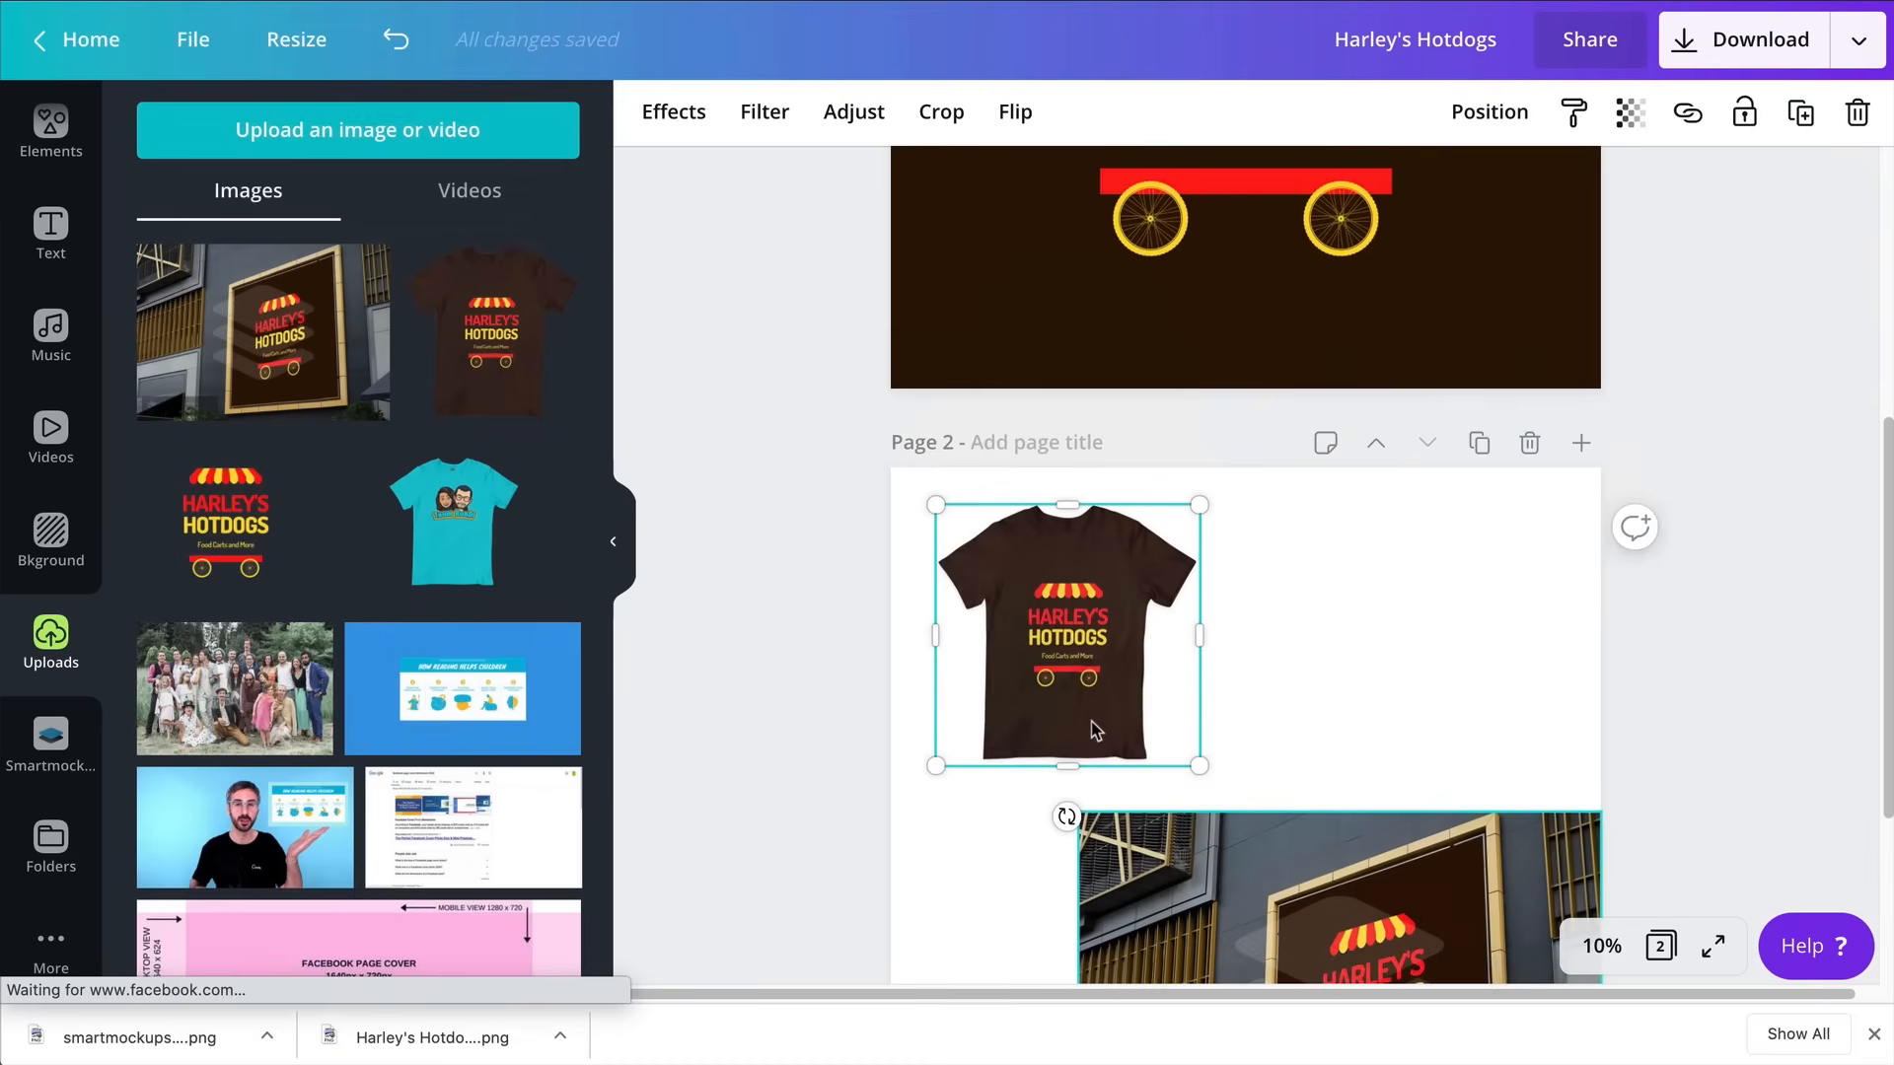
scroll(down, 3)
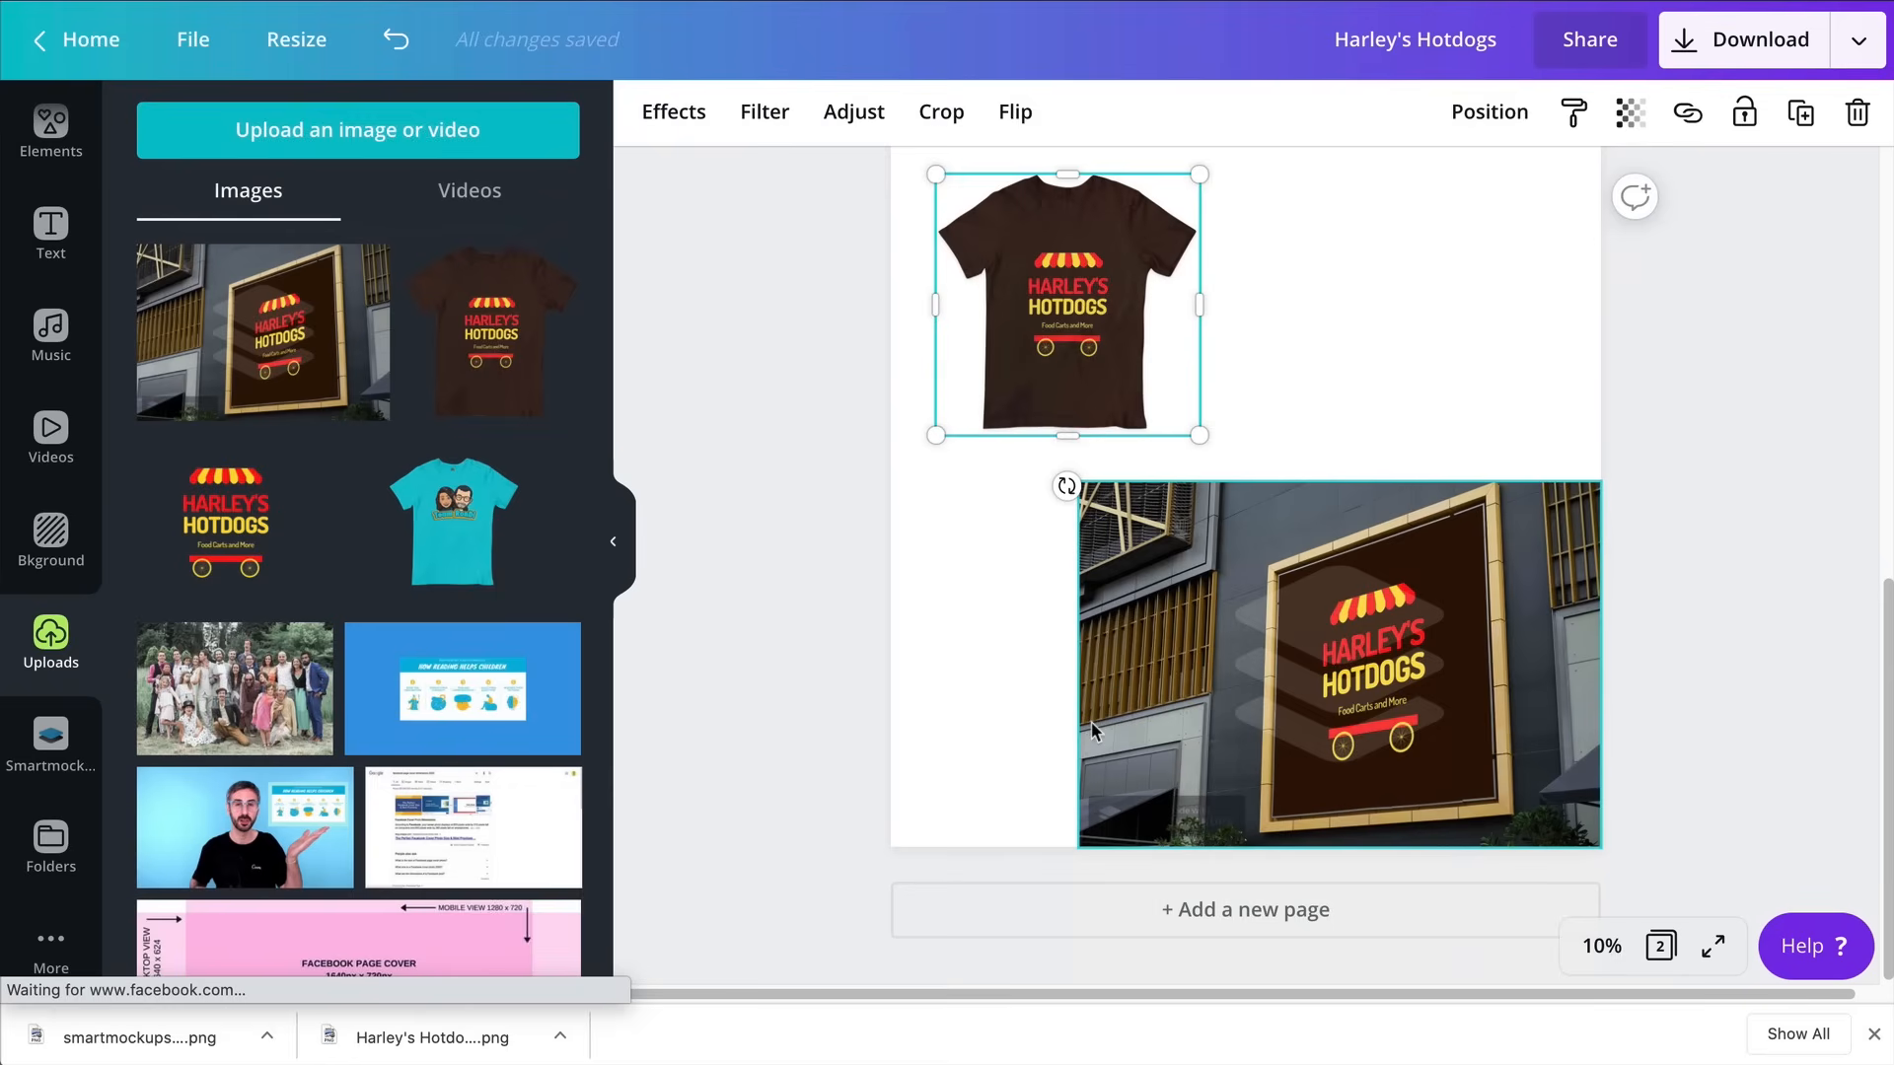
mouse_move(1437, 846)
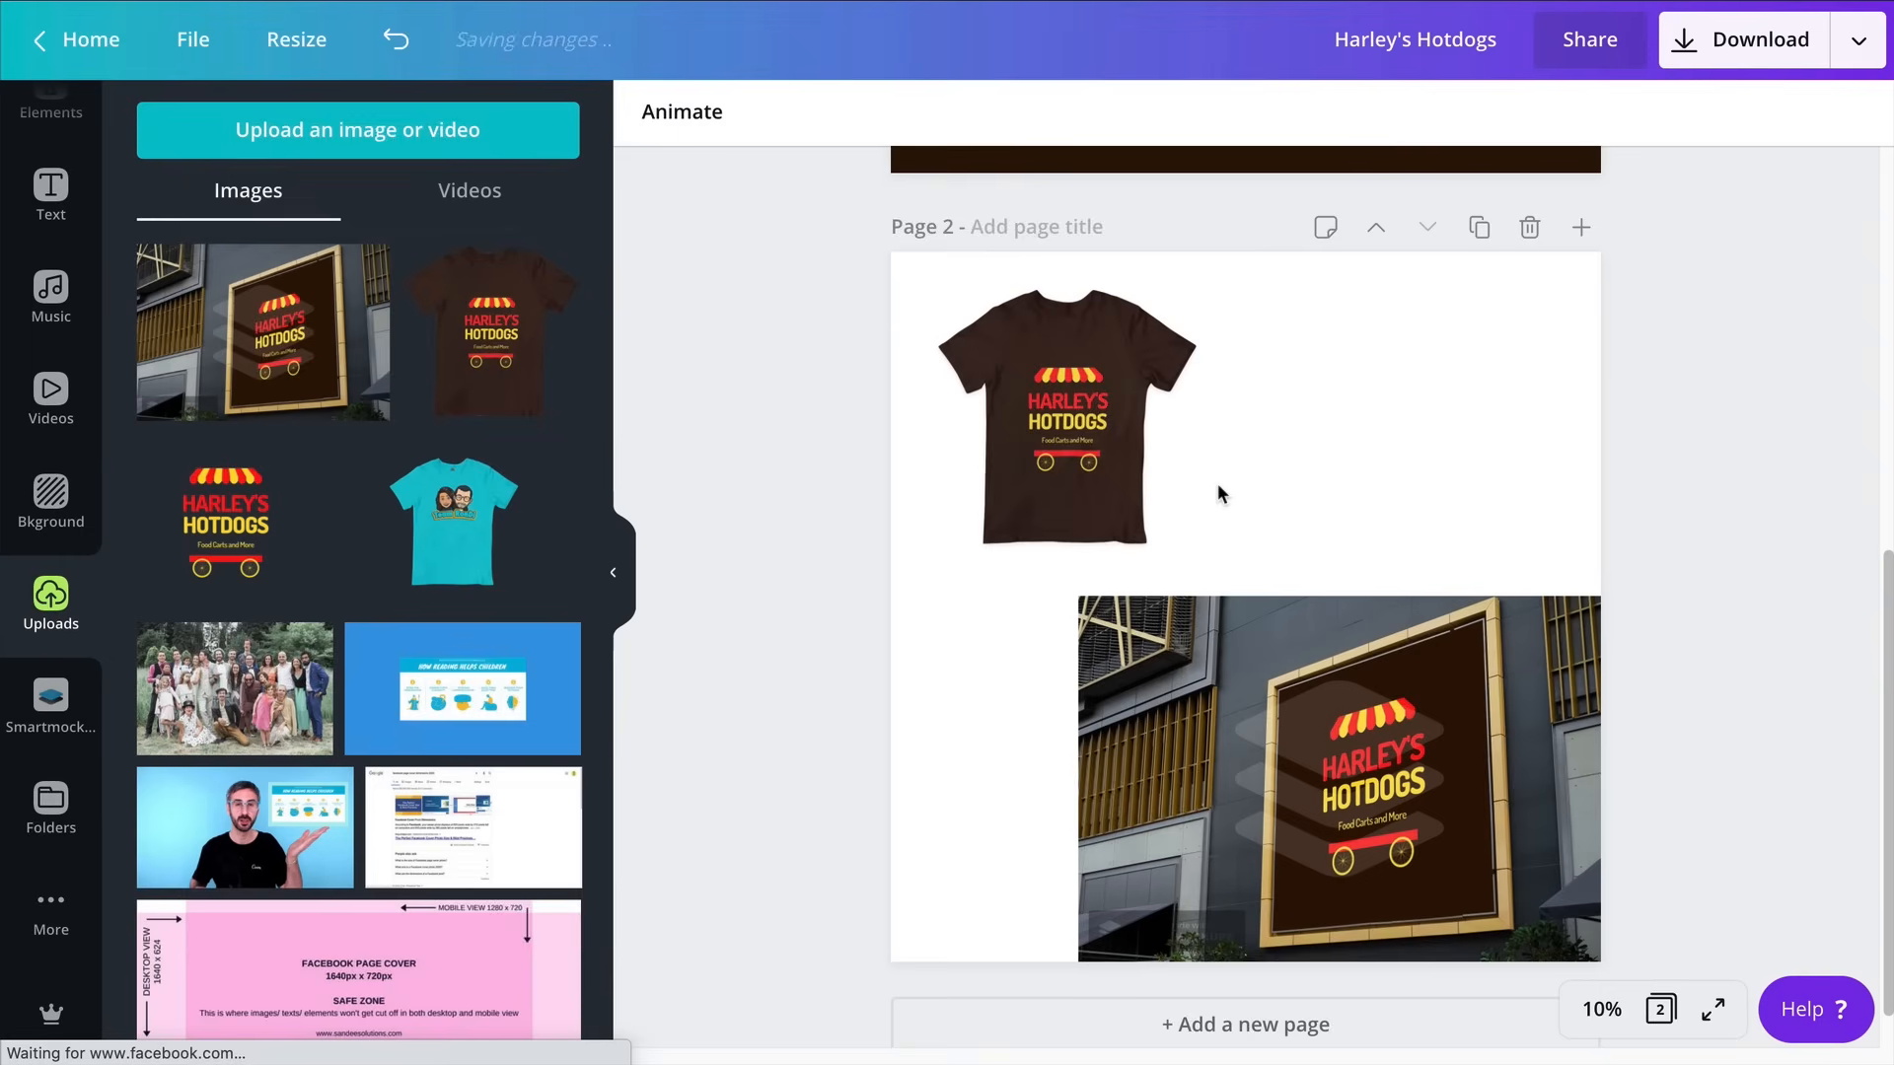
mouse_move(1182, 473)
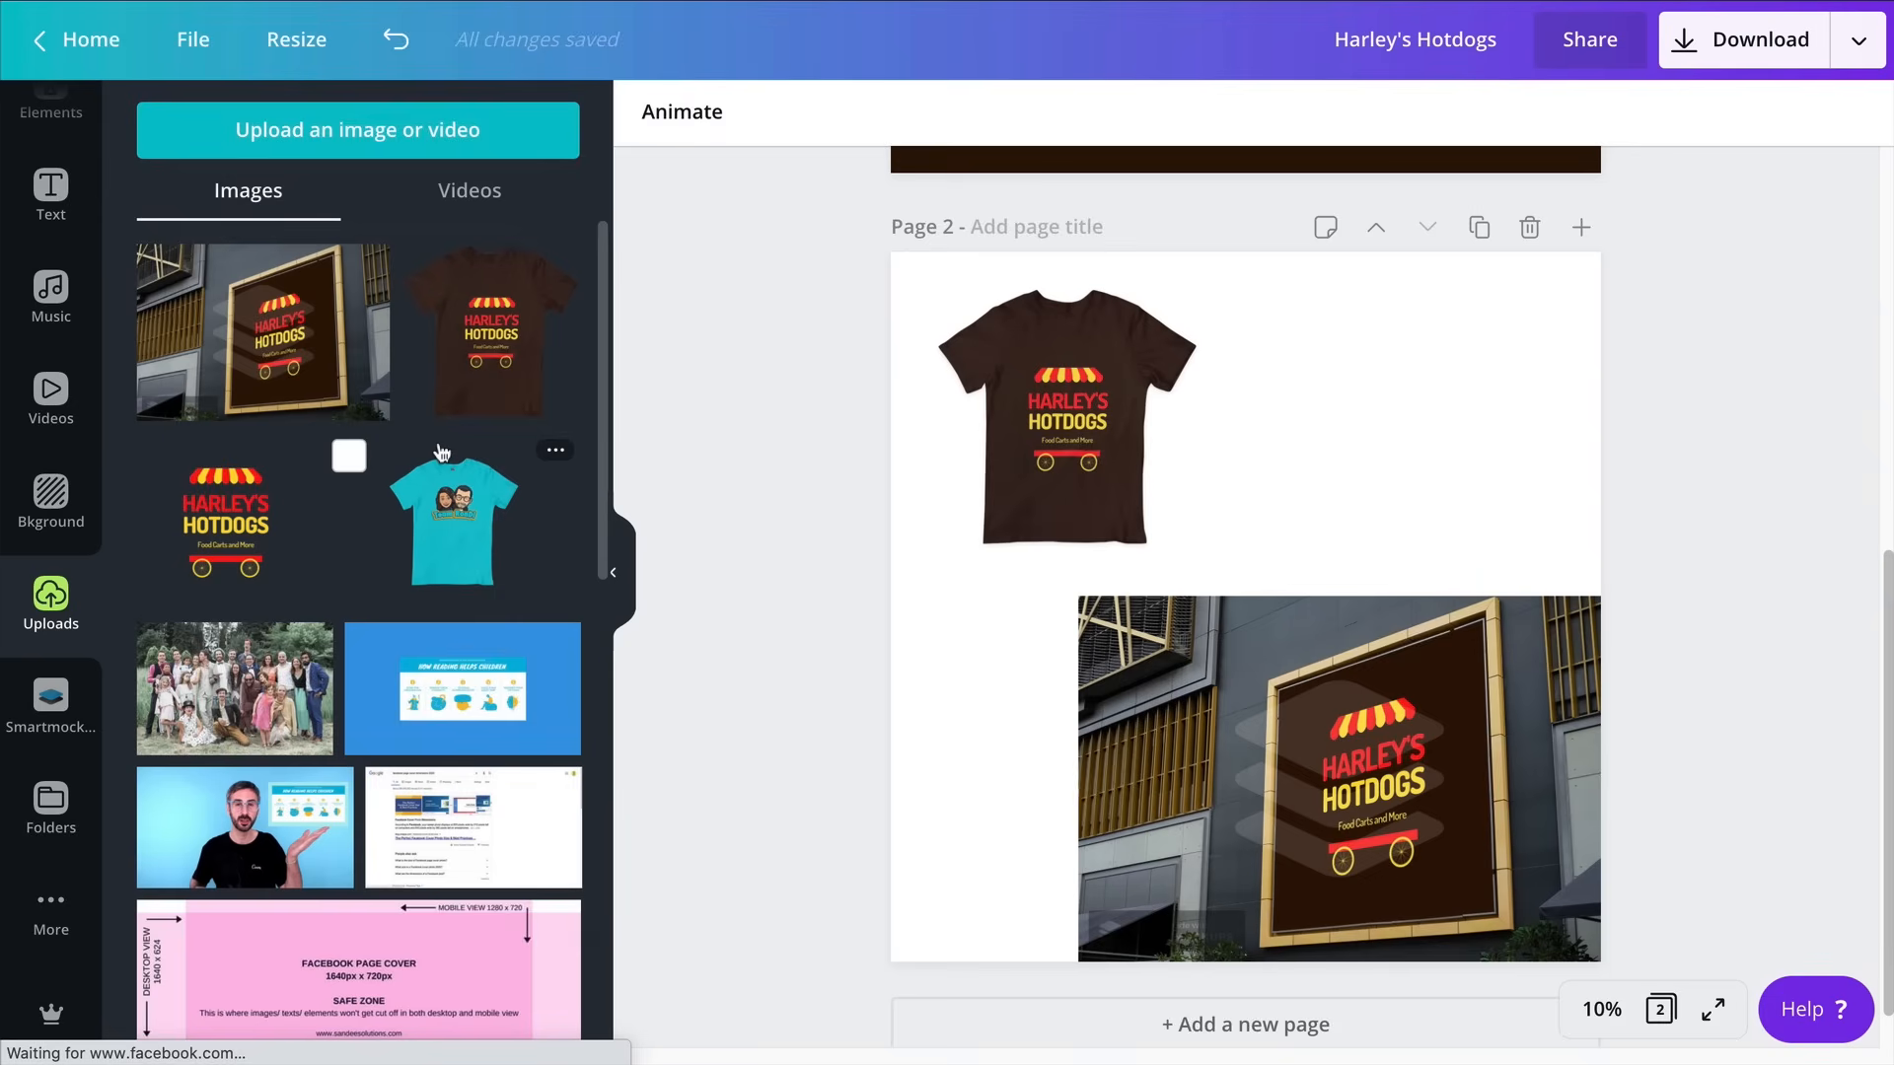
mouse_move(453, 446)
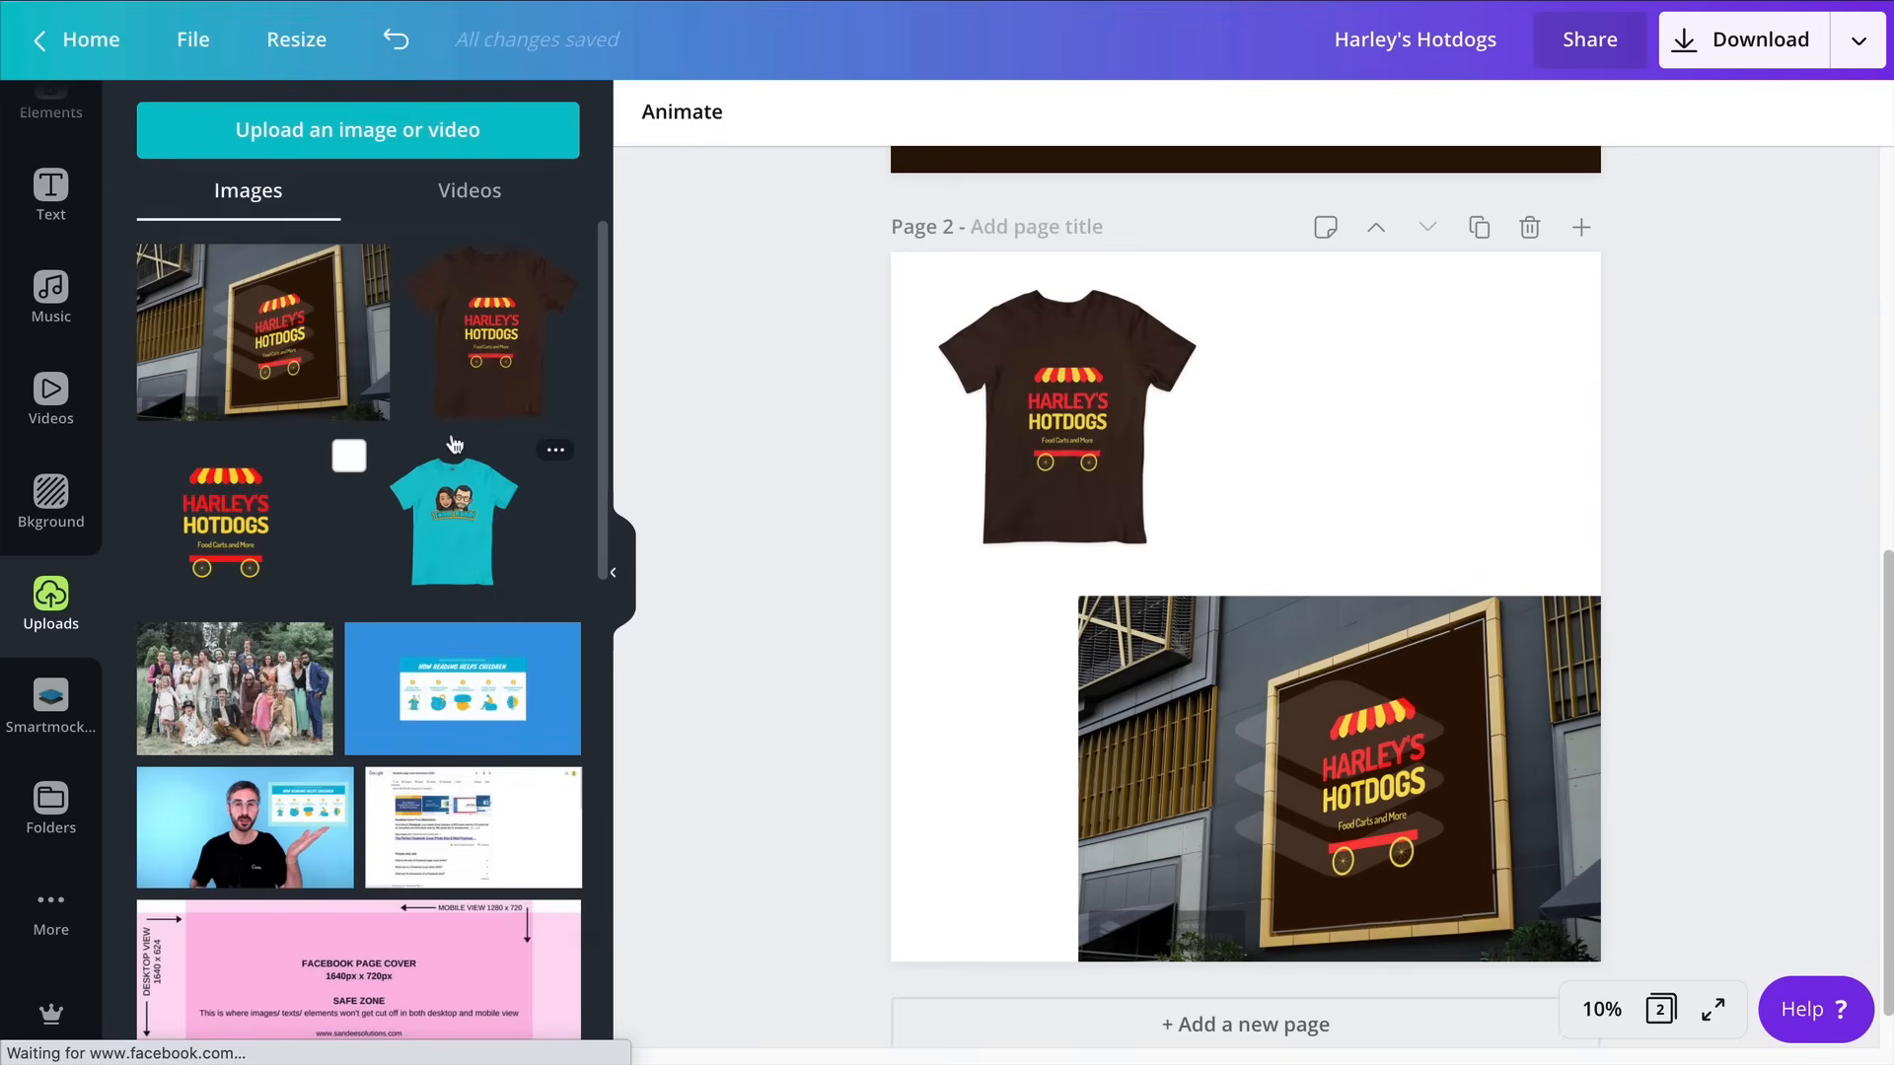
click(1338, 773)
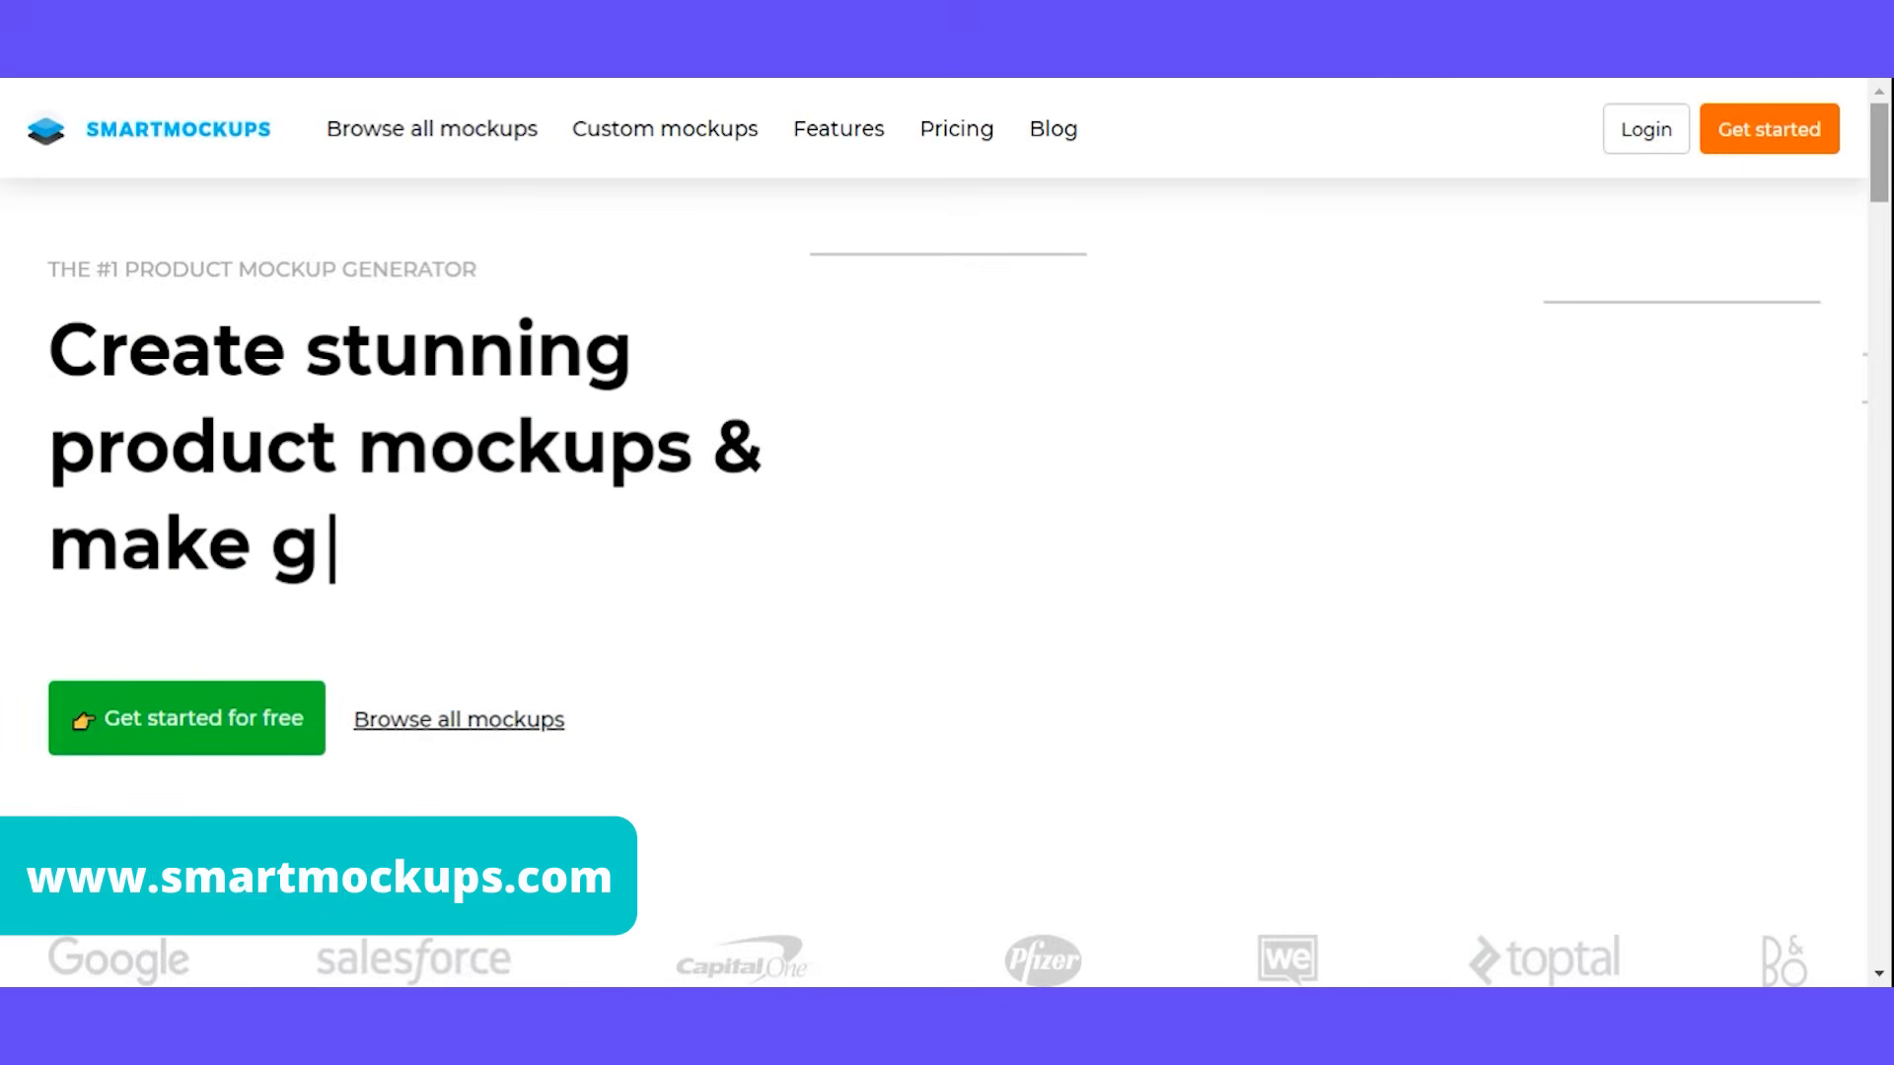
Scroll the Smartmockups homepage down to the free 7-day trial sign-up section
scroll(down, 3)
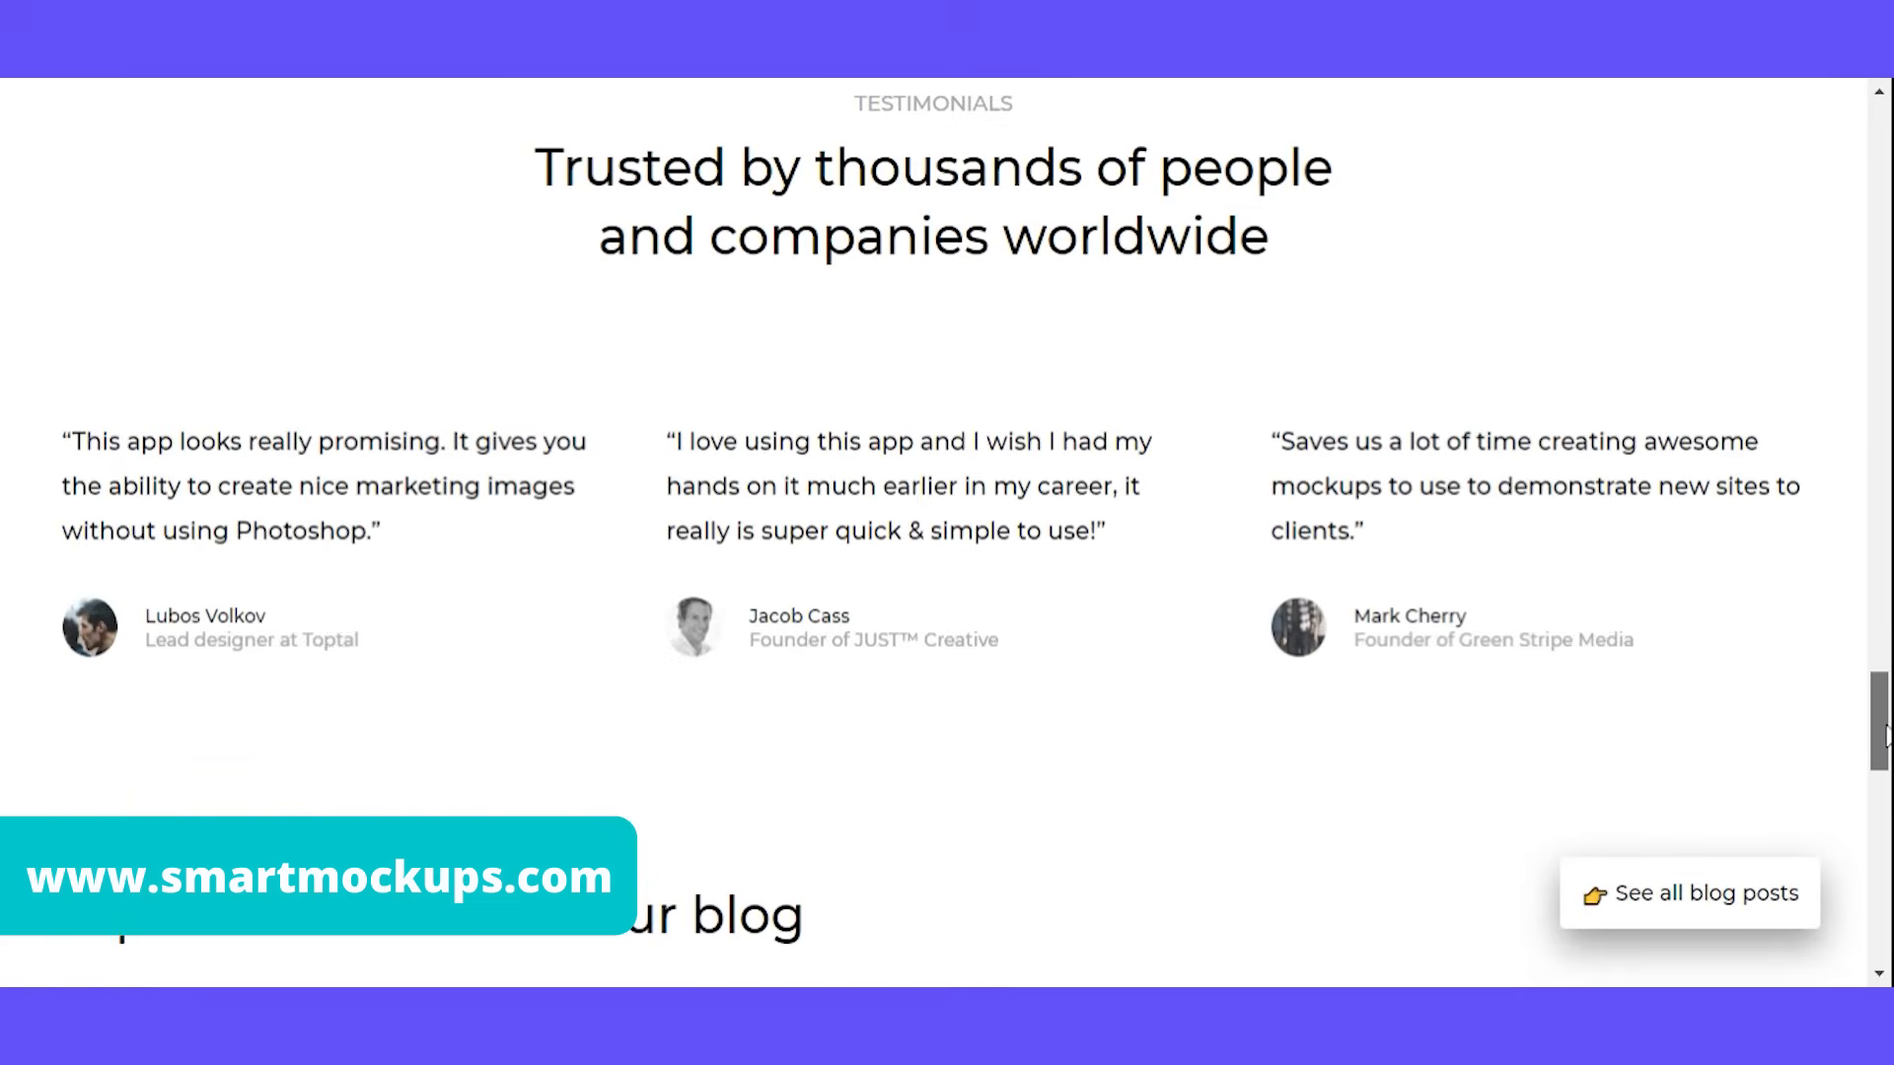
scroll(down, 3)
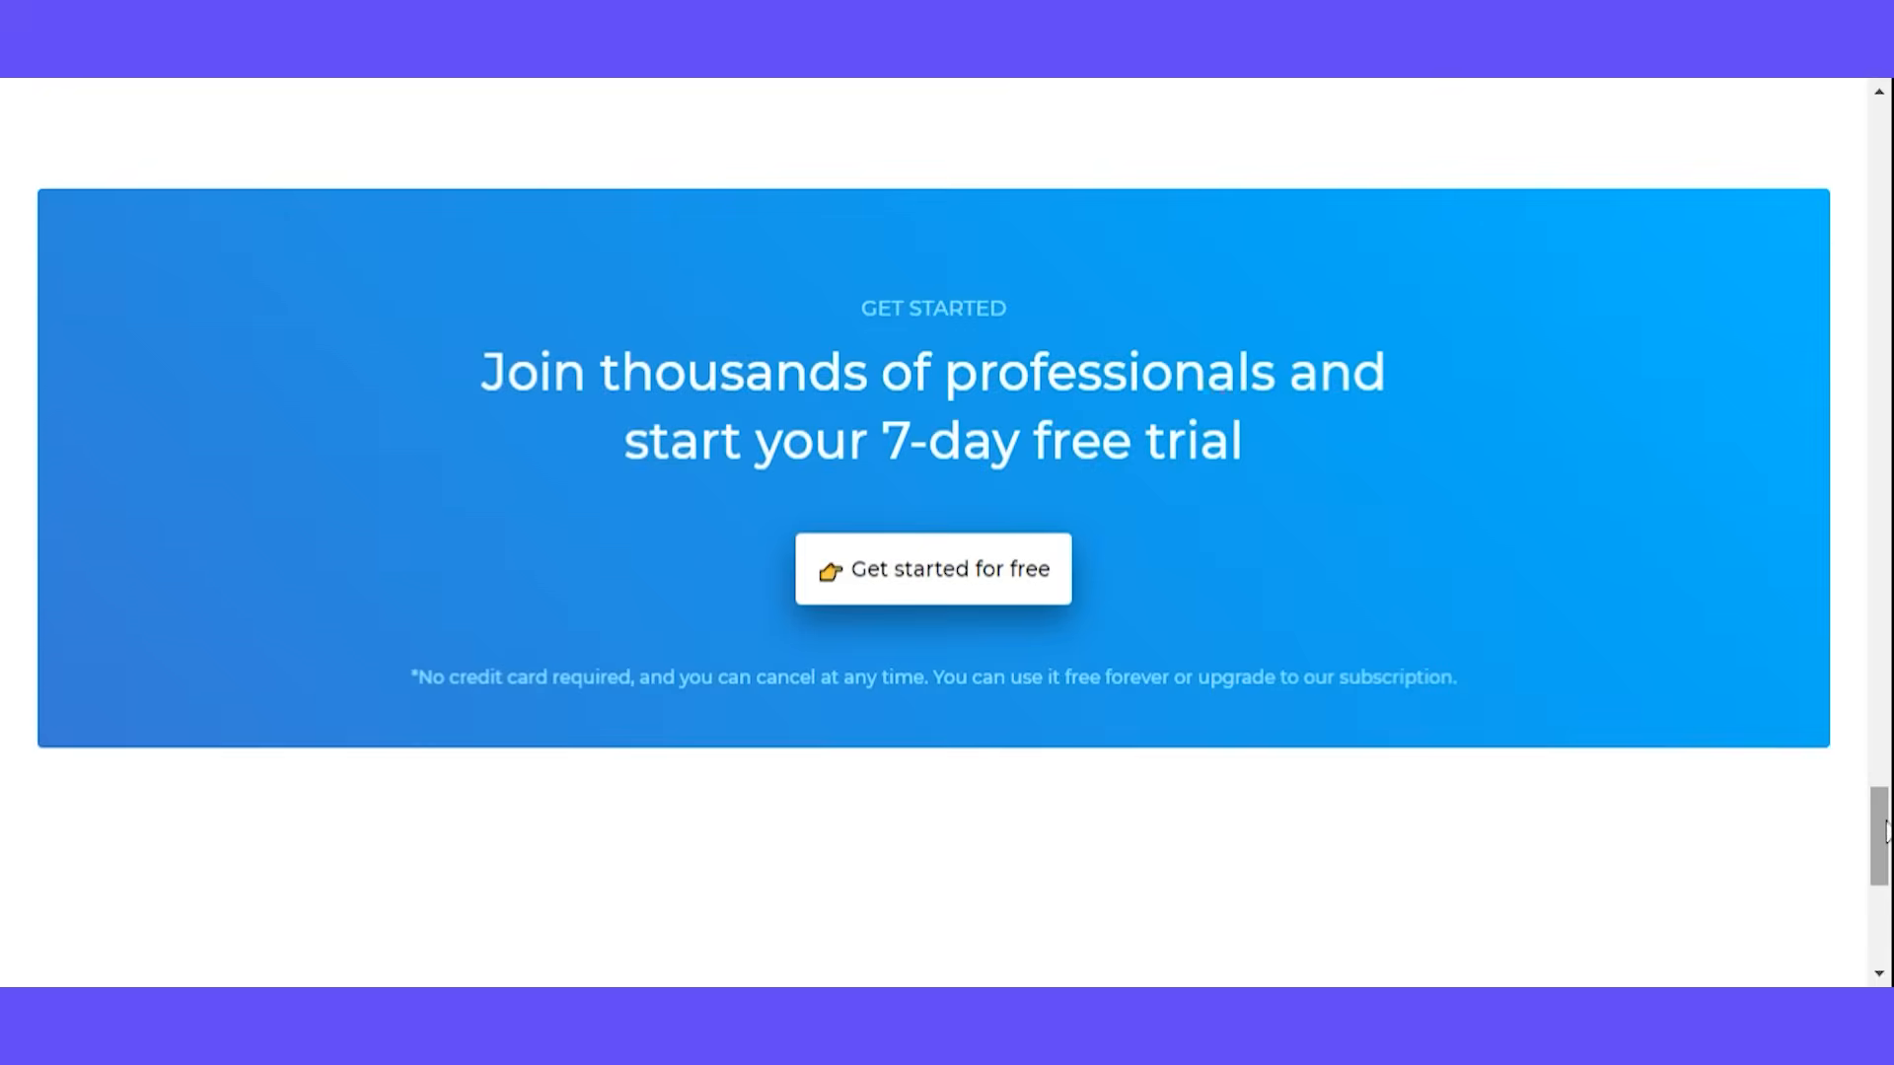